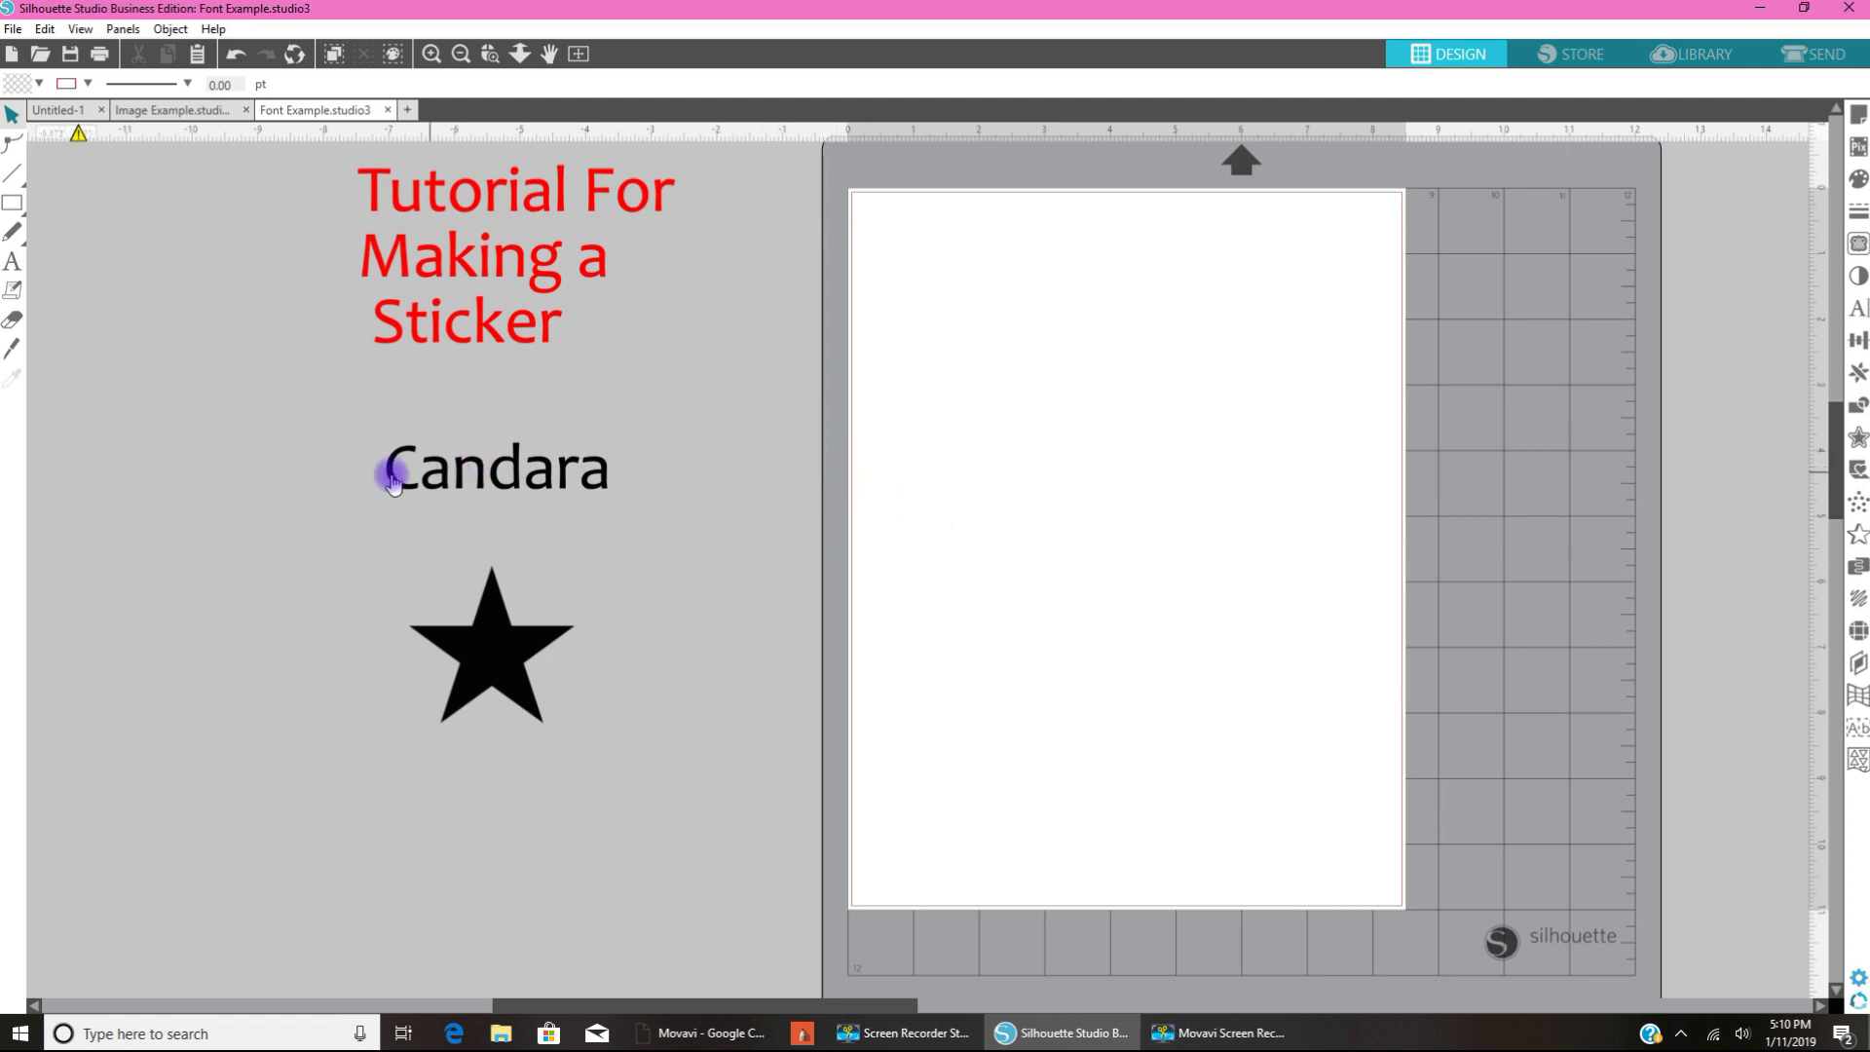
{"action": "mouse_move", "coordinate": [658, 604]}
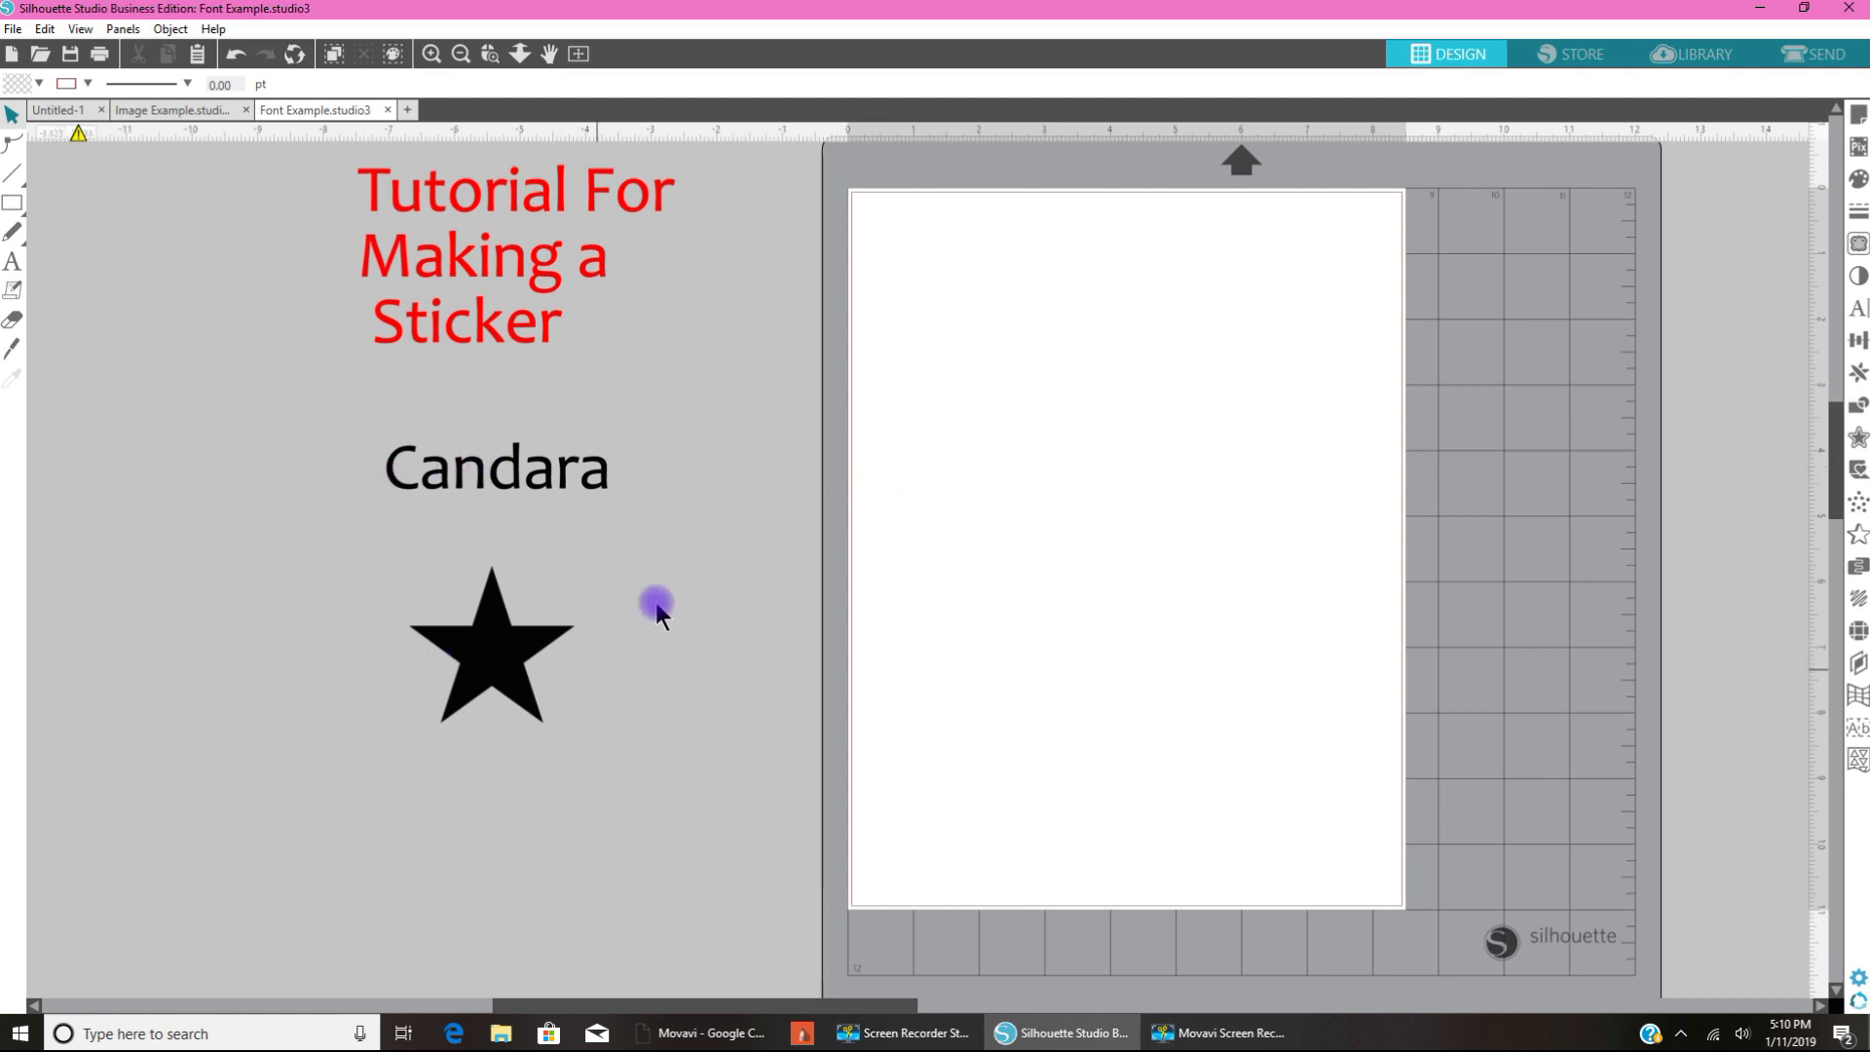
{"action": "mouse_move", "coordinate": [684, 533]}
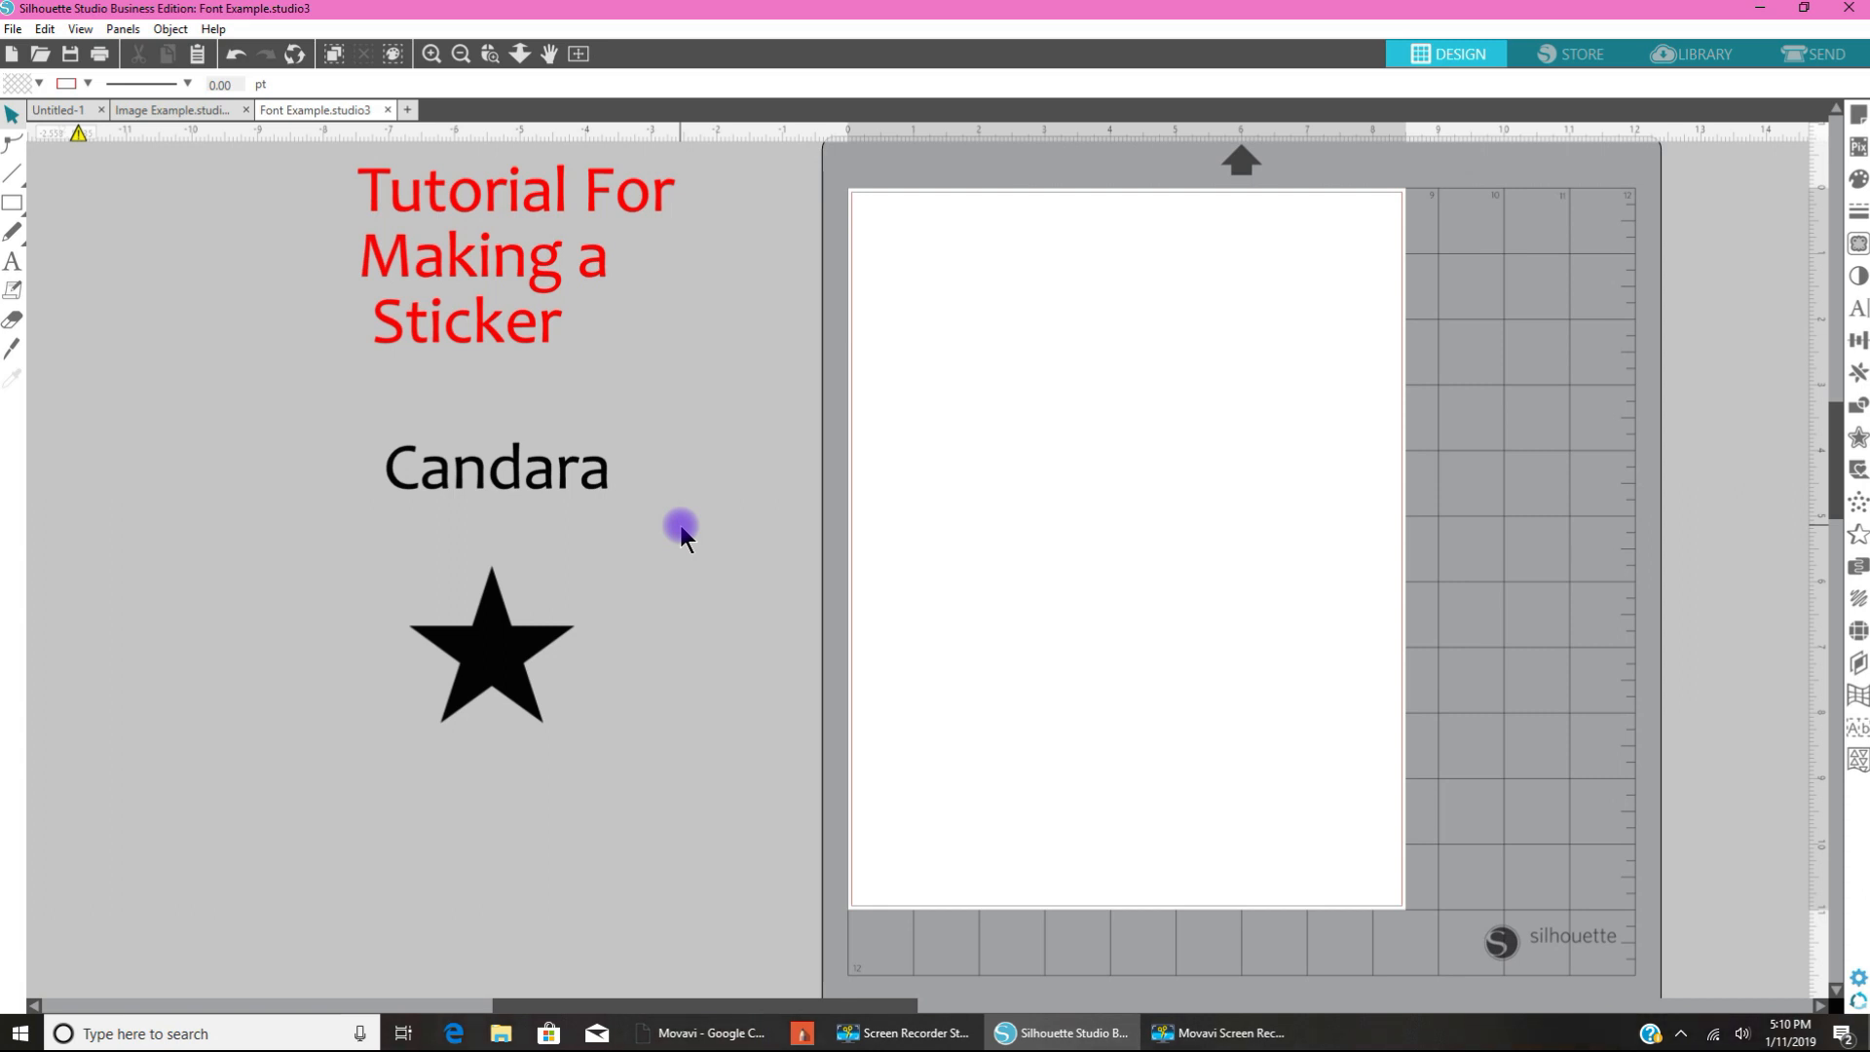
{"action": "mouse_move", "coordinate": [596, 483]}
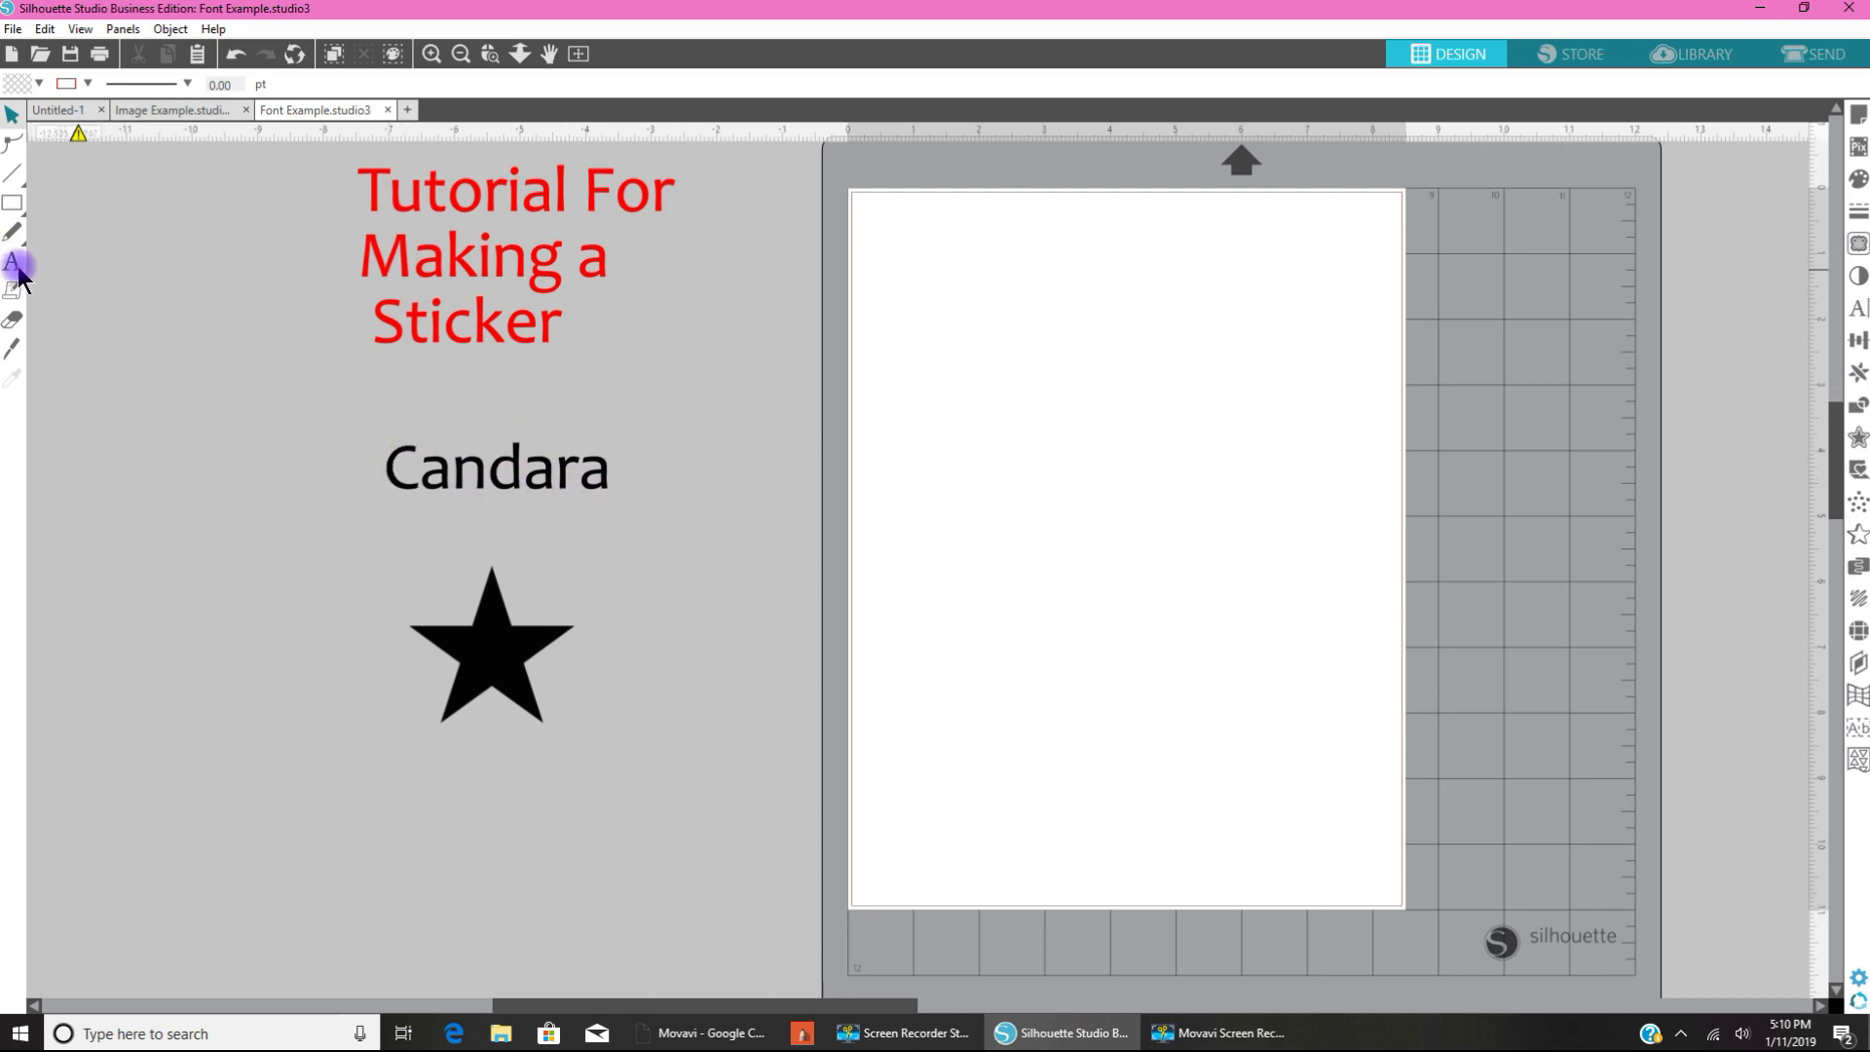
{"action": "mouse_move", "coordinate": [15, 262]}
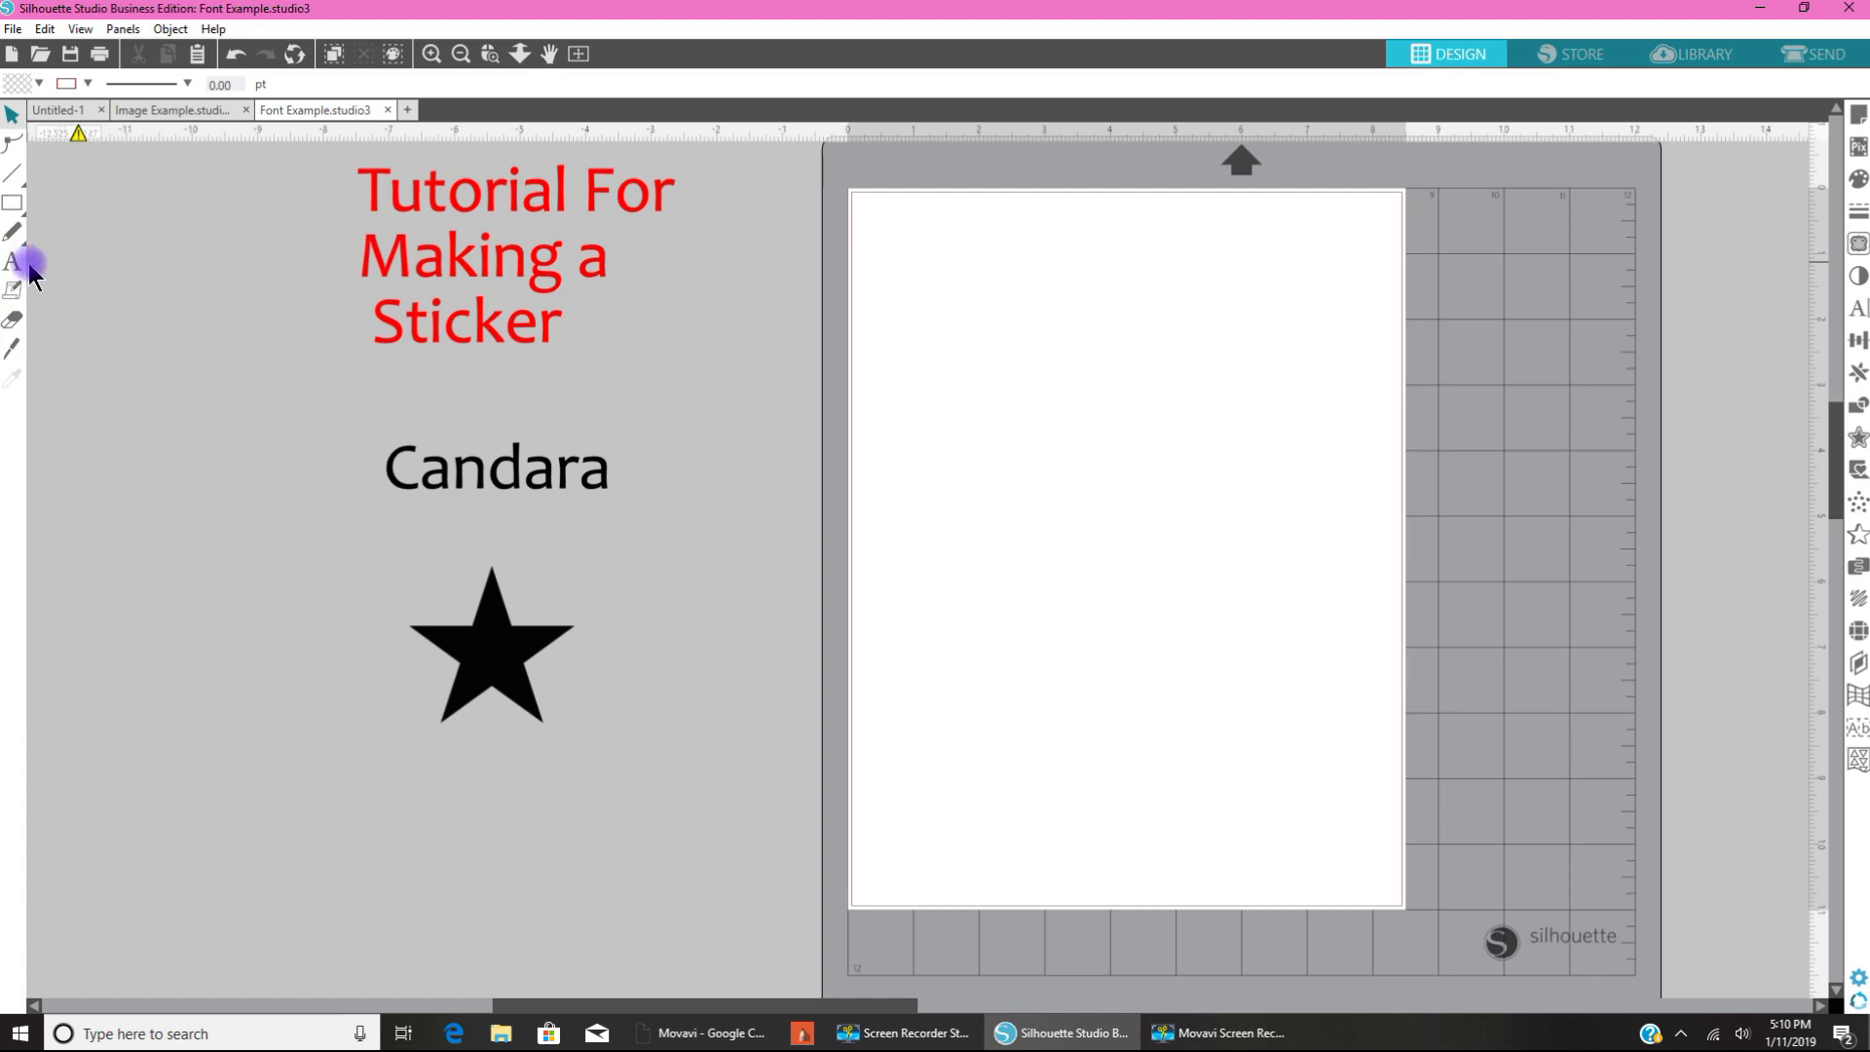
Step: Type 'May' in a new Arial 72 pt text box near the page's top-left
{"action": "left_click", "coordinate": [17, 260]}
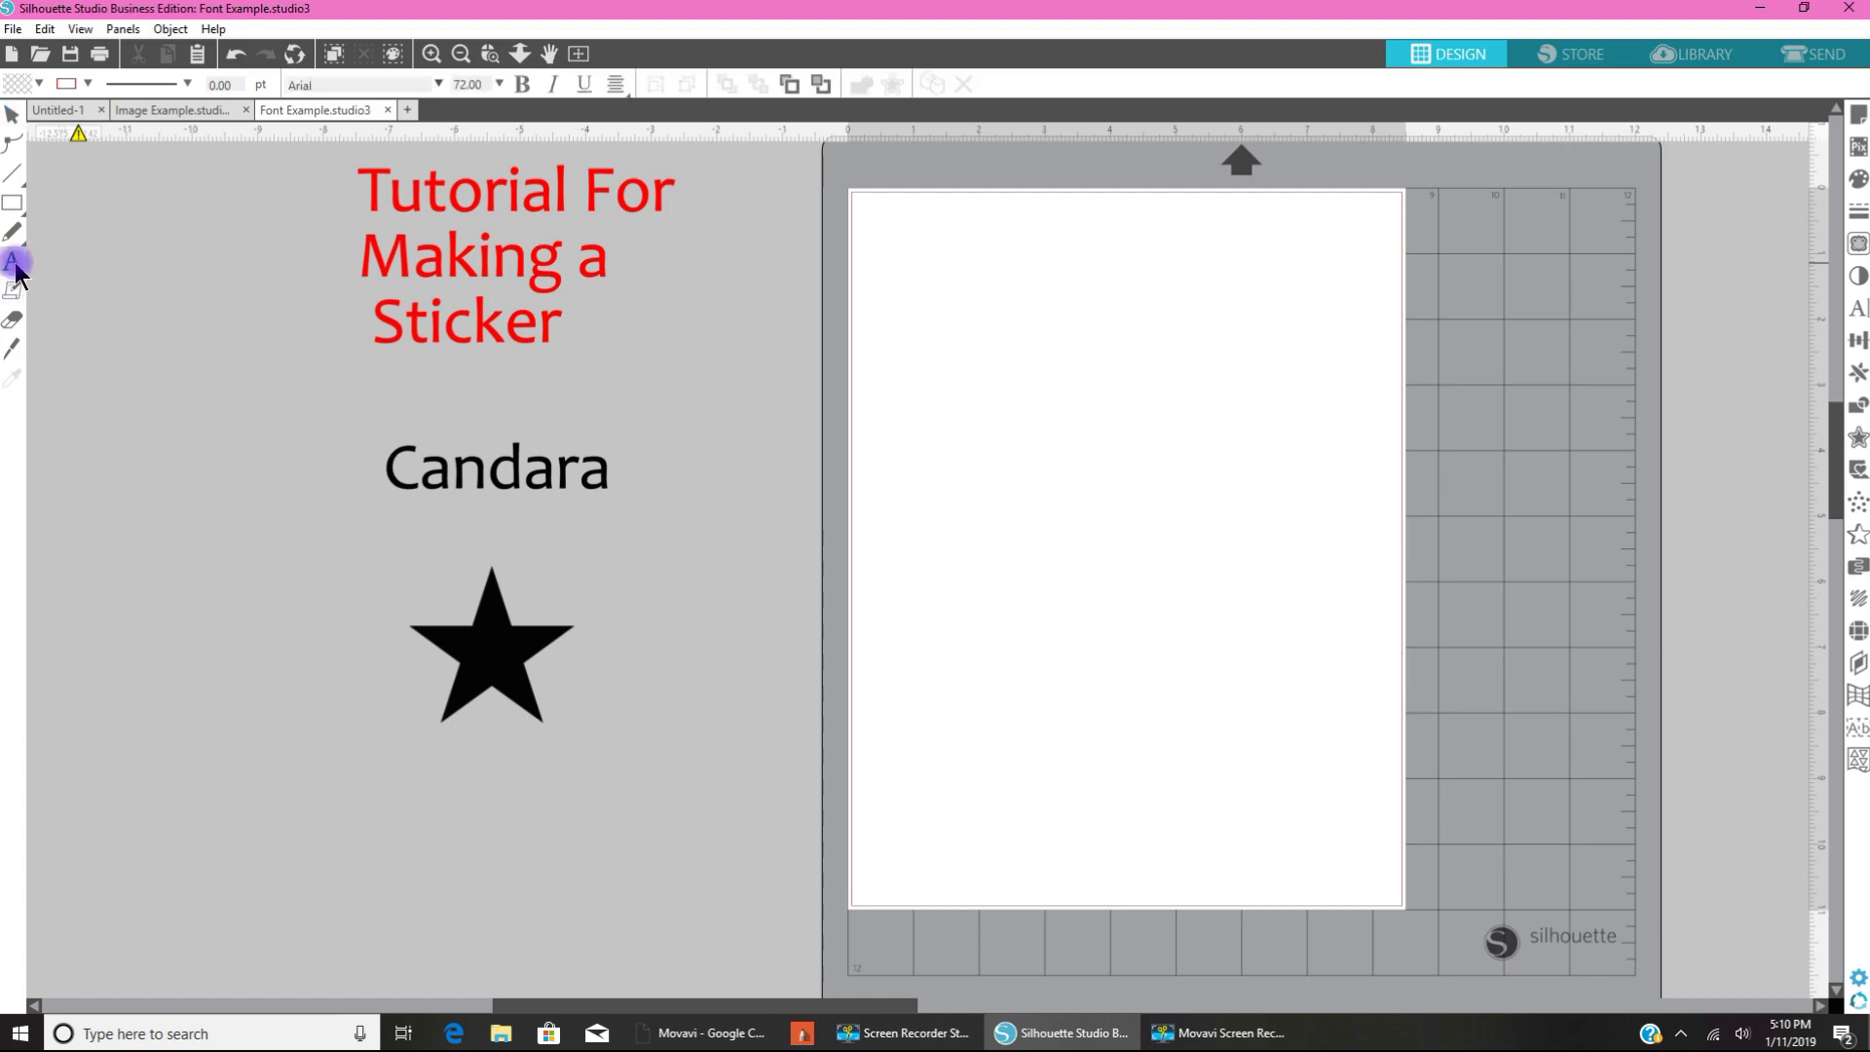
{"action": "left_click", "coordinate": [14, 261]}
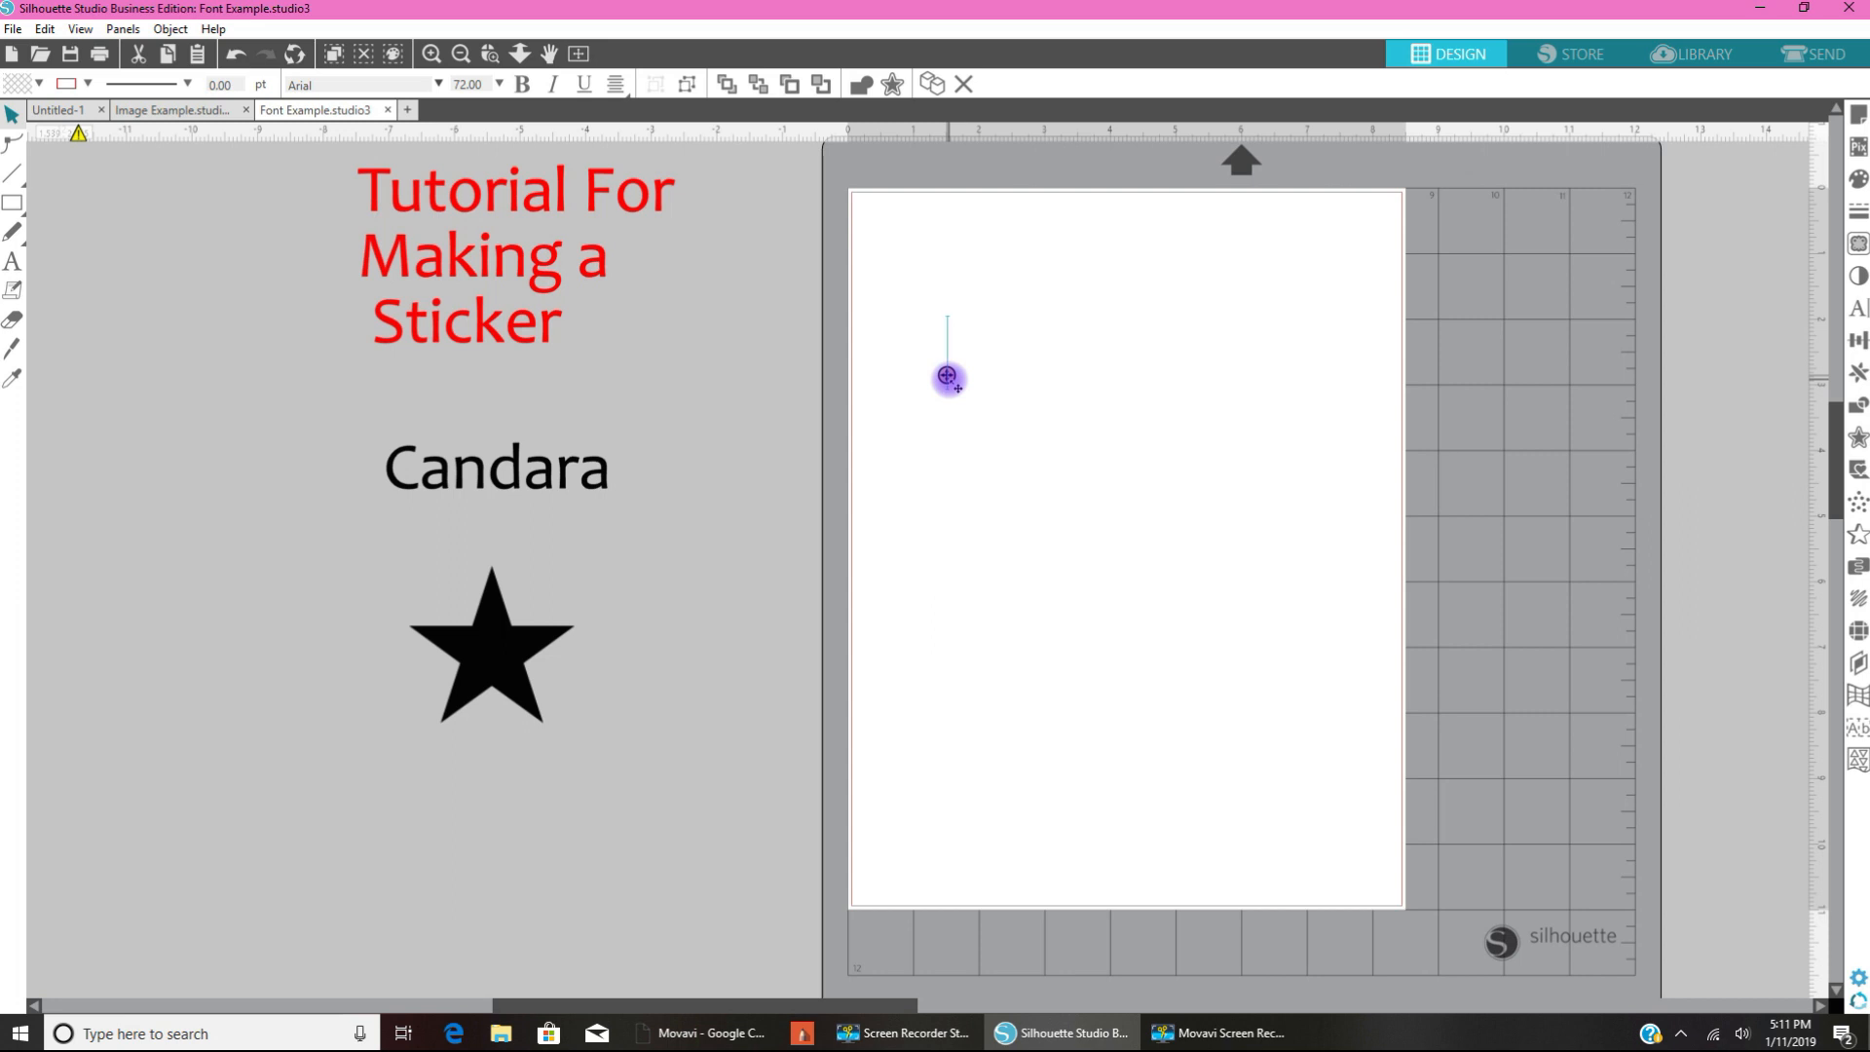
{"action": "type", "text": "May"}
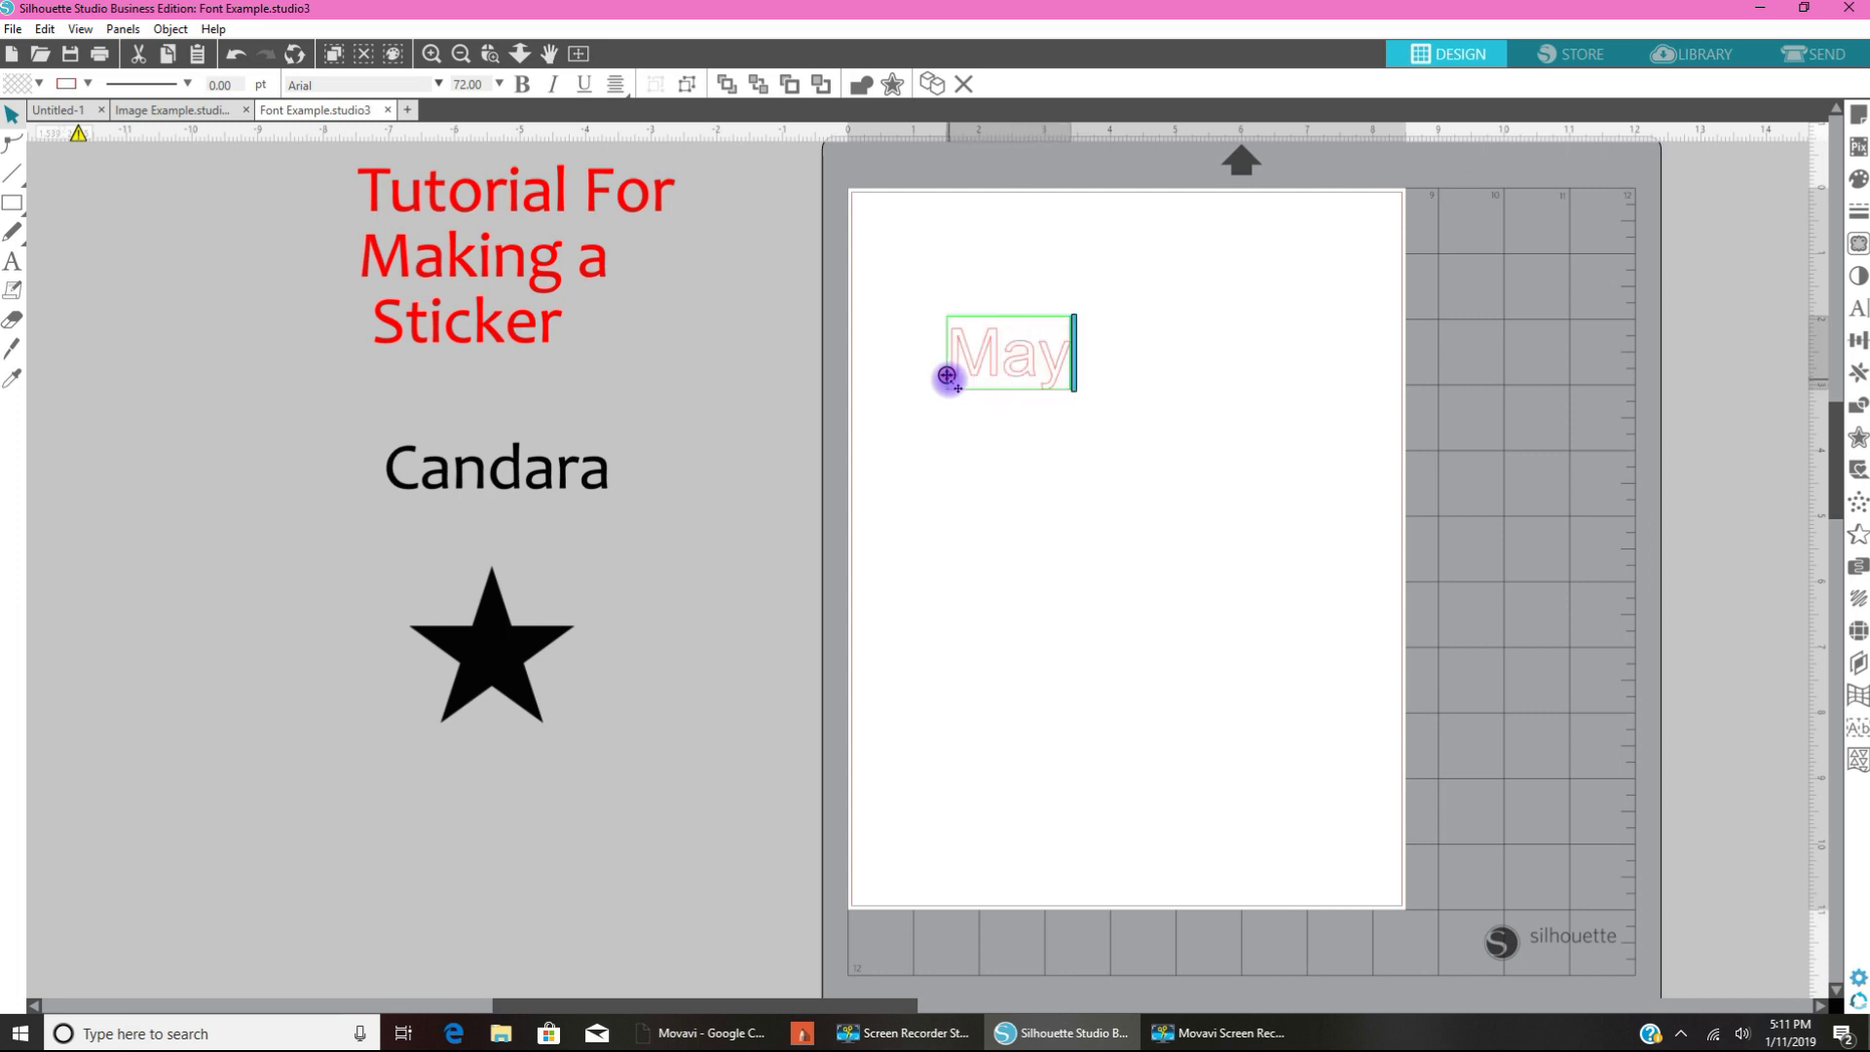
{"action": "mouse_move", "coordinate": [1008, 400]}
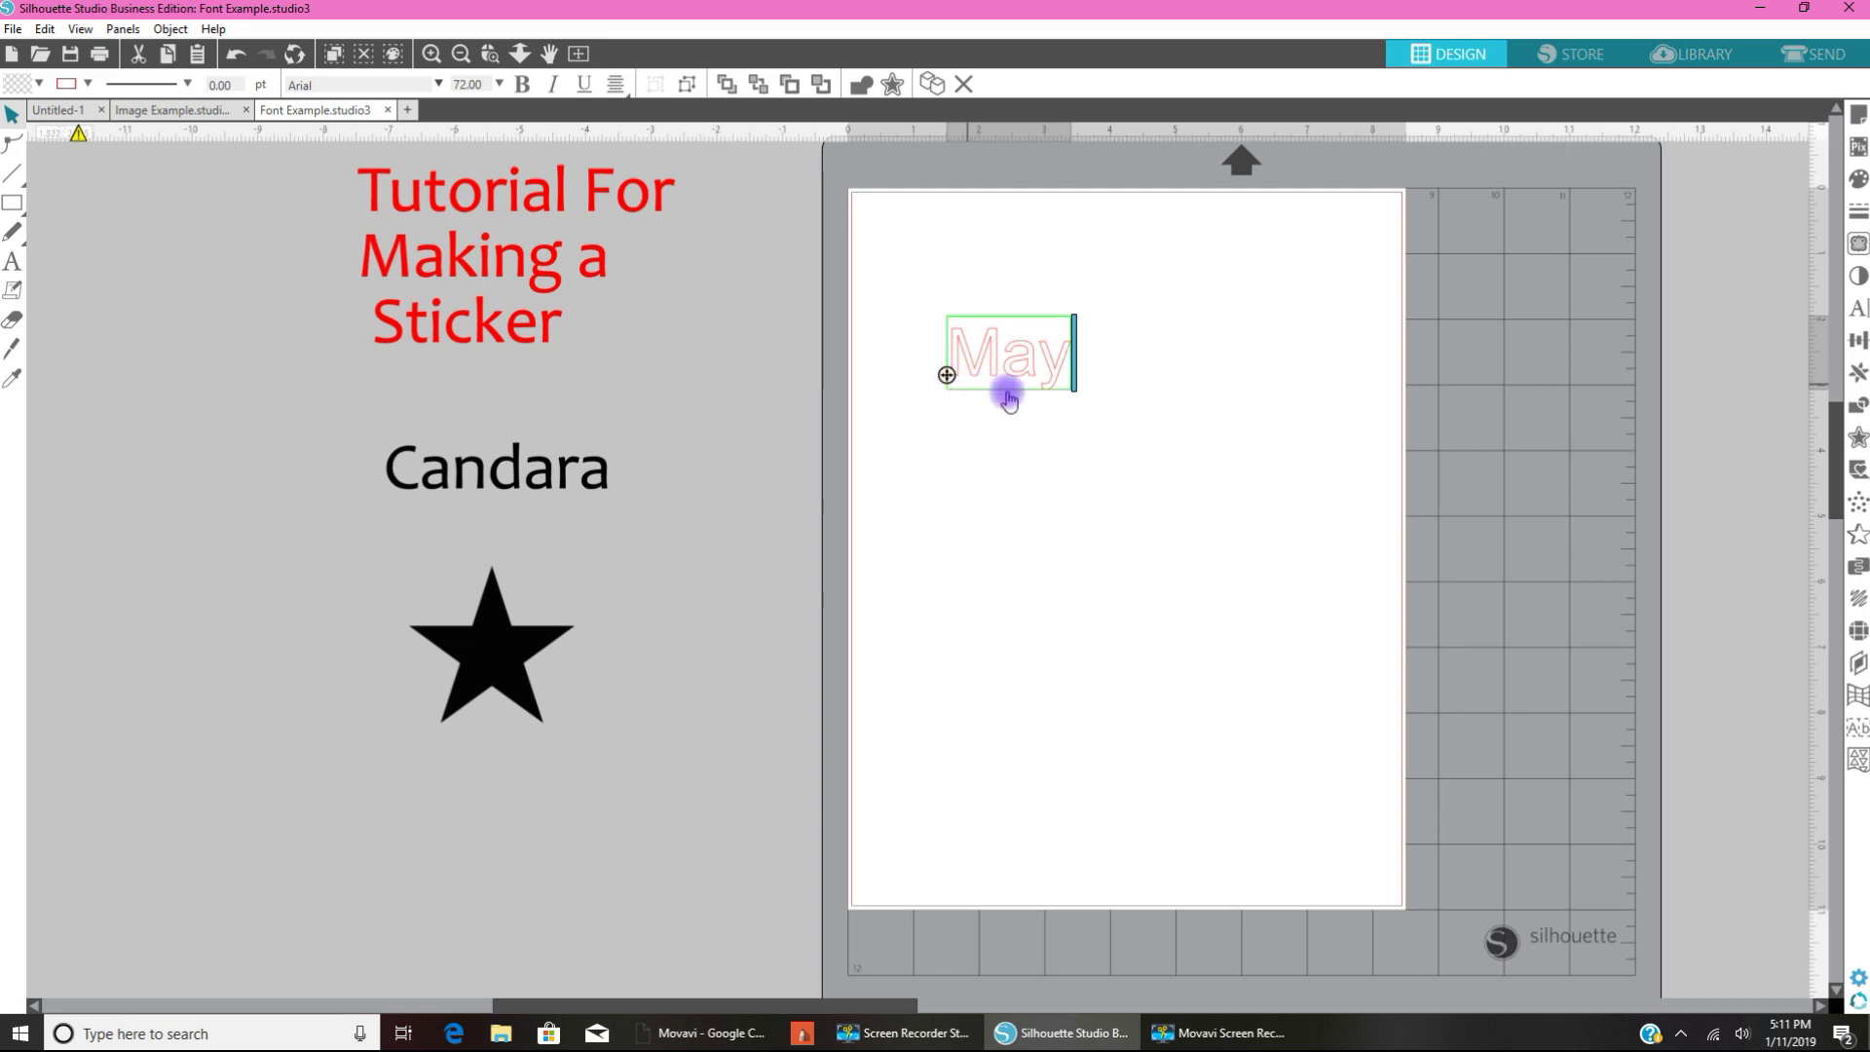
{"action": "mouse_move", "coordinate": [1104, 357]}
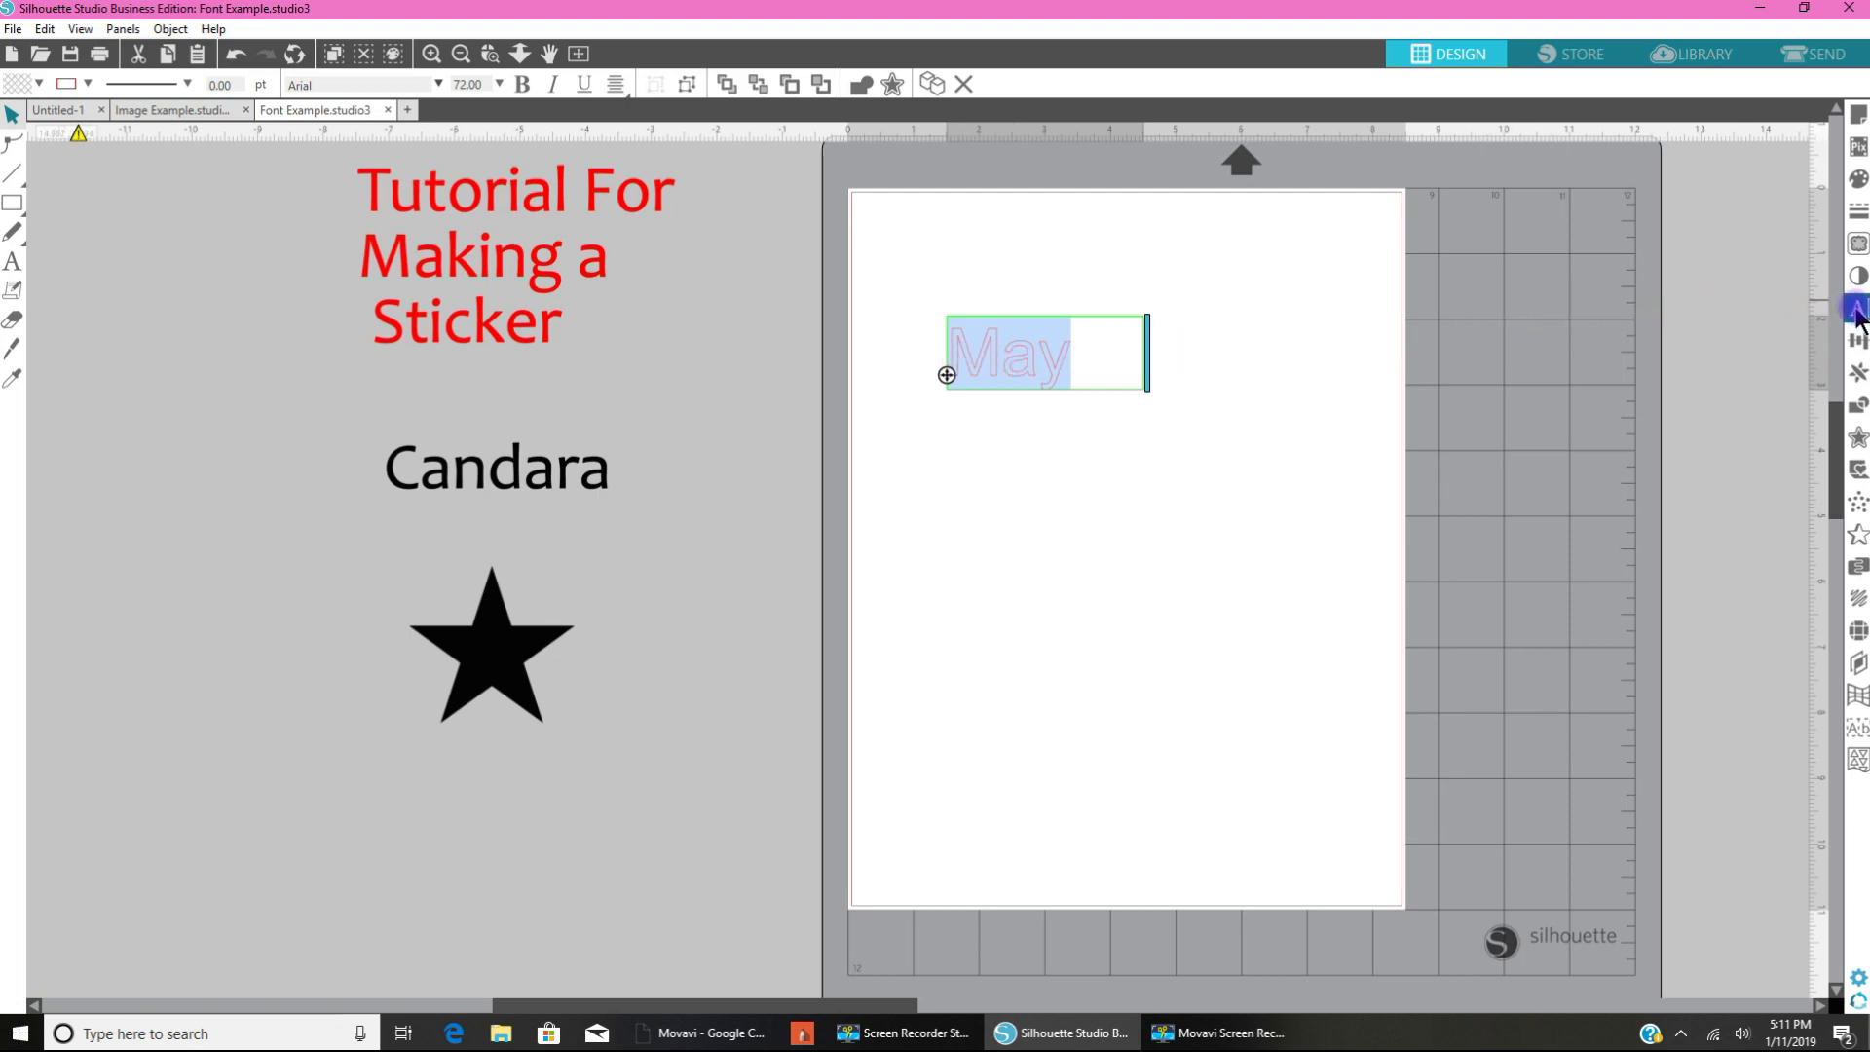
{"action": "mouse_move", "coordinate": [1856, 310]}
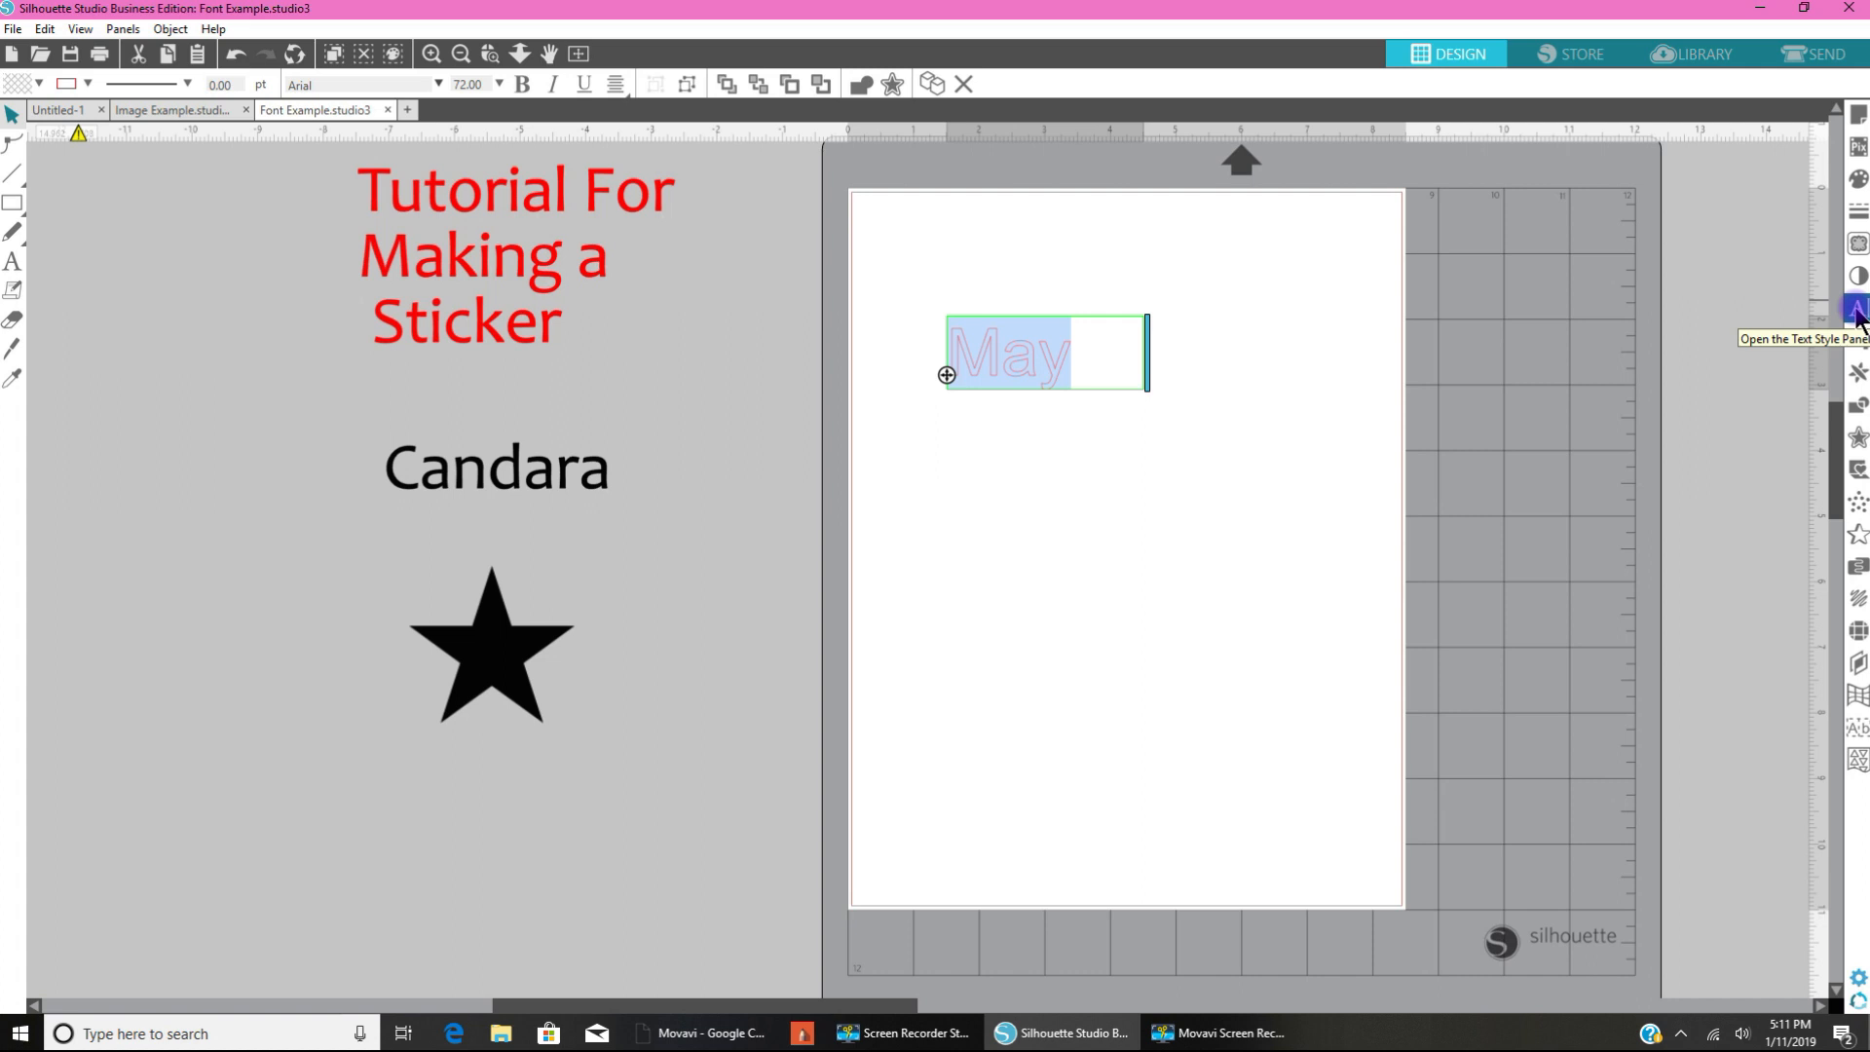
Step: Set the May text to Candara from the Recently Used fonts in Text Style
{"action": "left_click", "coordinate": [1855, 308]}
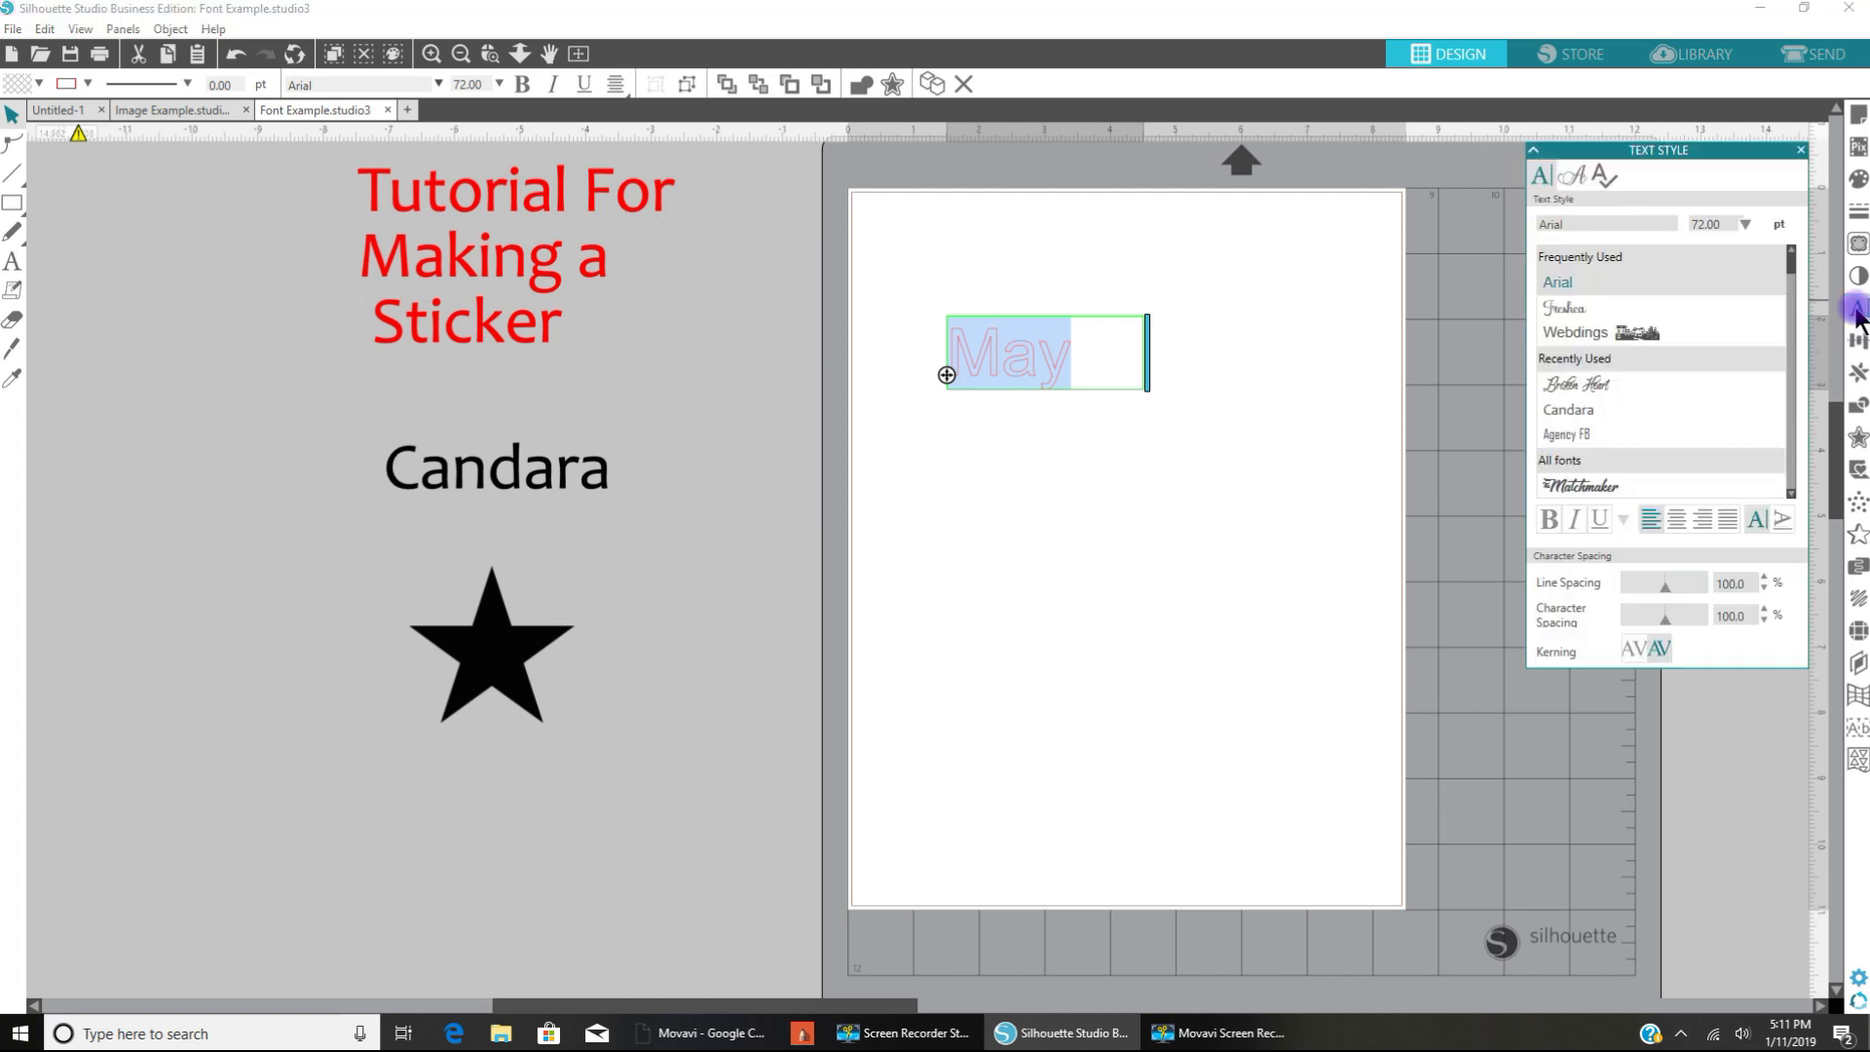
{"action": "mouse_move", "coordinate": [1638, 176]}
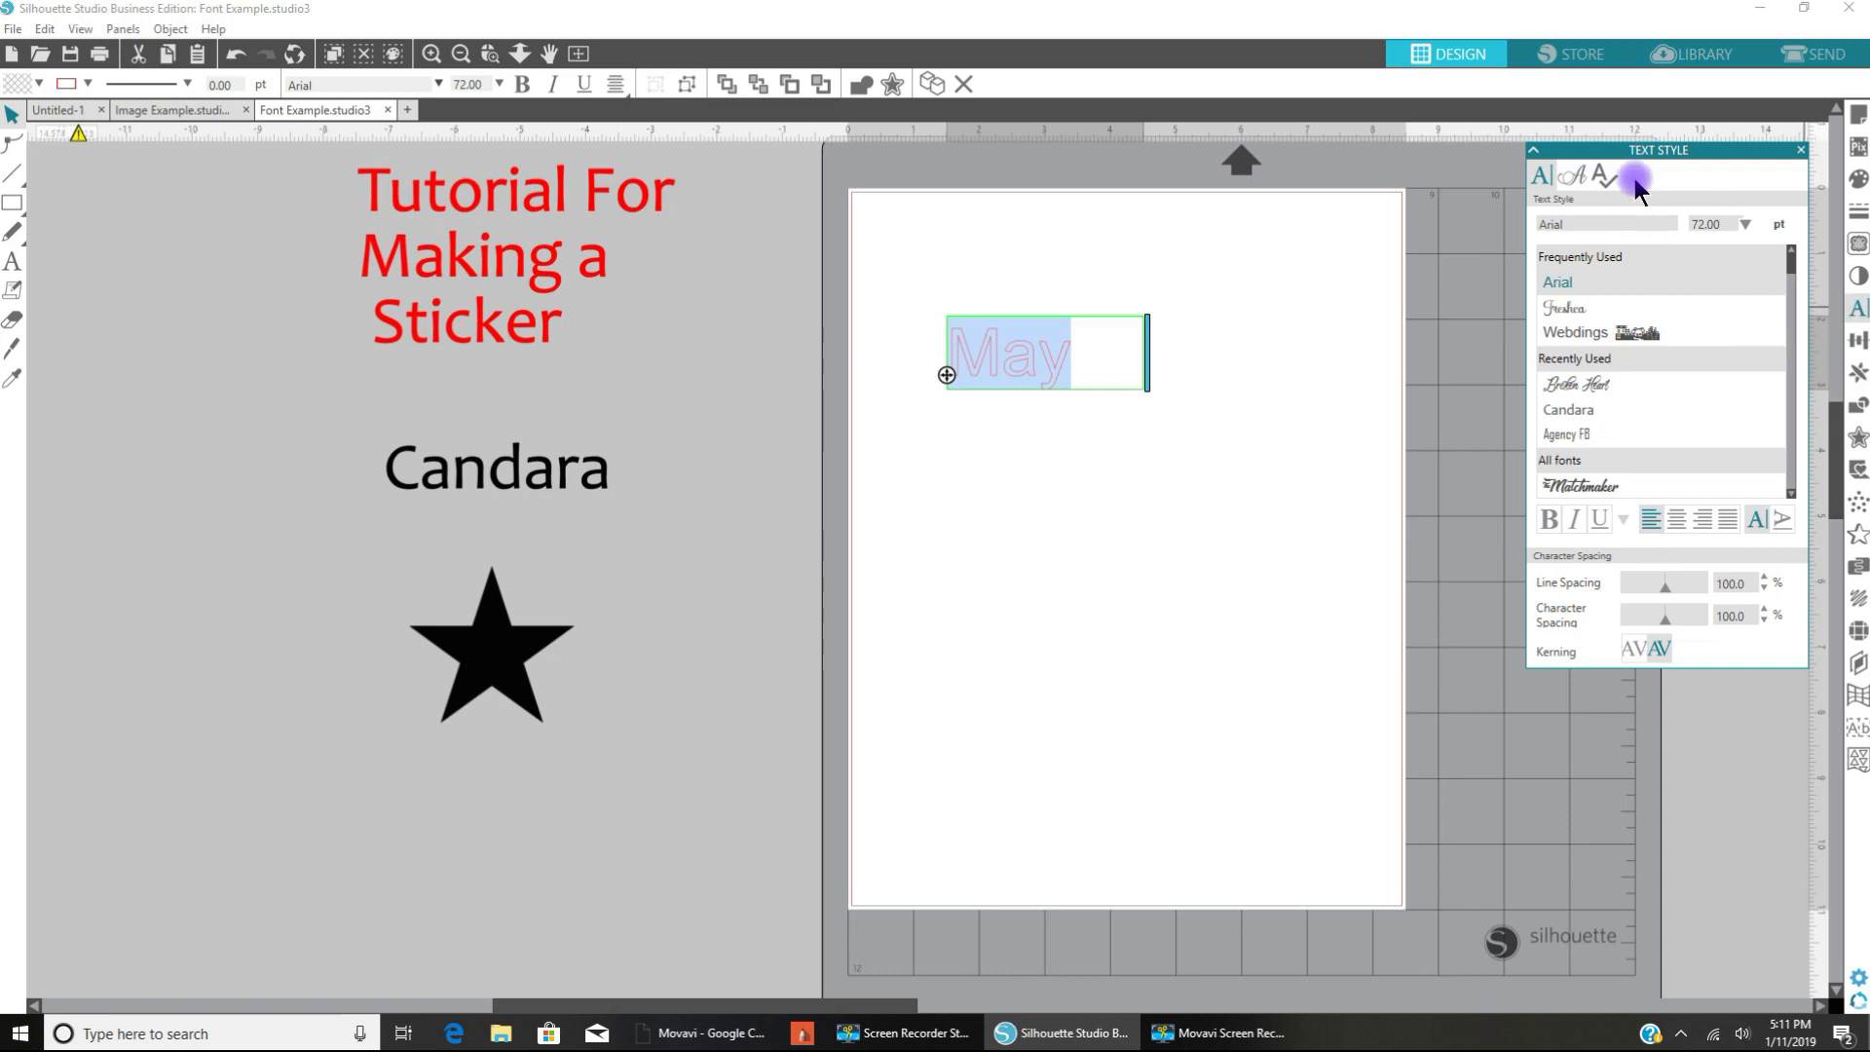
{"action": "mouse_move", "coordinate": [1643, 181]}
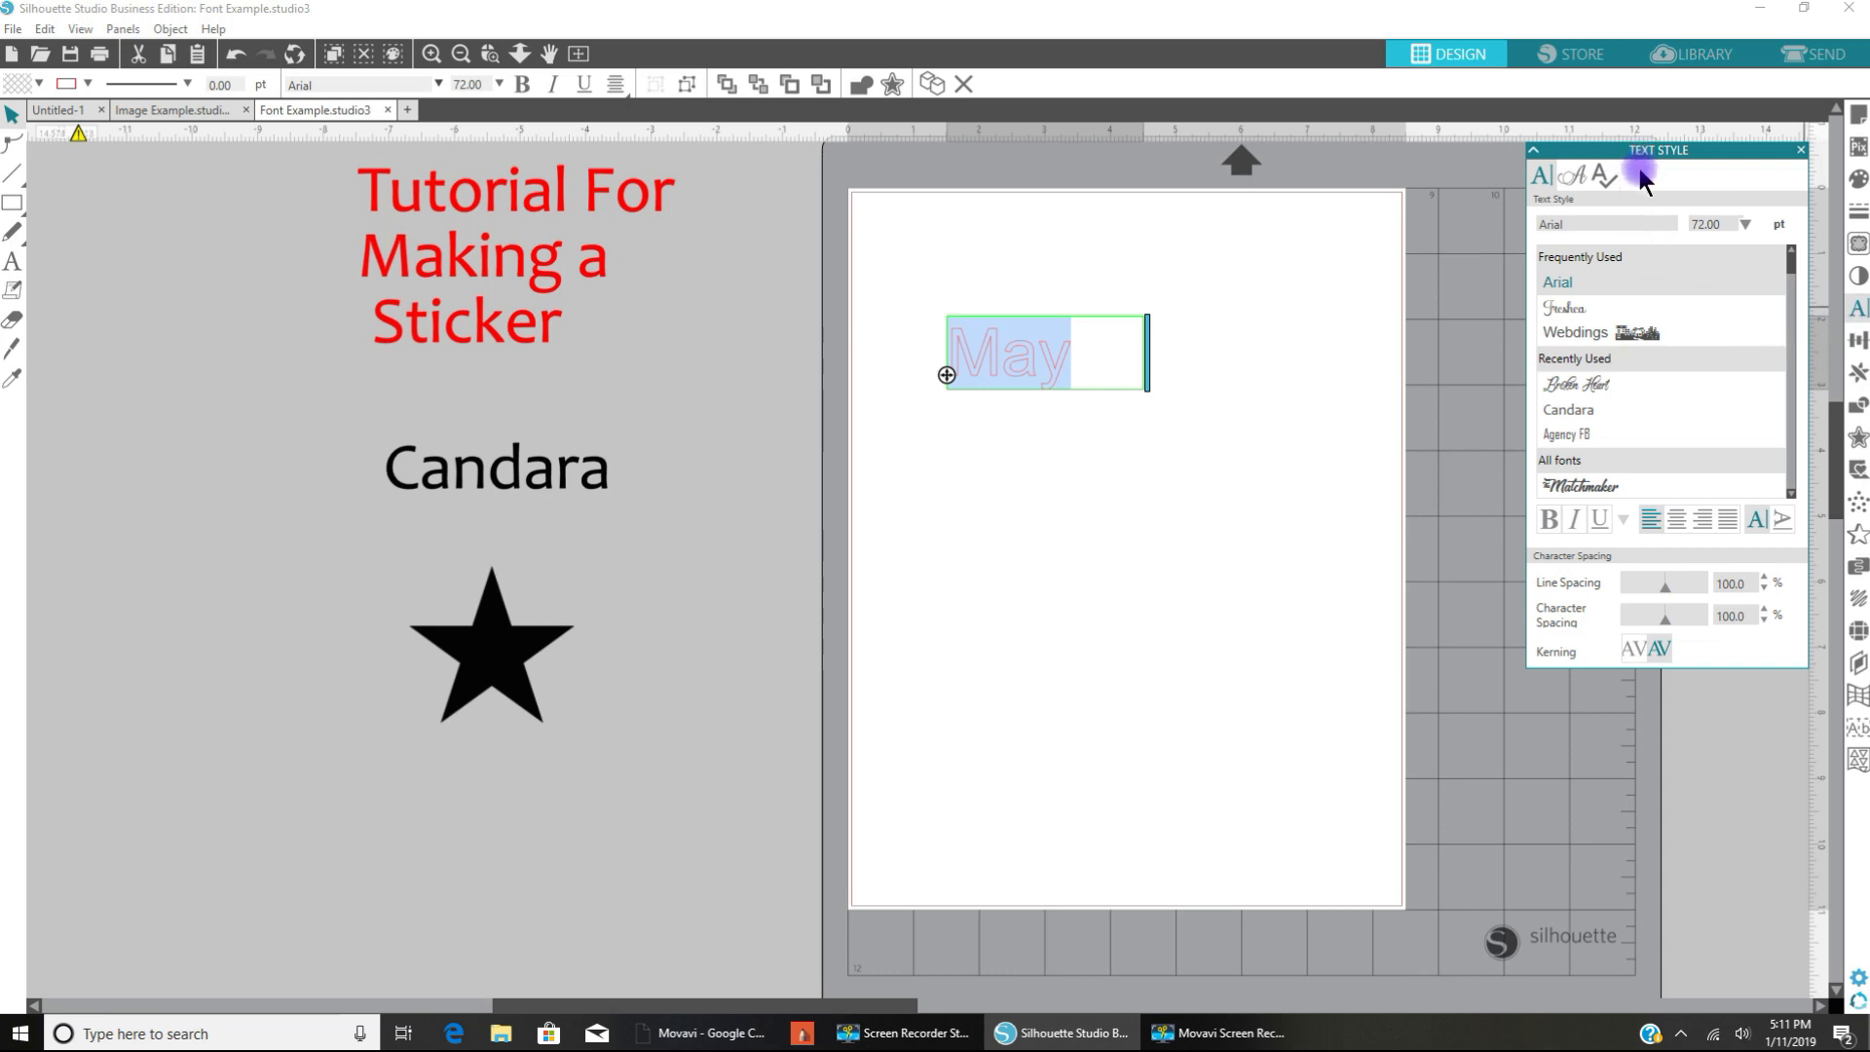
{"action": "mouse_move", "coordinate": [1584, 375]}
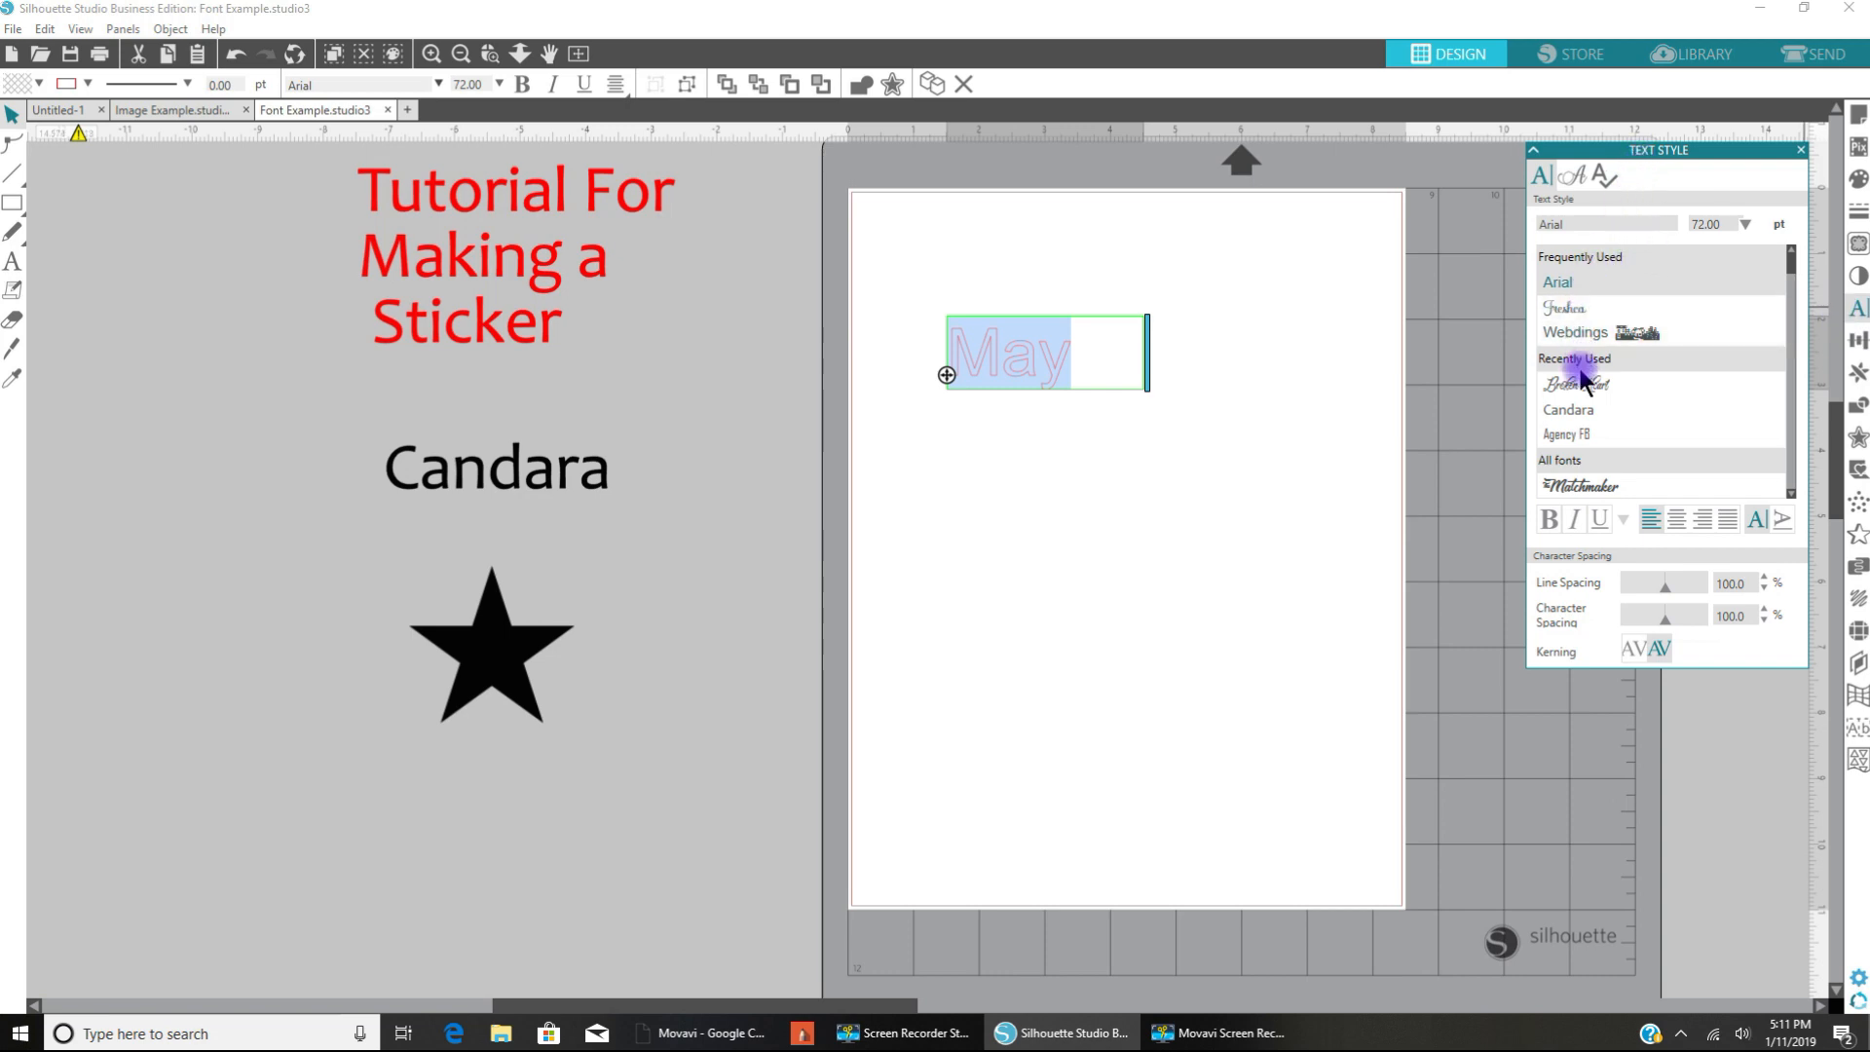
{"action": "mouse_move", "coordinate": [1574, 409]}
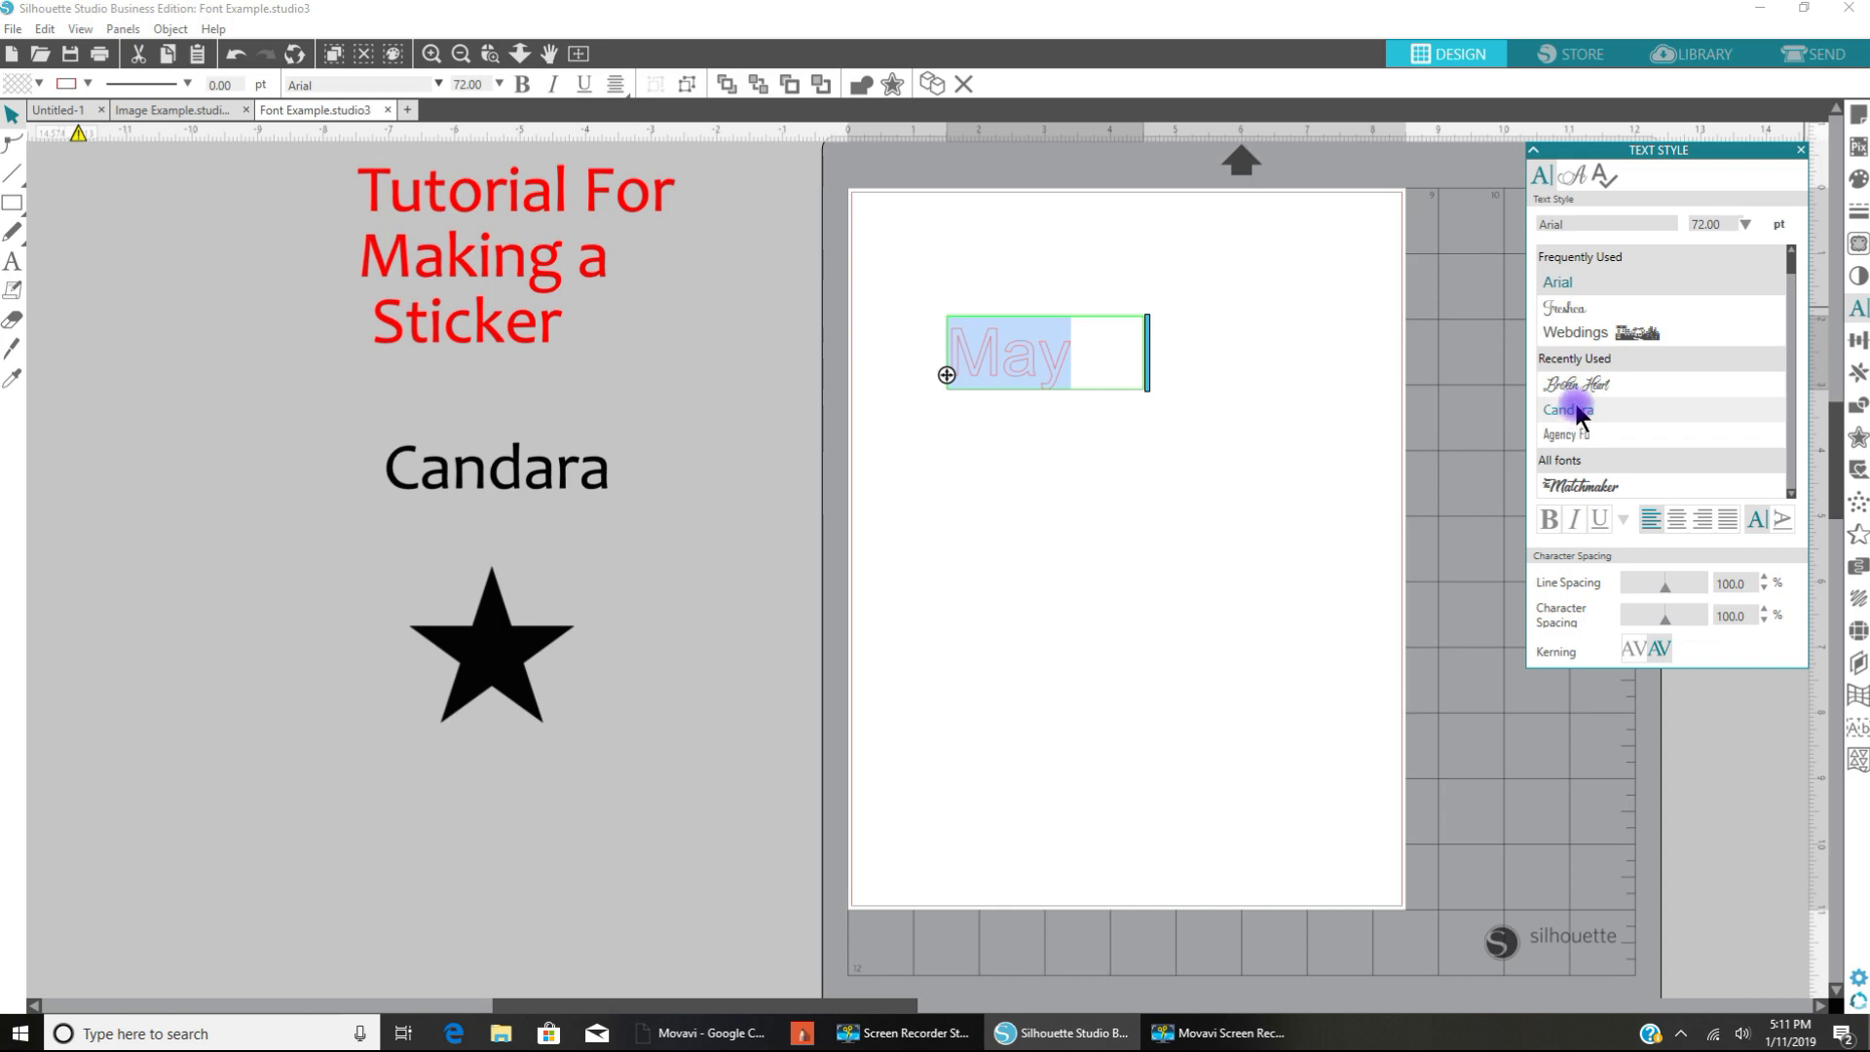
{"action": "left_click", "coordinate": [1568, 408]}
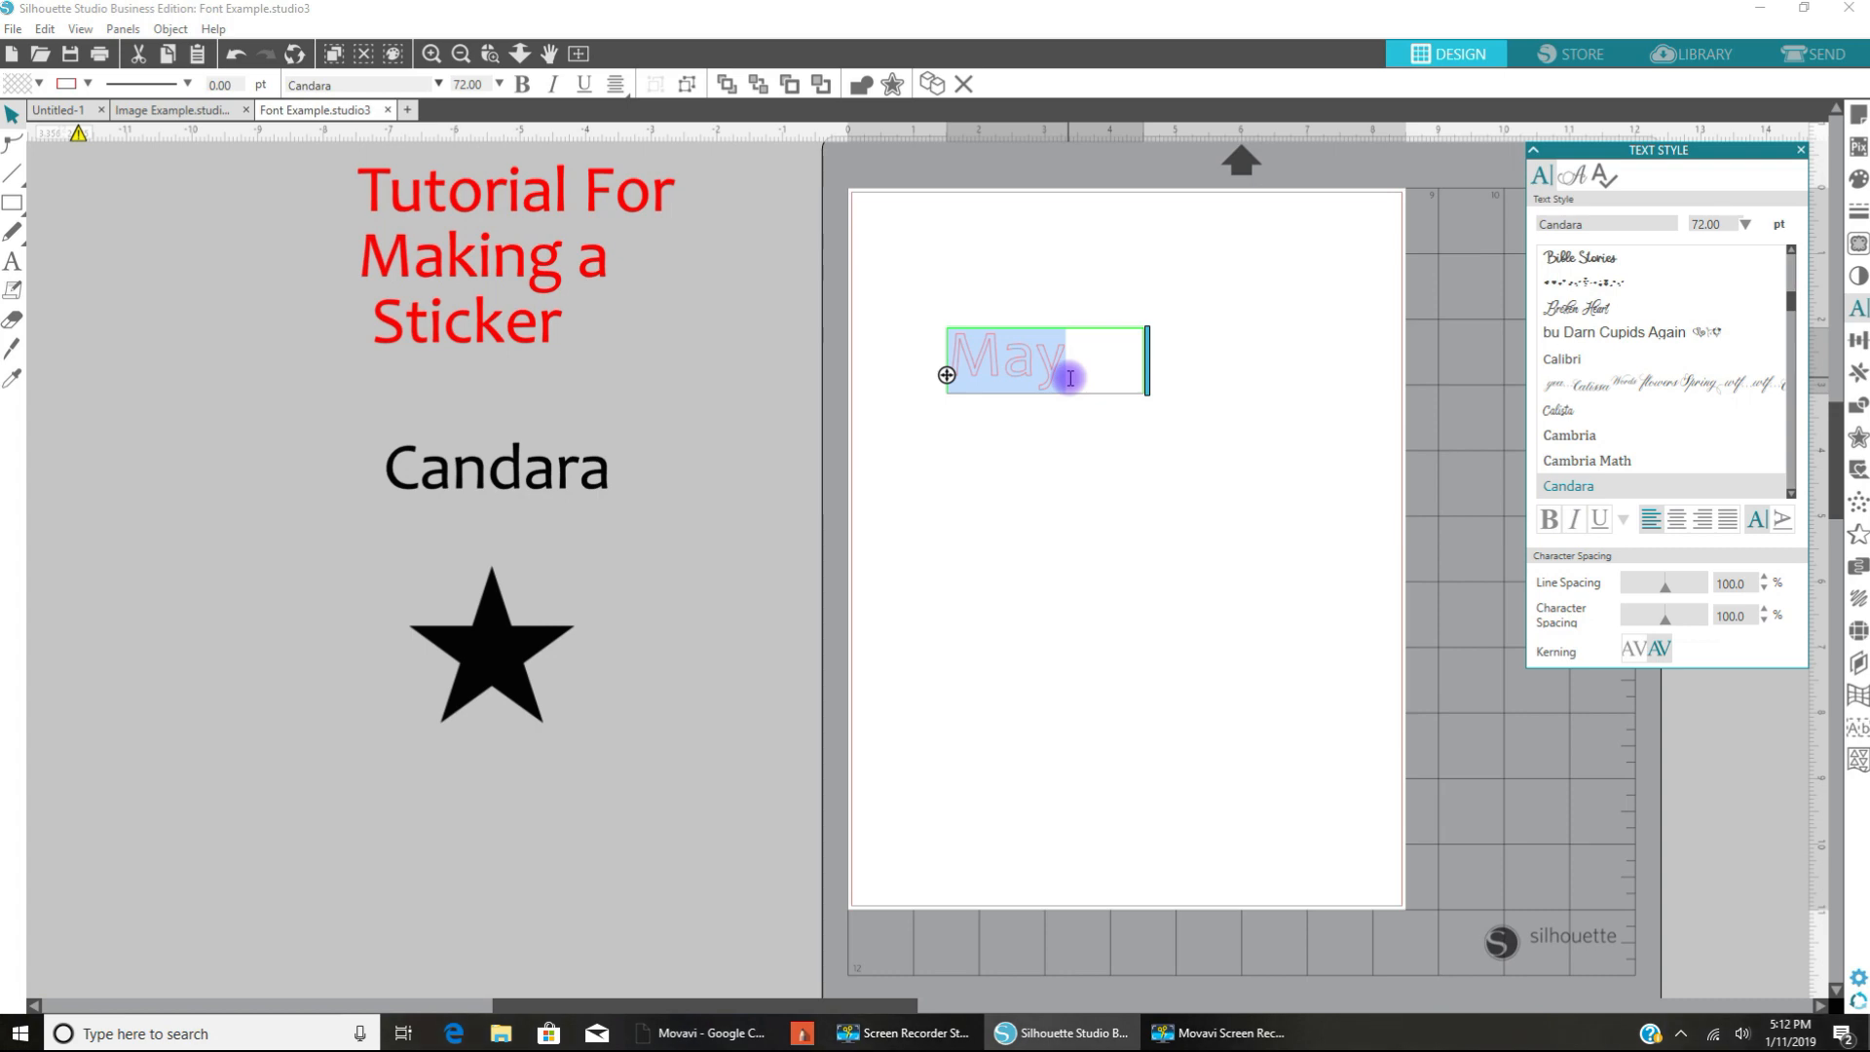
{"action": "mouse_move", "coordinate": [1515, 214]}
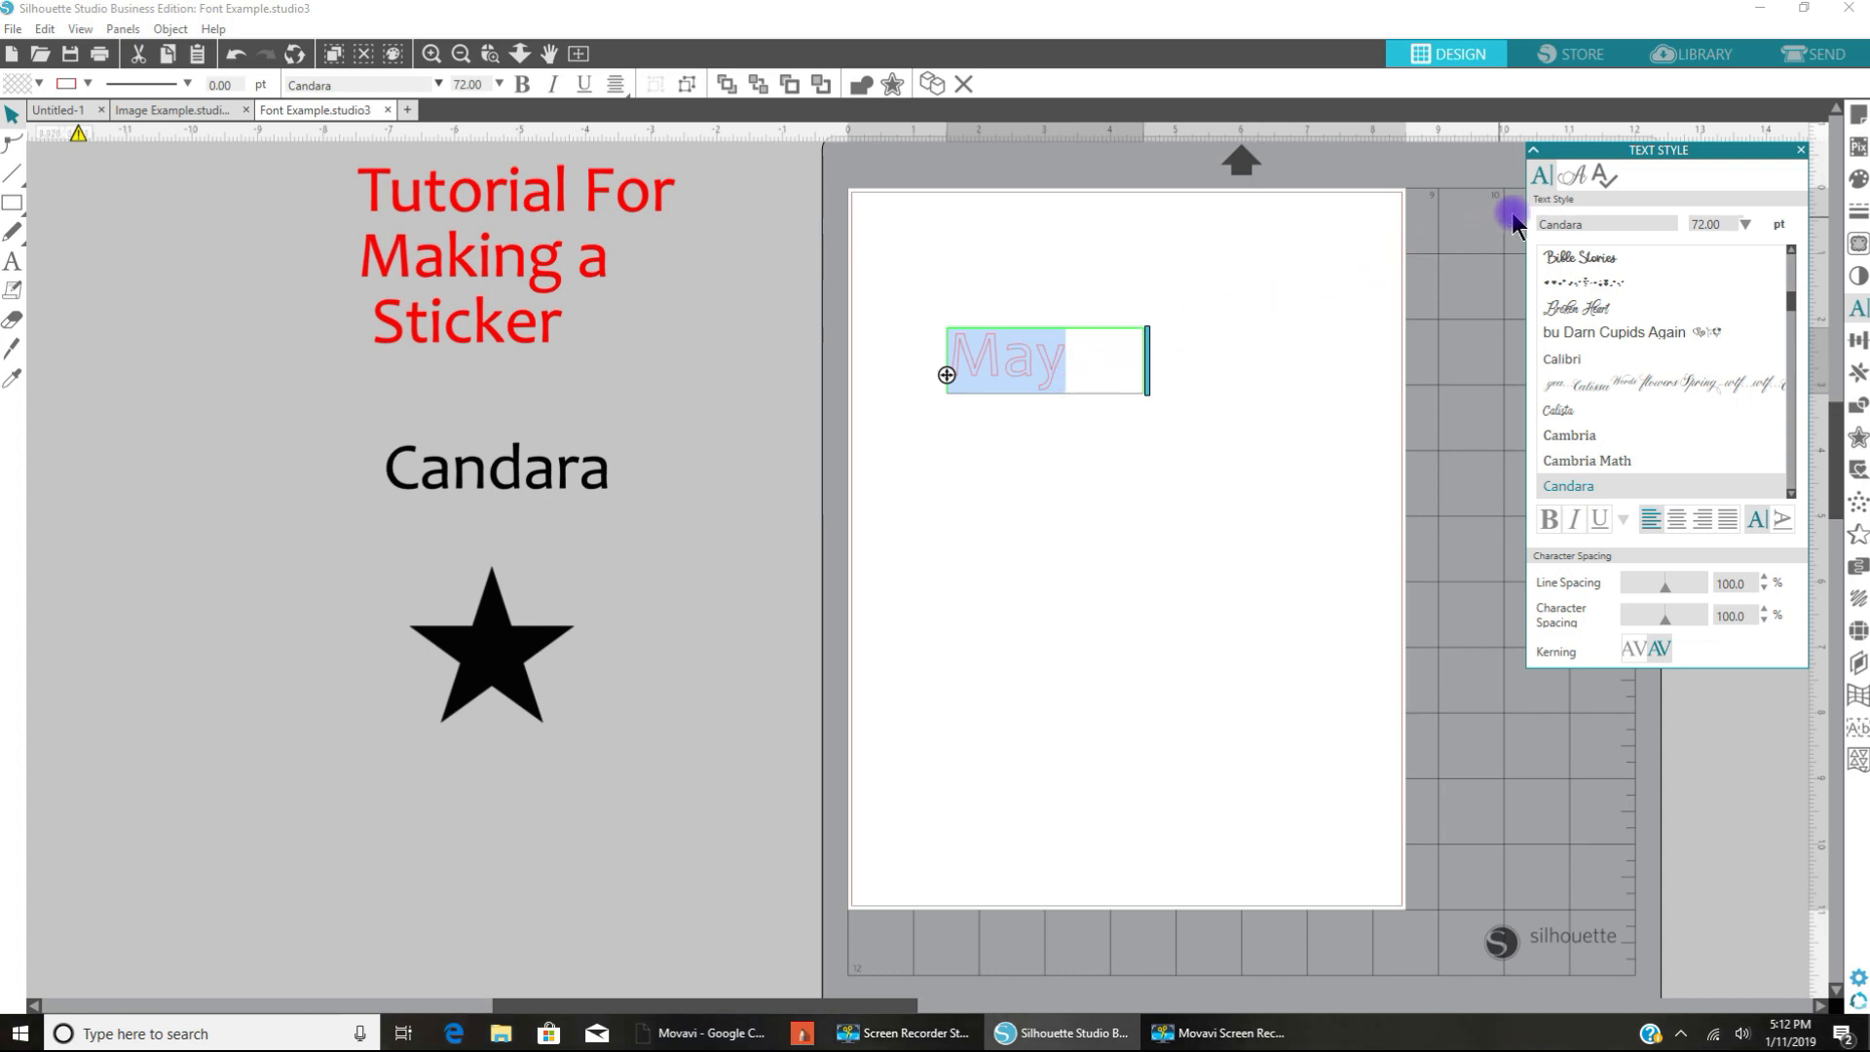
{"action": "mouse_move", "coordinate": [1376, 260]}
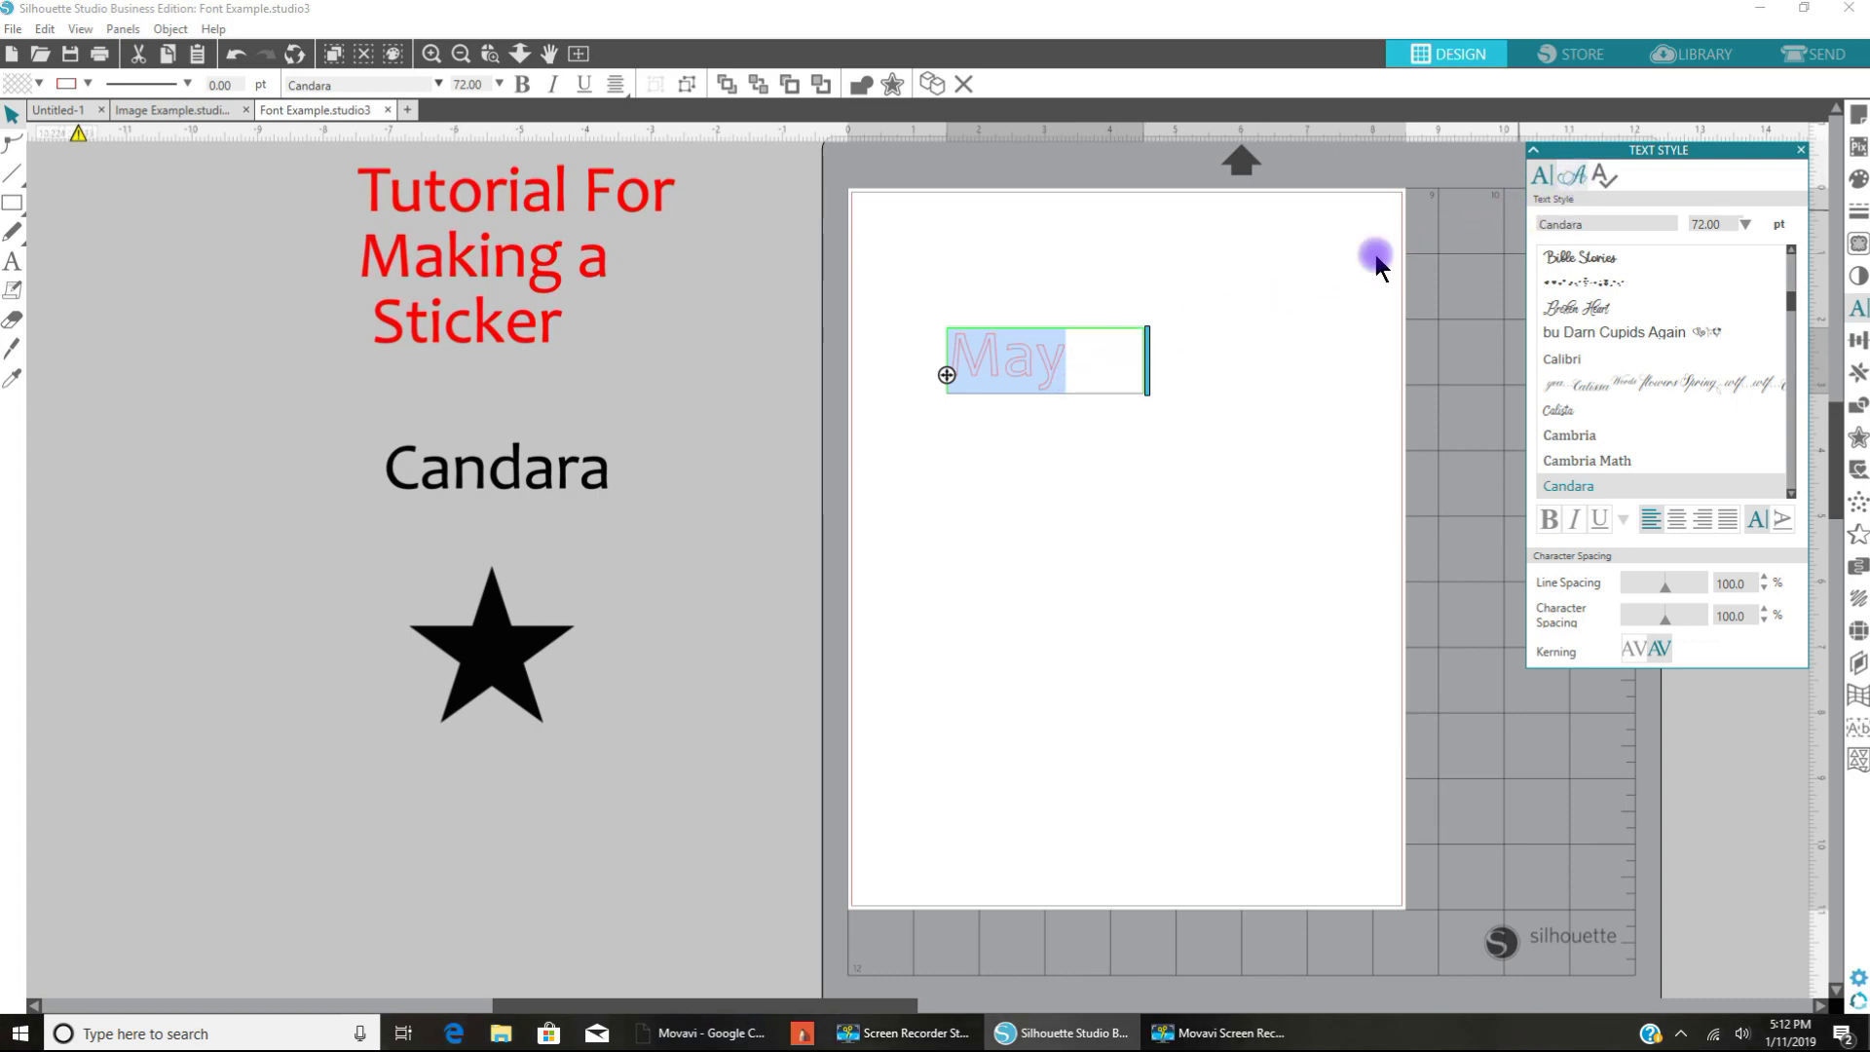
{"action": "mouse_move", "coordinate": [1074, 357]}
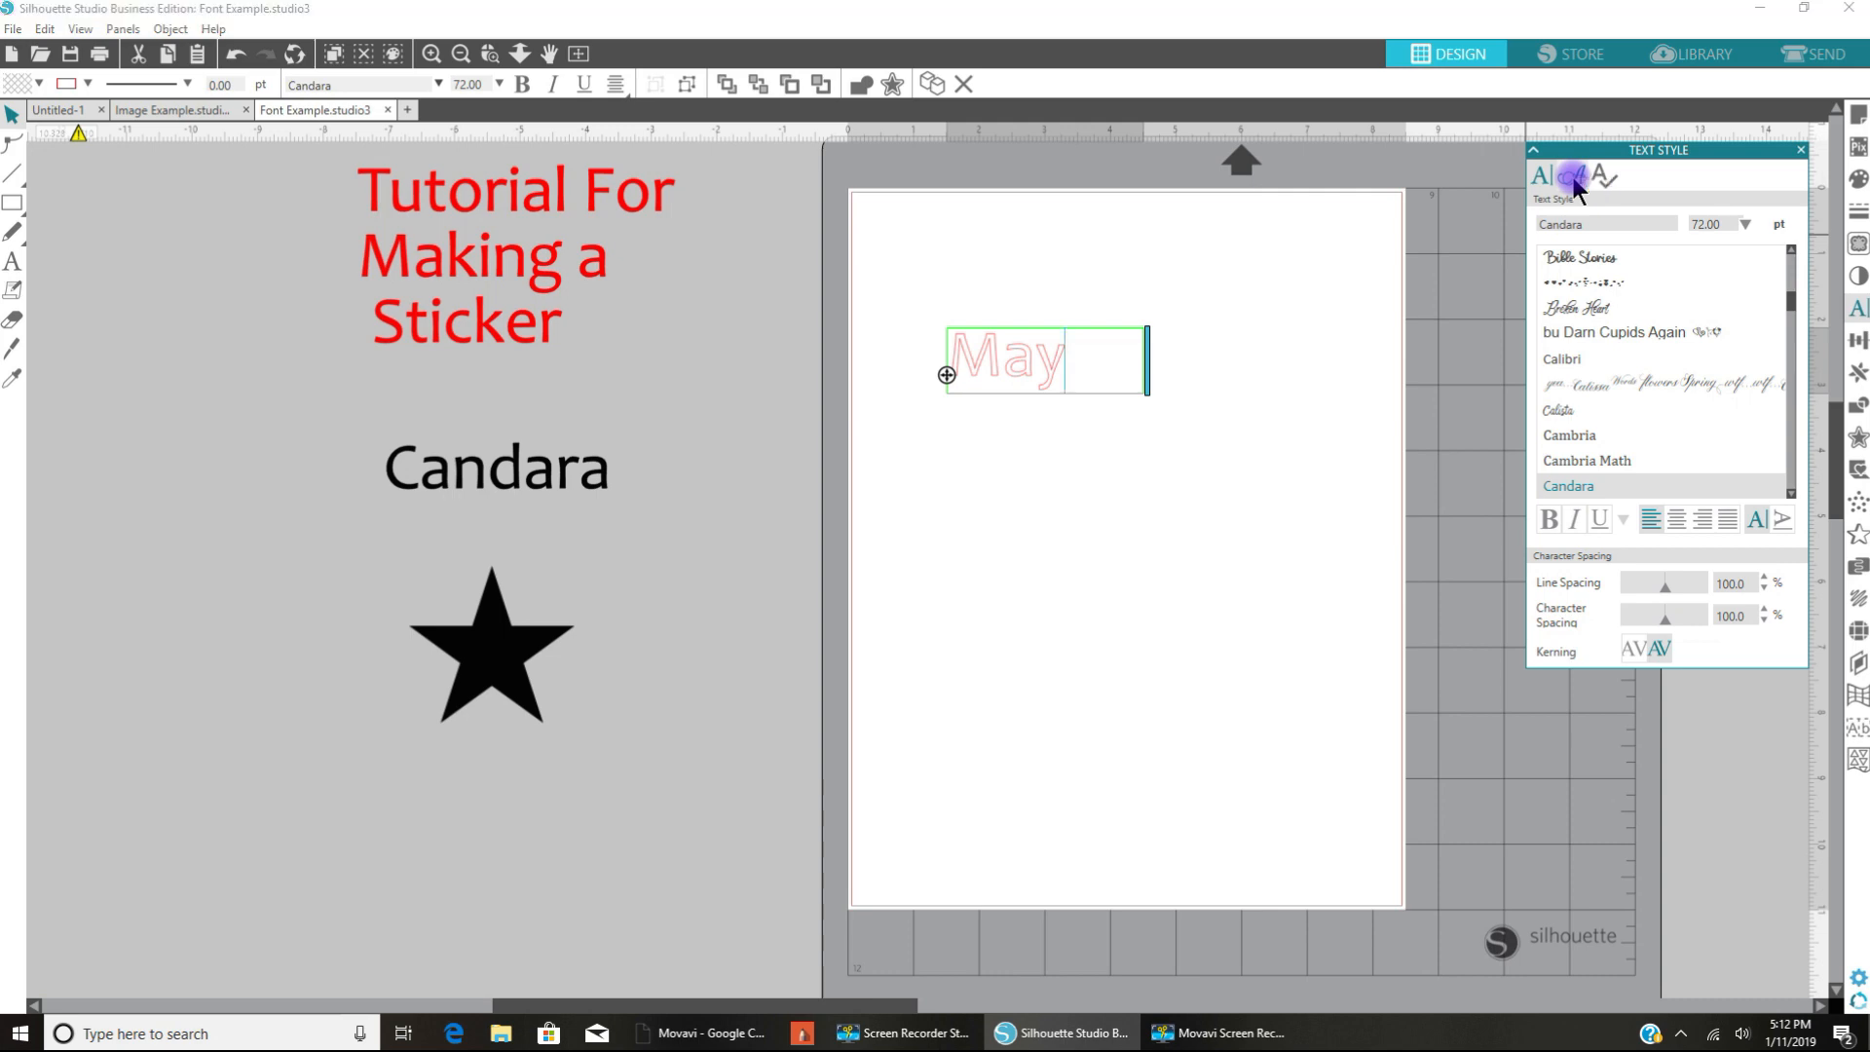
Step: Browse Candara's glyph grid of symbols, numbers and accented letters
{"action": "left_click", "coordinate": [1576, 176]}
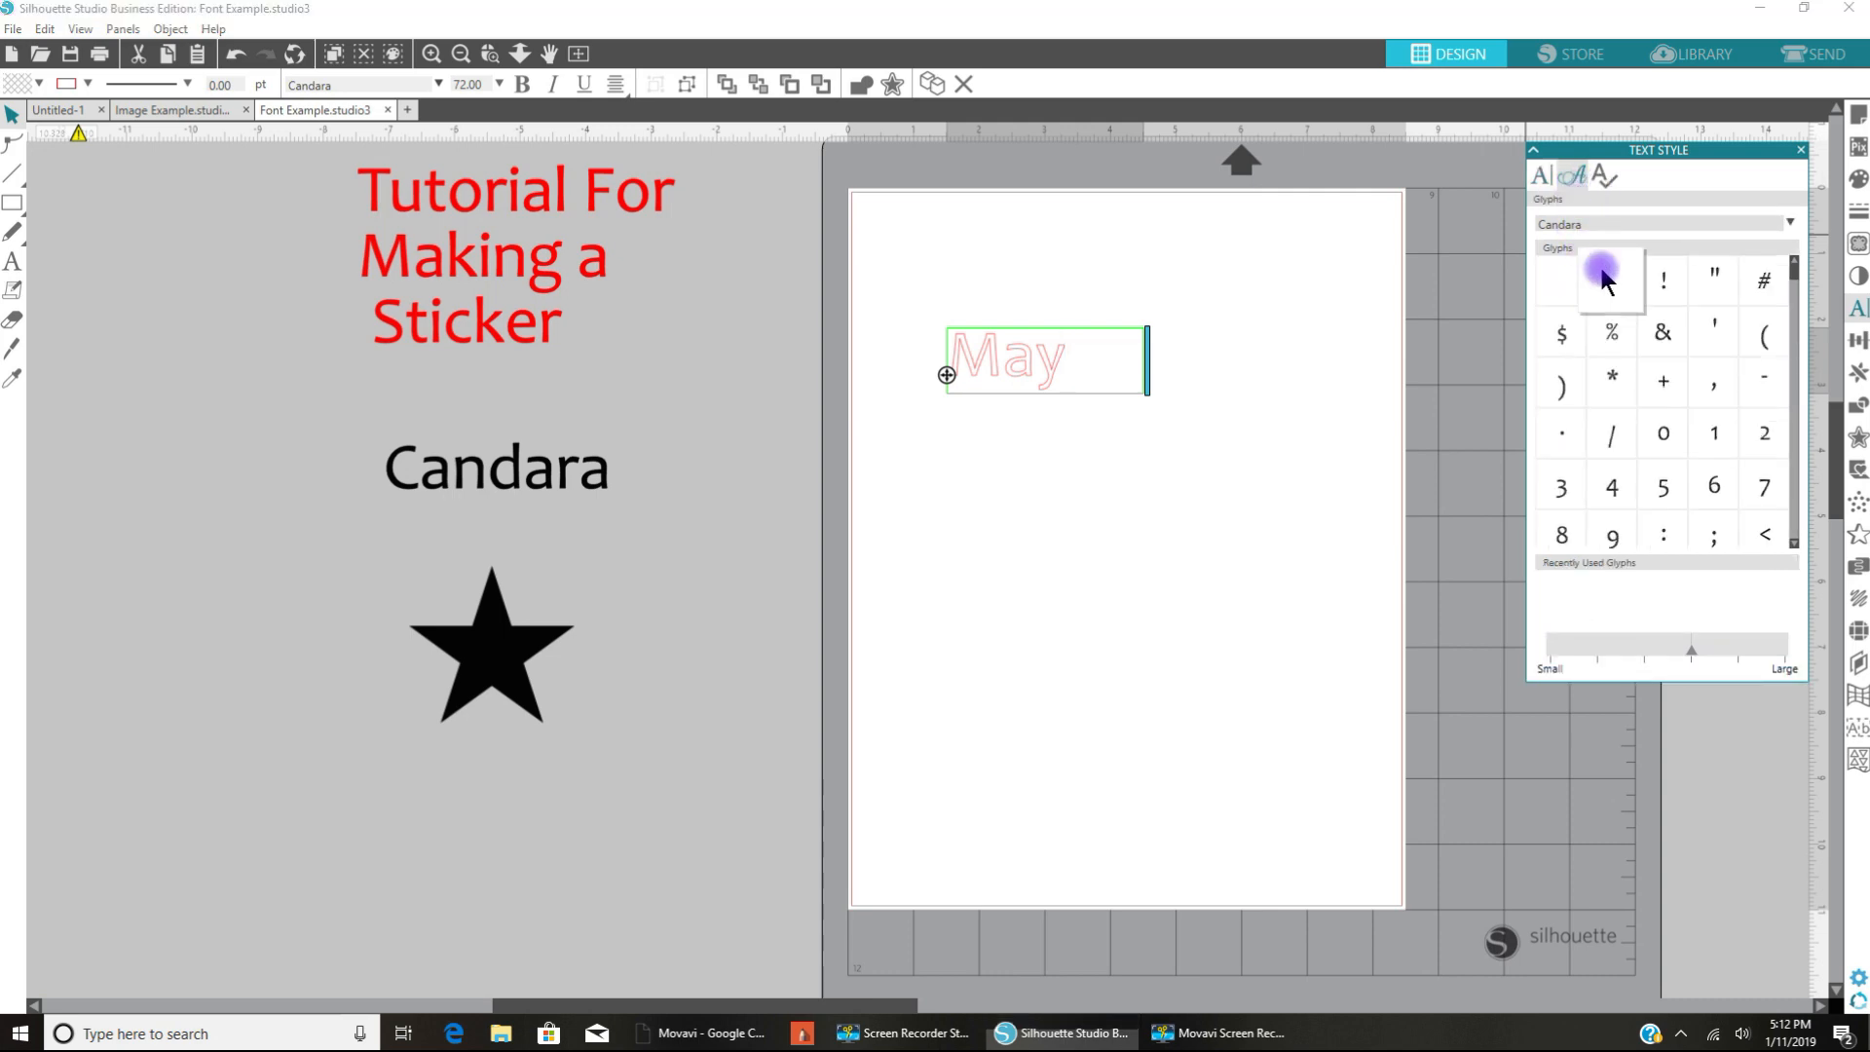
{"action": "mouse_move", "coordinate": [1678, 358]}
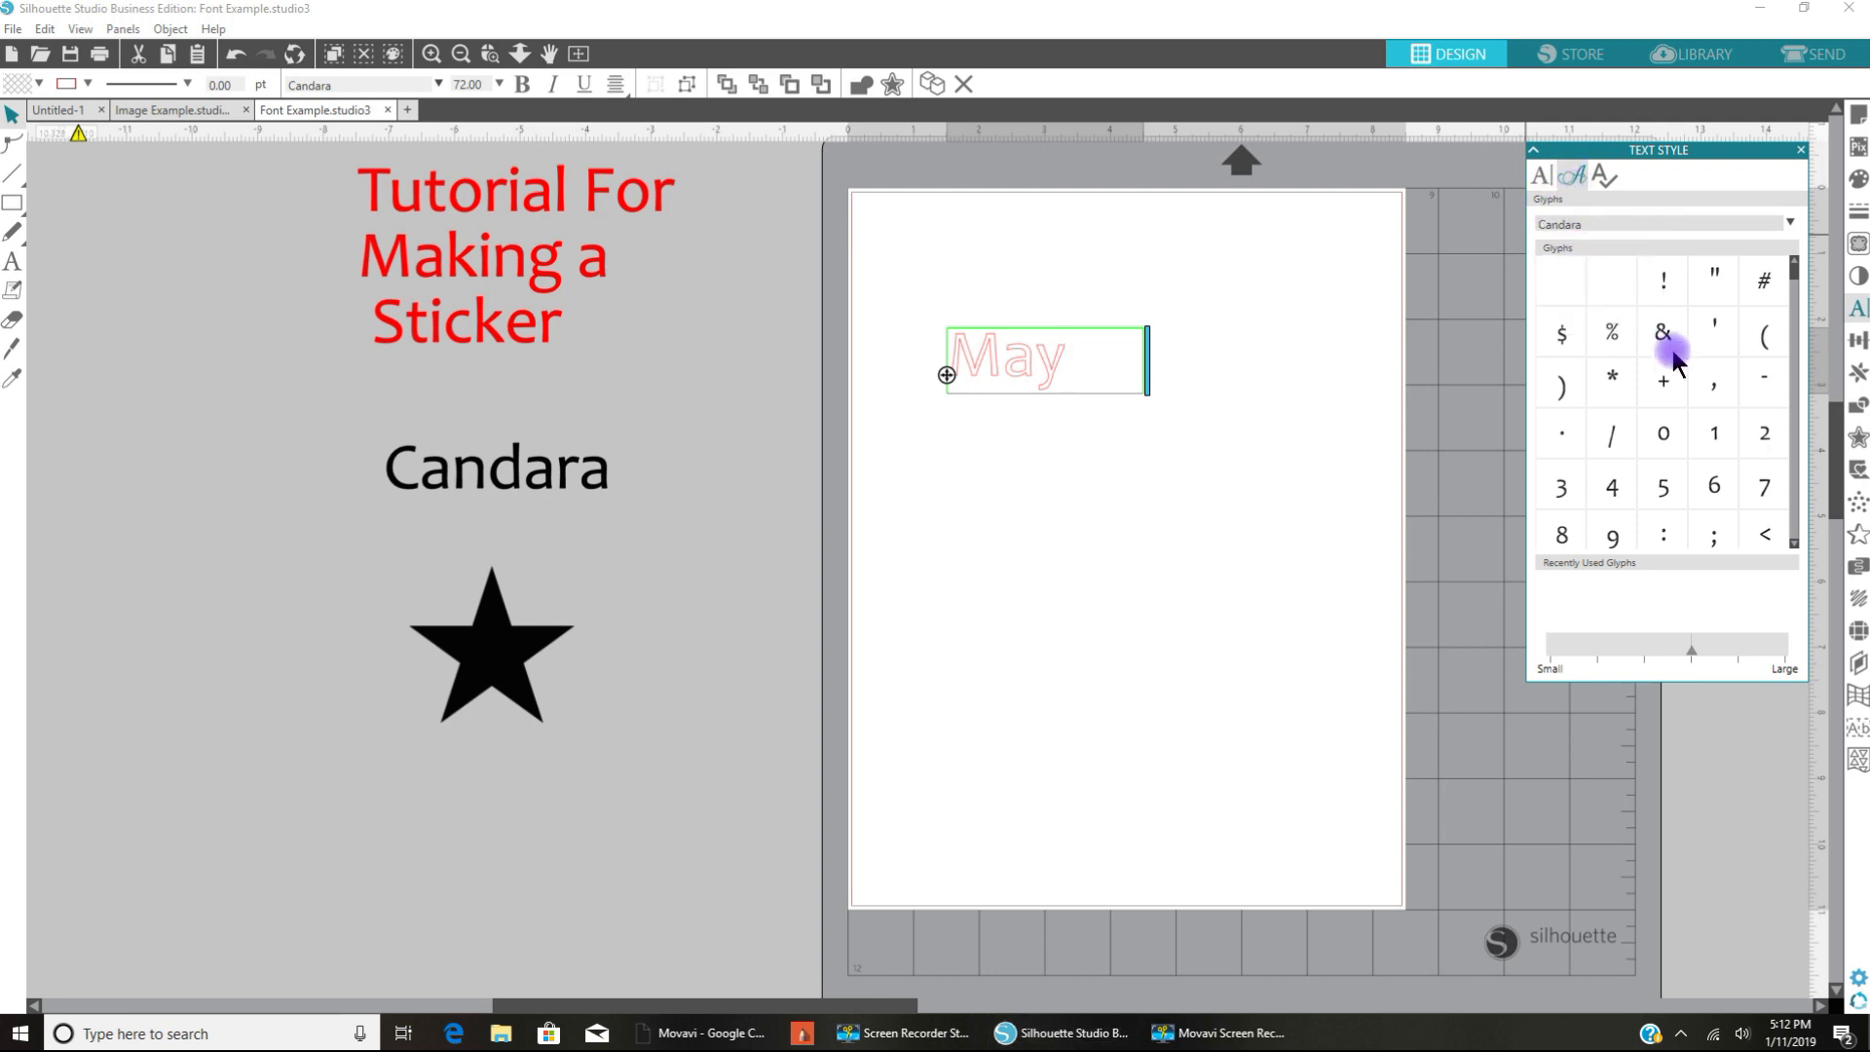
{"action": "scroll", "scroll_direction": "down", "scroll_amount": 3}
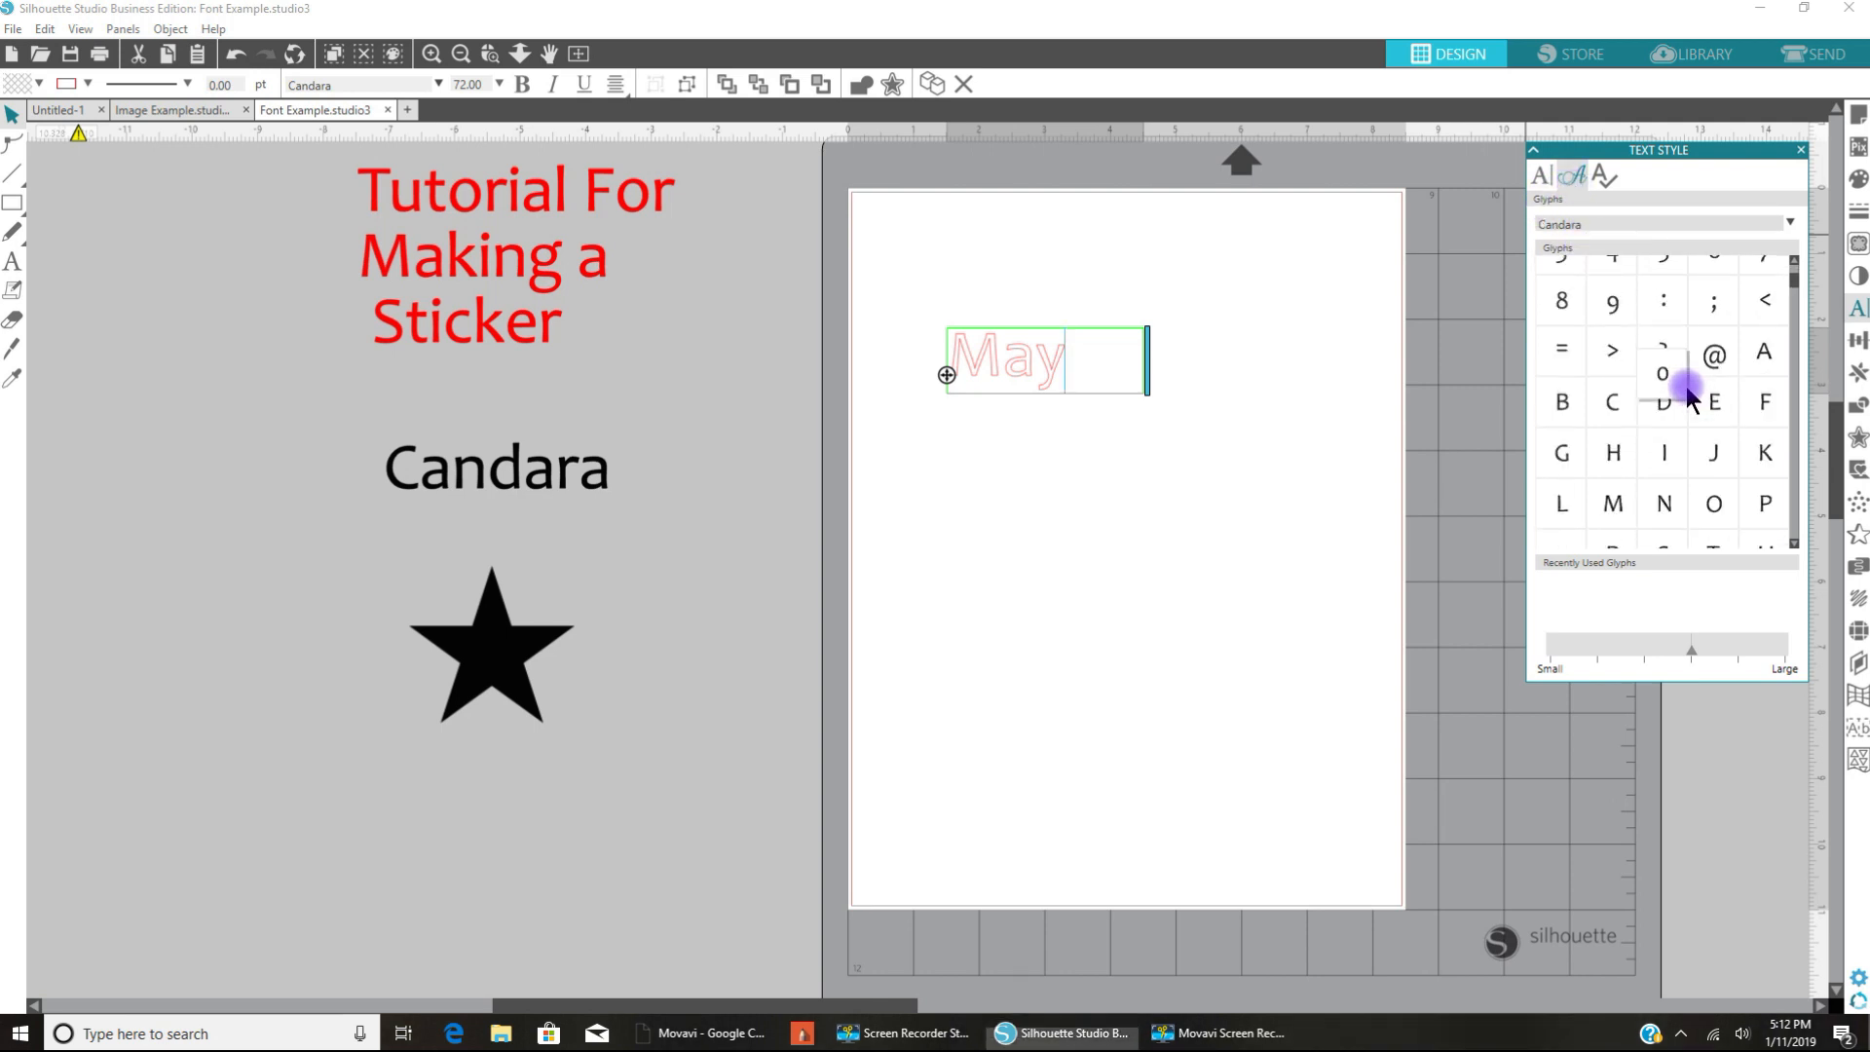
{"action": "scroll", "scroll_direction": "up", "scroll_amount": 3}
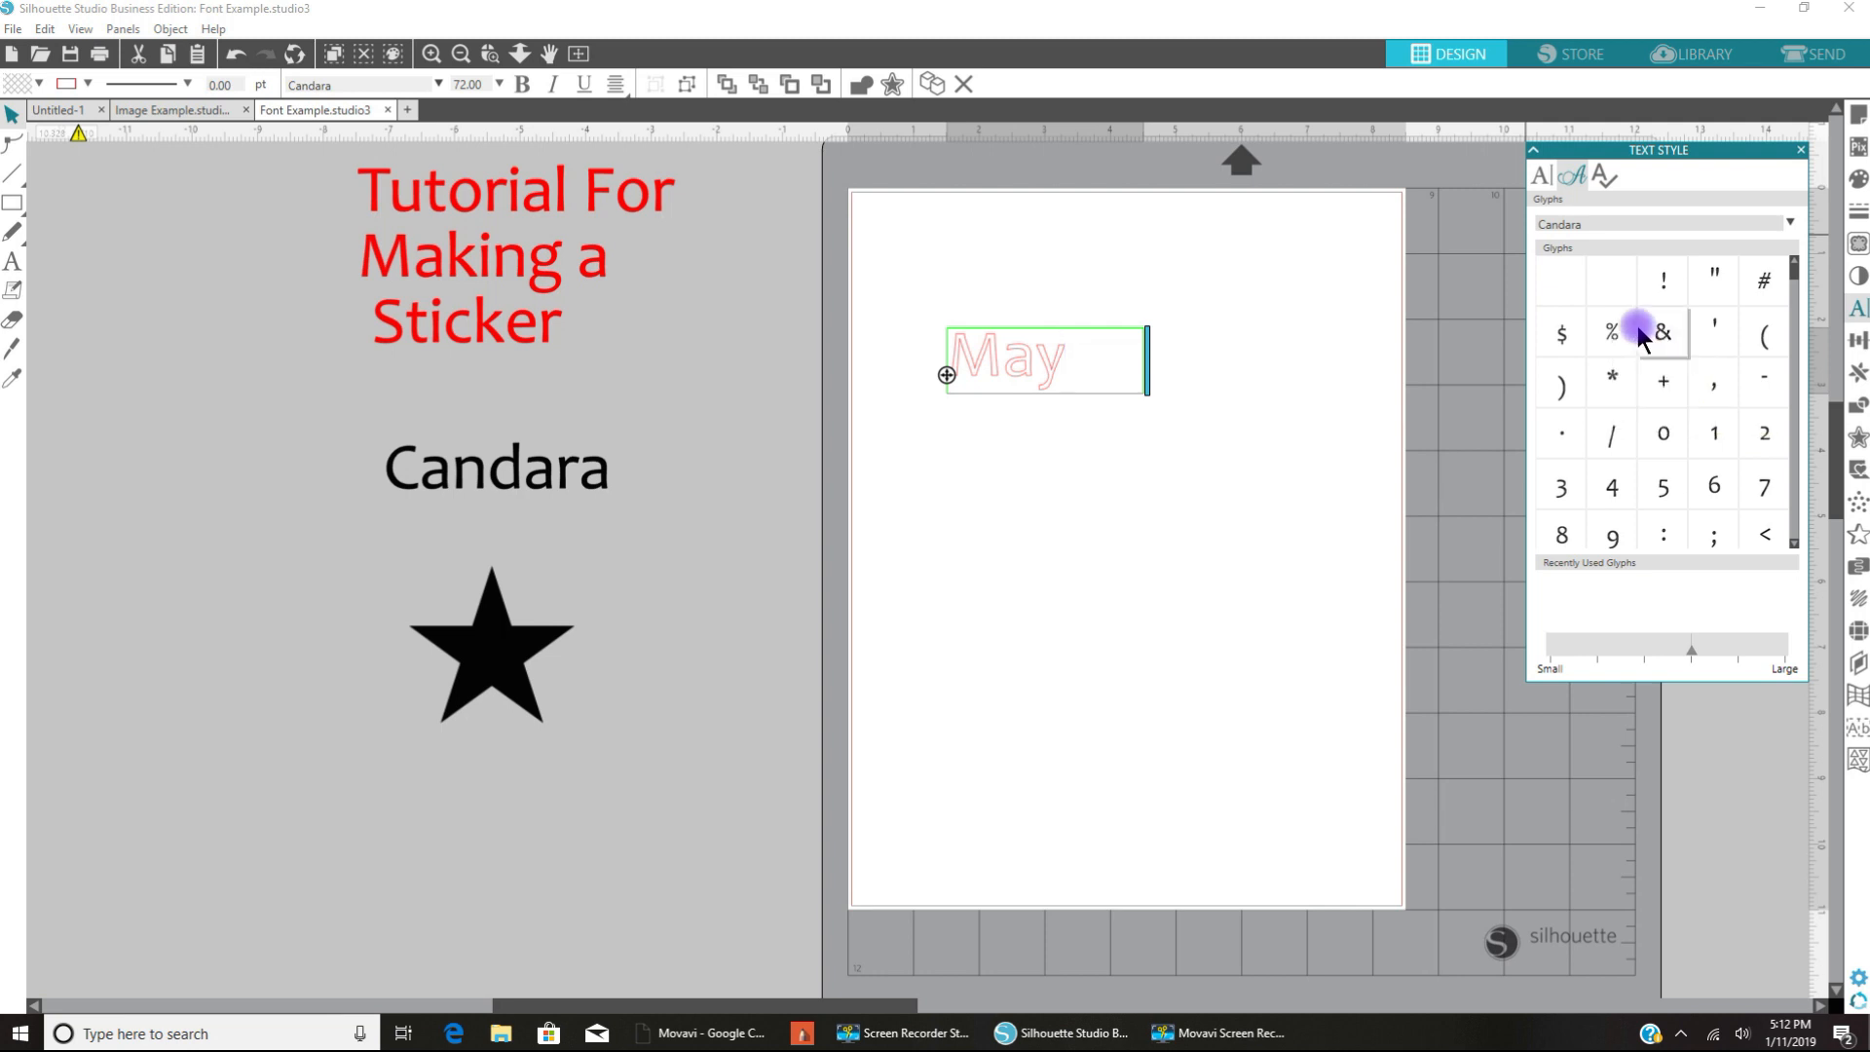
{"action": "scroll", "scroll_direction": "down", "scroll_amount": 3}
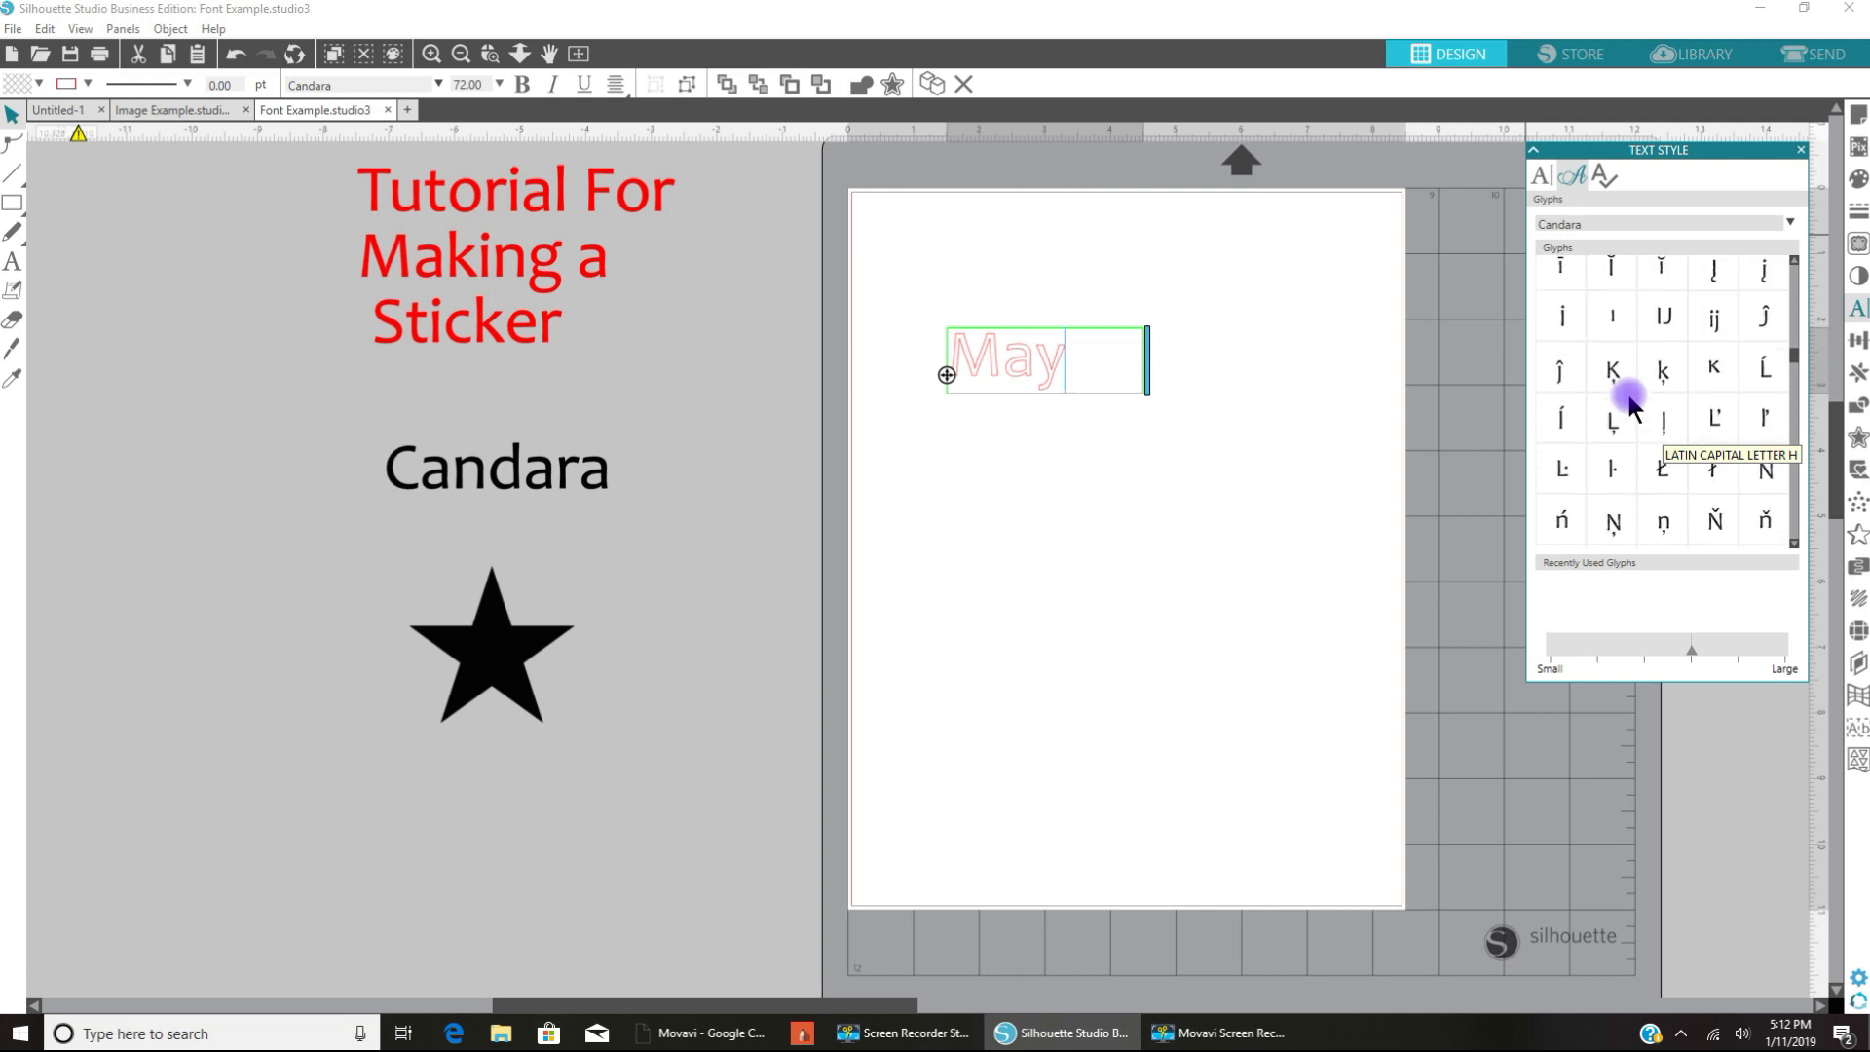
{"action": "scroll", "scroll_direction": "down", "scroll_amount": 3}
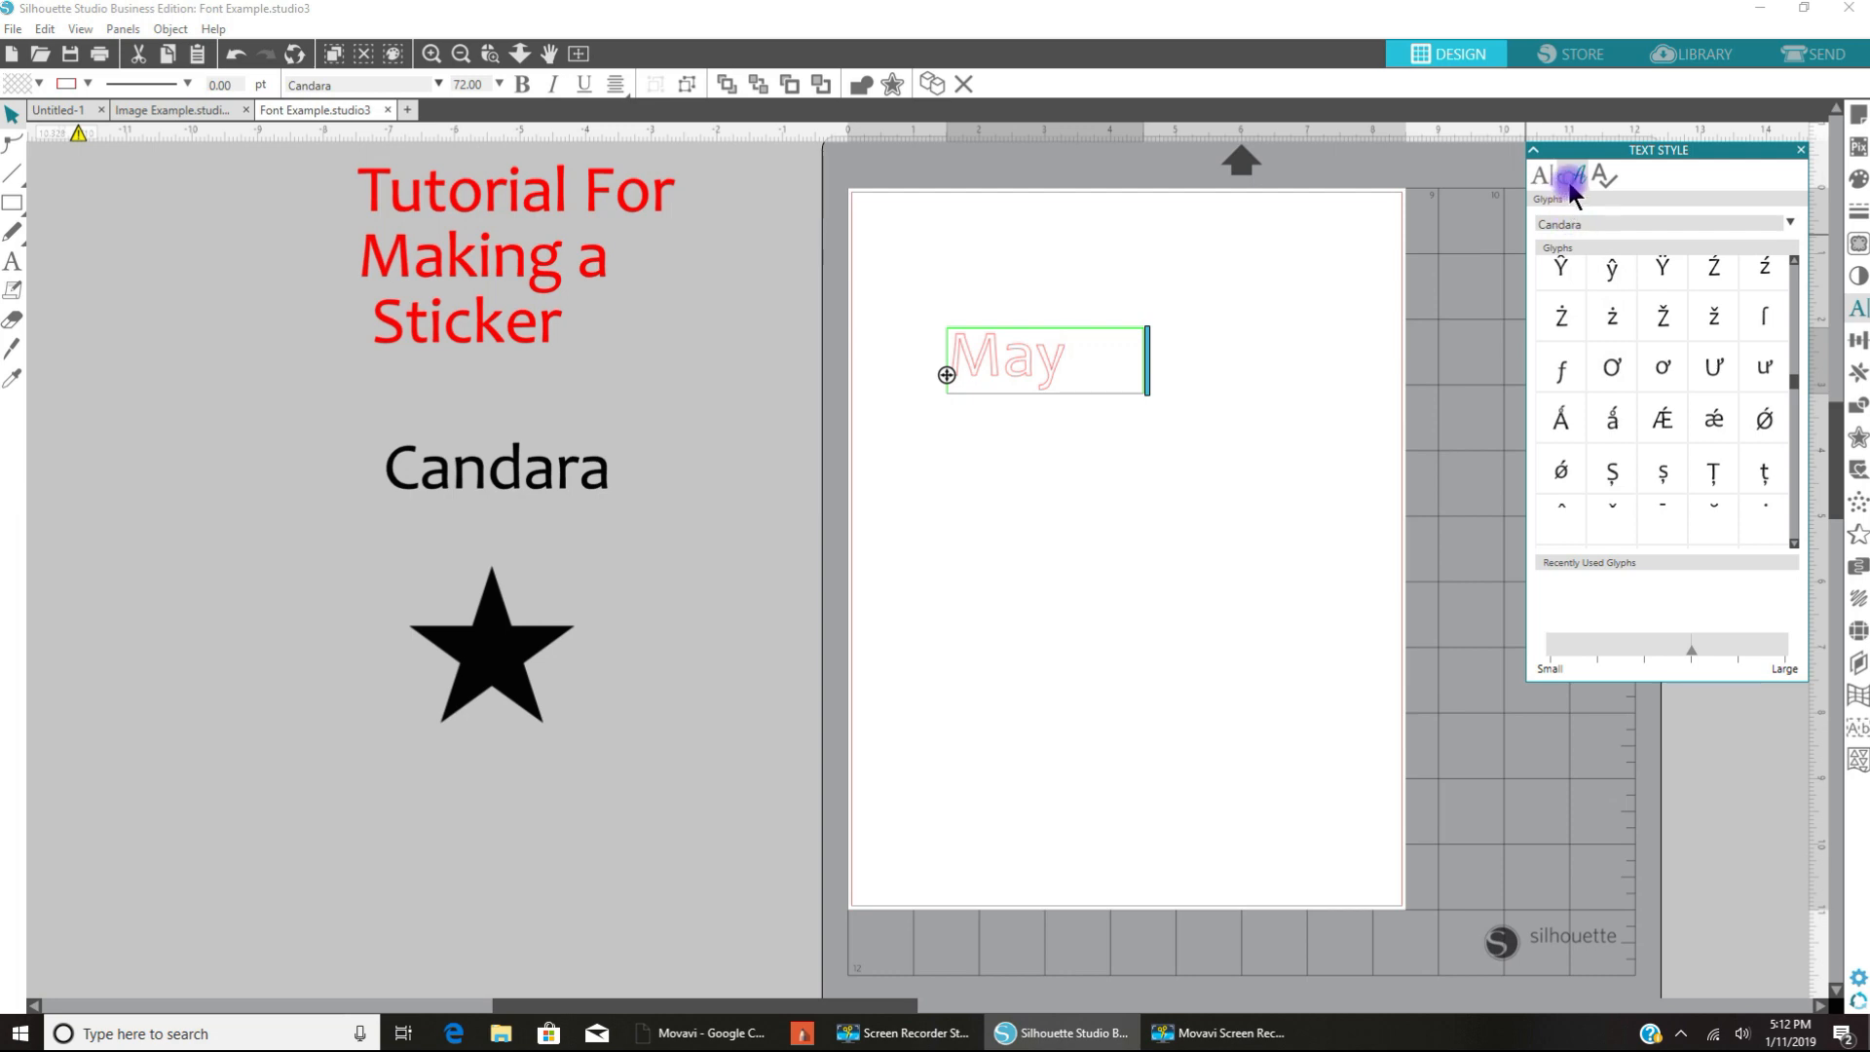
Step: Exit text editing and select the Candara May text, about 2.99 by 1.00 in
{"action": "left_click", "coordinate": [1542, 176]}
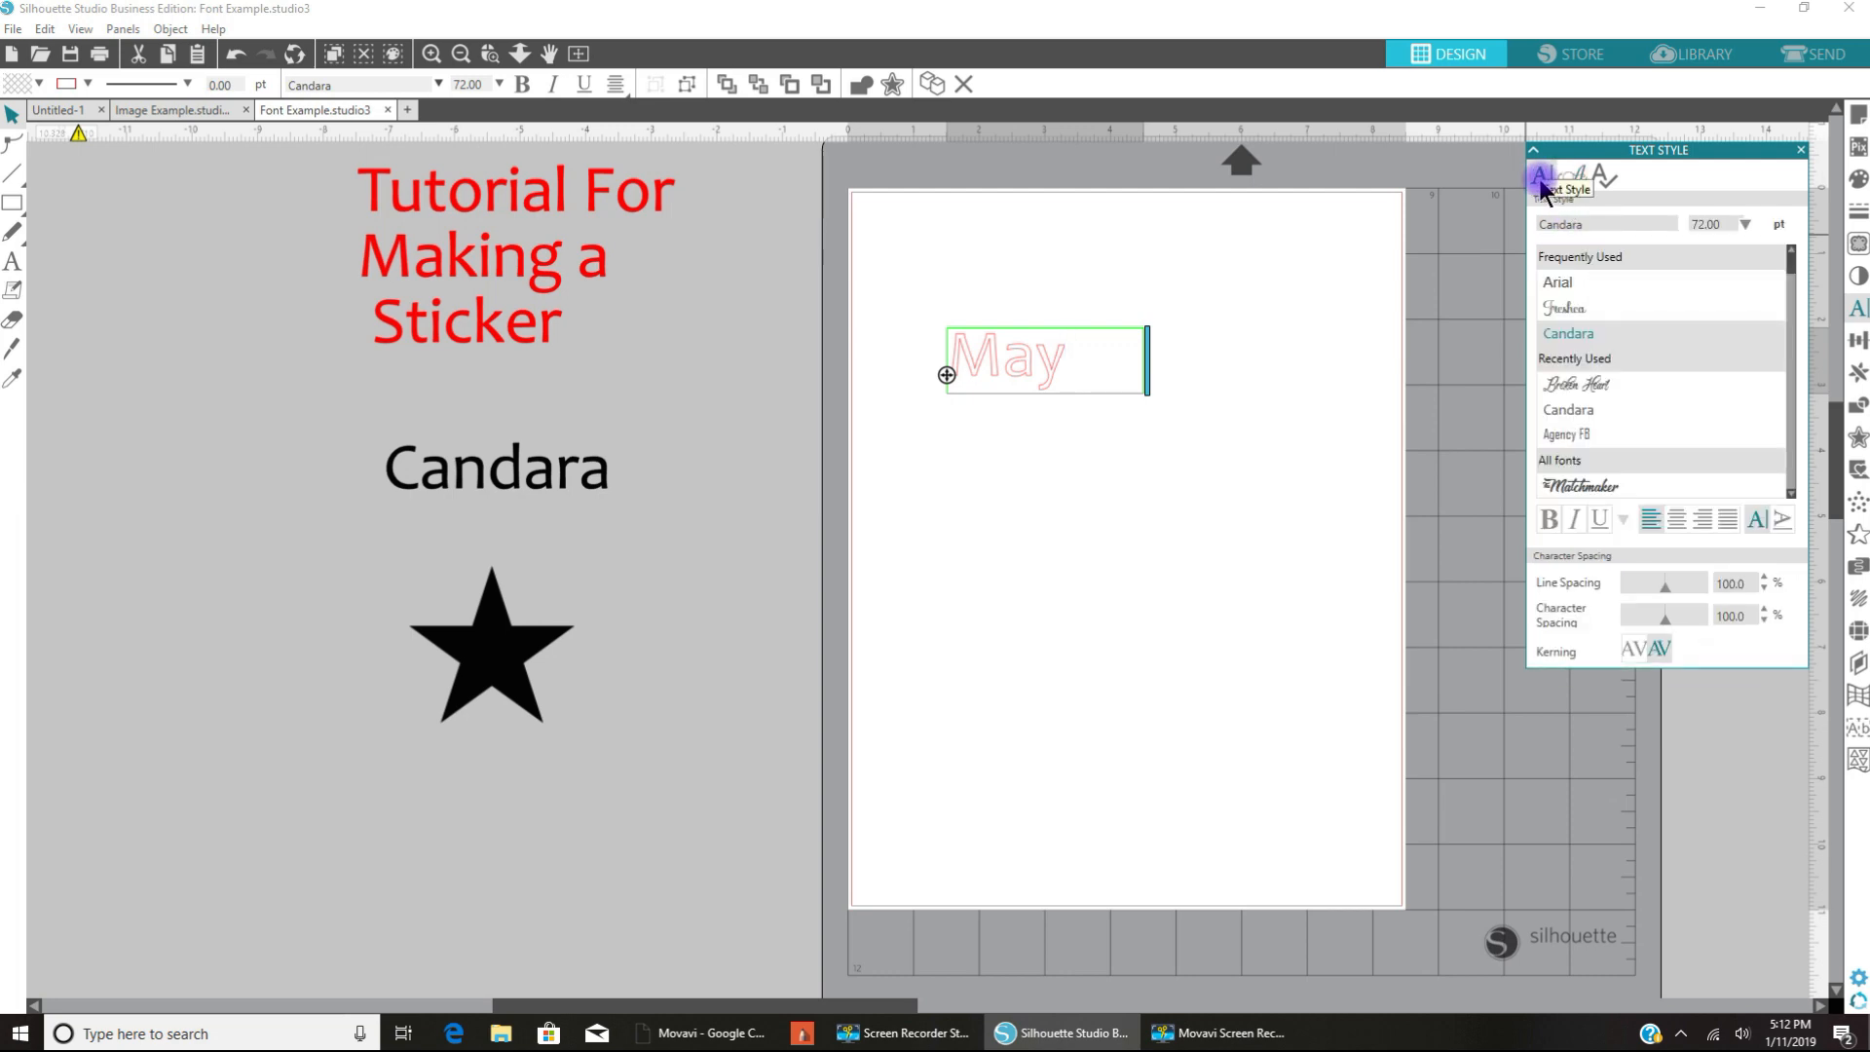
{"action": "mouse_move", "coordinate": [939, 363]}
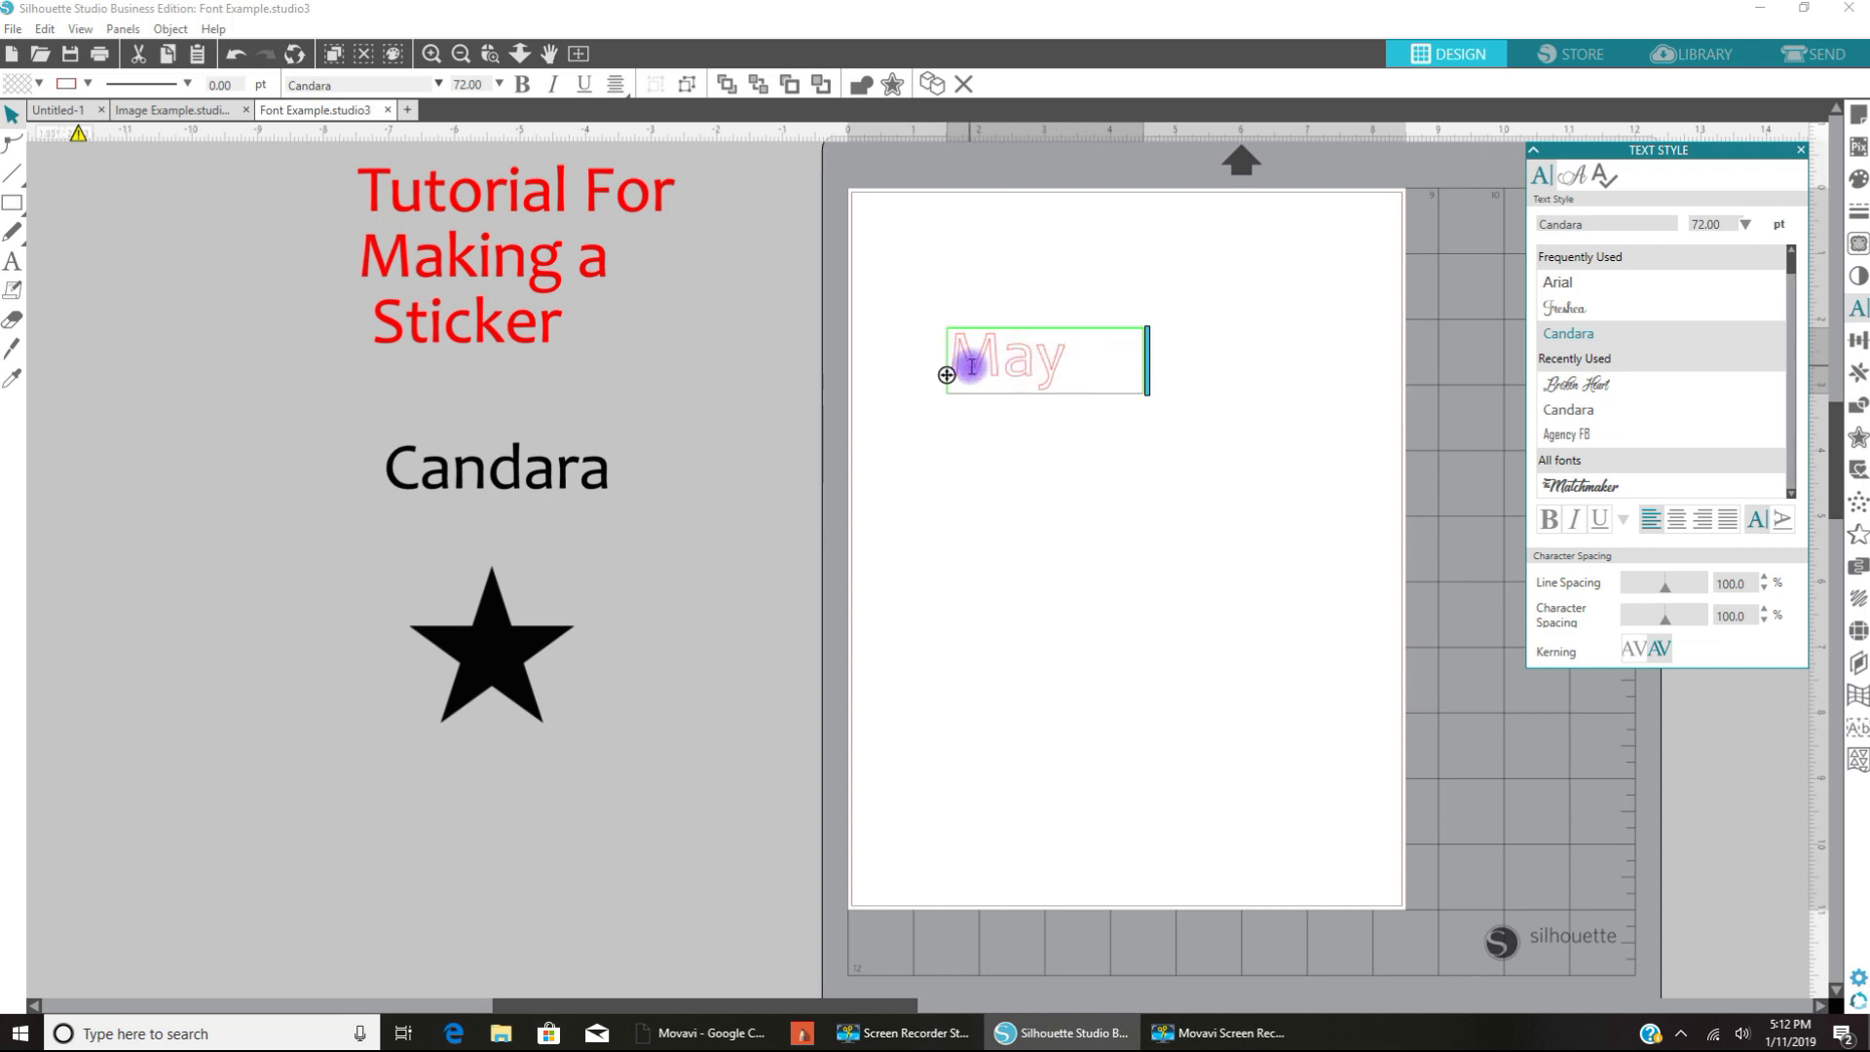
{"action": "mouse_move", "coordinate": [1104, 378]}
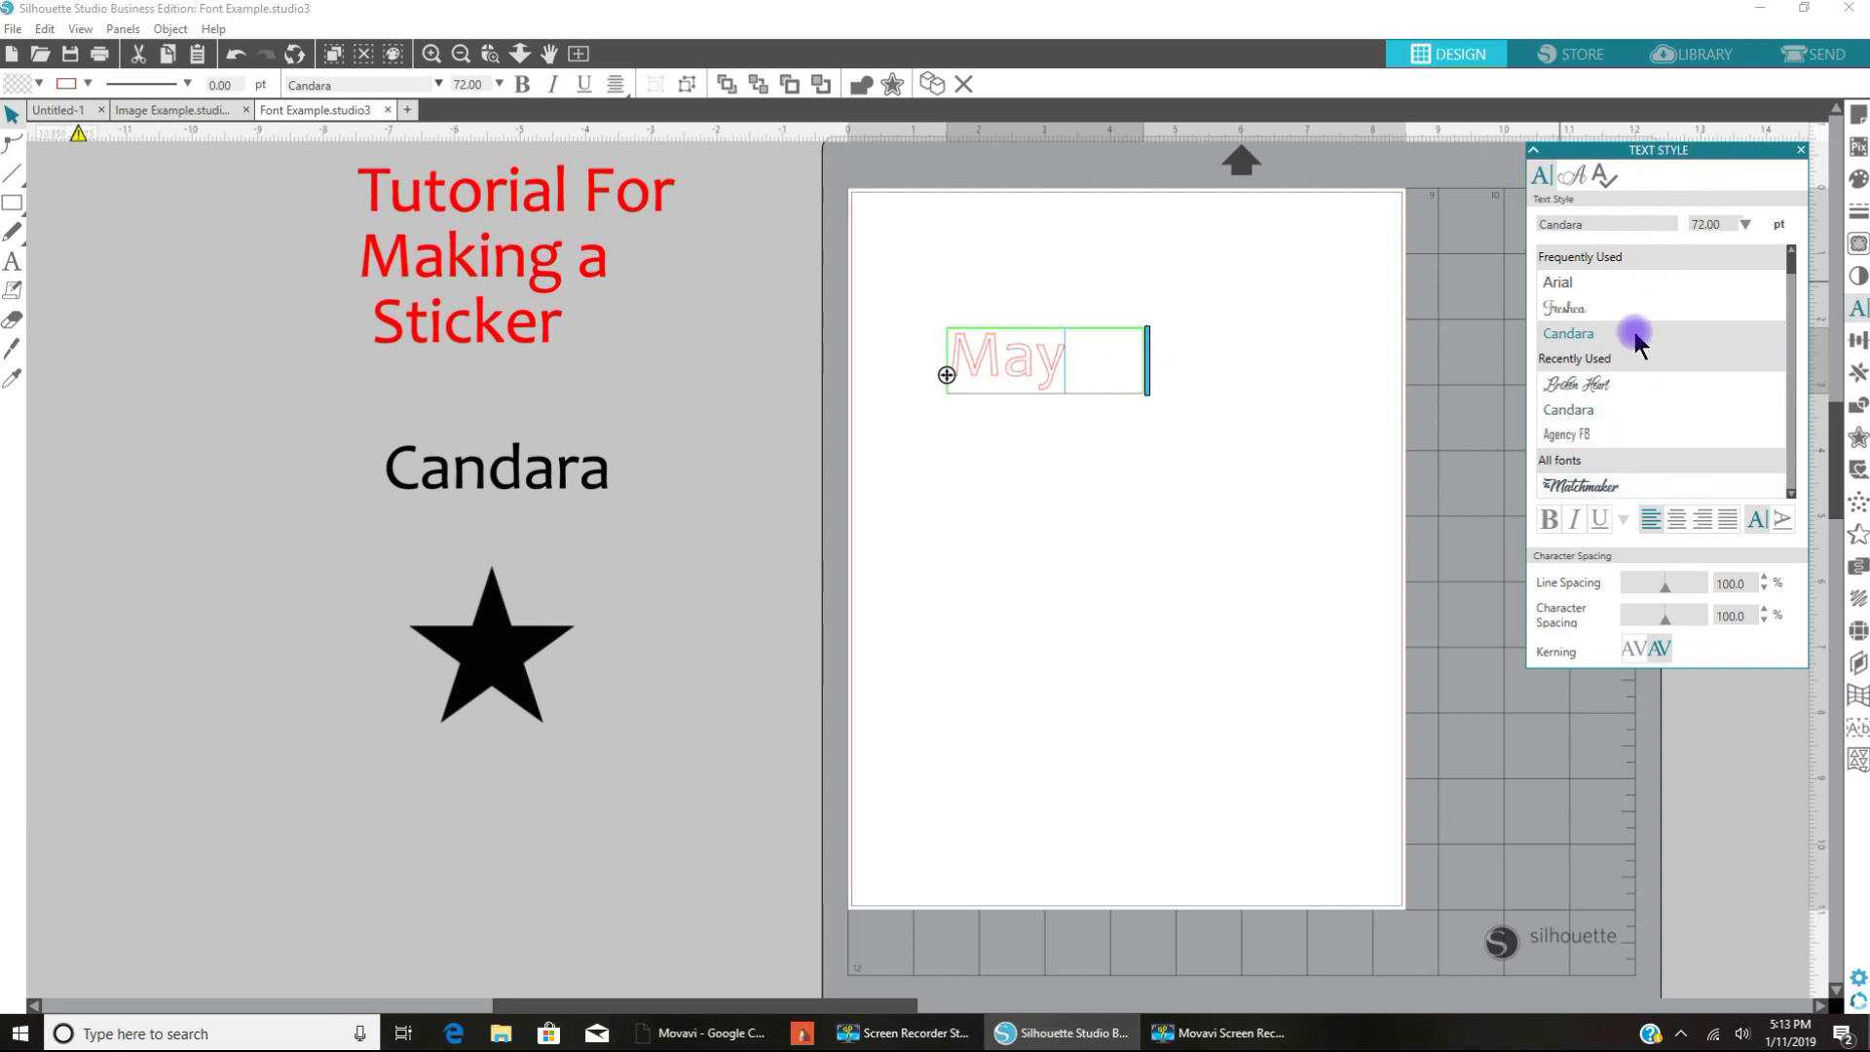
{"action": "mouse_move", "coordinate": [1082, 366]}
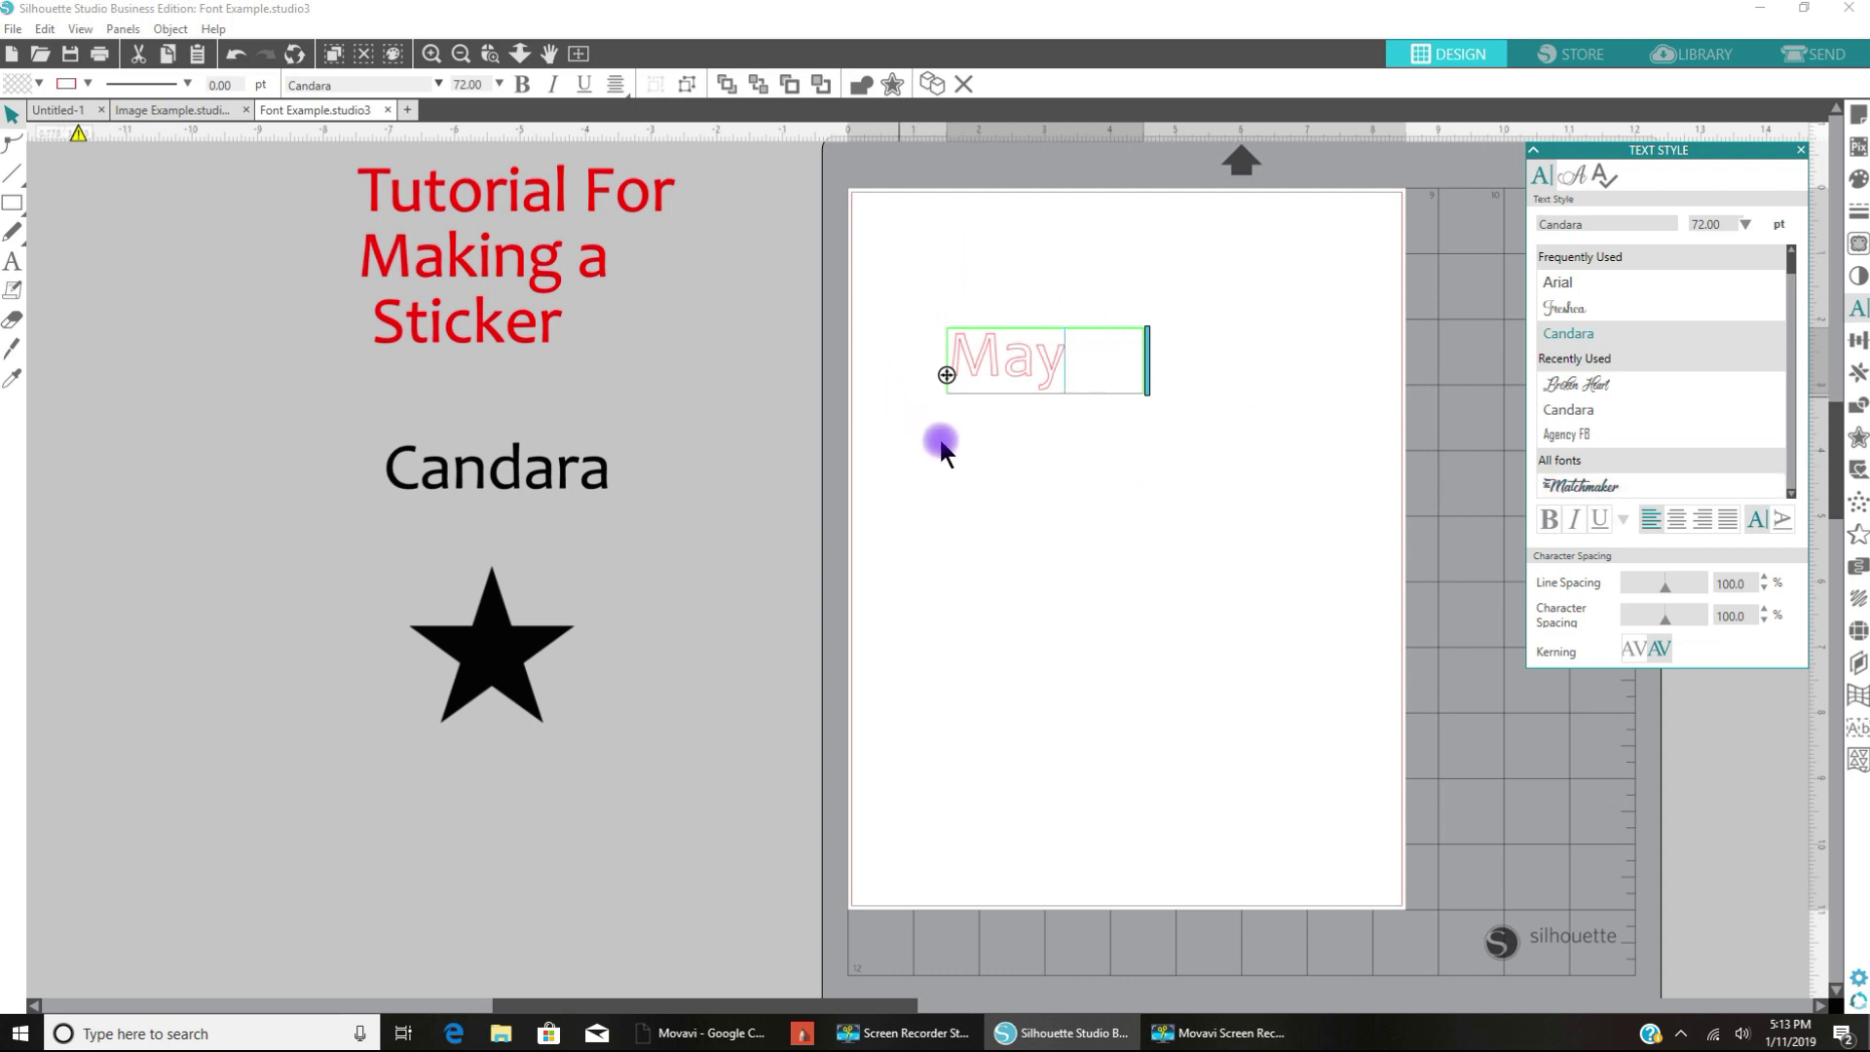
{"action": "mouse_move", "coordinate": [1047, 271]}
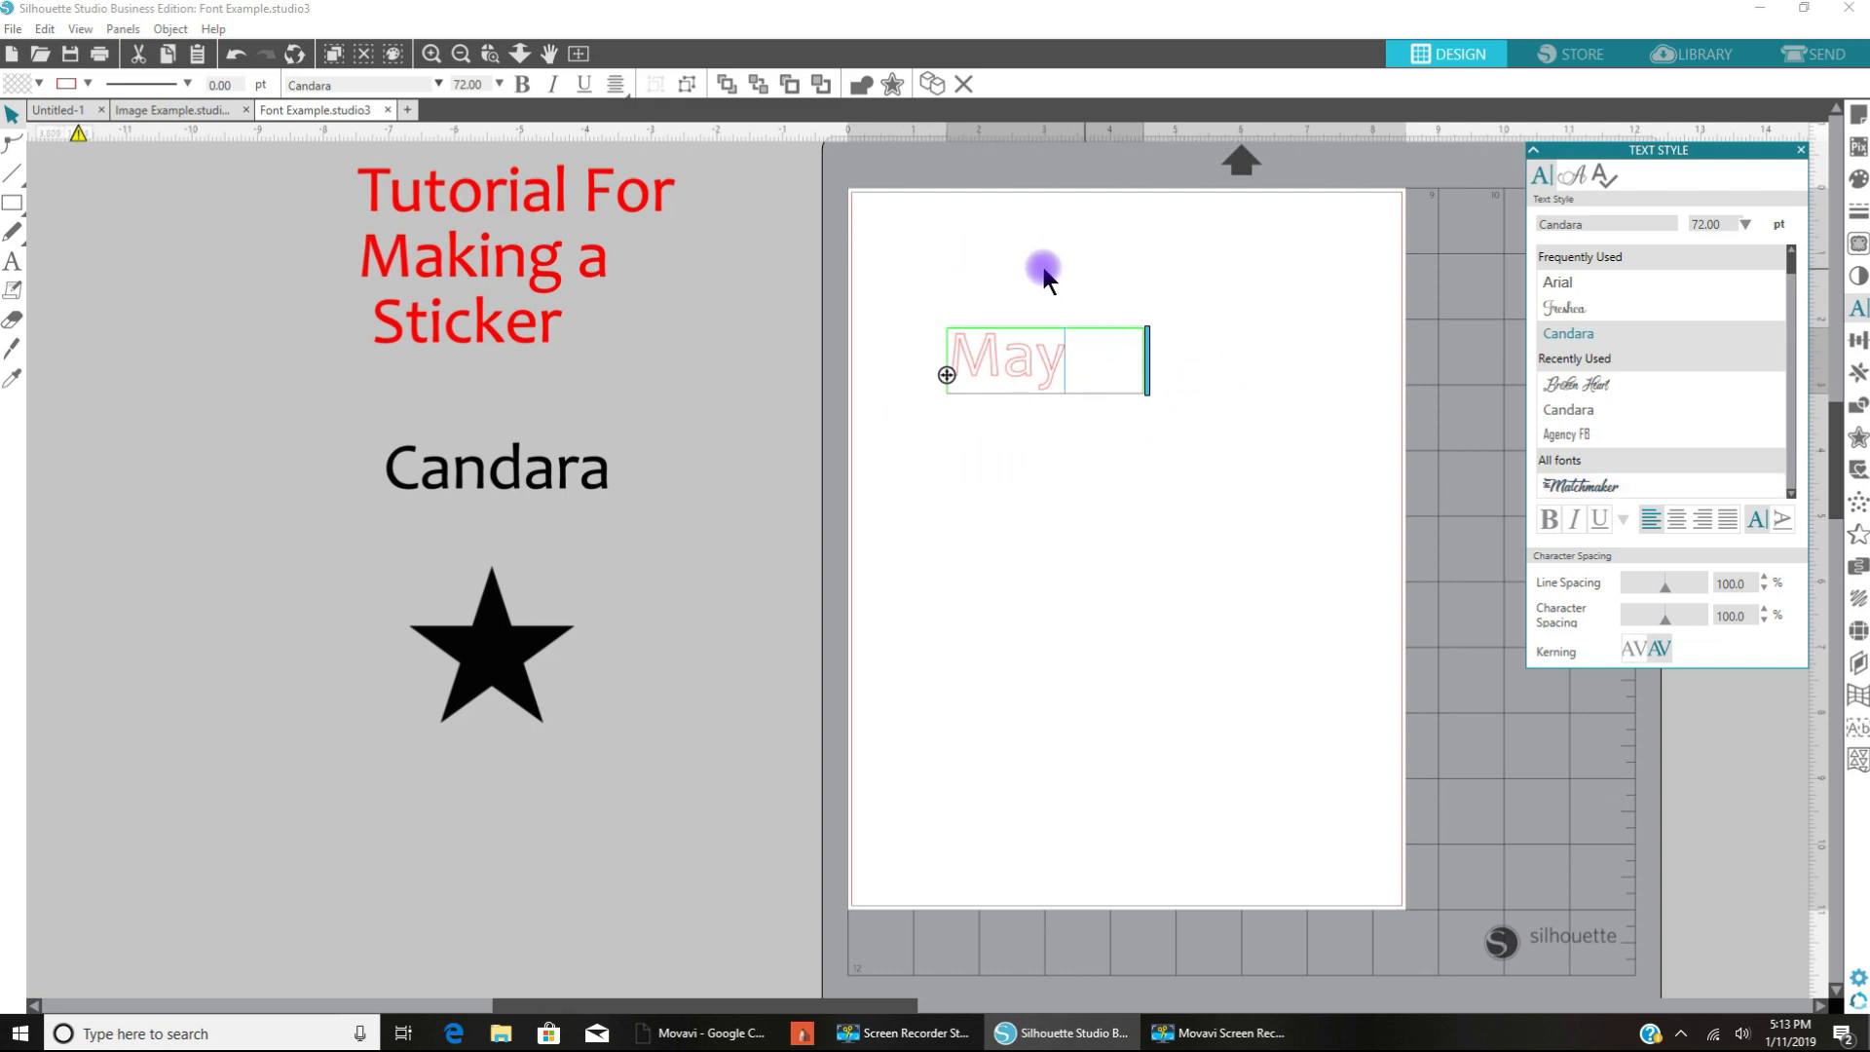
{"action": "mouse_move", "coordinate": [1073, 370]}
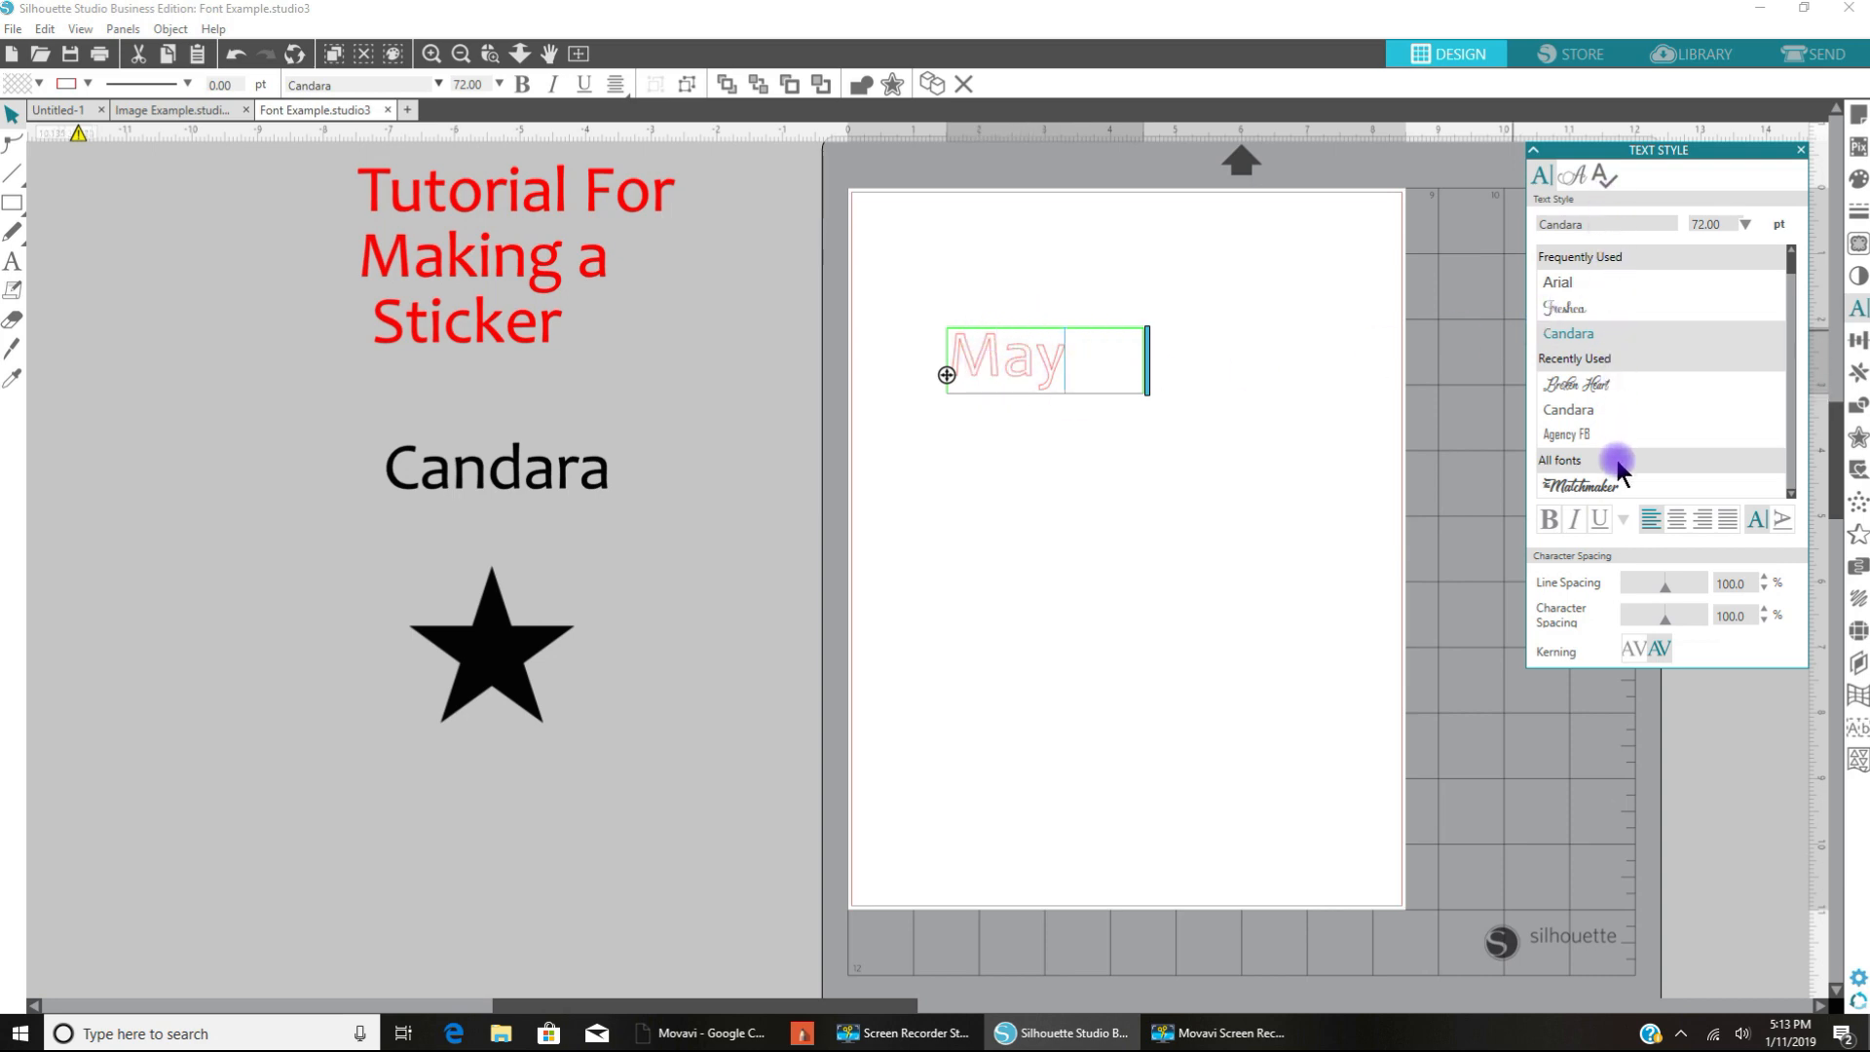
{"action": "mouse_move", "coordinate": [1068, 500]}
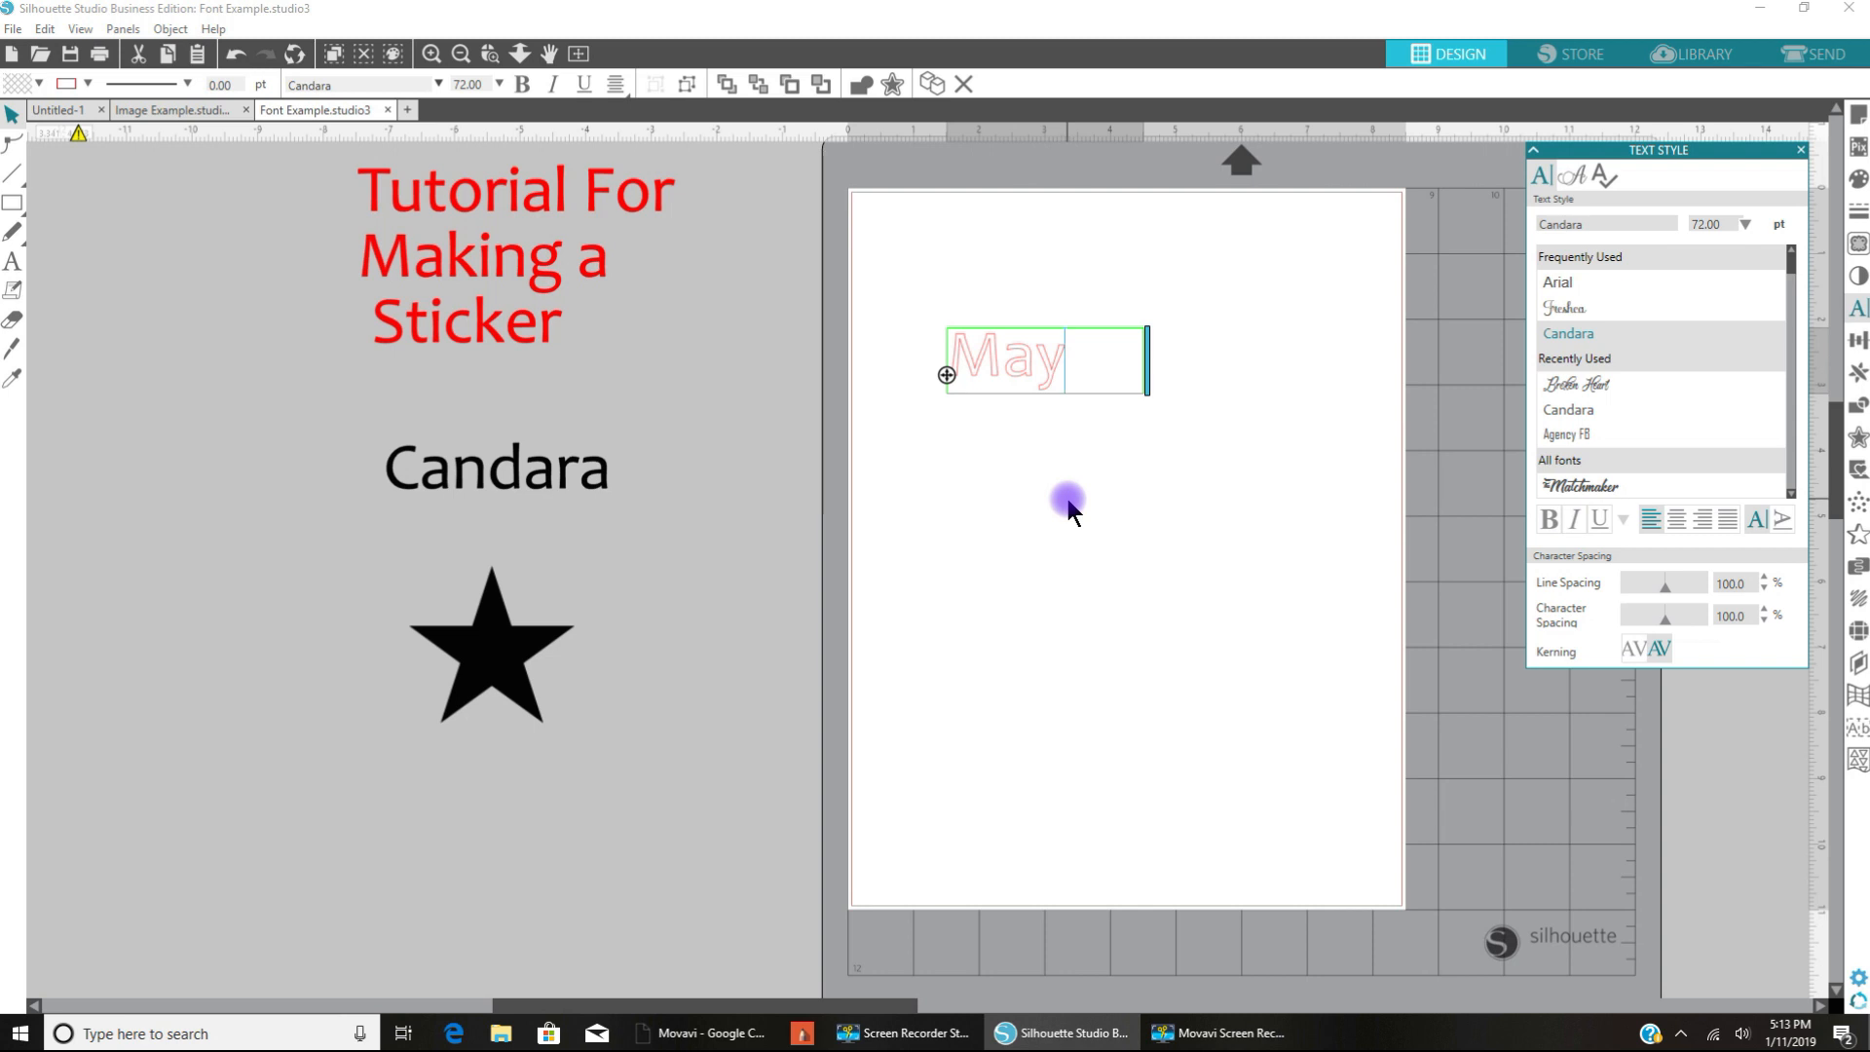
{"action": "left_click", "coordinate": [1557, 282]}
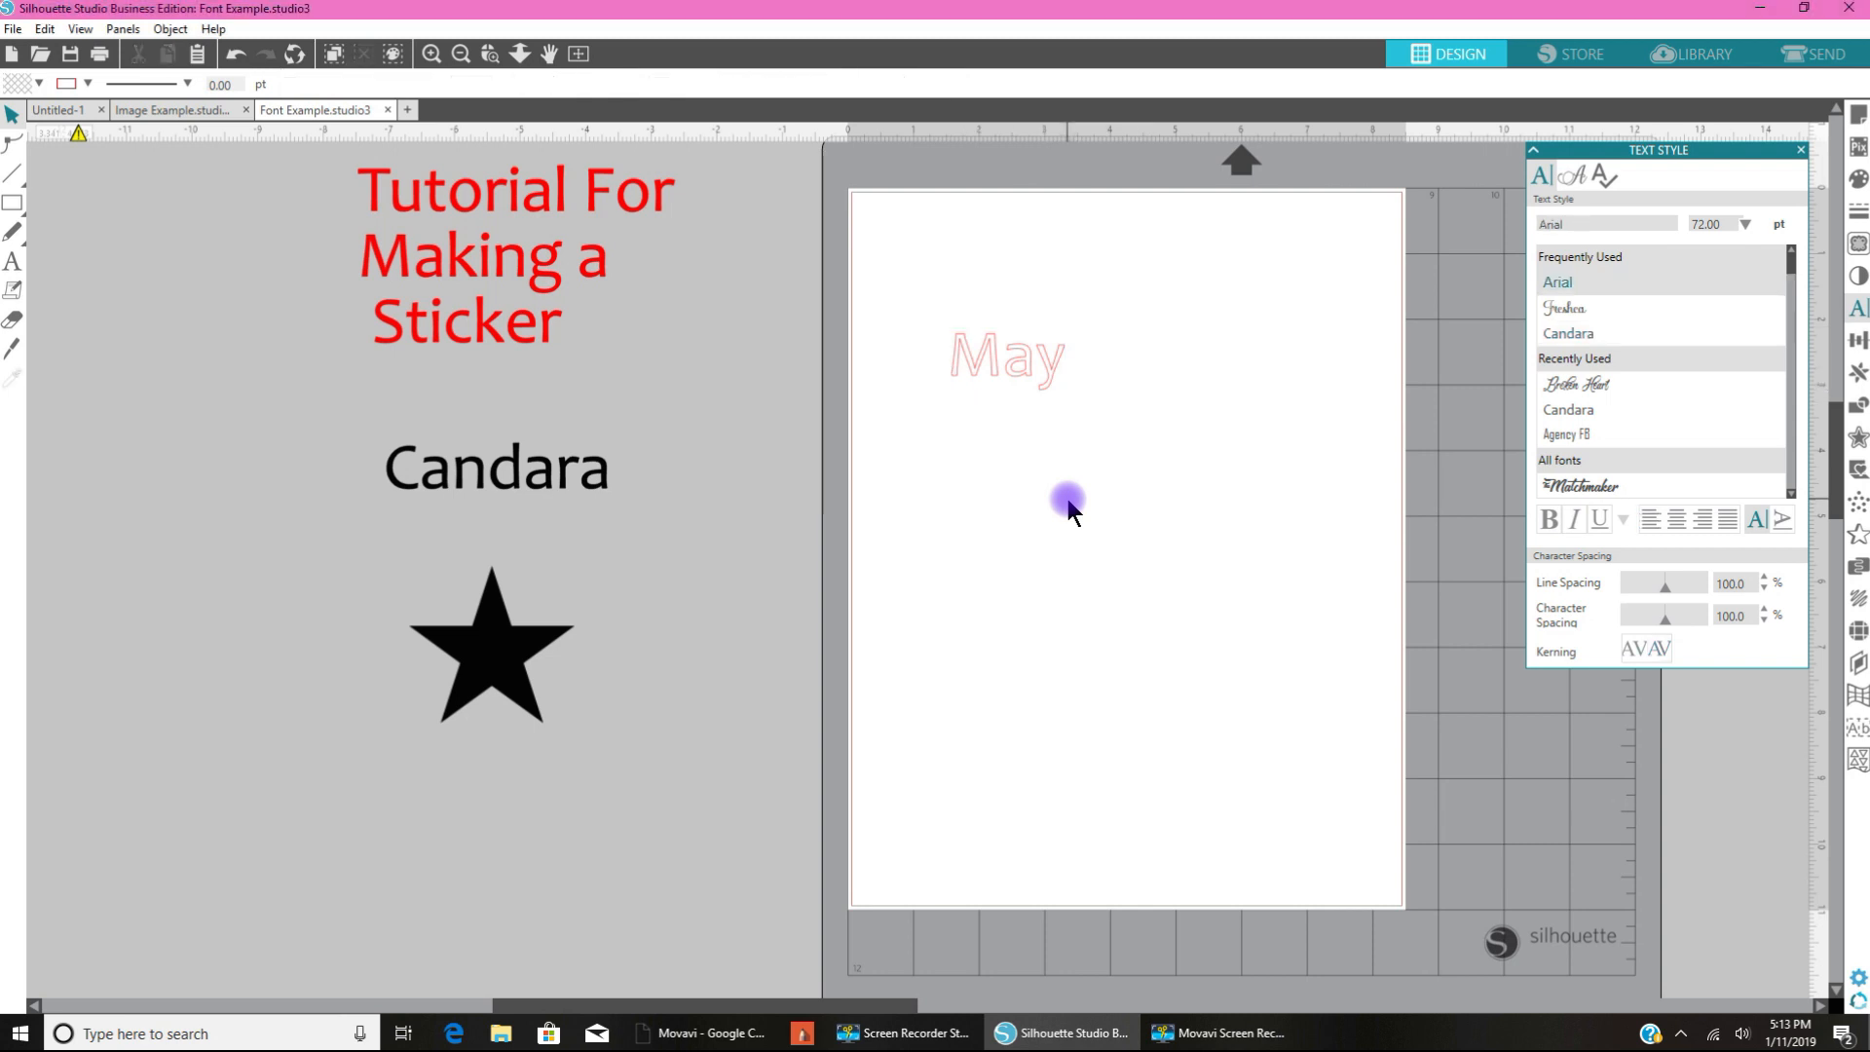
{"action": "mouse_move", "coordinate": [1030, 492]}
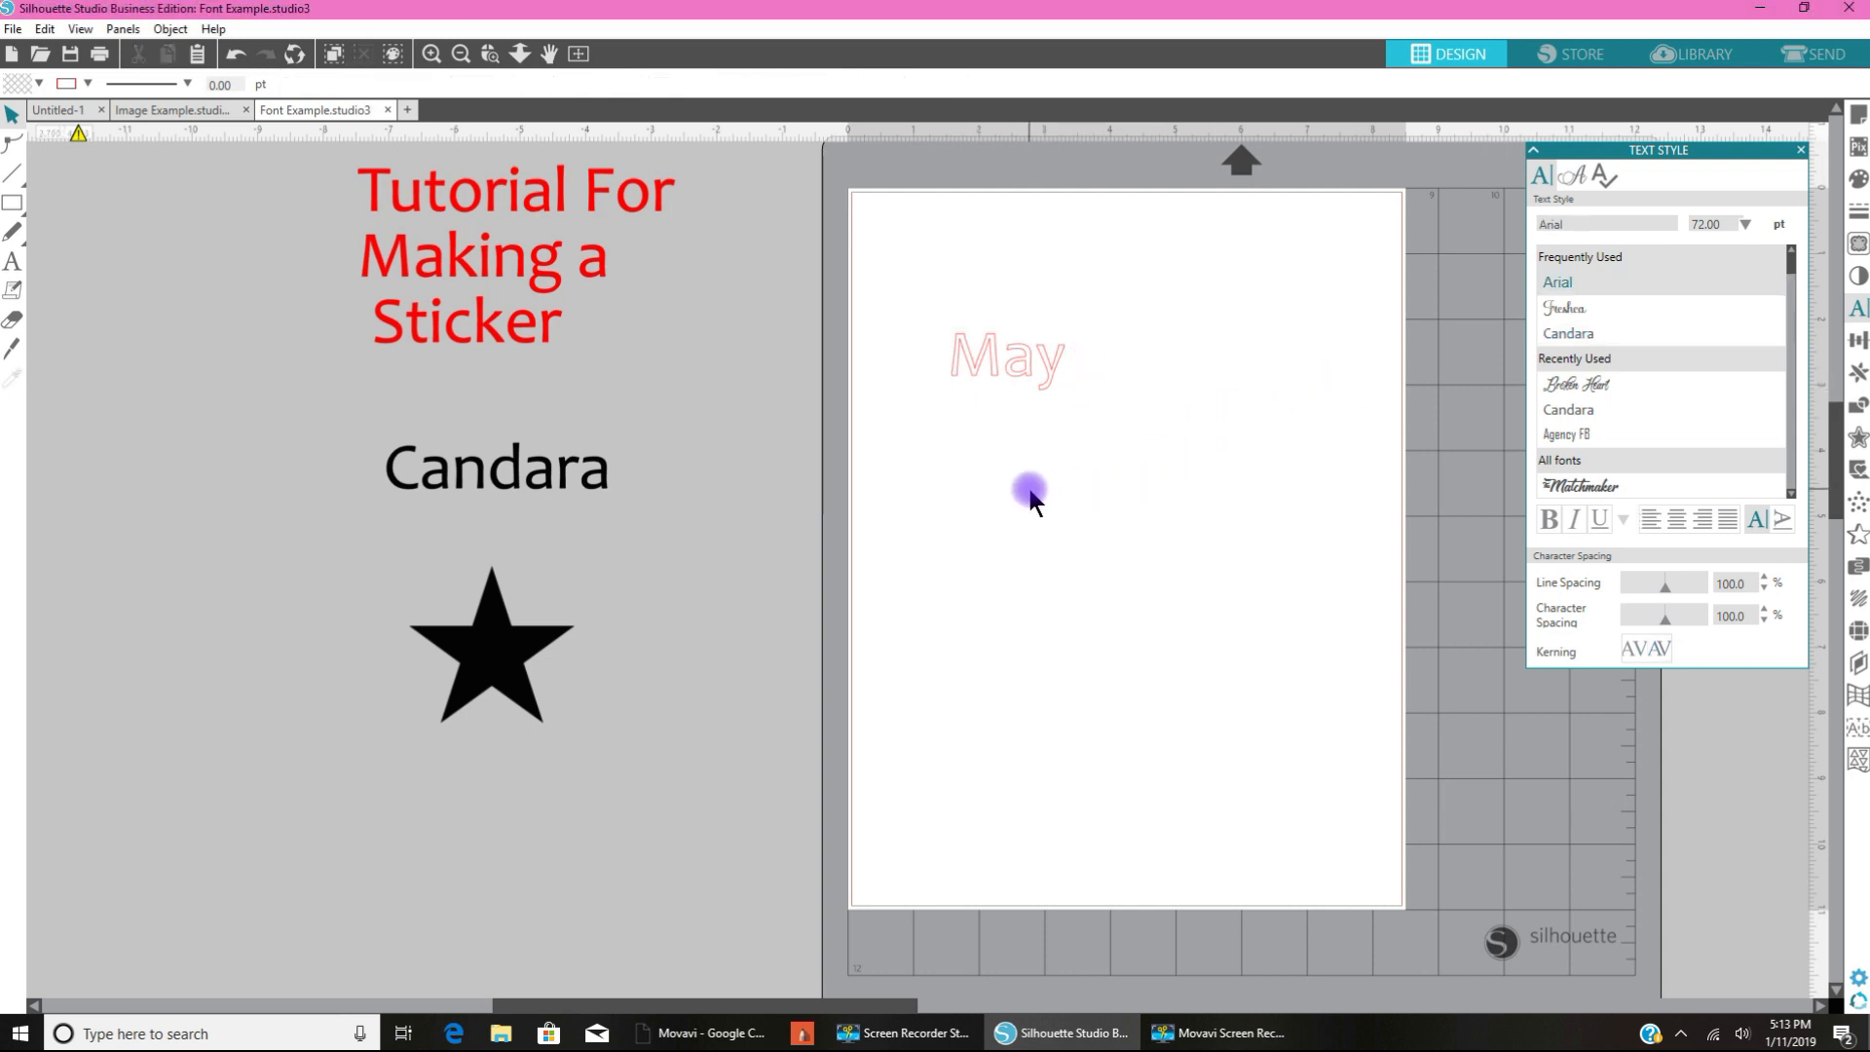
{"action": "mouse_move", "coordinate": [991, 616]}
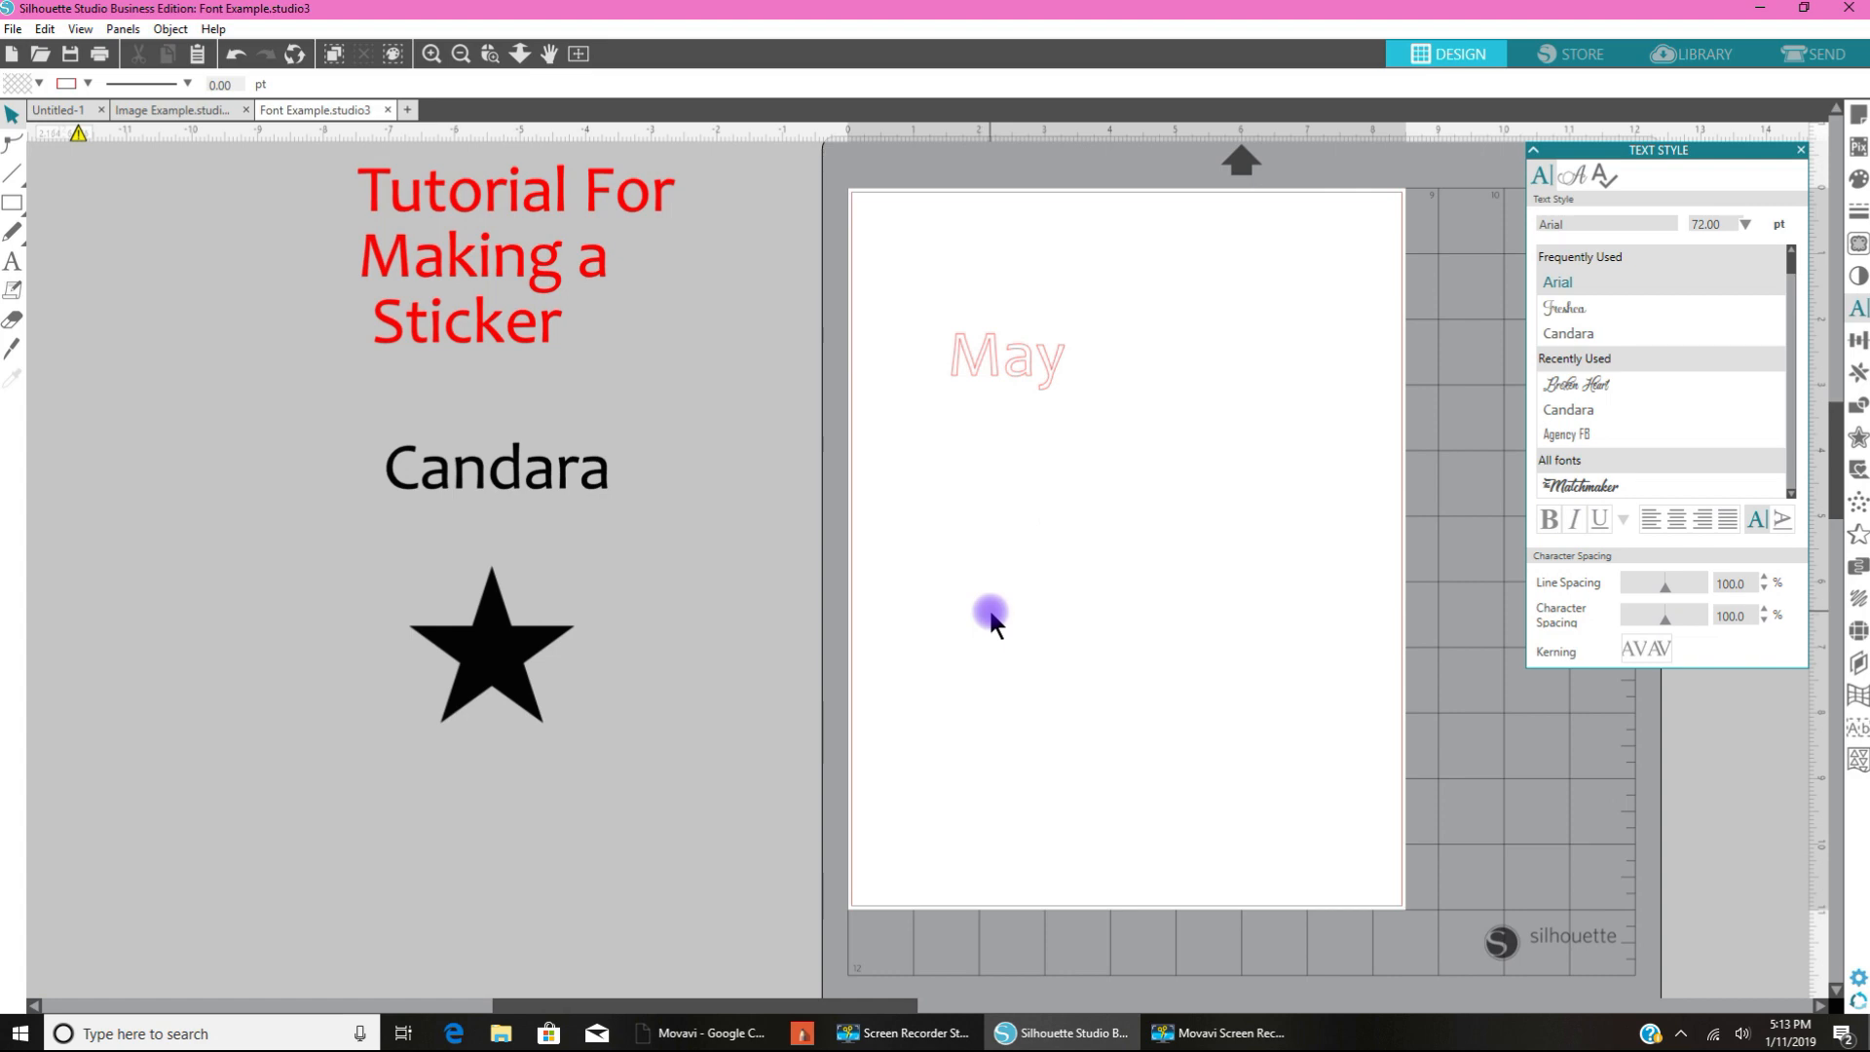
{"action": "left_click", "coordinate": [1005, 357]}
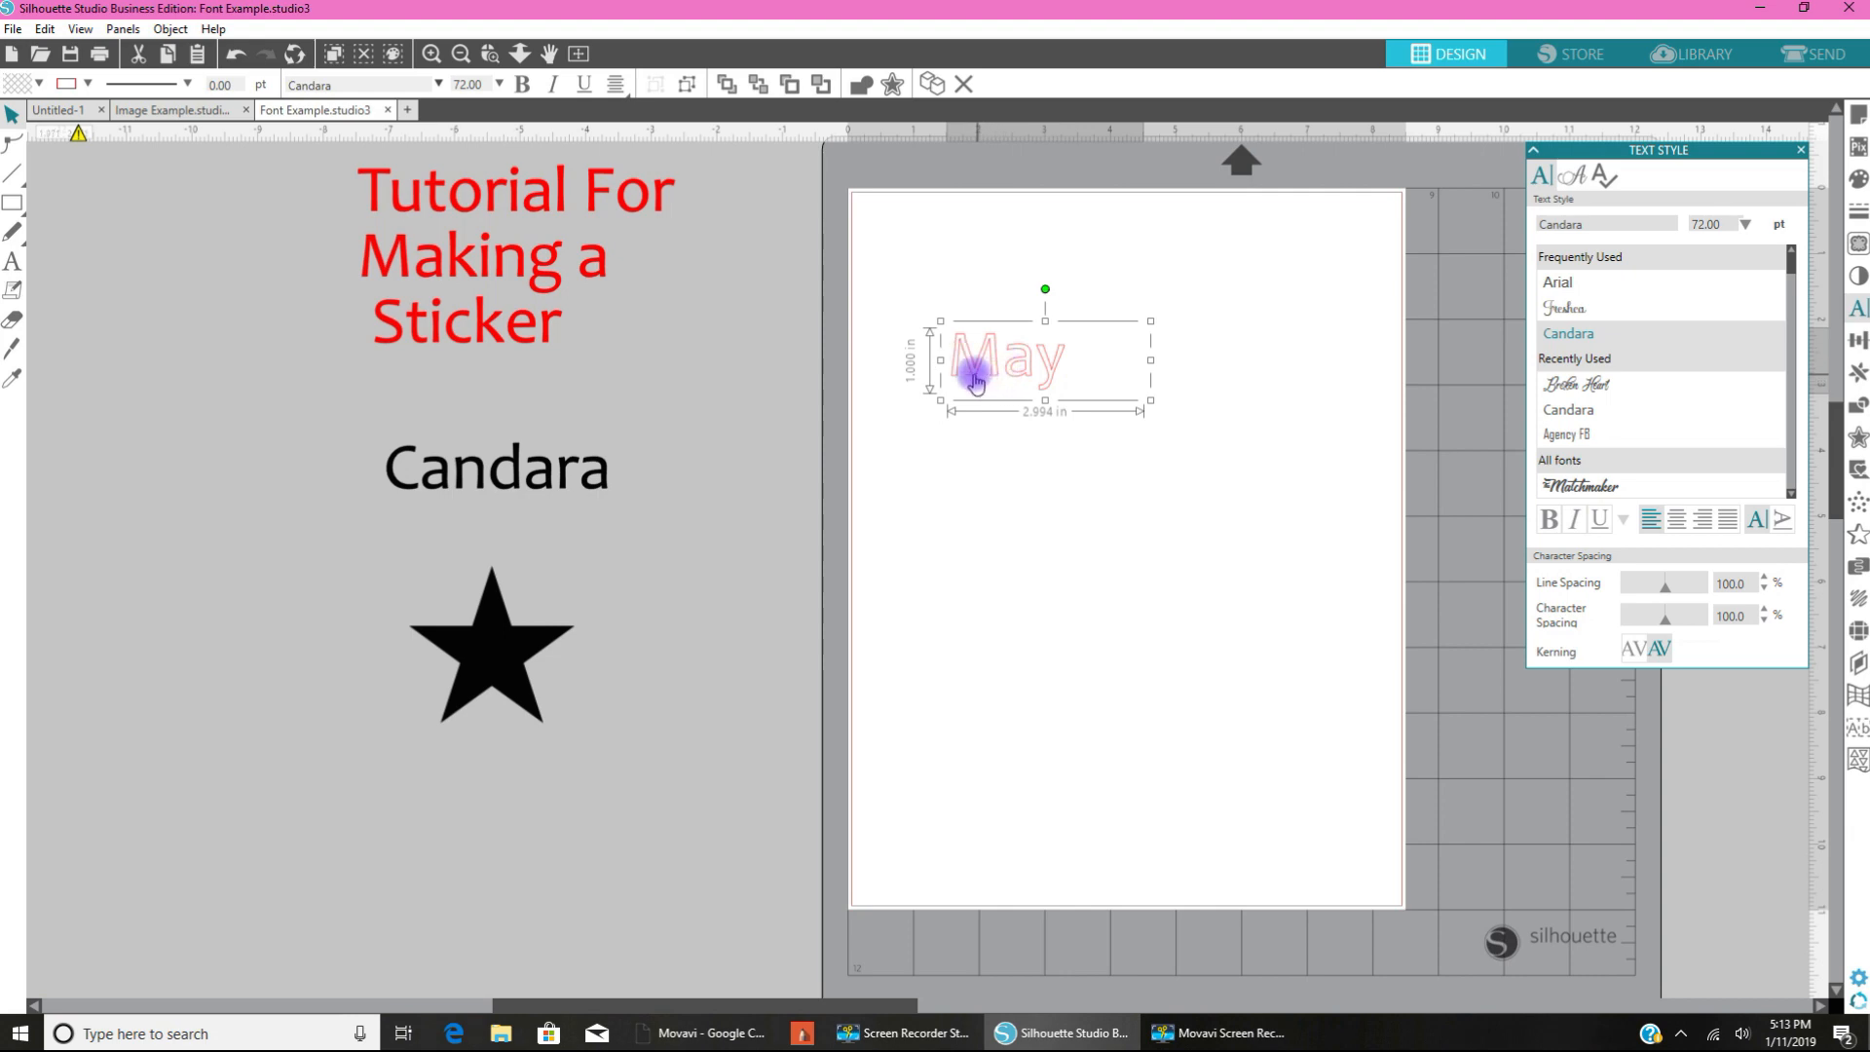
Step: Drag the May text slightly down and to the right, then deselect it
{"action": "left_click_drag", "start_coordinate": [1006, 360], "coordinate": [1109, 405]}
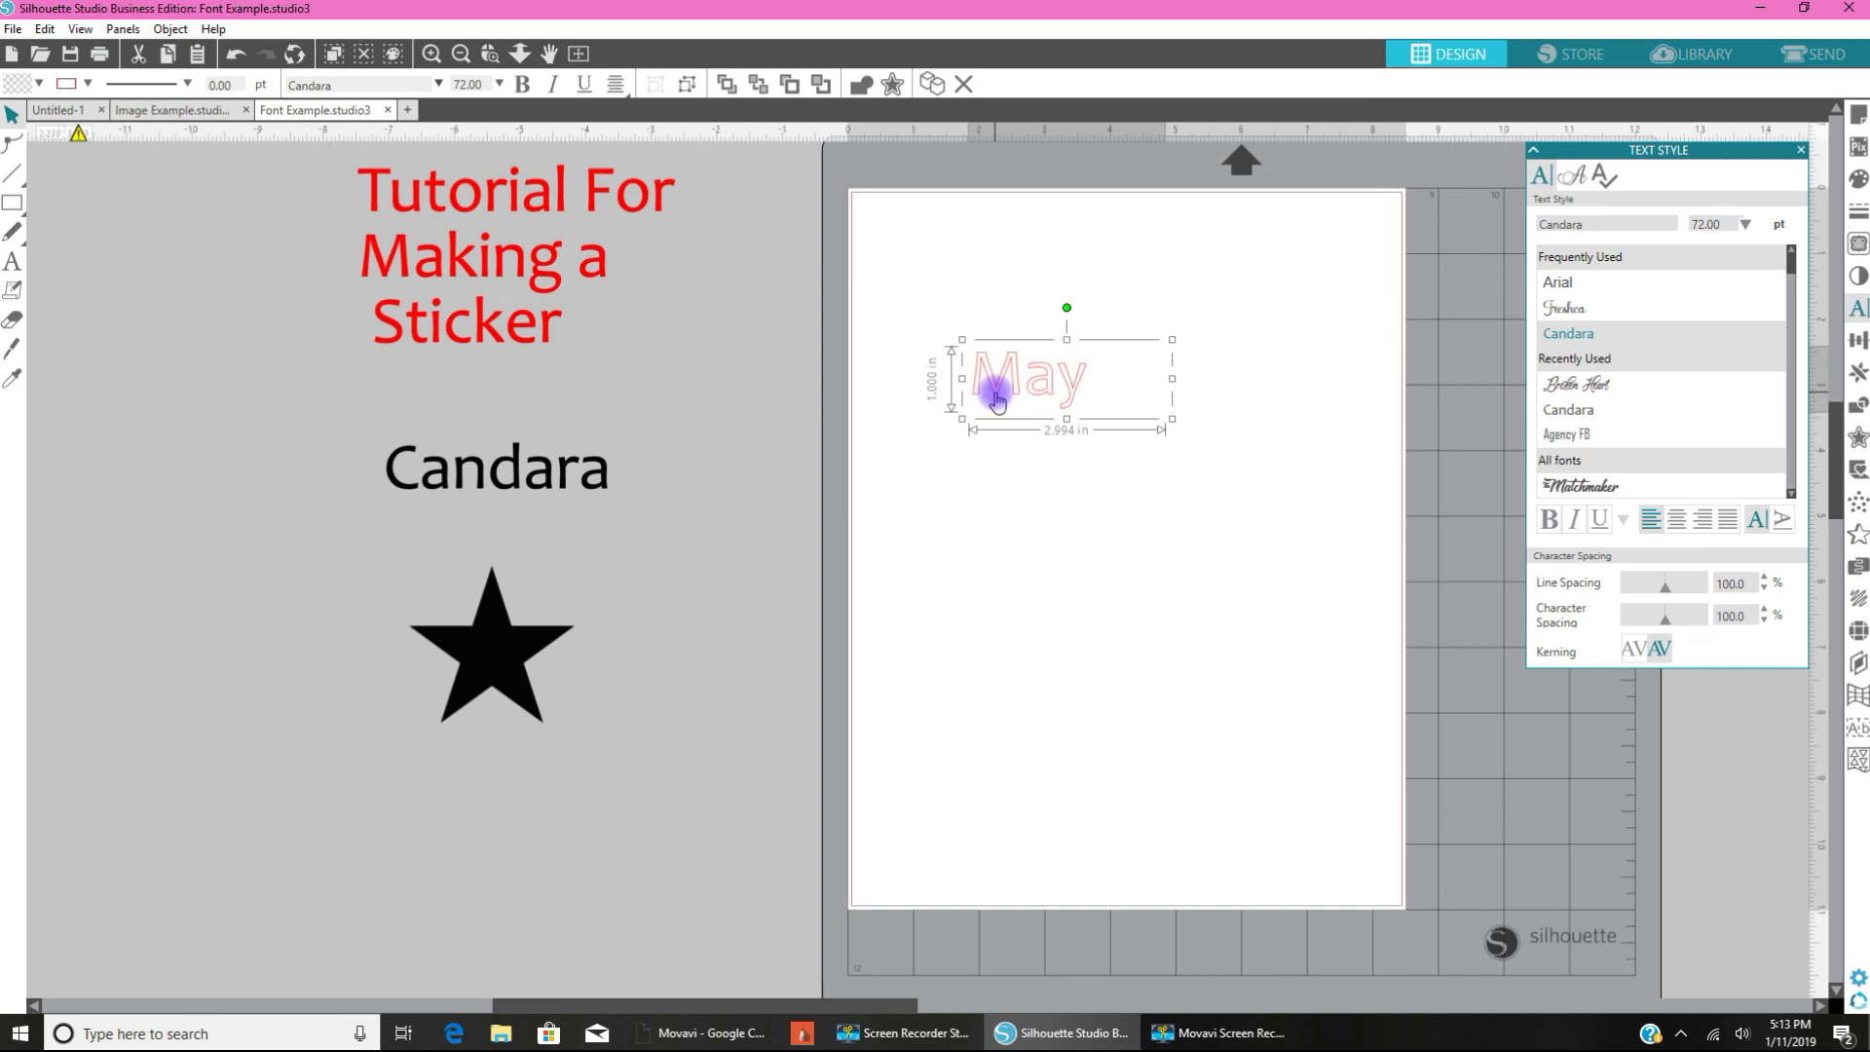
{"action": "left_click", "coordinate": [1556, 282]}
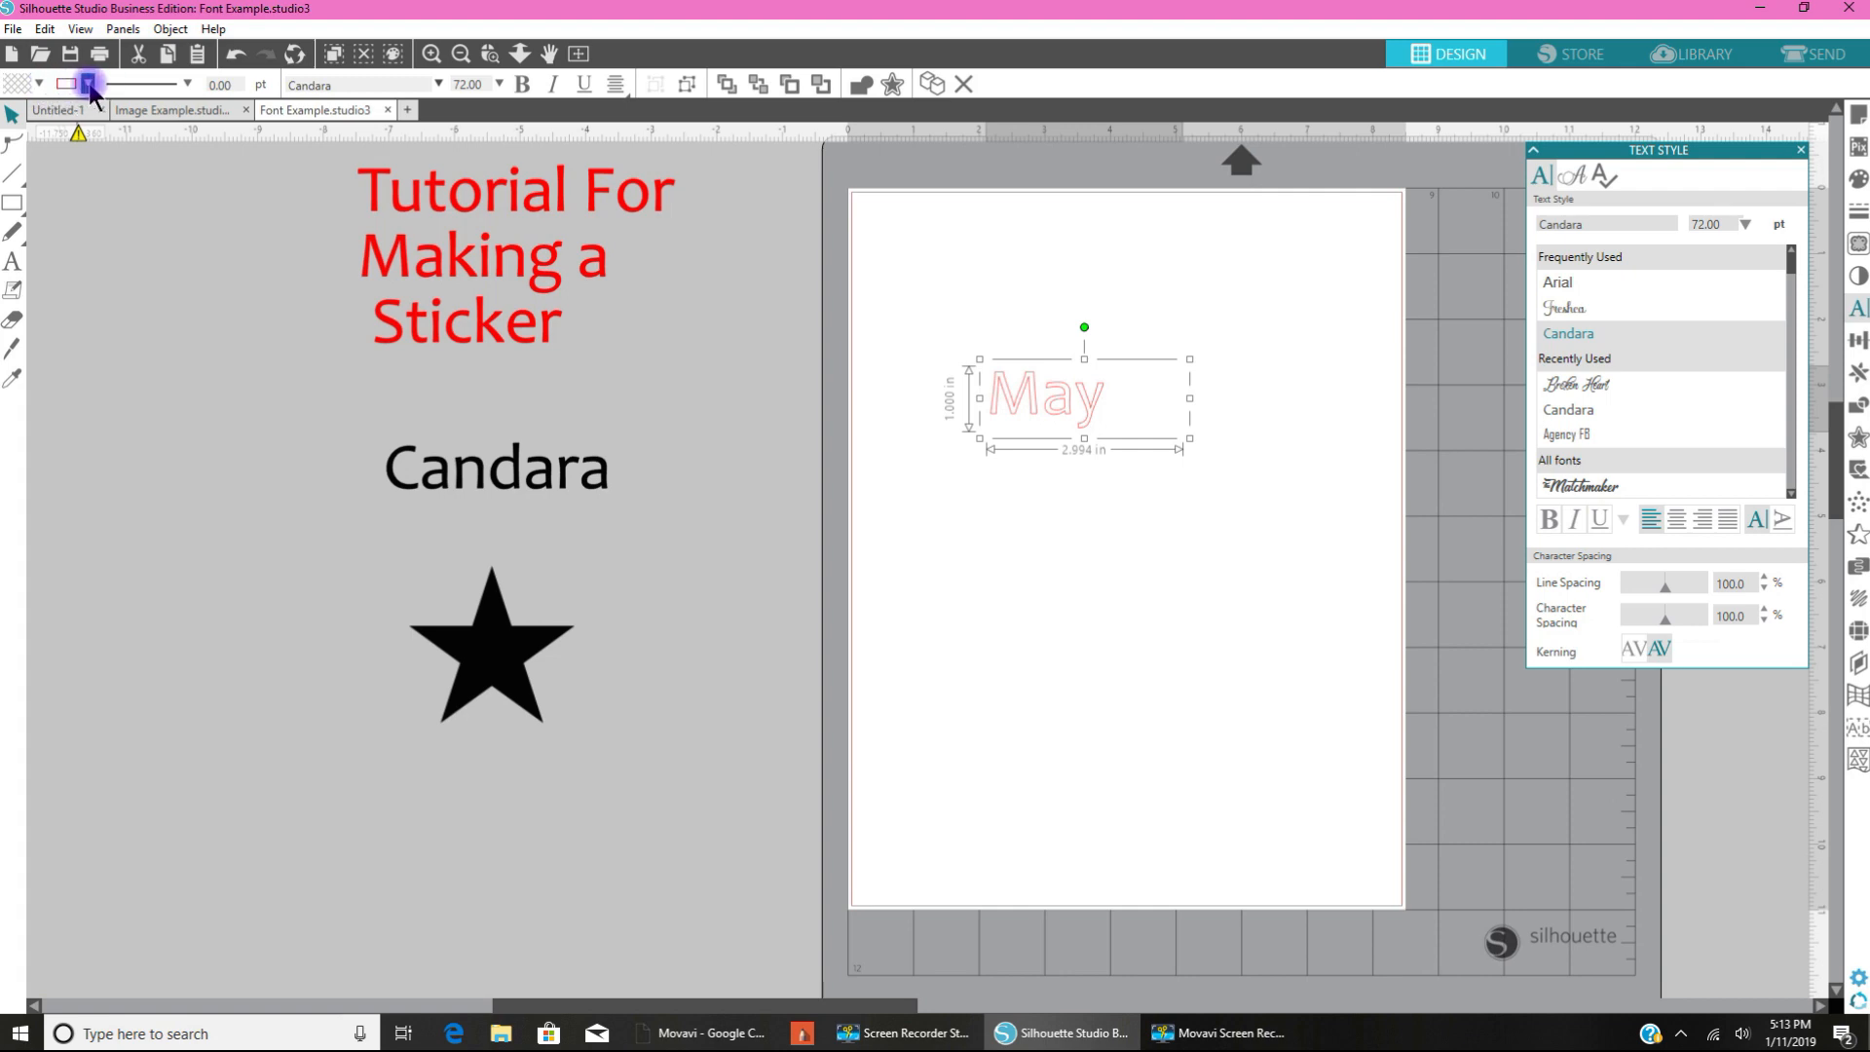
Step: Give the May text a solid black fill and deselect it
{"action": "left_click", "coordinate": [89, 84]}
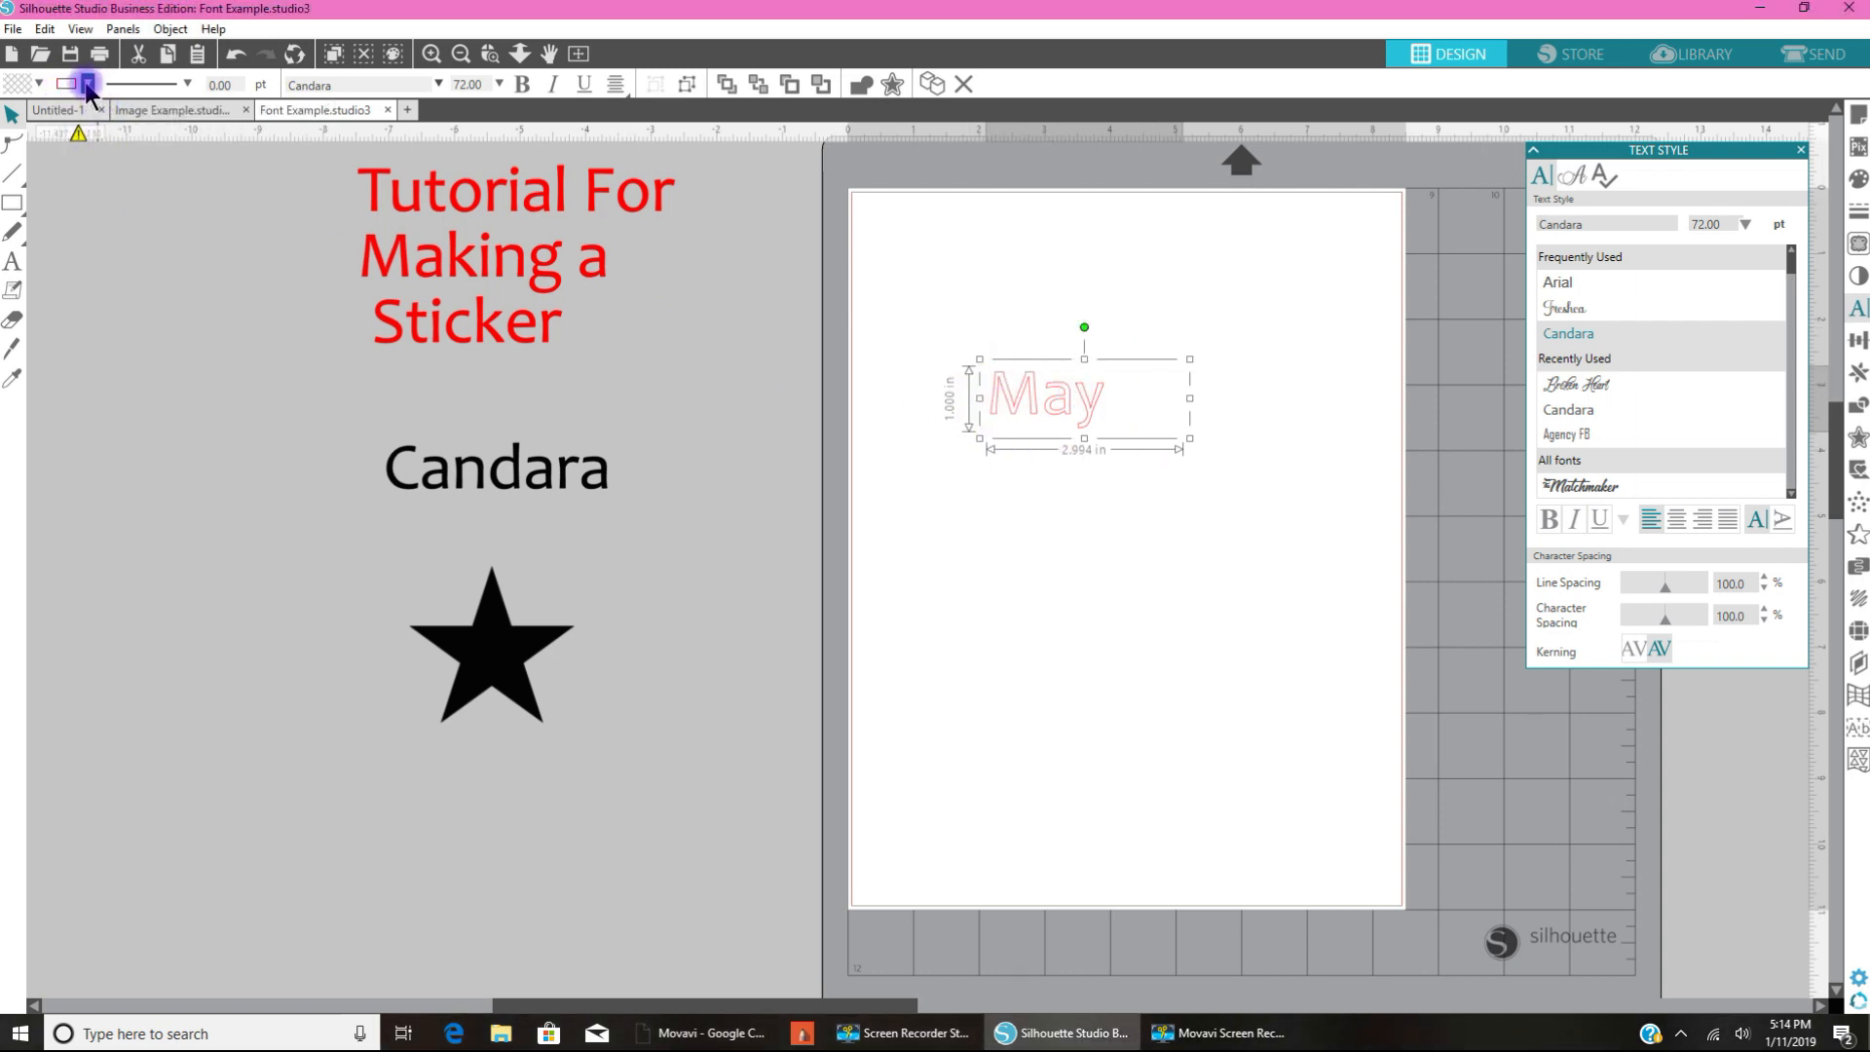
{"action": "left_click", "coordinate": [85, 85]}
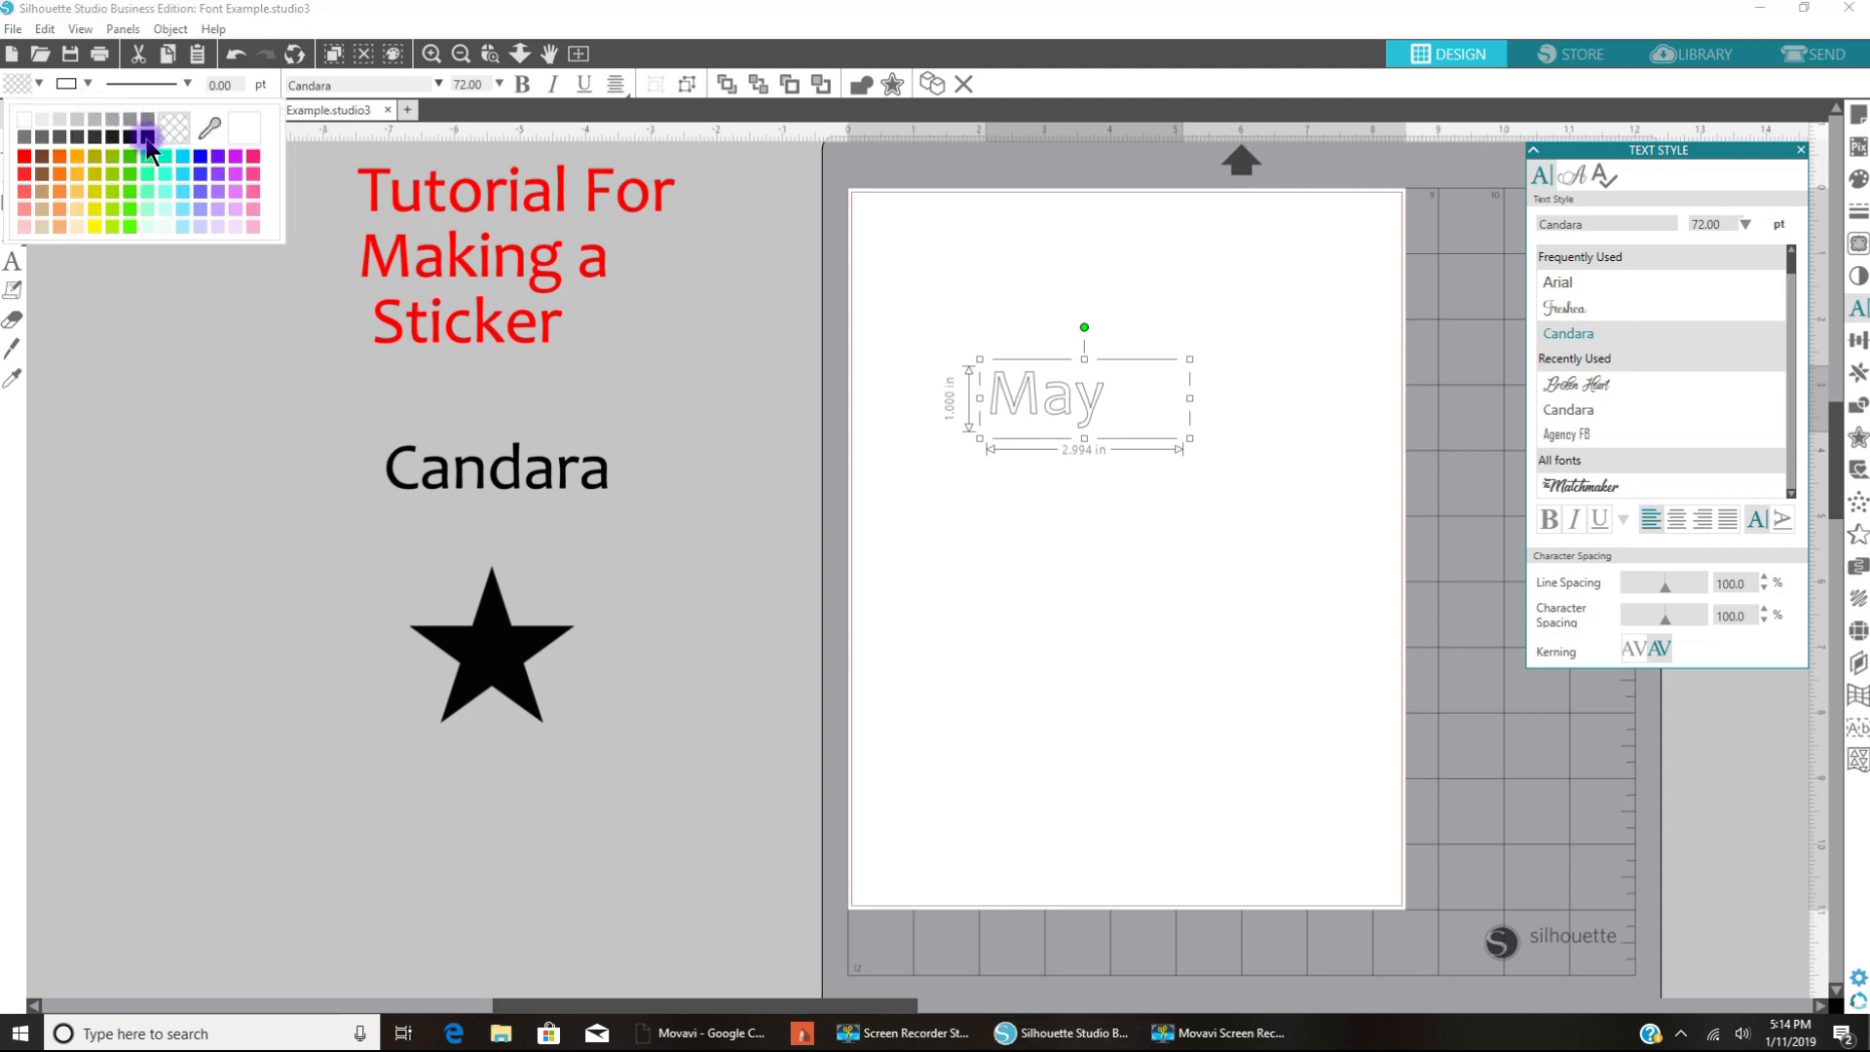
{"action": "left_click", "coordinate": [149, 150]}
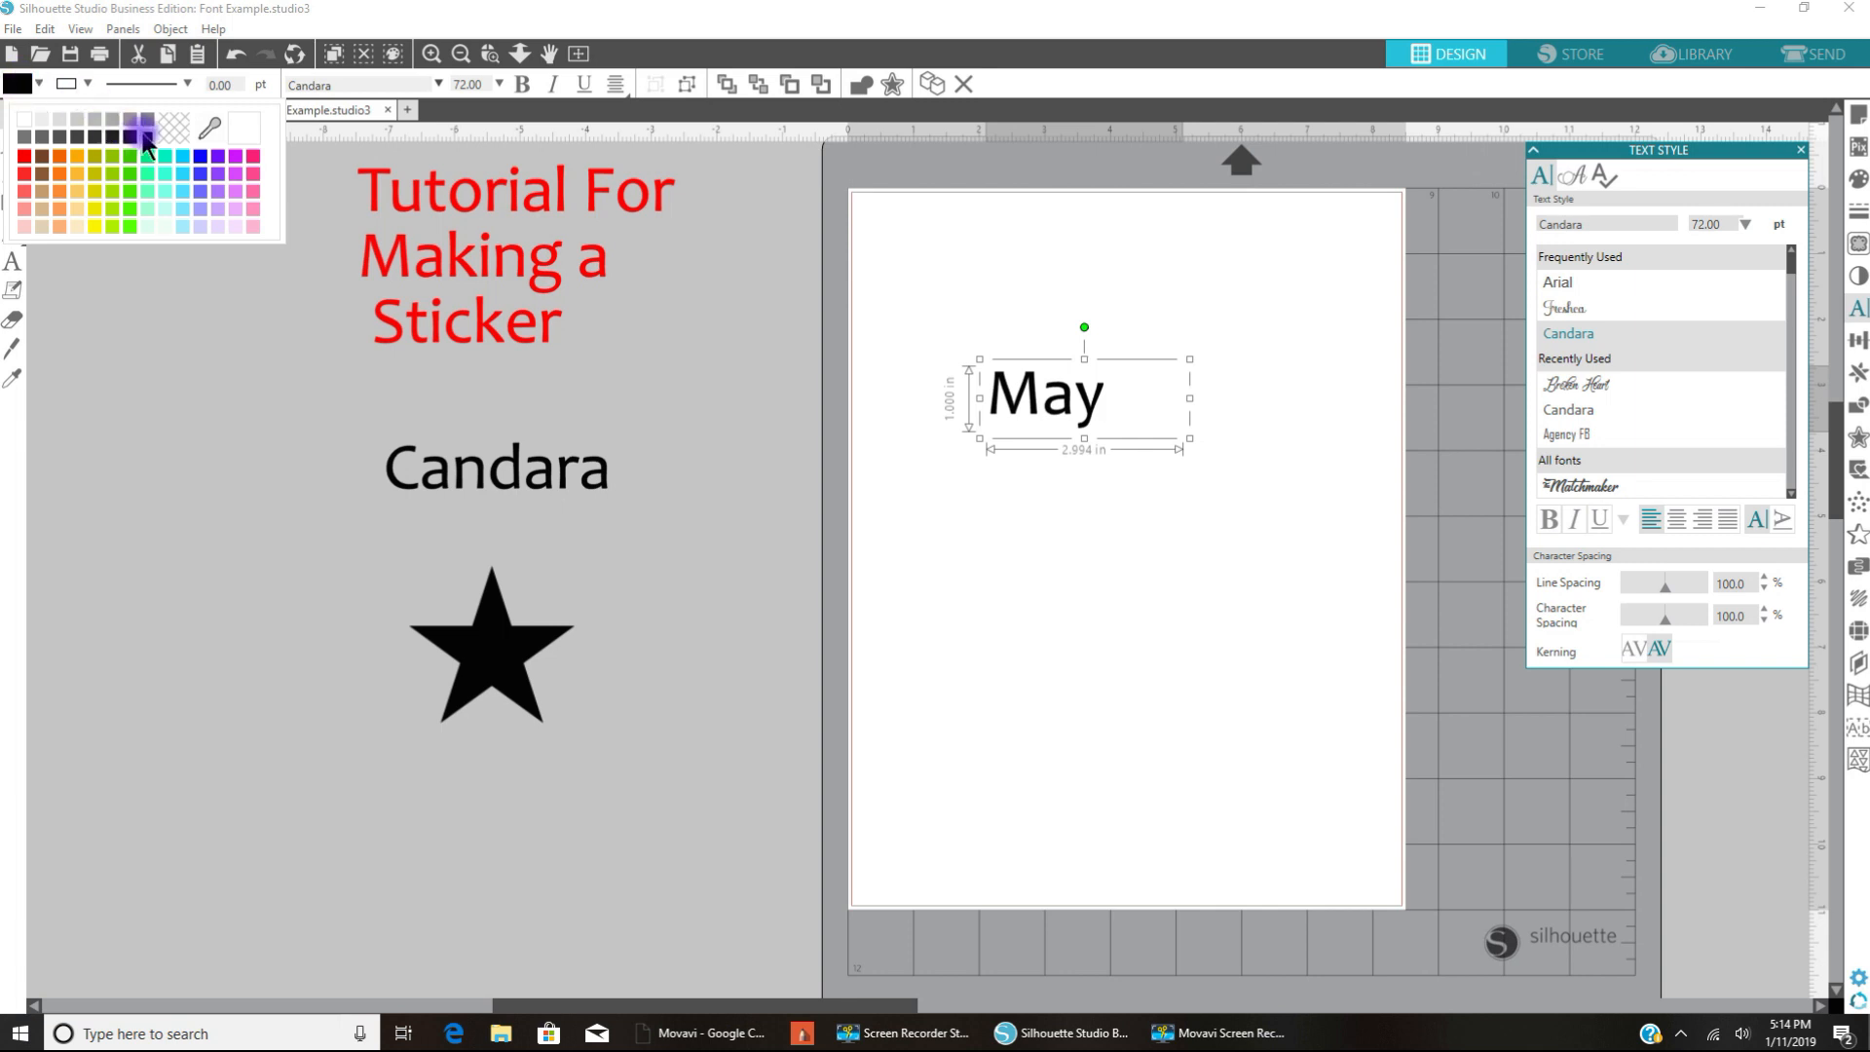
{"action": "left_click", "coordinate": [887, 506]}
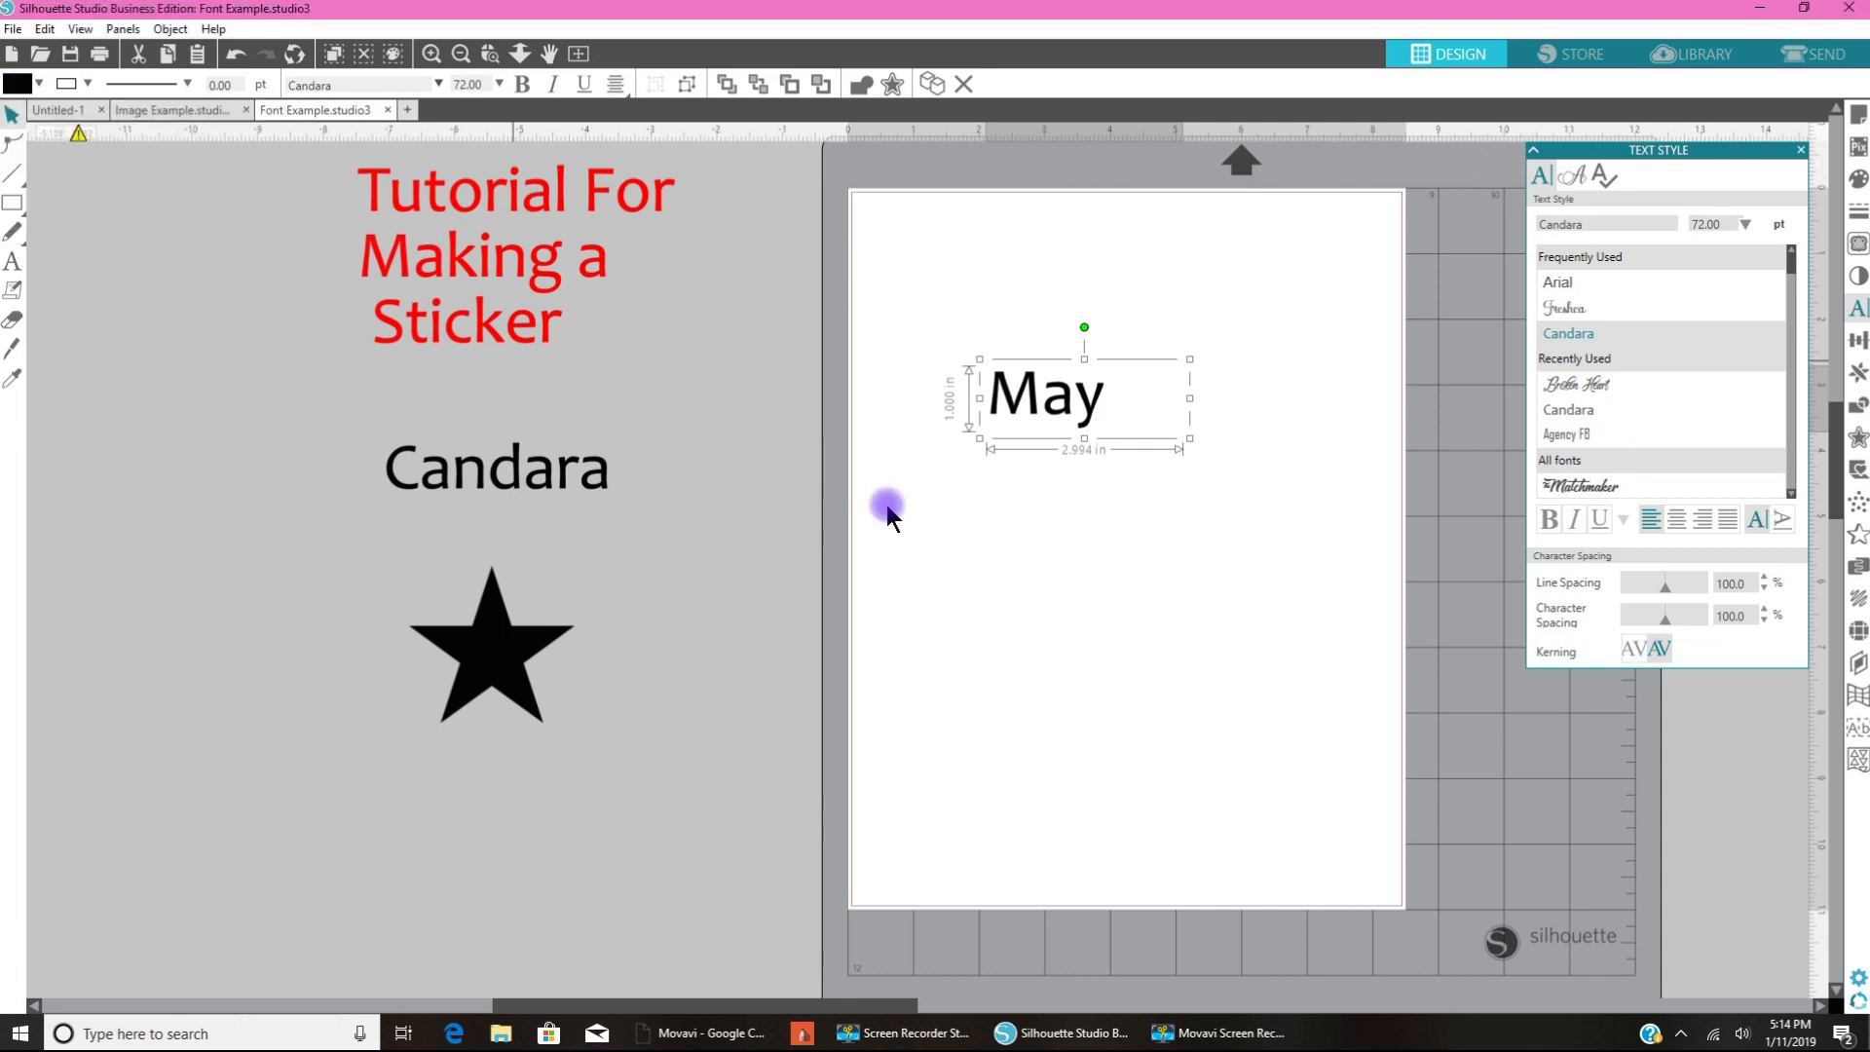
{"action": "mouse_move", "coordinate": [1103, 570]}
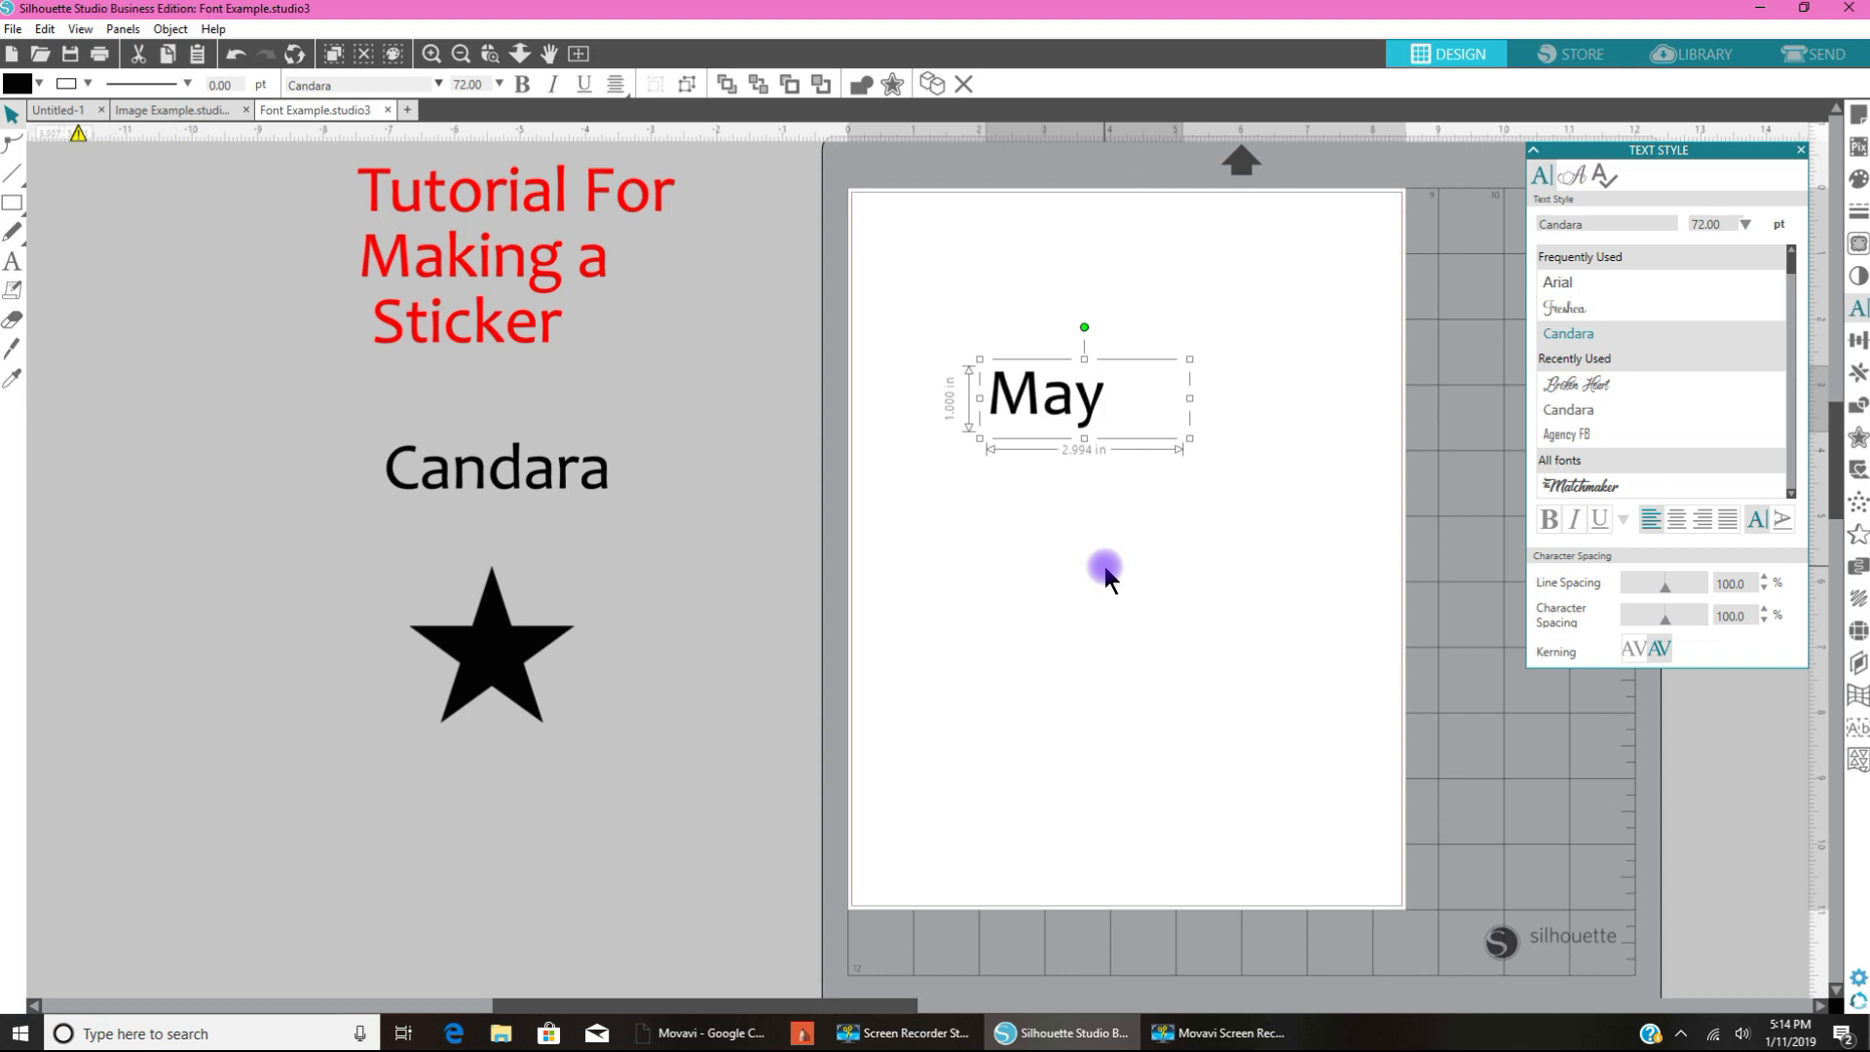
{"action": "mouse_move", "coordinate": [1091, 573]}
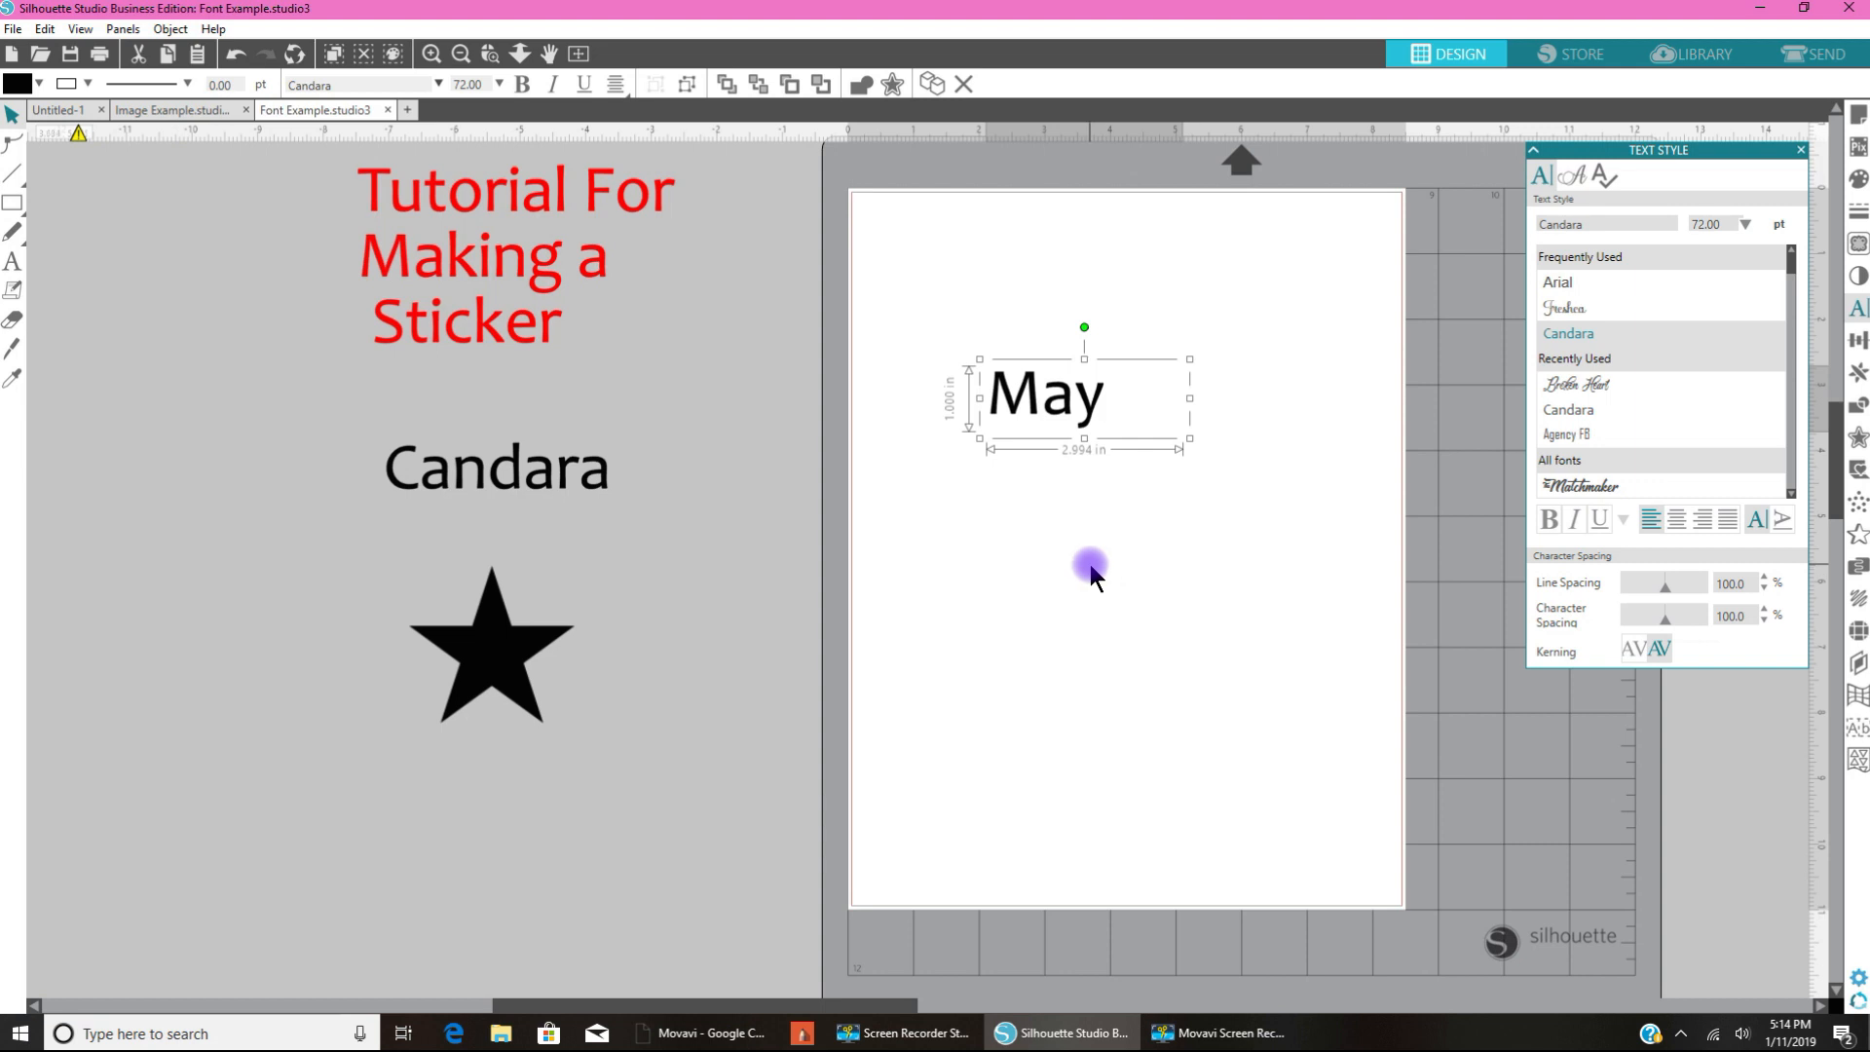
{"action": "left_click", "coordinate": [1558, 281]}
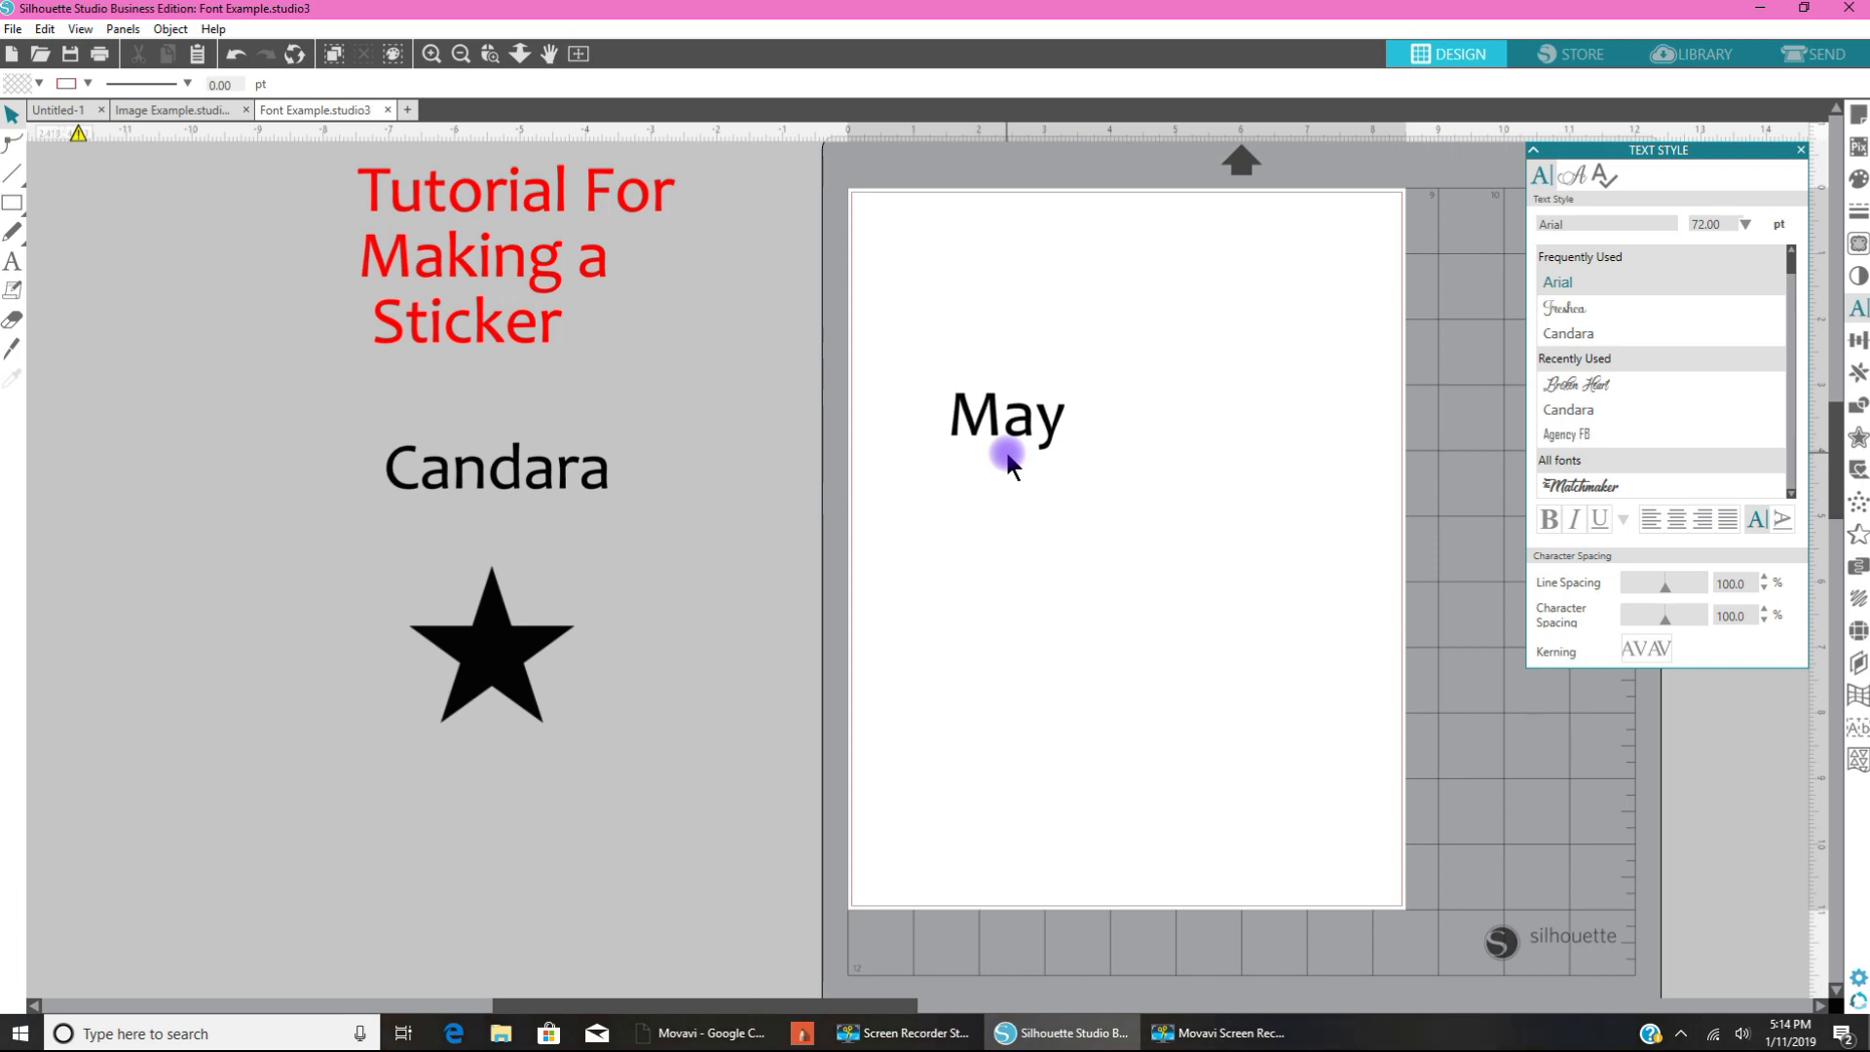
{"action": "mouse_move", "coordinate": [992, 415]}
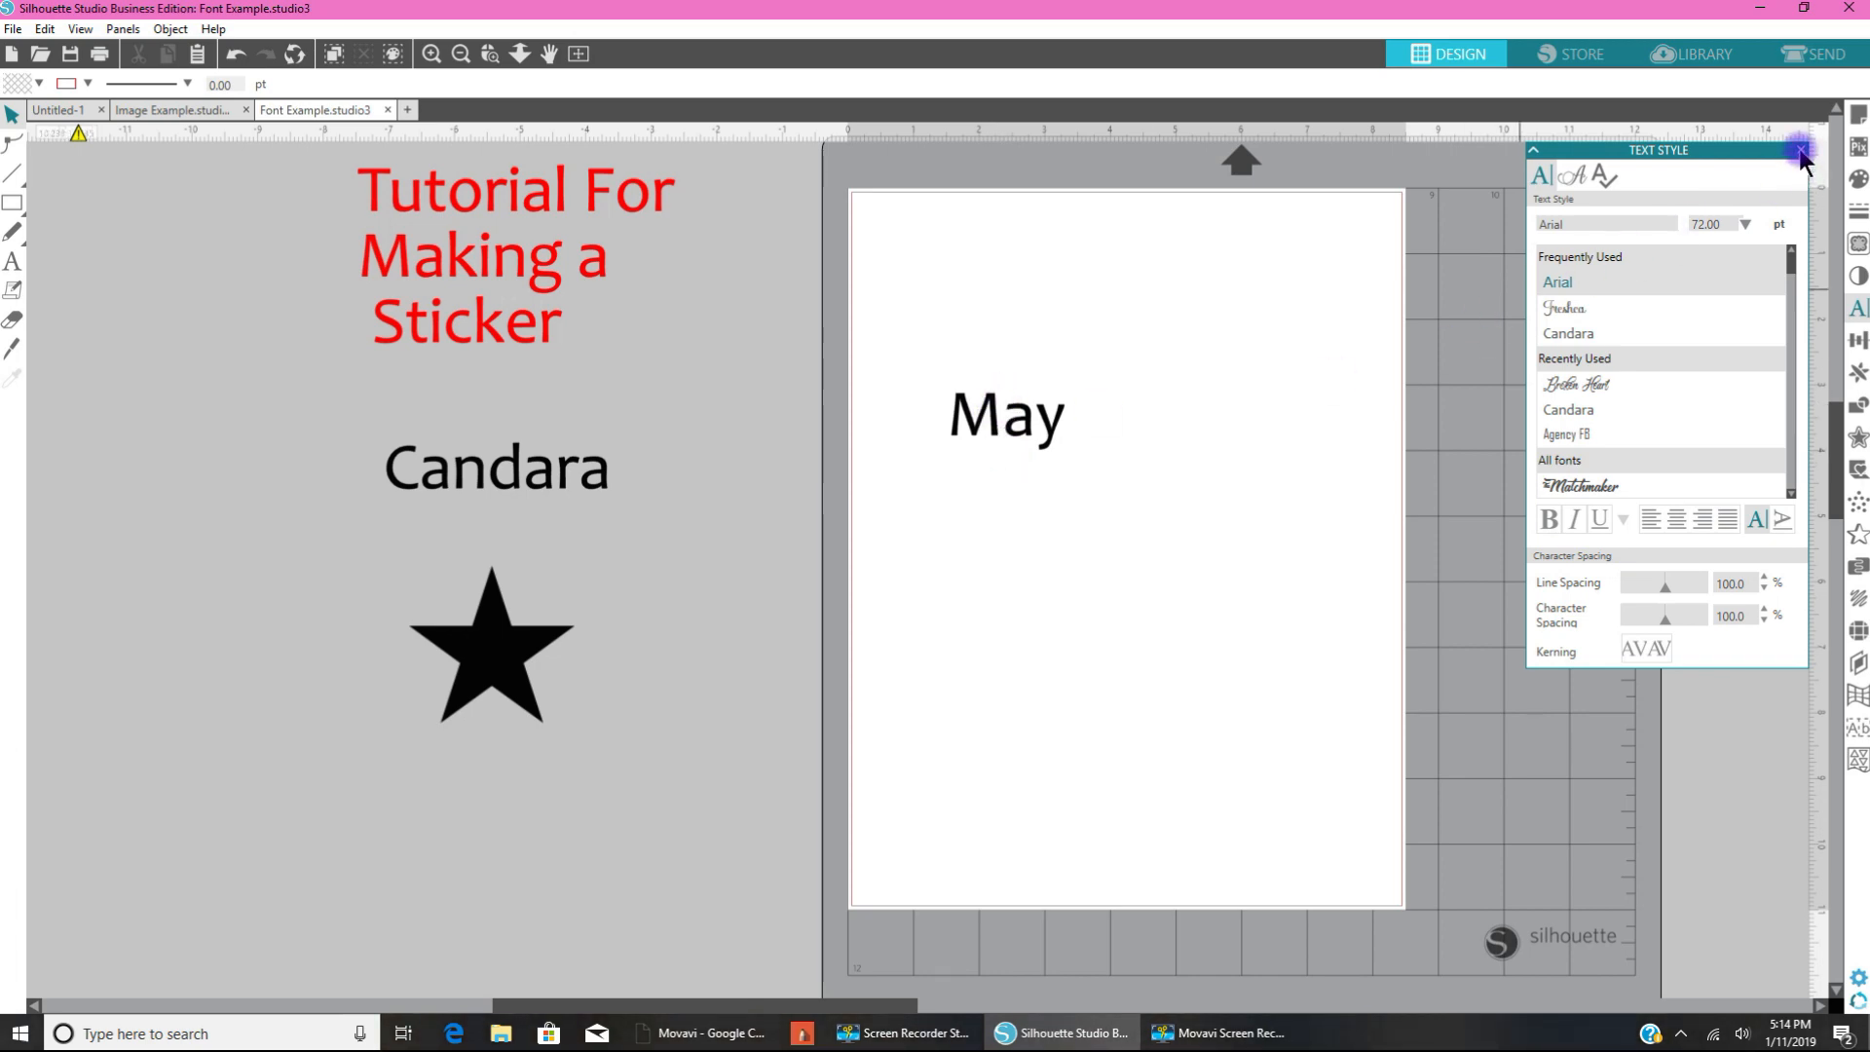
Step: Close the Text Style panel, leaving the black Candara May on the page
{"action": "left_click", "coordinate": [1801, 152]}
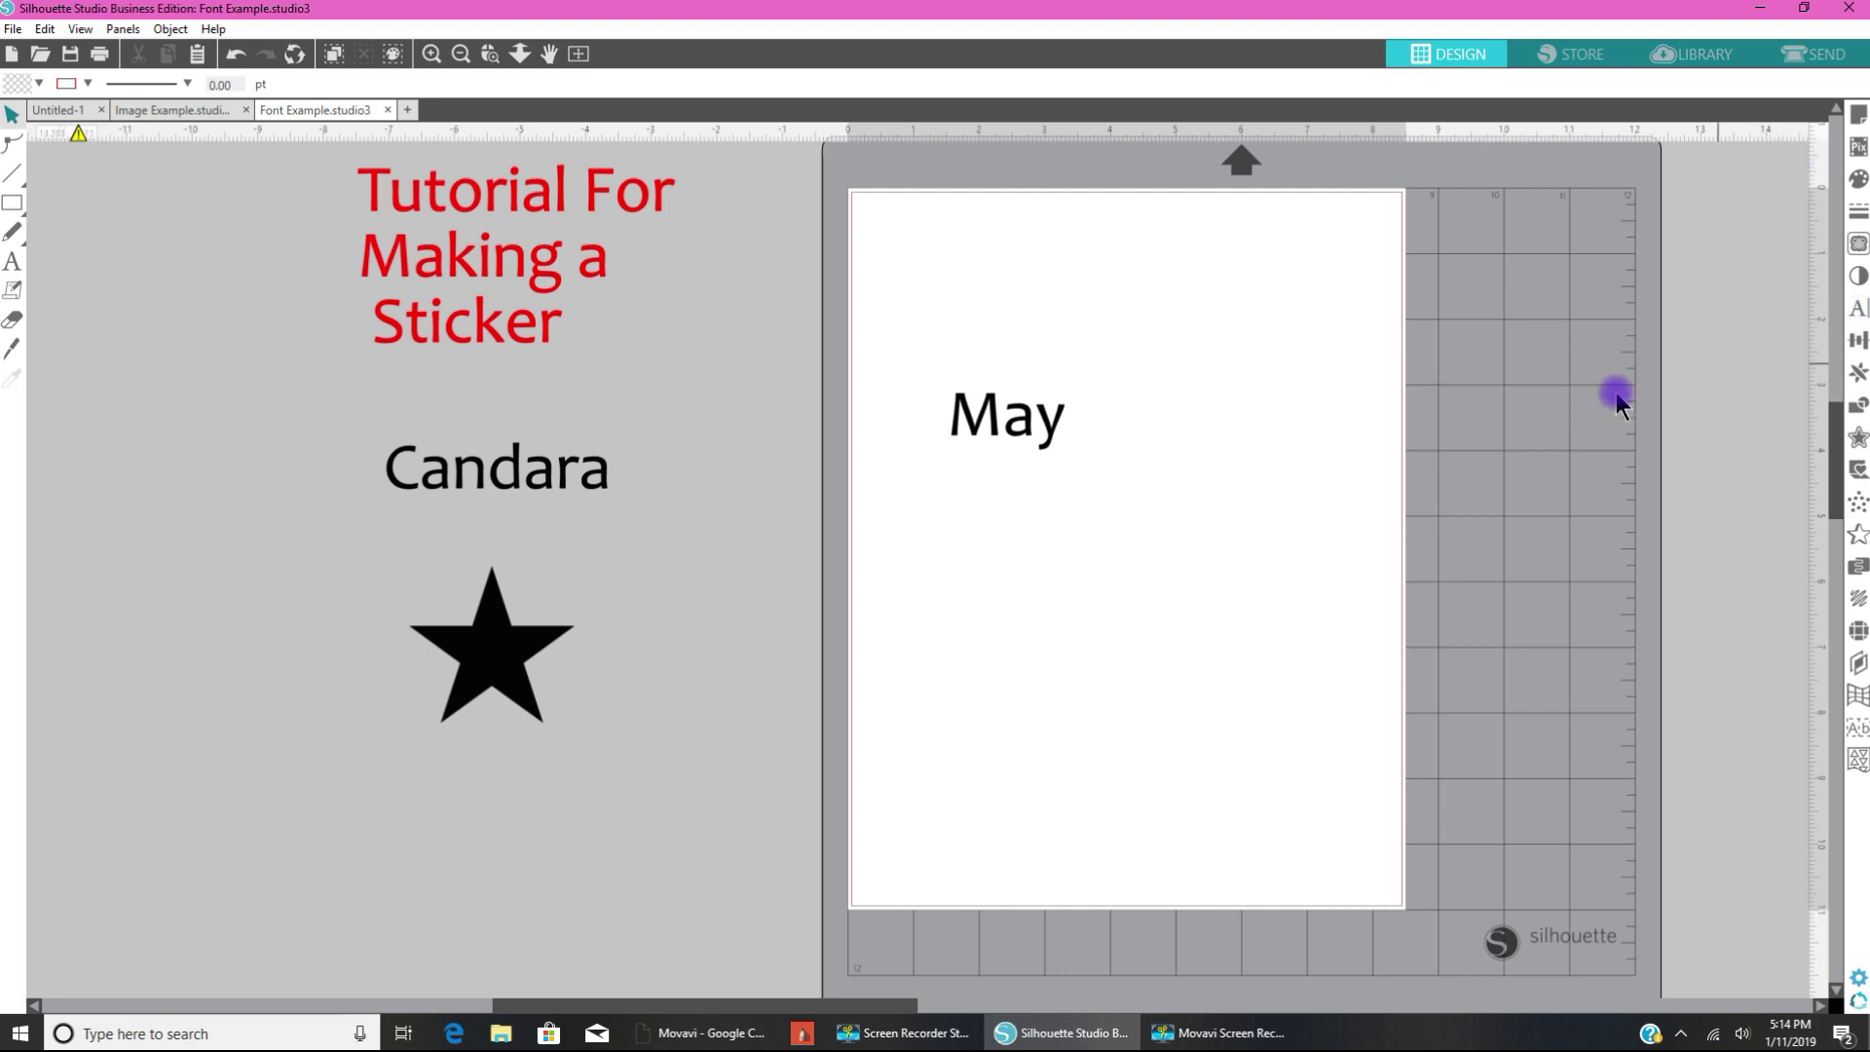
{"action": "mouse_move", "coordinate": [1223, 554]}
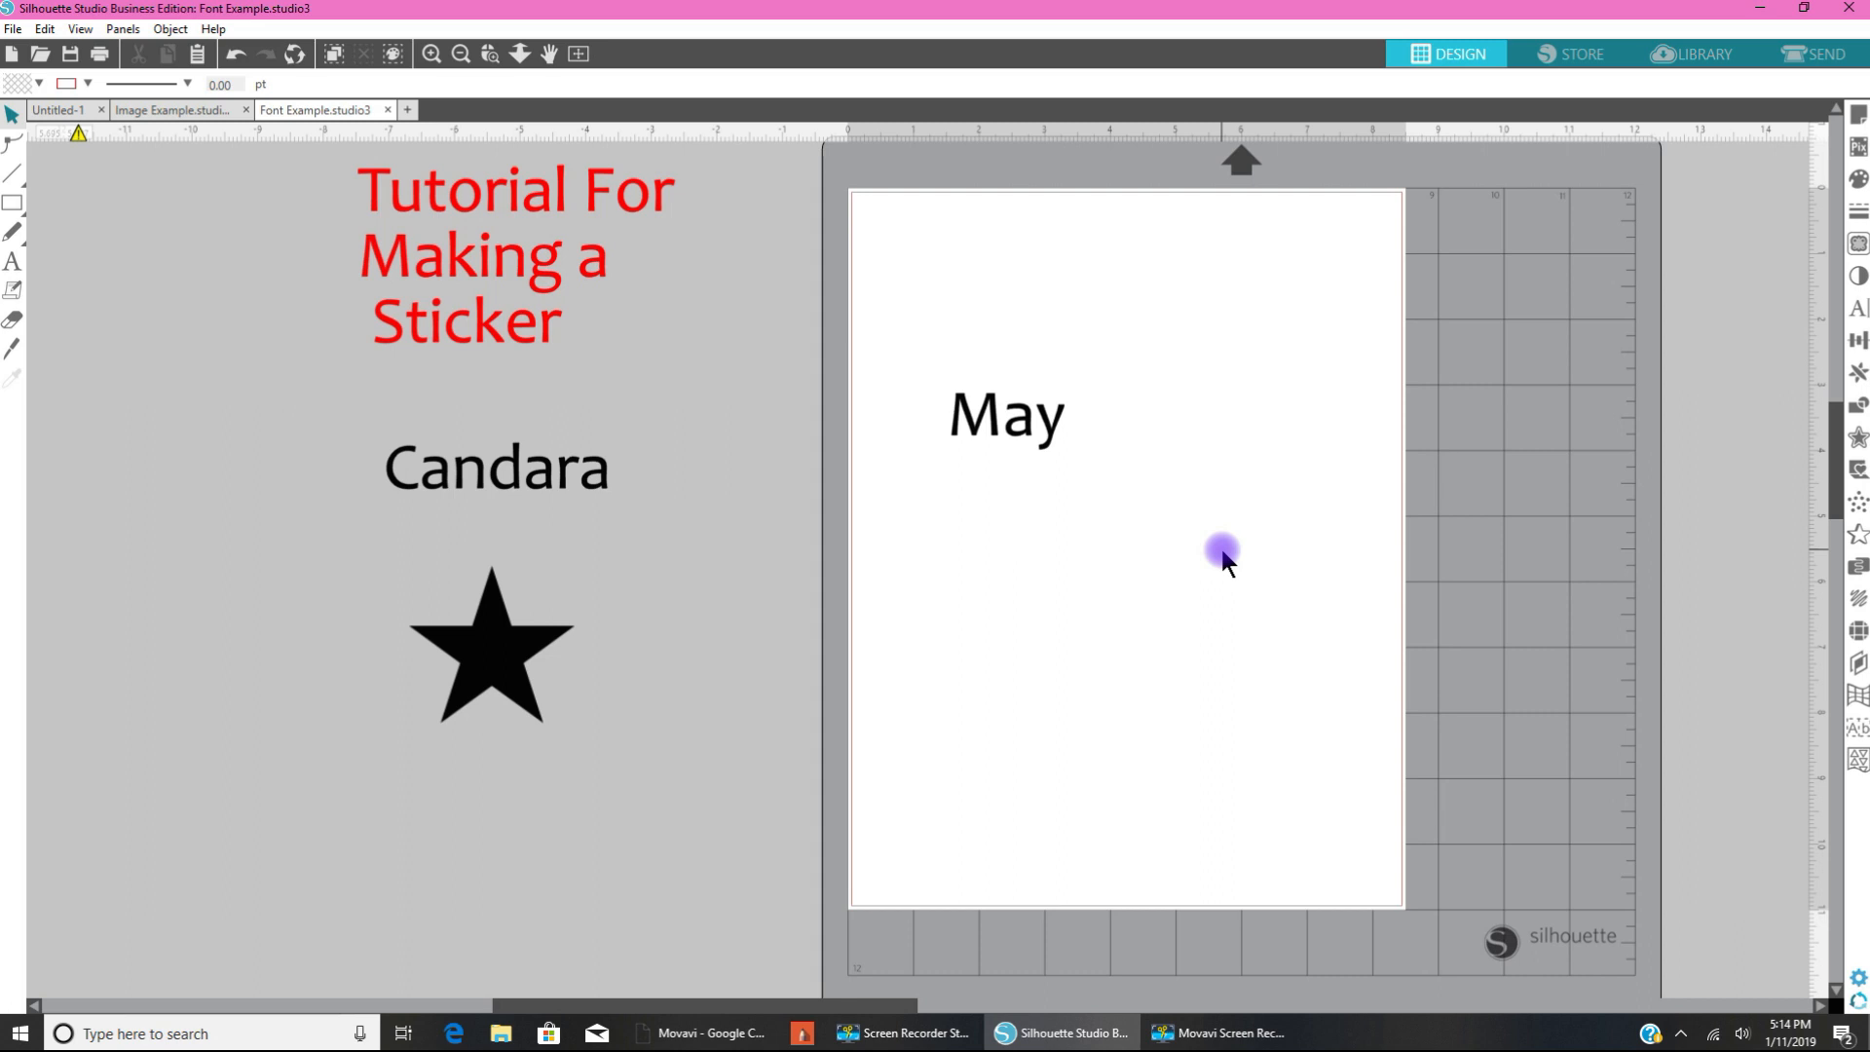
{"action": "mouse_move", "coordinate": [1074, 531]}
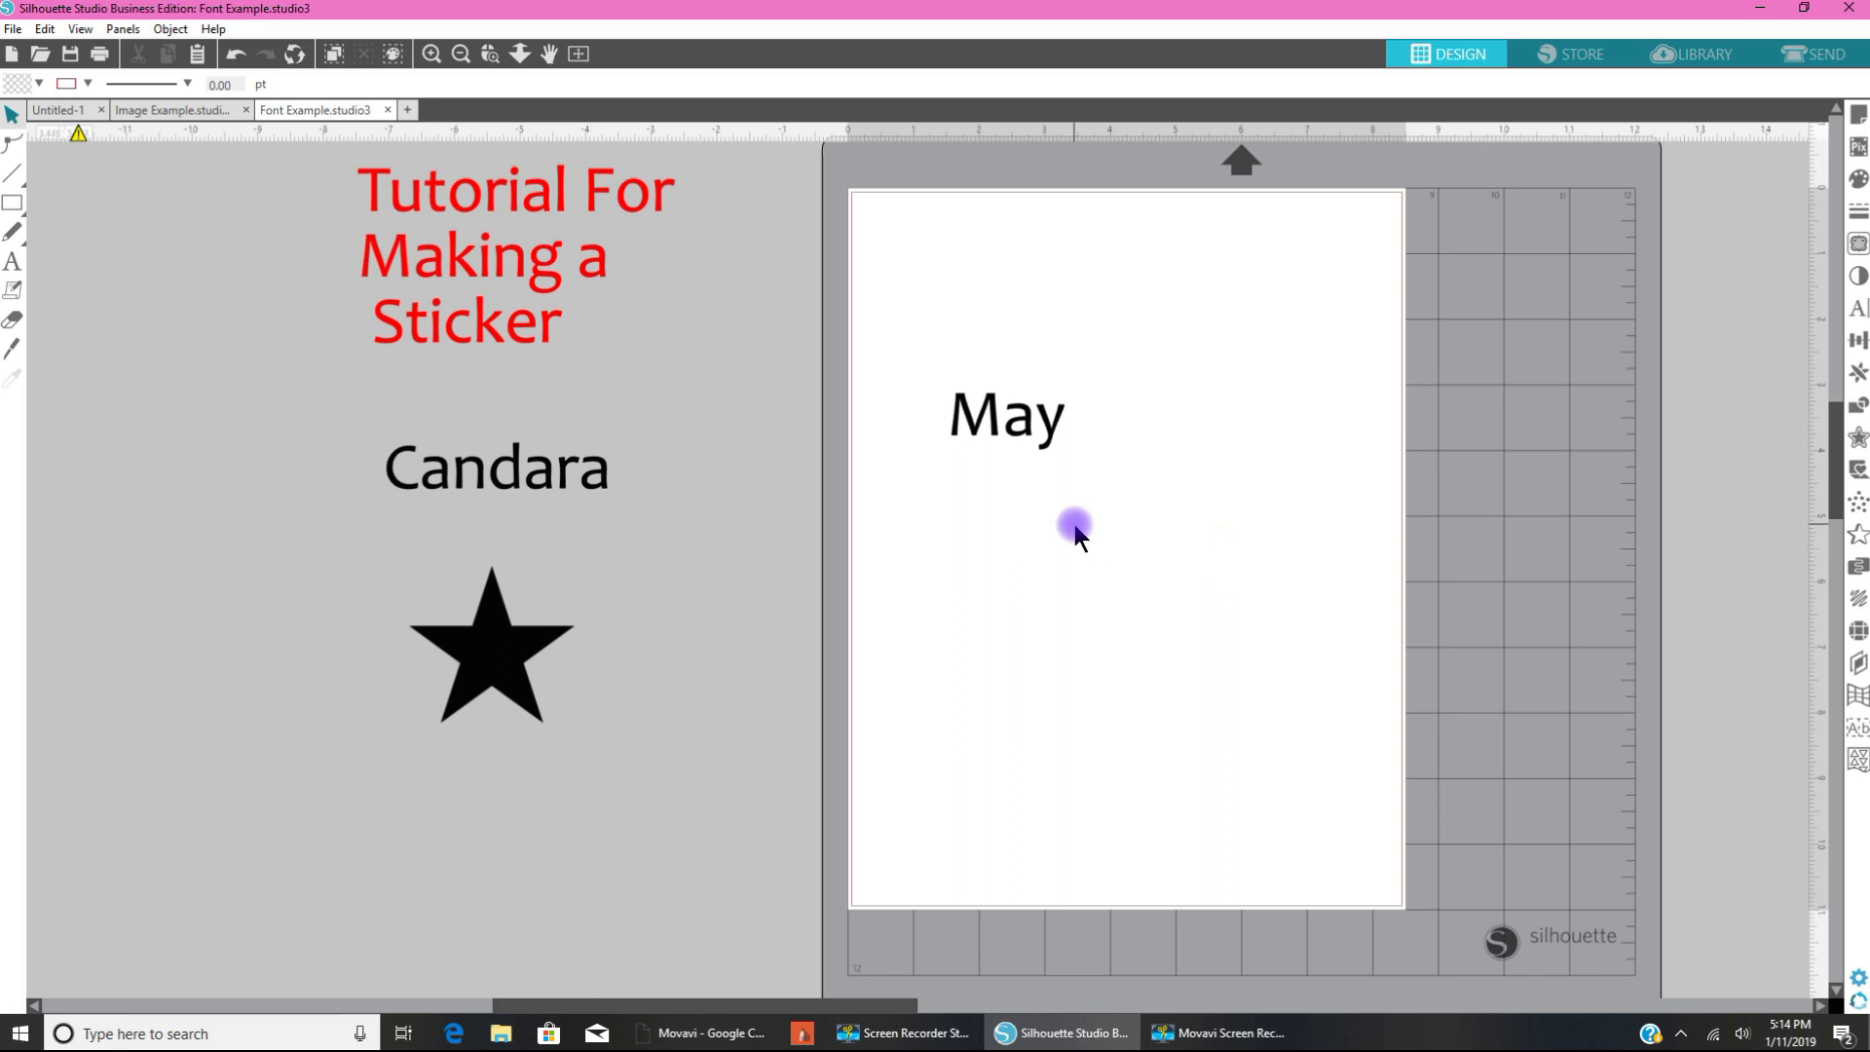
{"action": "mouse_move", "coordinate": [995, 444]}
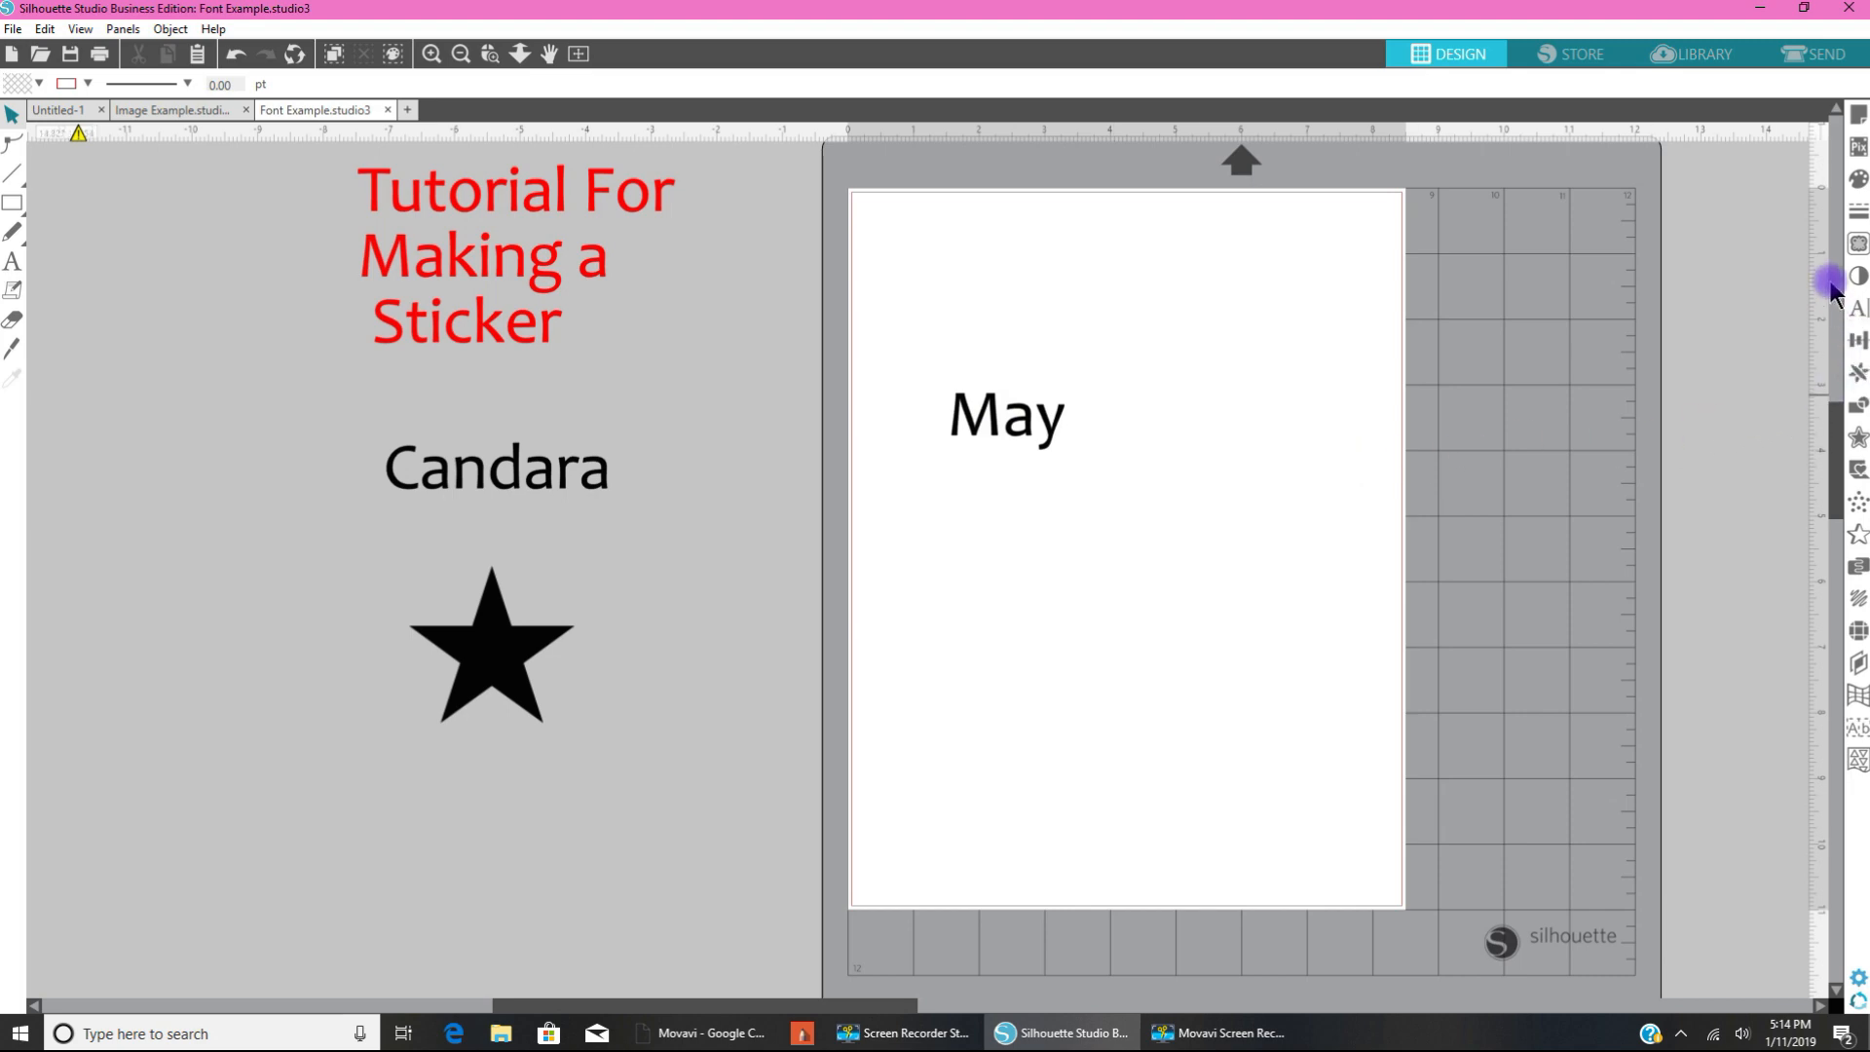
{"action": "mouse_move", "coordinate": [1855, 245]}
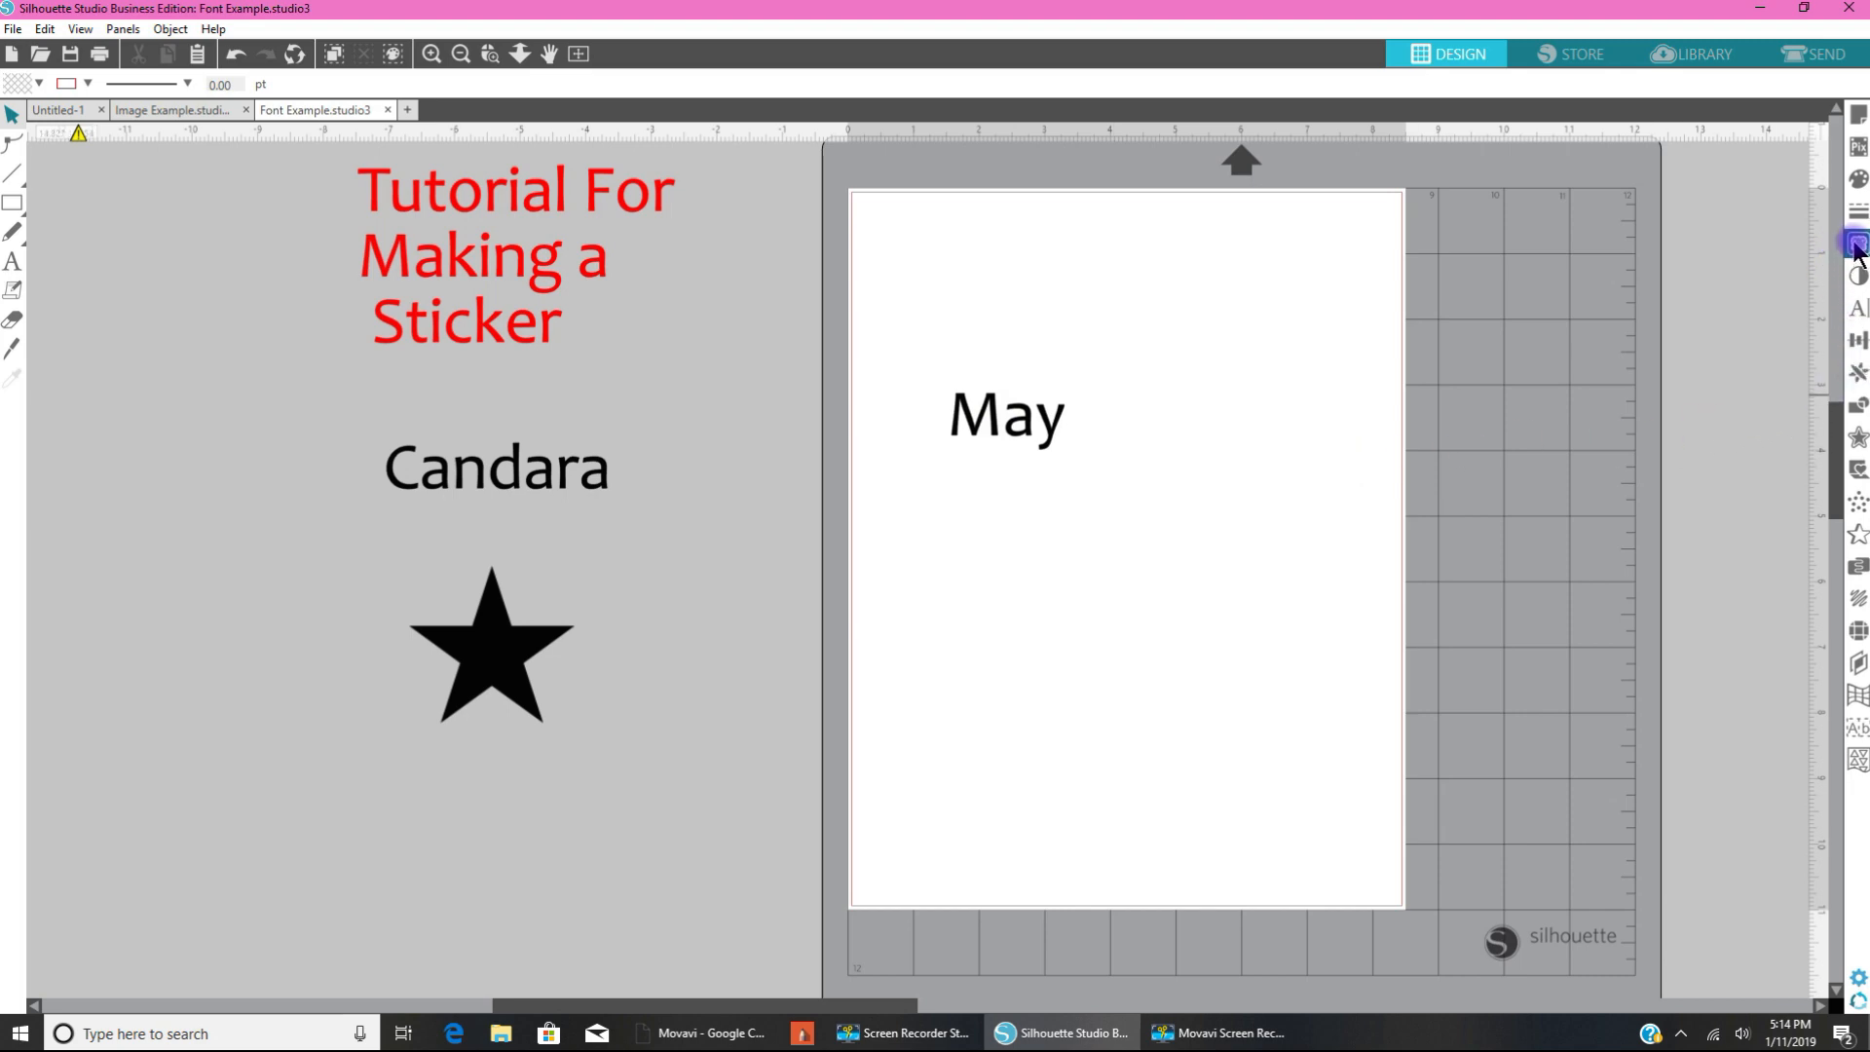
Step: Trace around May with solid-fill preview and a 100% threshold
{"action": "left_click", "coordinate": [1856, 245]}
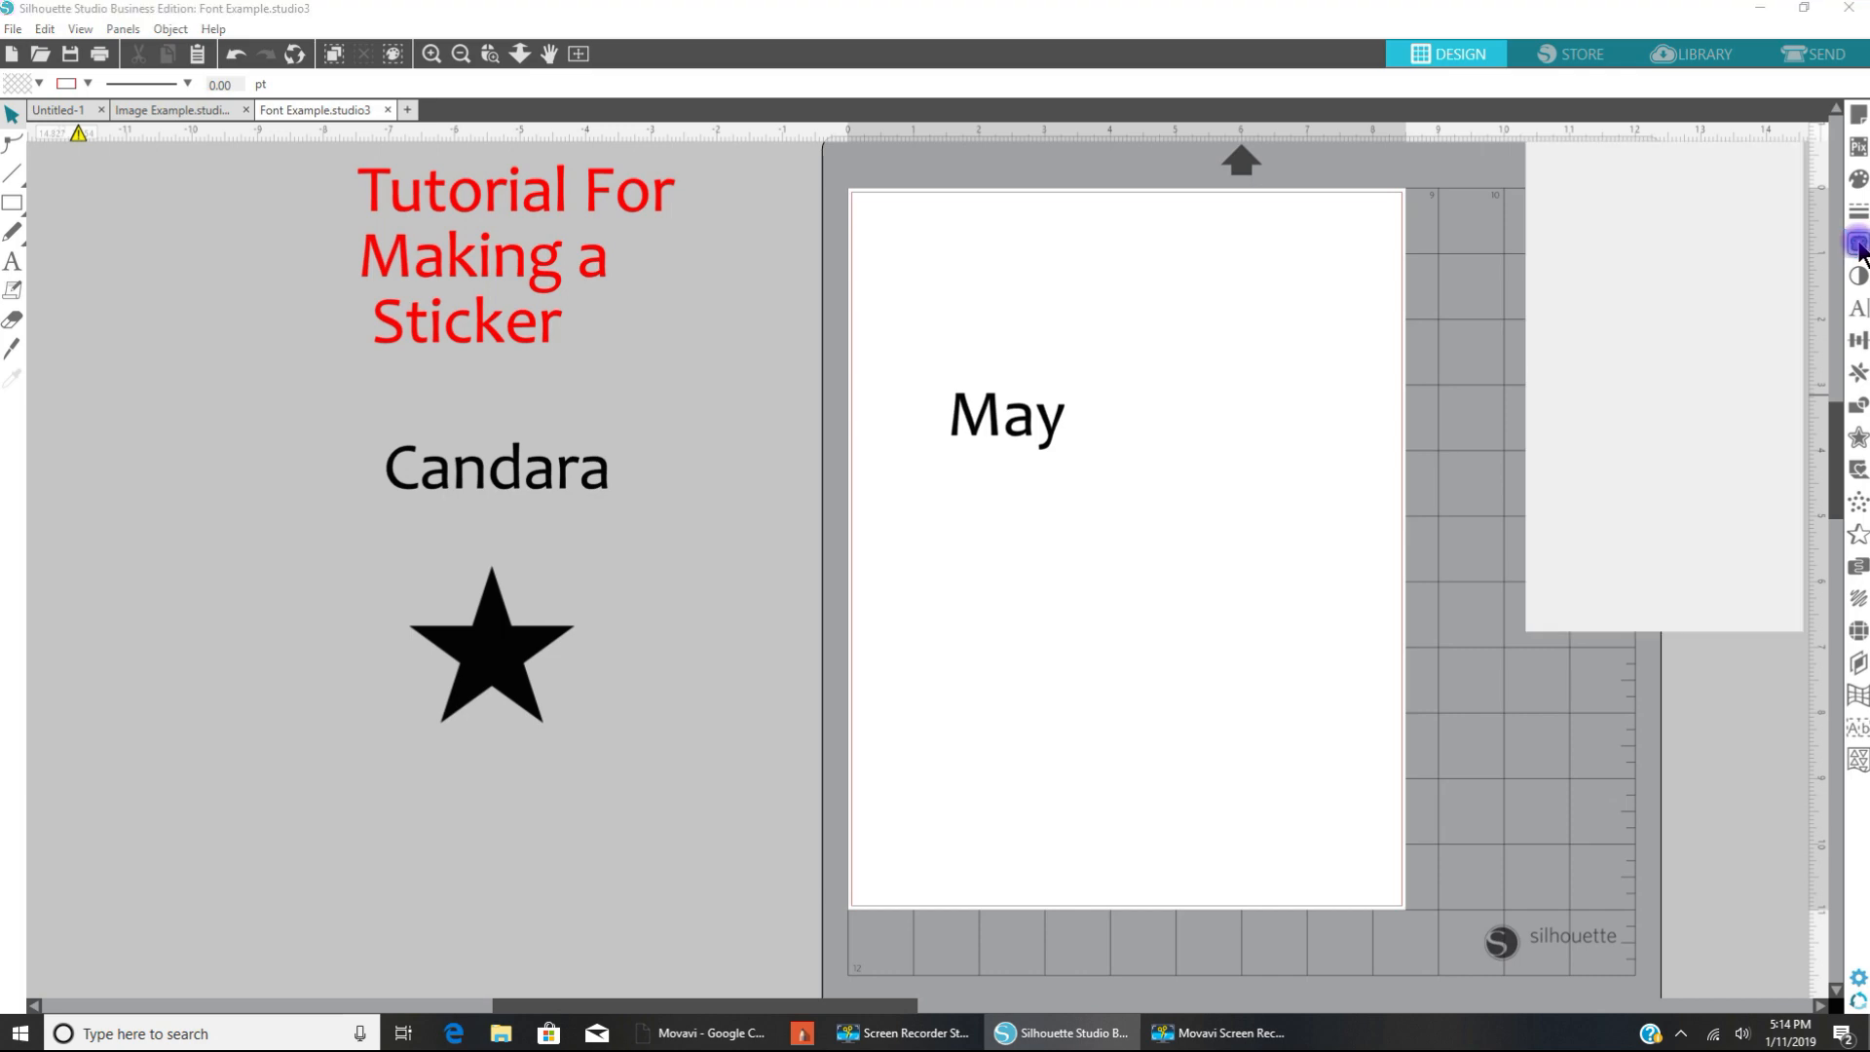
{"action": "left_click", "coordinate": [1856, 243]}
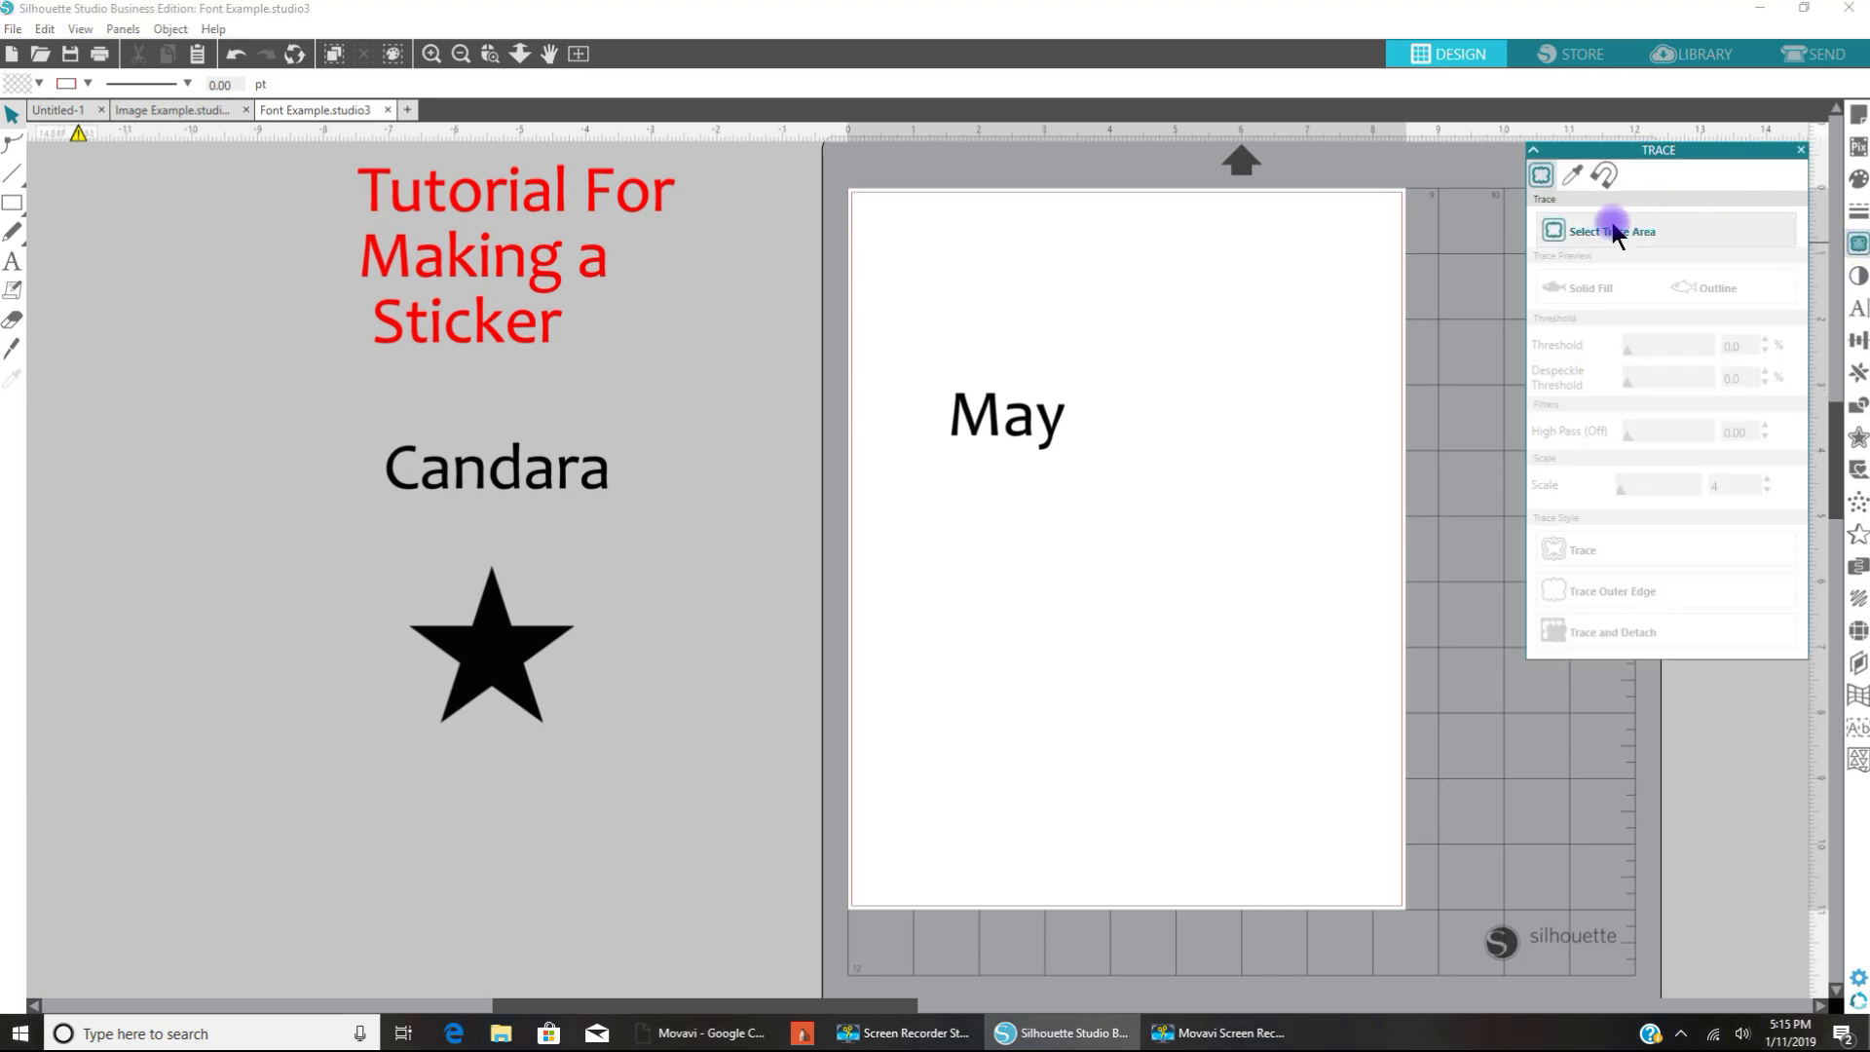
{"action": "mouse_move", "coordinate": [1604, 242]}
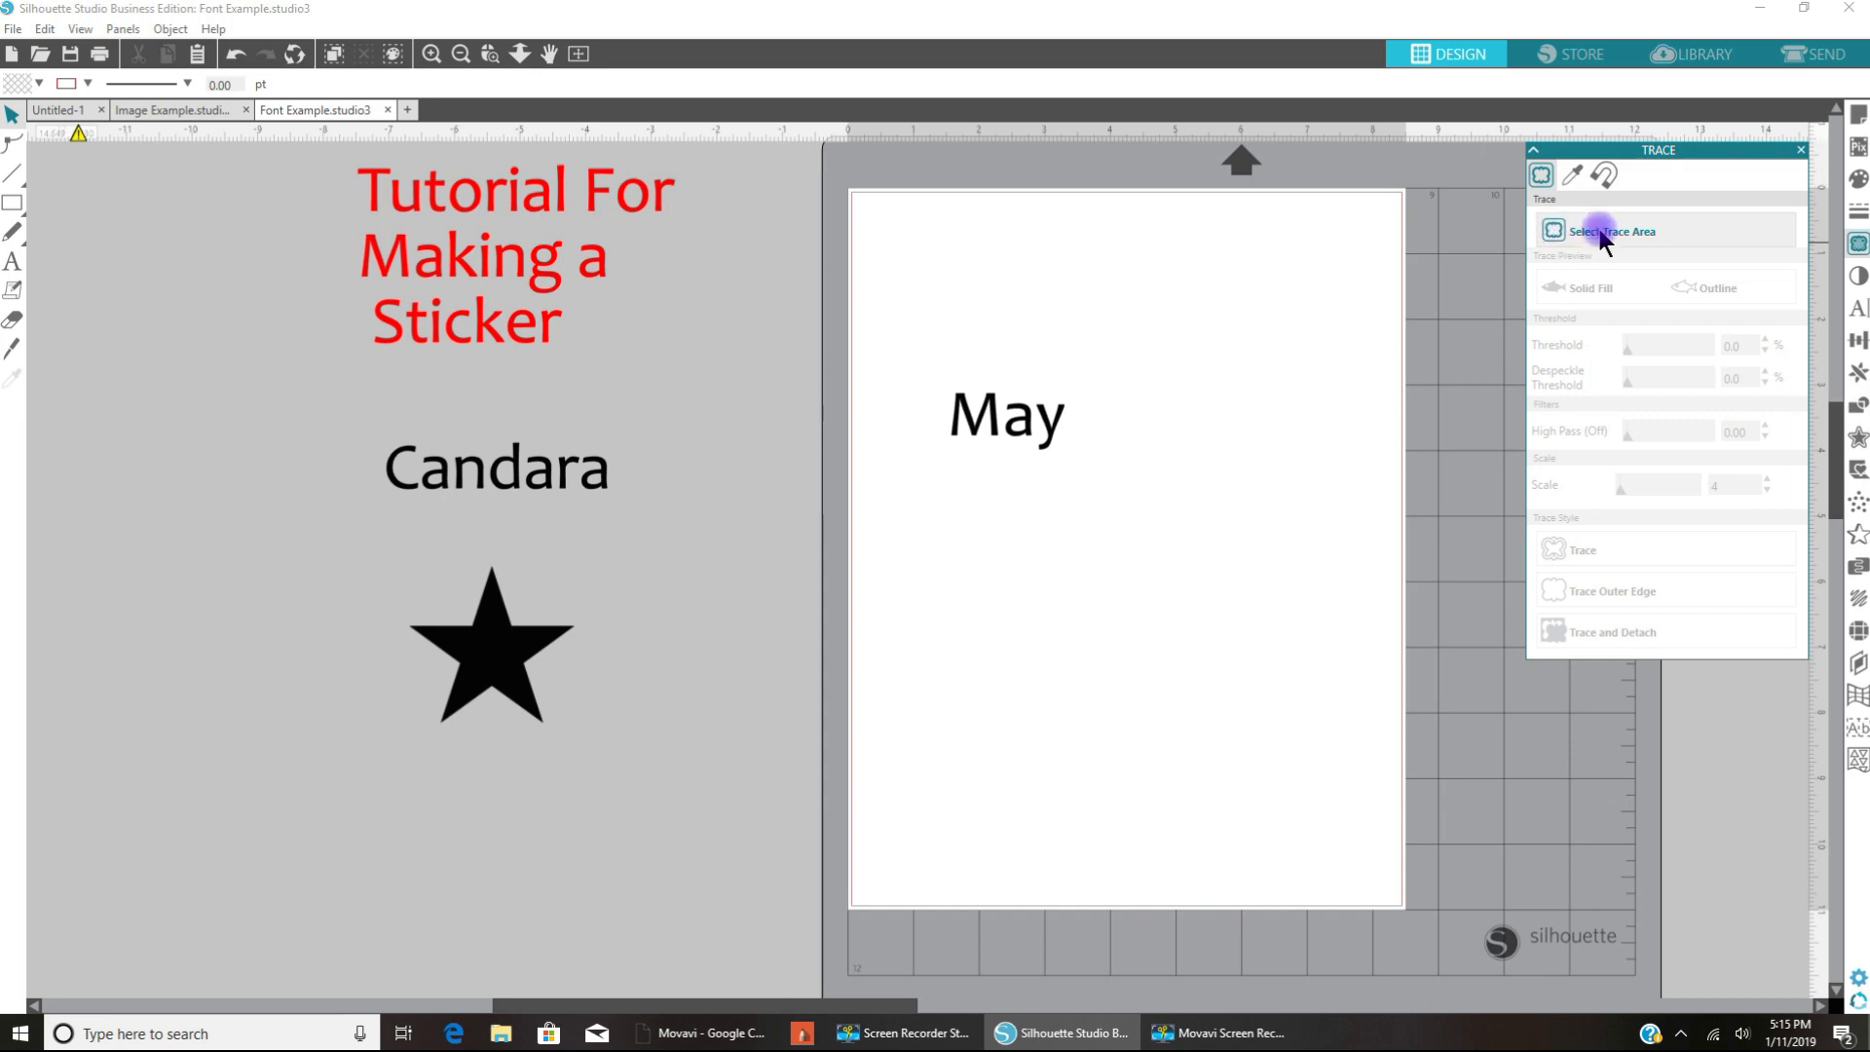
{"action": "mouse_move", "coordinate": [1598, 239]}
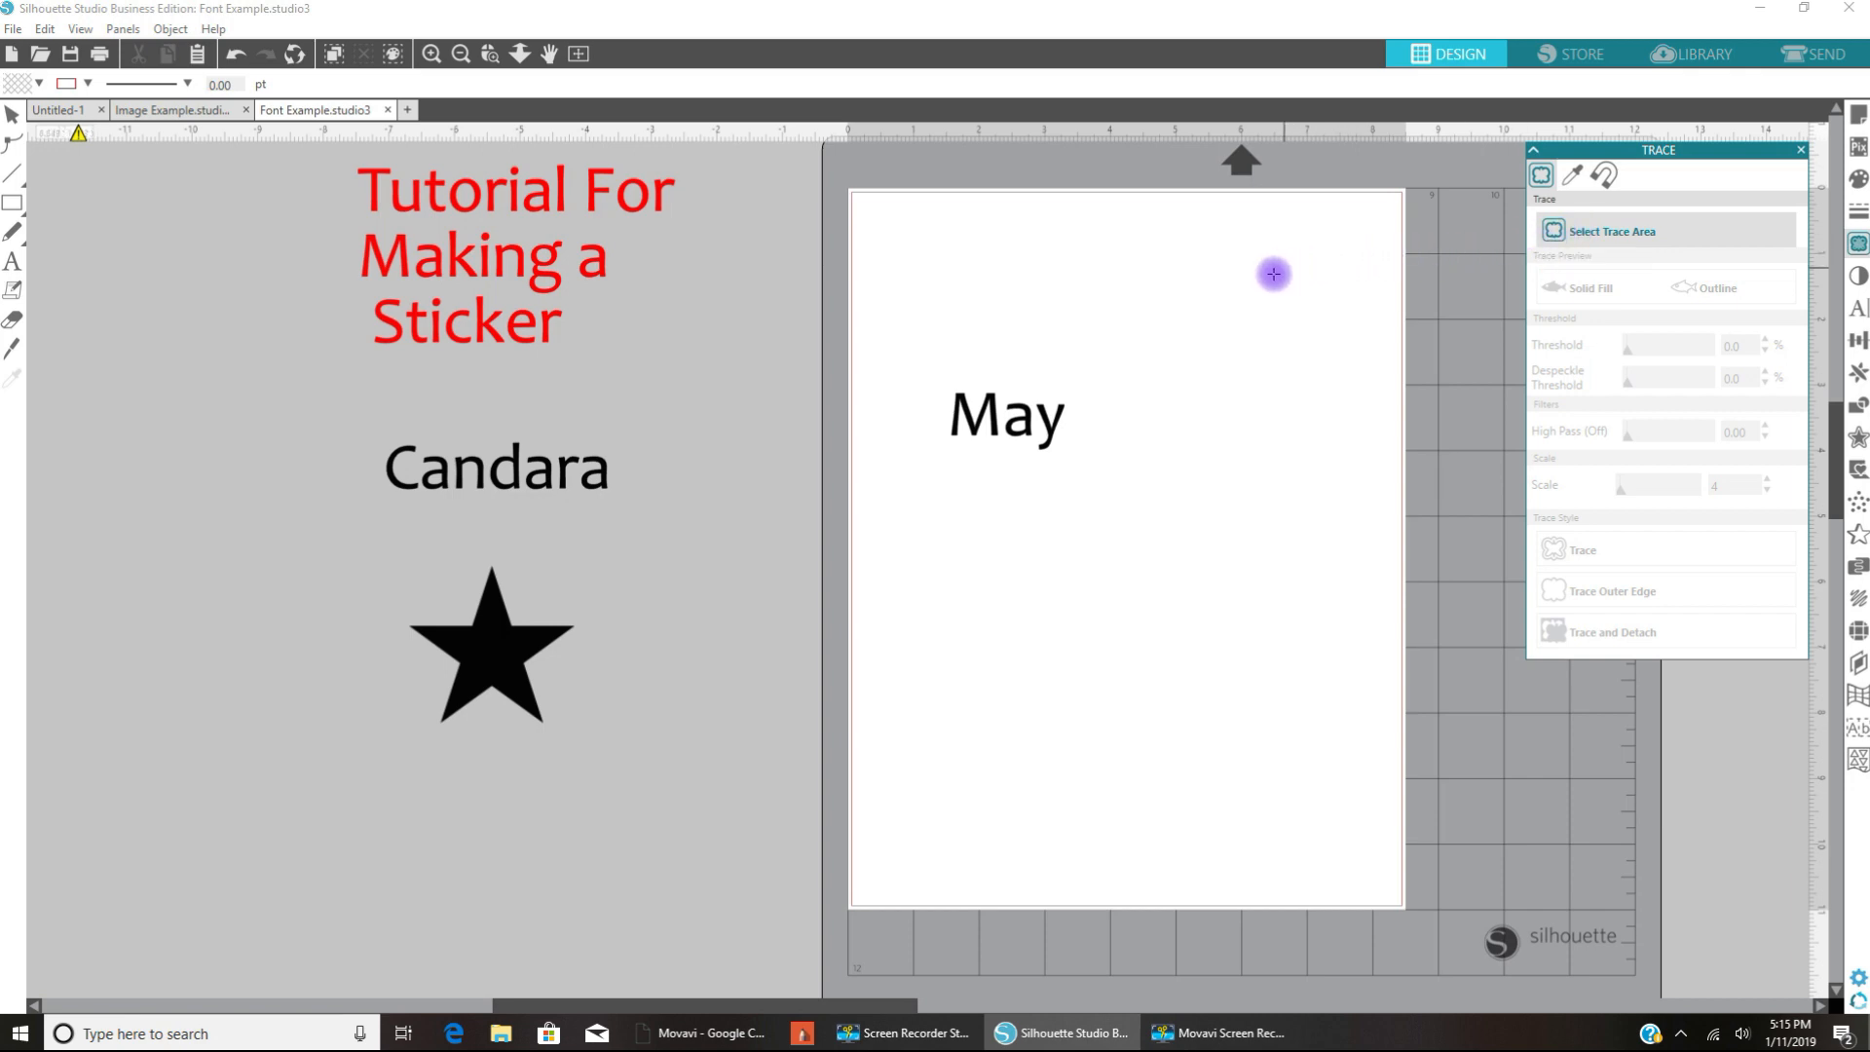
{"action": "mouse_move", "coordinate": [999, 312]}
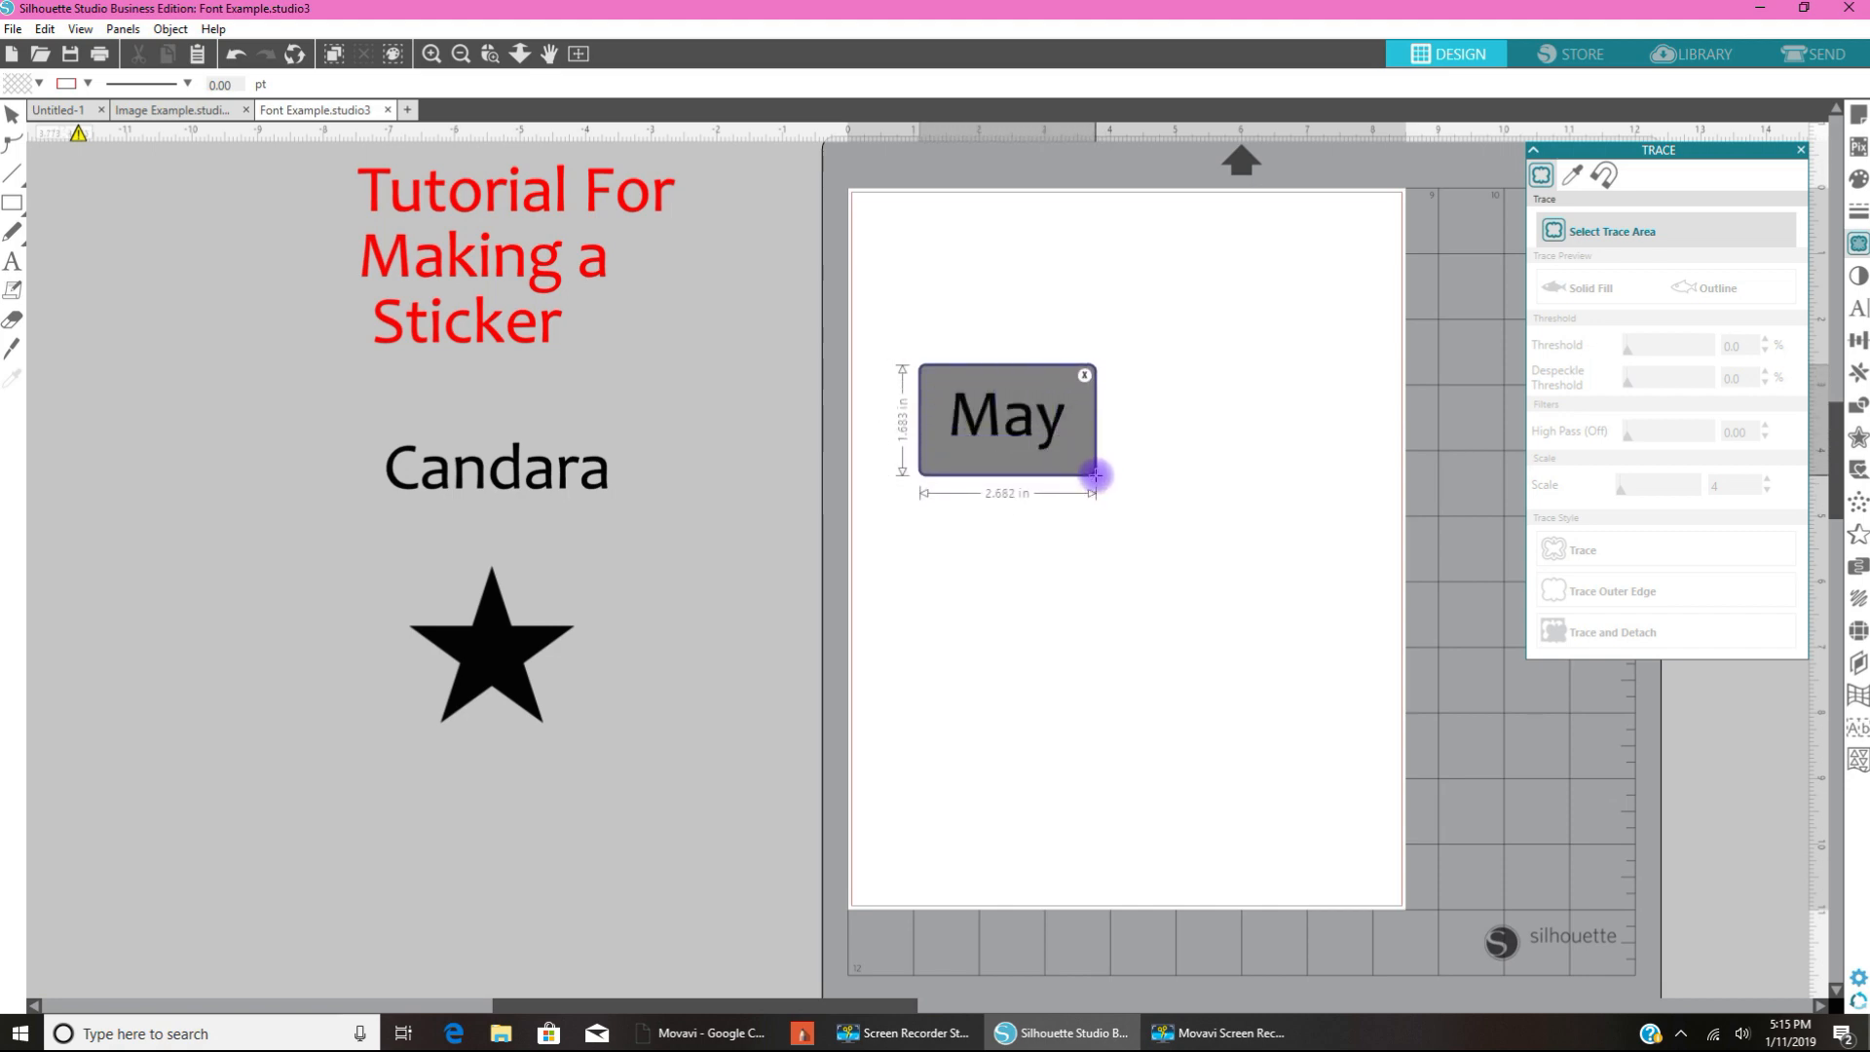
{"action": "left_click", "coordinate": [1610, 230]}
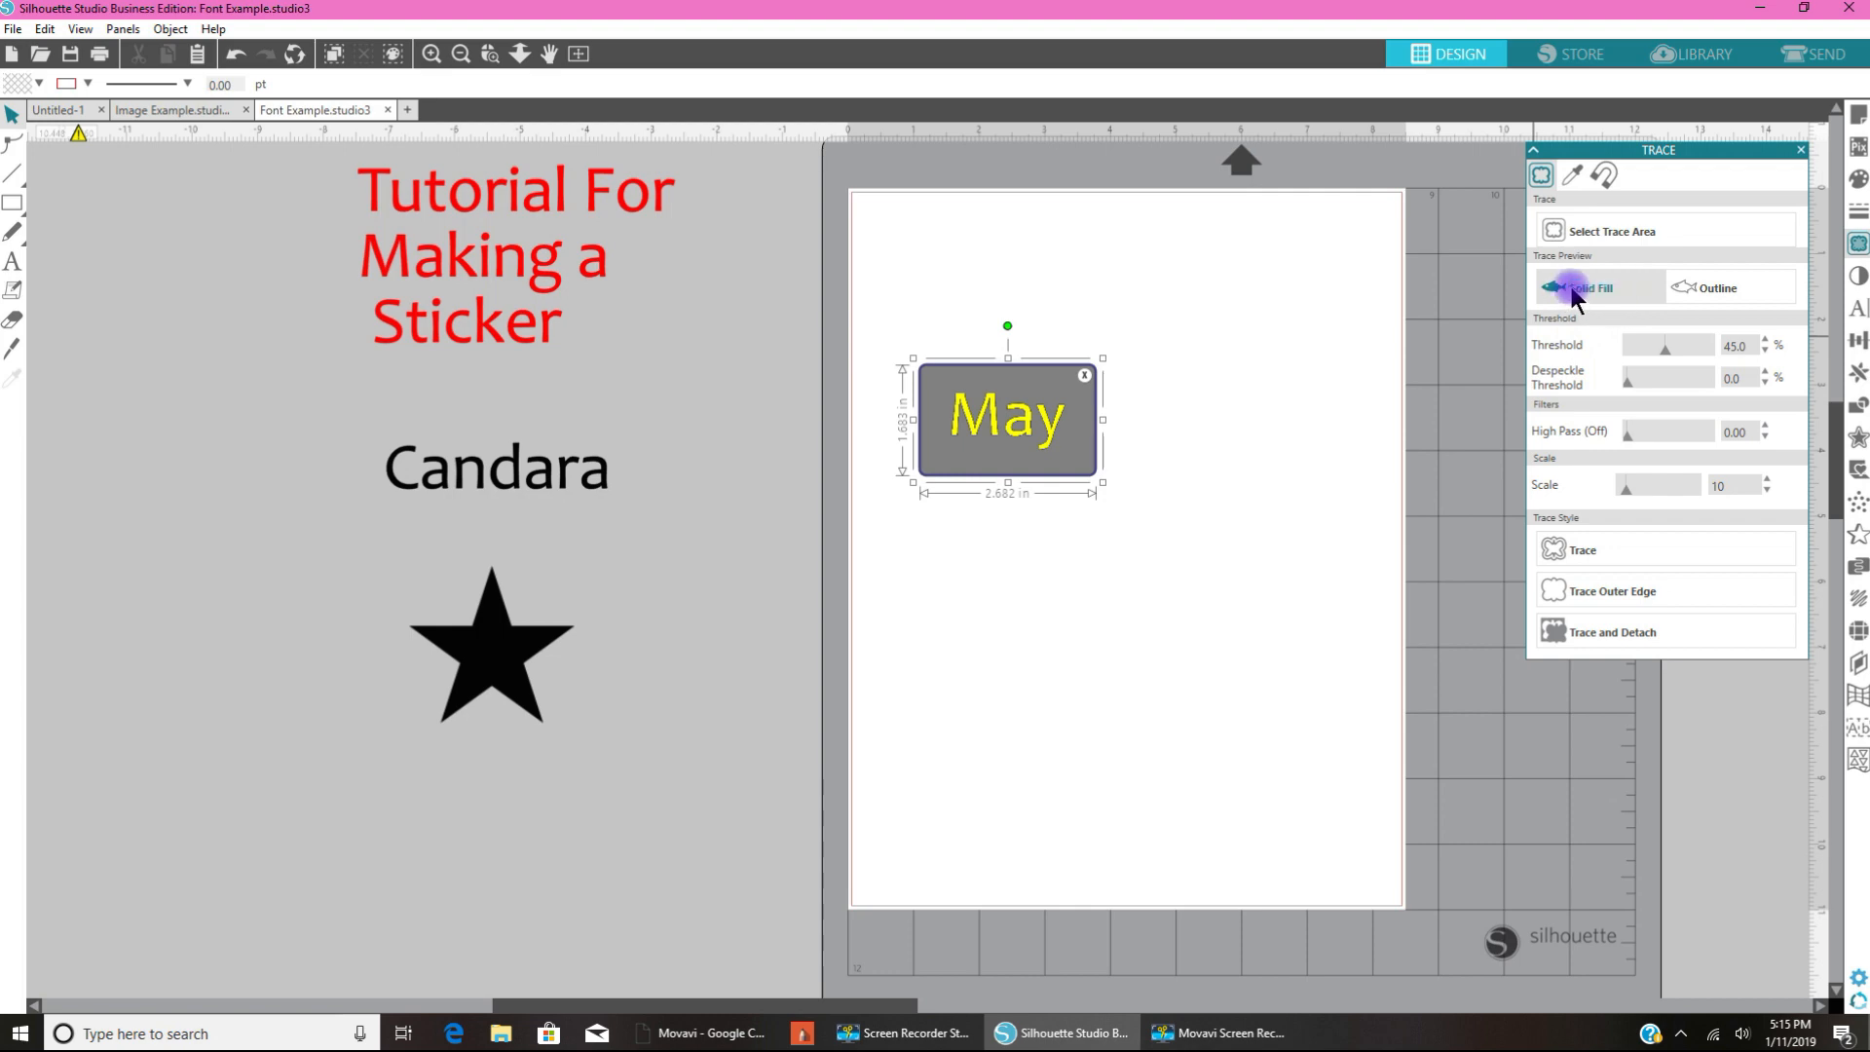
{"action": "mouse_move", "coordinate": [1562, 356]}
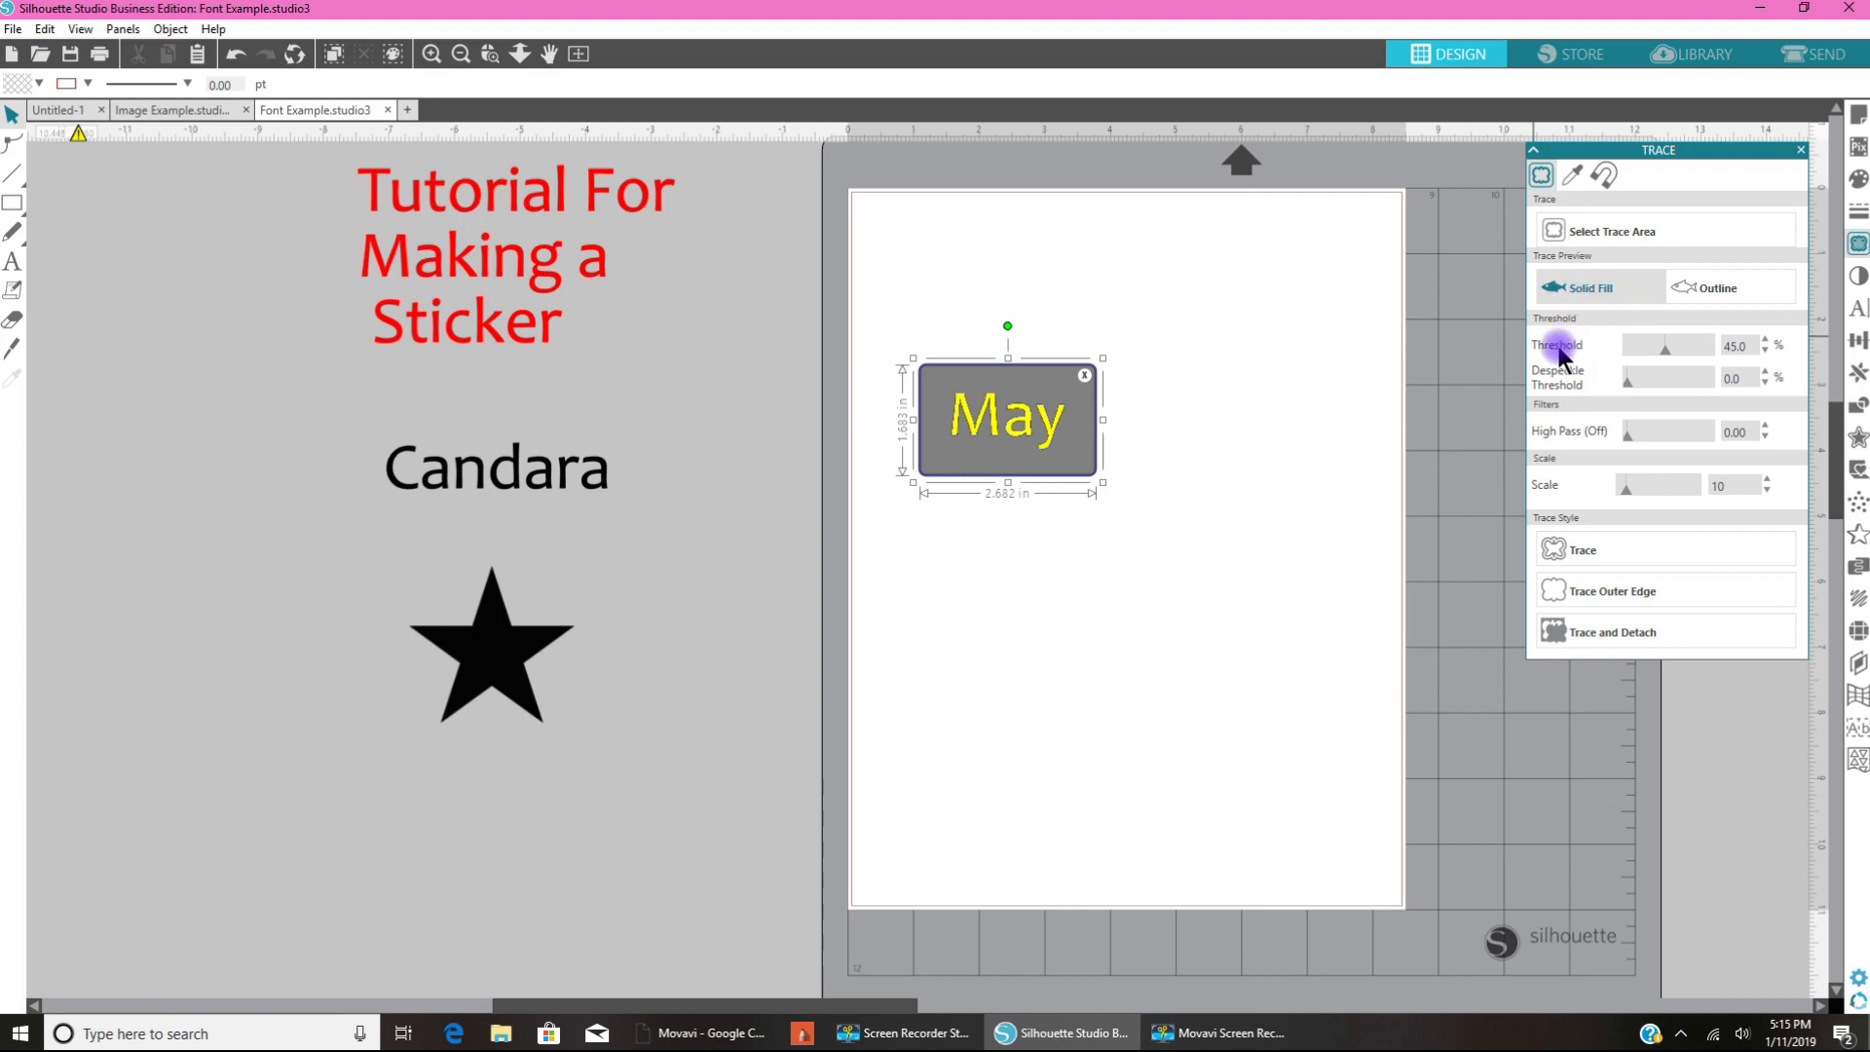
{"action": "mouse_move", "coordinate": [1701, 346]}
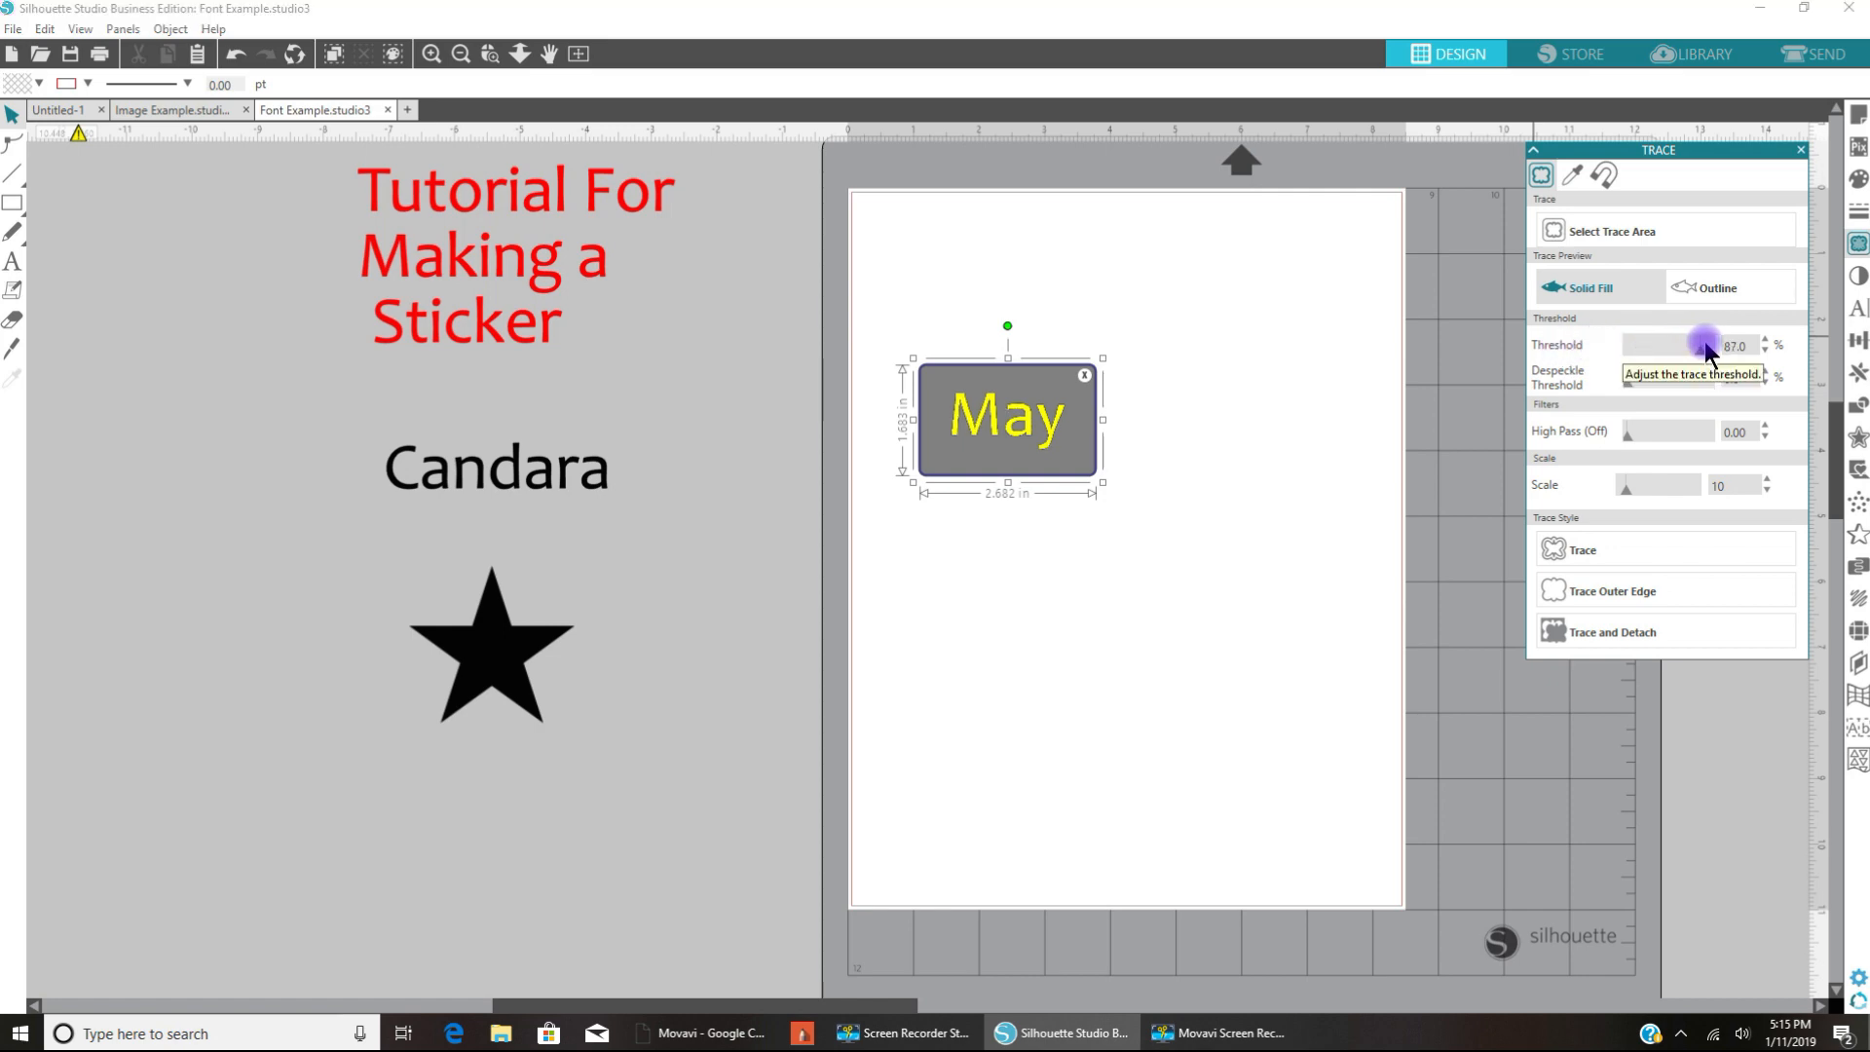
{"action": "left_click", "coordinate": [1765, 340]}
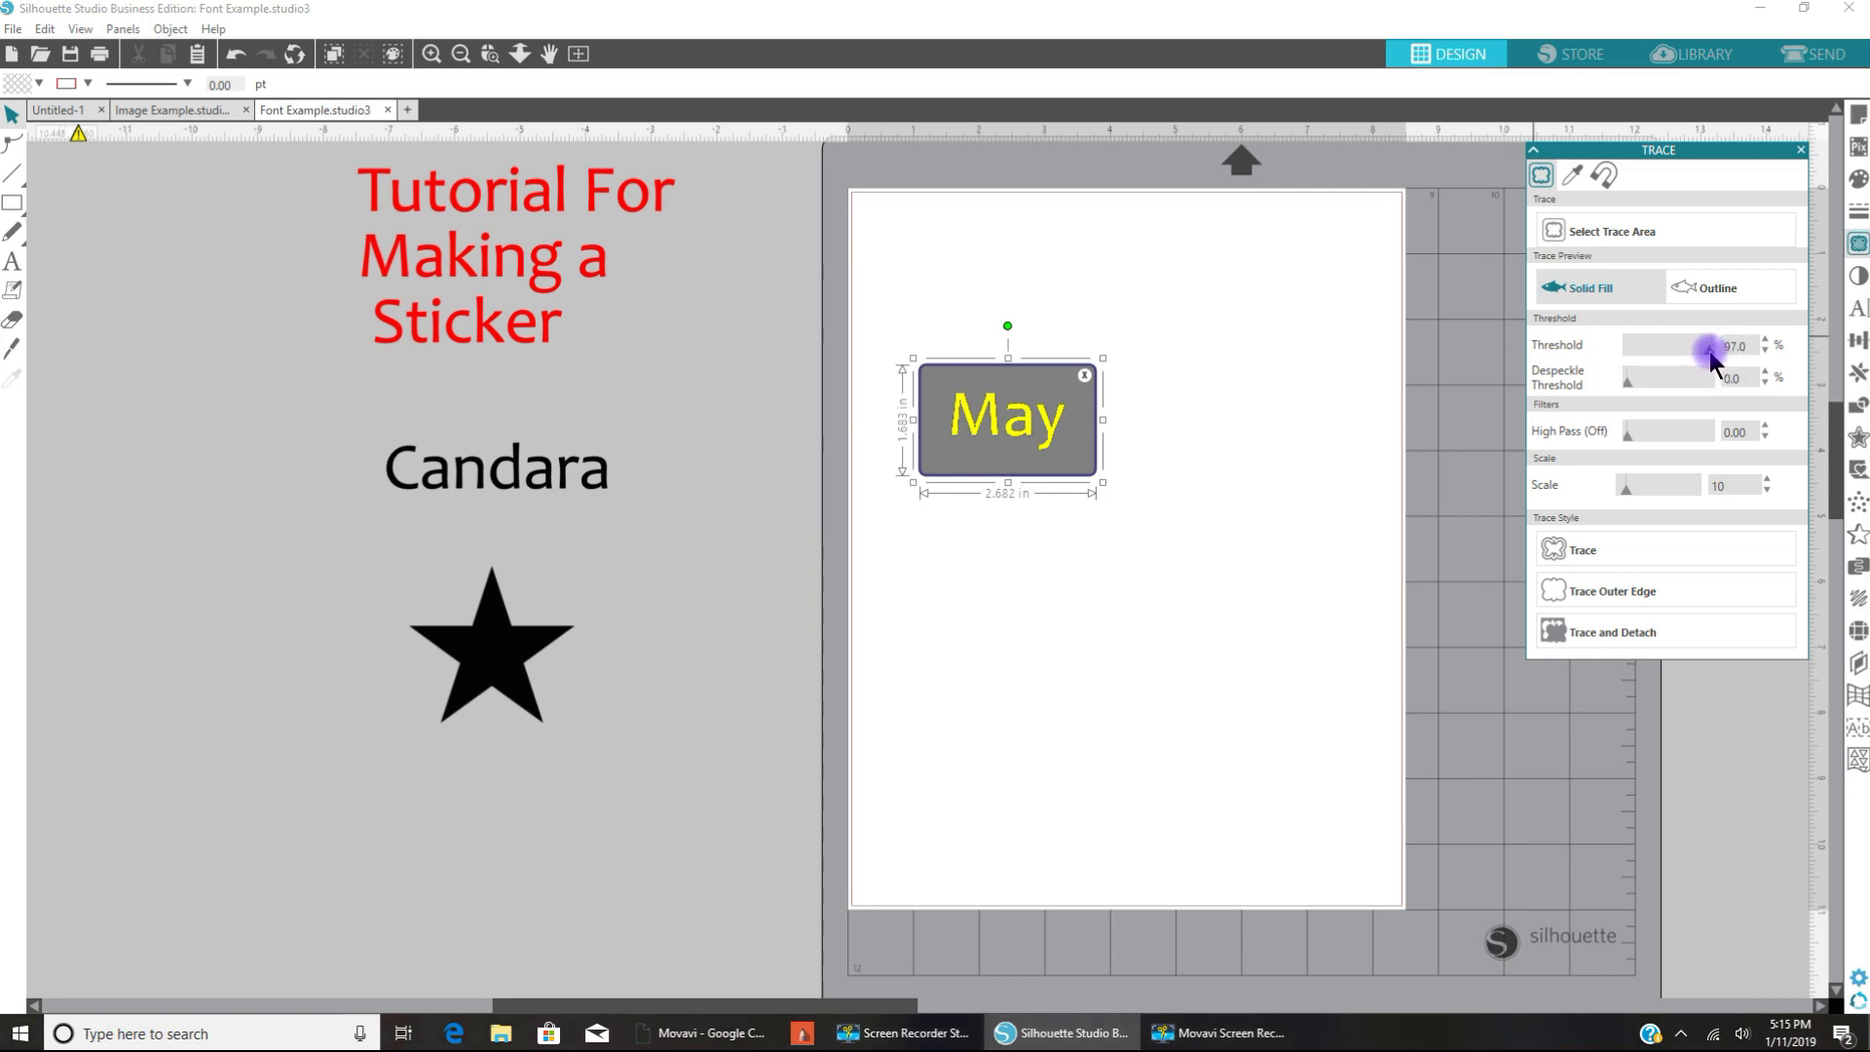
{"action": "mouse_move", "coordinate": [1037, 430]}
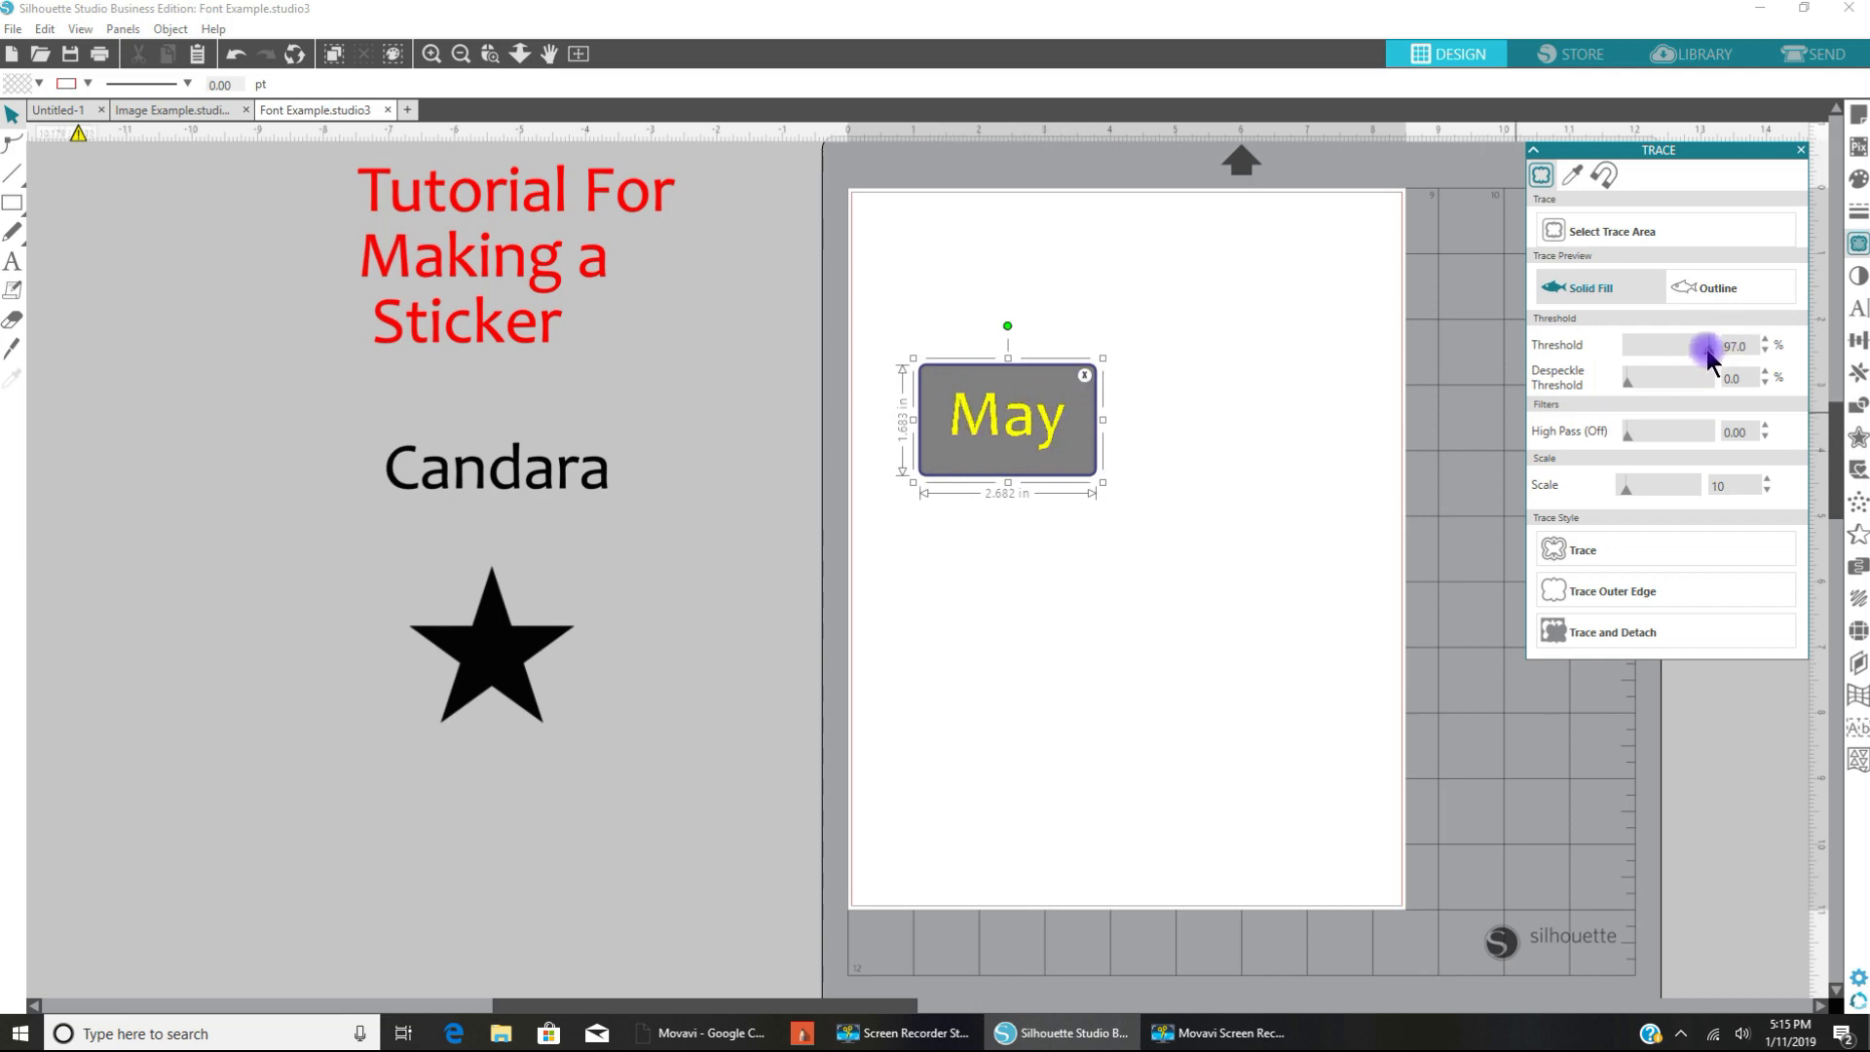
{"action": "left_click", "coordinate": [1769, 340]}
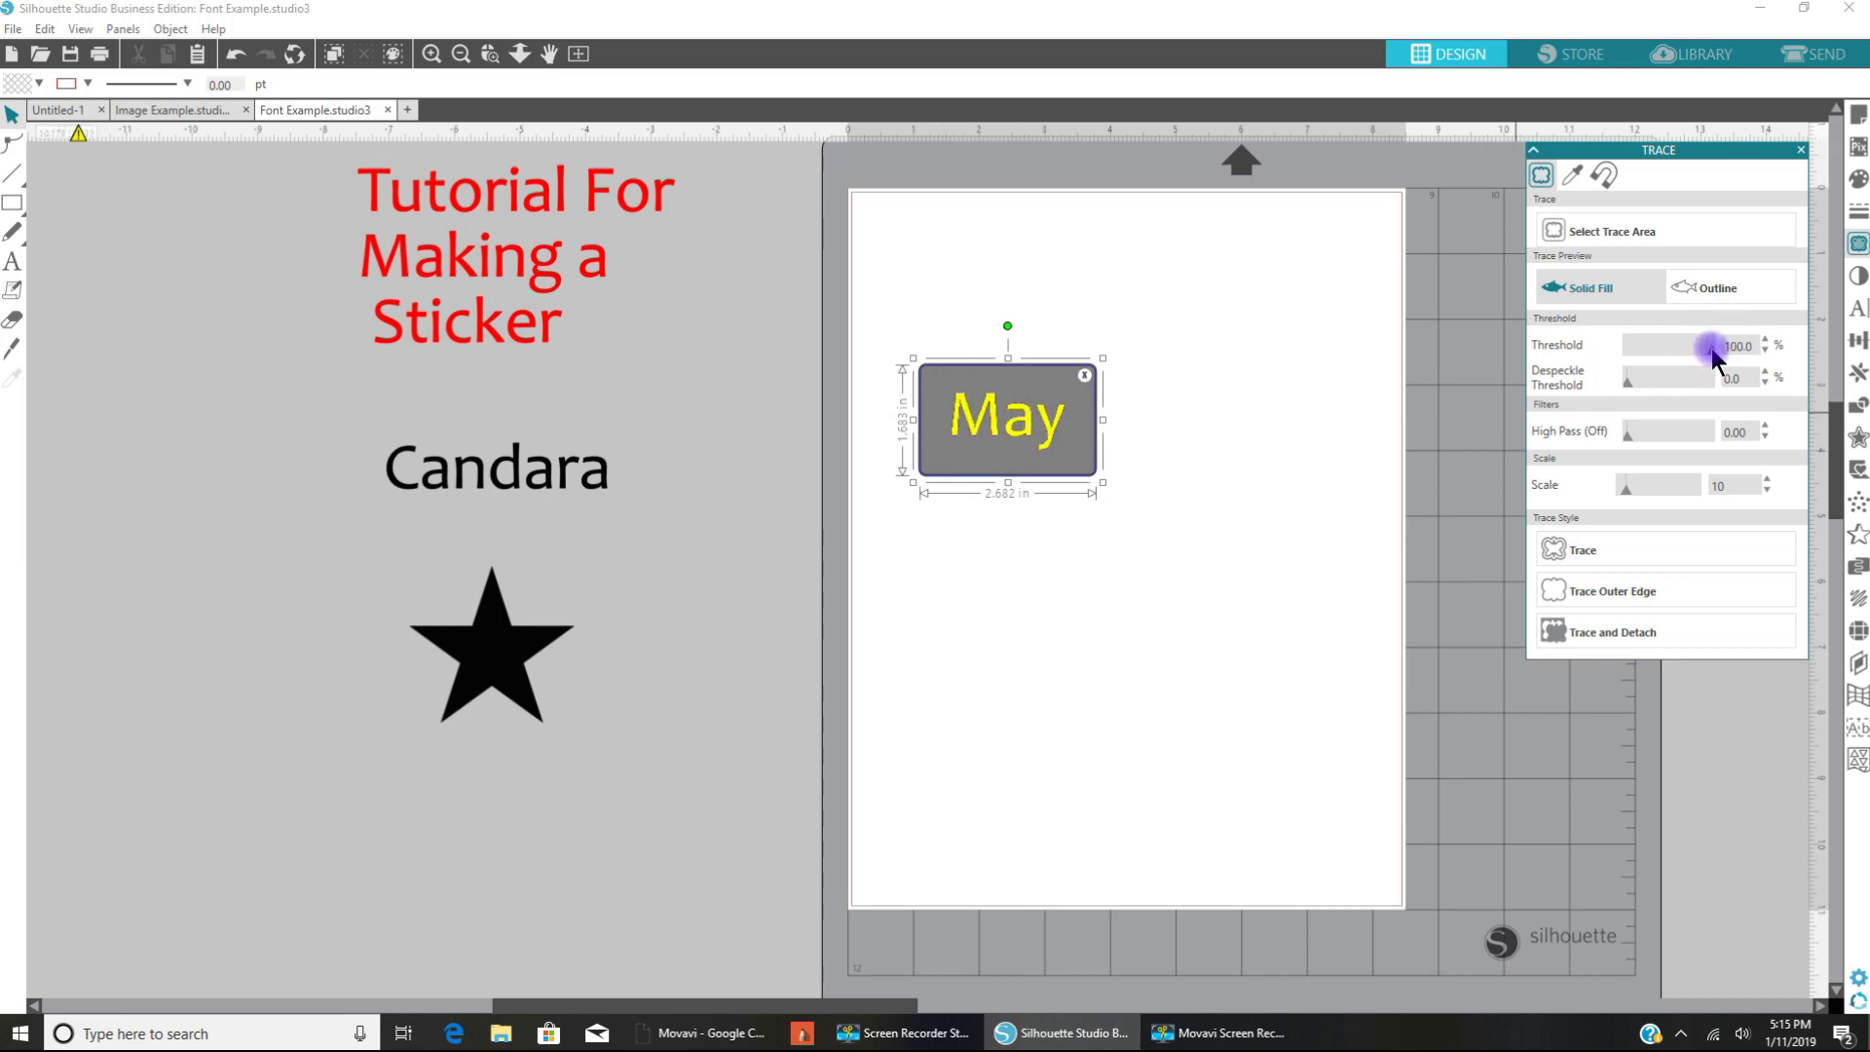
{"action": "mouse_move", "coordinate": [1643, 469]}
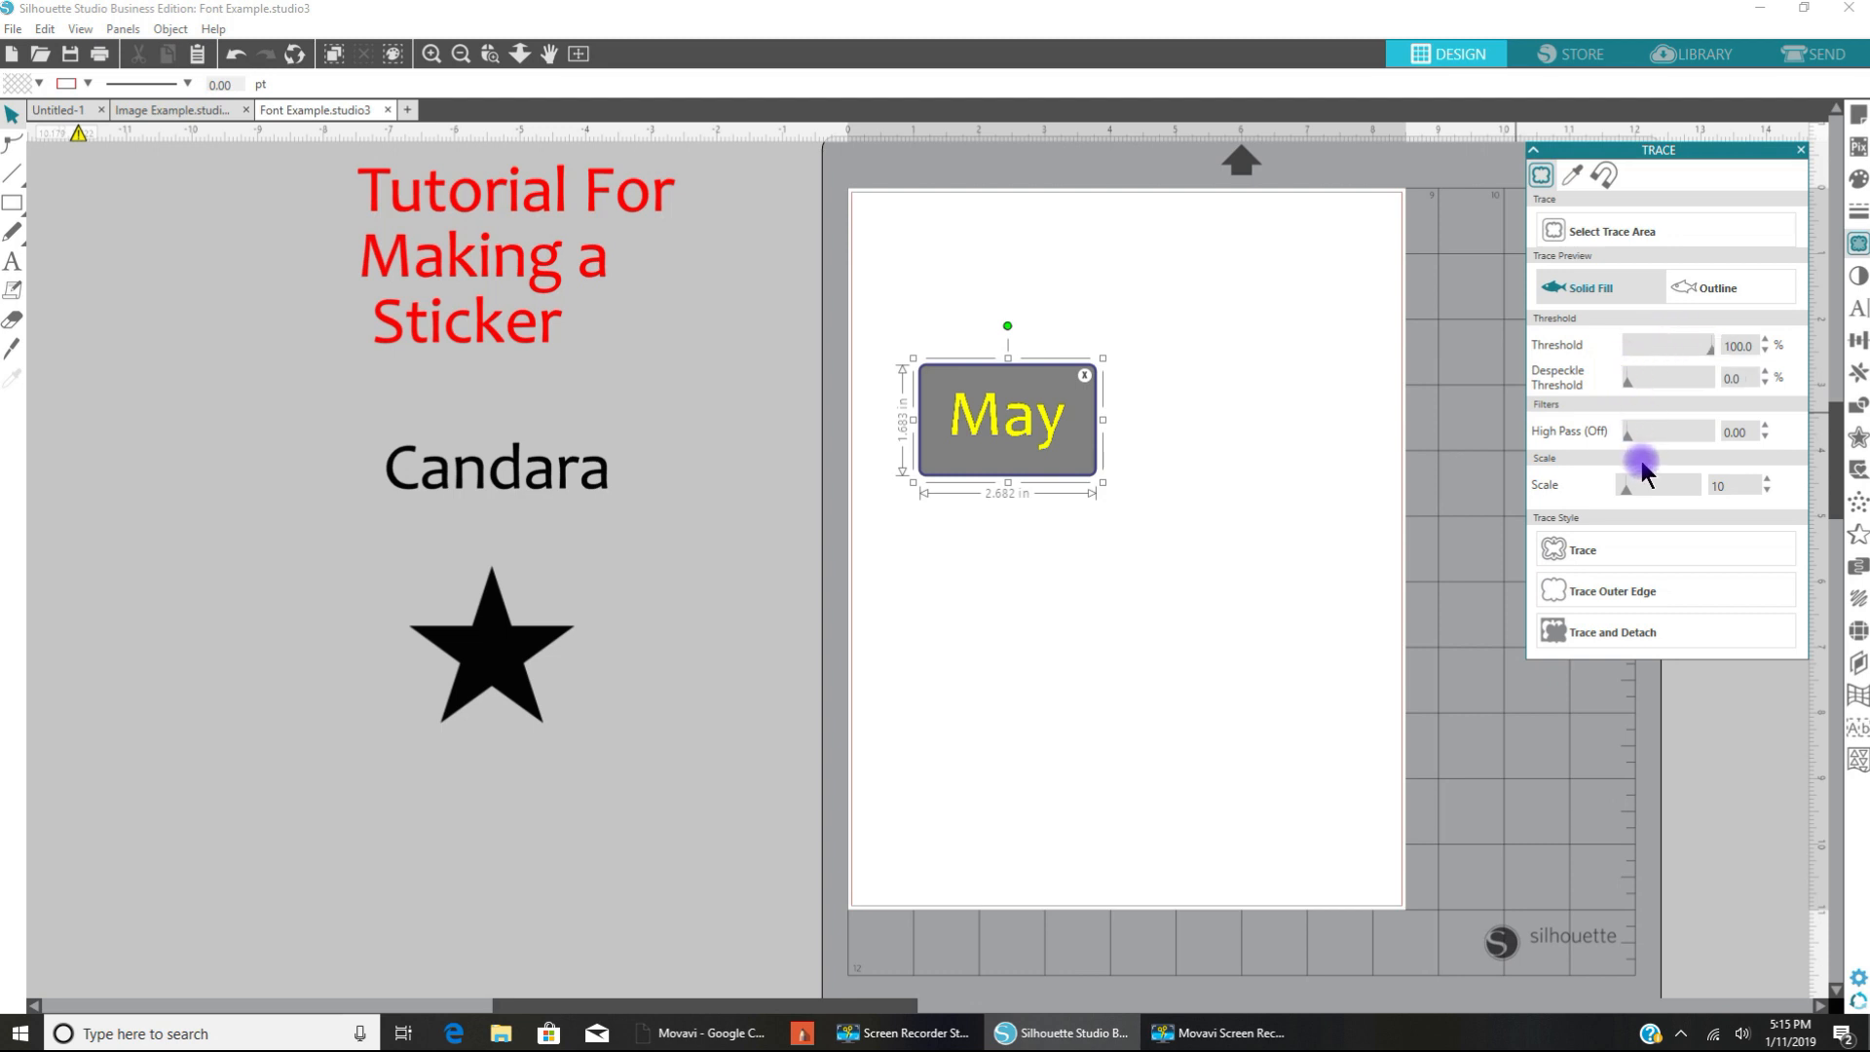
{"action": "mouse_move", "coordinate": [1546, 432]}
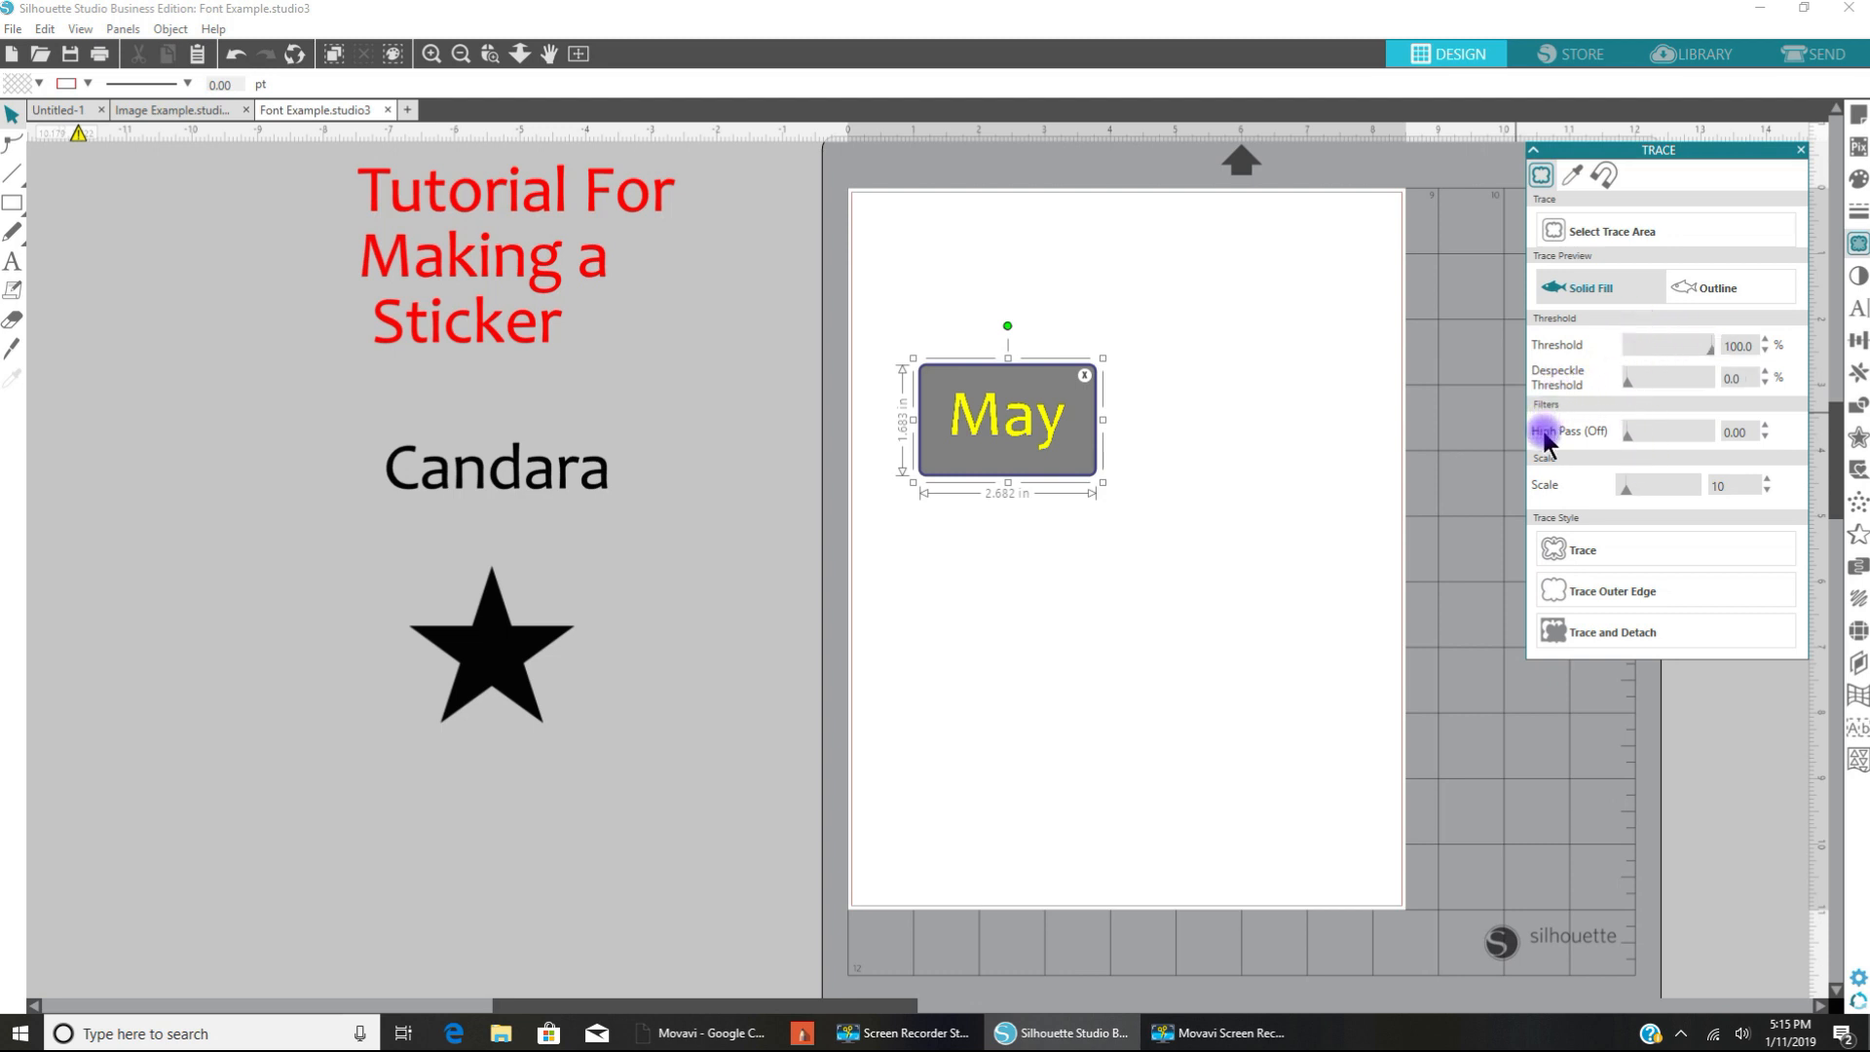
{"action": "mouse_move", "coordinate": [1615, 483]}
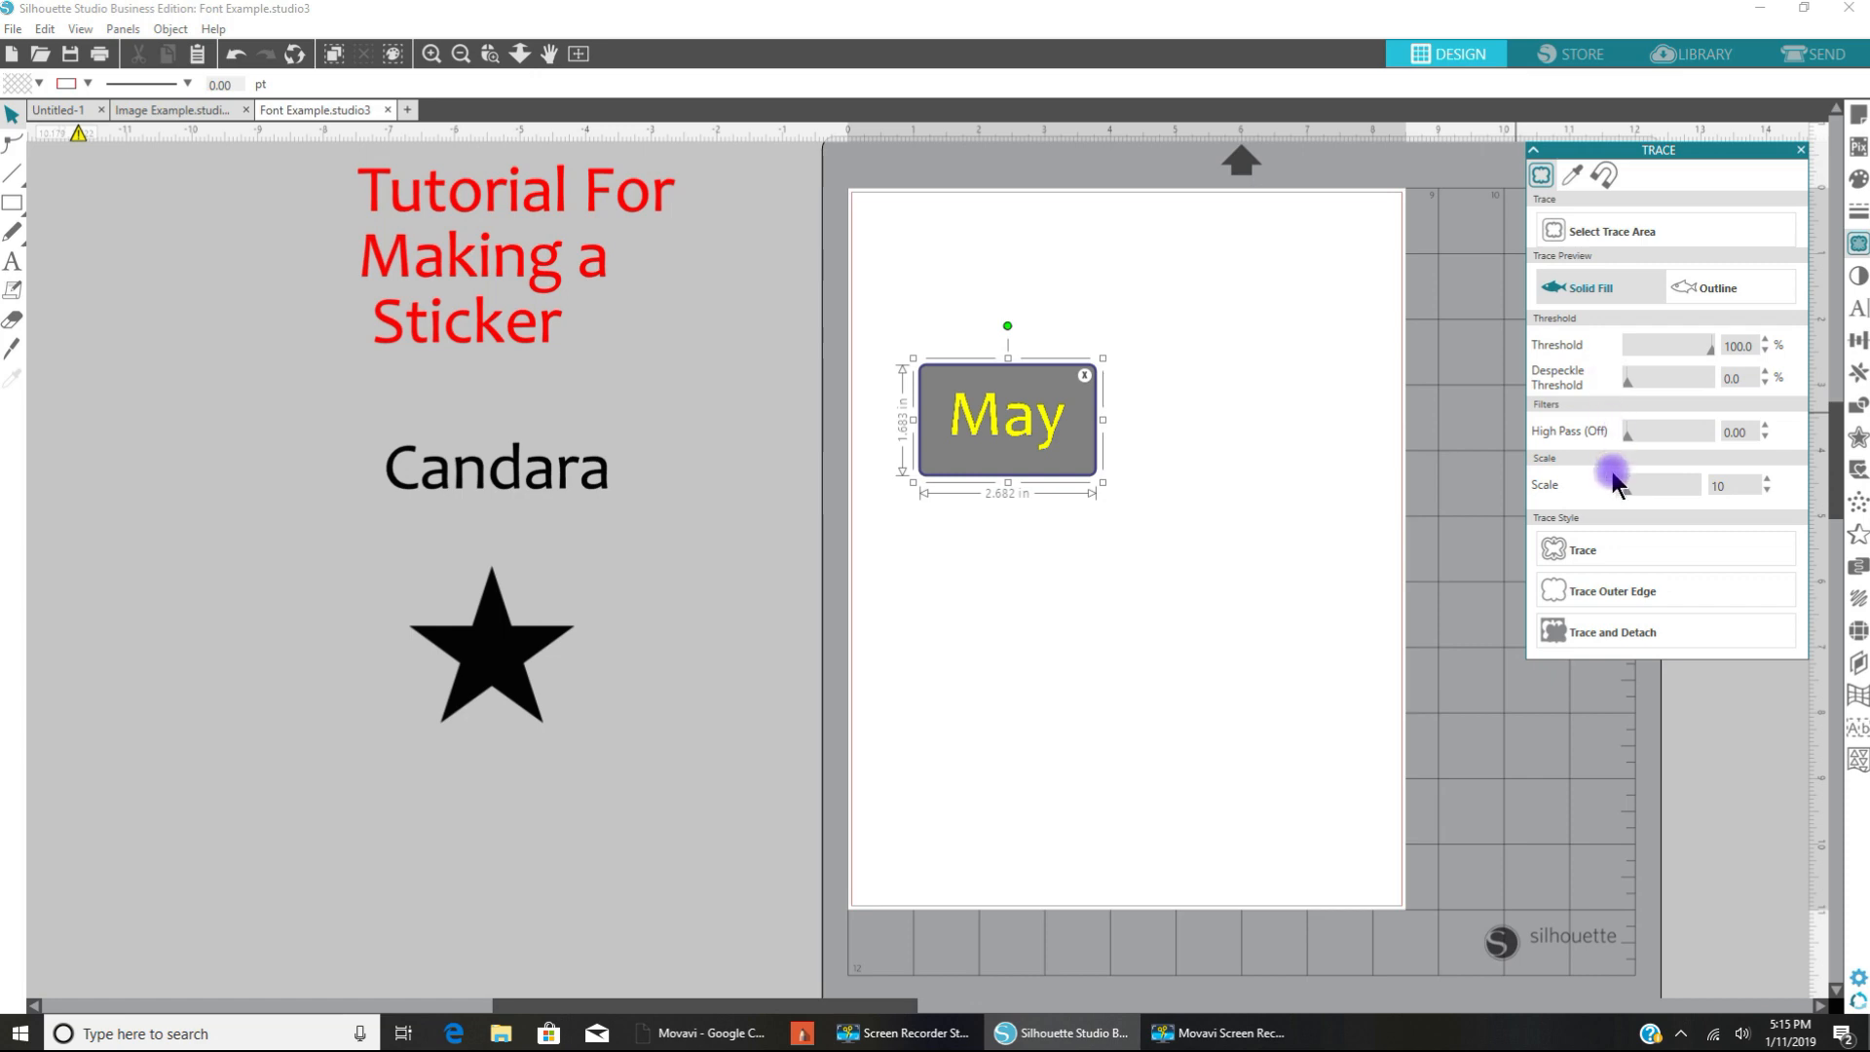
{"action": "mouse_move", "coordinate": [1626, 382]}
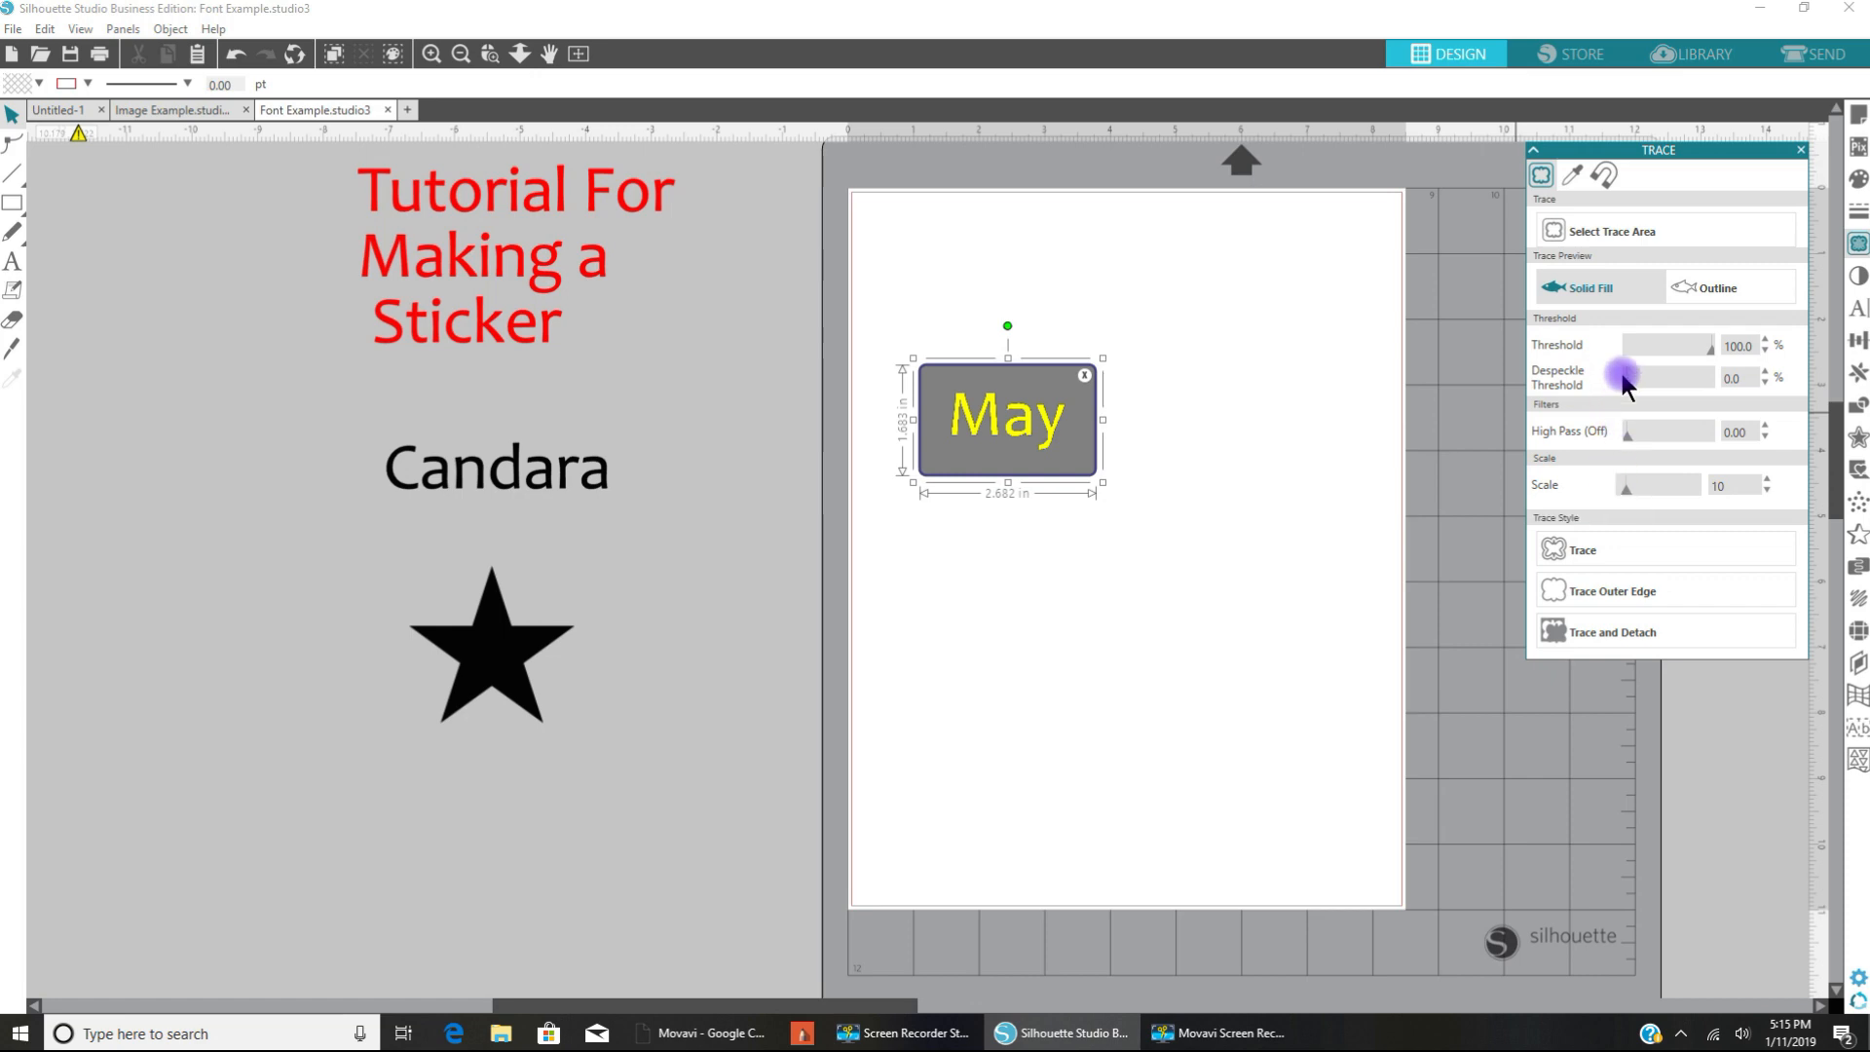
{"action": "mouse_move", "coordinate": [1549, 345]}
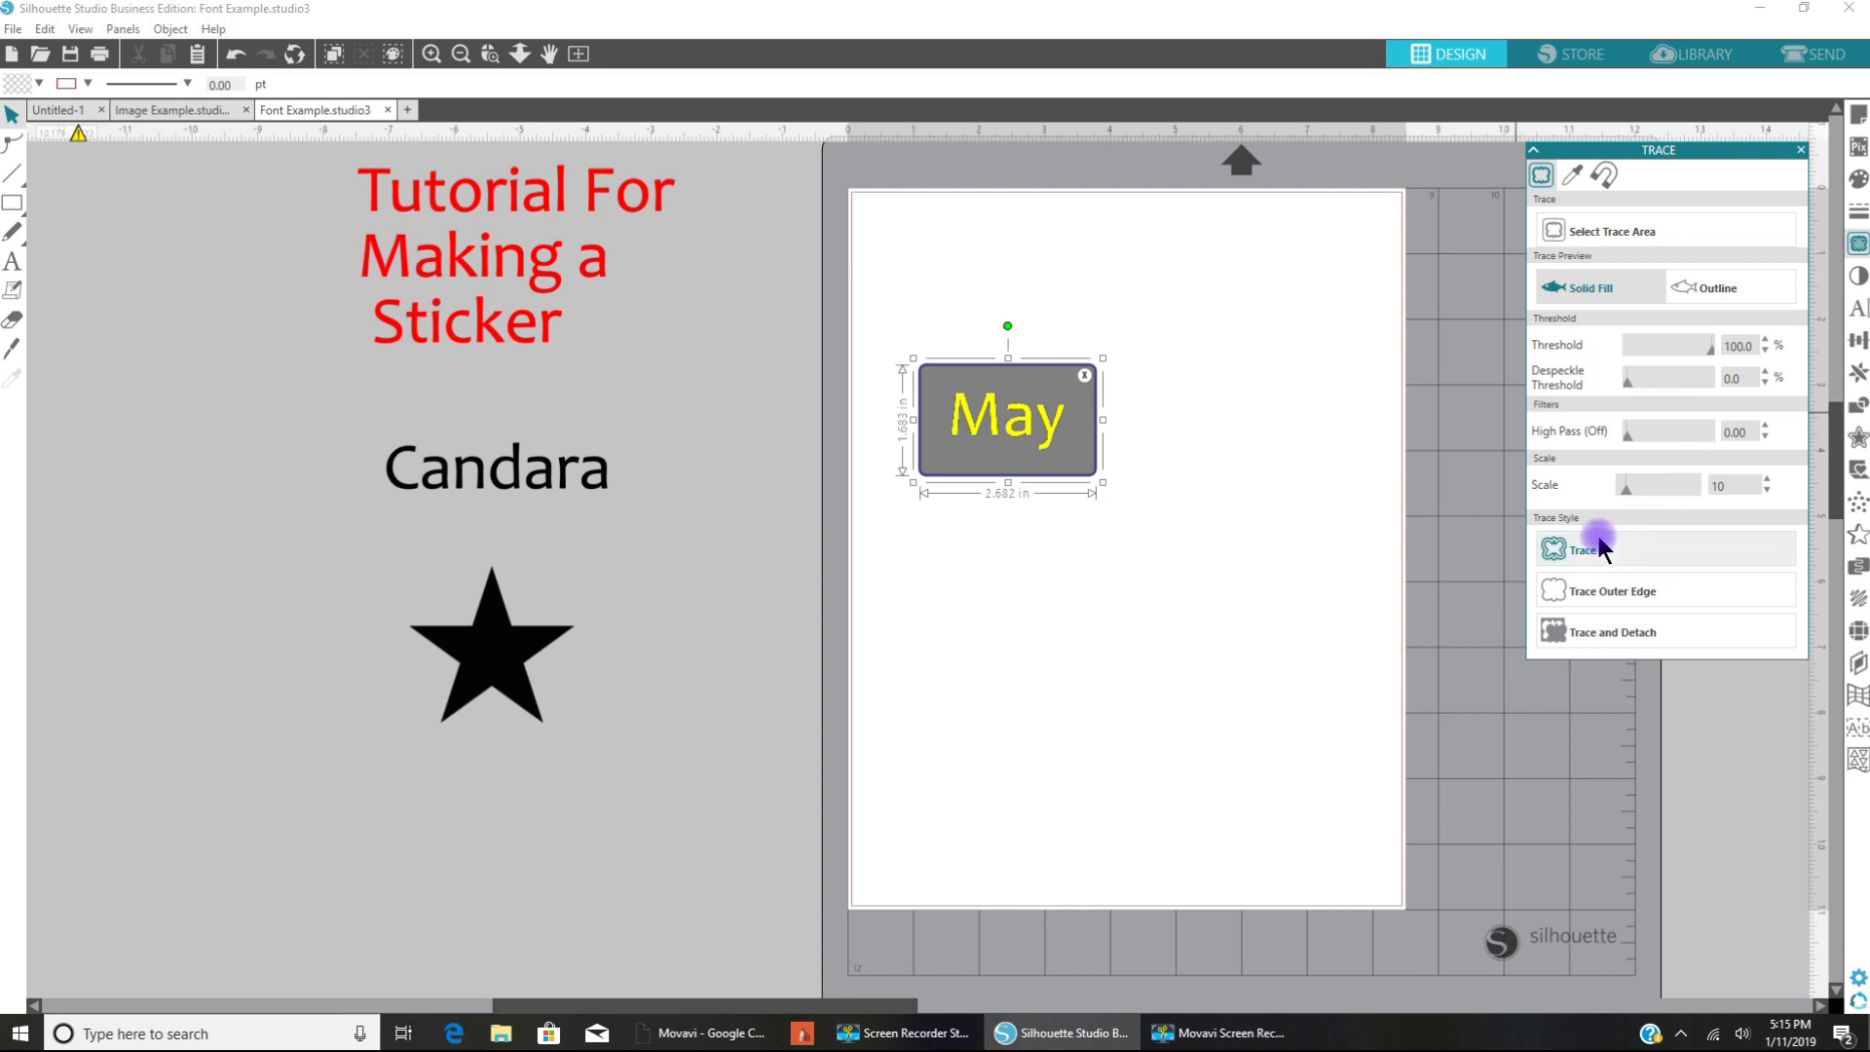
{"action": "mouse_move", "coordinate": [1593, 593]}
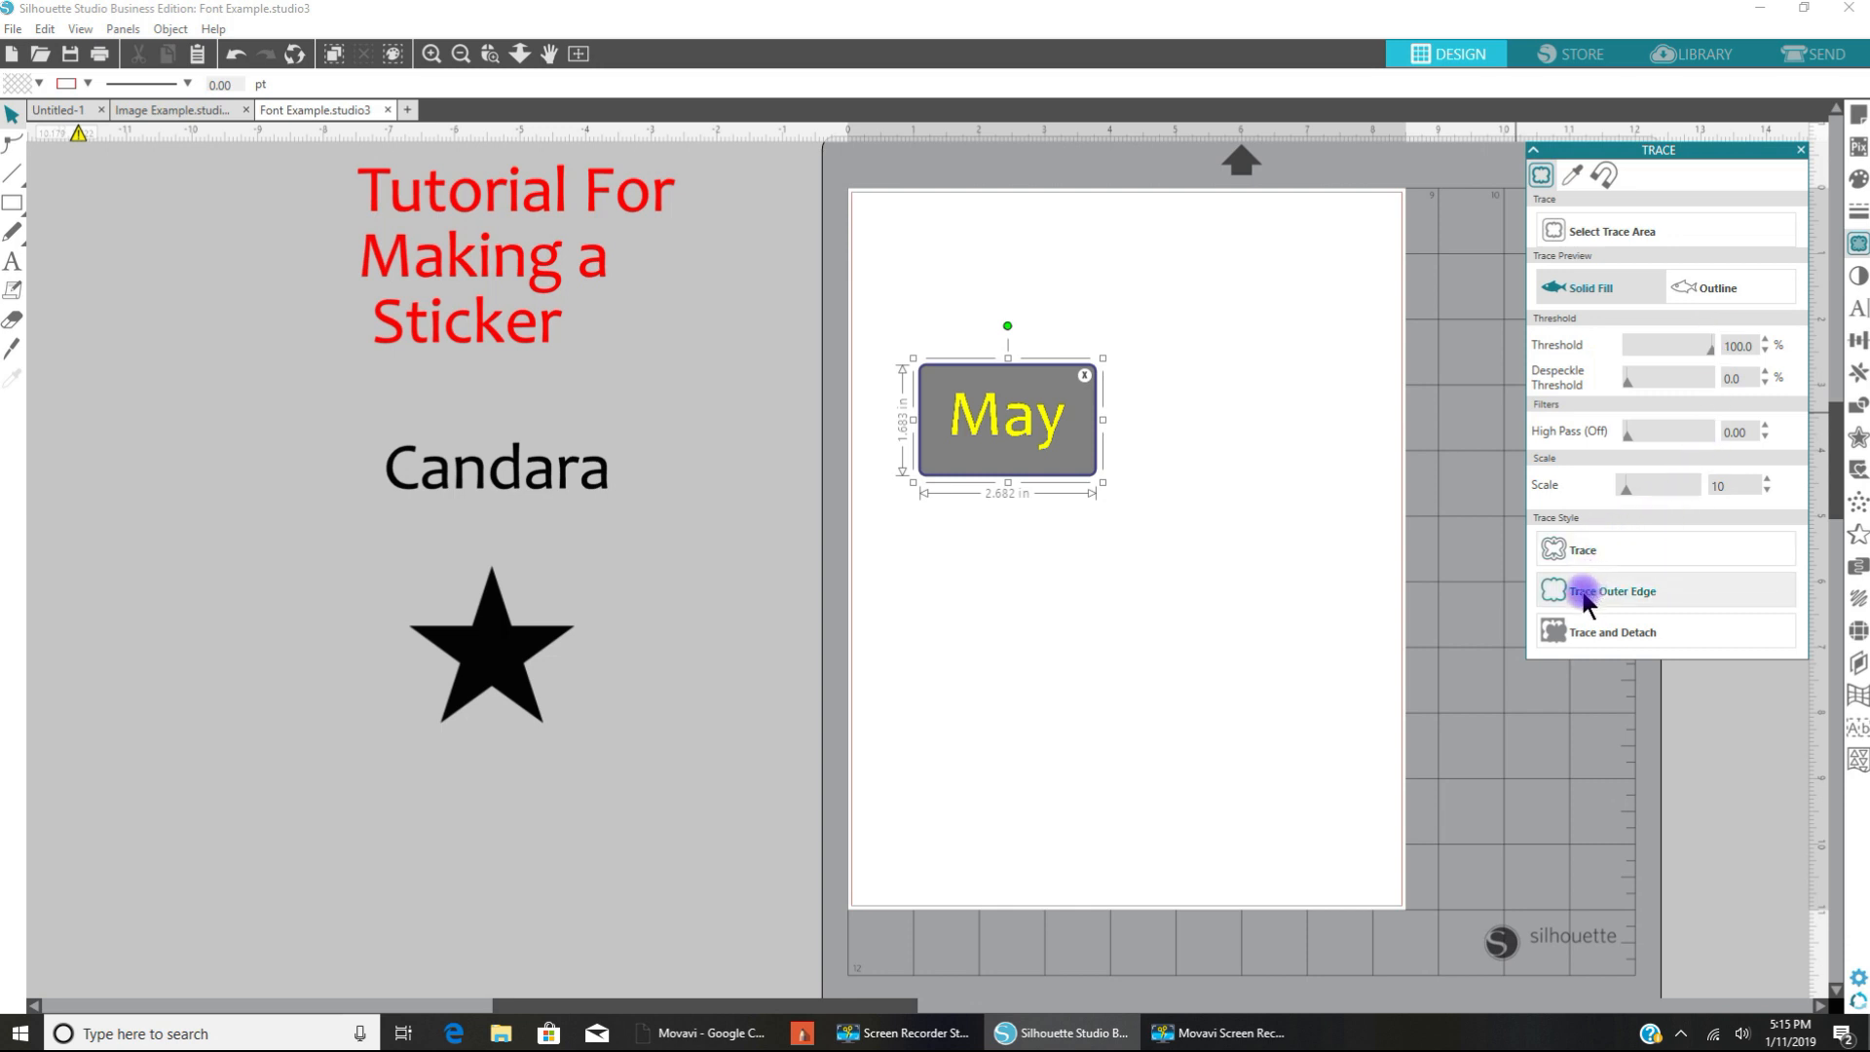
{"action": "mouse_move", "coordinate": [1586, 632]}
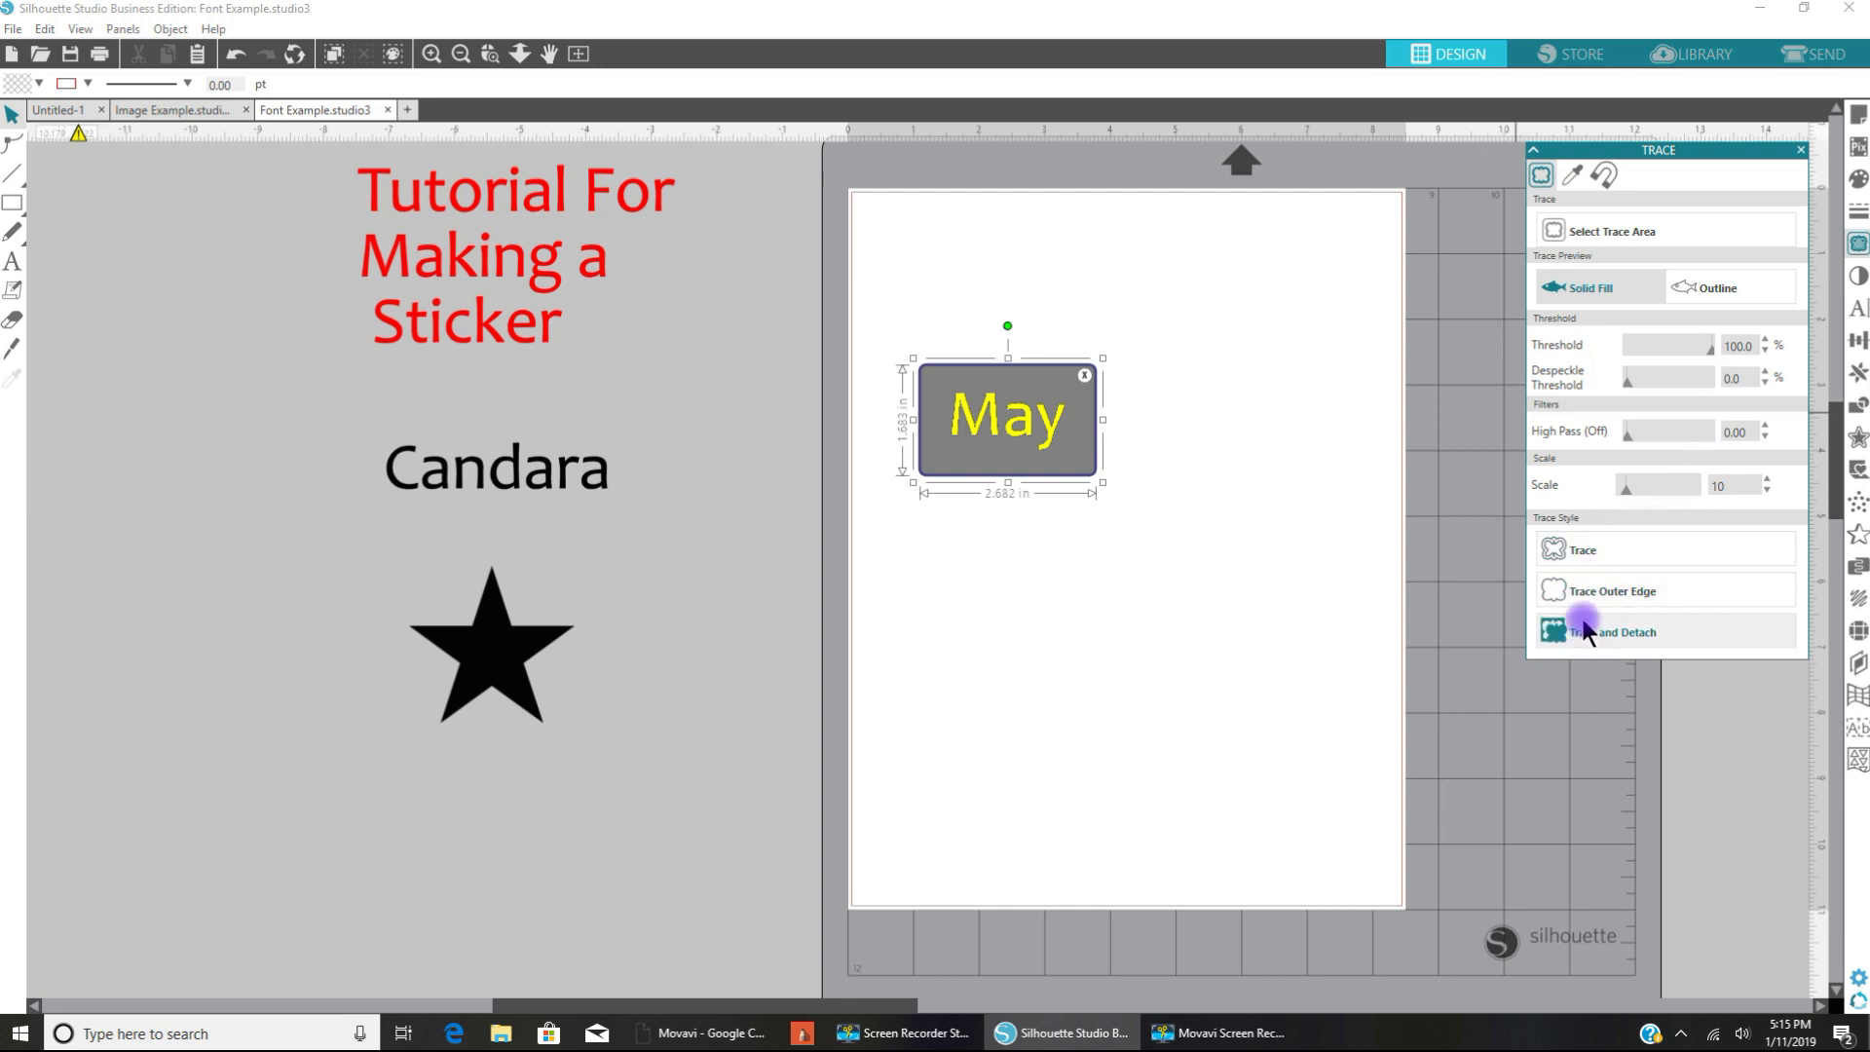
{"action": "mouse_move", "coordinate": [1587, 593]}
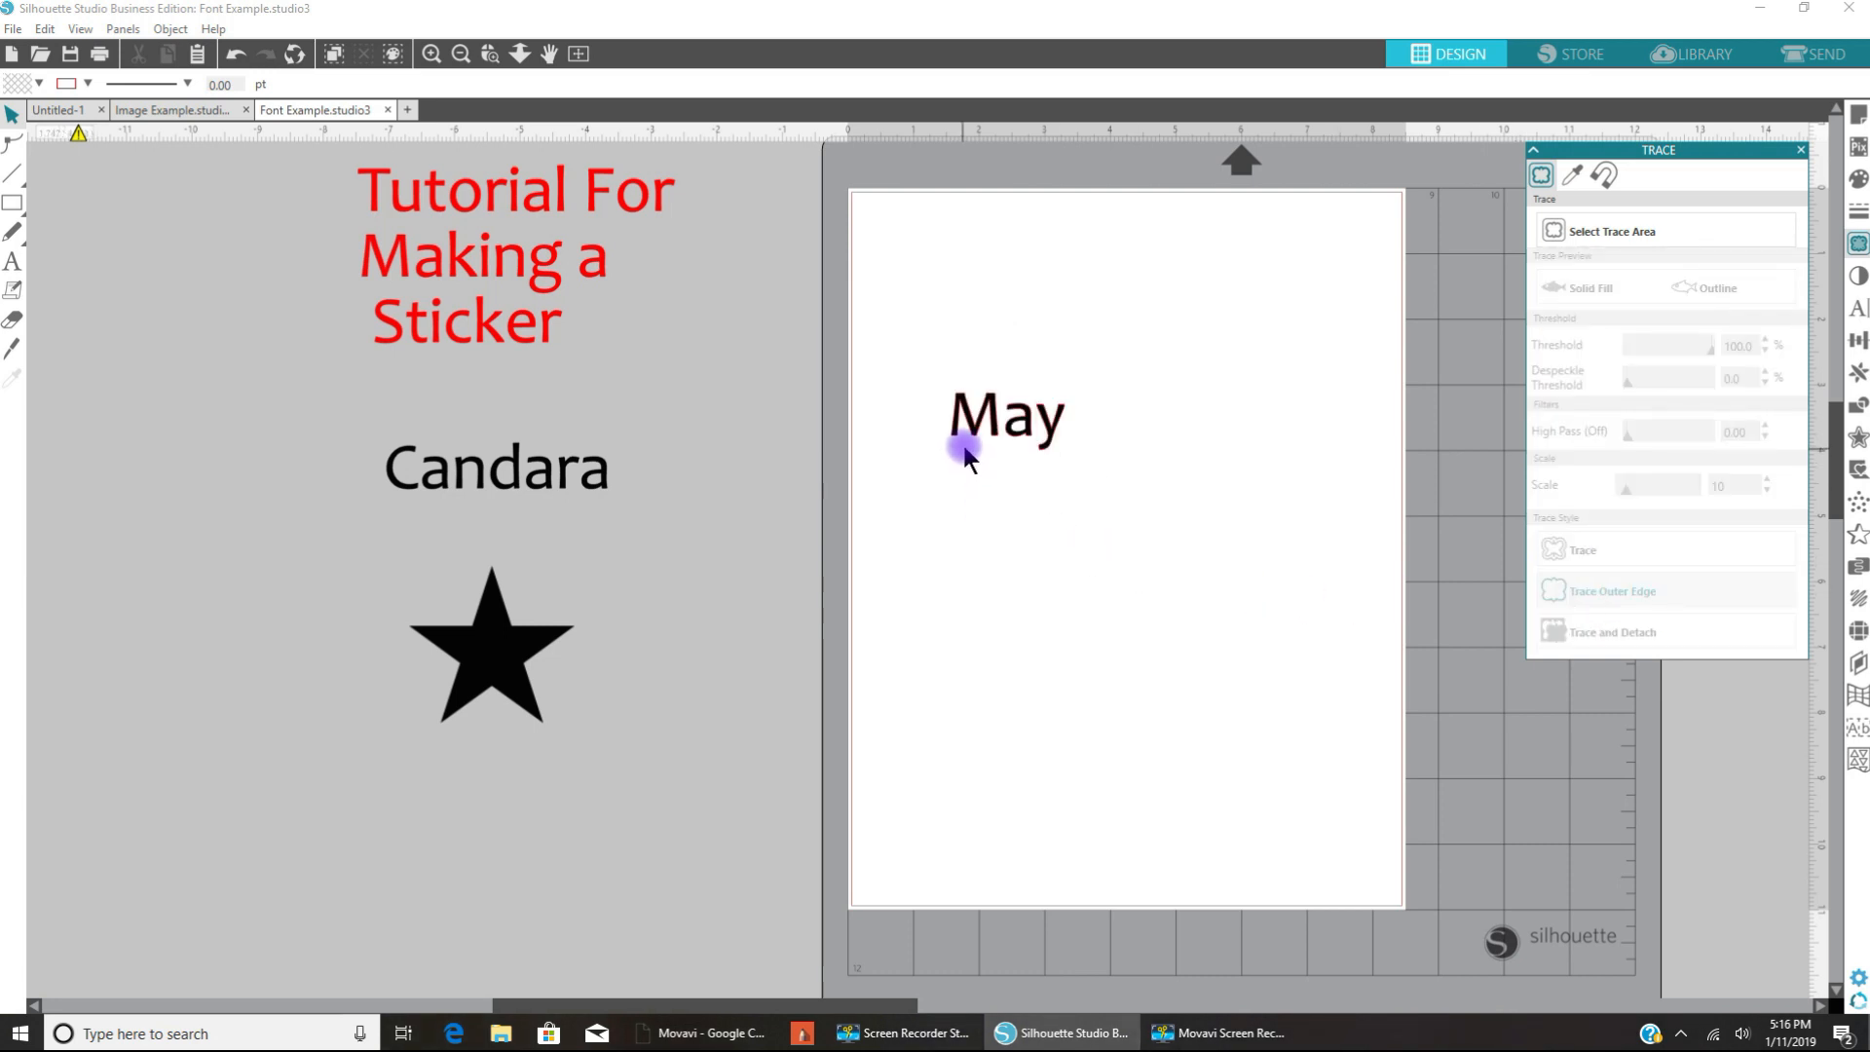
Step: Pick up the original black May text to move it below the traced outline
{"action": "left_click", "coordinate": [970, 441]}
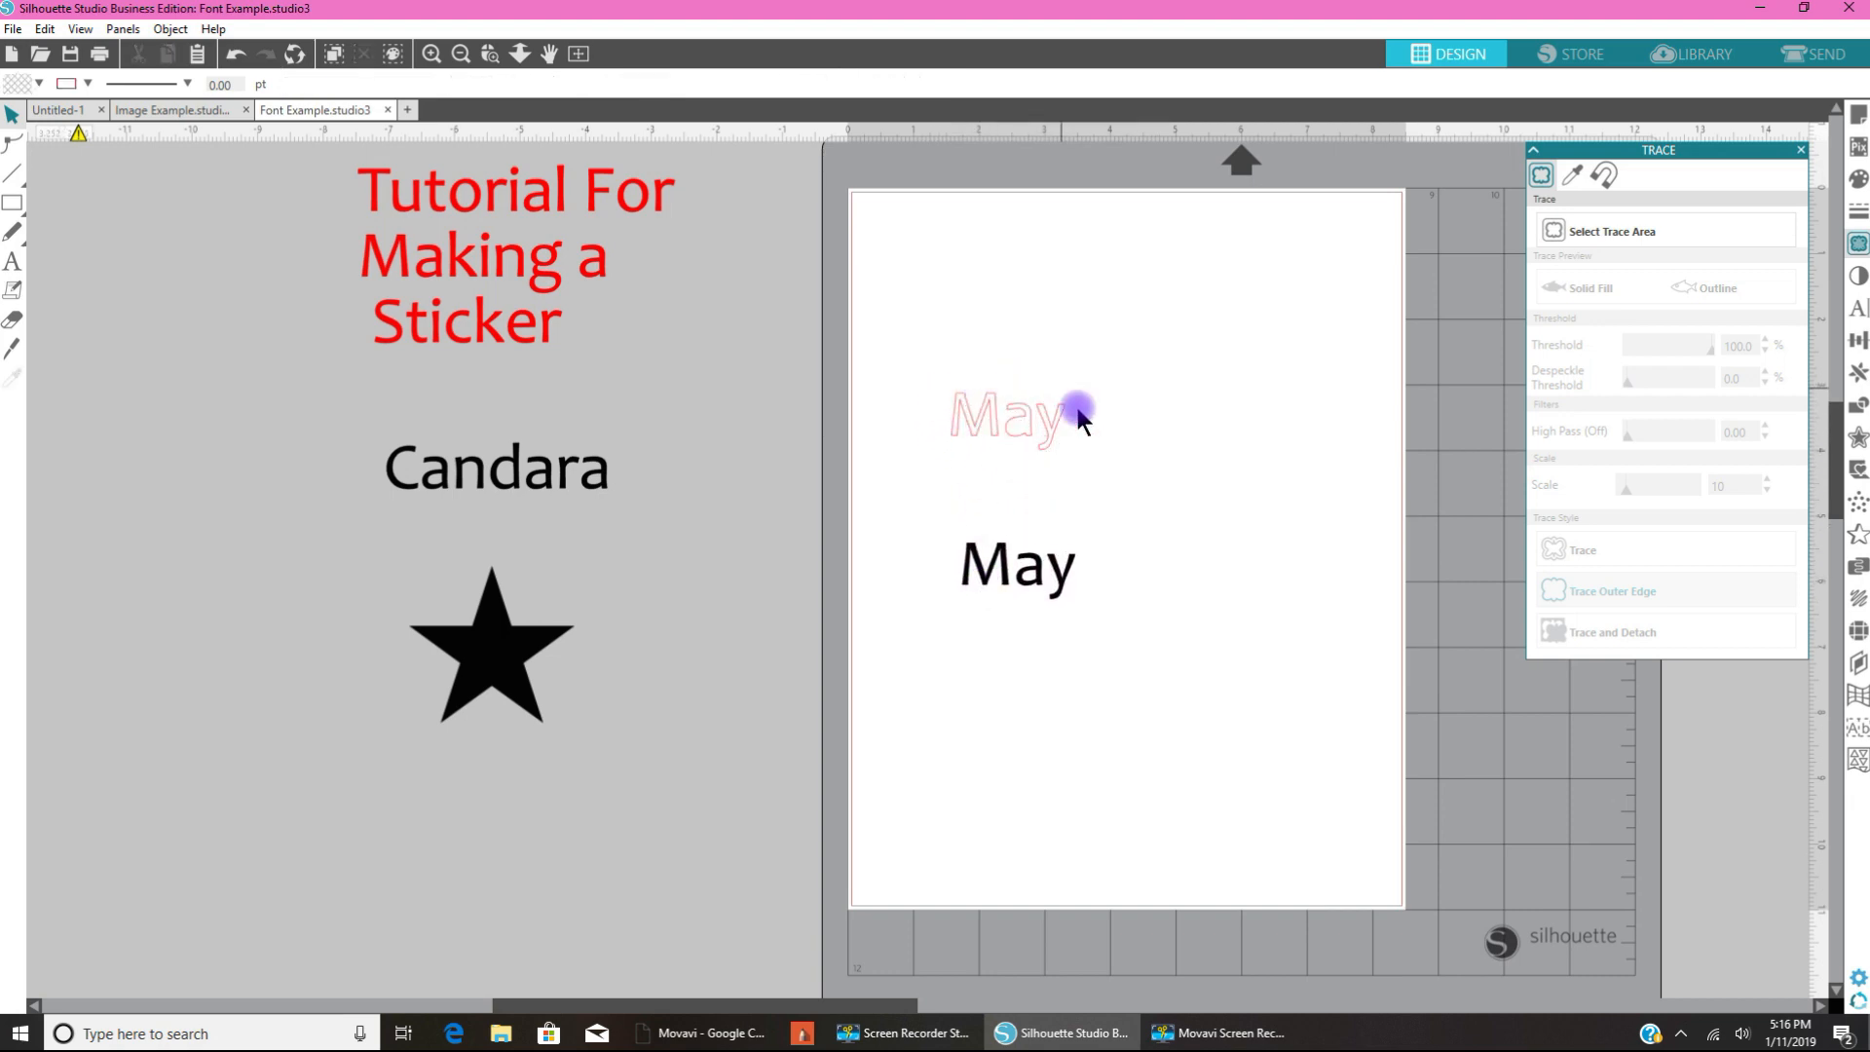
{"action": "mouse_move", "coordinate": [1065, 451]}
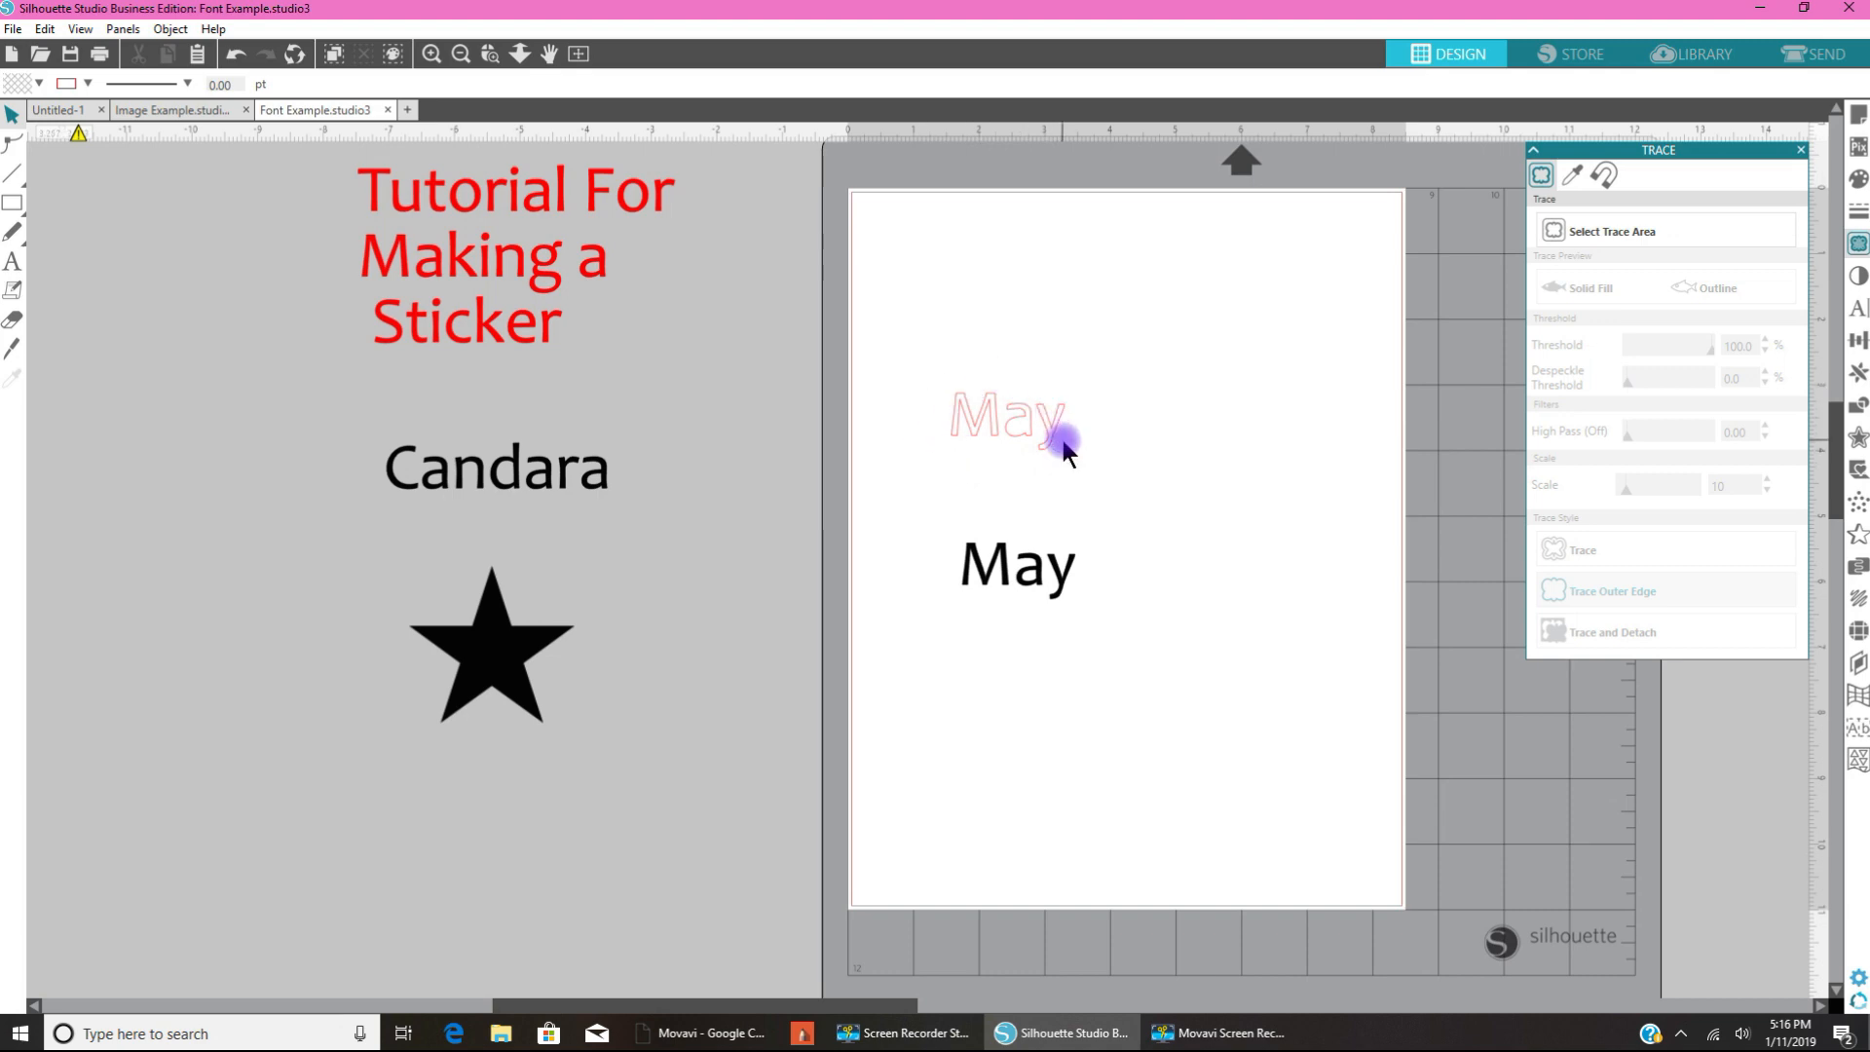
{"action": "mouse_move", "coordinate": [960, 418]}
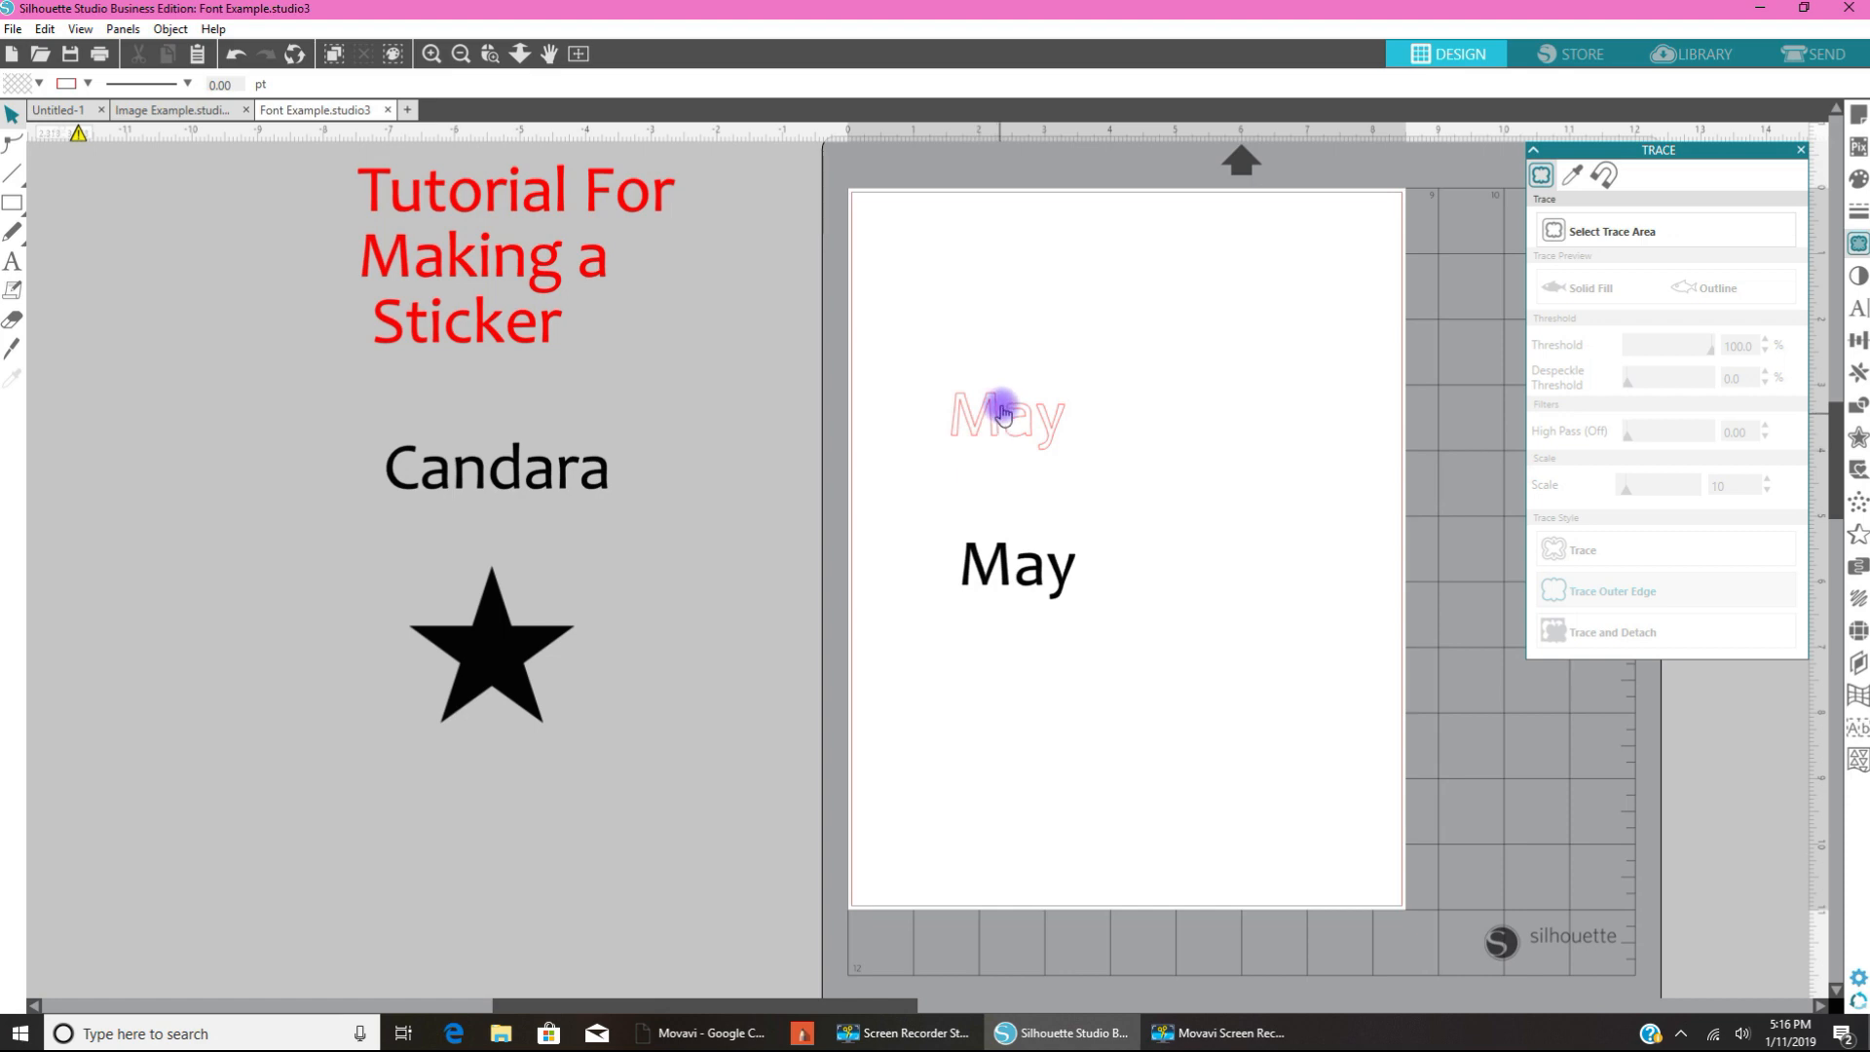
{"action": "mouse_move", "coordinate": [1032, 429]}
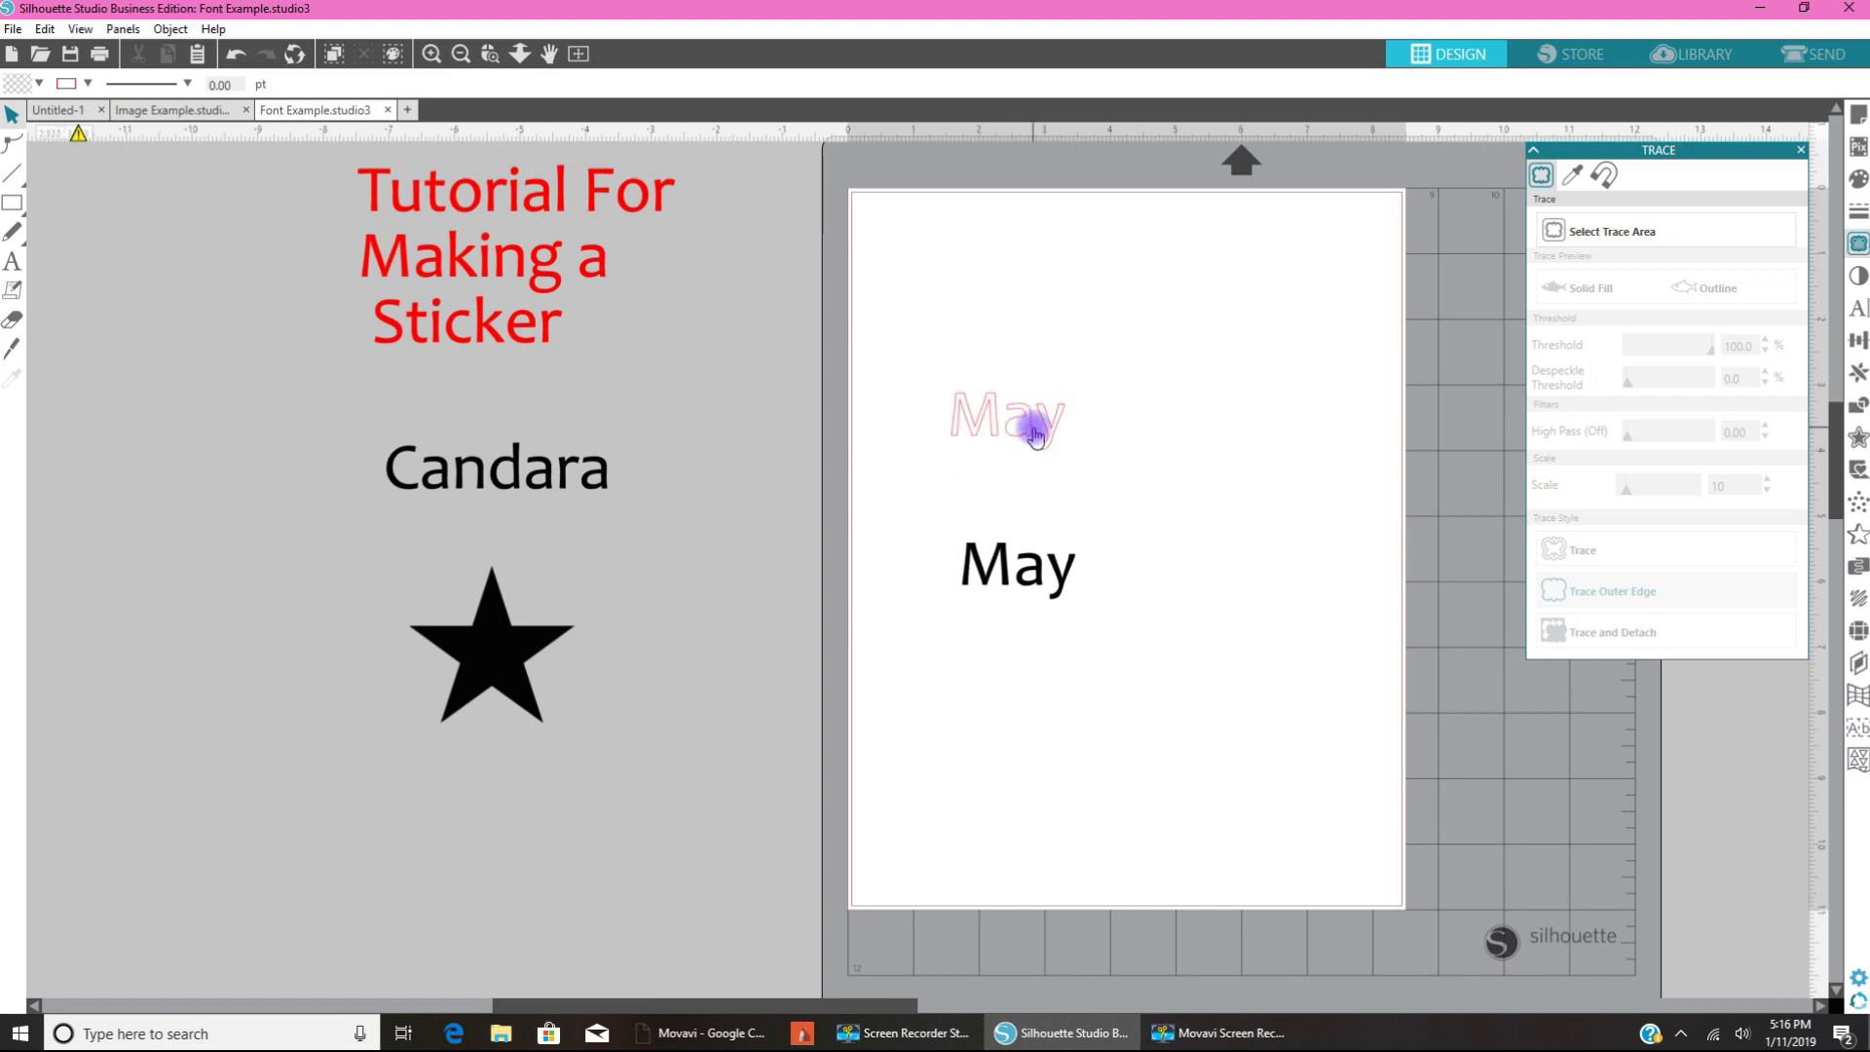
{"action": "mouse_move", "coordinate": [1017, 431]}
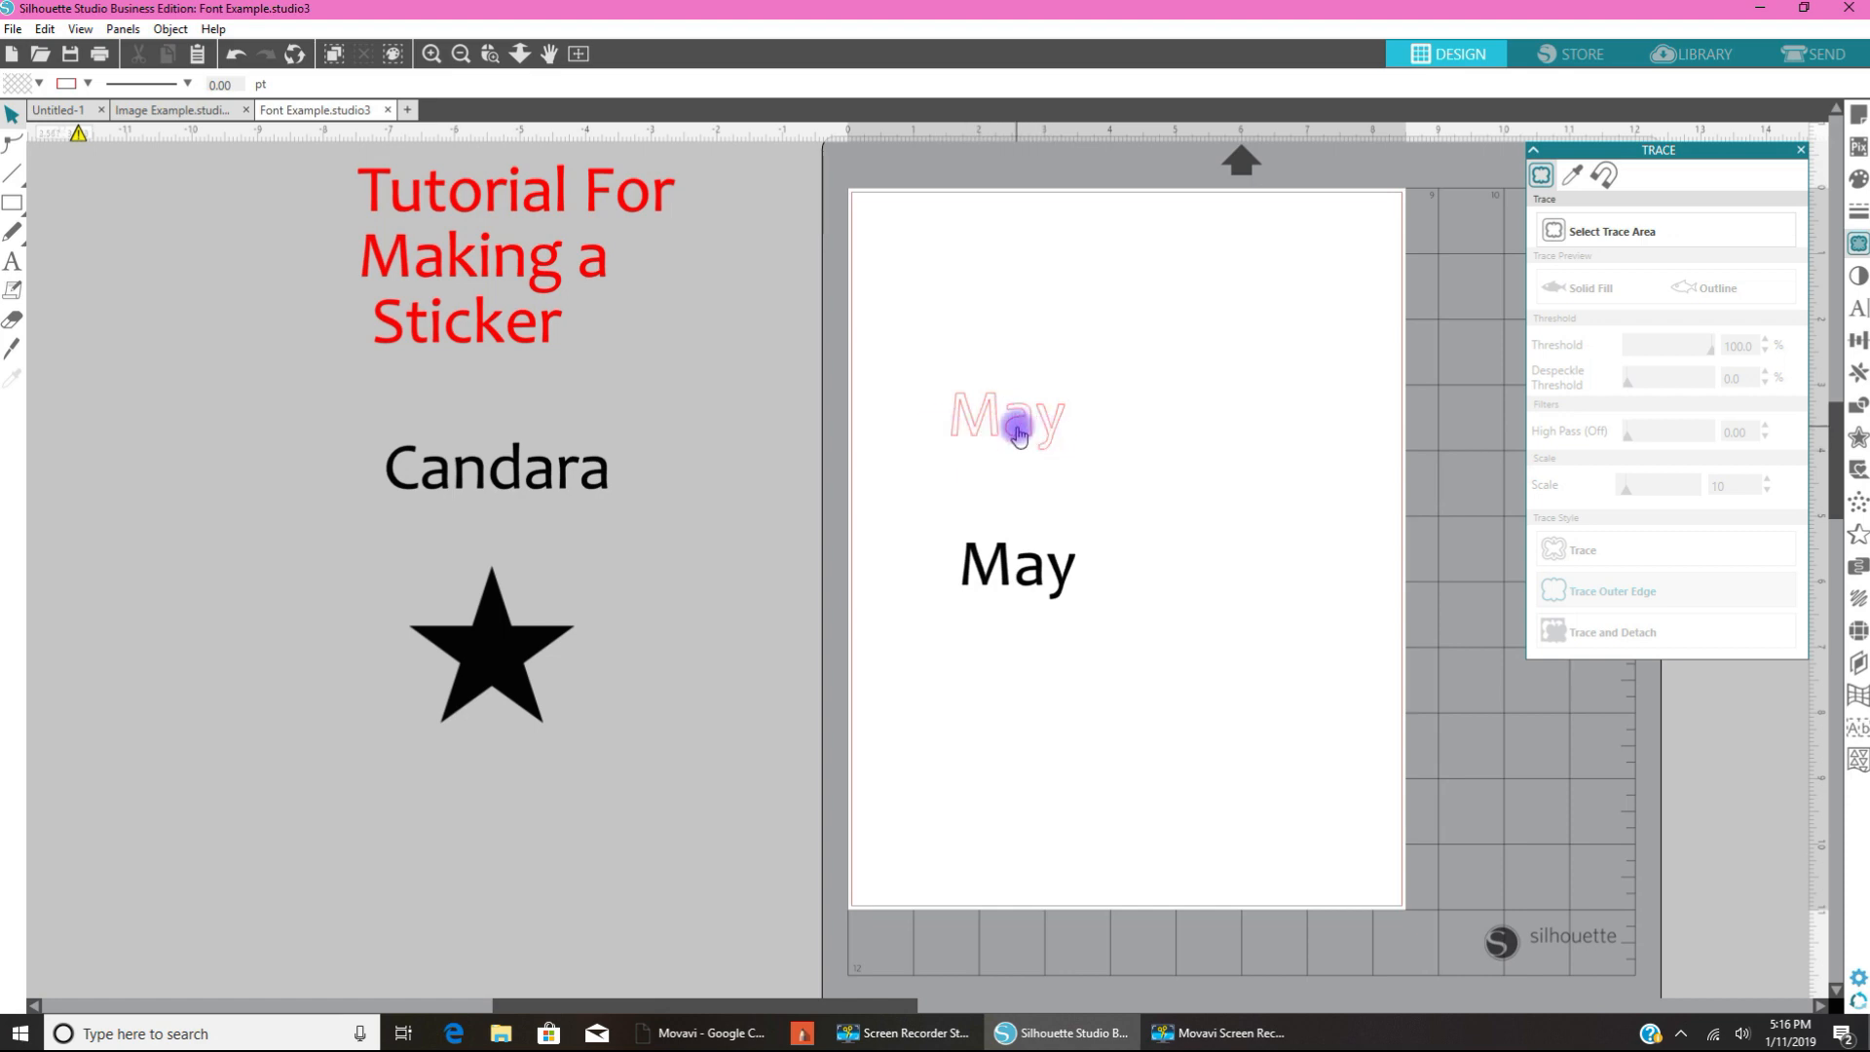
{"action": "mouse_move", "coordinate": [976, 427]}
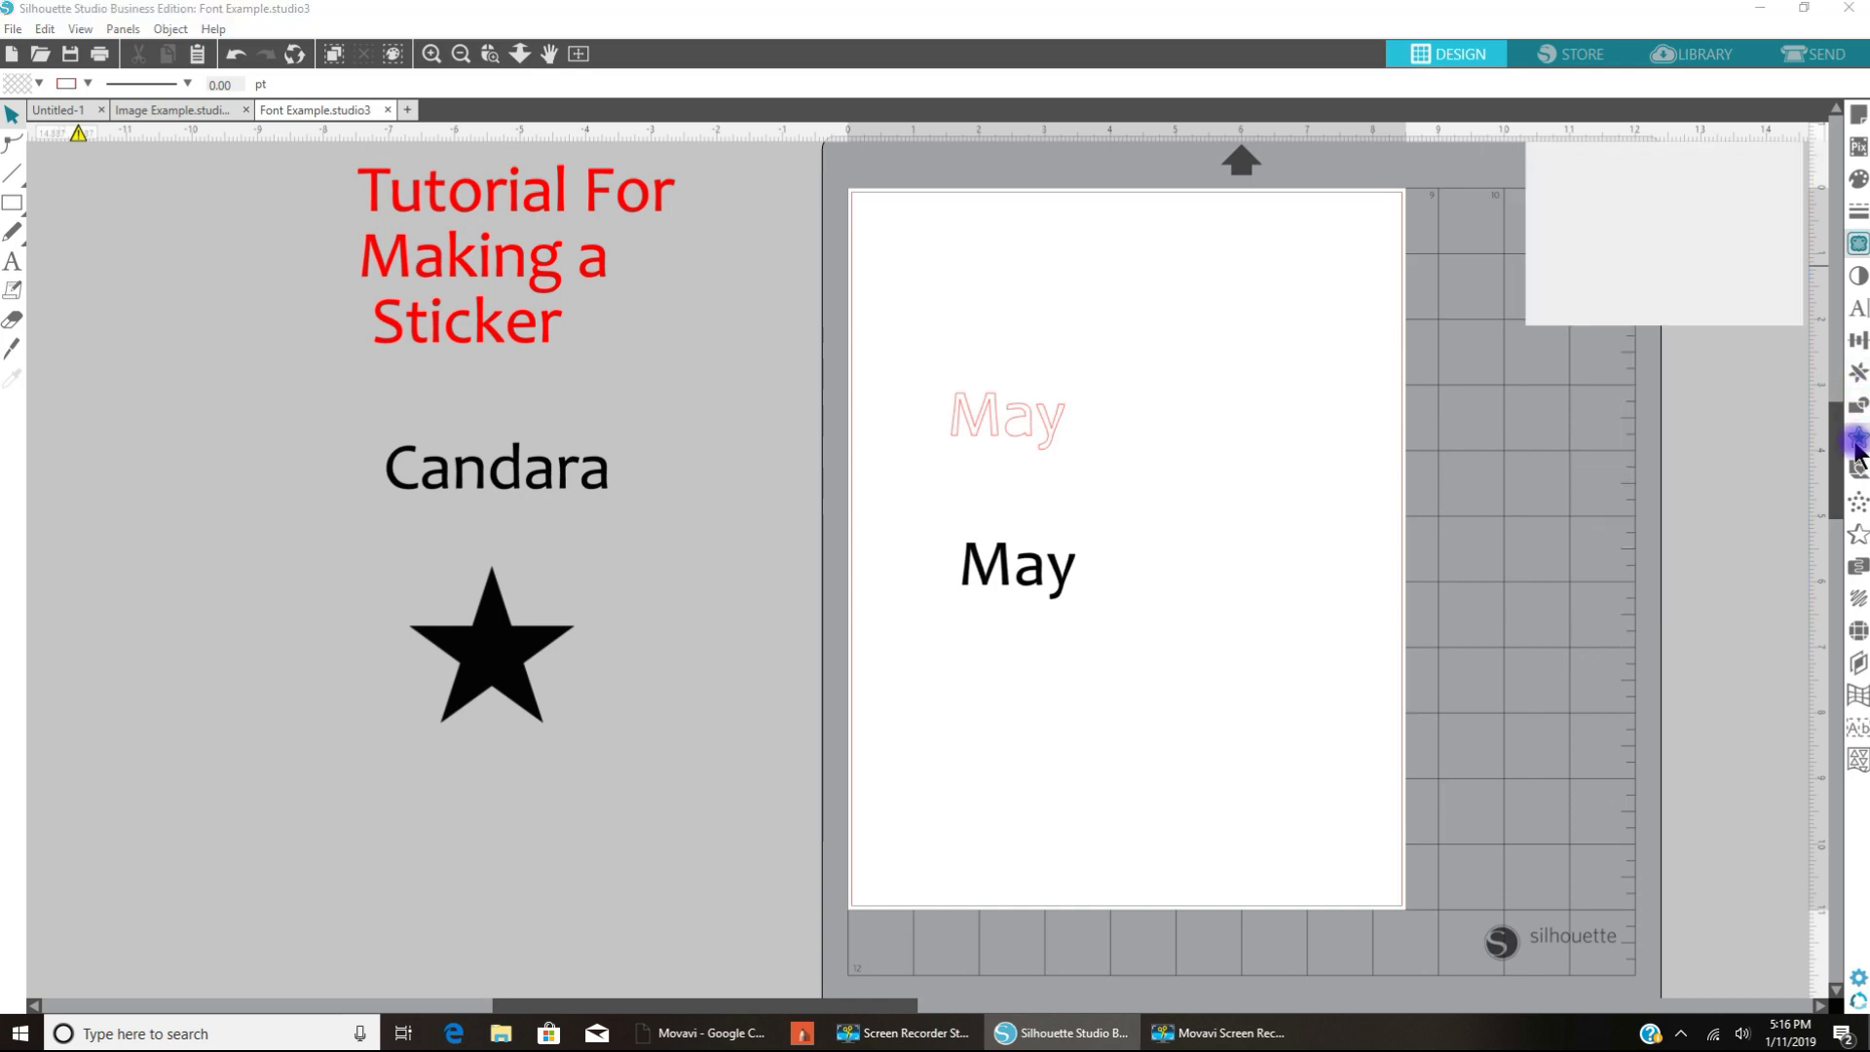
Step: Add an outer offset to the traced May, adjusting its distance to 0.095 in
{"action": "left_click", "coordinate": [1856, 435]}
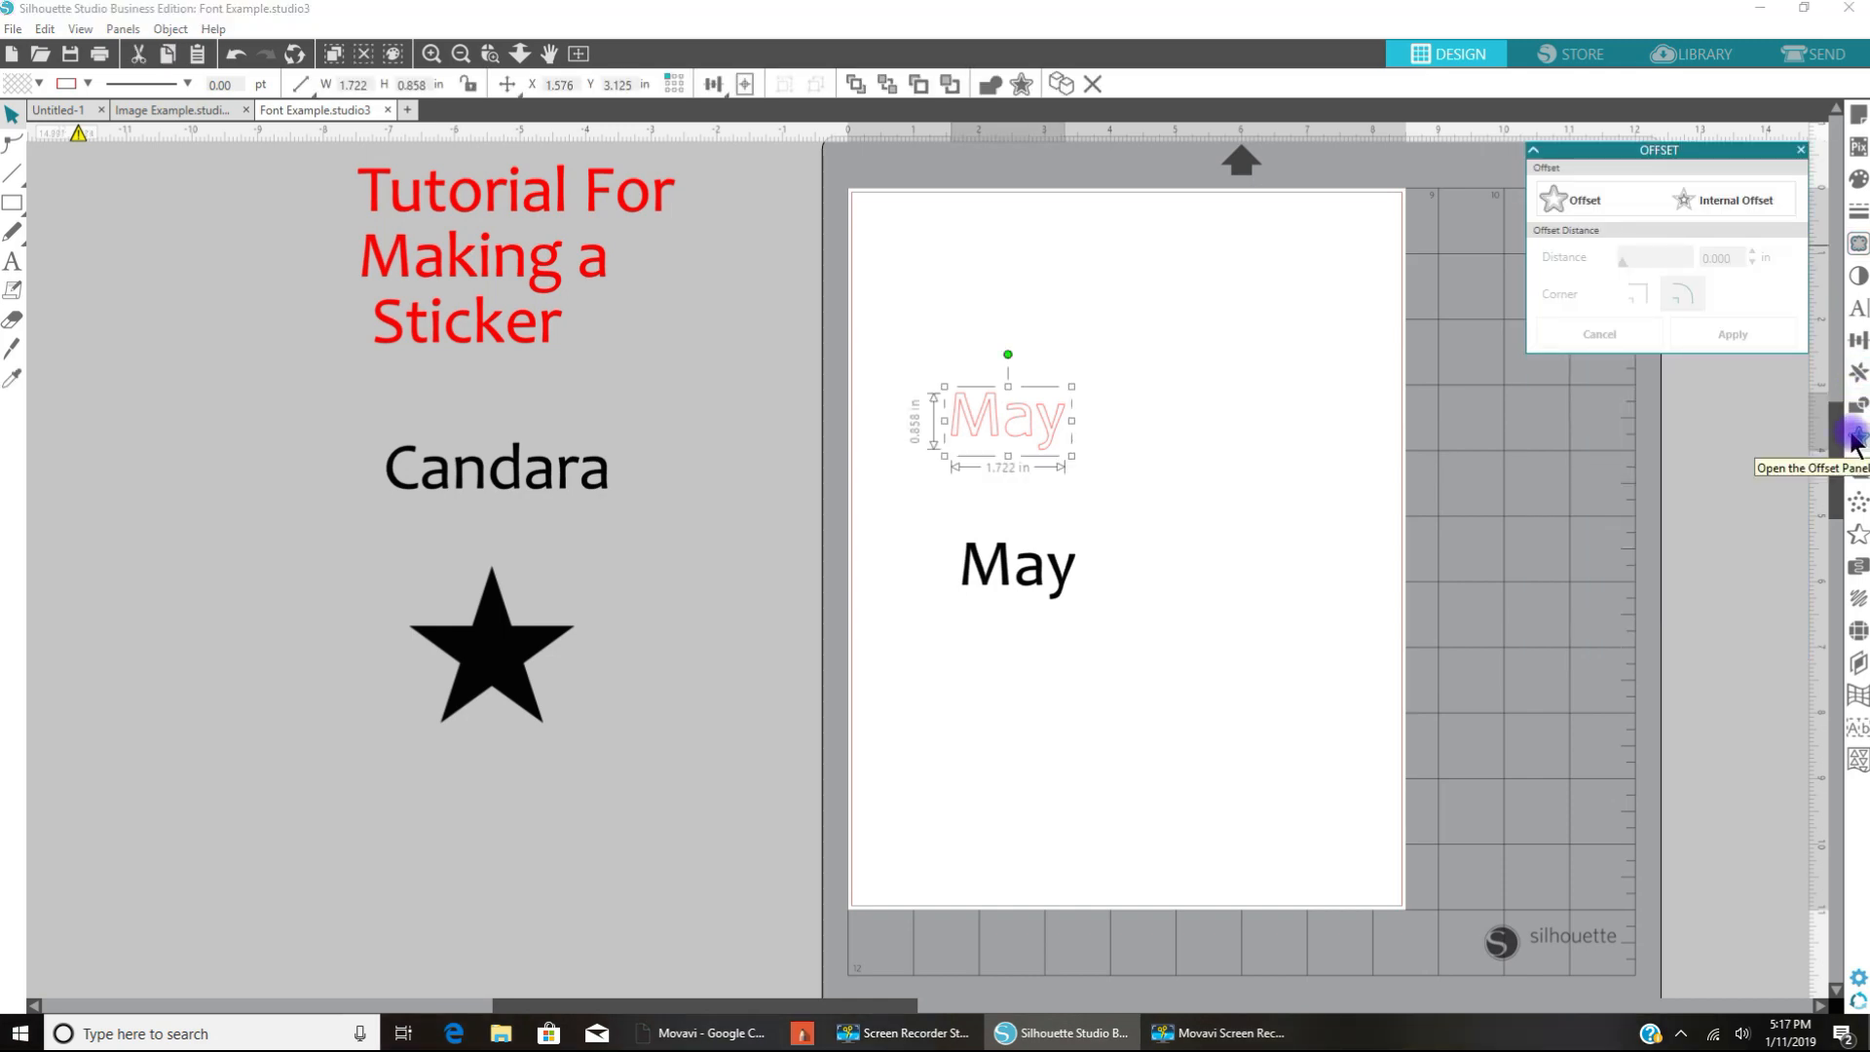
{"action": "mouse_move", "coordinate": [1604, 185]}
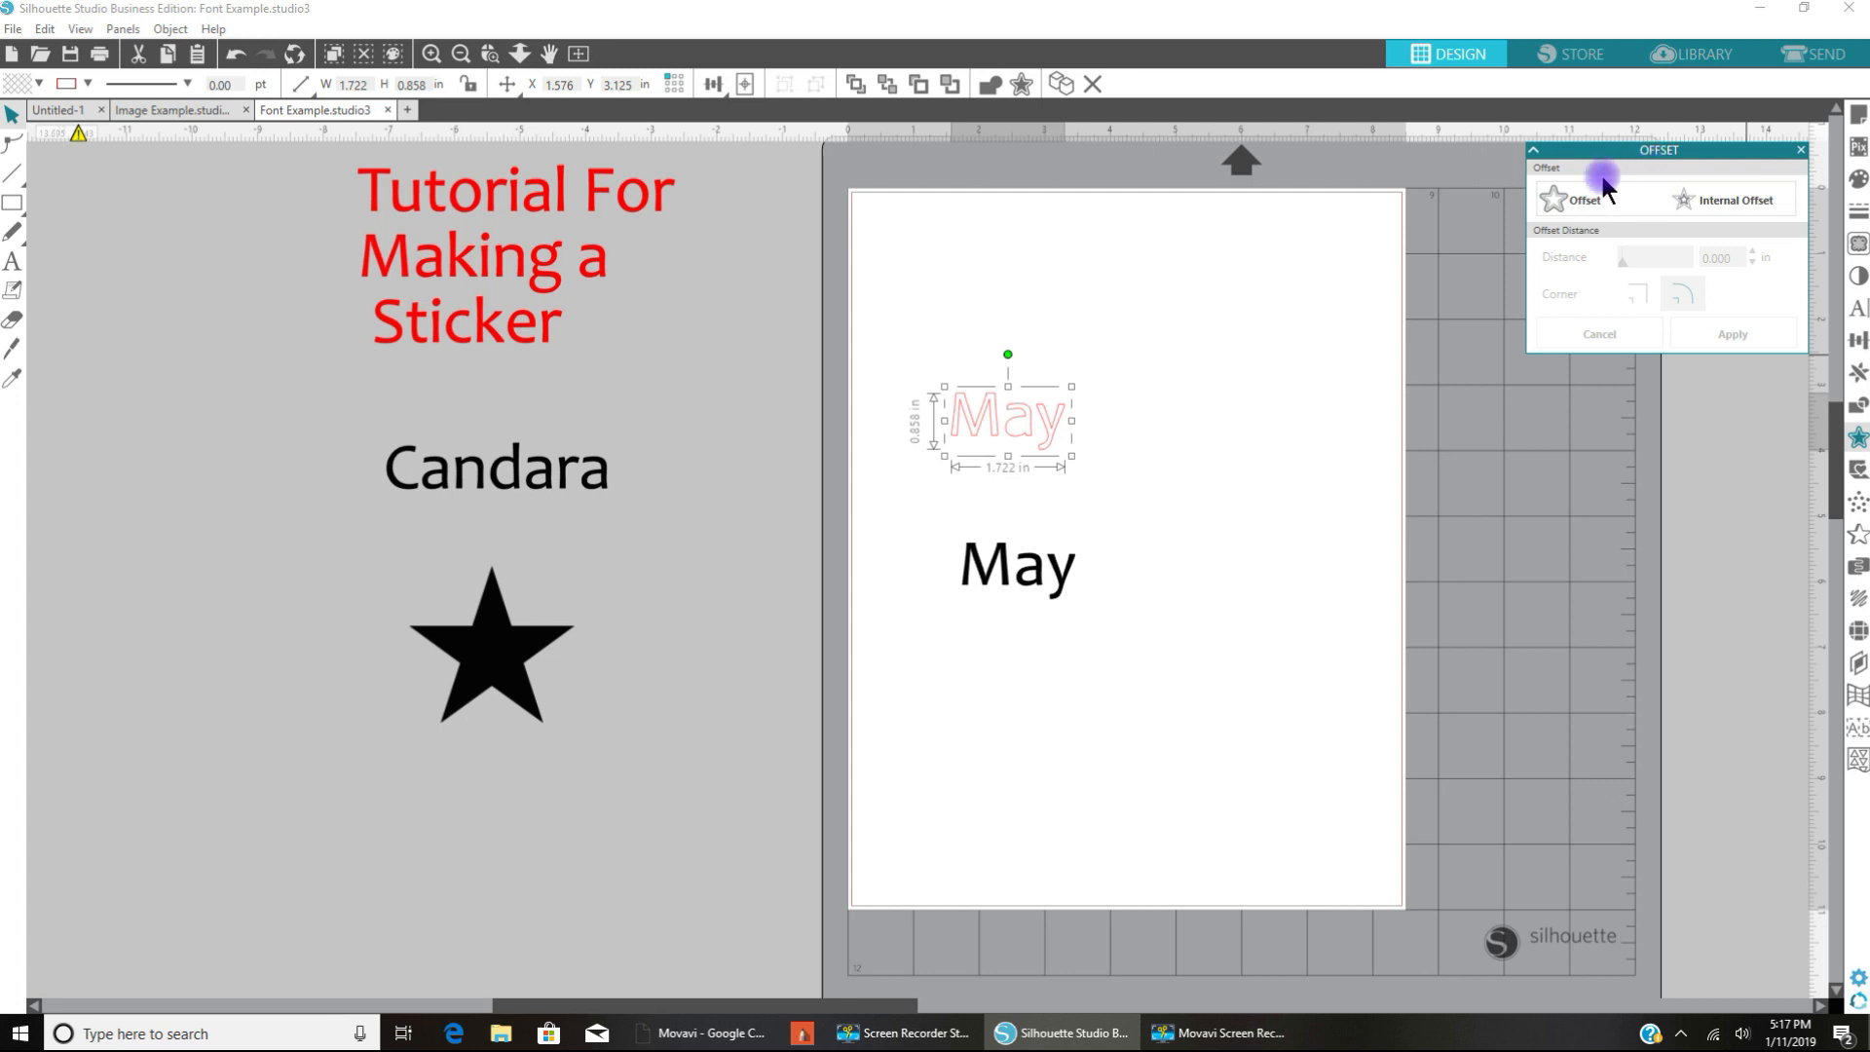
{"action": "left_click", "coordinate": [1580, 199]}
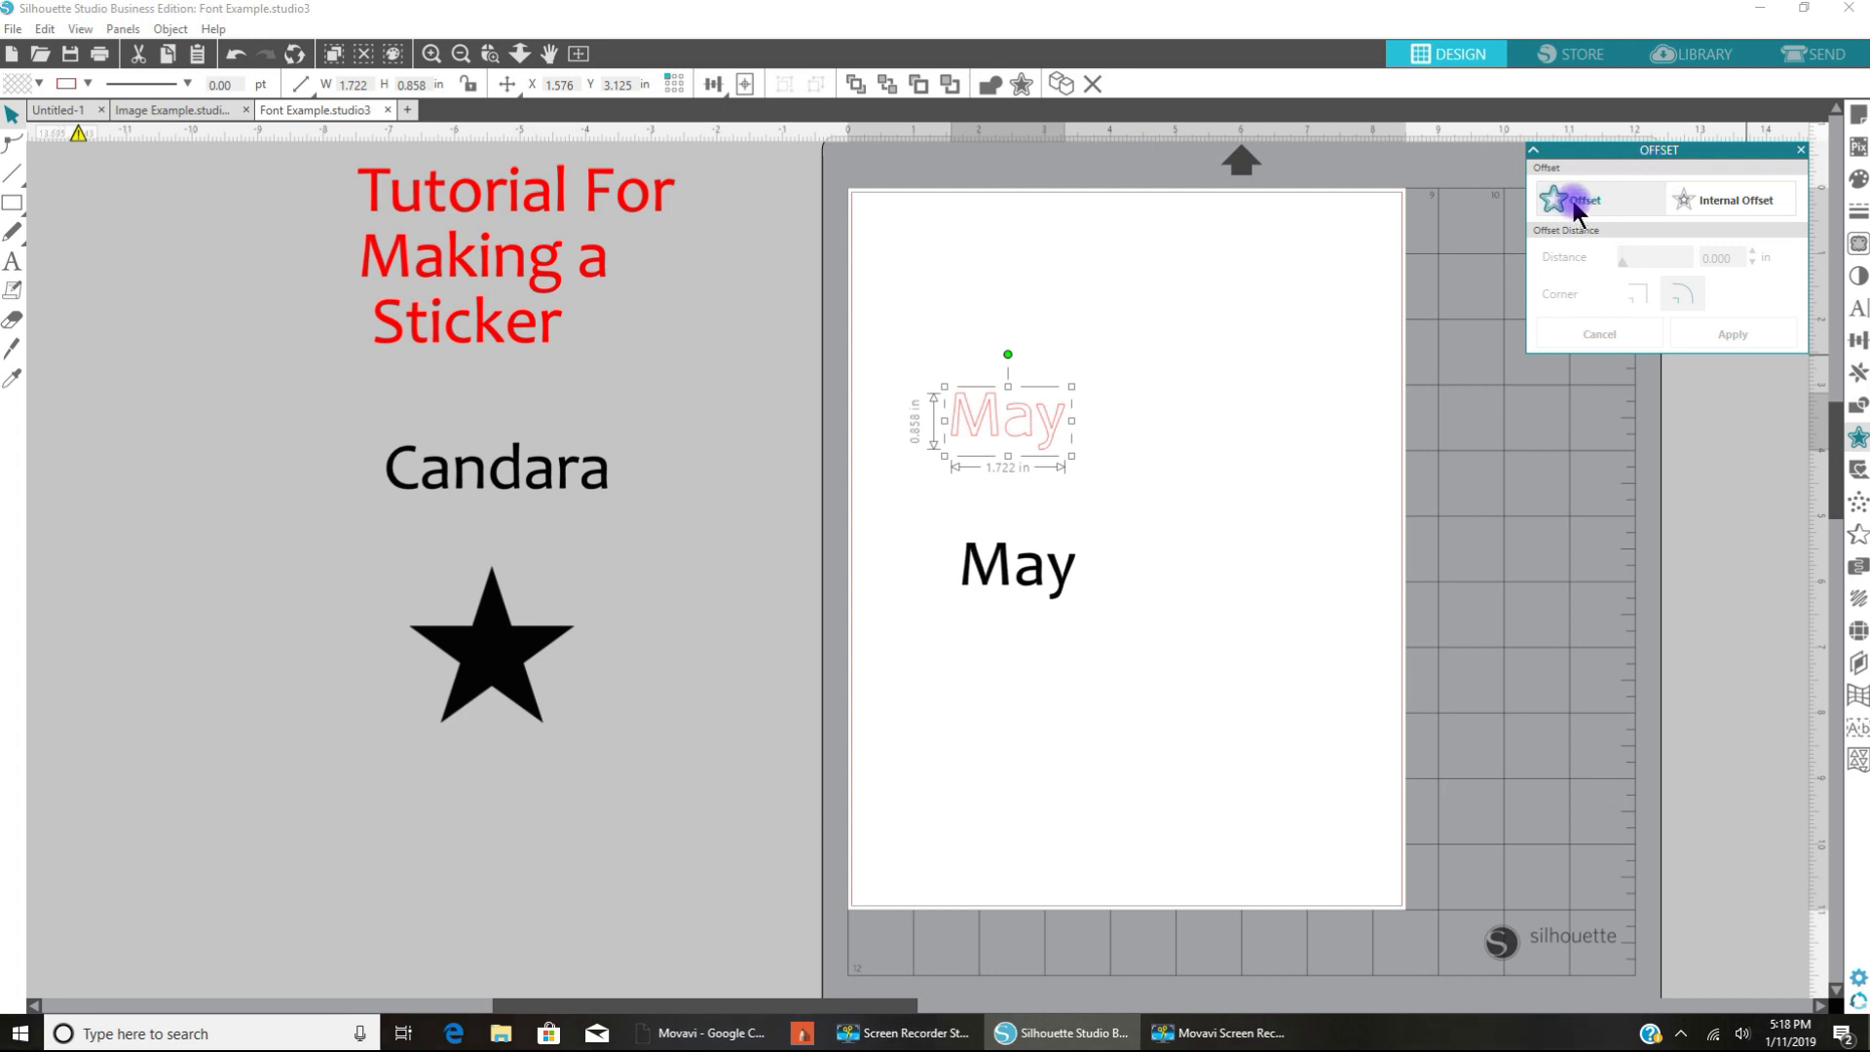
{"action": "left_click", "coordinate": [1582, 198]}
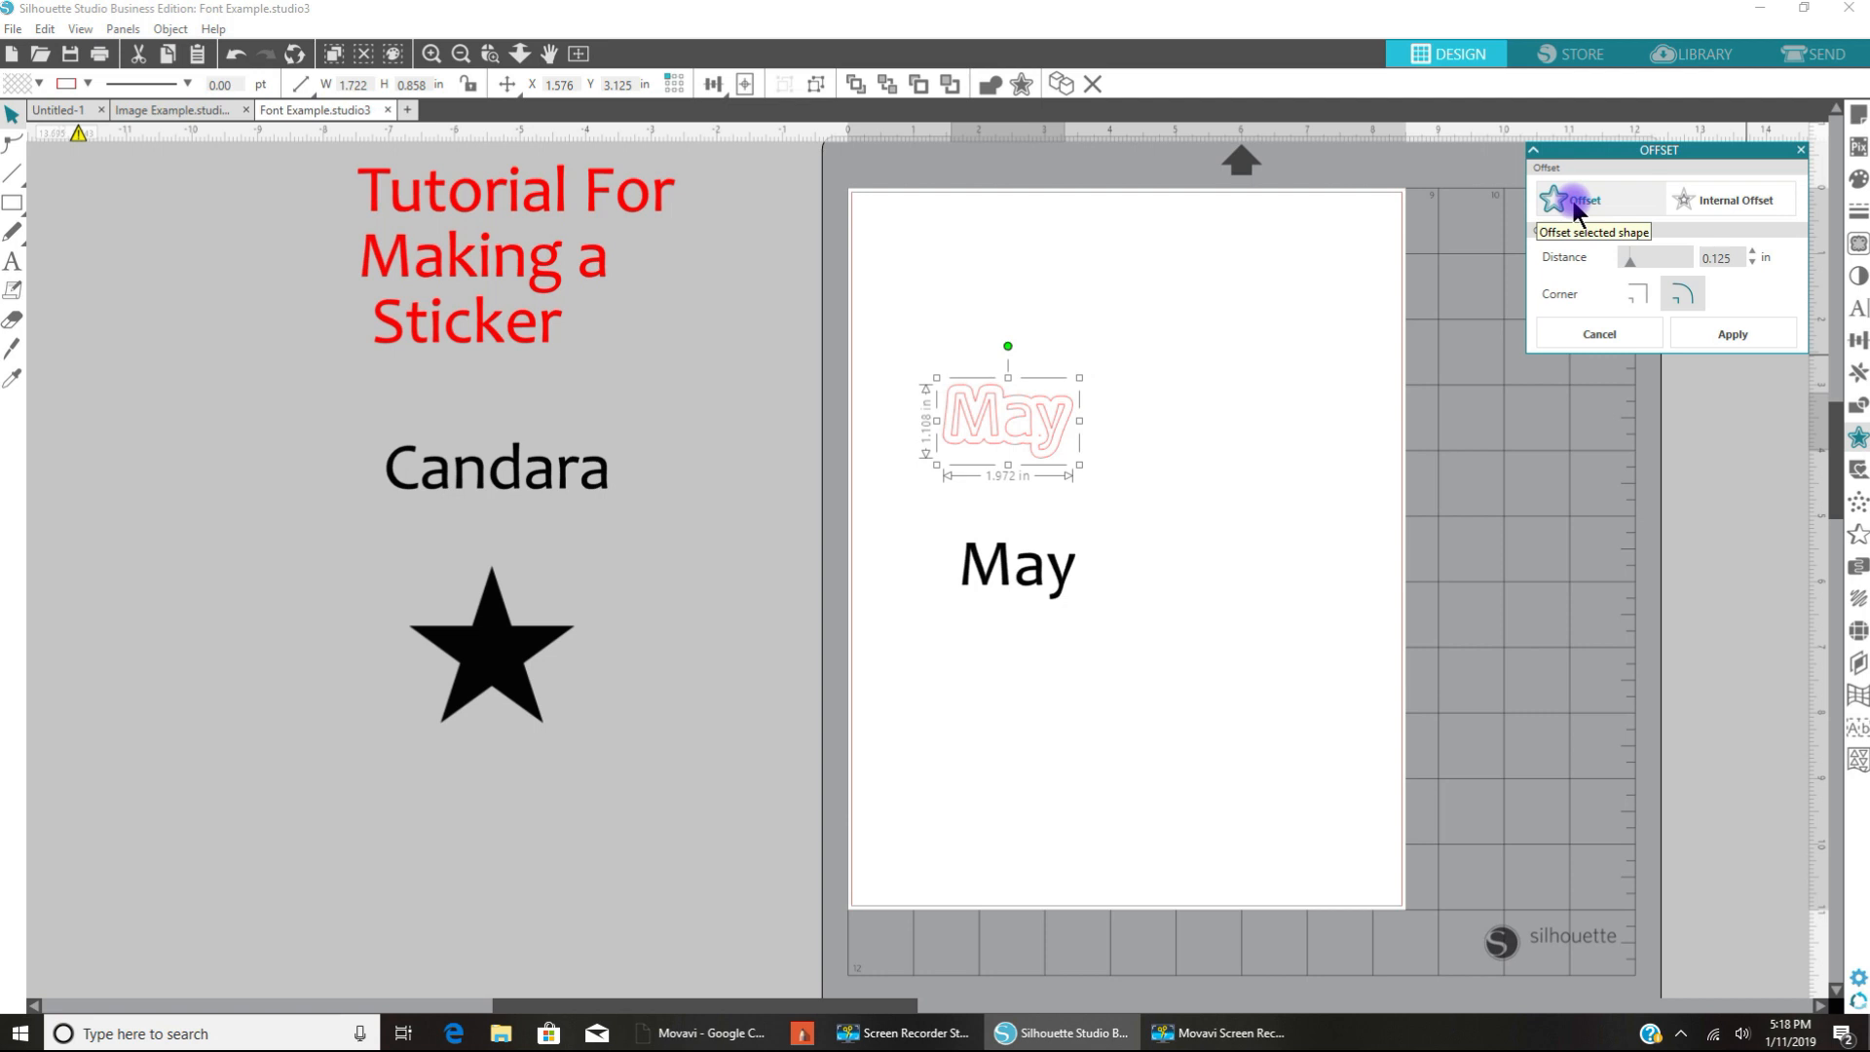
{"action": "mouse_move", "coordinate": [1204, 491]}
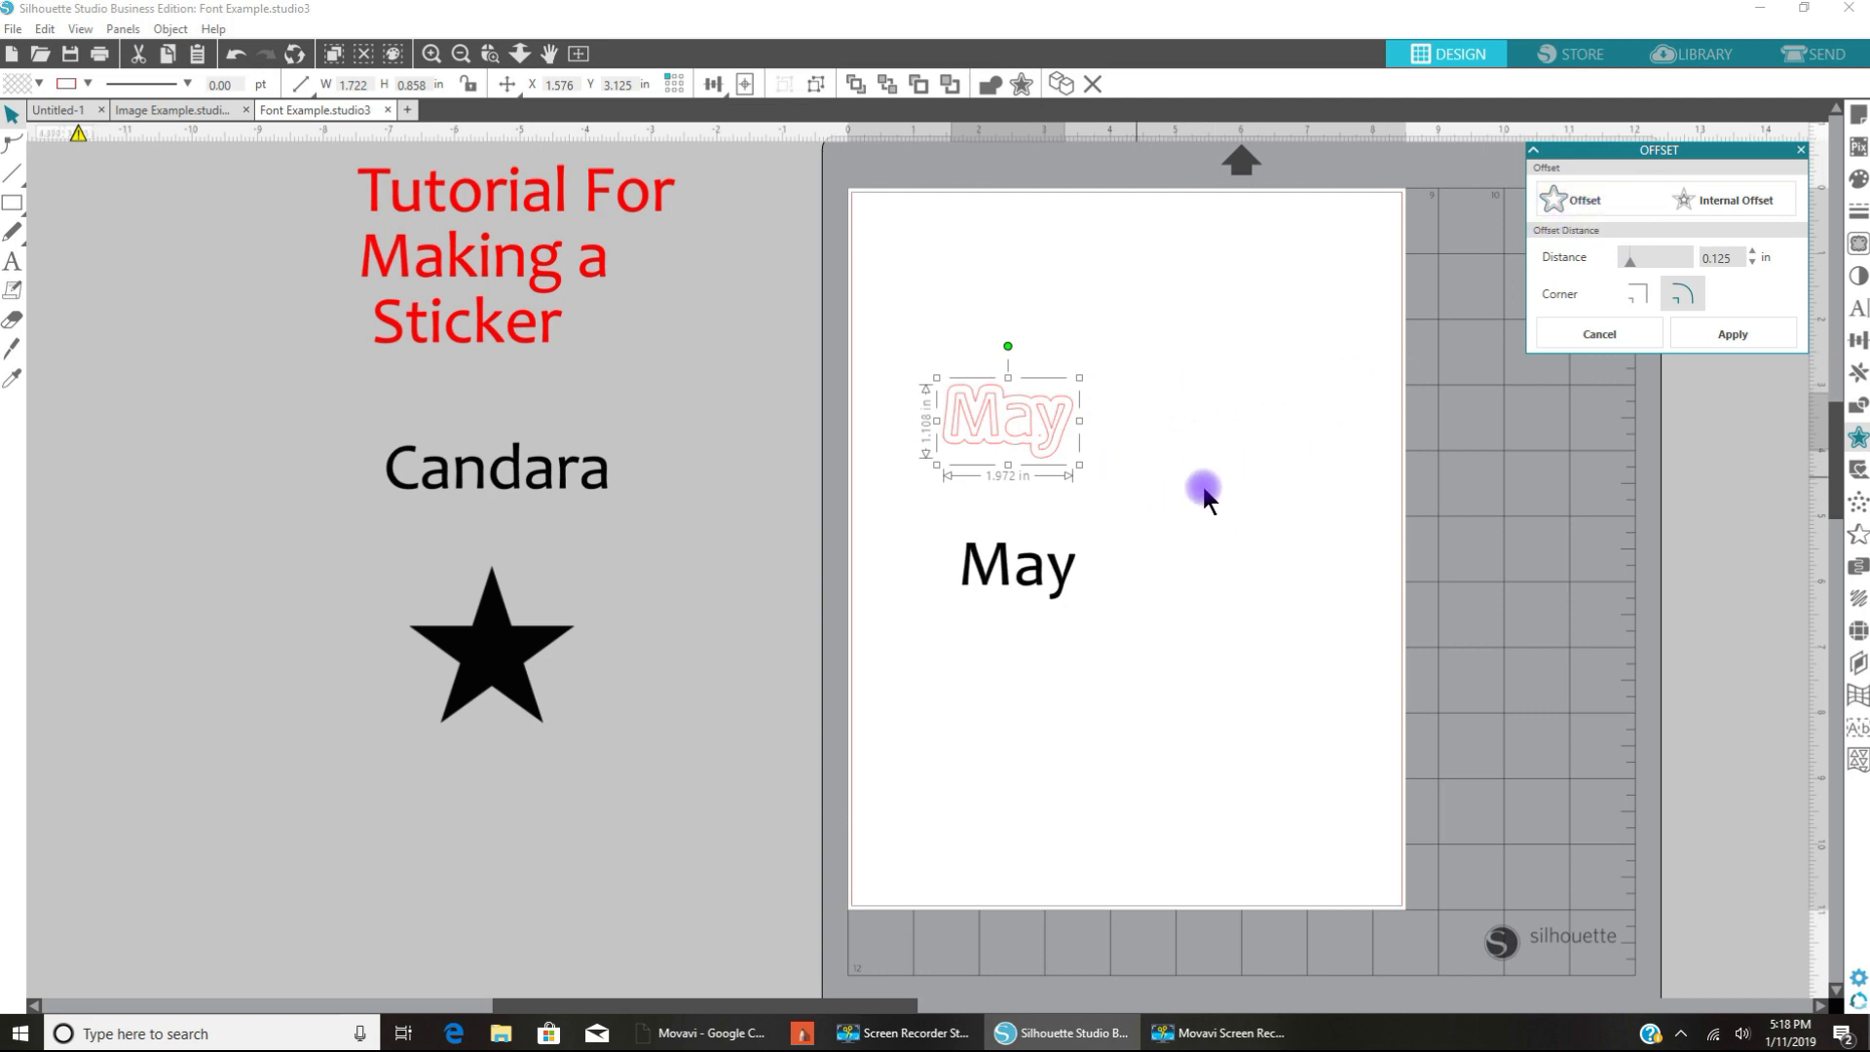
{"action": "mouse_move", "coordinate": [1643, 188]}
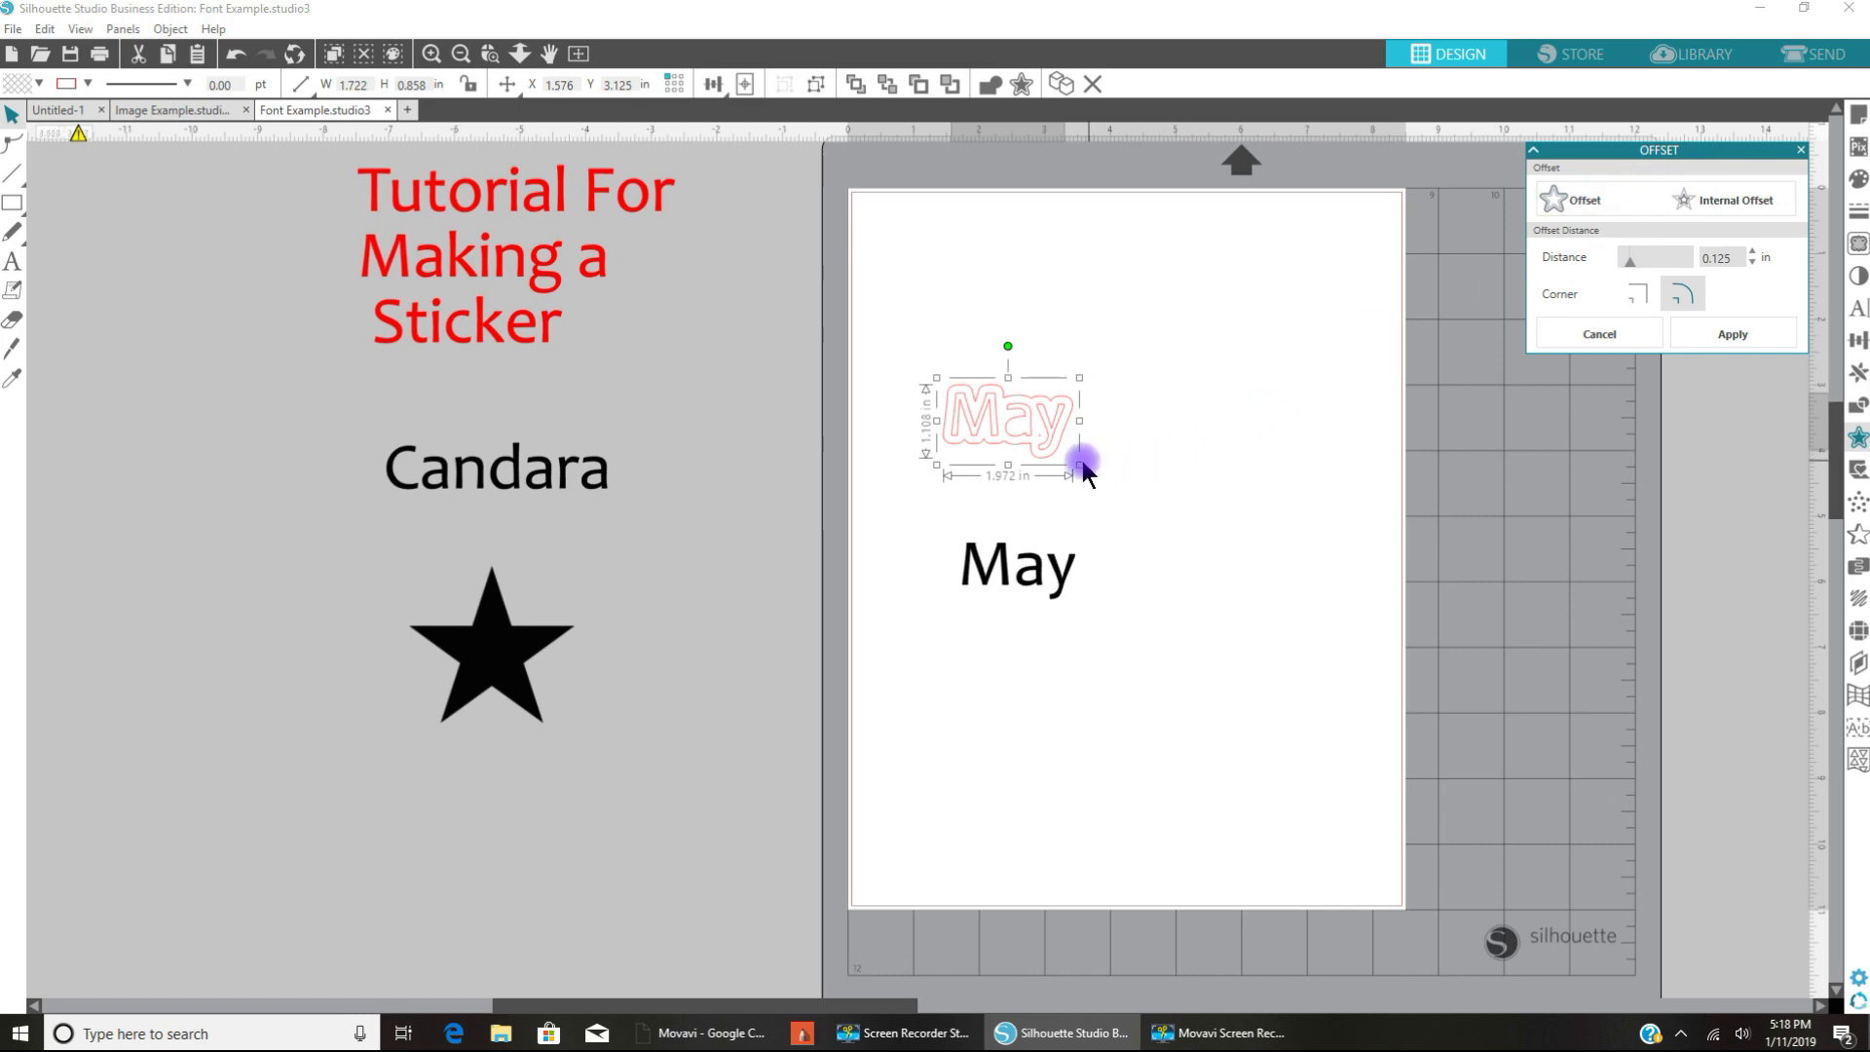
{"action": "mouse_move", "coordinate": [1008, 493]}
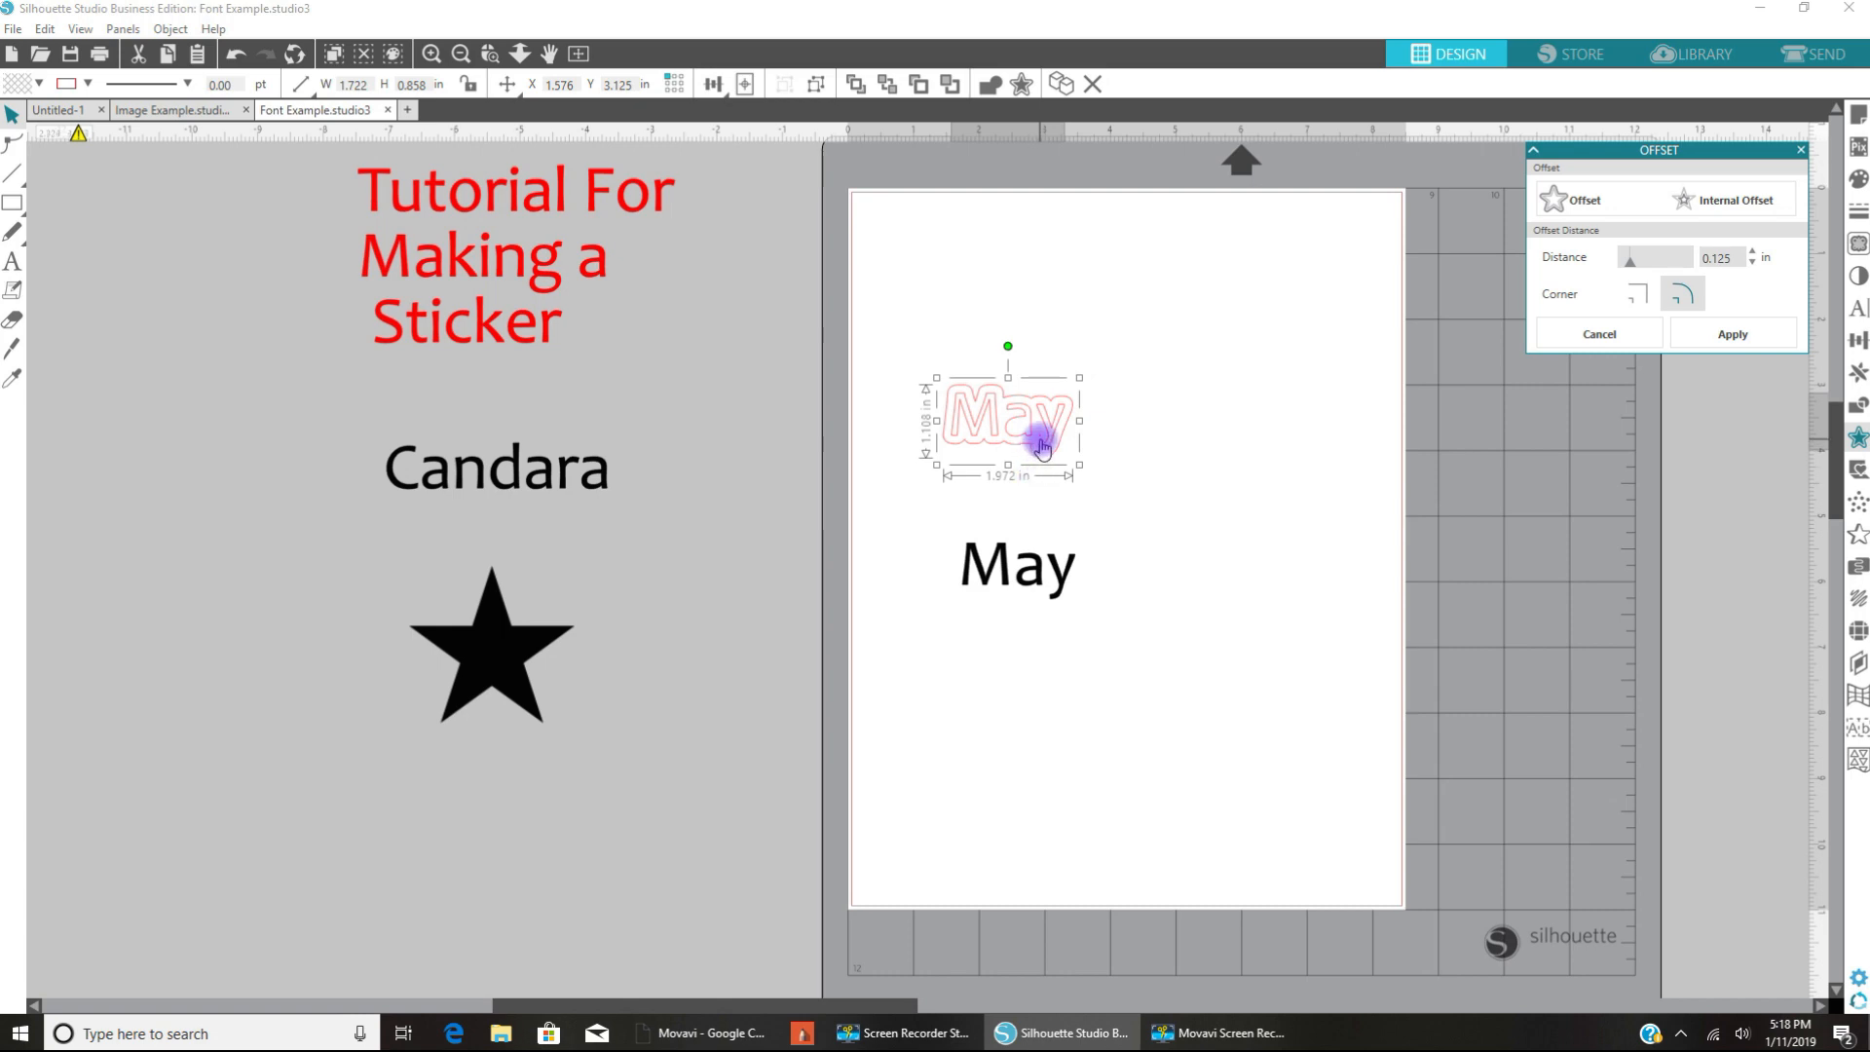
{"action": "mouse_move", "coordinate": [1127, 501]}
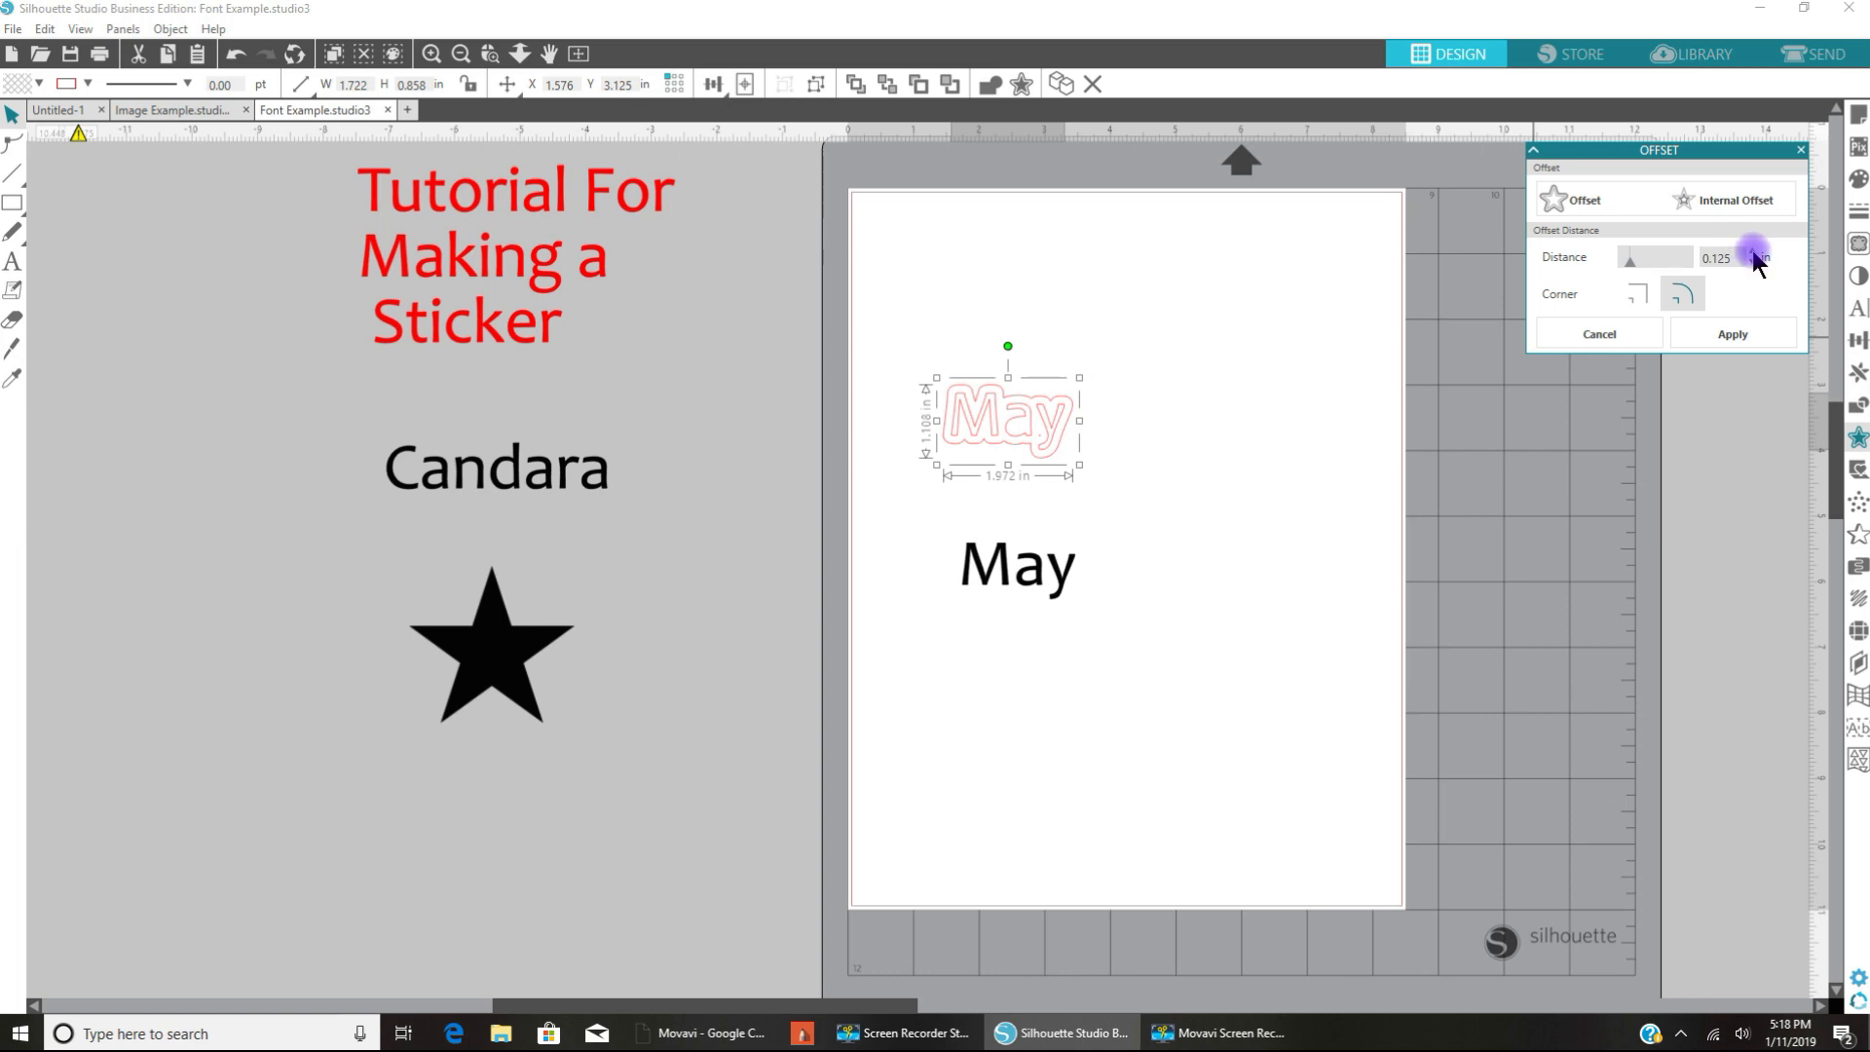
{"action": "left_click", "coordinate": [1752, 257]}
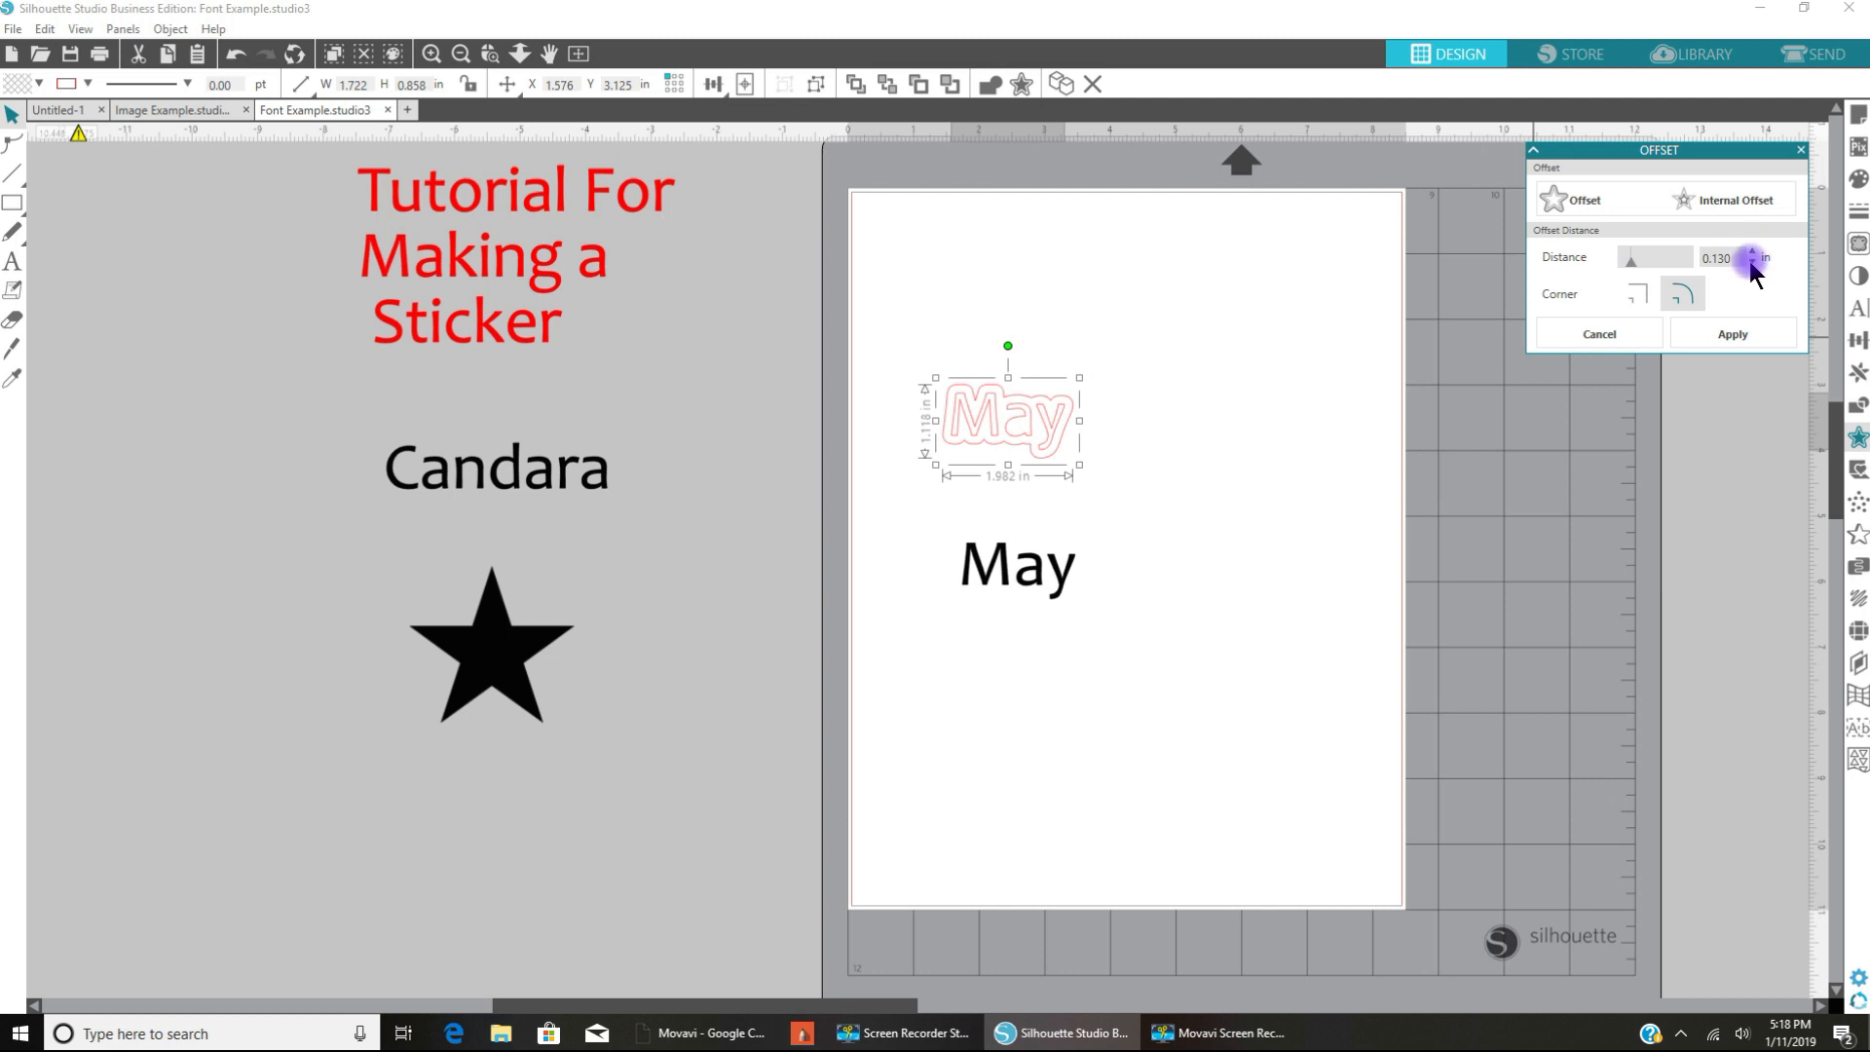
{"action": "left_click", "coordinate": [1752, 263]}
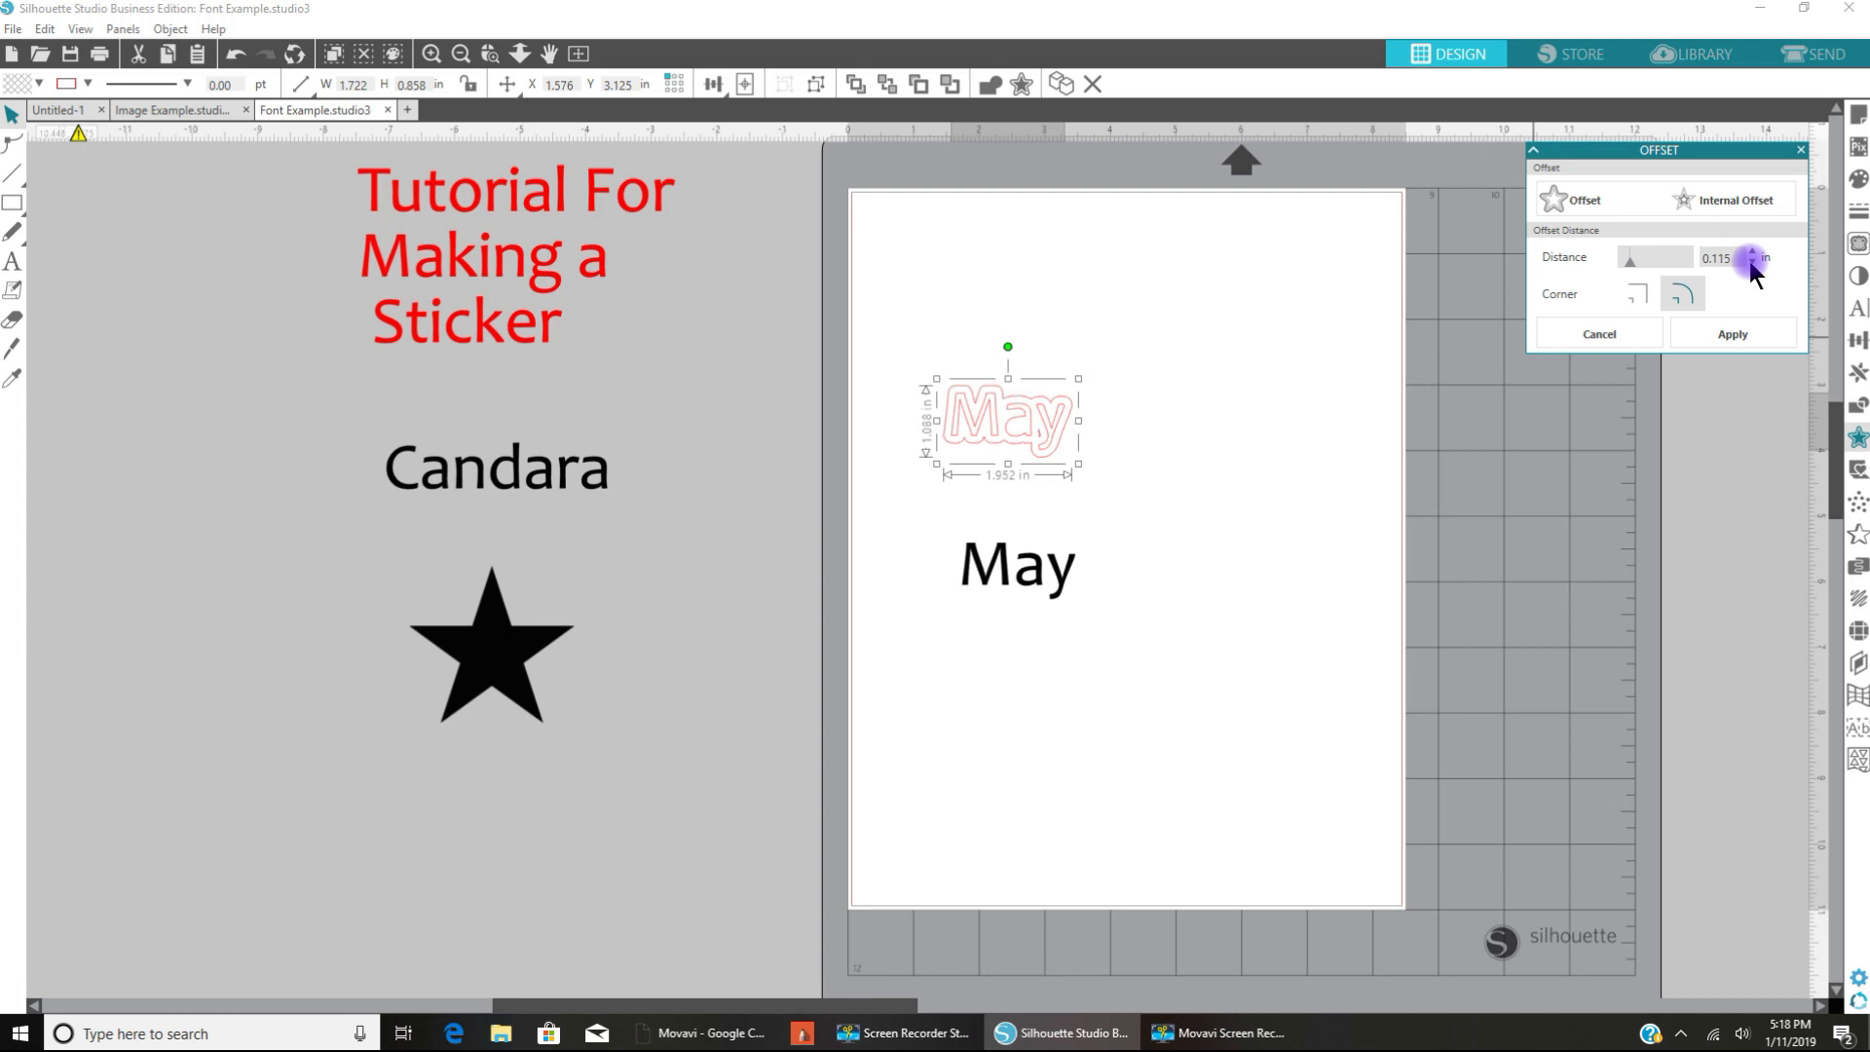
{"action": "left_click", "coordinate": [1752, 260]}
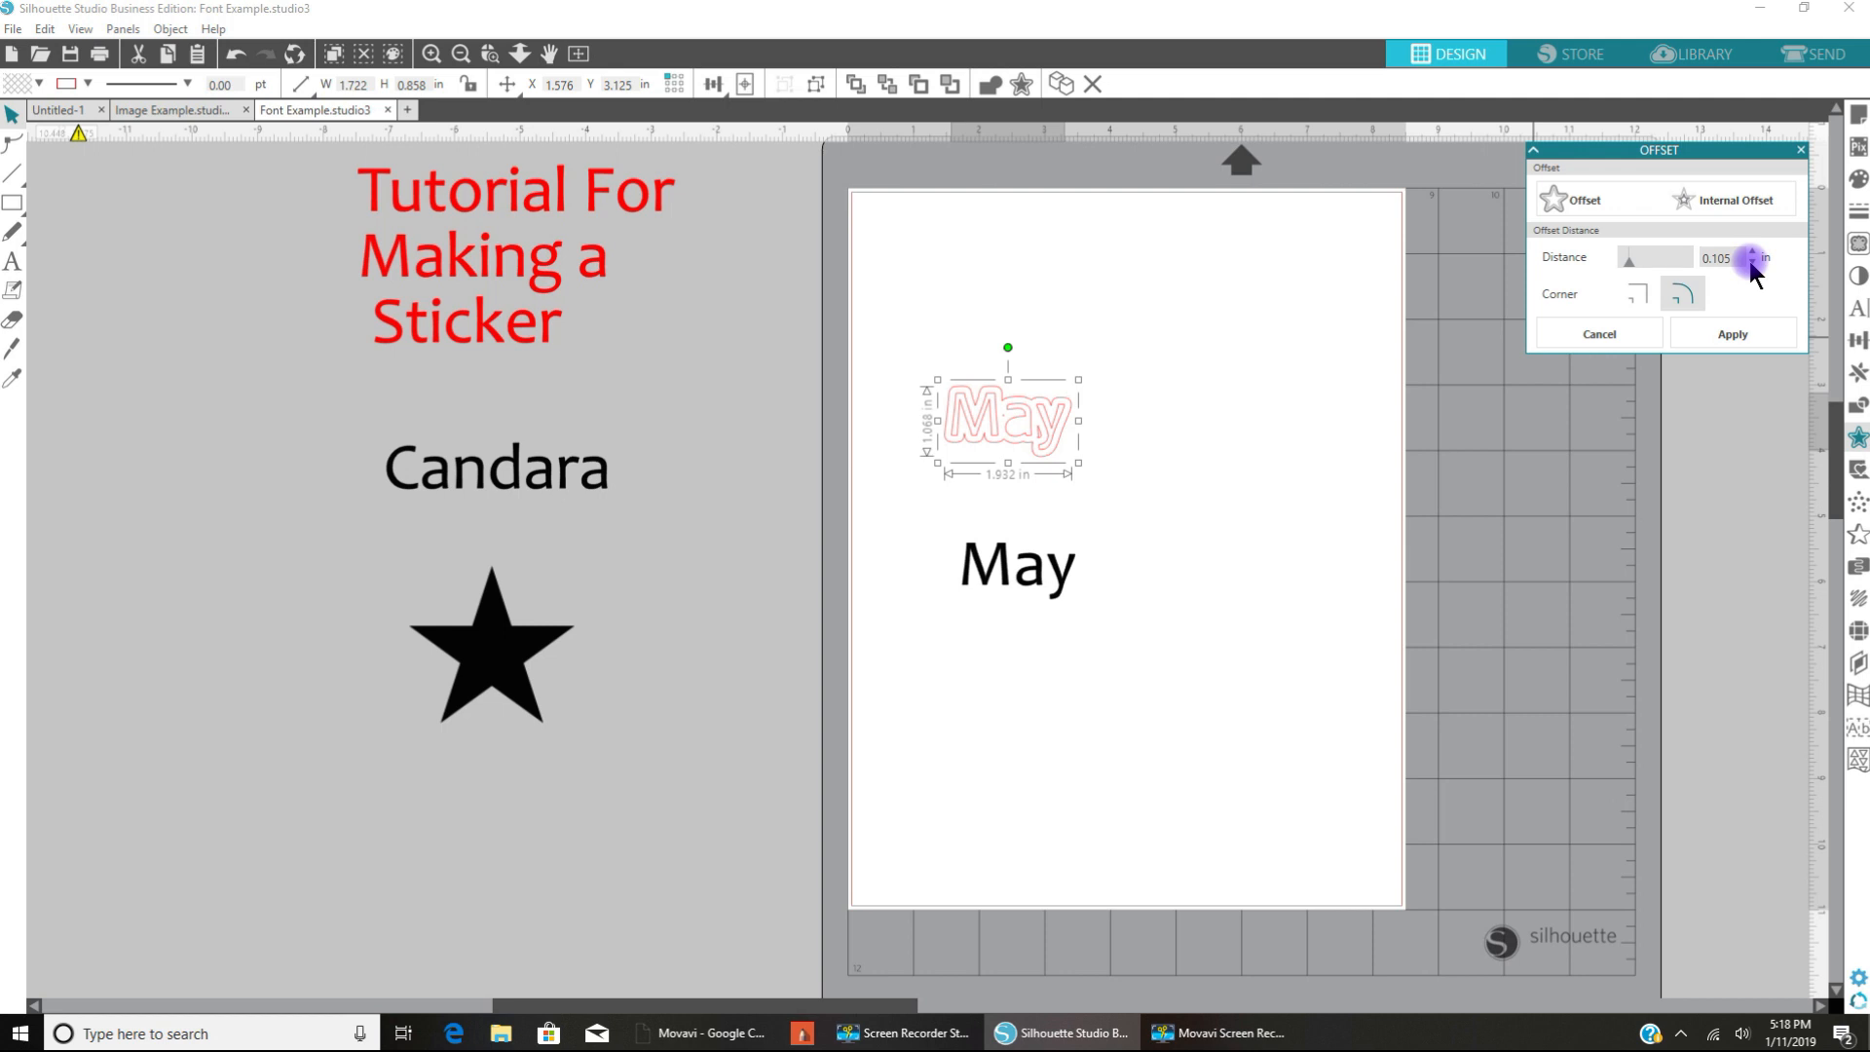
{"action": "left_click", "coordinate": [1753, 262]}
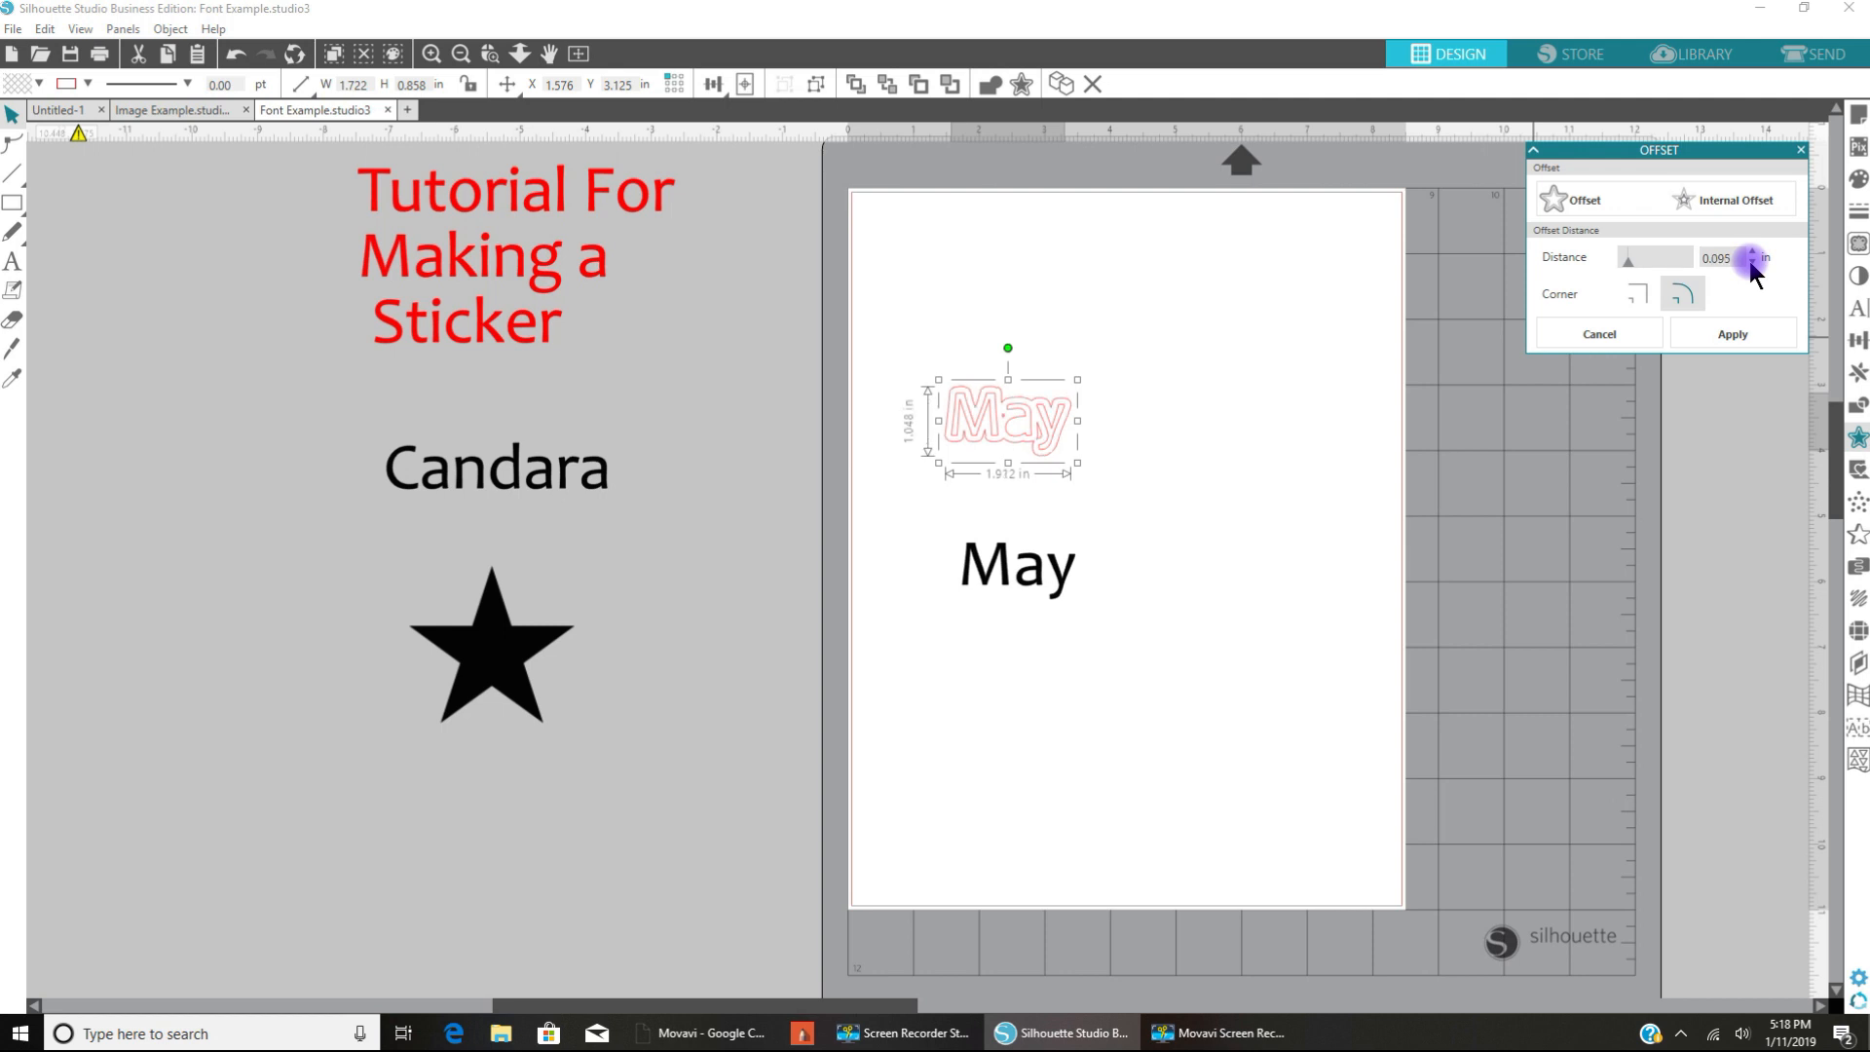
{"action": "left_click", "coordinate": [1753, 264]}
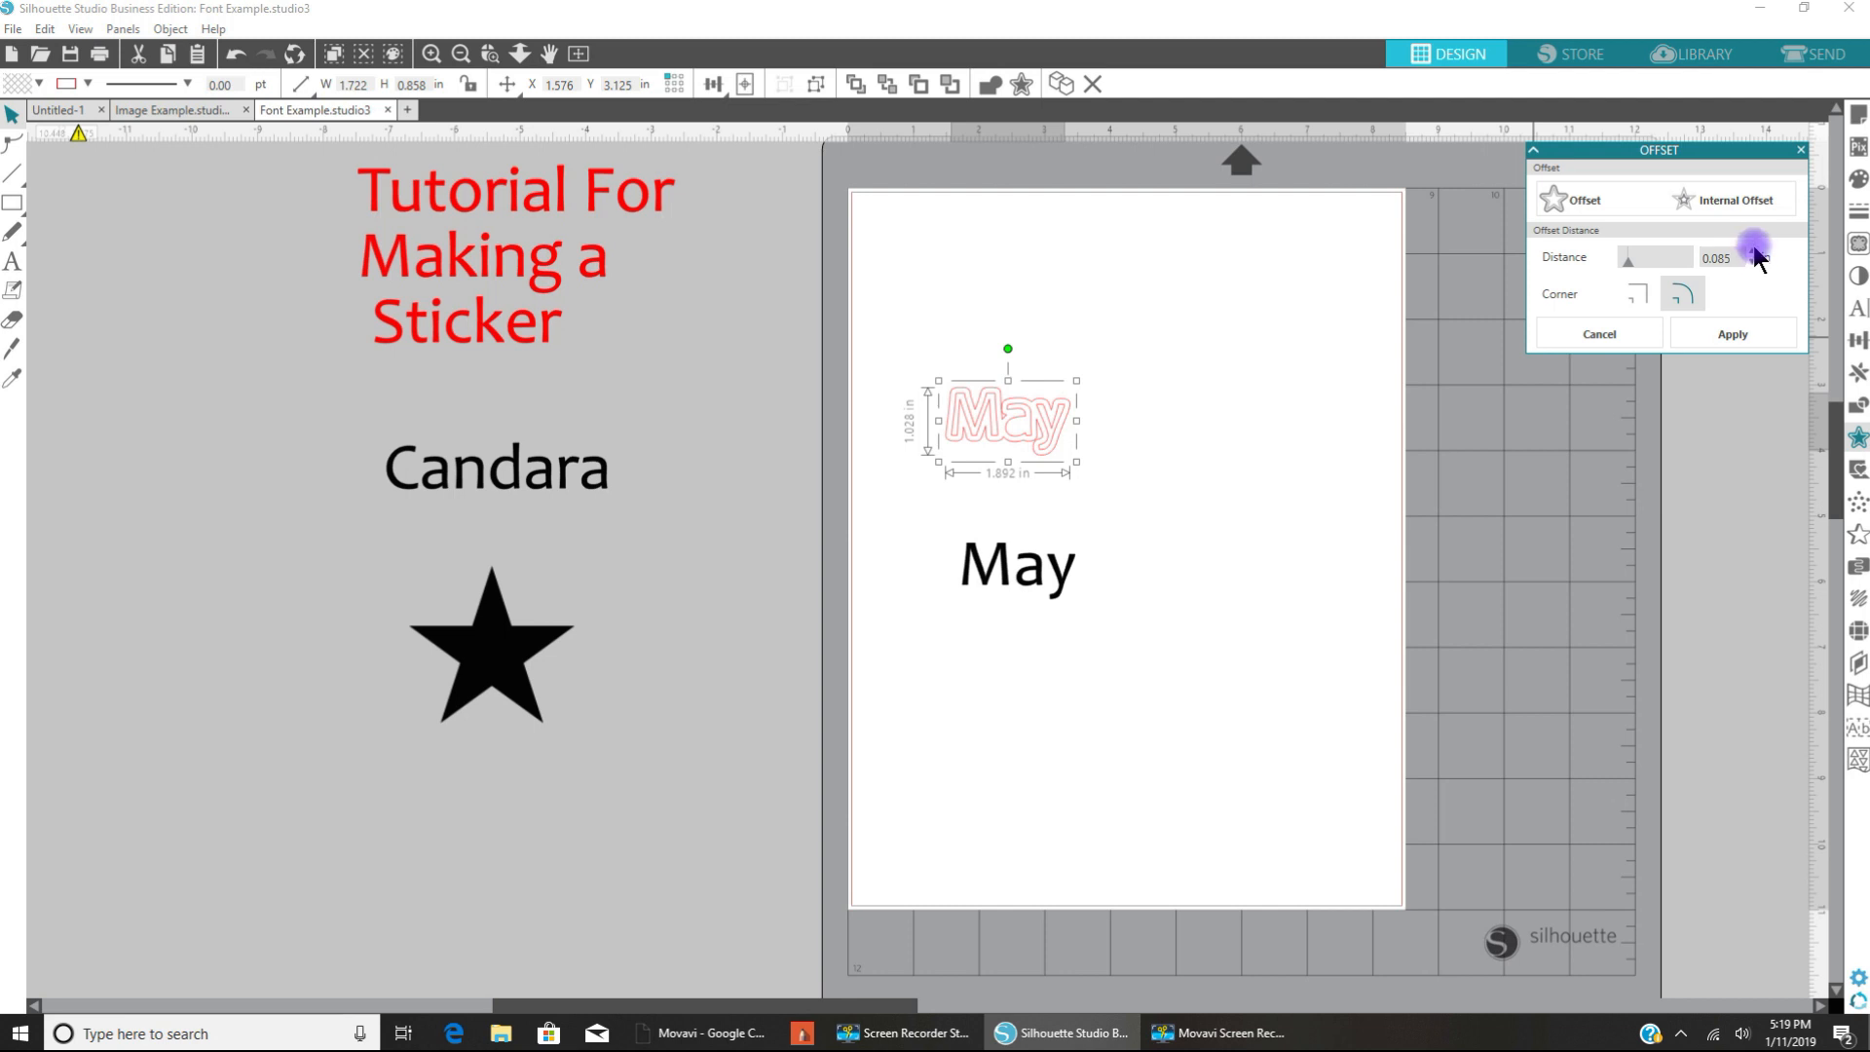
{"action": "left_click", "coordinate": [1755, 254]}
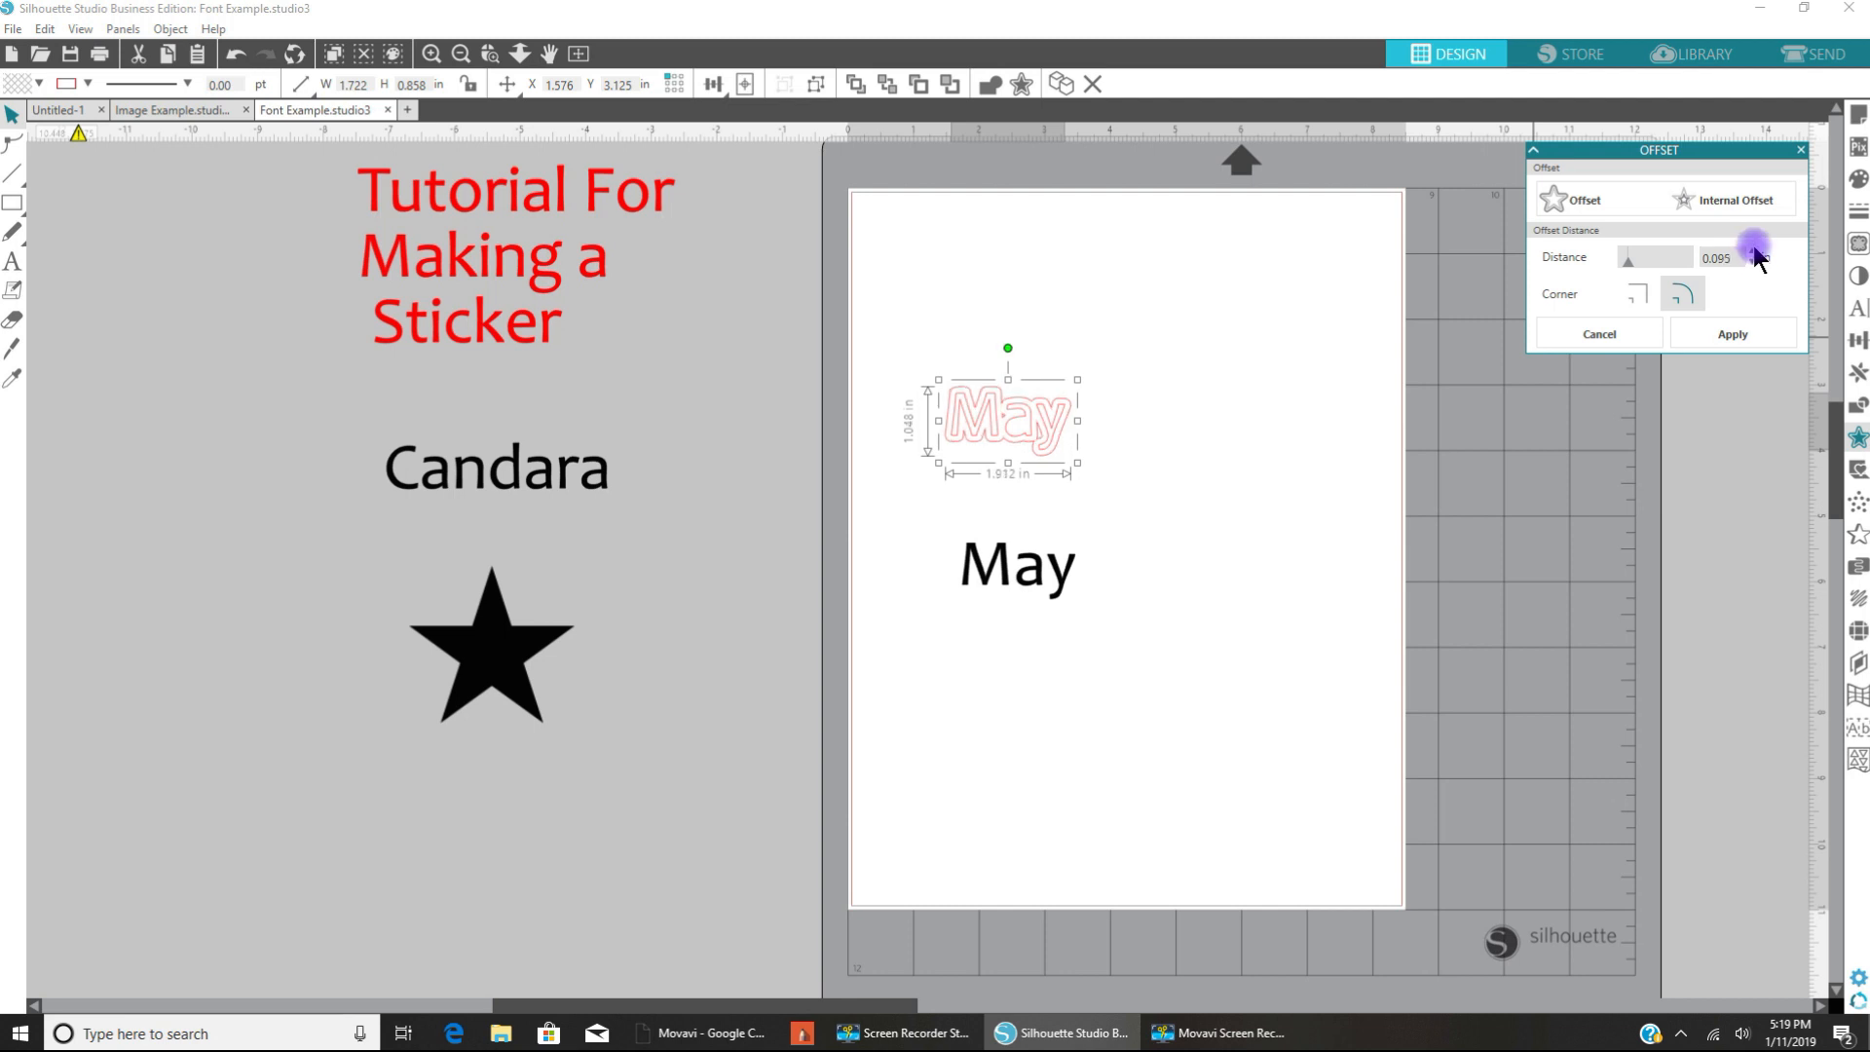
{"action": "mouse_move", "coordinate": [1726, 370]}
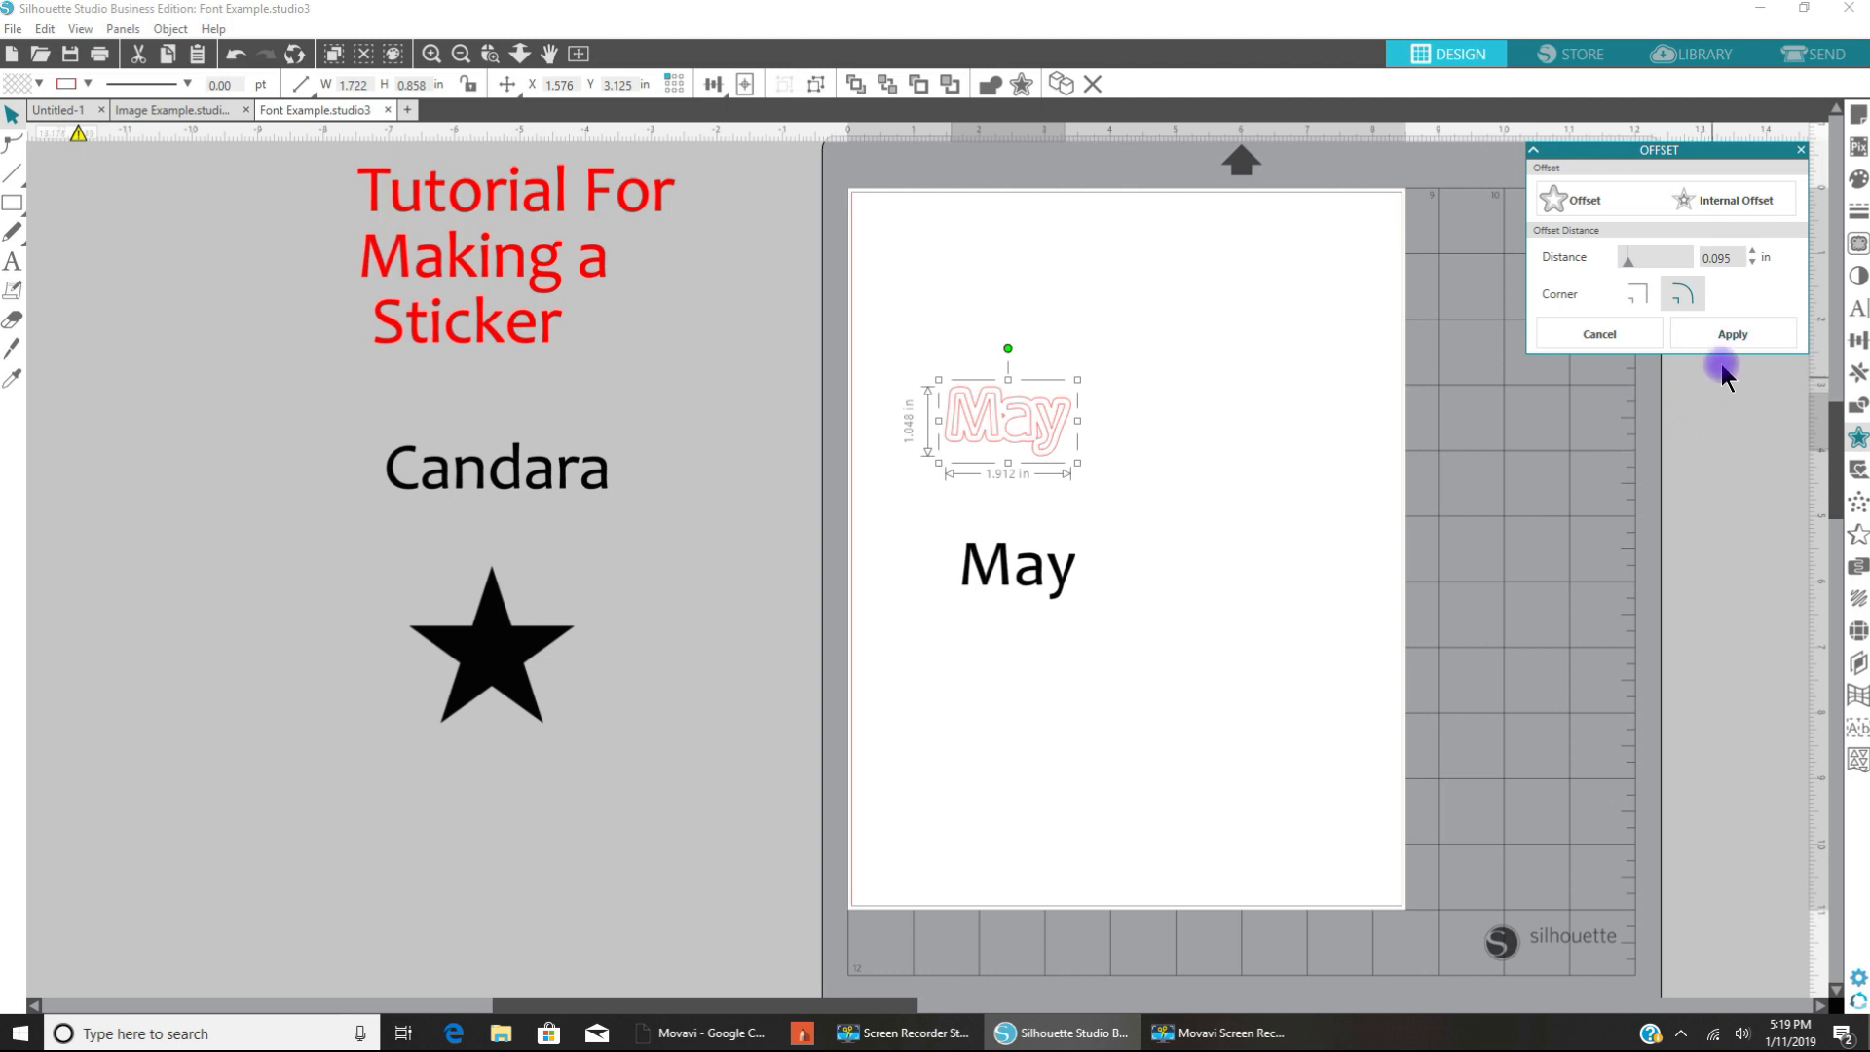
Step: Apply the 0.095 in offset around May and drag the original letter outline off the mat
{"action": "left_click", "coordinate": [1731, 334]}
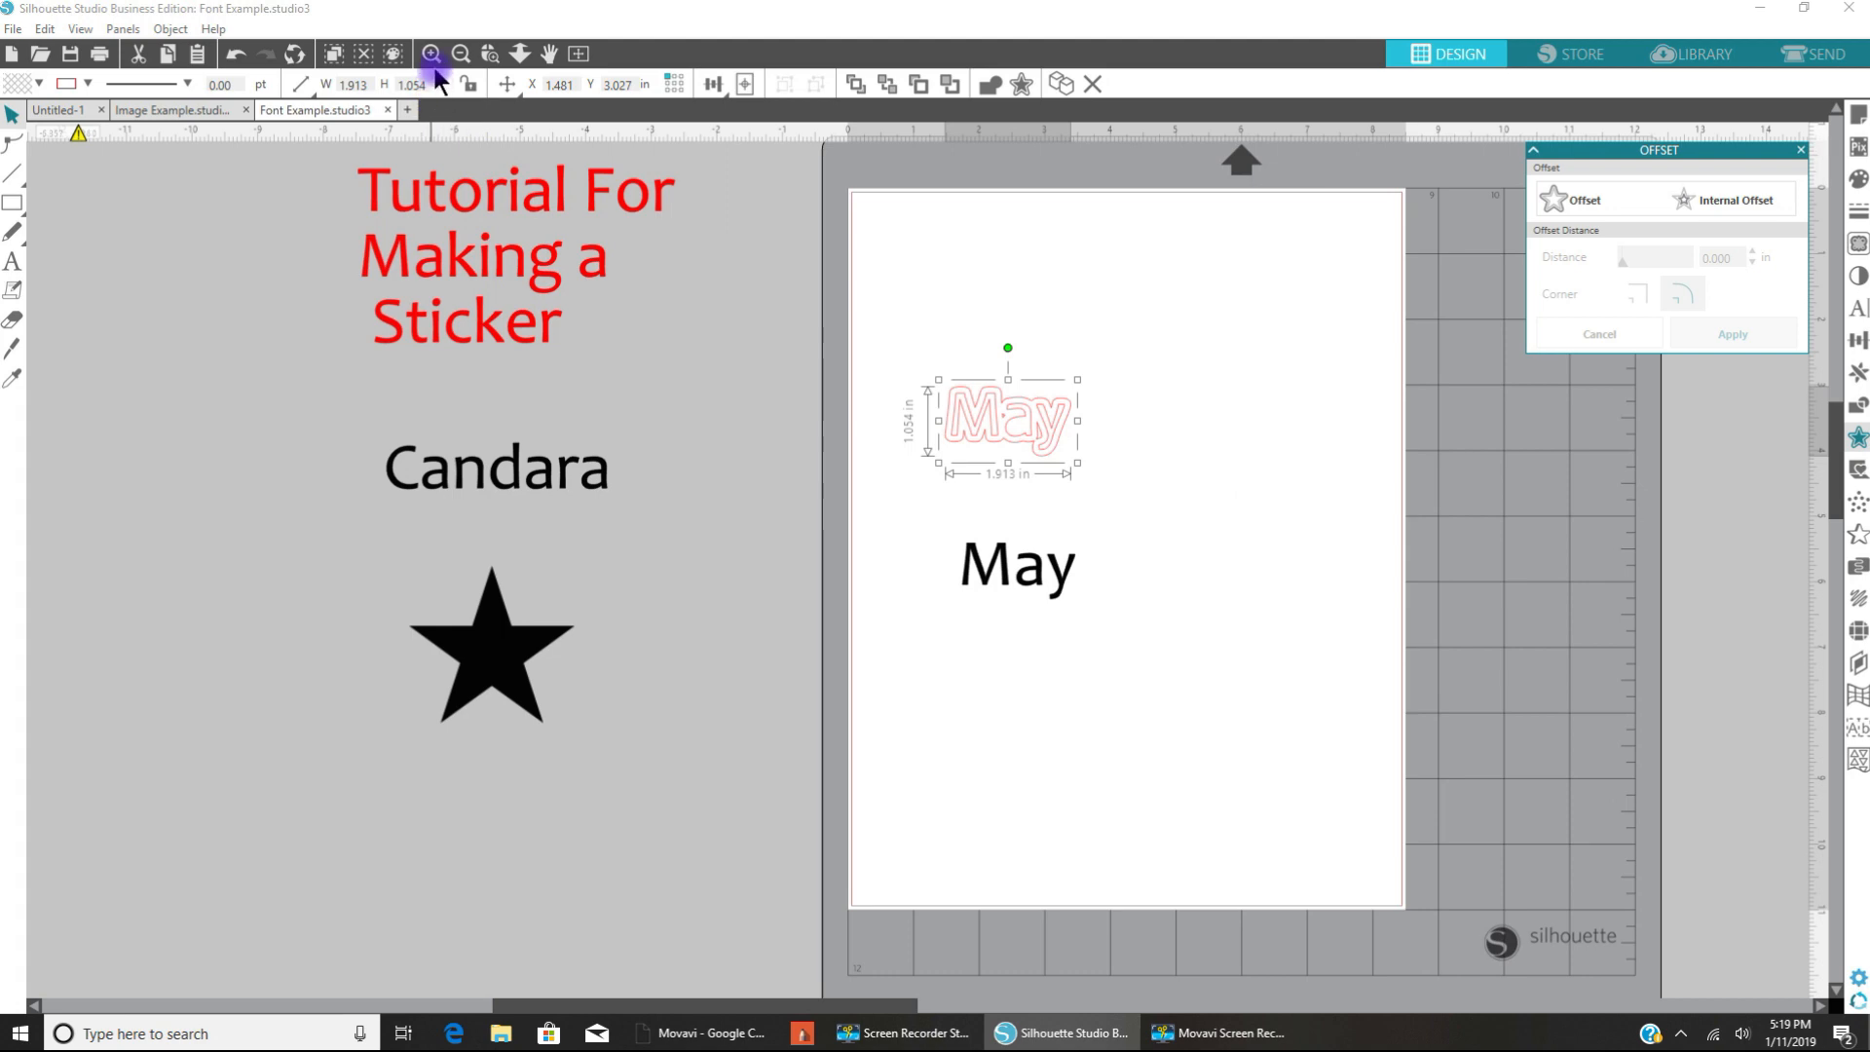
{"action": "left_click", "coordinate": [430, 53]}
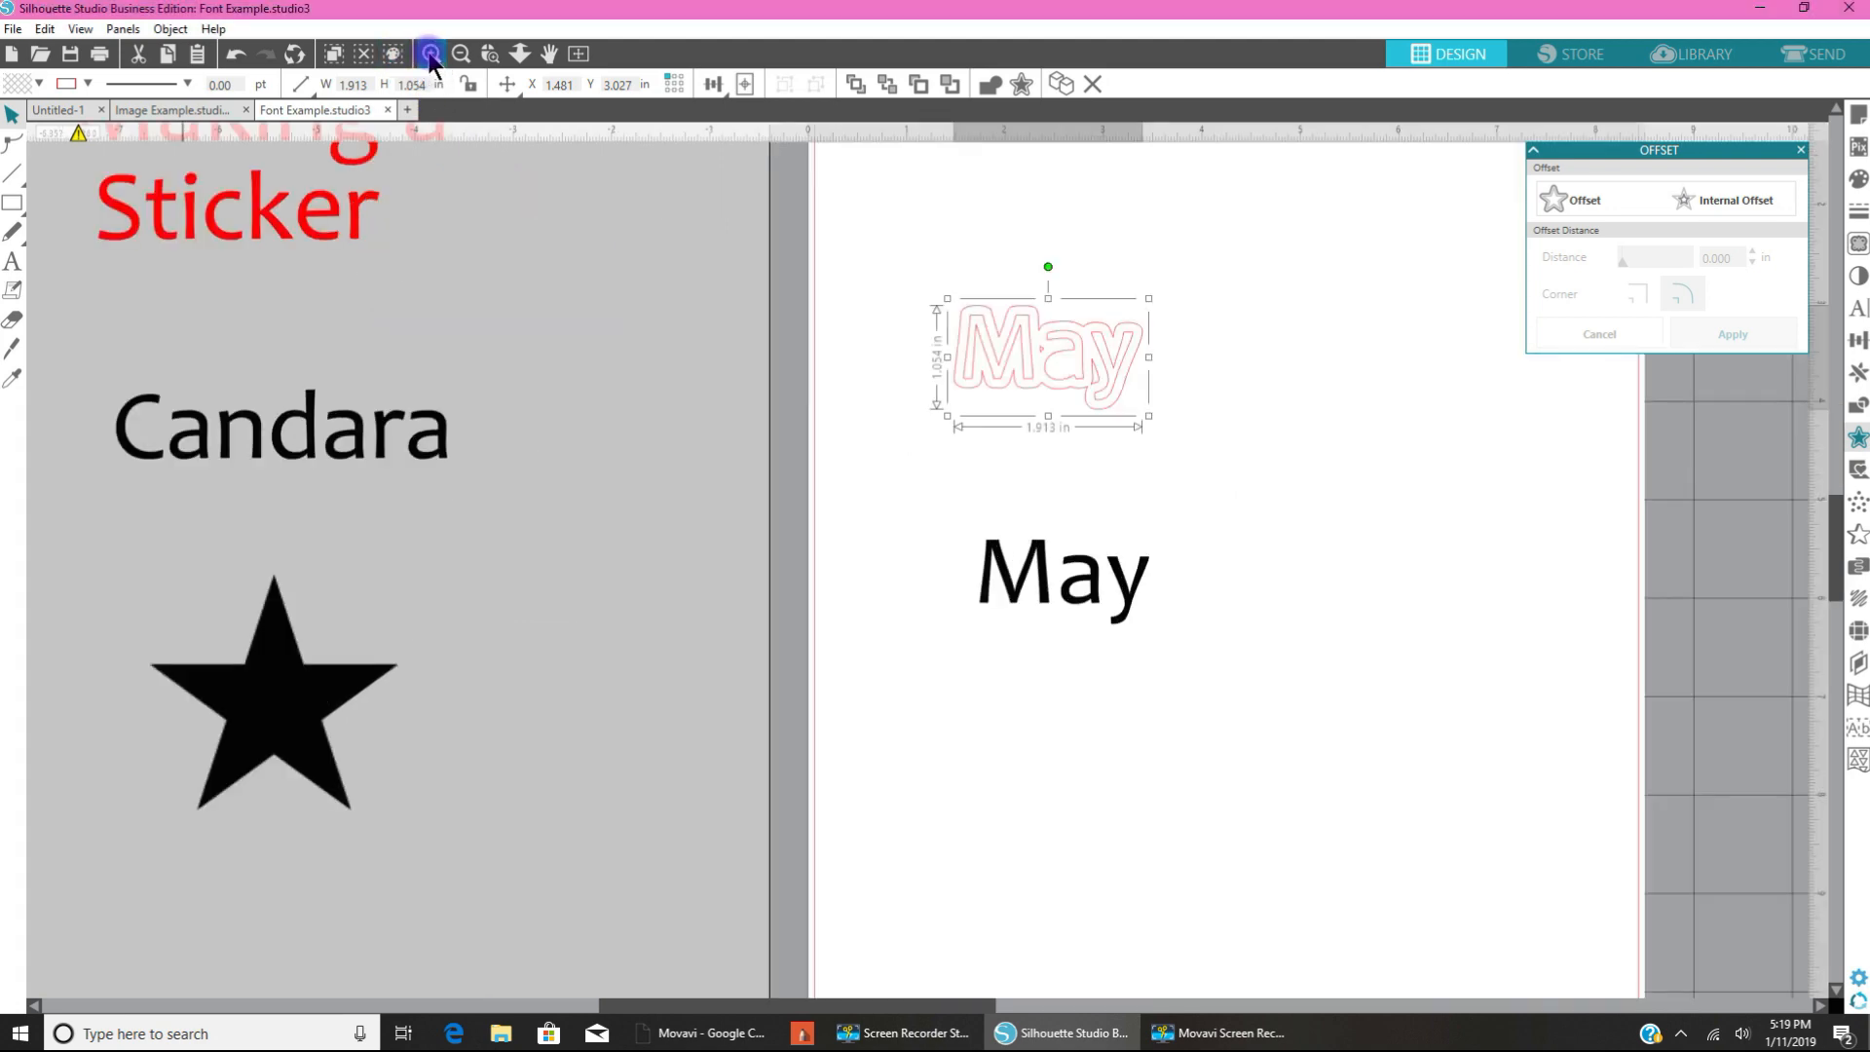
{"action": "left_click", "coordinate": [428, 53]}
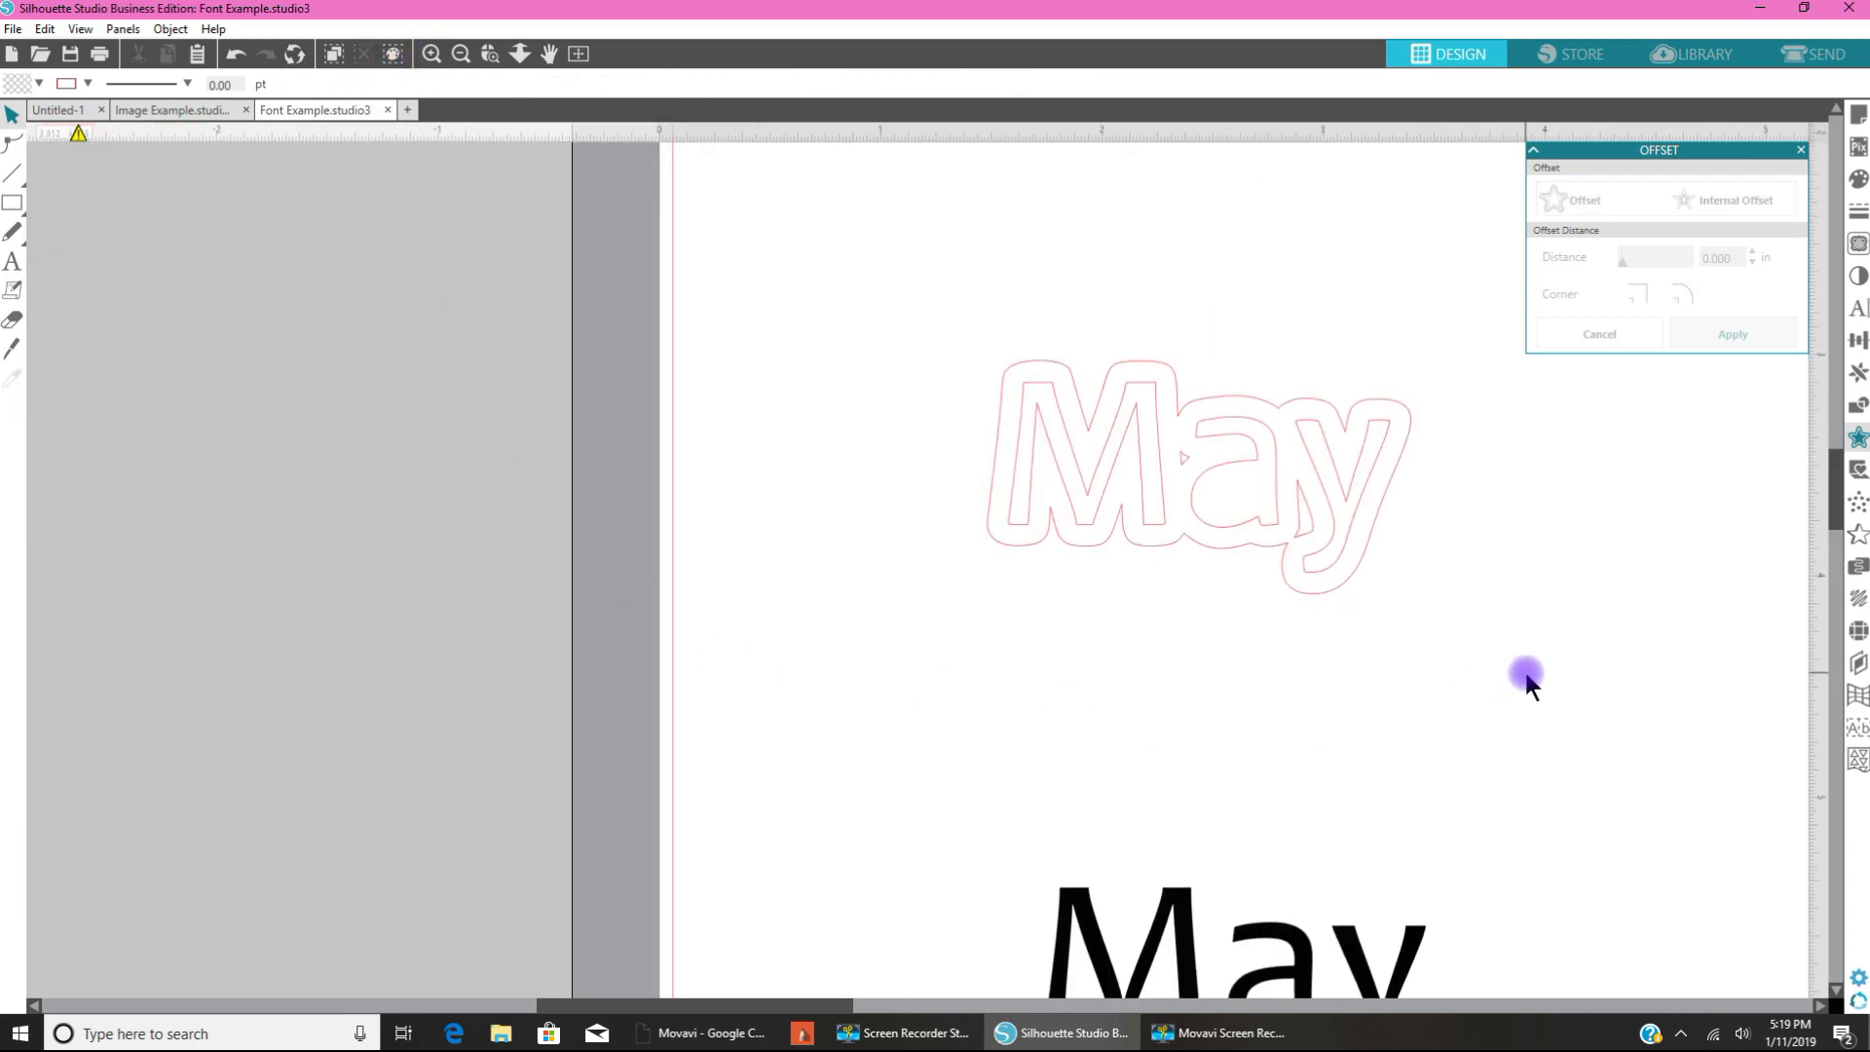
{"action": "mouse_move", "coordinate": [1050, 403]}
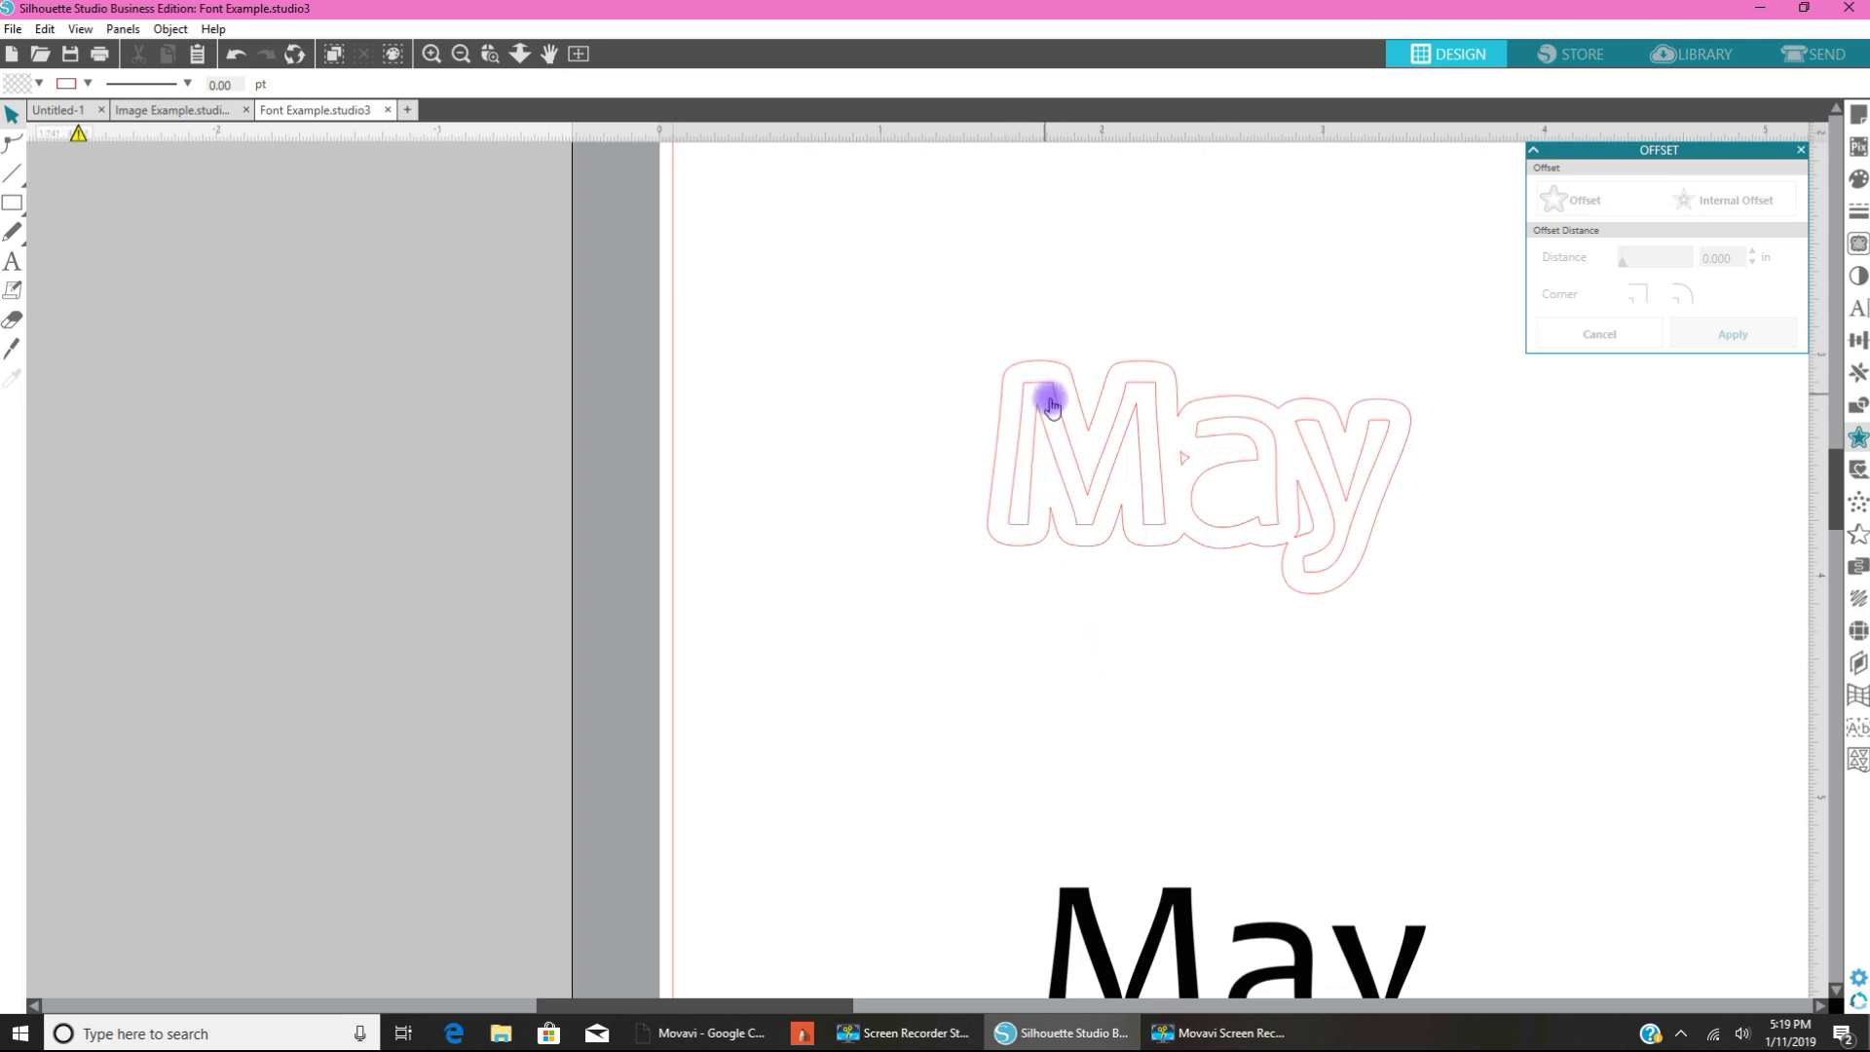
{"action": "mouse_move", "coordinate": [1345, 432]}
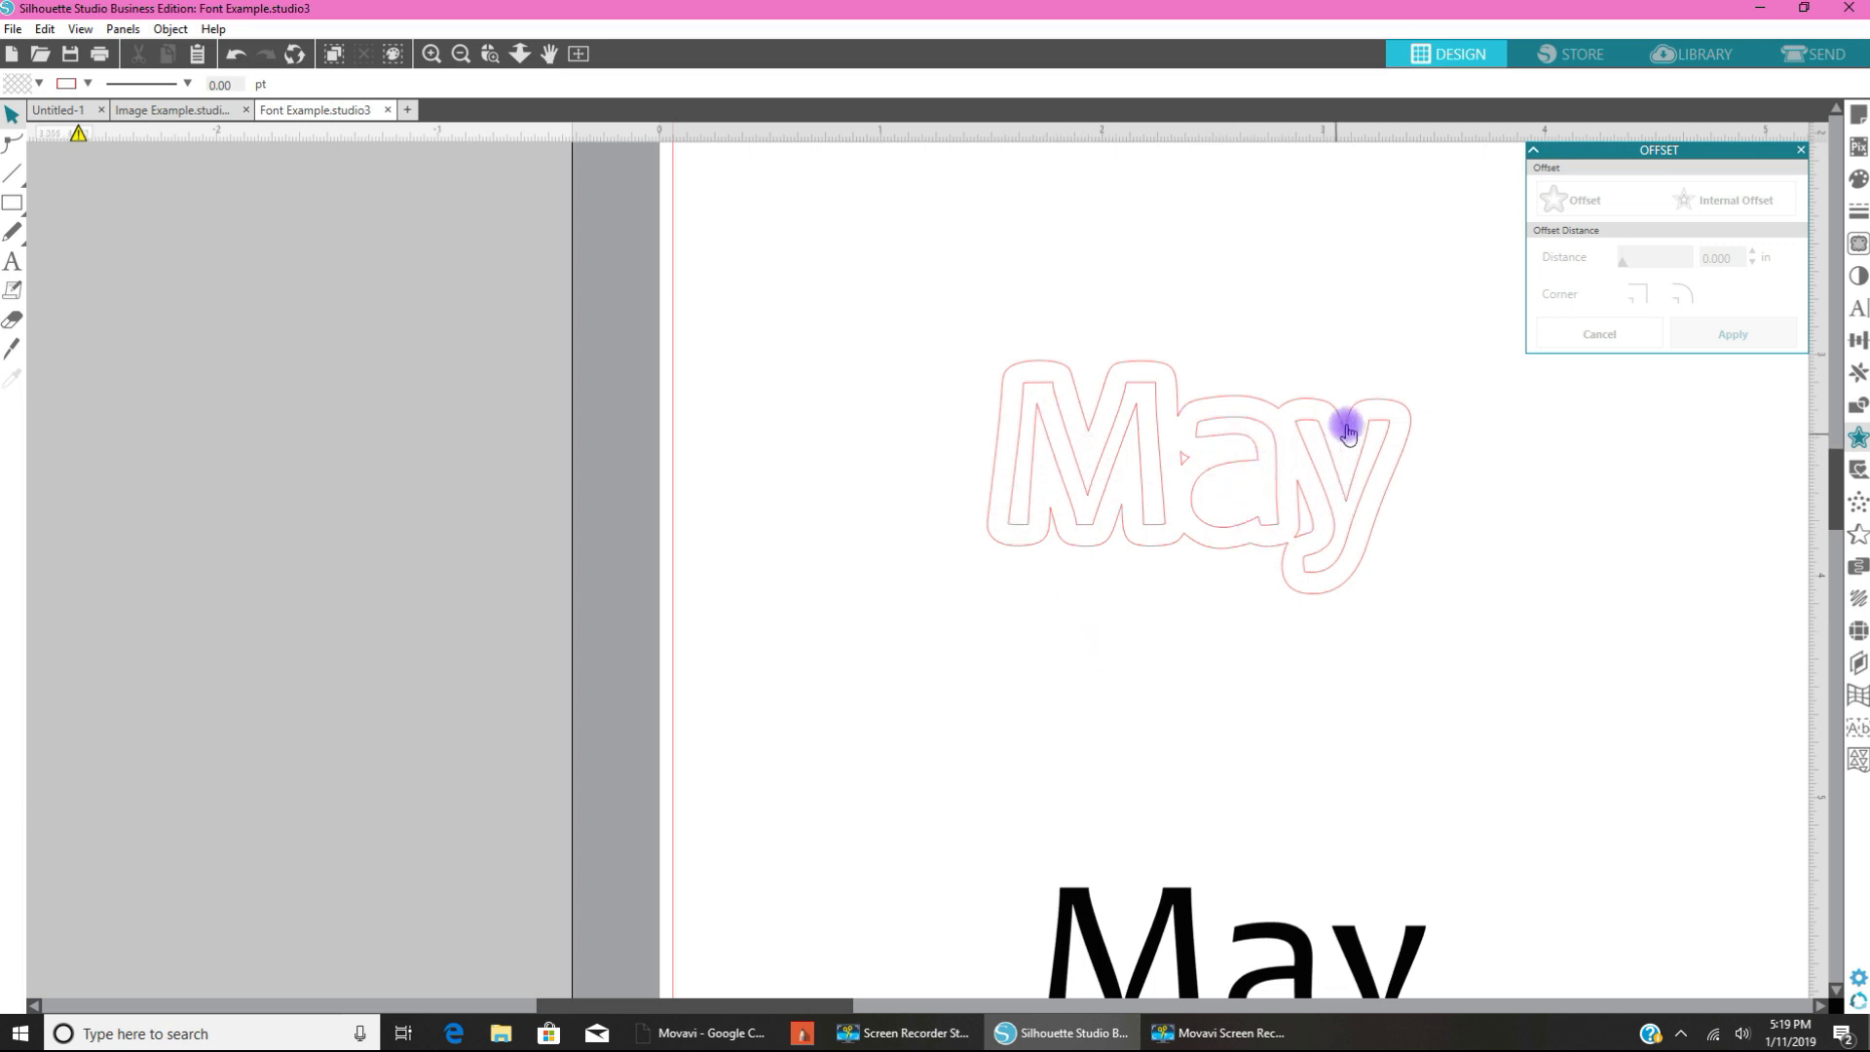
{"action": "mouse_move", "coordinate": [1262, 410]}
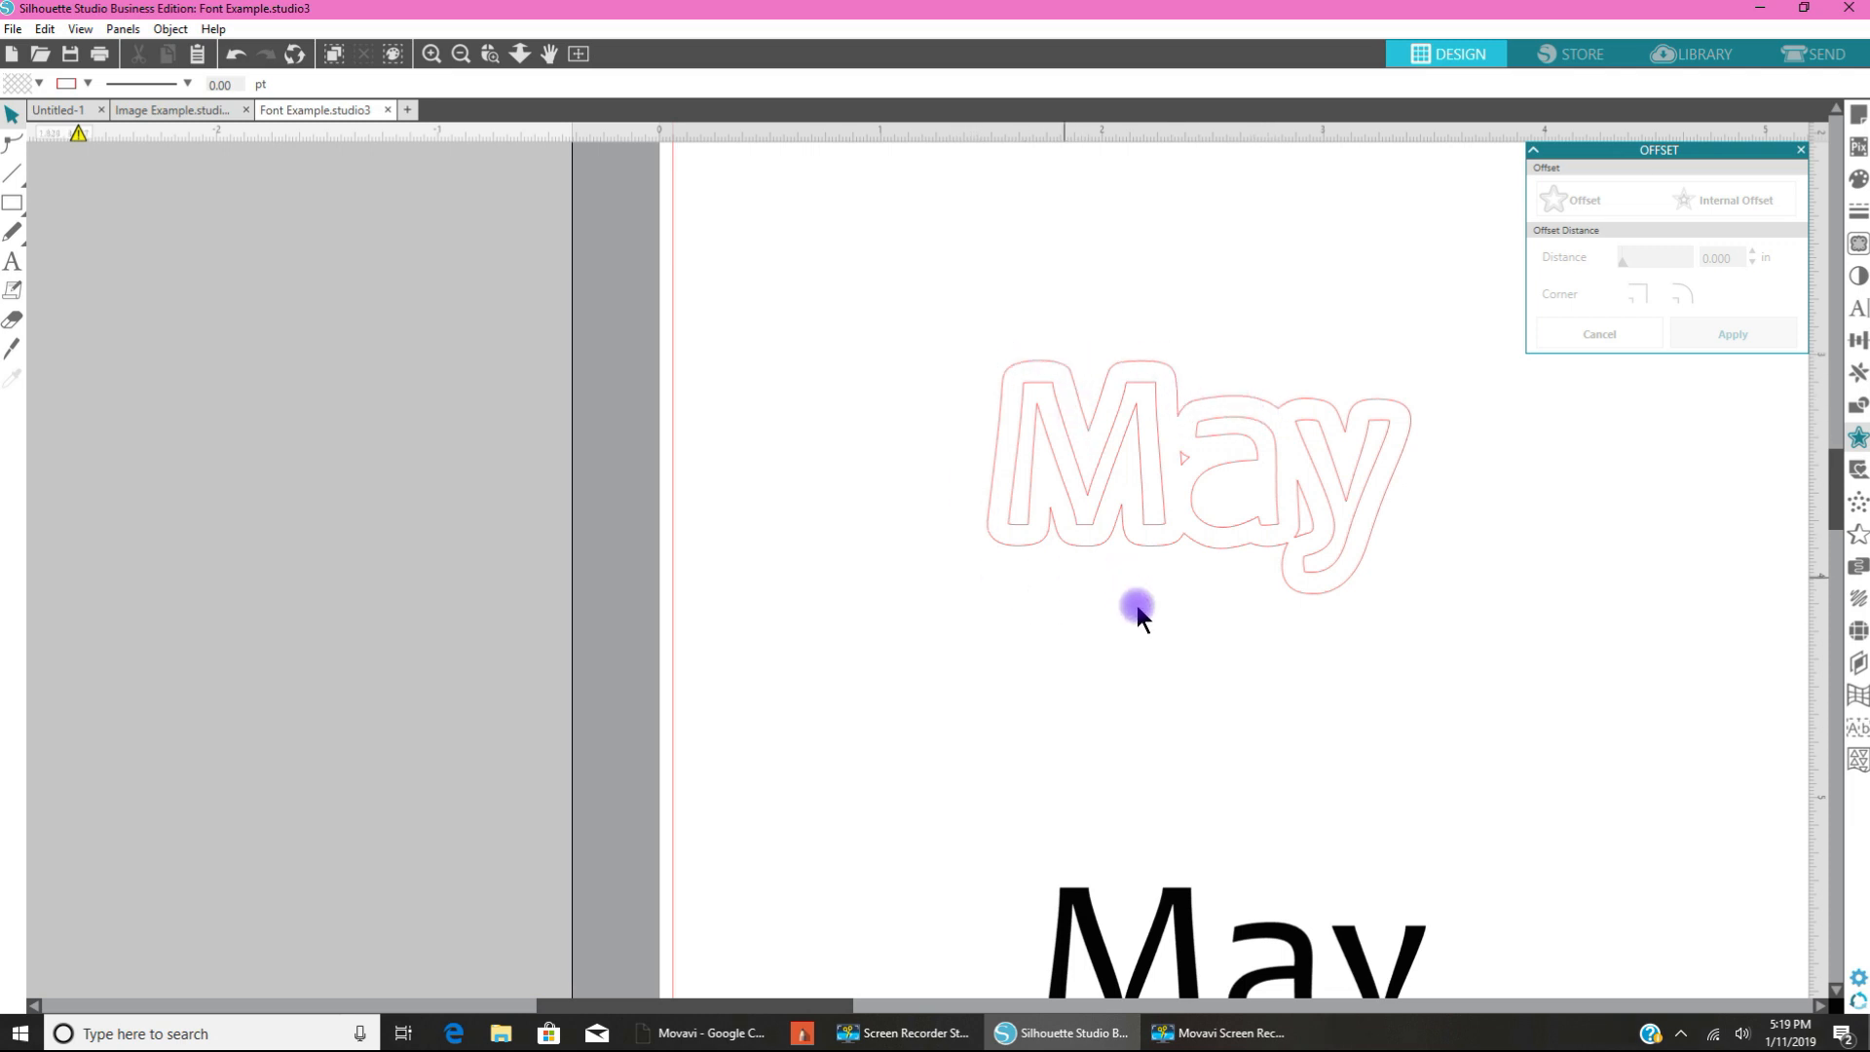
{"action": "mouse_move", "coordinate": [1014, 463]}
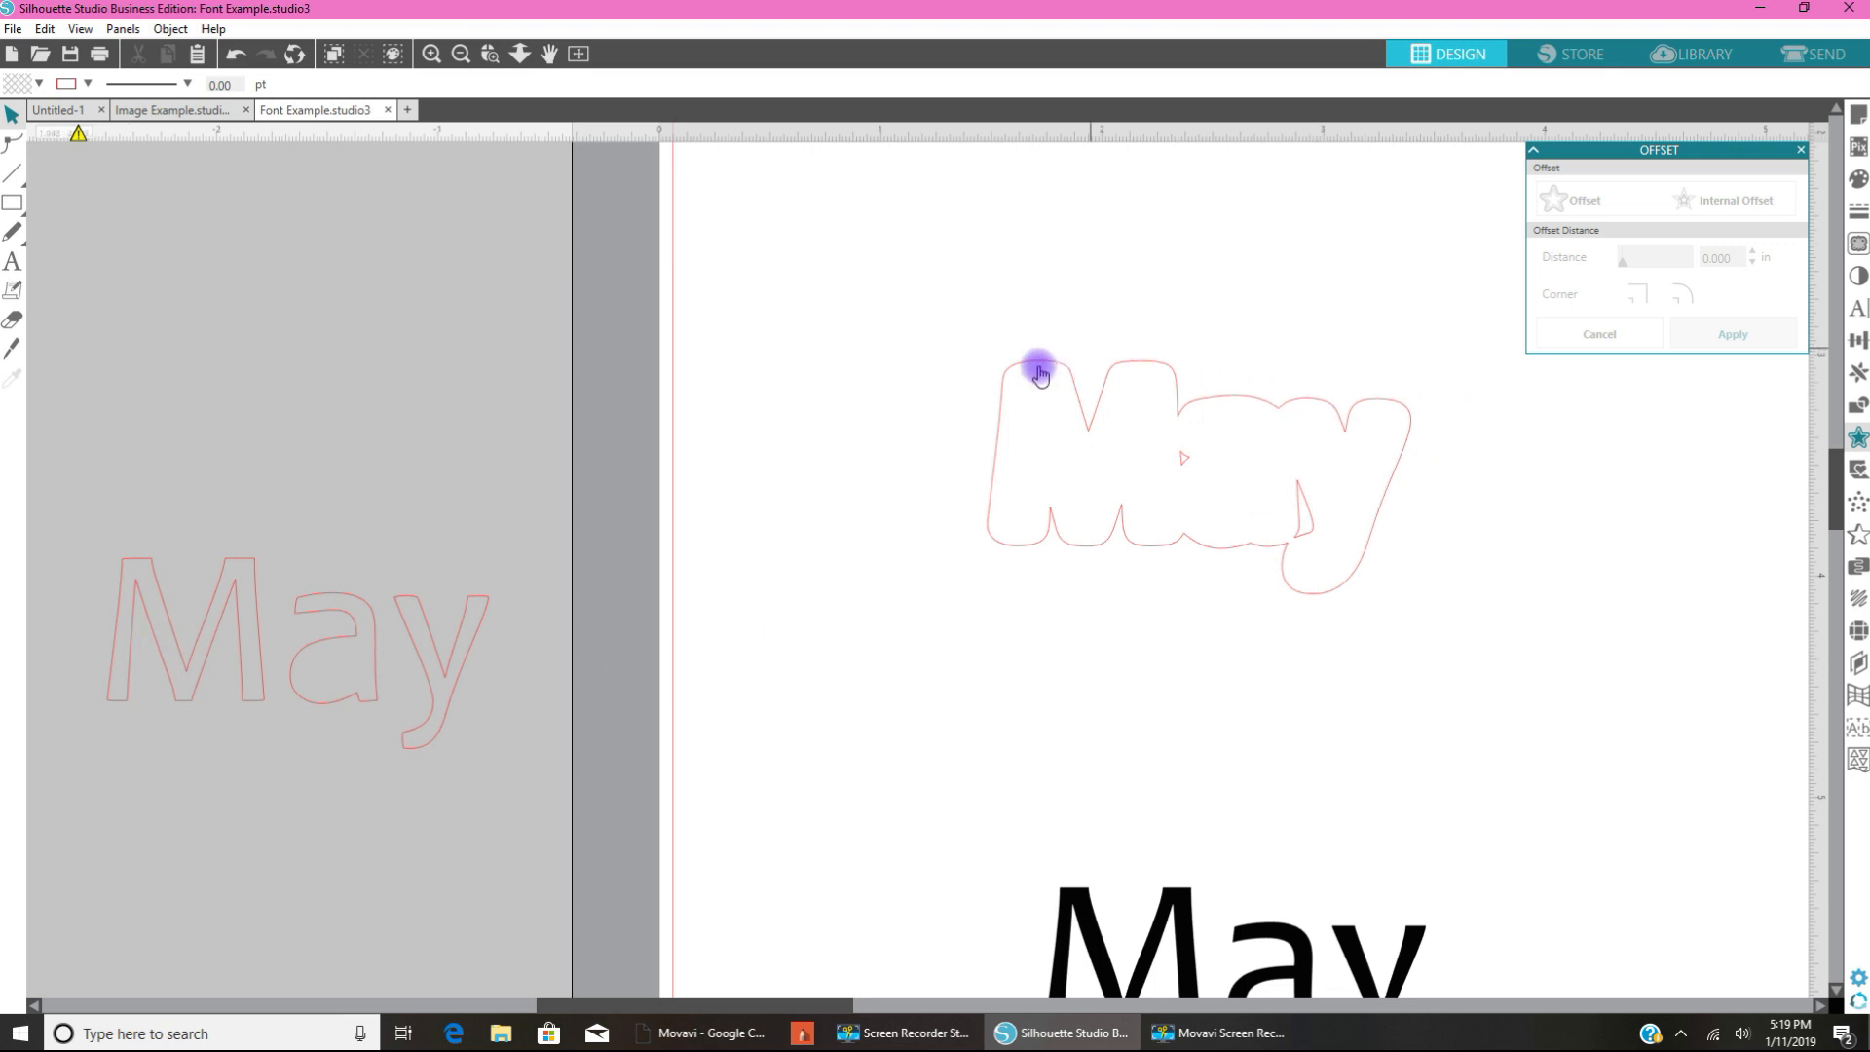
{"action": "mouse_move", "coordinate": [1226, 522]}
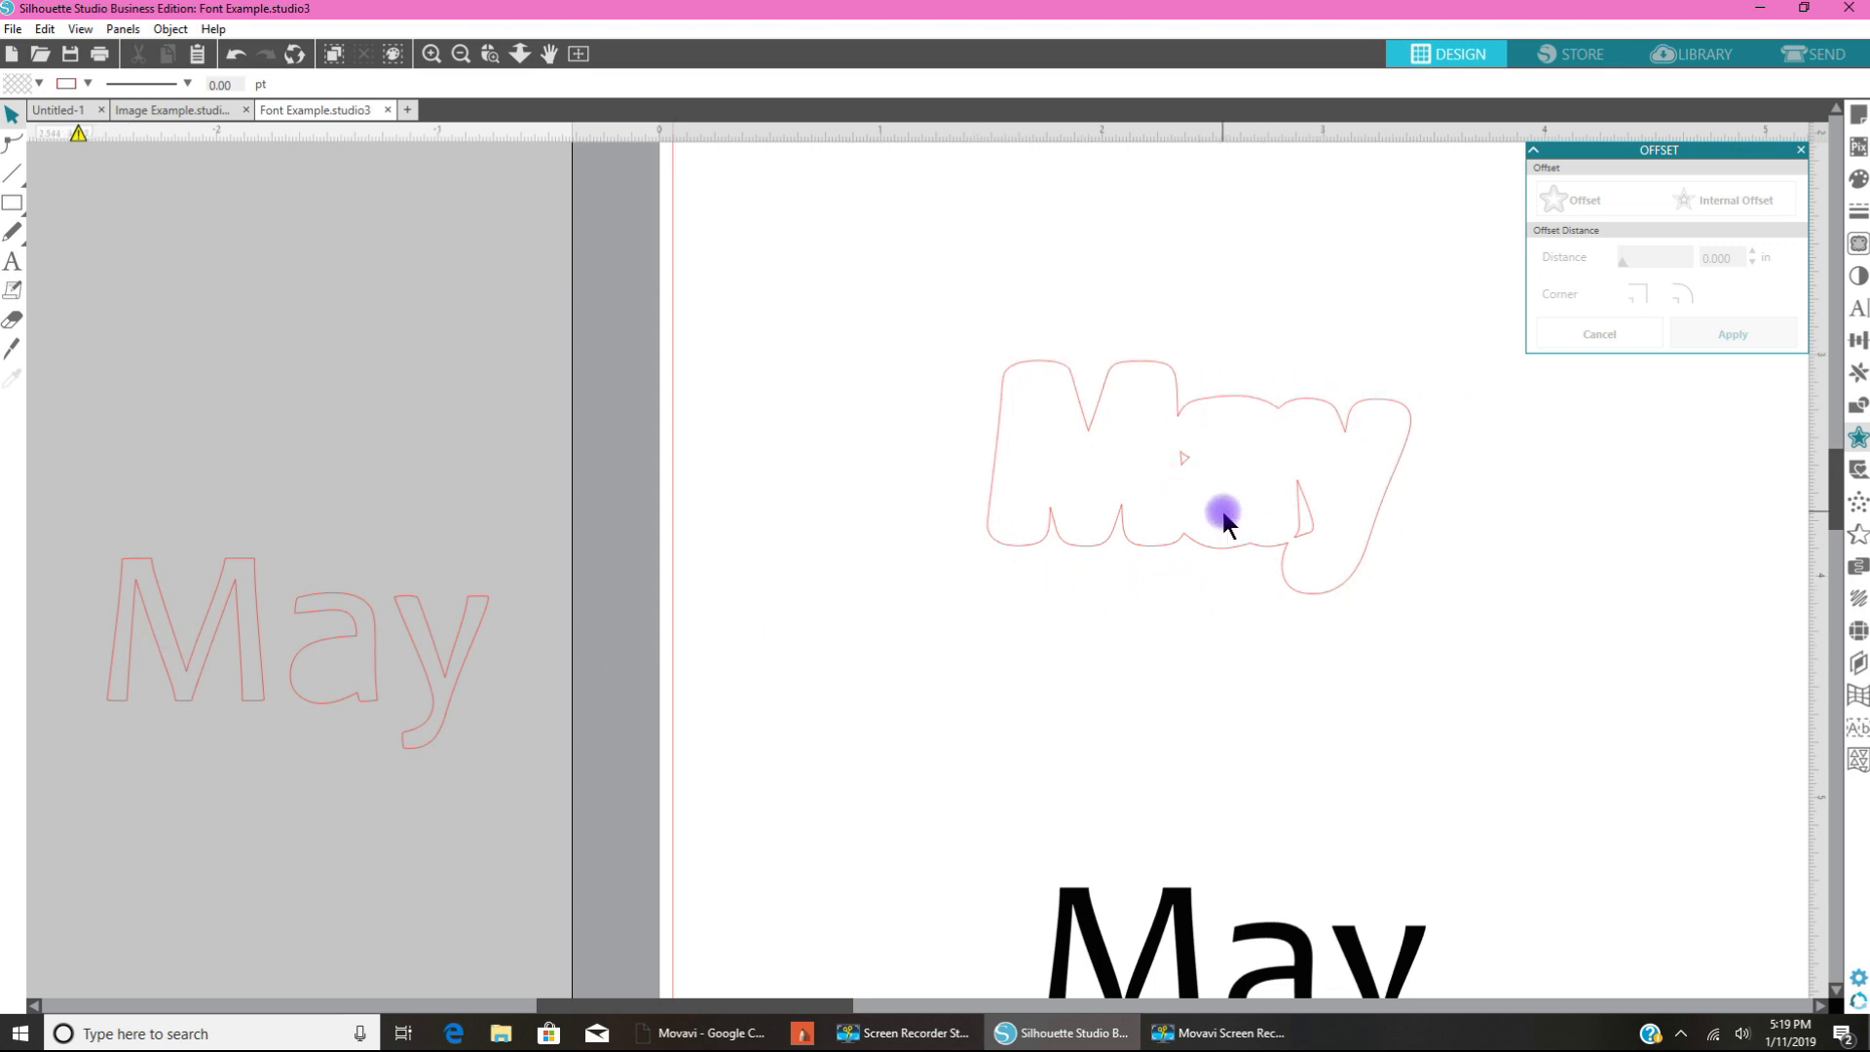
{"action": "mouse_move", "coordinate": [1199, 489]}
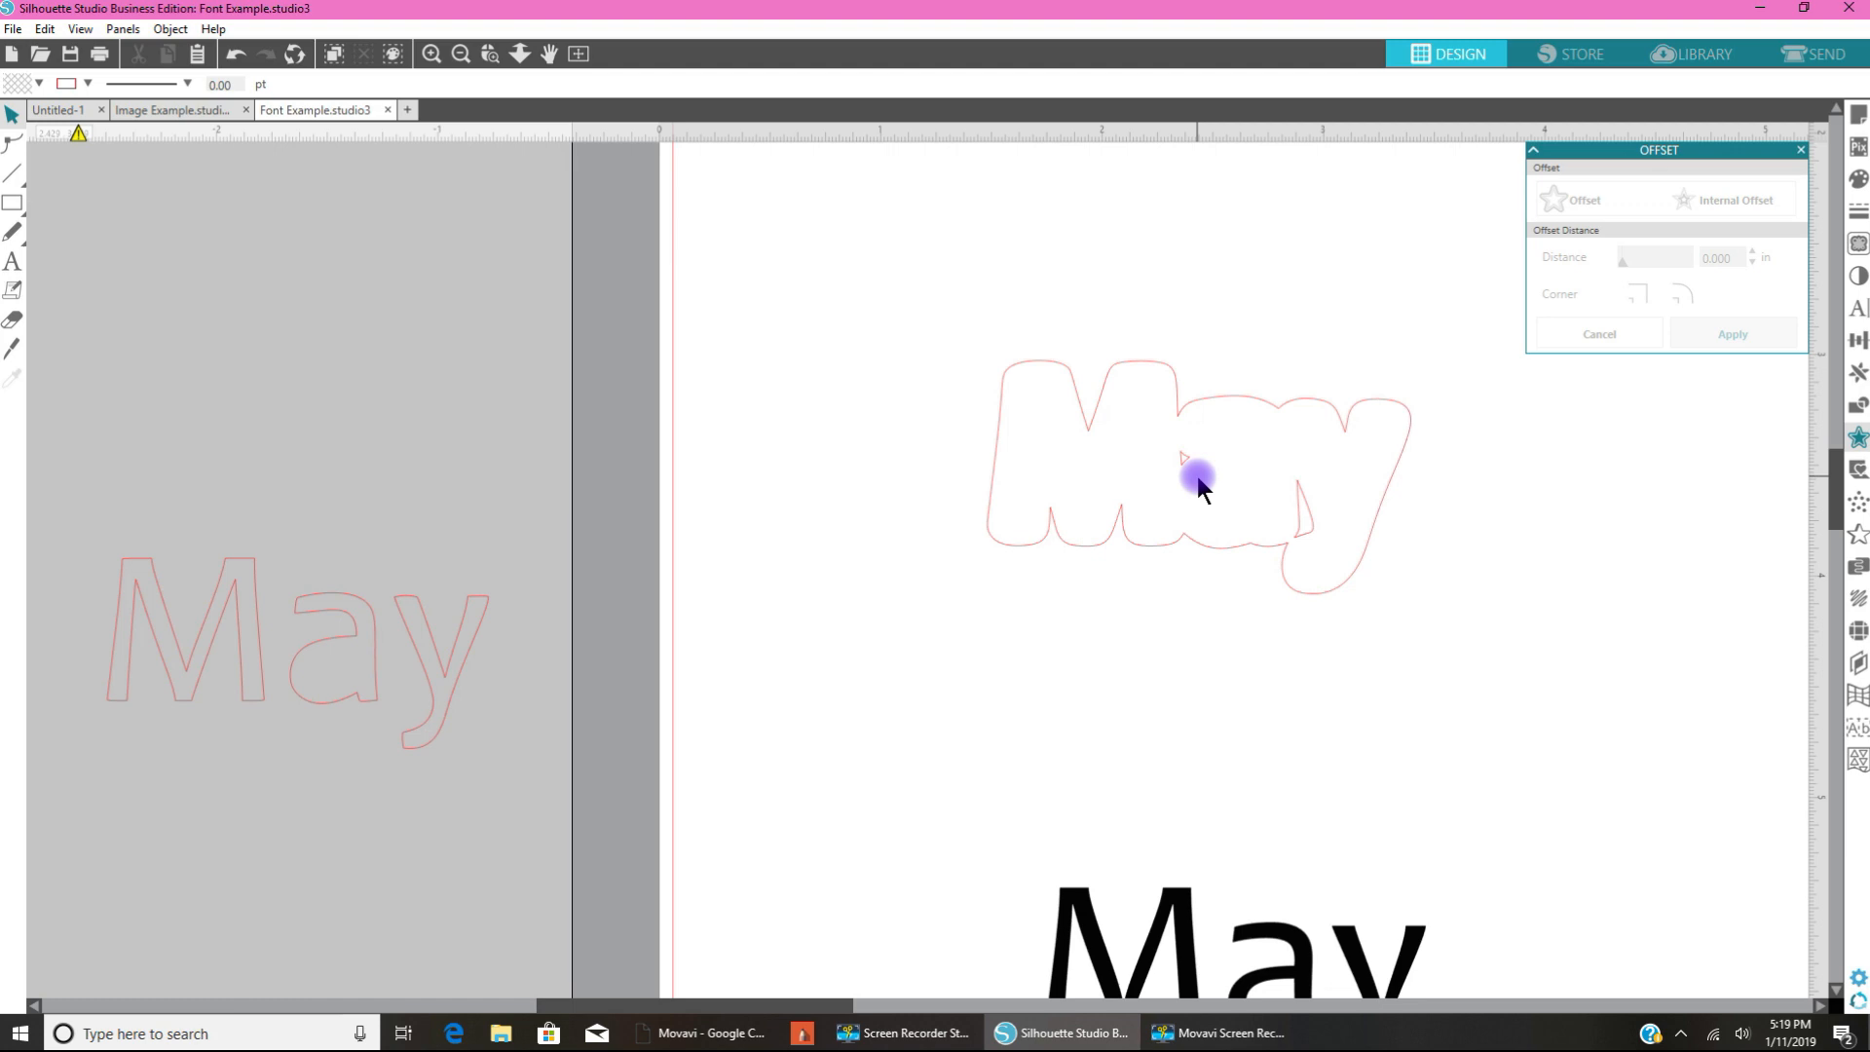
{"action": "left_click", "coordinate": [1192, 894]}
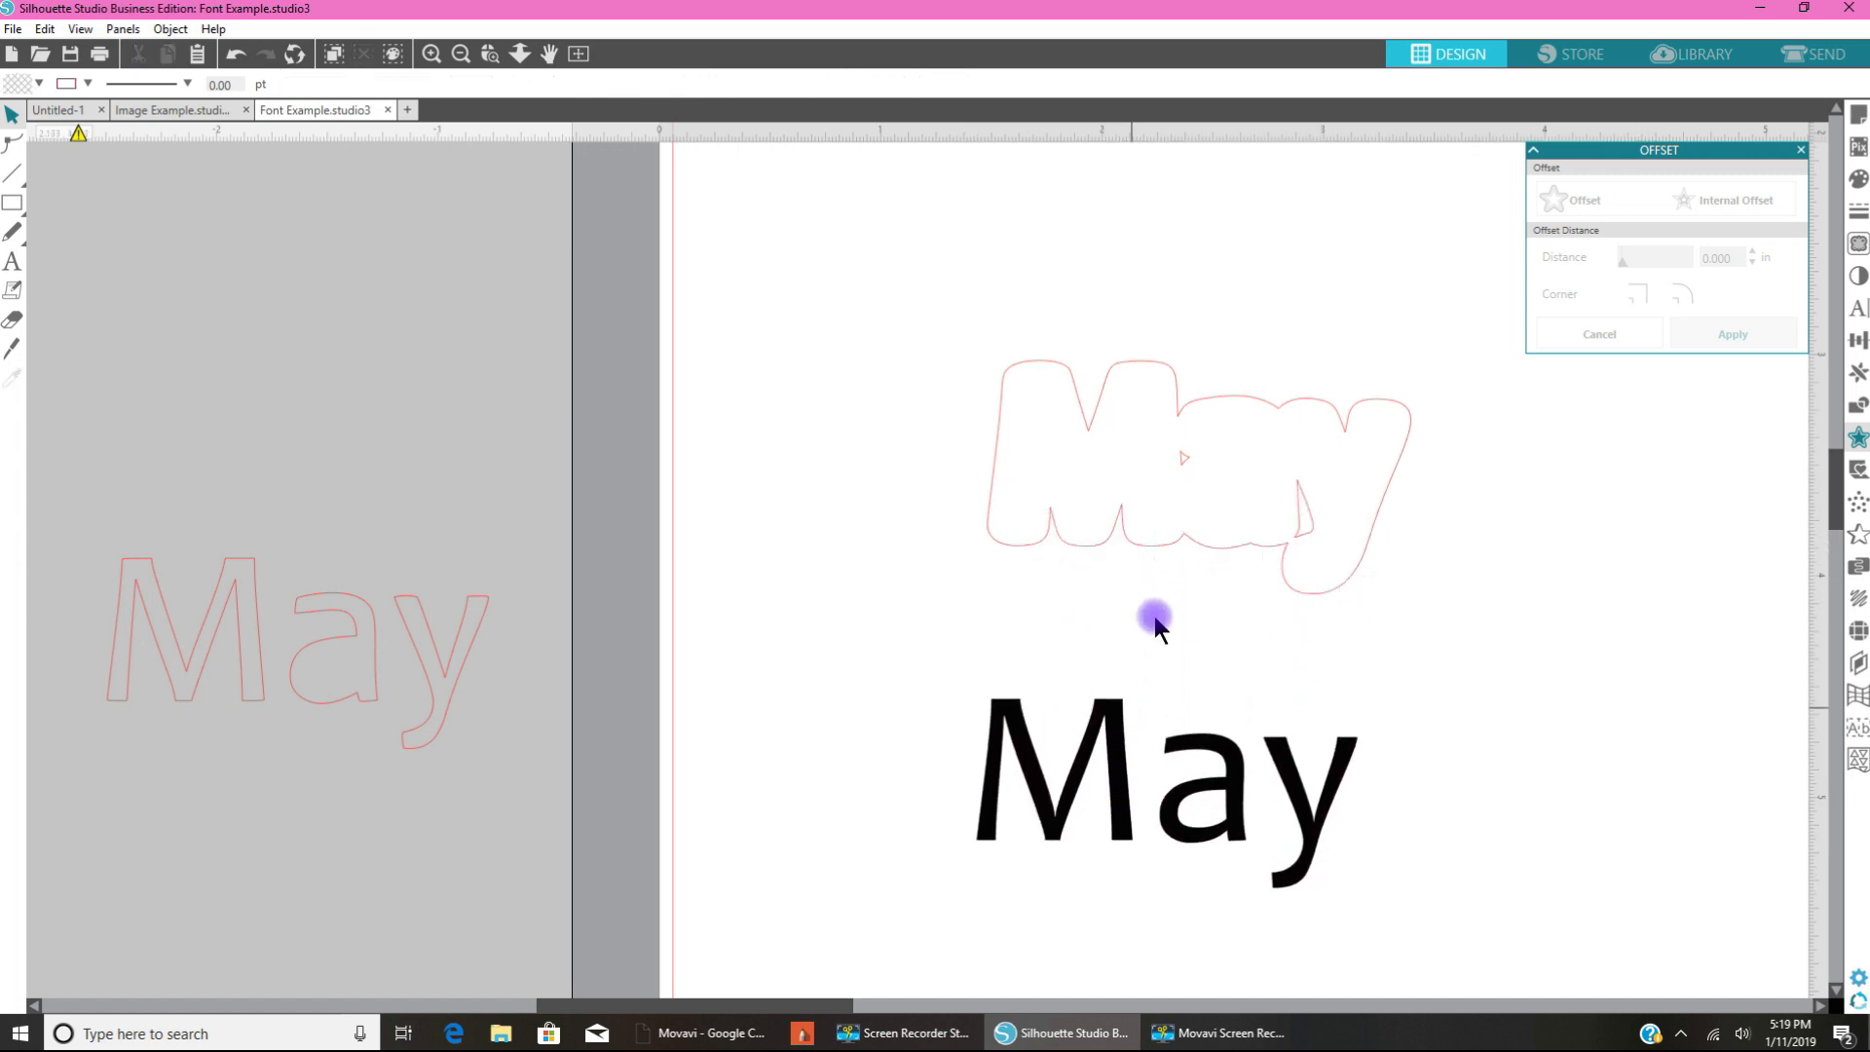
{"action": "mouse_move", "coordinate": [1300, 542]}
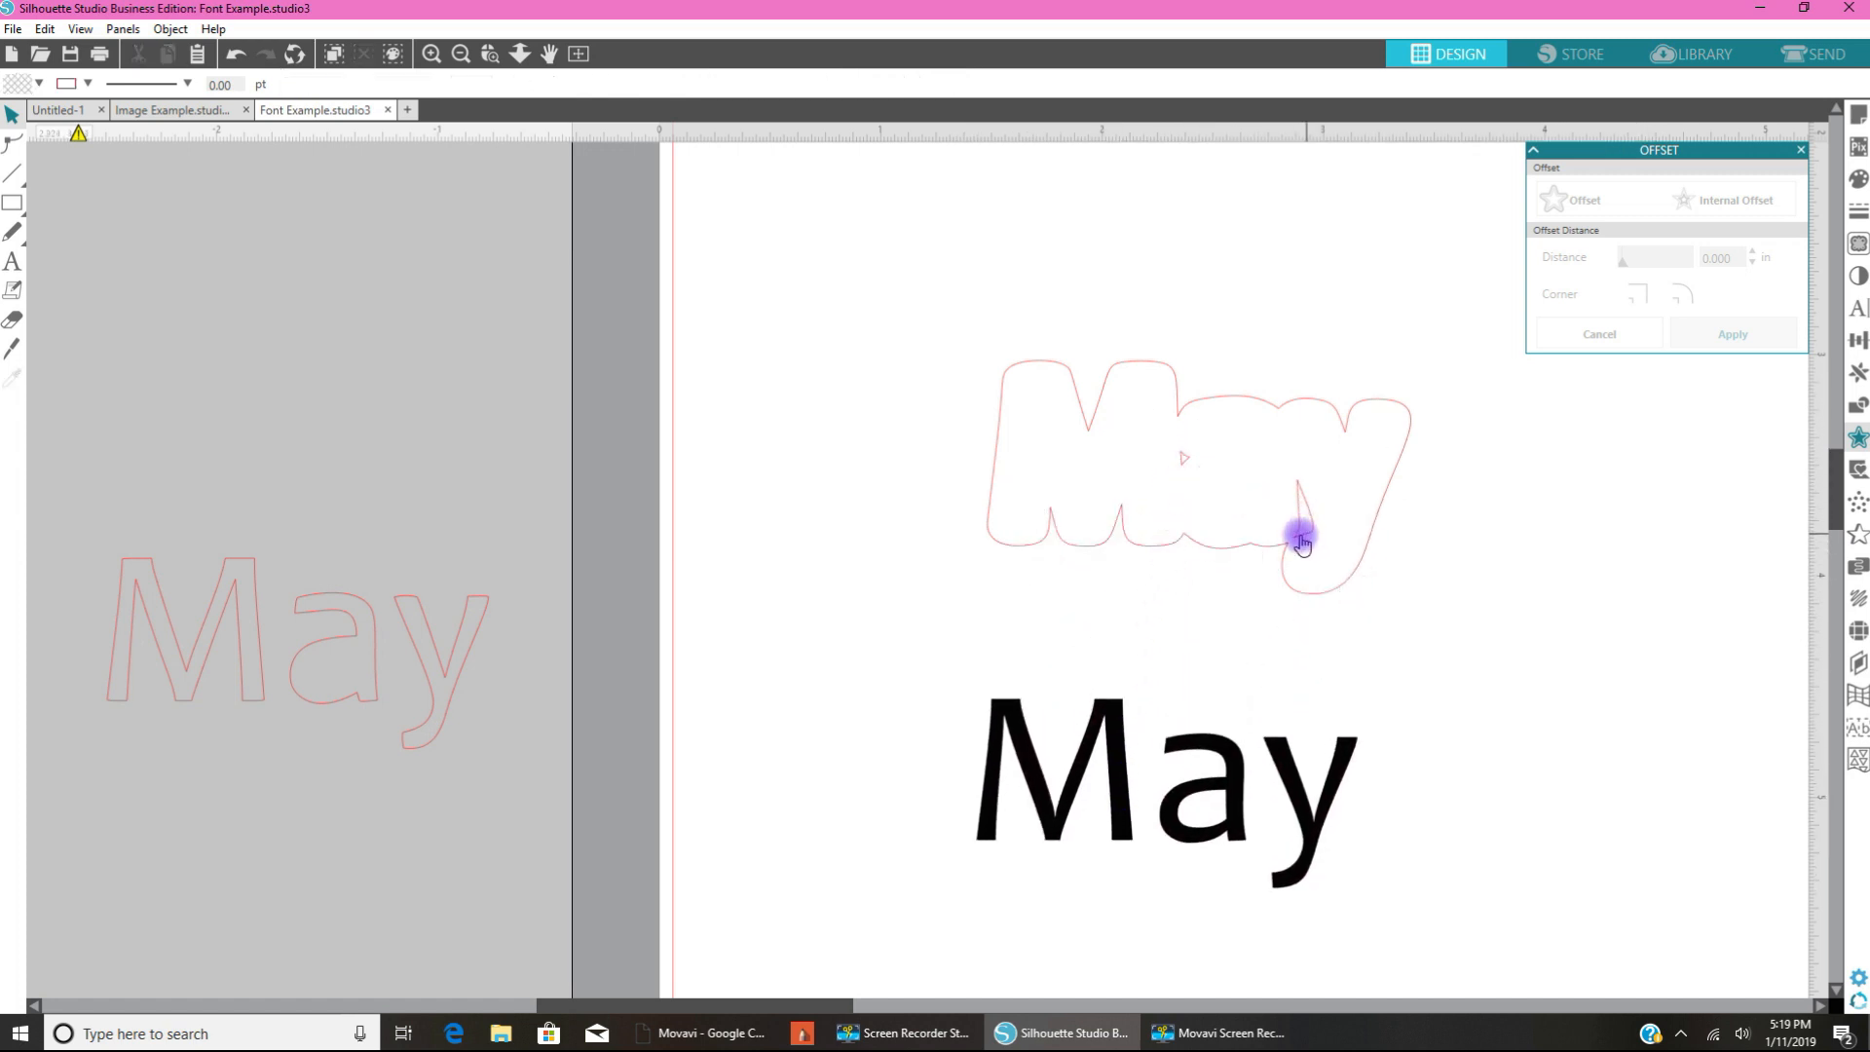
{"action": "mouse_move", "coordinate": [1301, 495]}
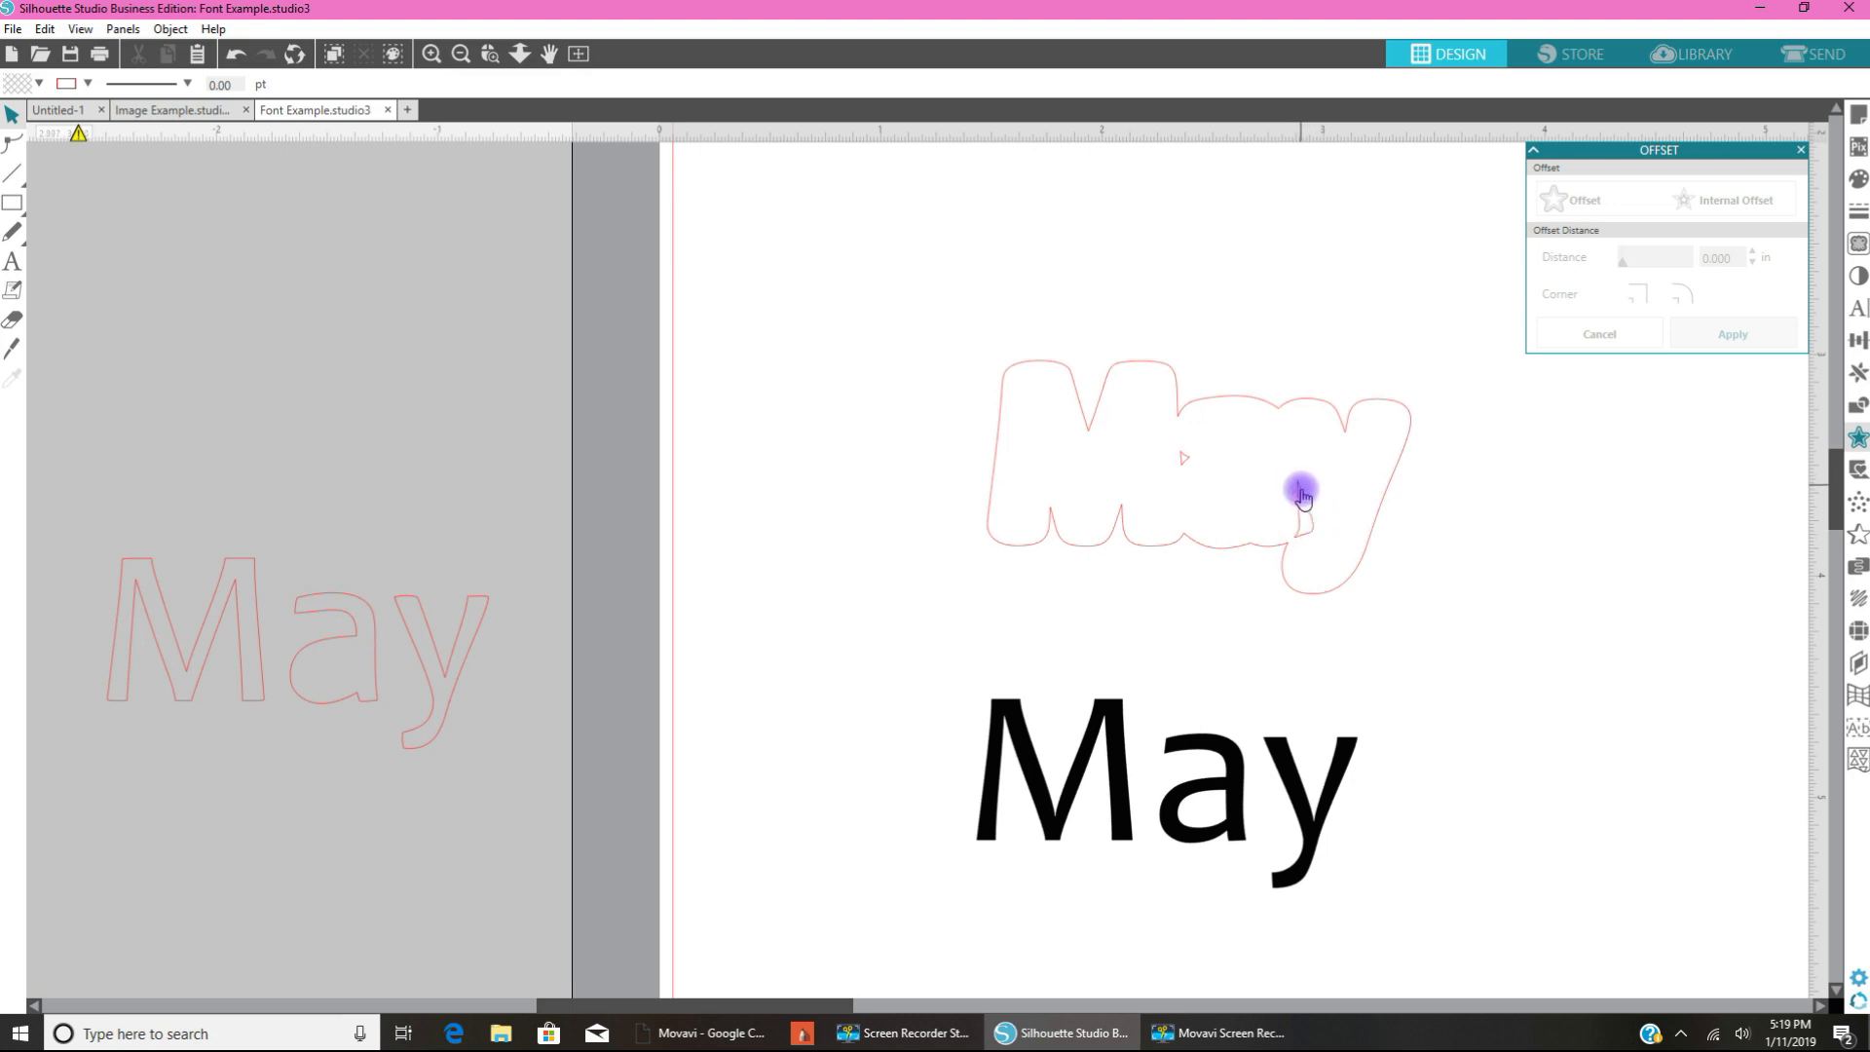
{"action": "mouse_move", "coordinate": [1297, 538]}
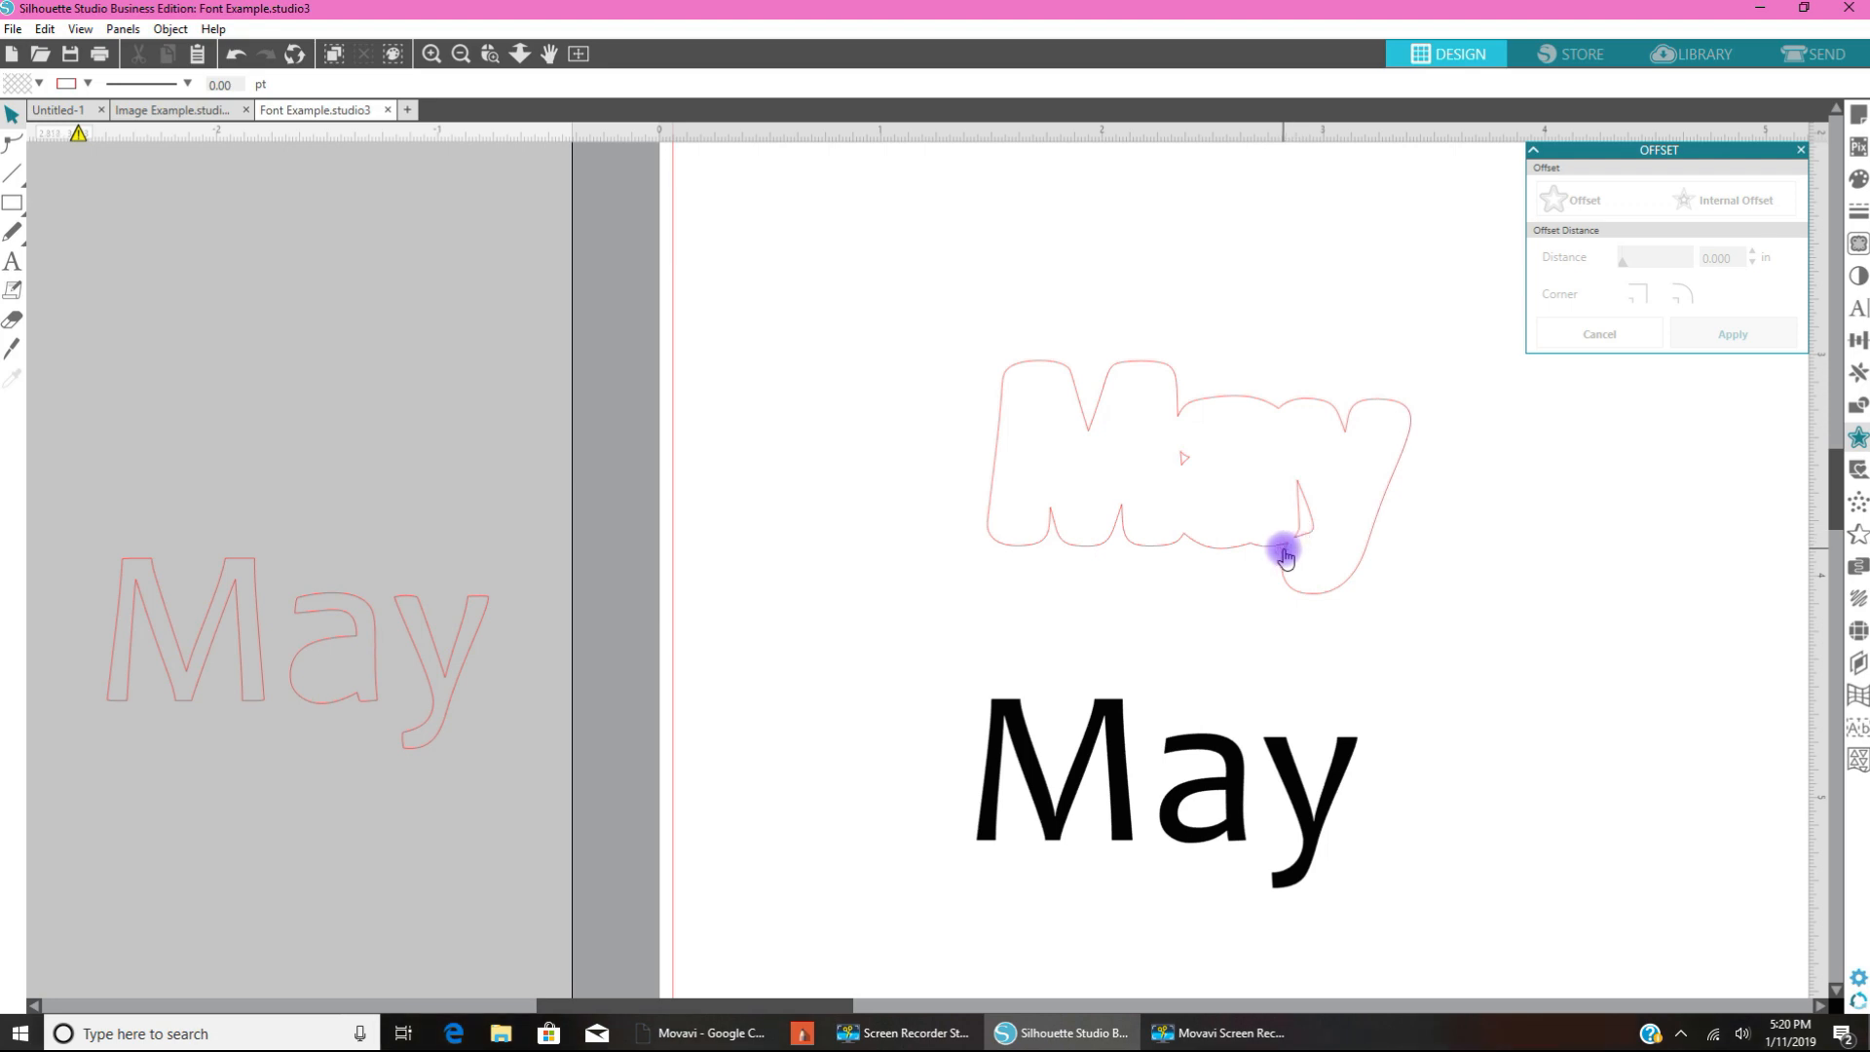
Step: Break the May offset shape into separate paths and pick out the leftover piece inside the y
{"action": "left_click", "coordinate": [1286, 554]}
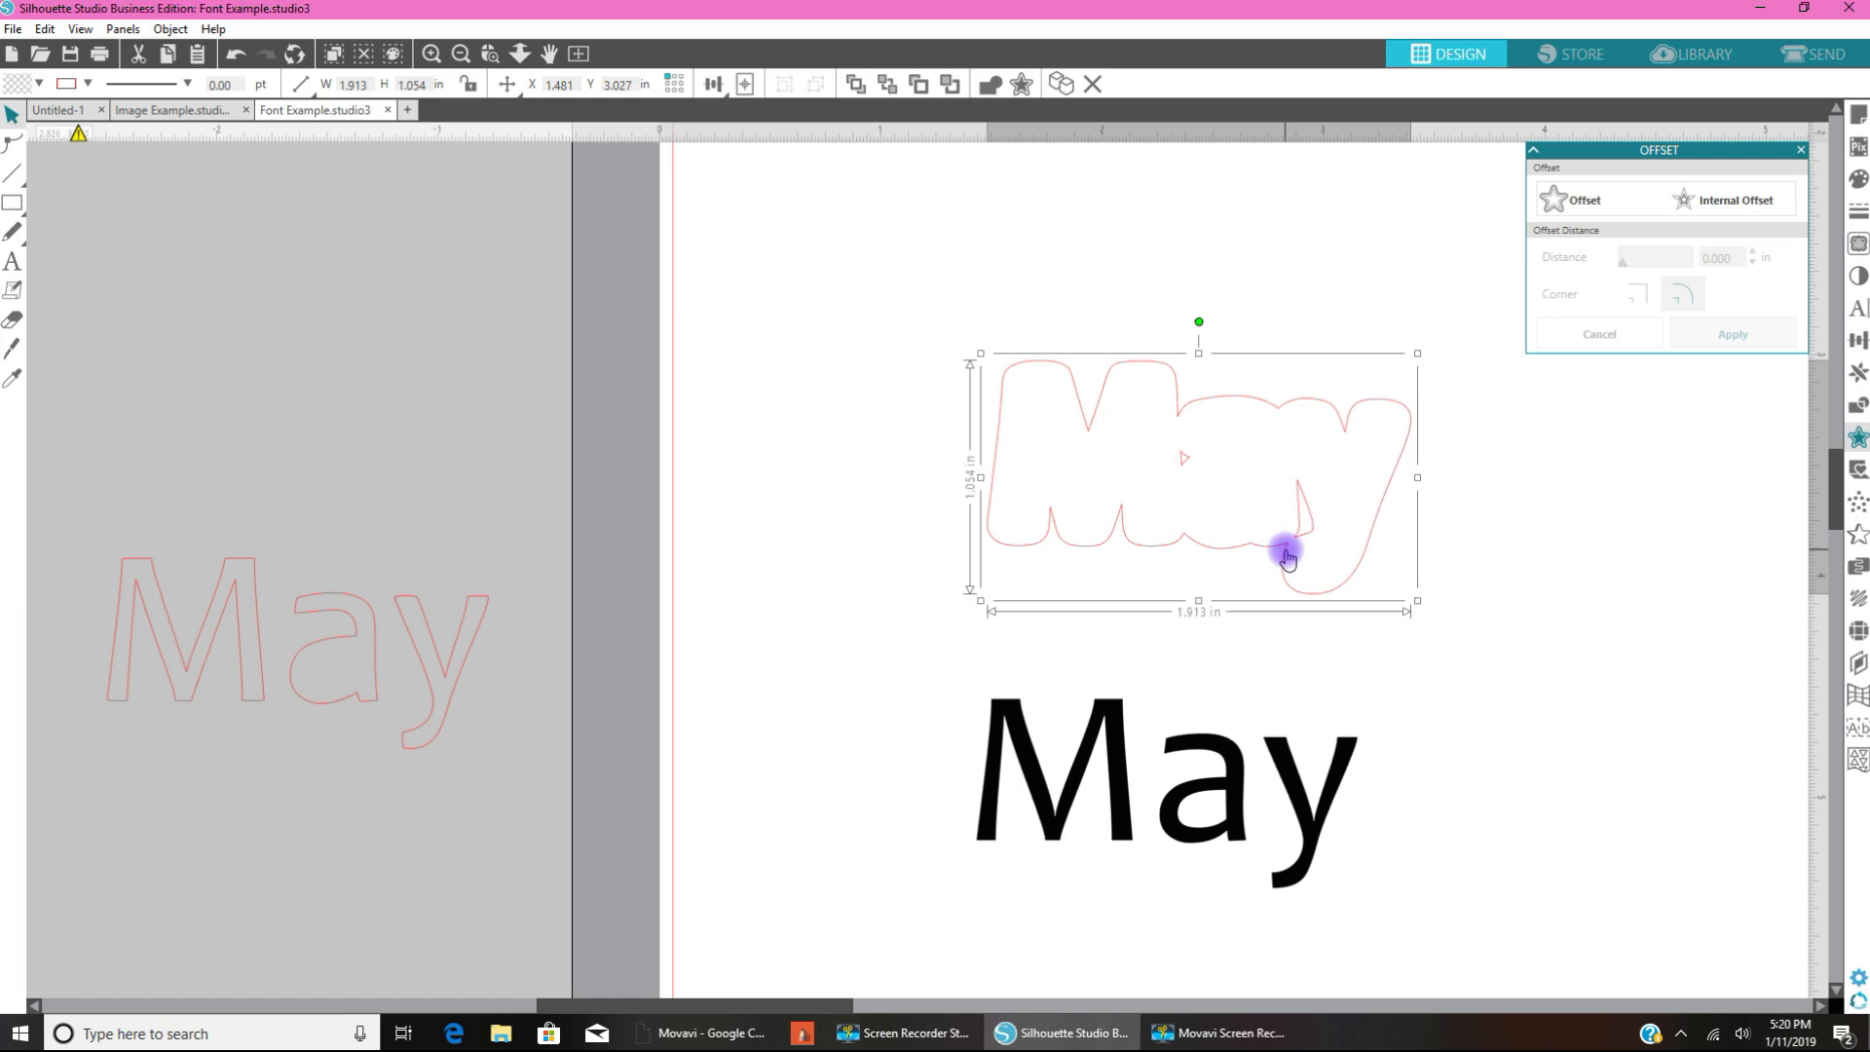
{"action": "right_click", "coordinate": [1285, 558]}
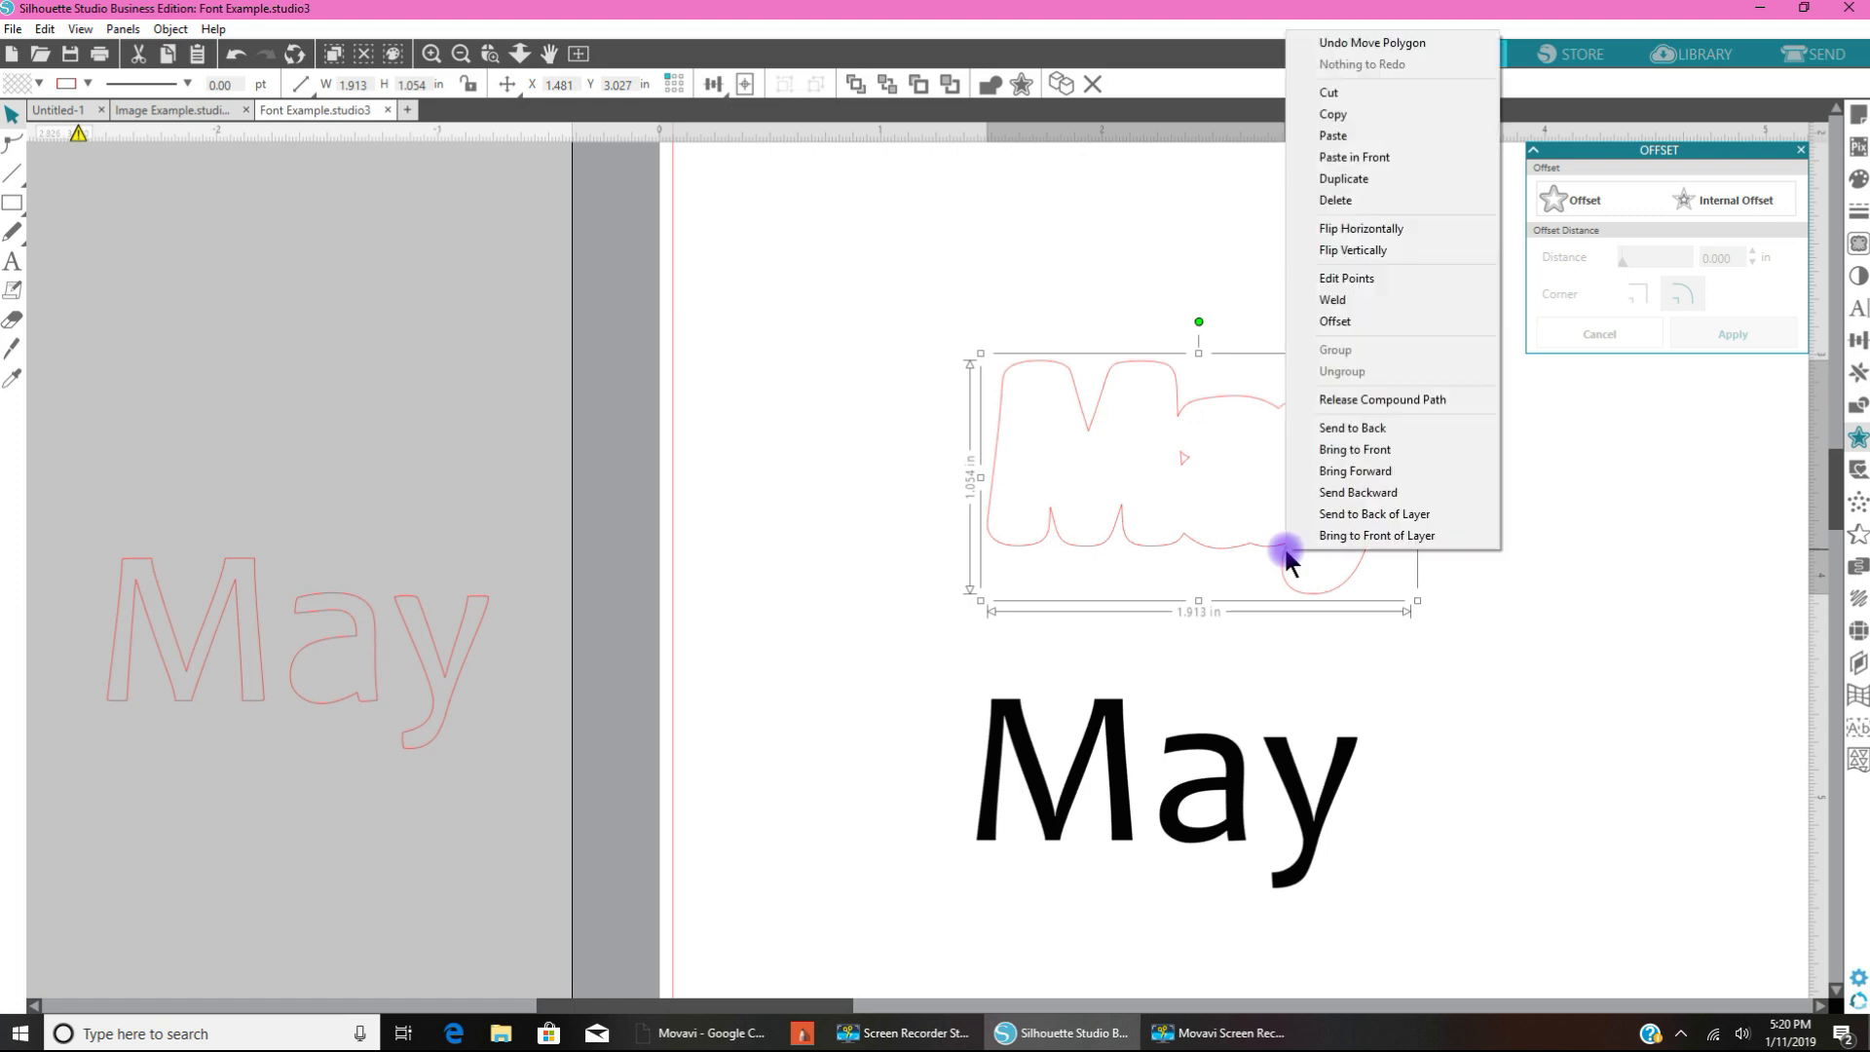
{"action": "mouse_move", "coordinate": [1334, 400]}
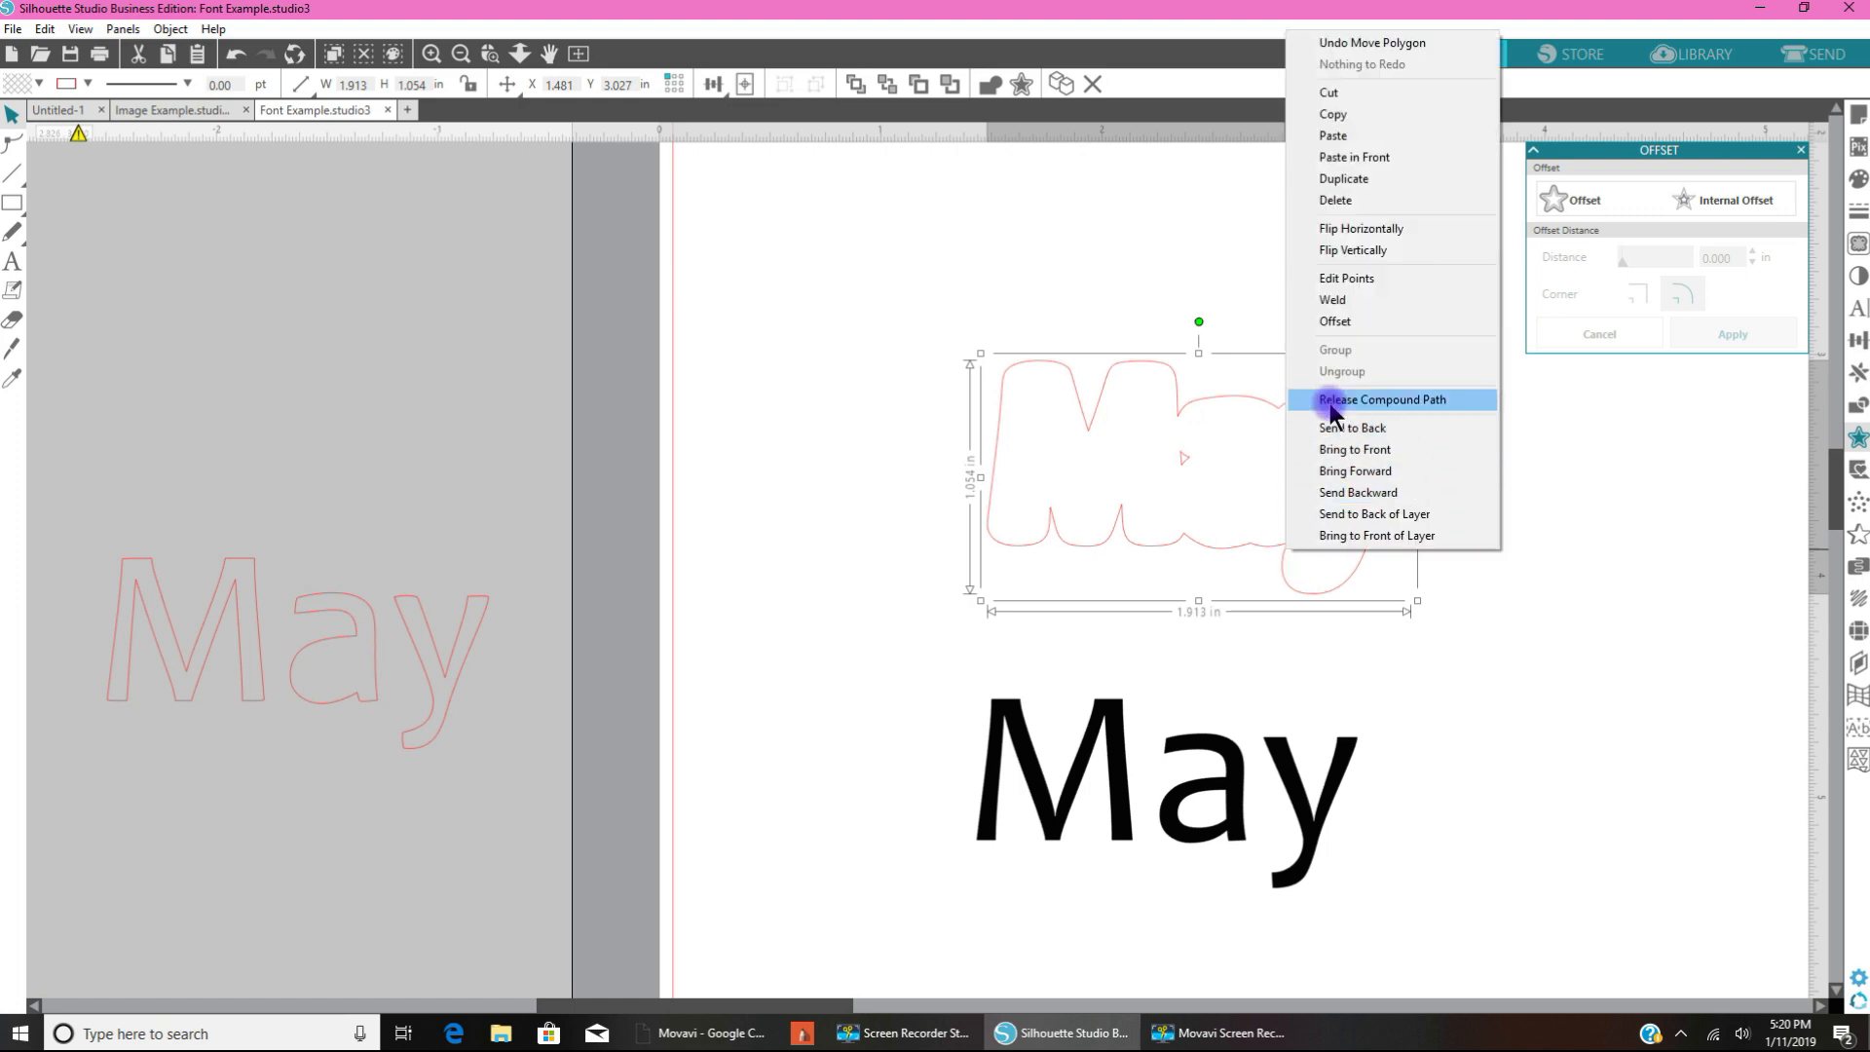
{"action": "left_click", "coordinate": [1382, 400]}
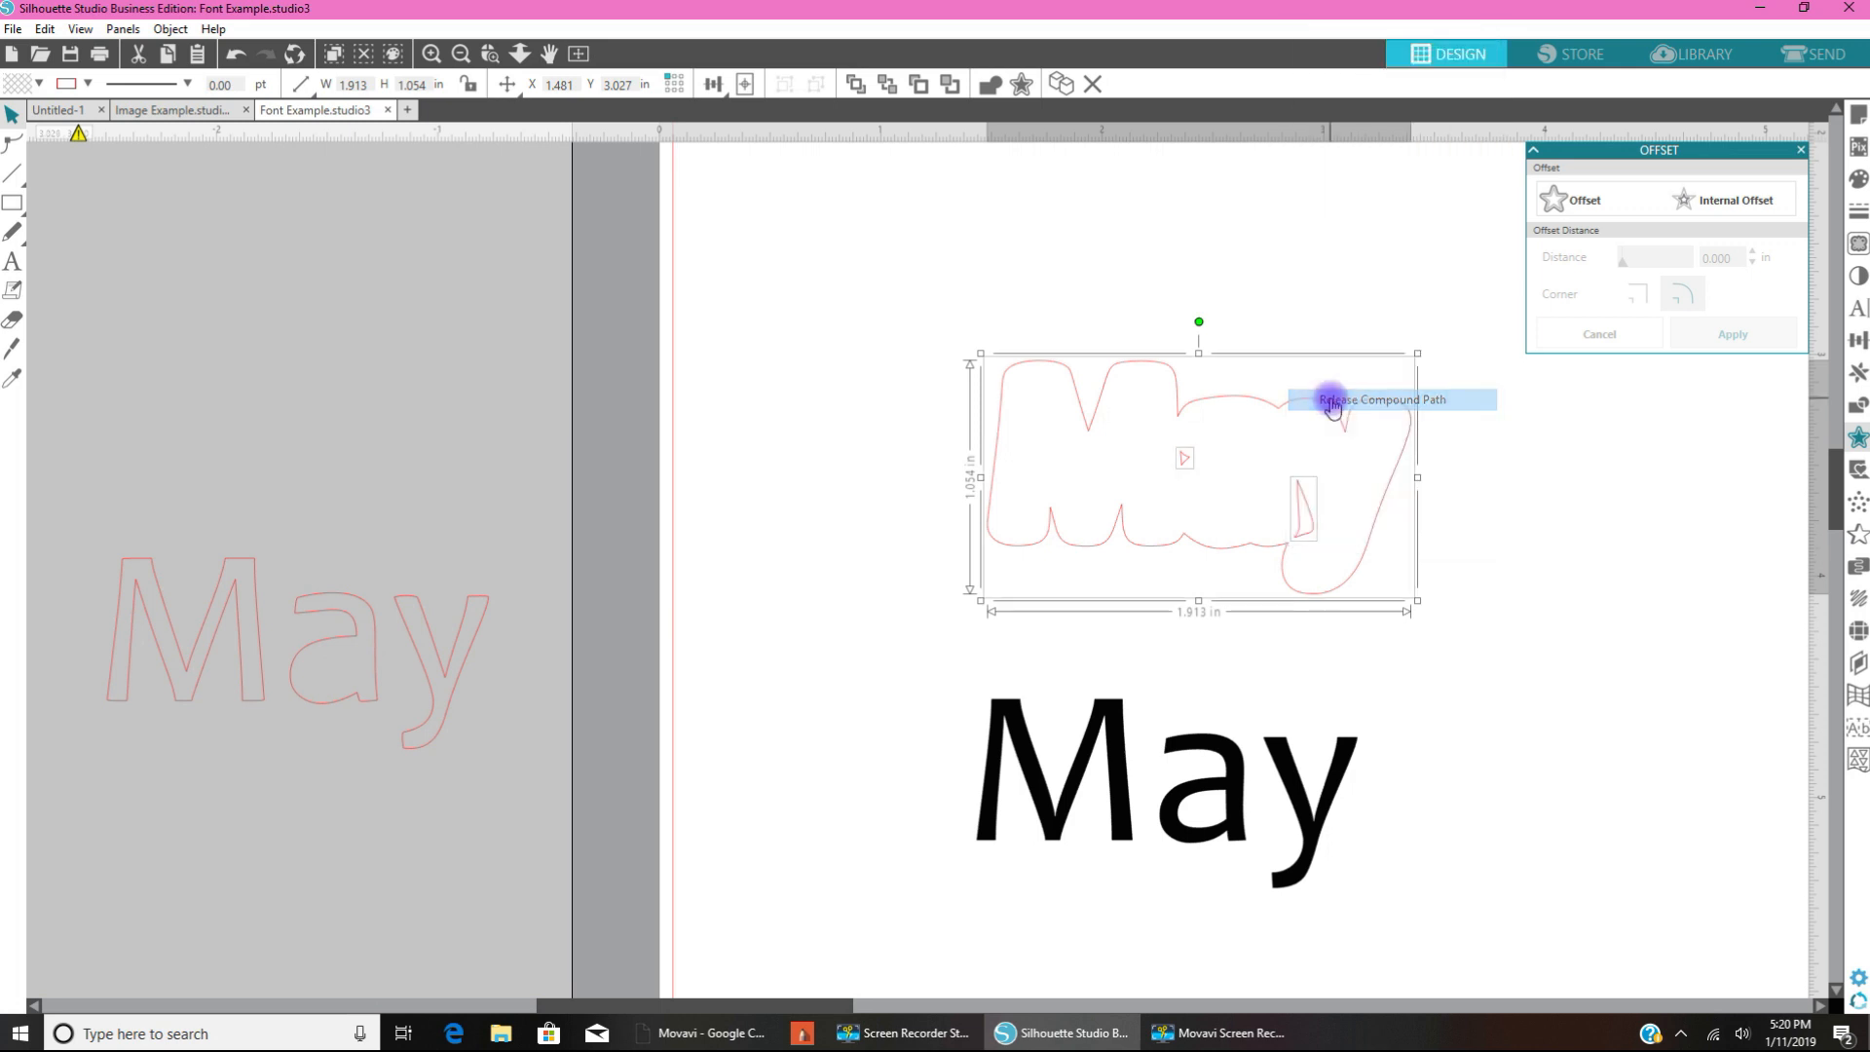
{"action": "left_click", "coordinate": [1383, 400]}
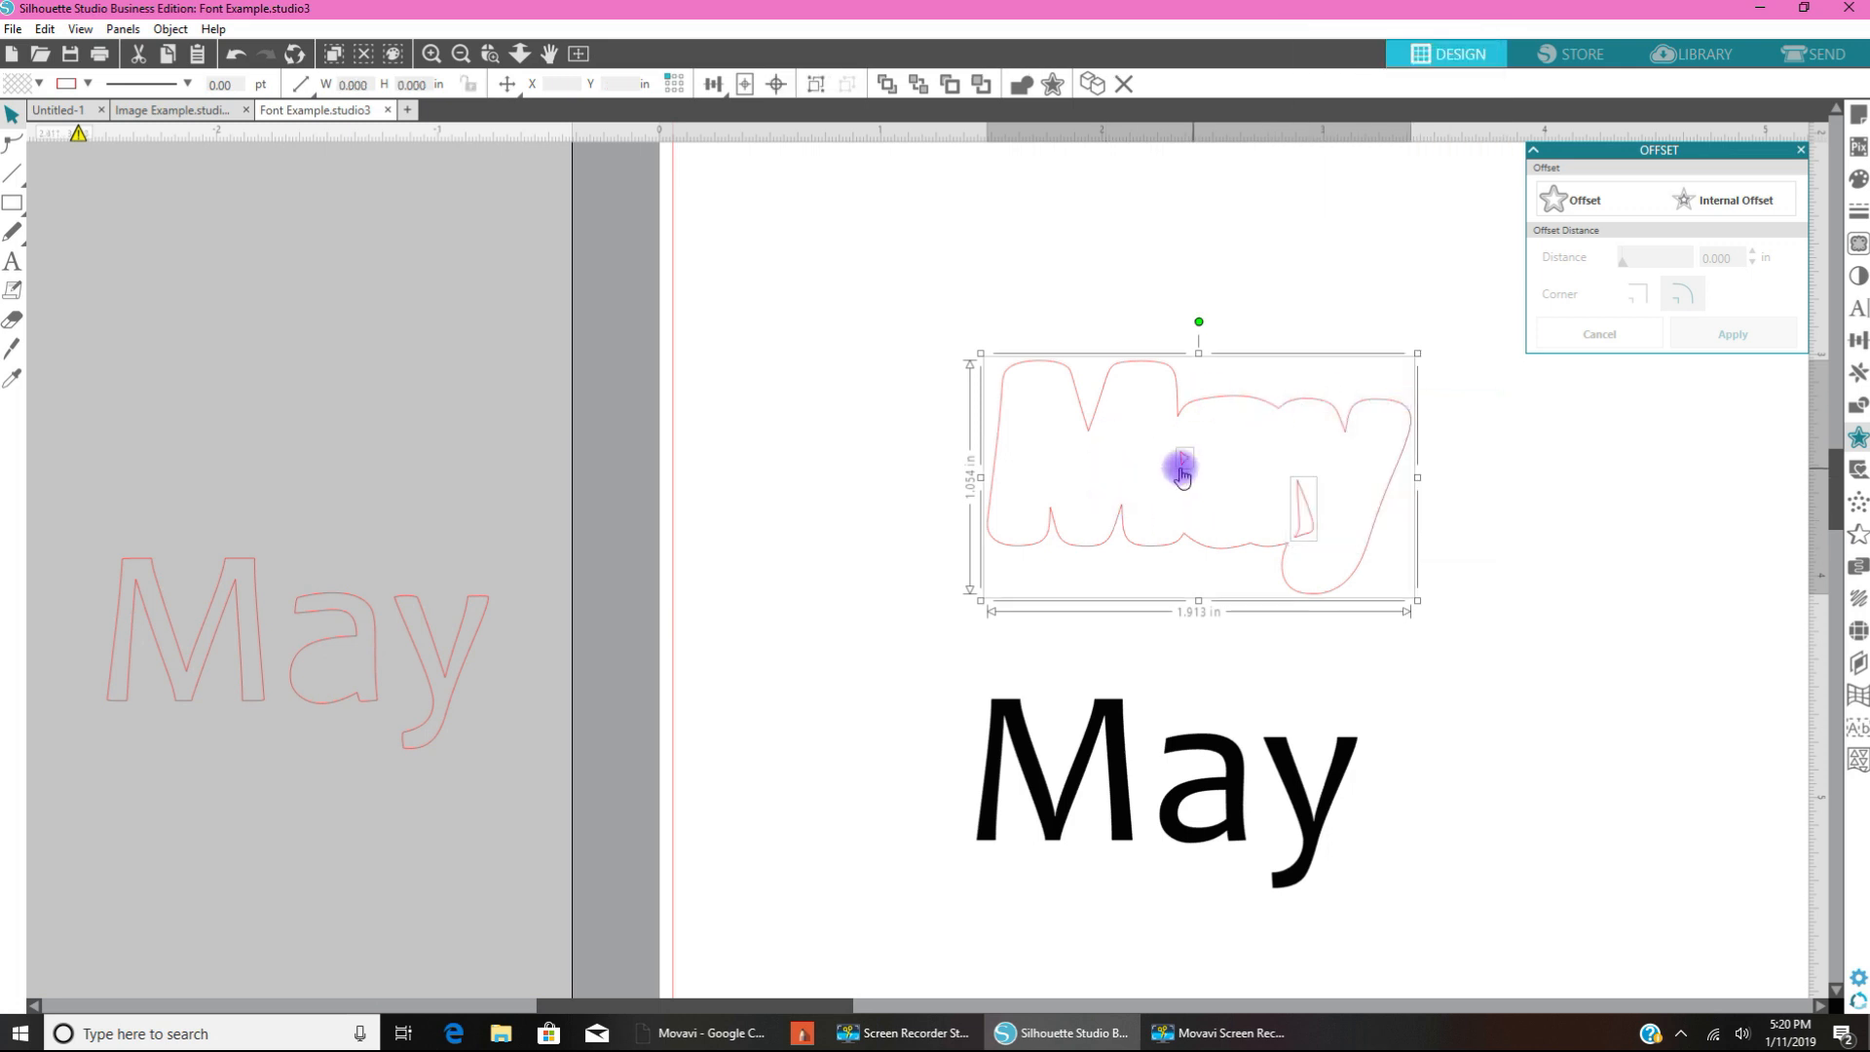
{"action": "mouse_move", "coordinate": [1268, 499]}
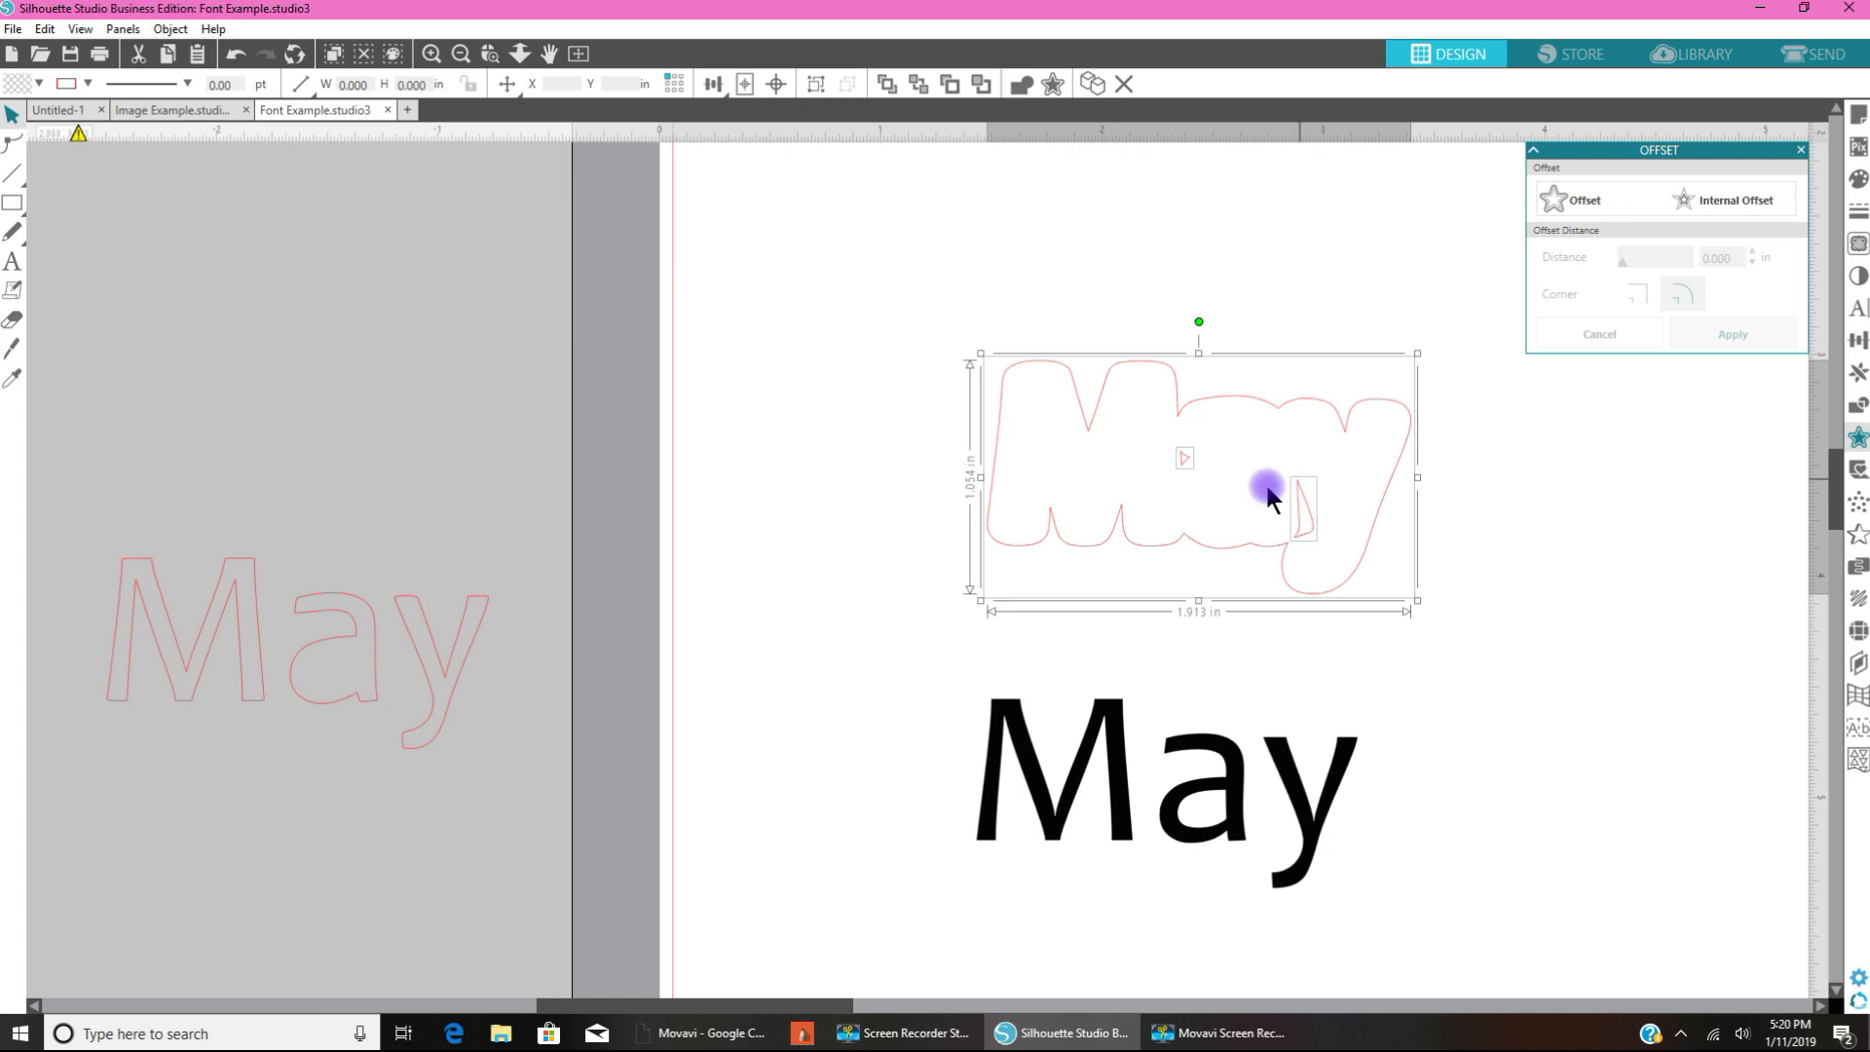
{"action": "mouse_move", "coordinate": [1339, 521]}
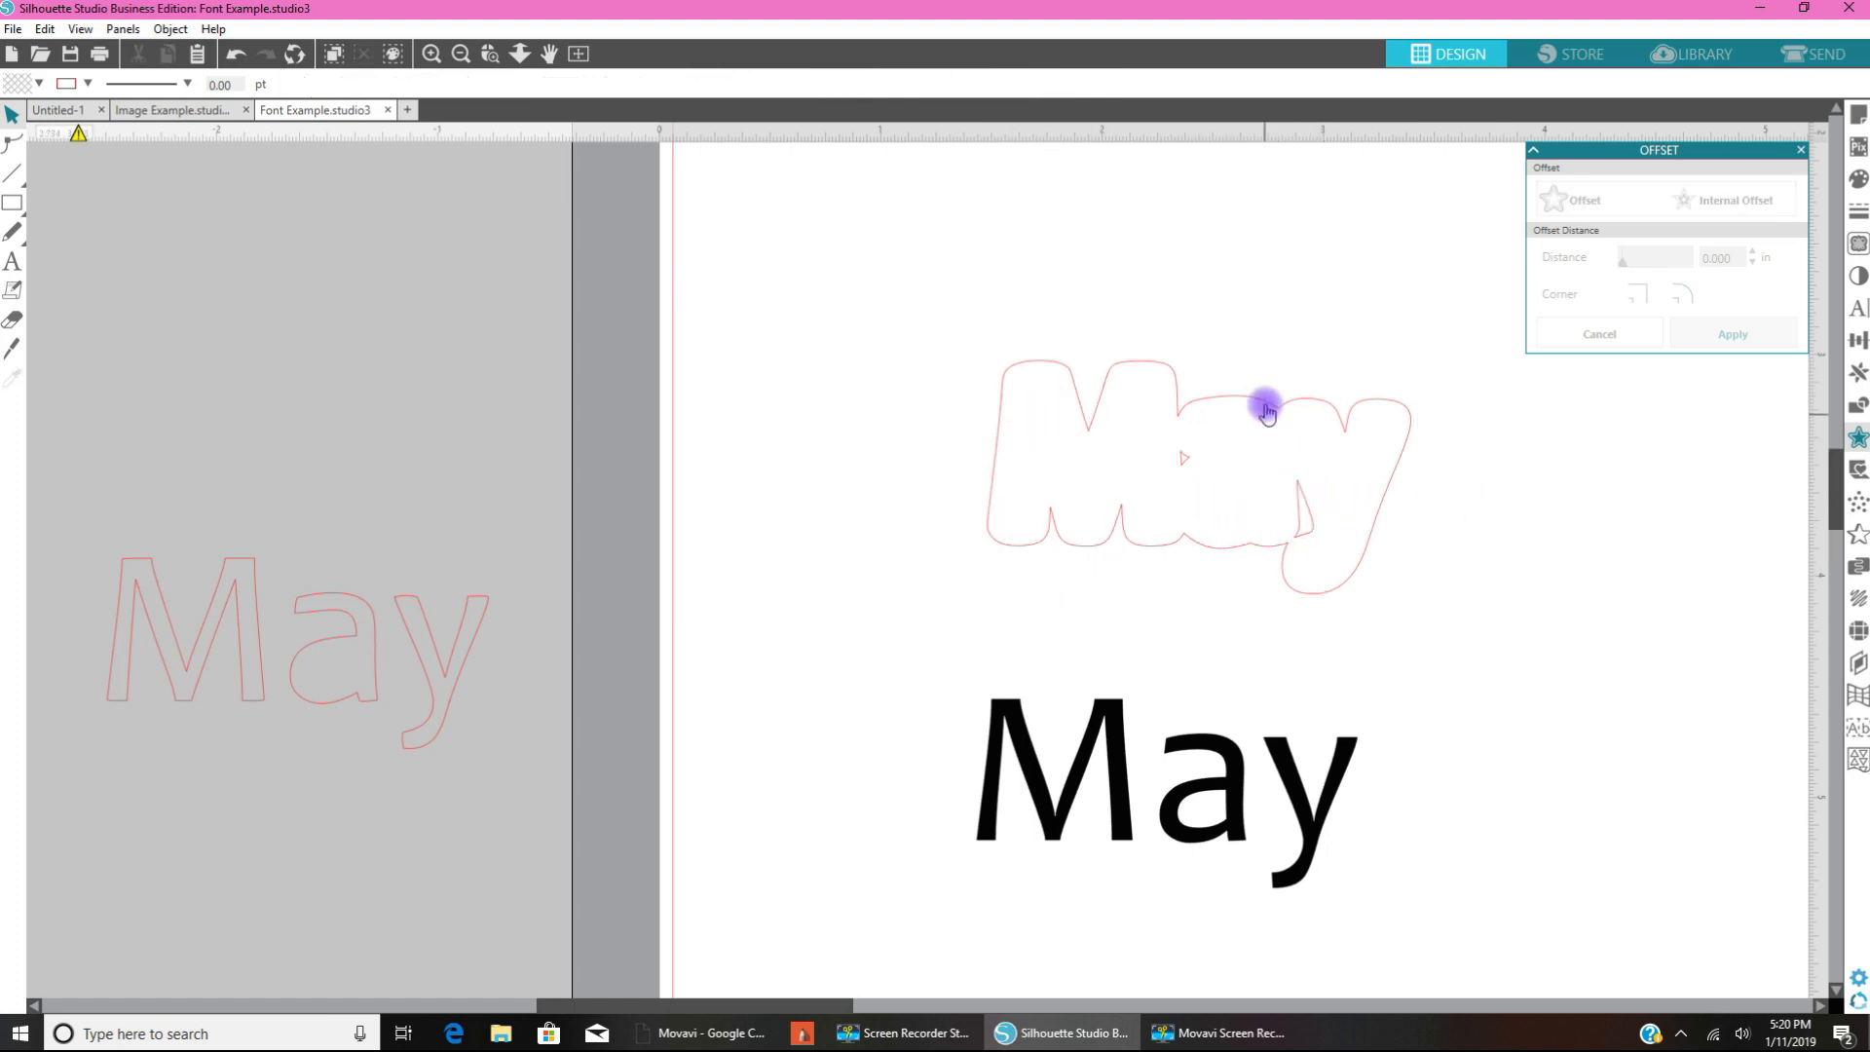
{"action": "mouse_move", "coordinate": [1179, 504]}
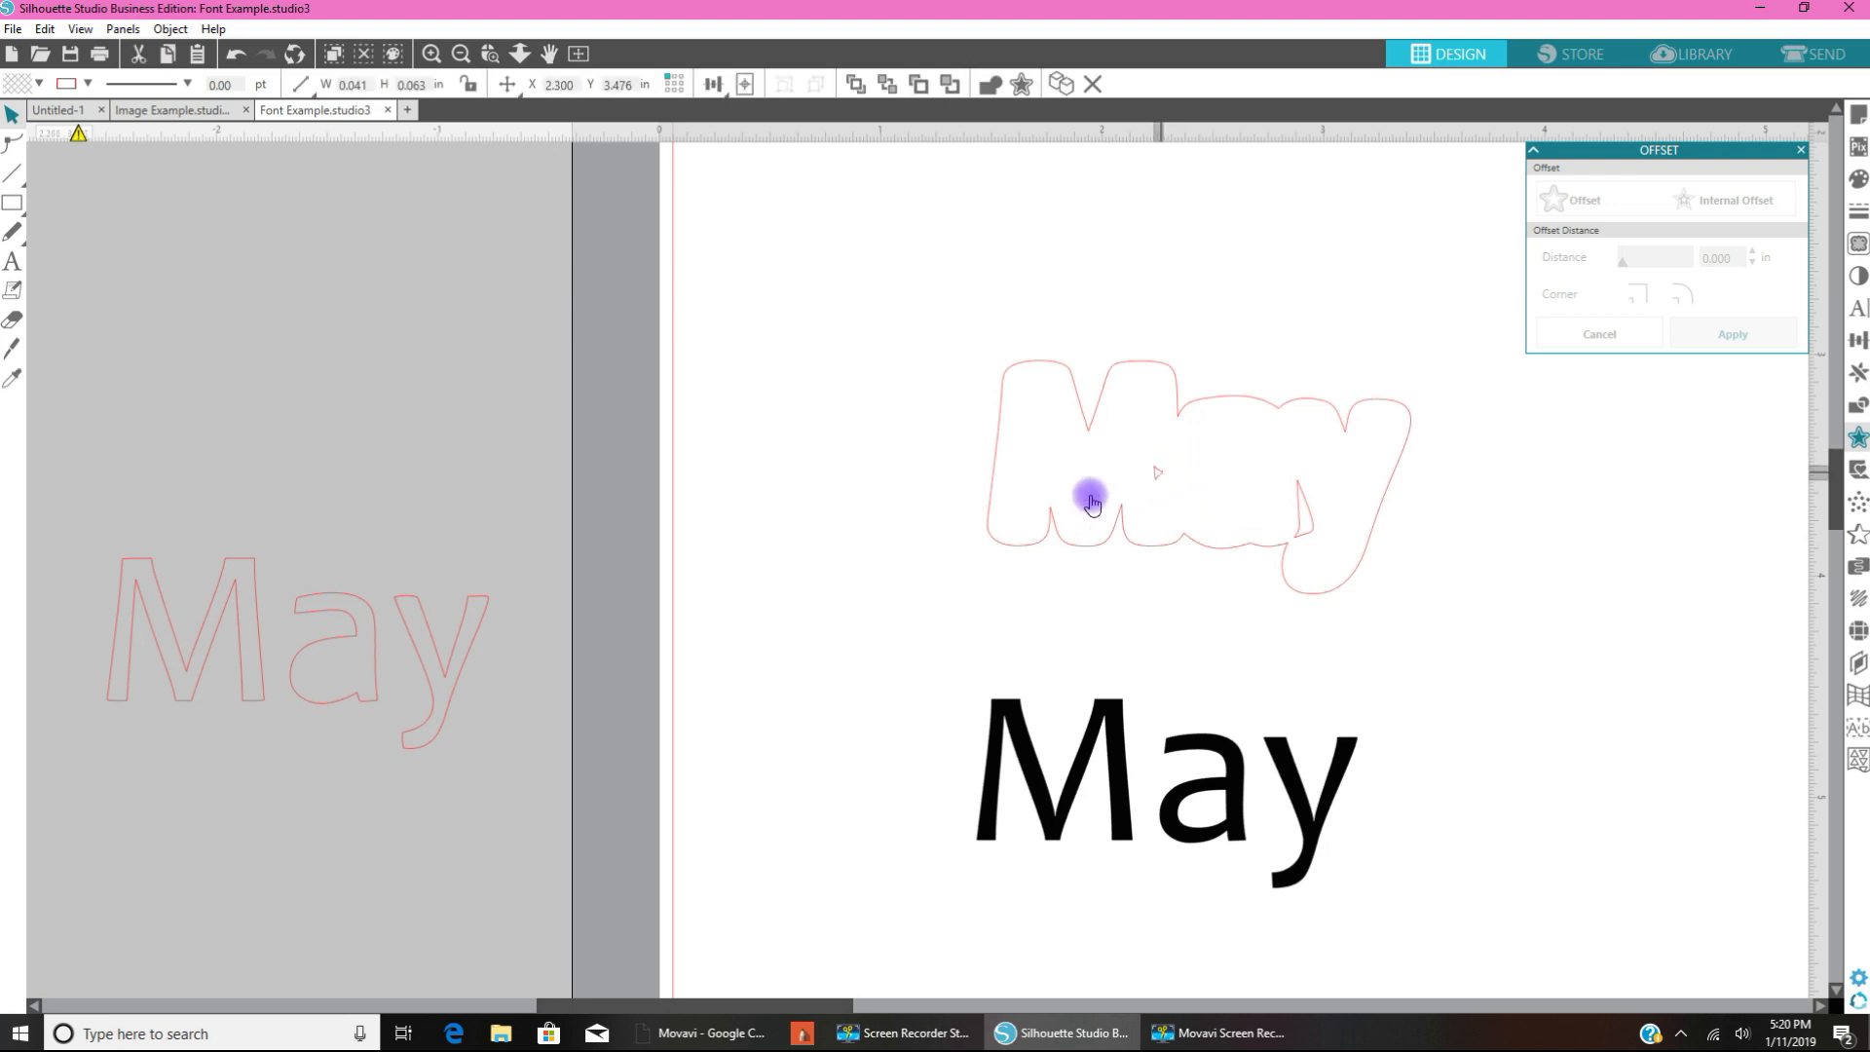
{"action": "left_click", "coordinate": [698, 615]}
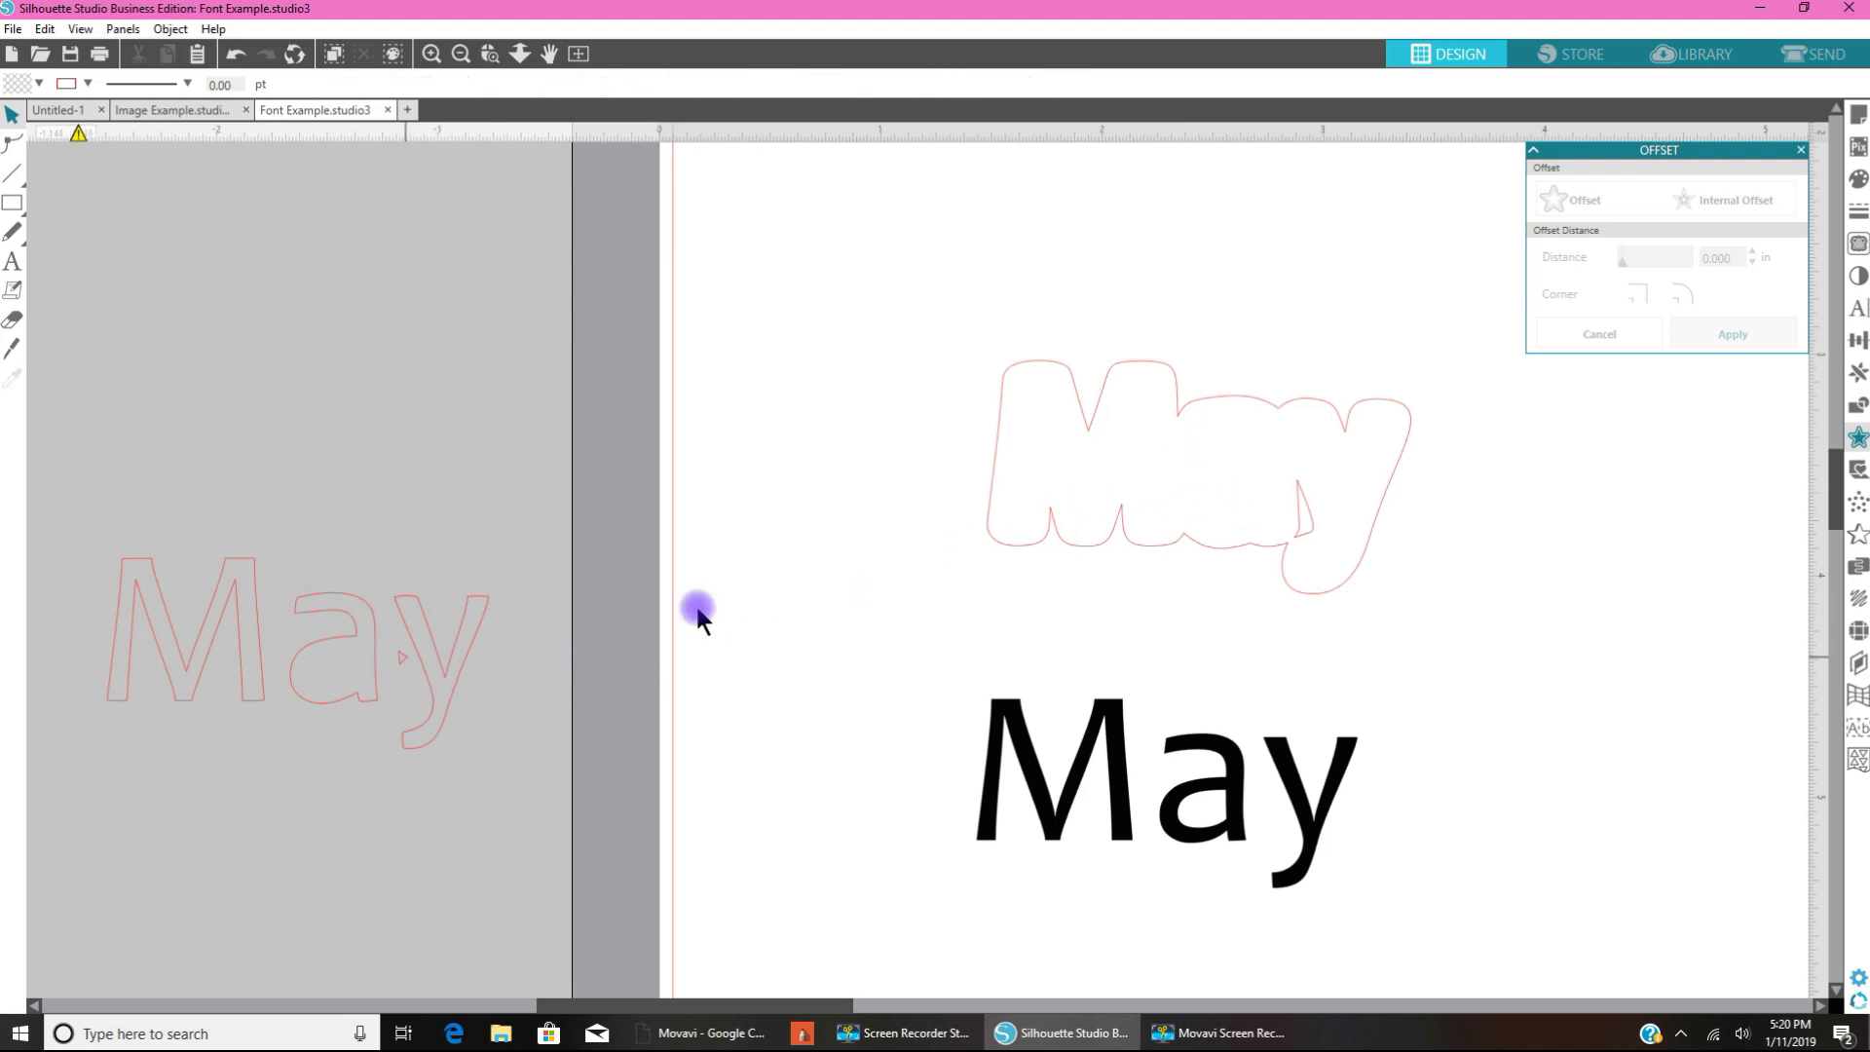
{"action": "mouse_move", "coordinate": [1309, 519]}
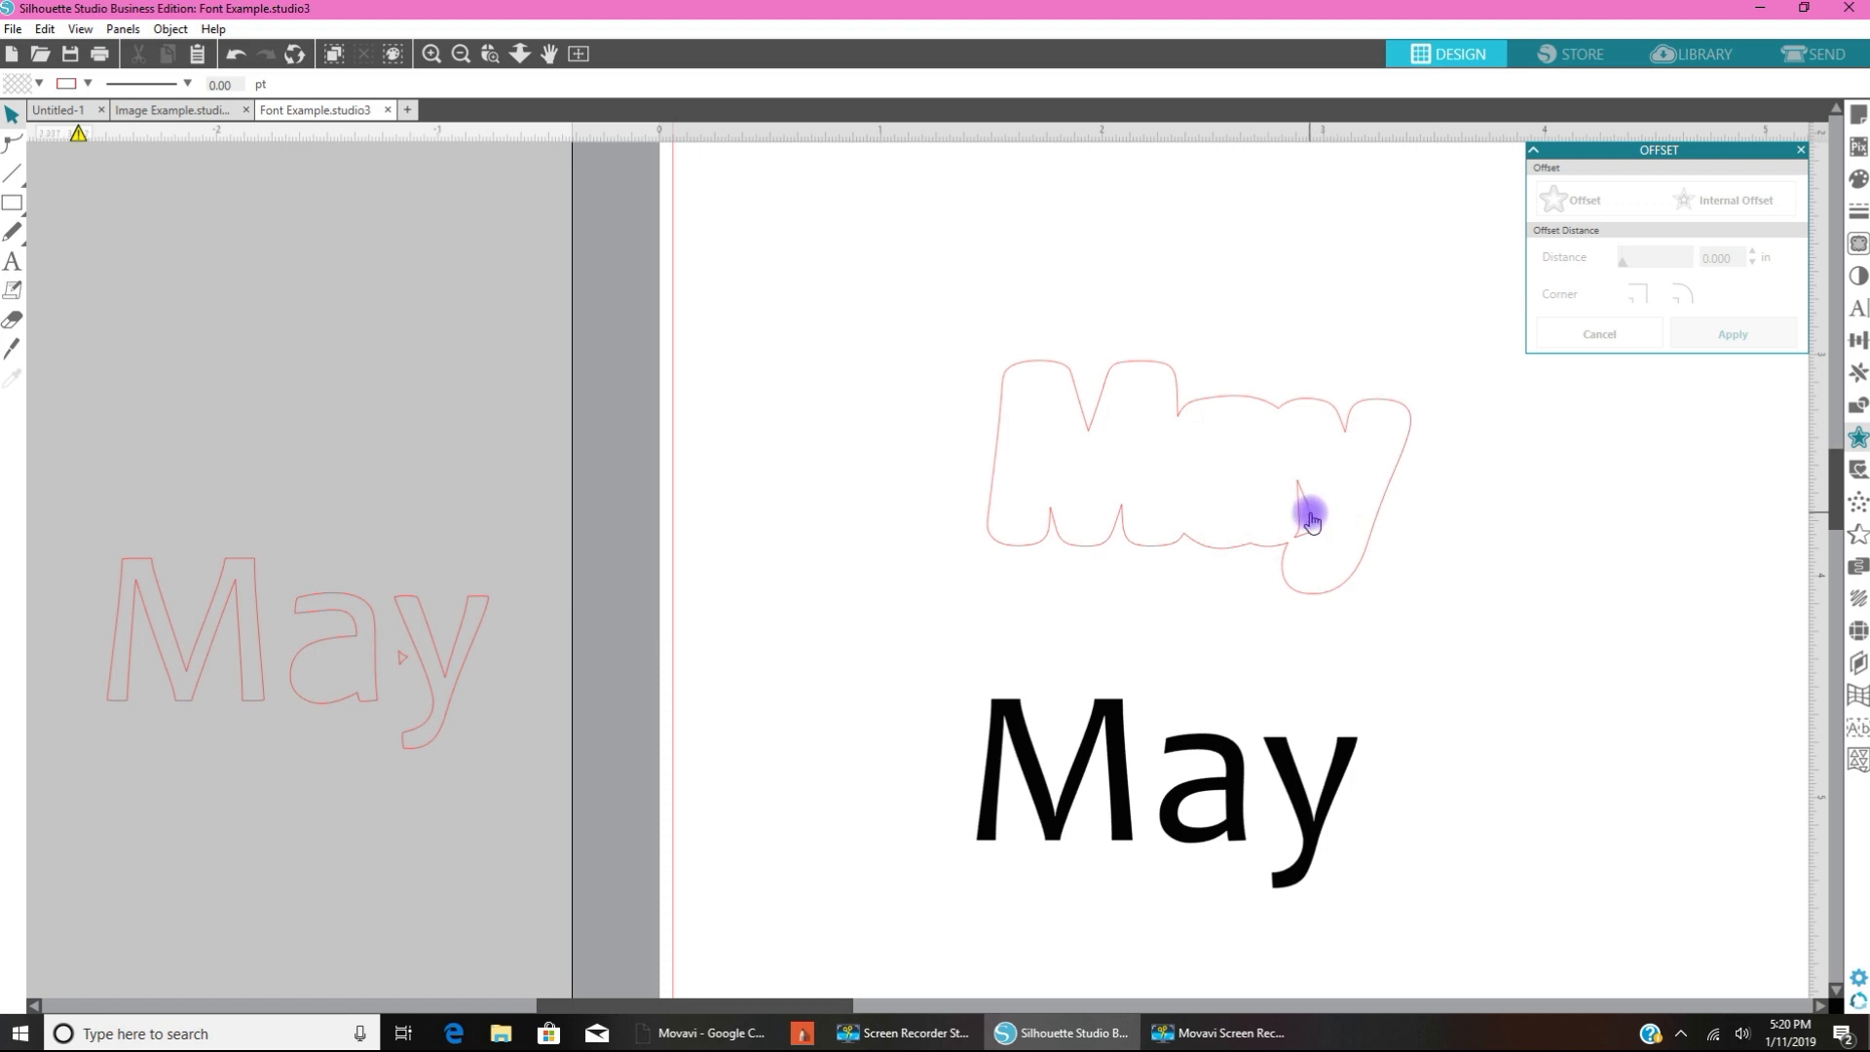
{"action": "left_click", "coordinate": [1309, 515]}
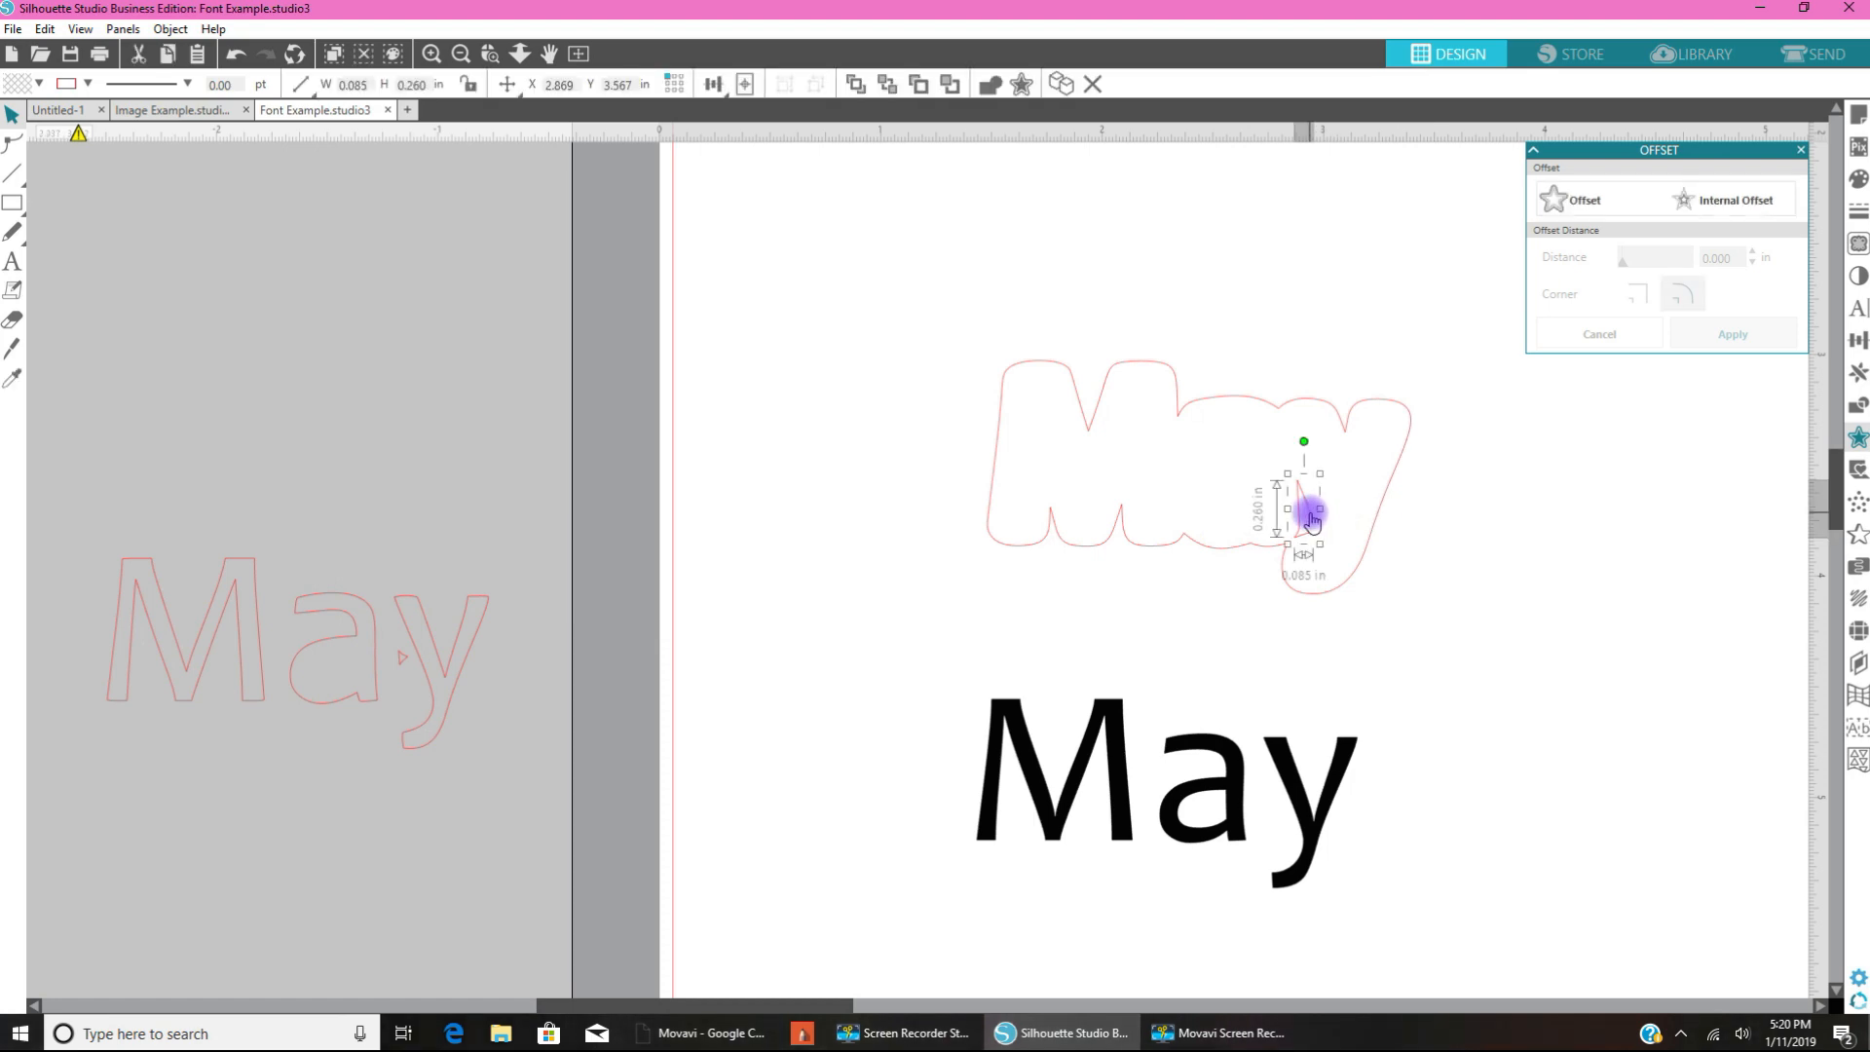
{"action": "right_click", "coordinate": [1312, 519]}
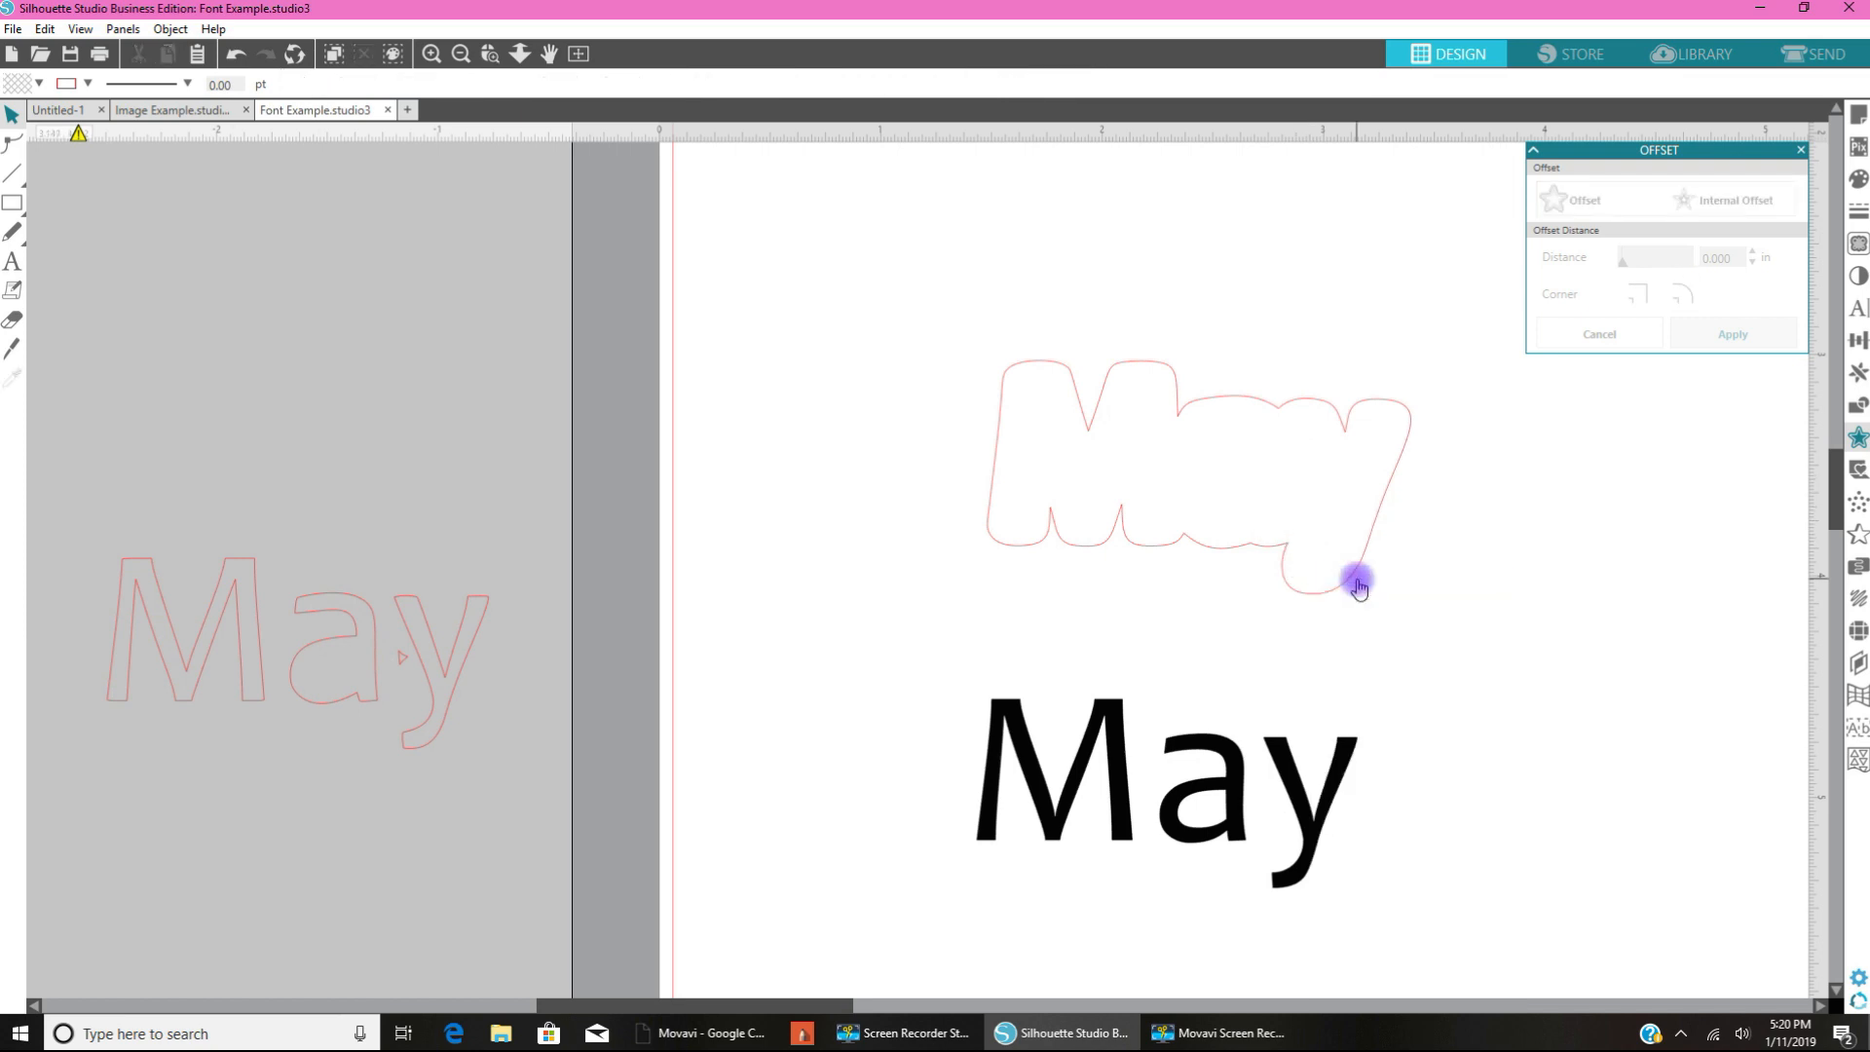
{"action": "mouse_move", "coordinate": [1259, 781]}
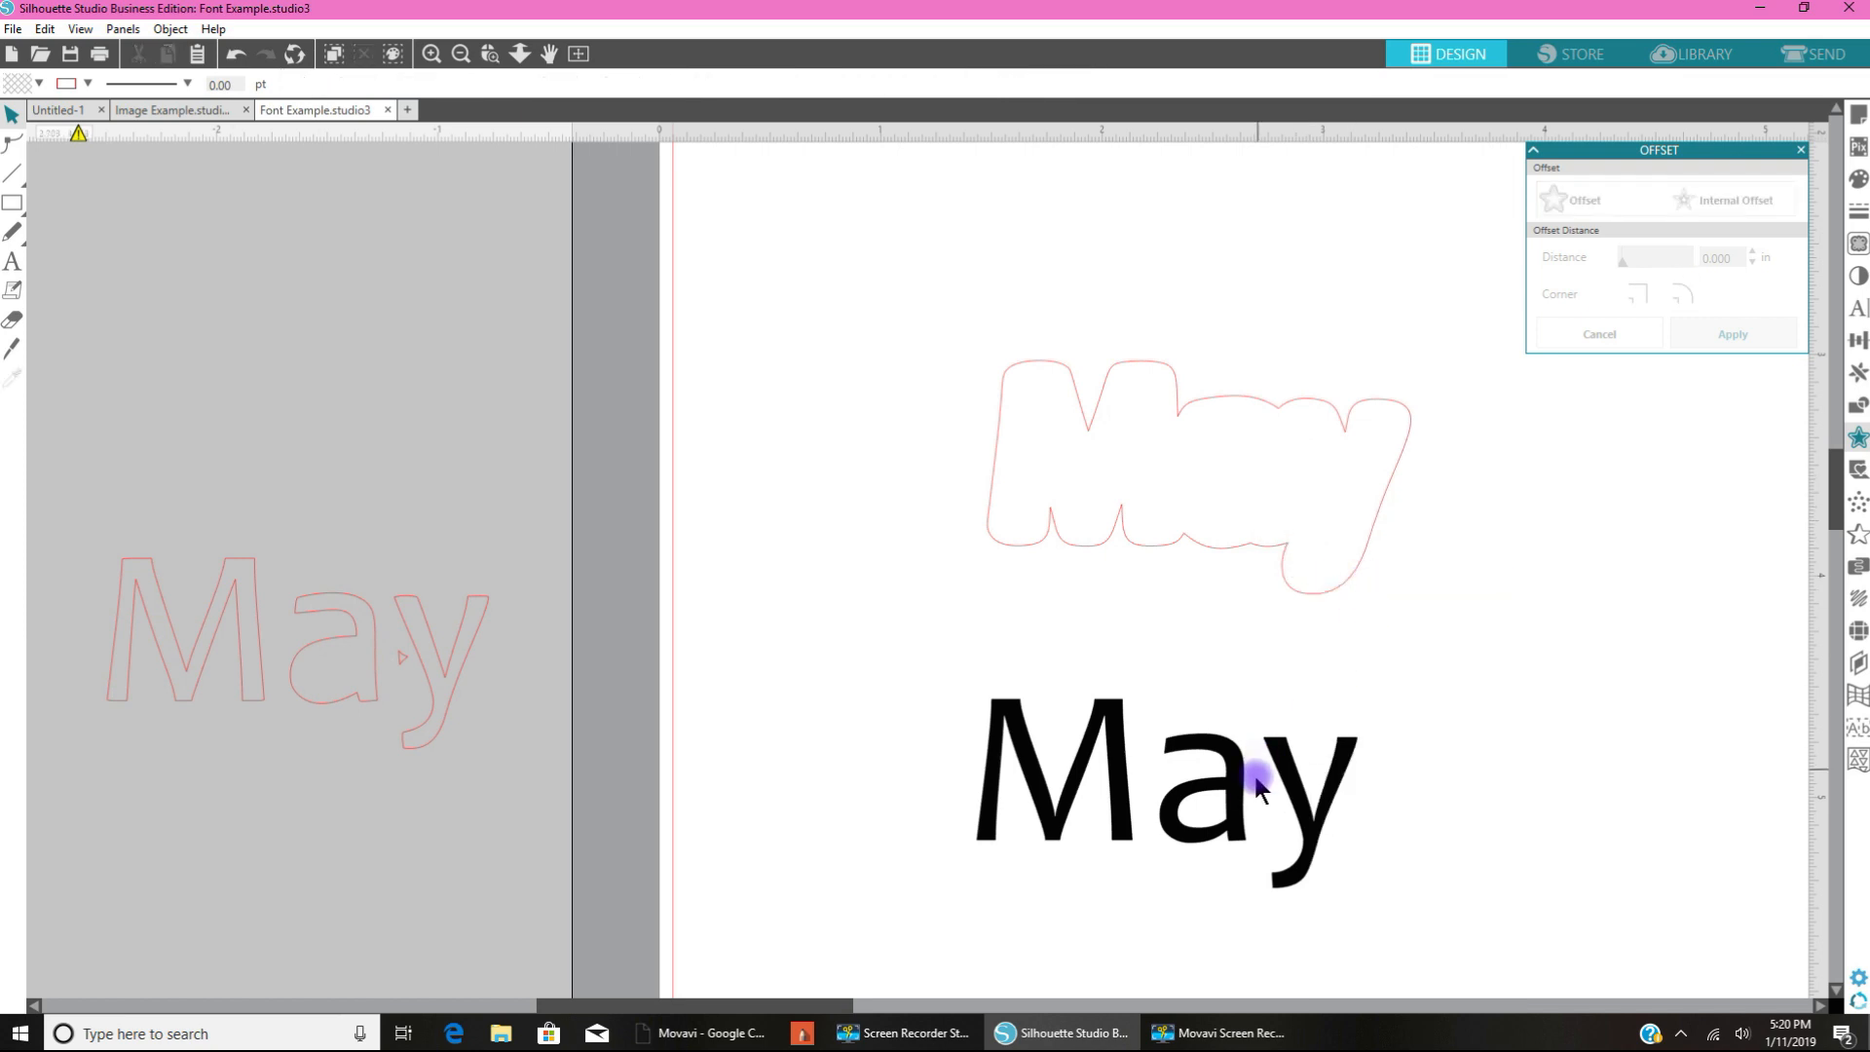
Step: Drag the black Candara May into its rounded offset outline and select both together
{"action": "left_click", "coordinate": [1163, 776]}
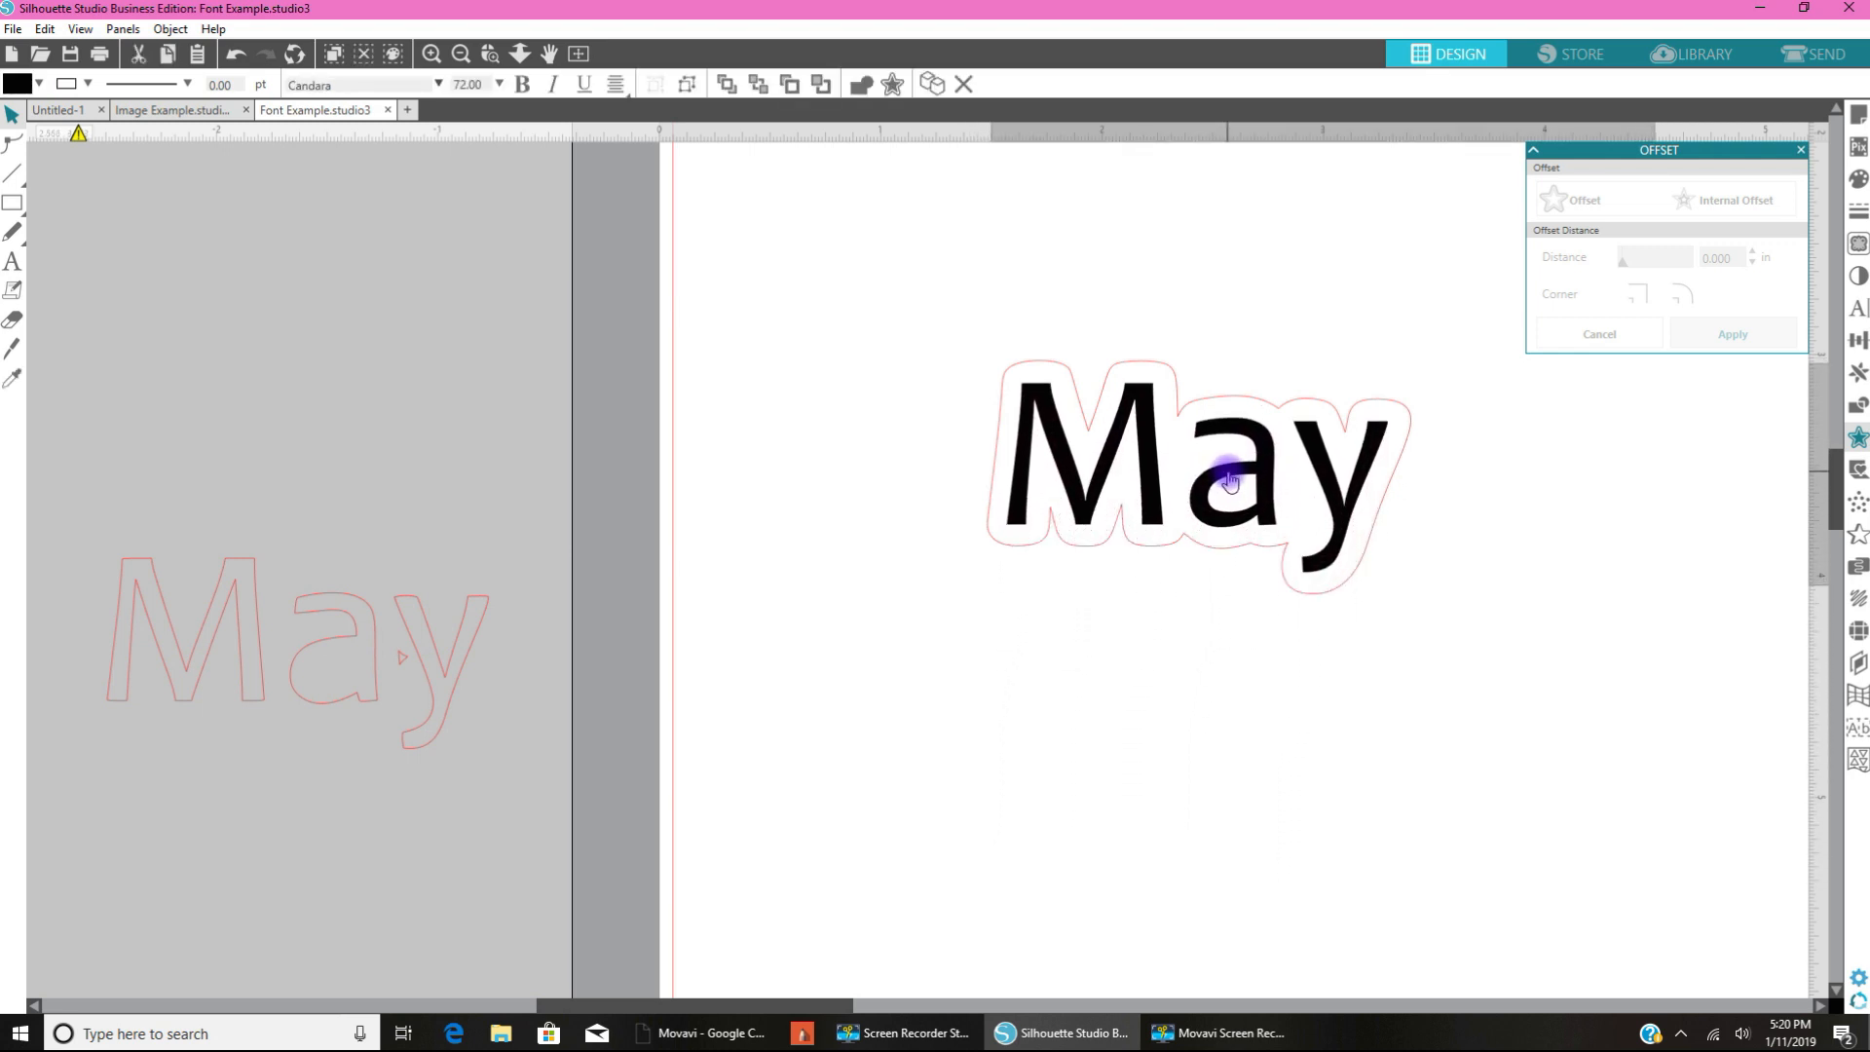
{"action": "left_click", "coordinate": [1372, 766]}
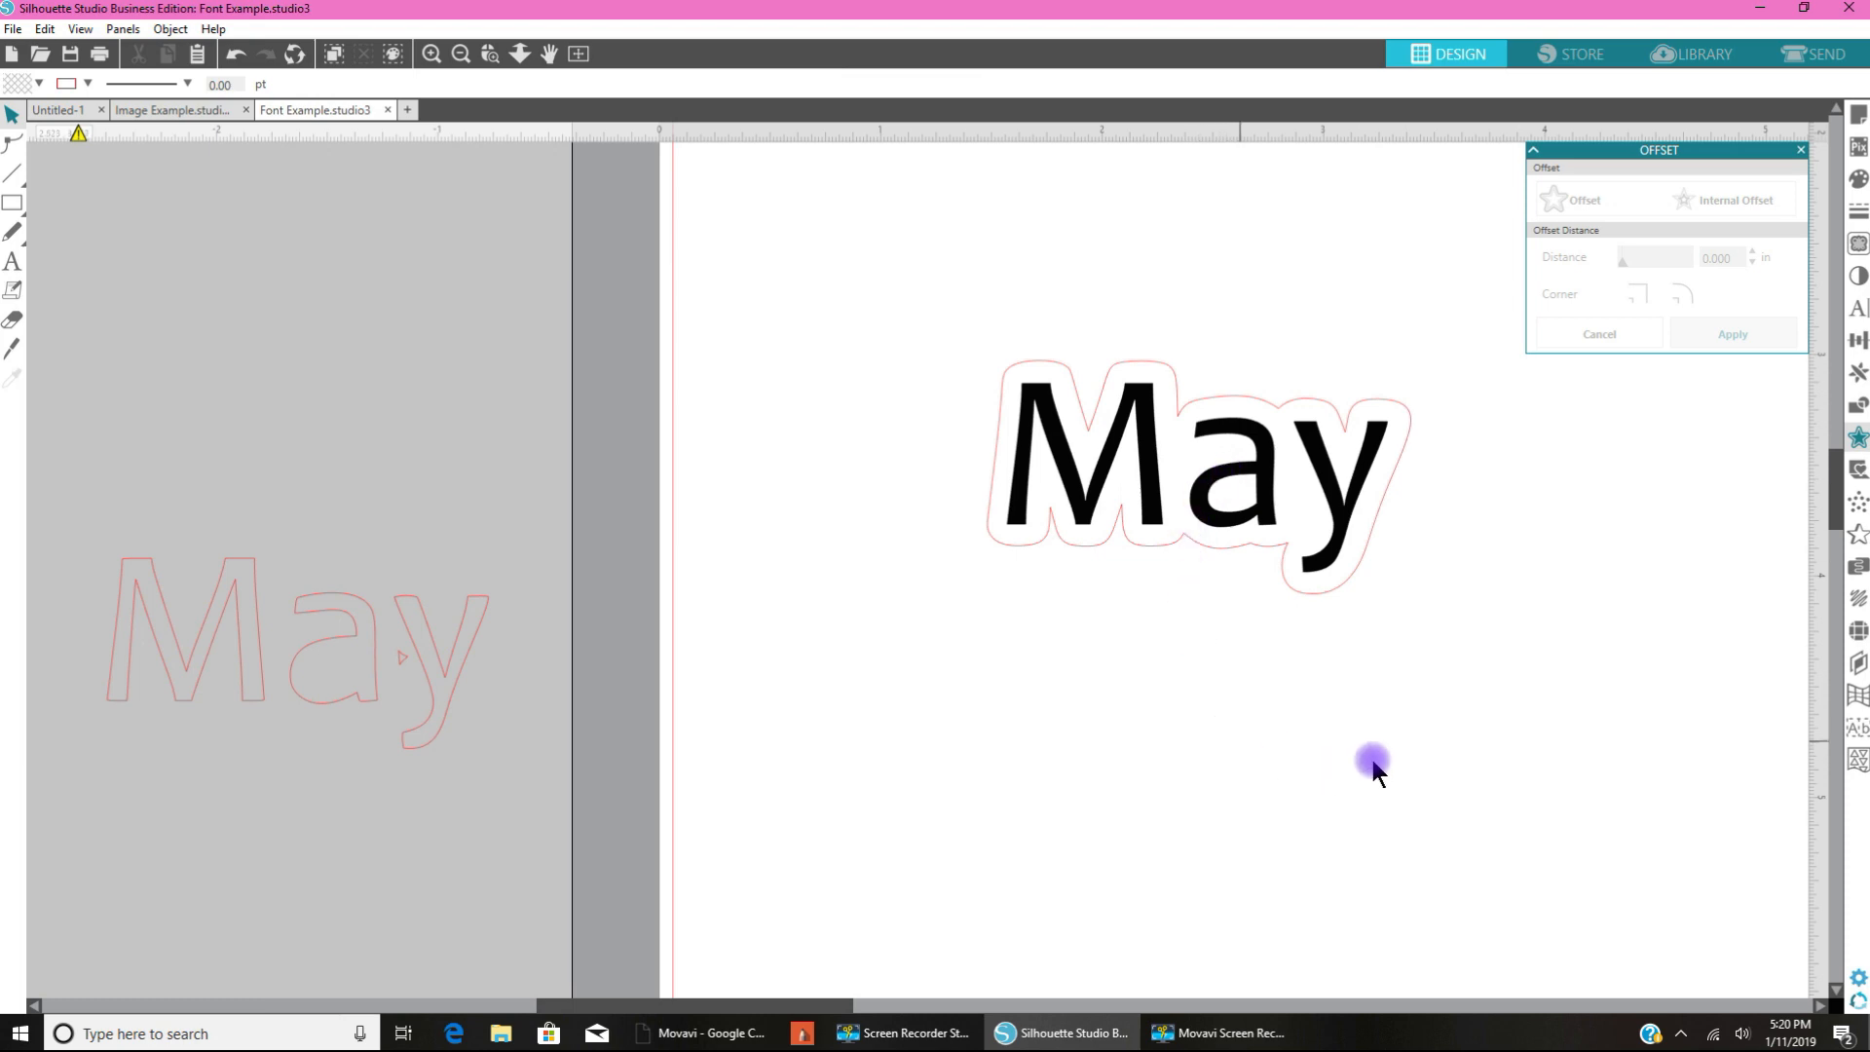
{"action": "left_click", "coordinate": [1091, 447]}
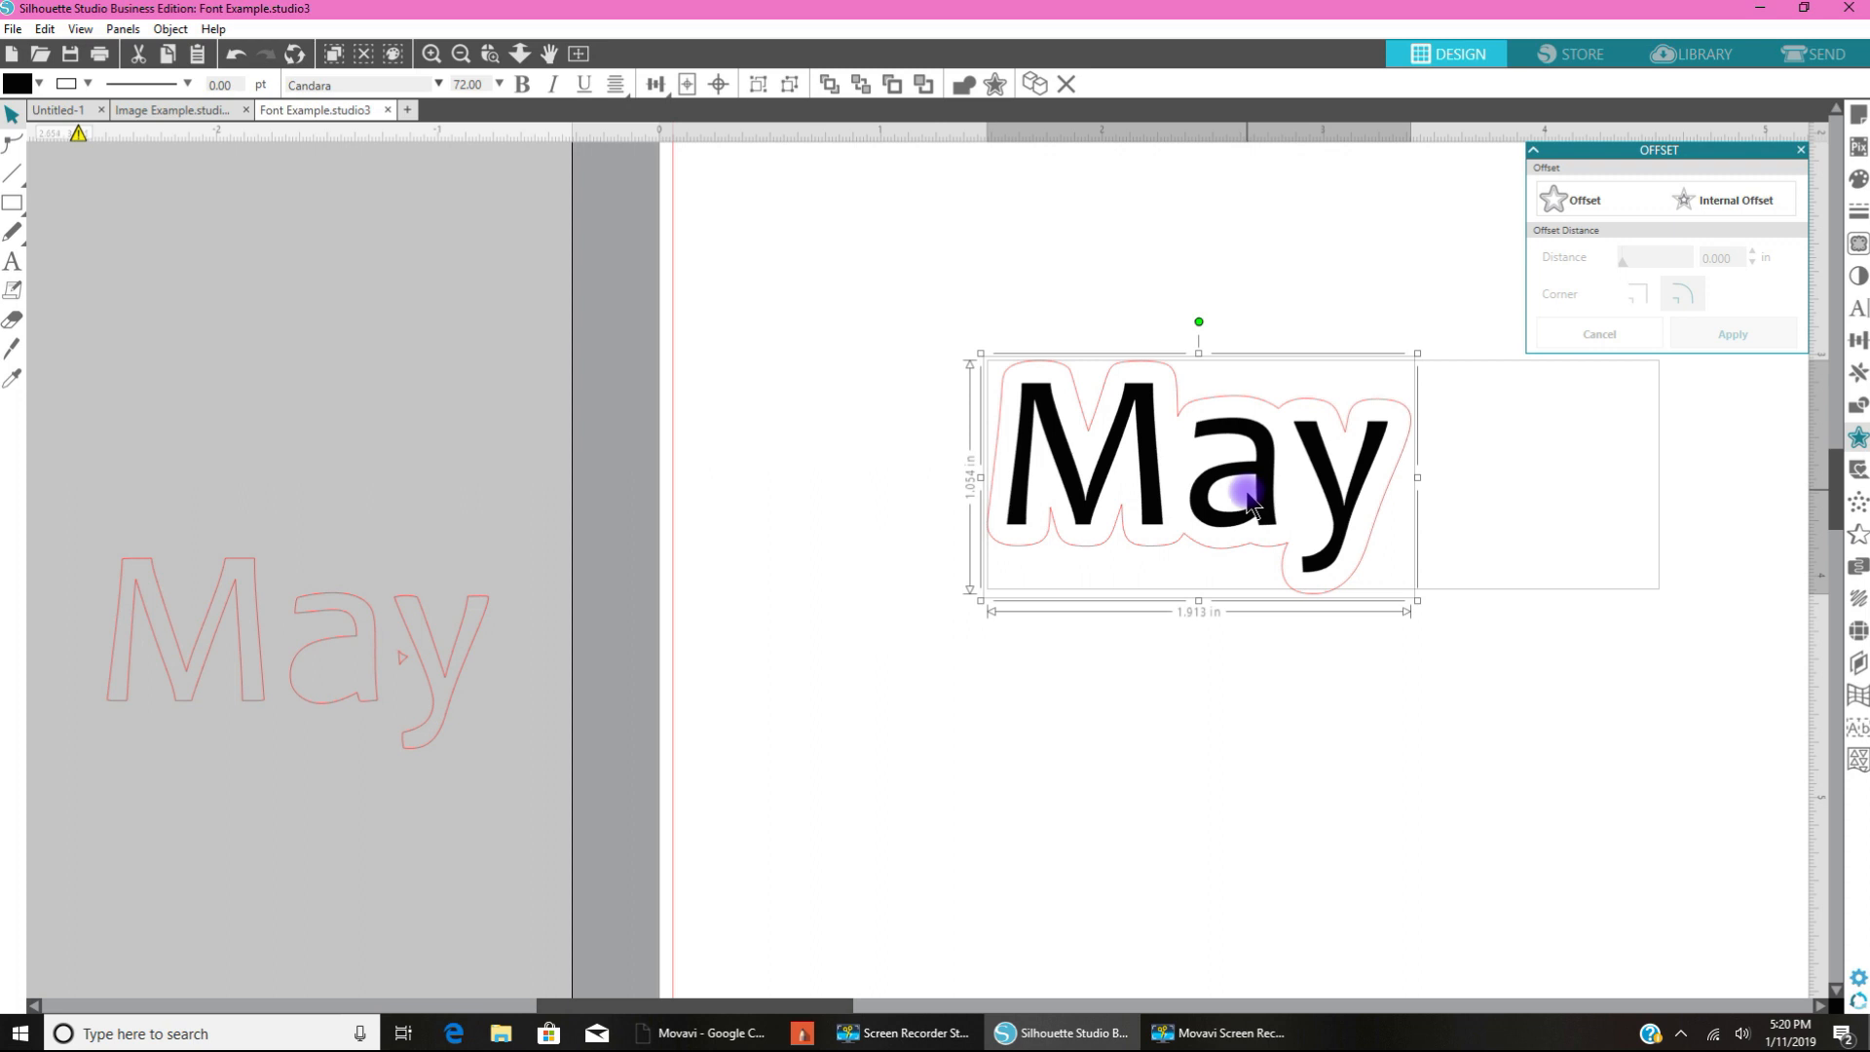
{"action": "mouse_move", "coordinate": [1247, 504]}
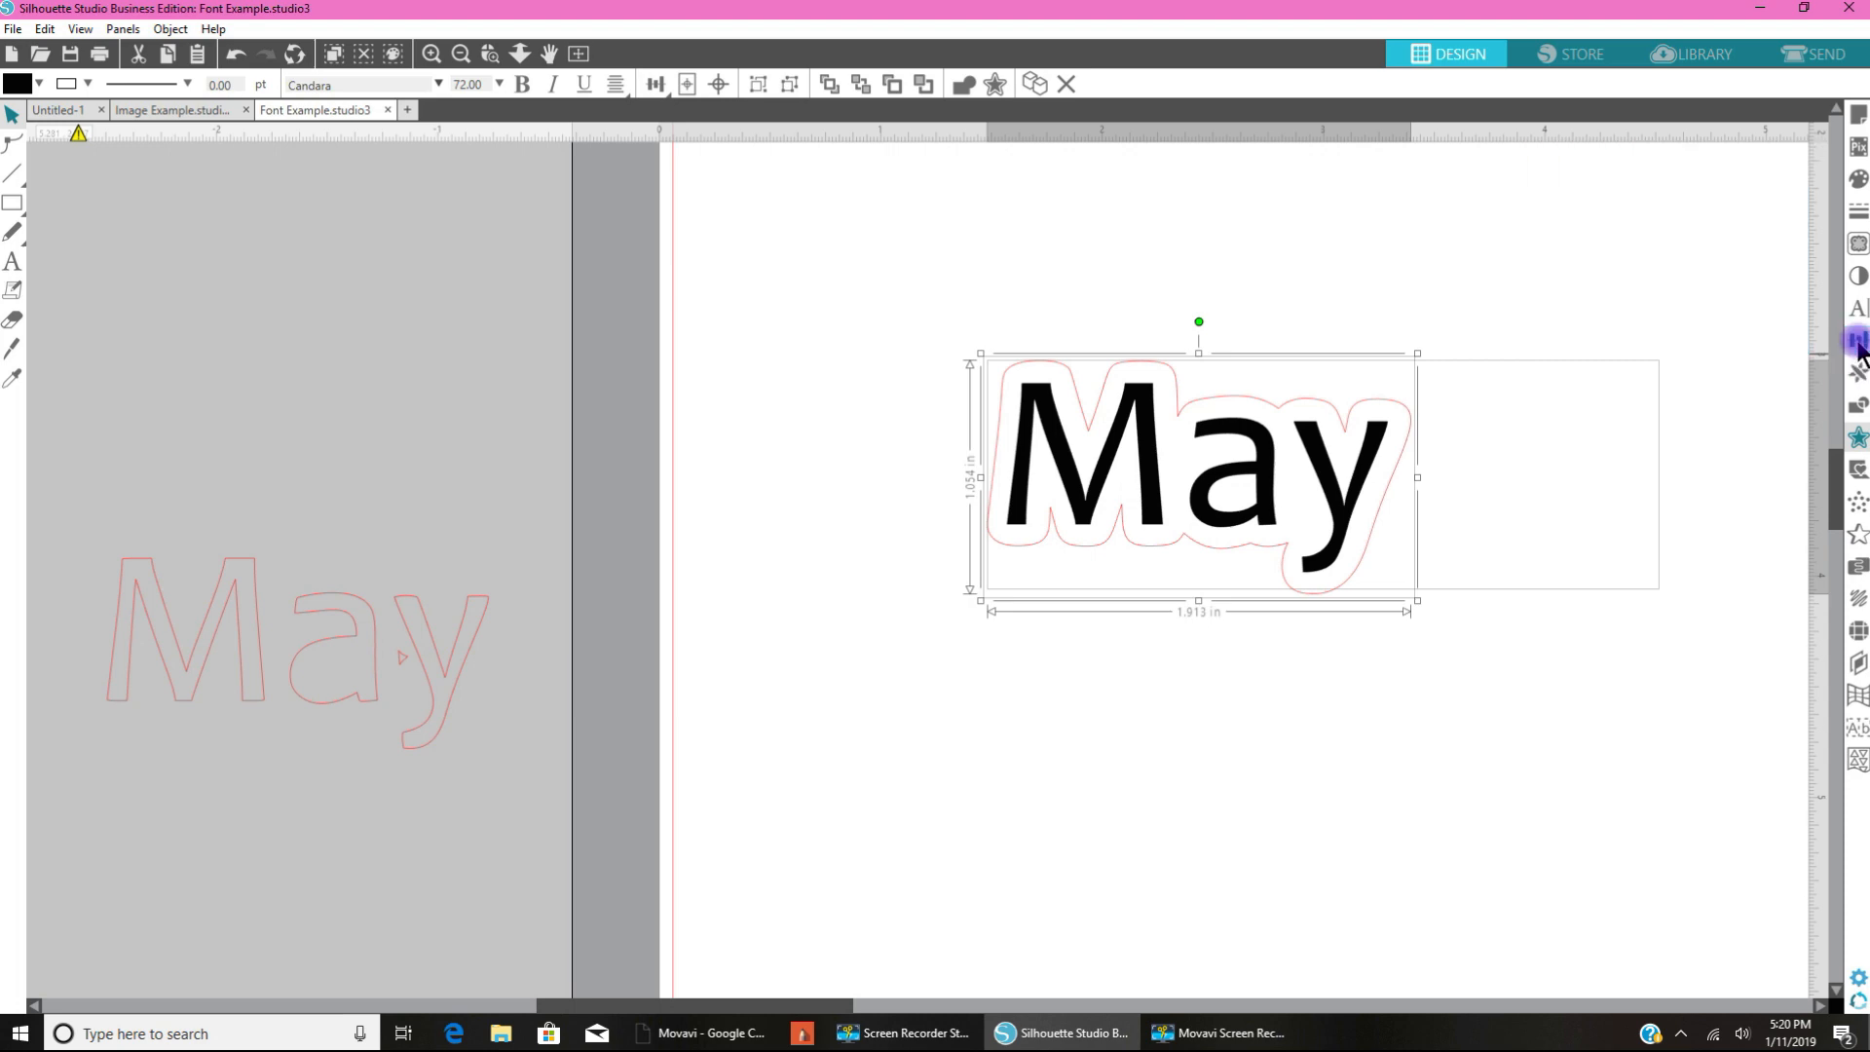
Step: Align the black May center and middle within its outline, then shift the pair down-left
{"action": "left_click", "coordinate": [1855, 344]}
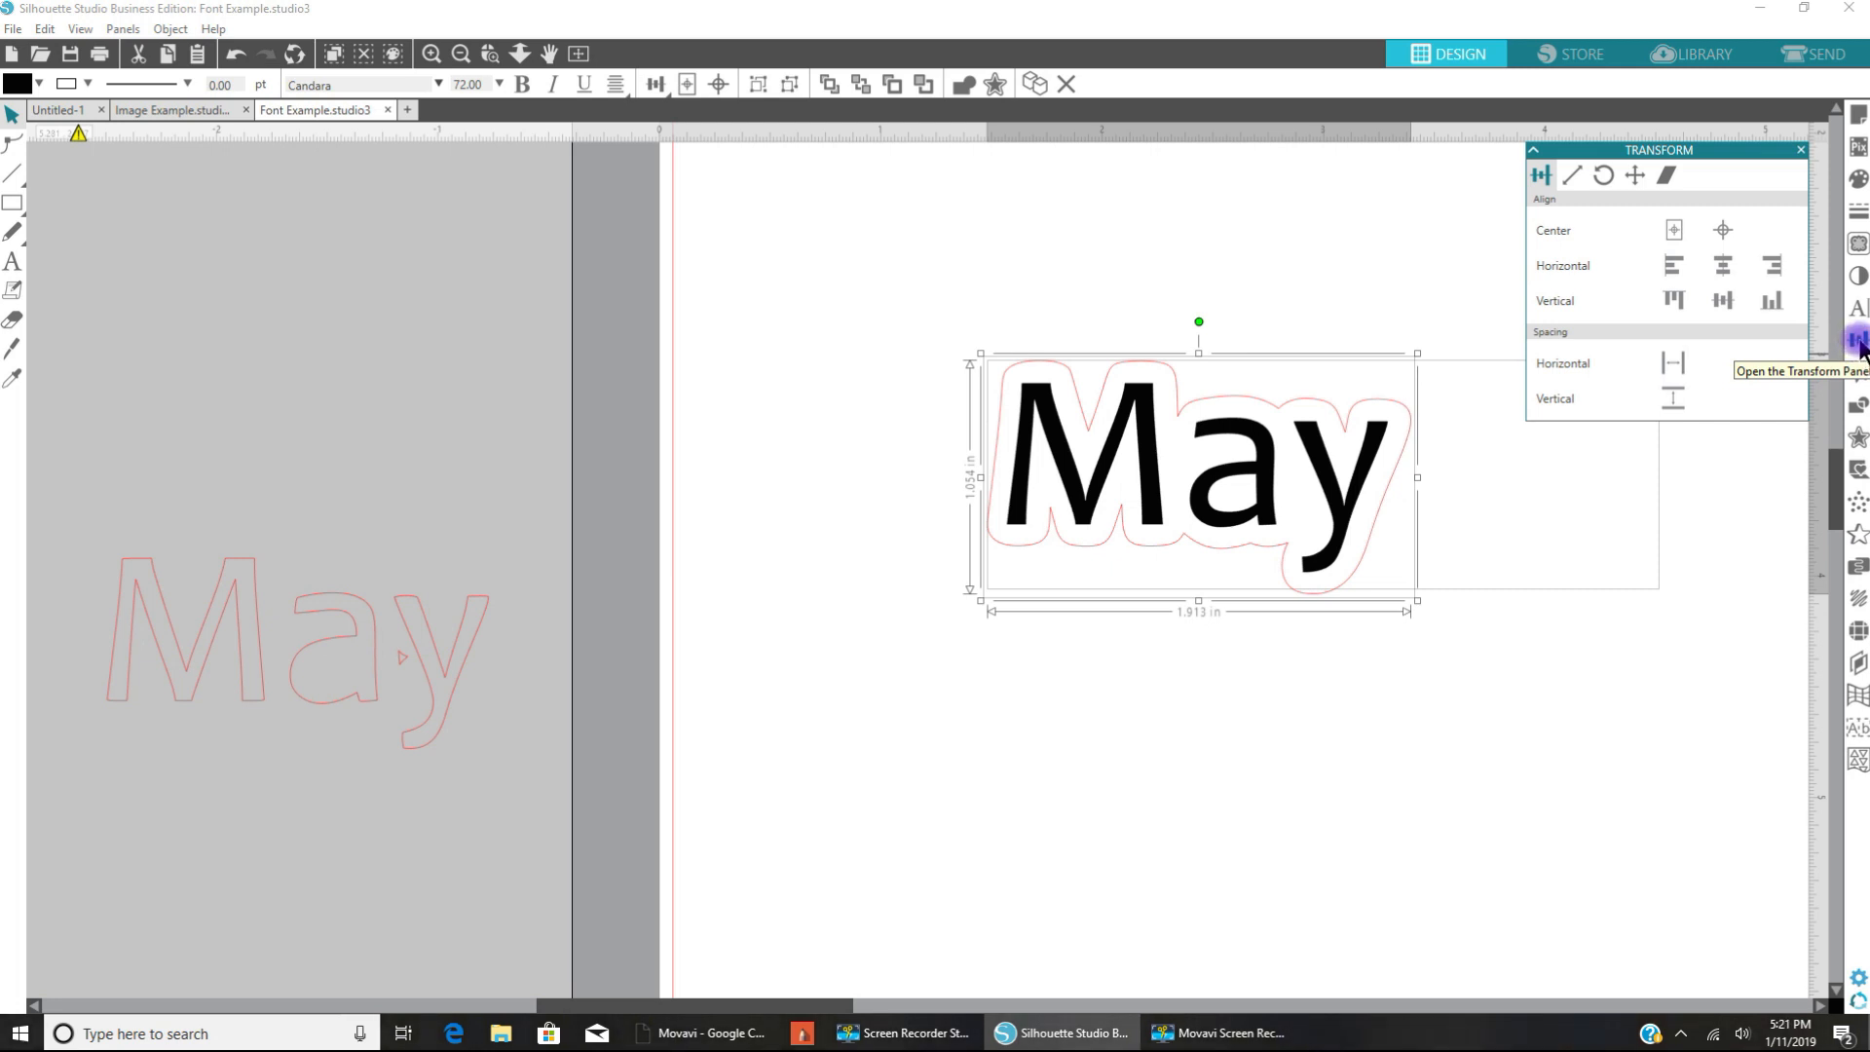
{"action": "mouse_move", "coordinate": [1577, 281]}
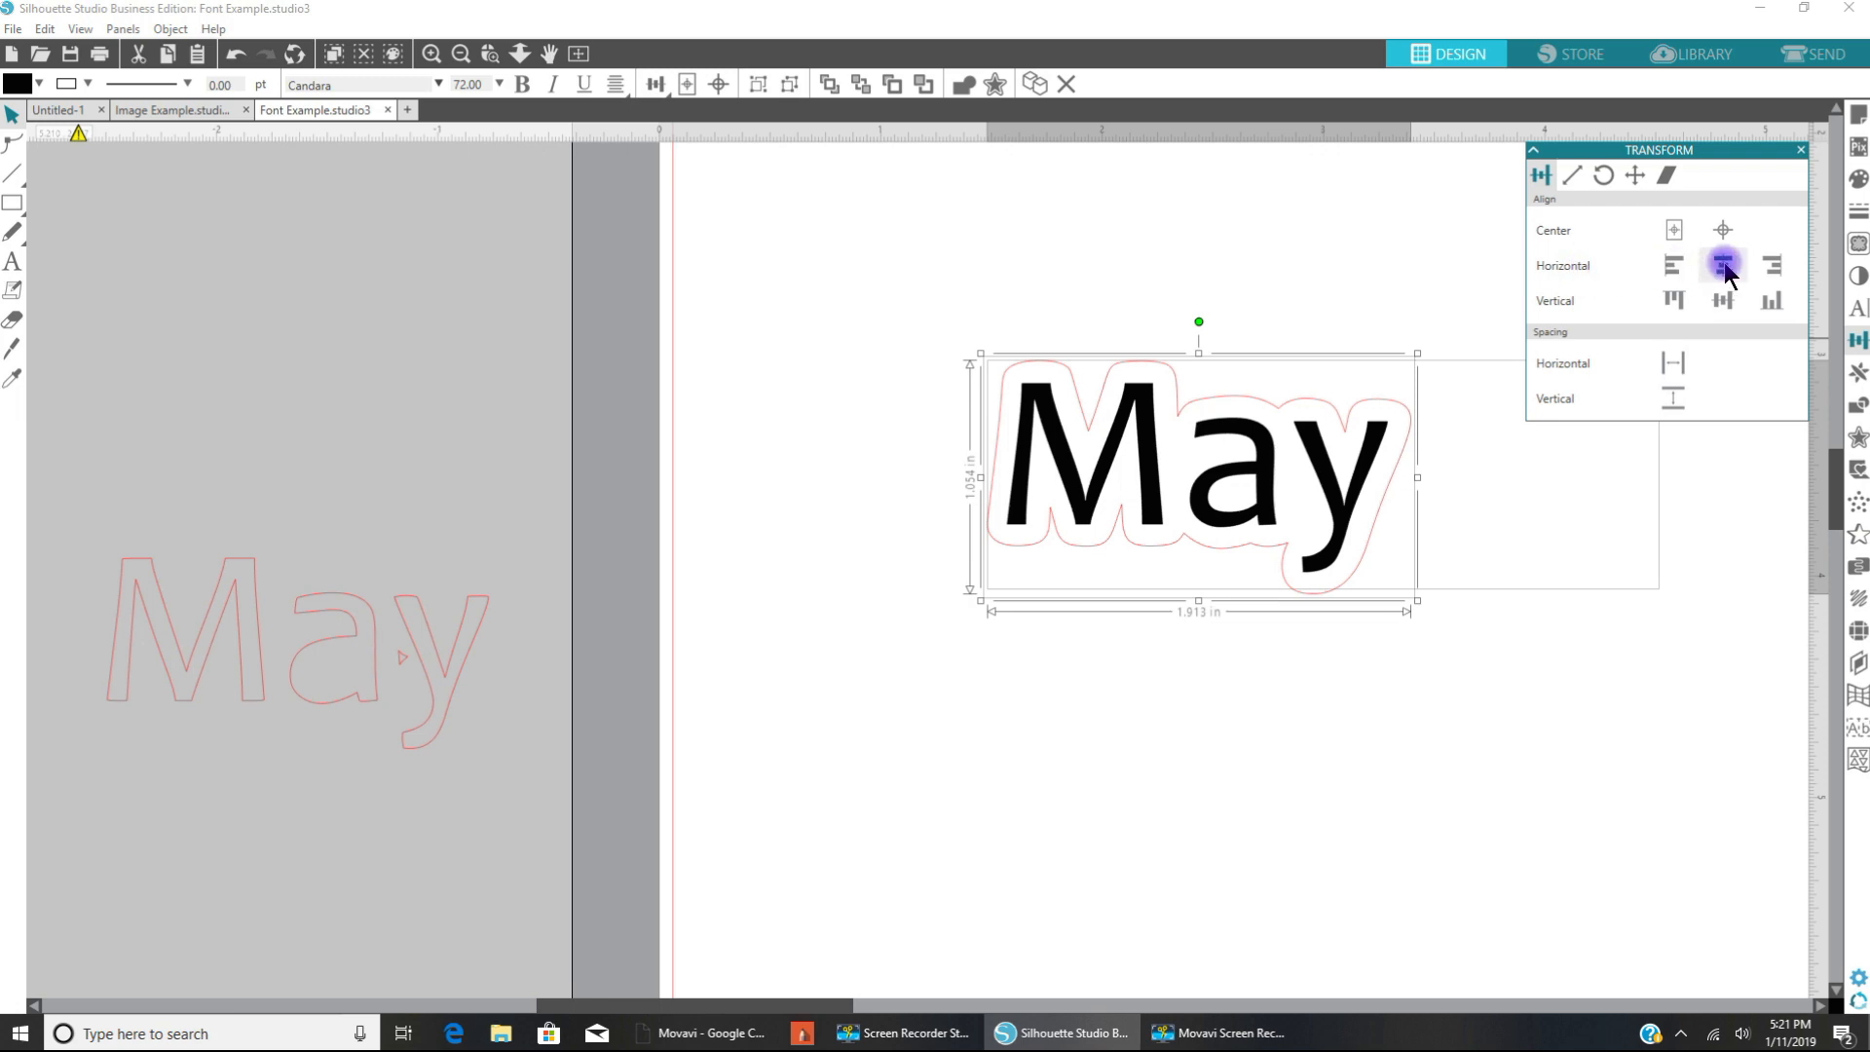
{"action": "mouse_move", "coordinate": [1723, 264]}
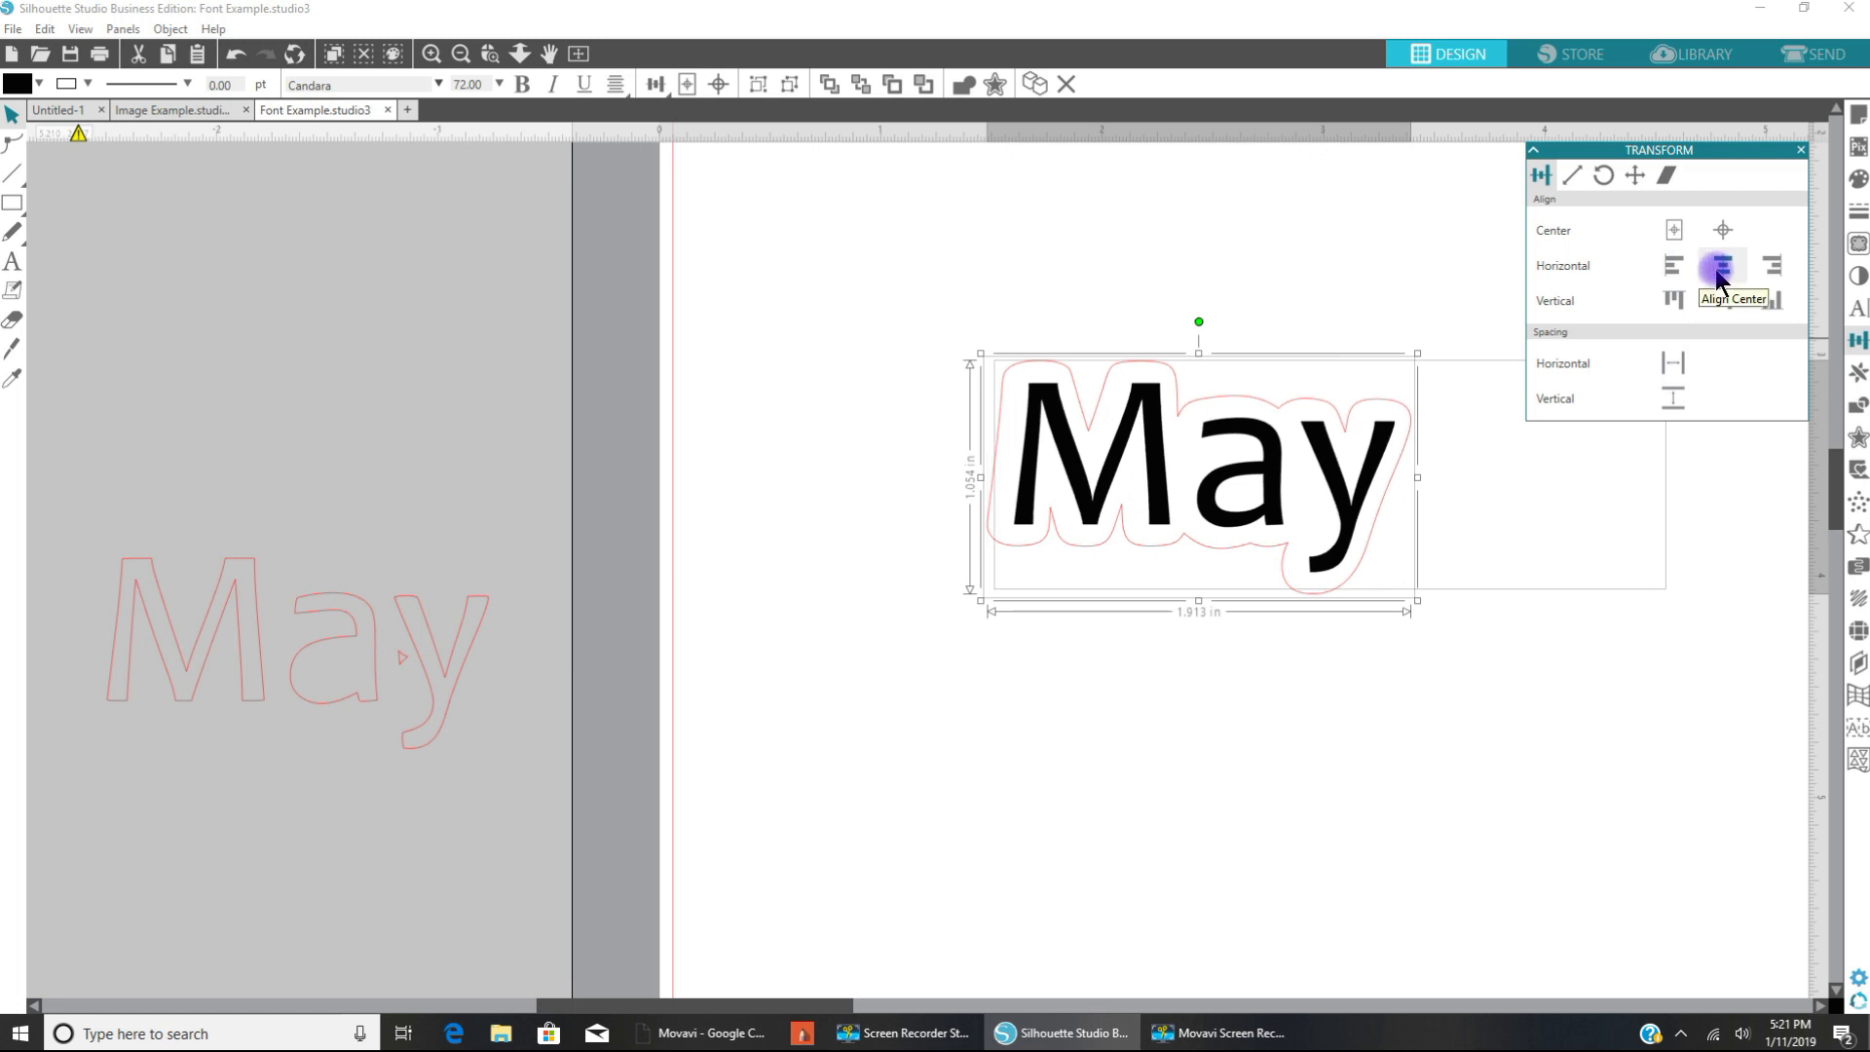
{"action": "mouse_move", "coordinate": [1703, 301]}
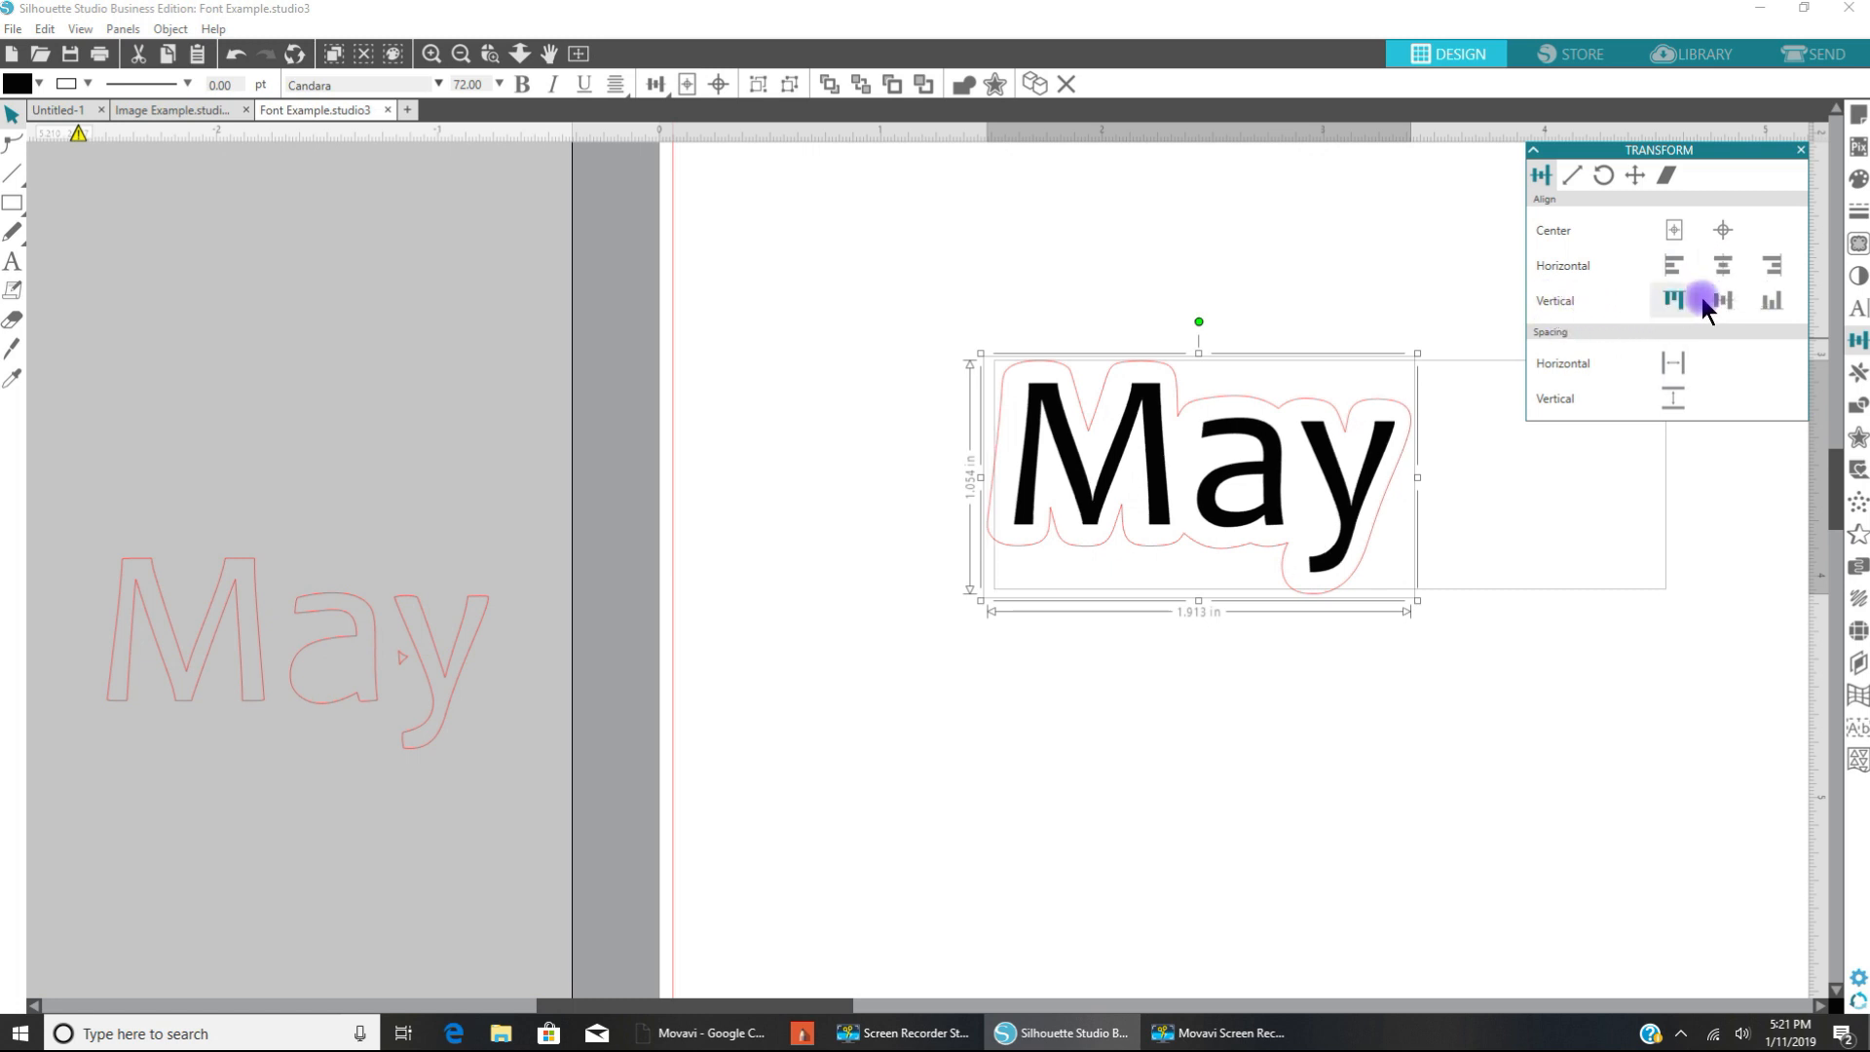
{"action": "mouse_move", "coordinate": [1721, 299]}
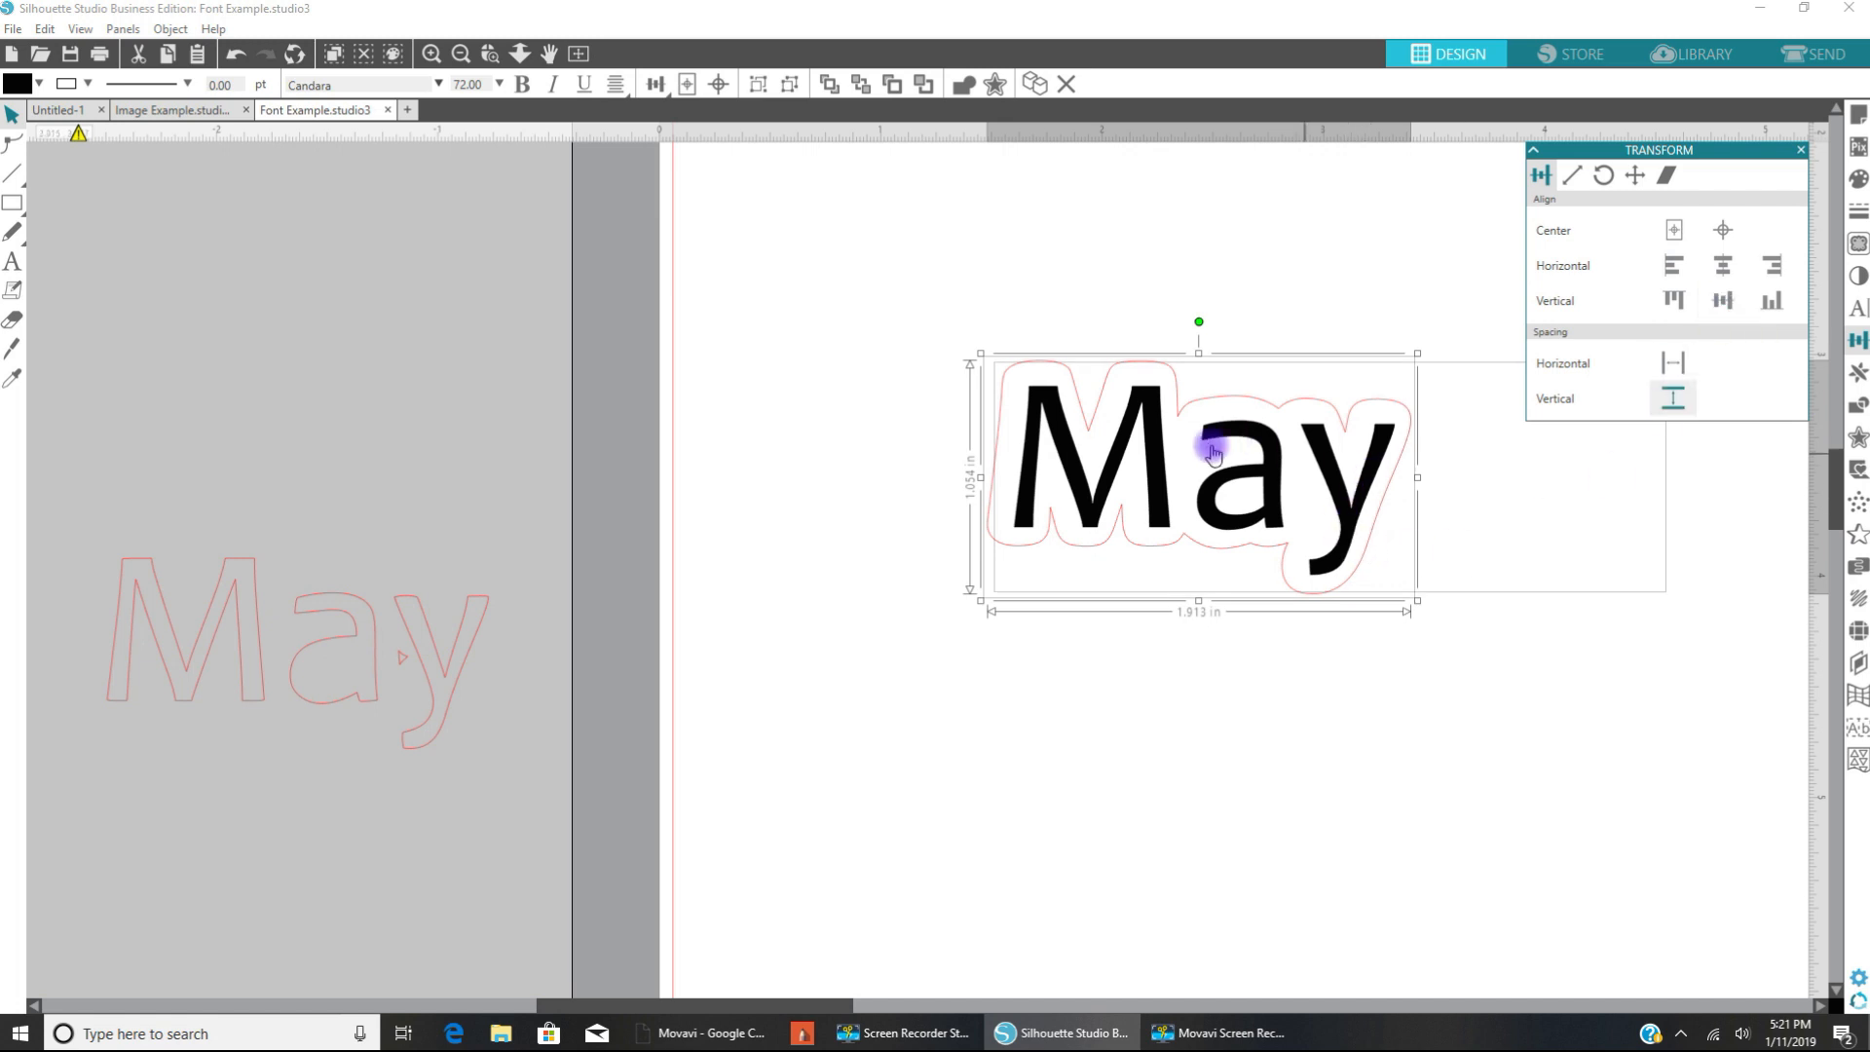
{"action": "left_click", "coordinate": [1187, 643]}
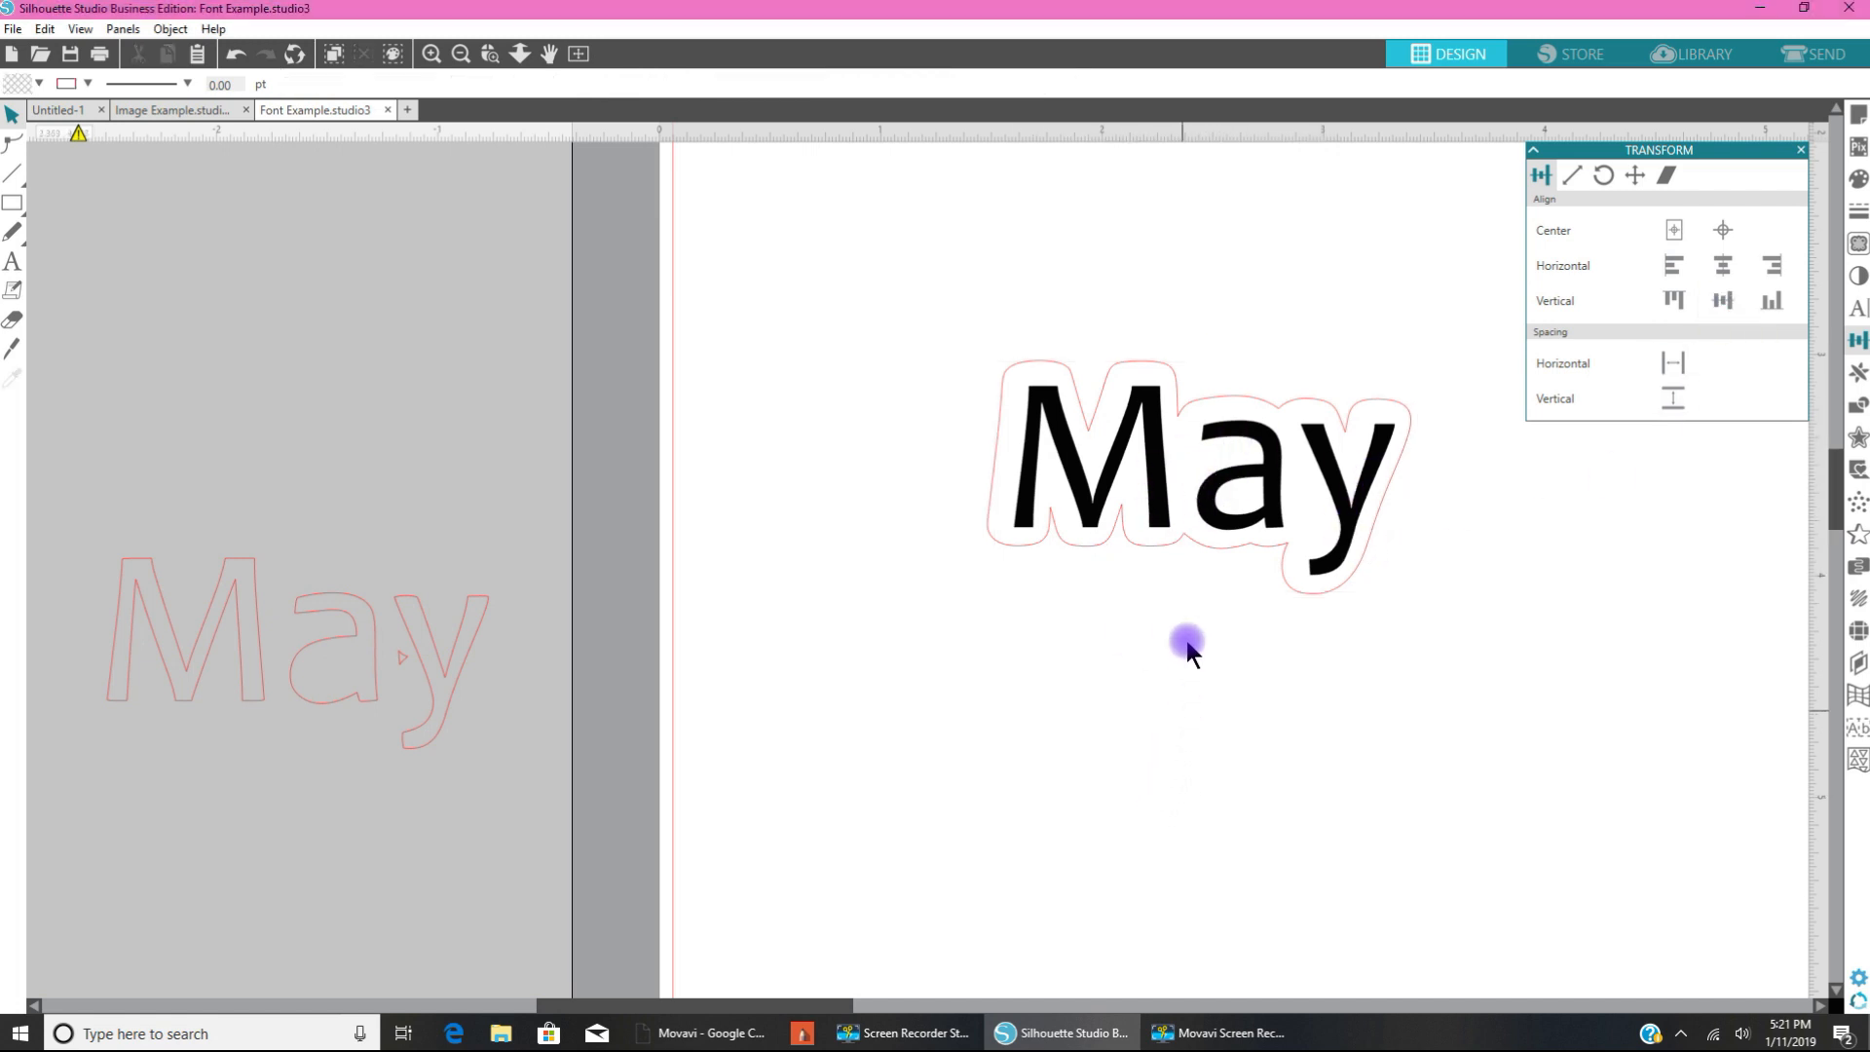
{"action": "mouse_move", "coordinate": [1071, 358]}
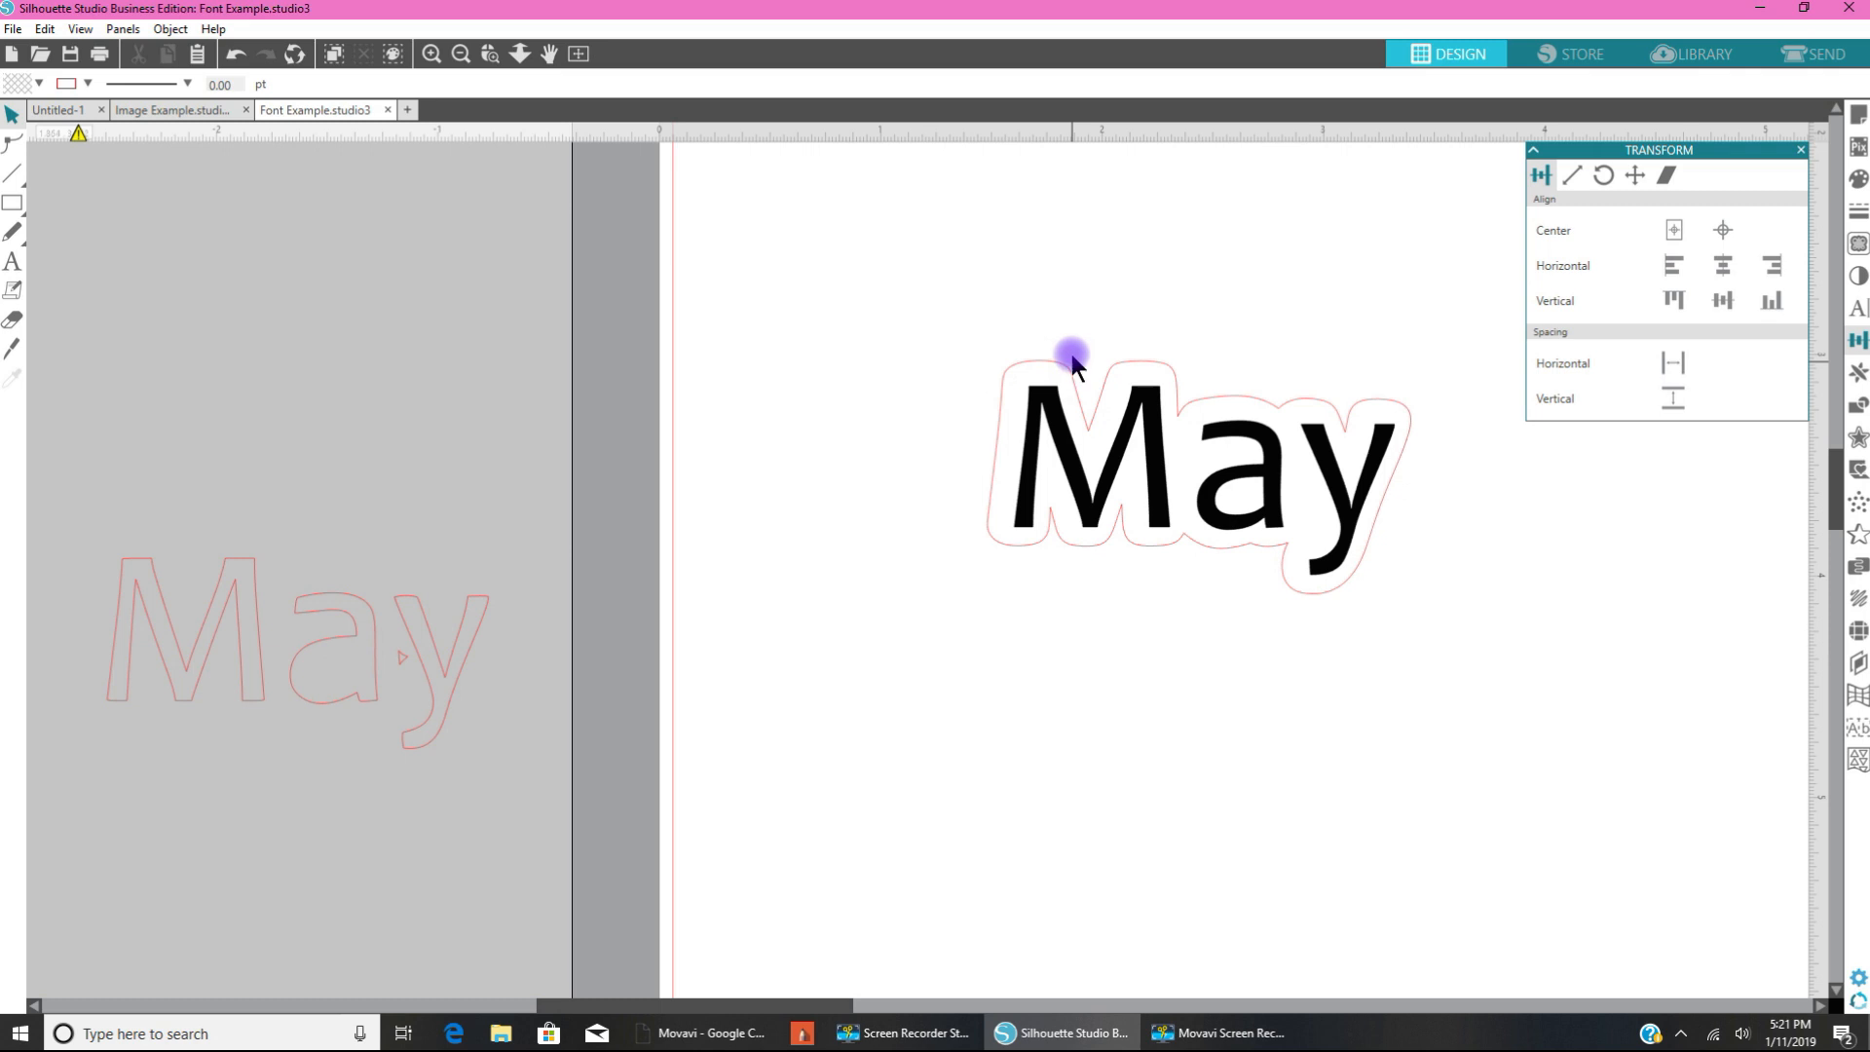
{"action": "mouse_move", "coordinate": [915, 415]}
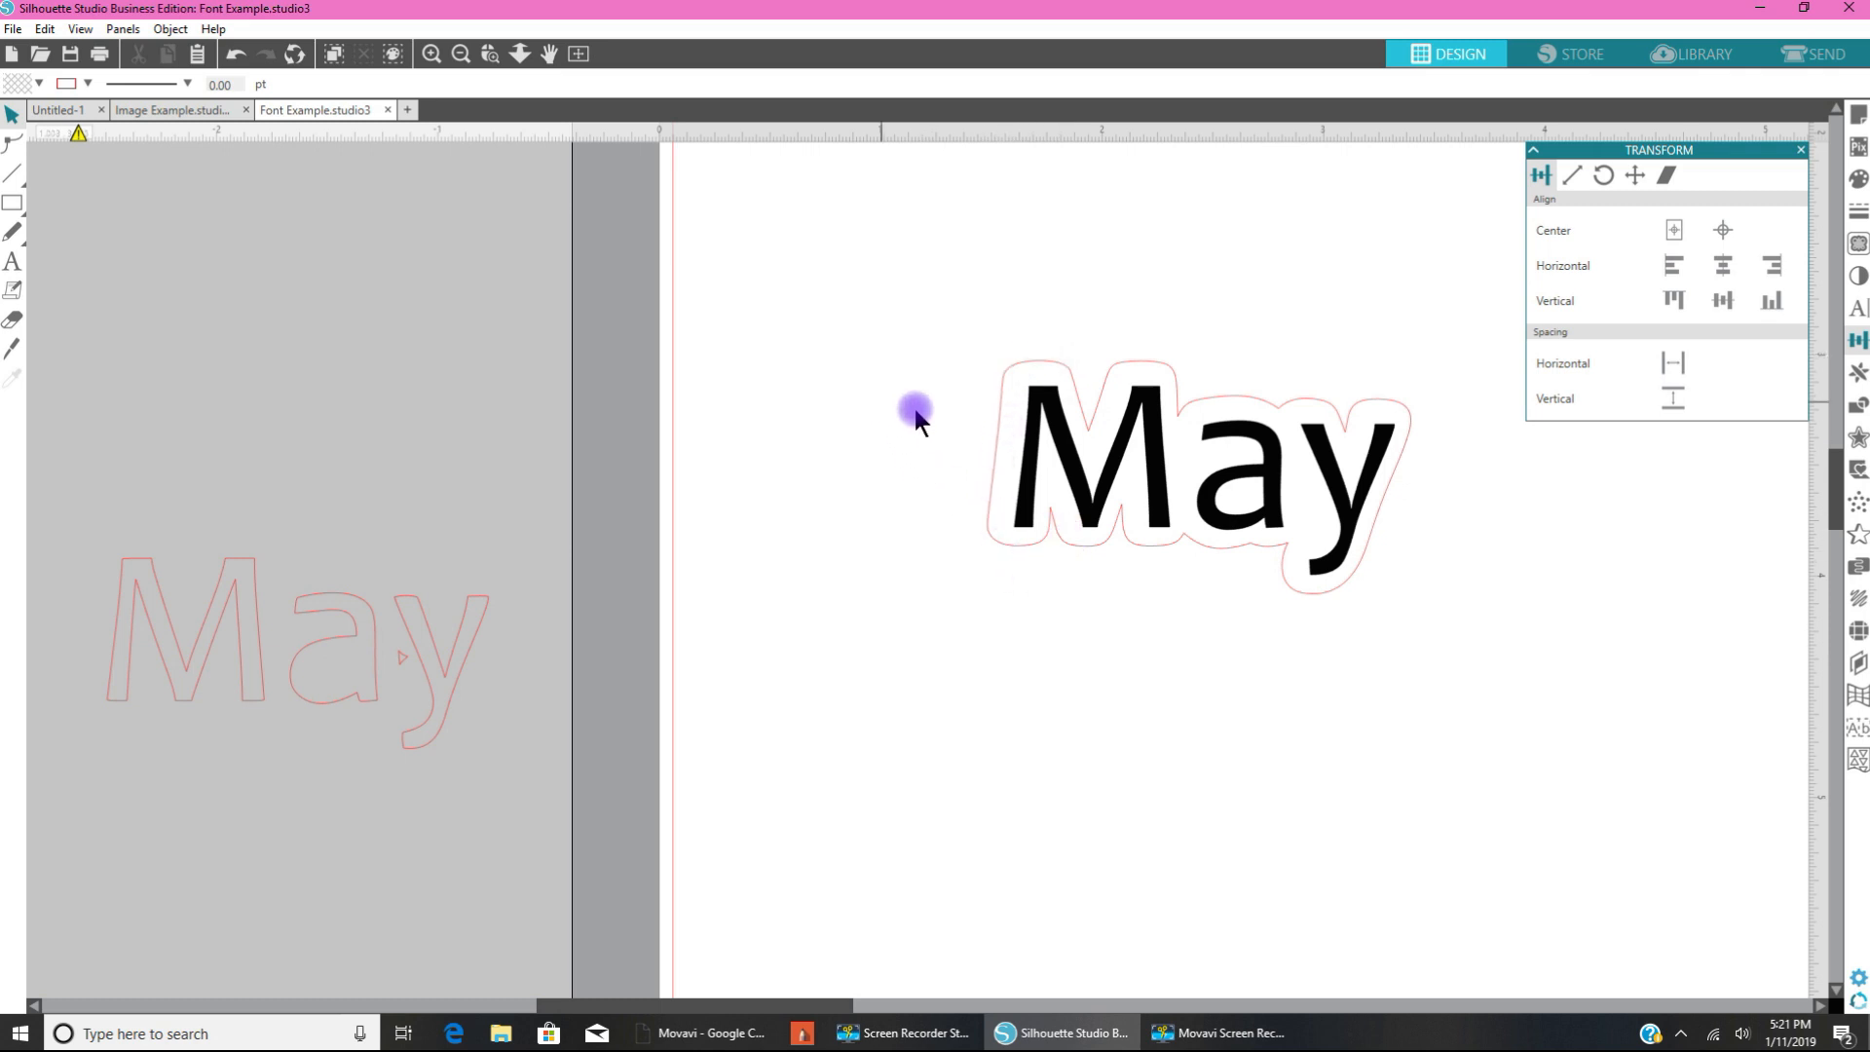
{"action": "right_click", "coordinate": [1210, 477]}
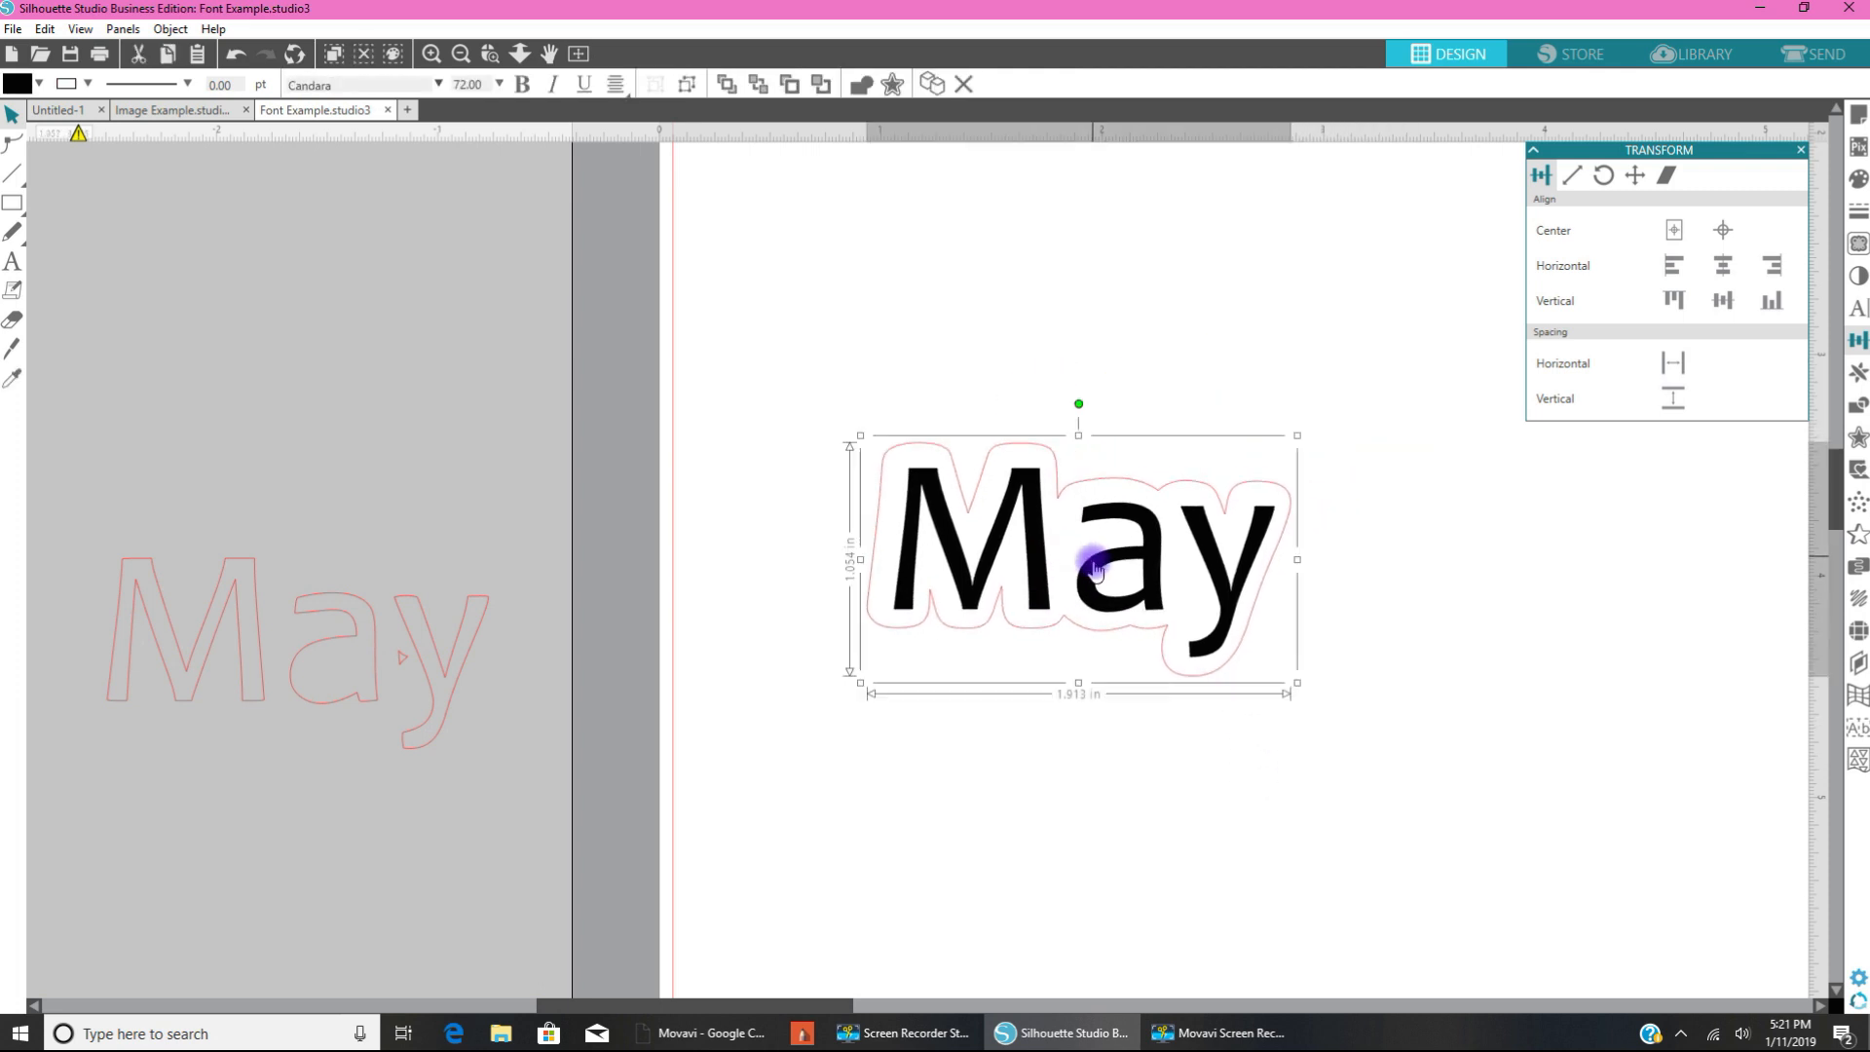
{"action": "mouse_move", "coordinate": [1297, 684]}
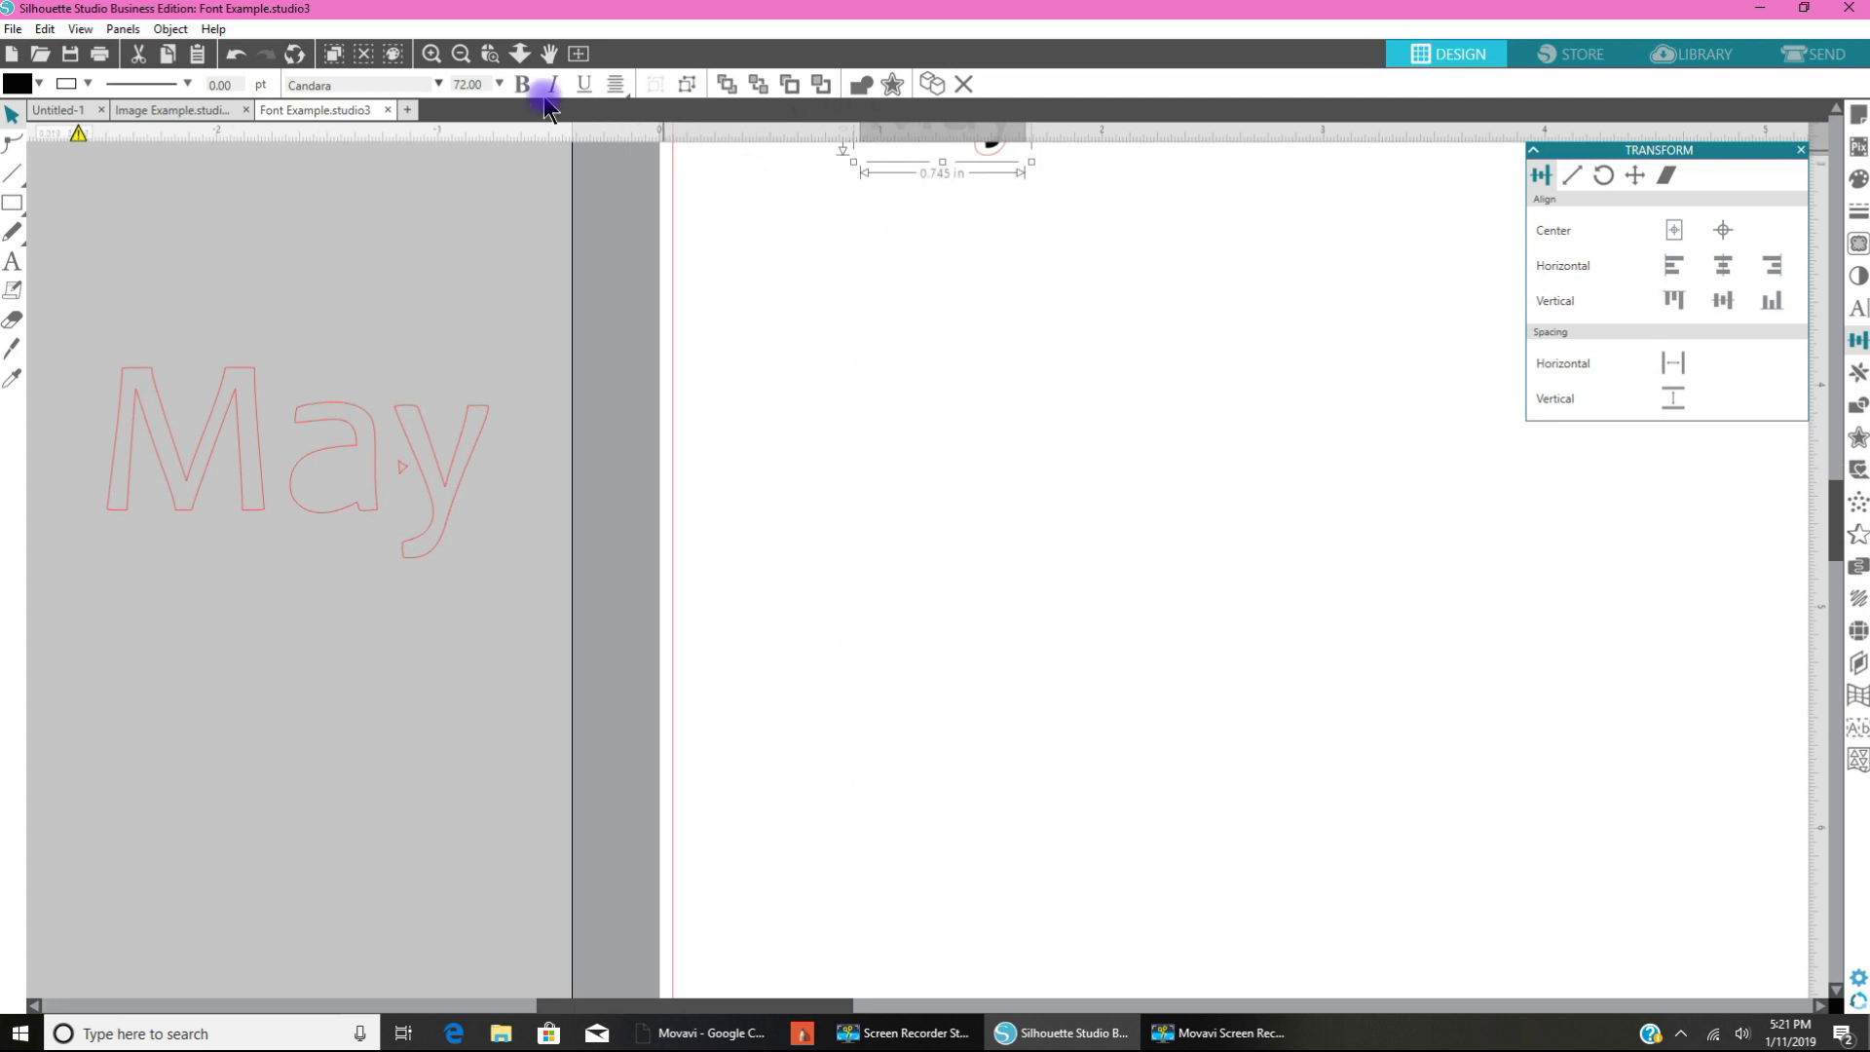
Step: Resize the black star from about 4.21 to 2.65 inches square
{"action": "left_click", "coordinate": [430, 54]}
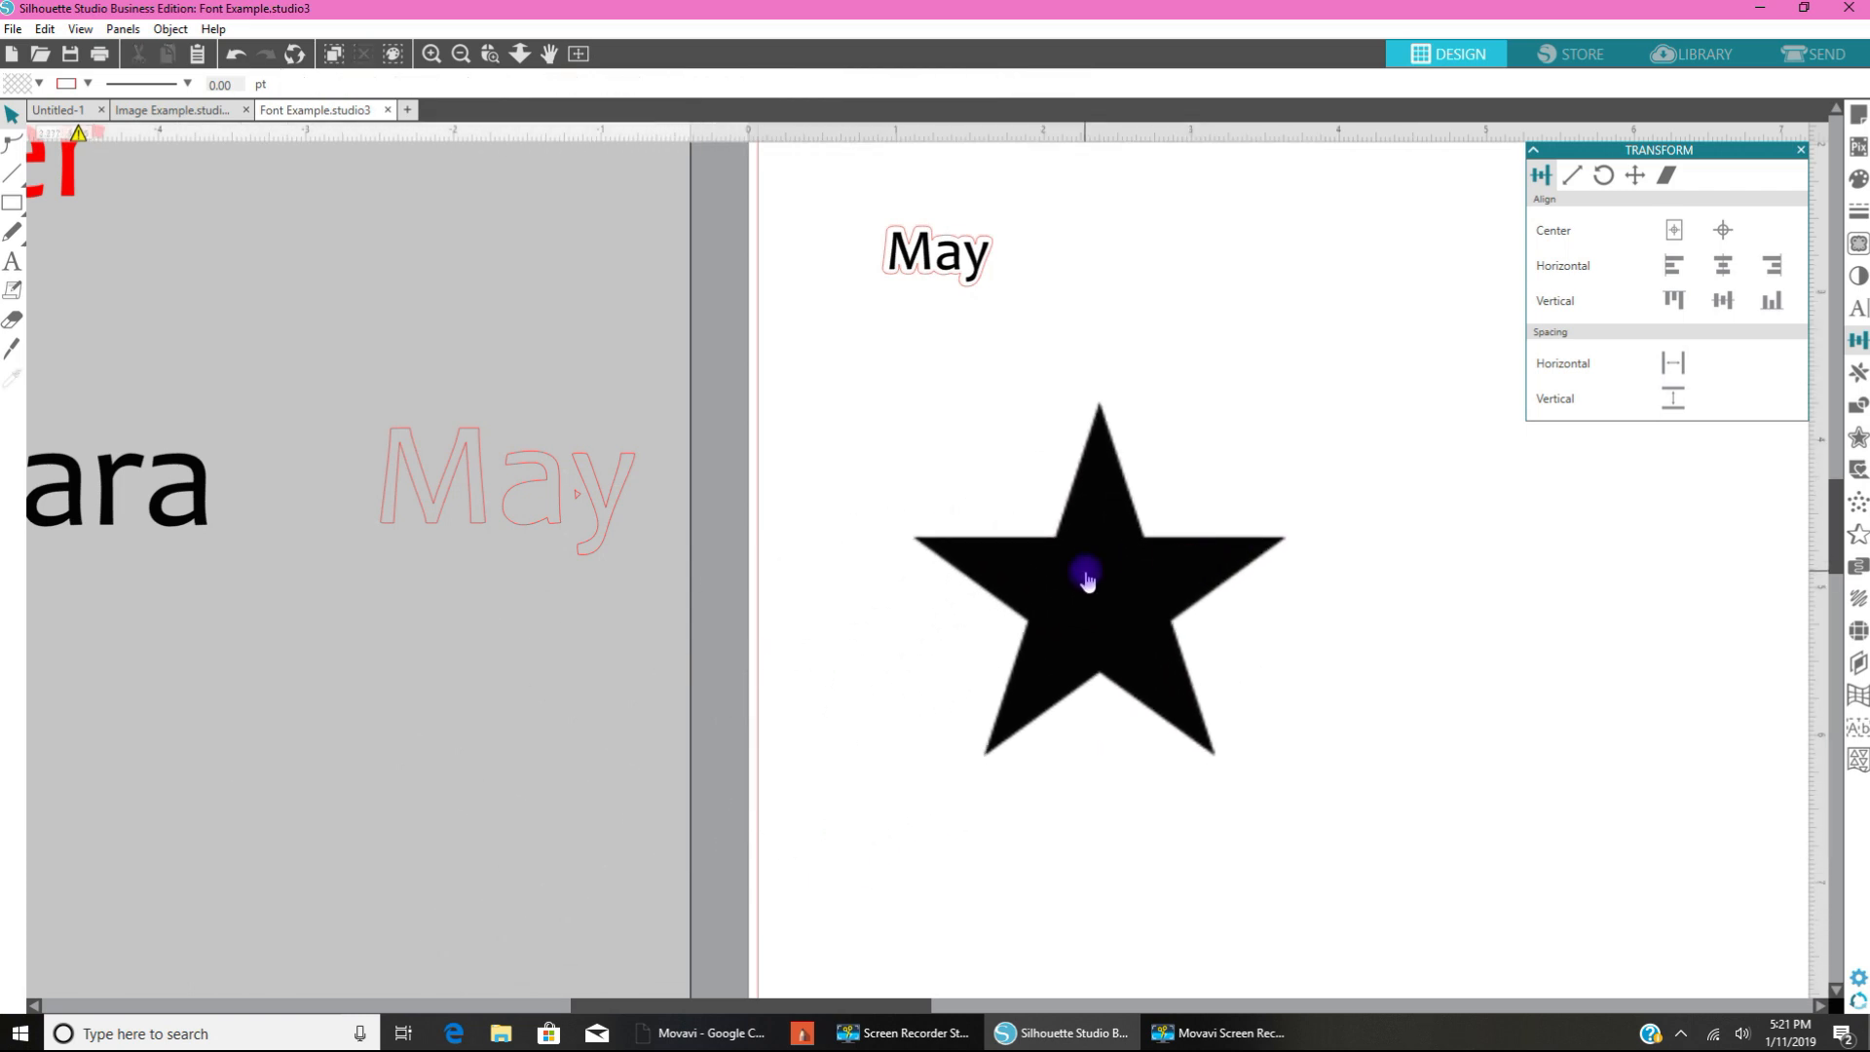
{"action": "left_click", "coordinate": [1095, 580]}
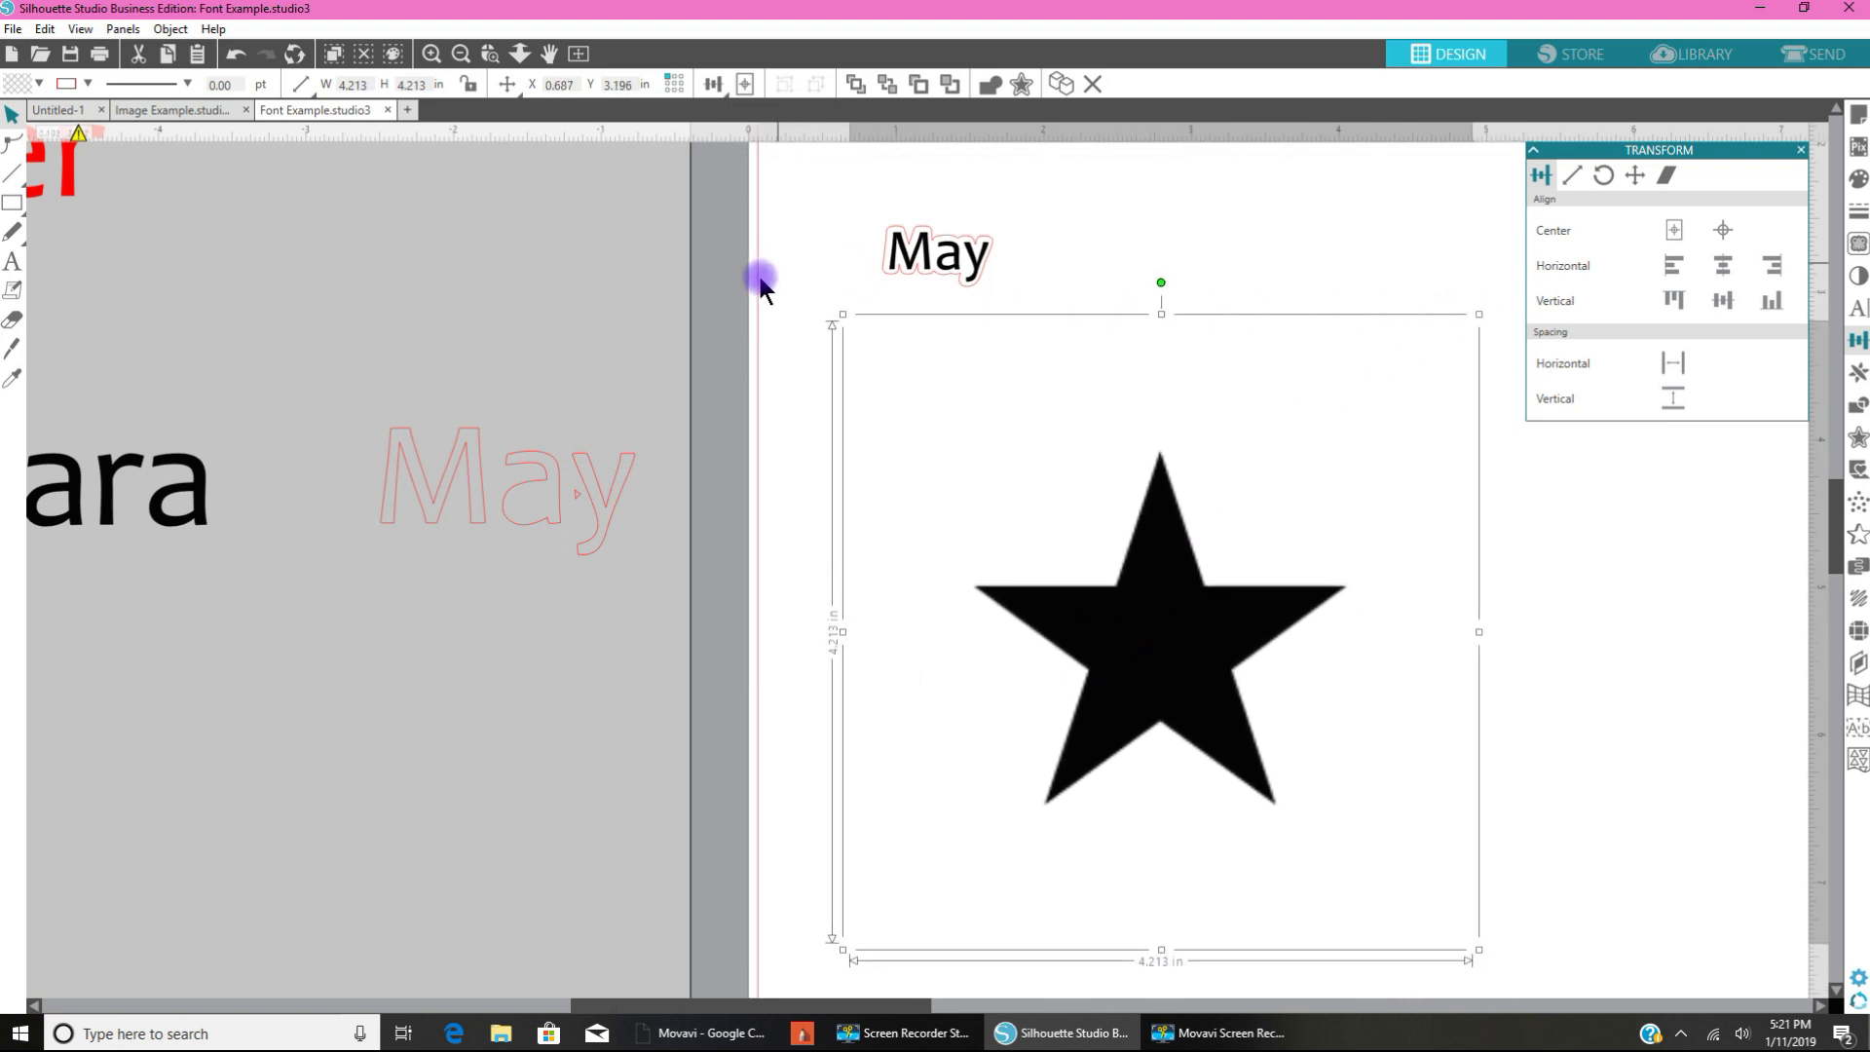
{"action": "mouse_move", "coordinate": [1495, 507]}
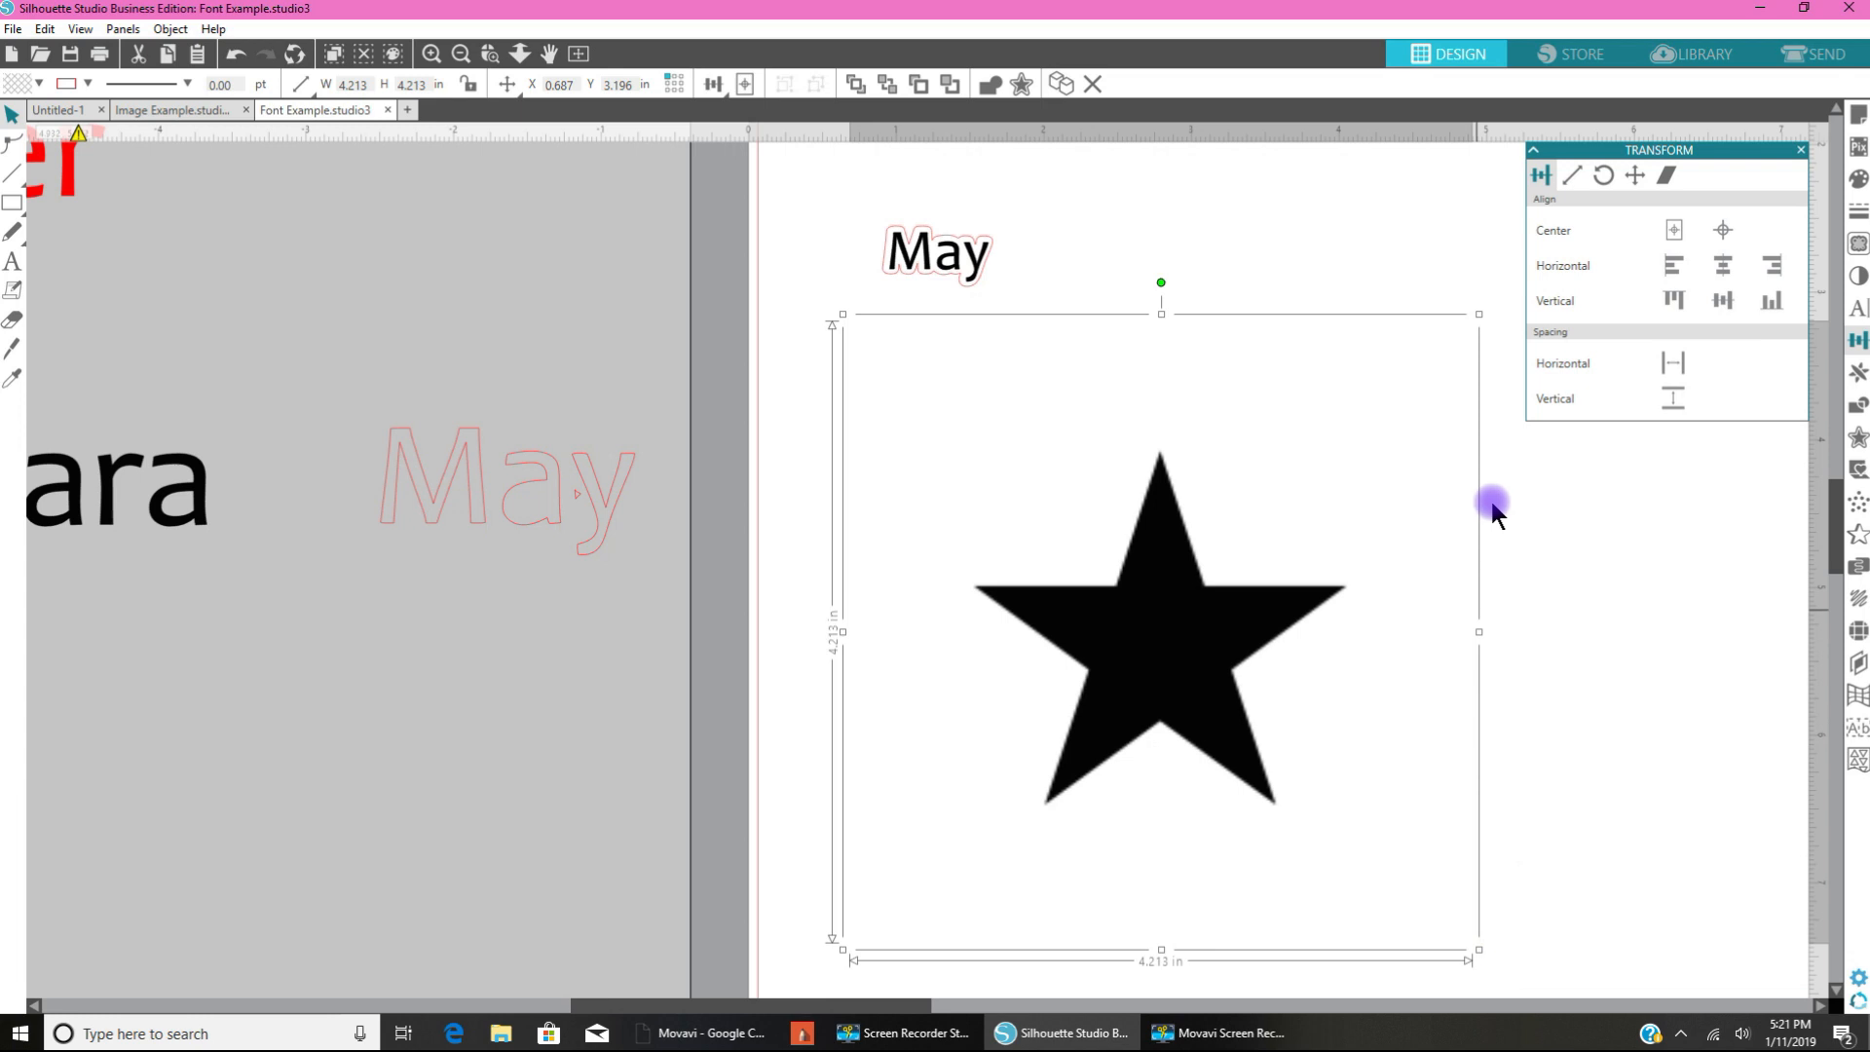
{"action": "mouse_move", "coordinate": [1121, 696]}
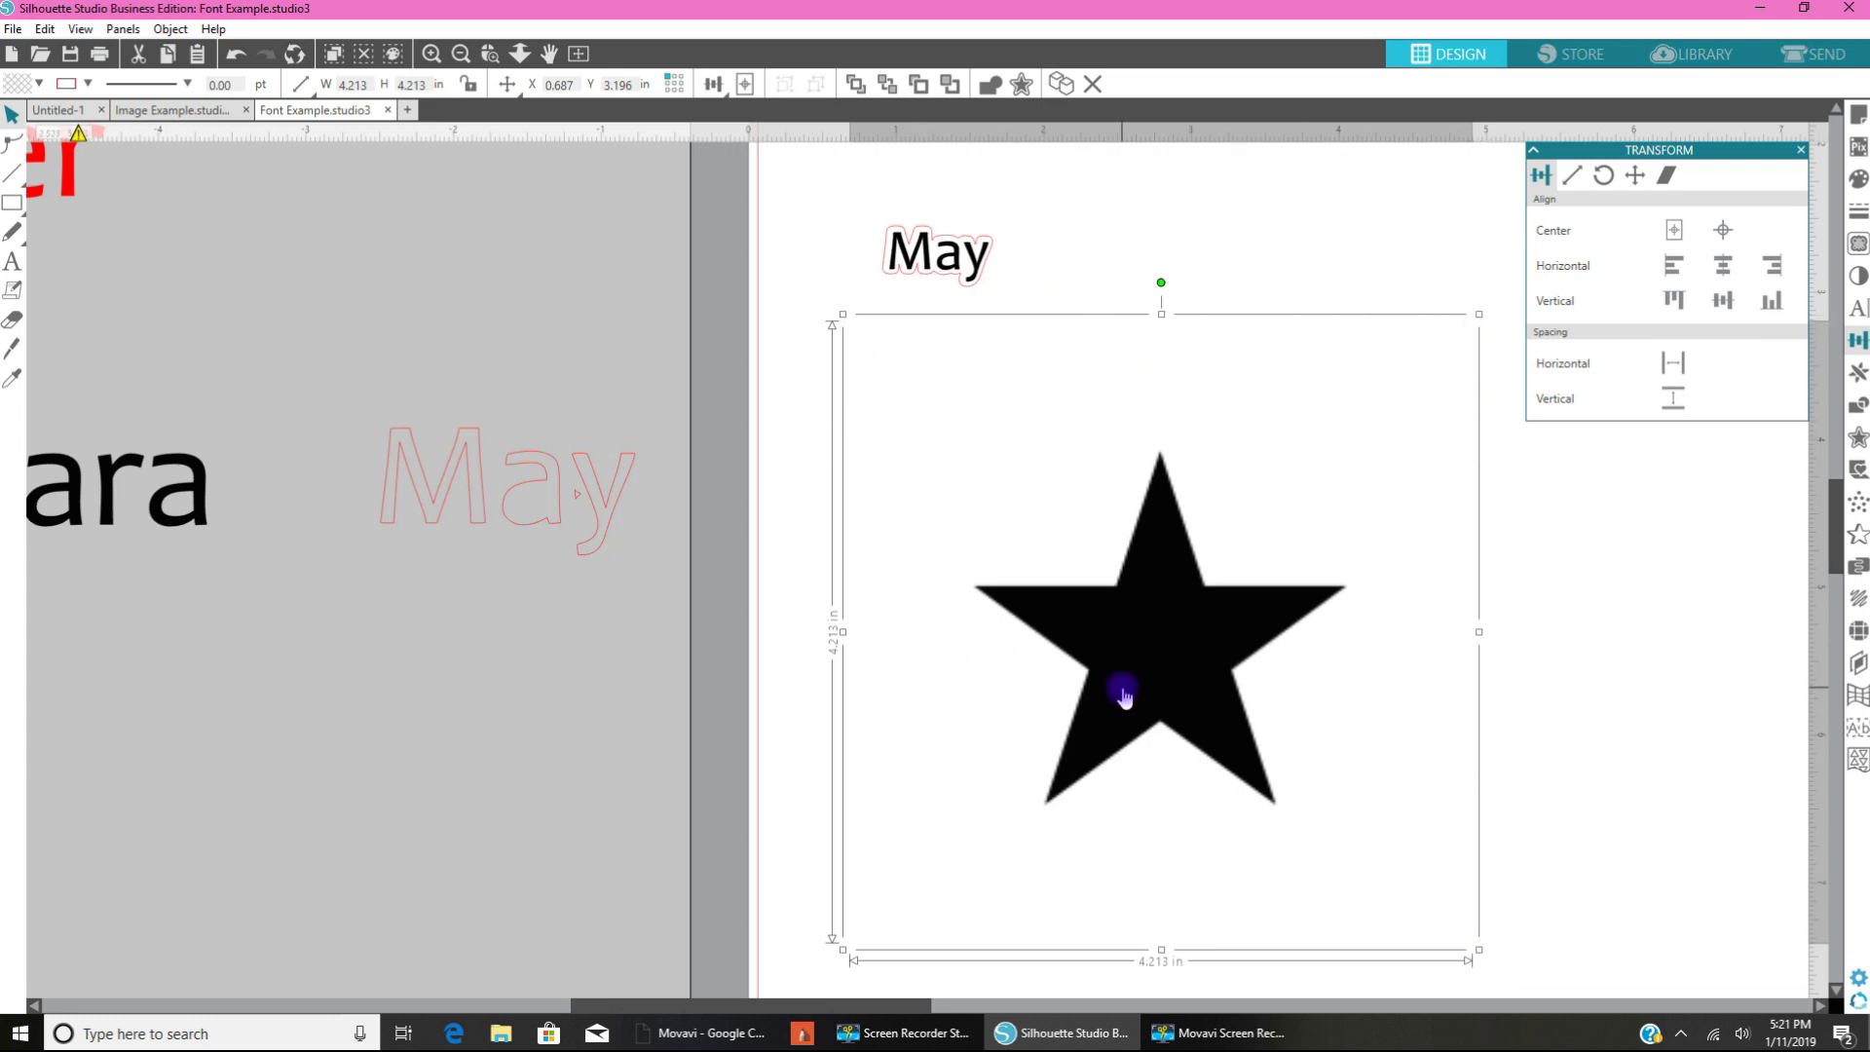
{"action": "mouse_move", "coordinate": [1116, 684]}
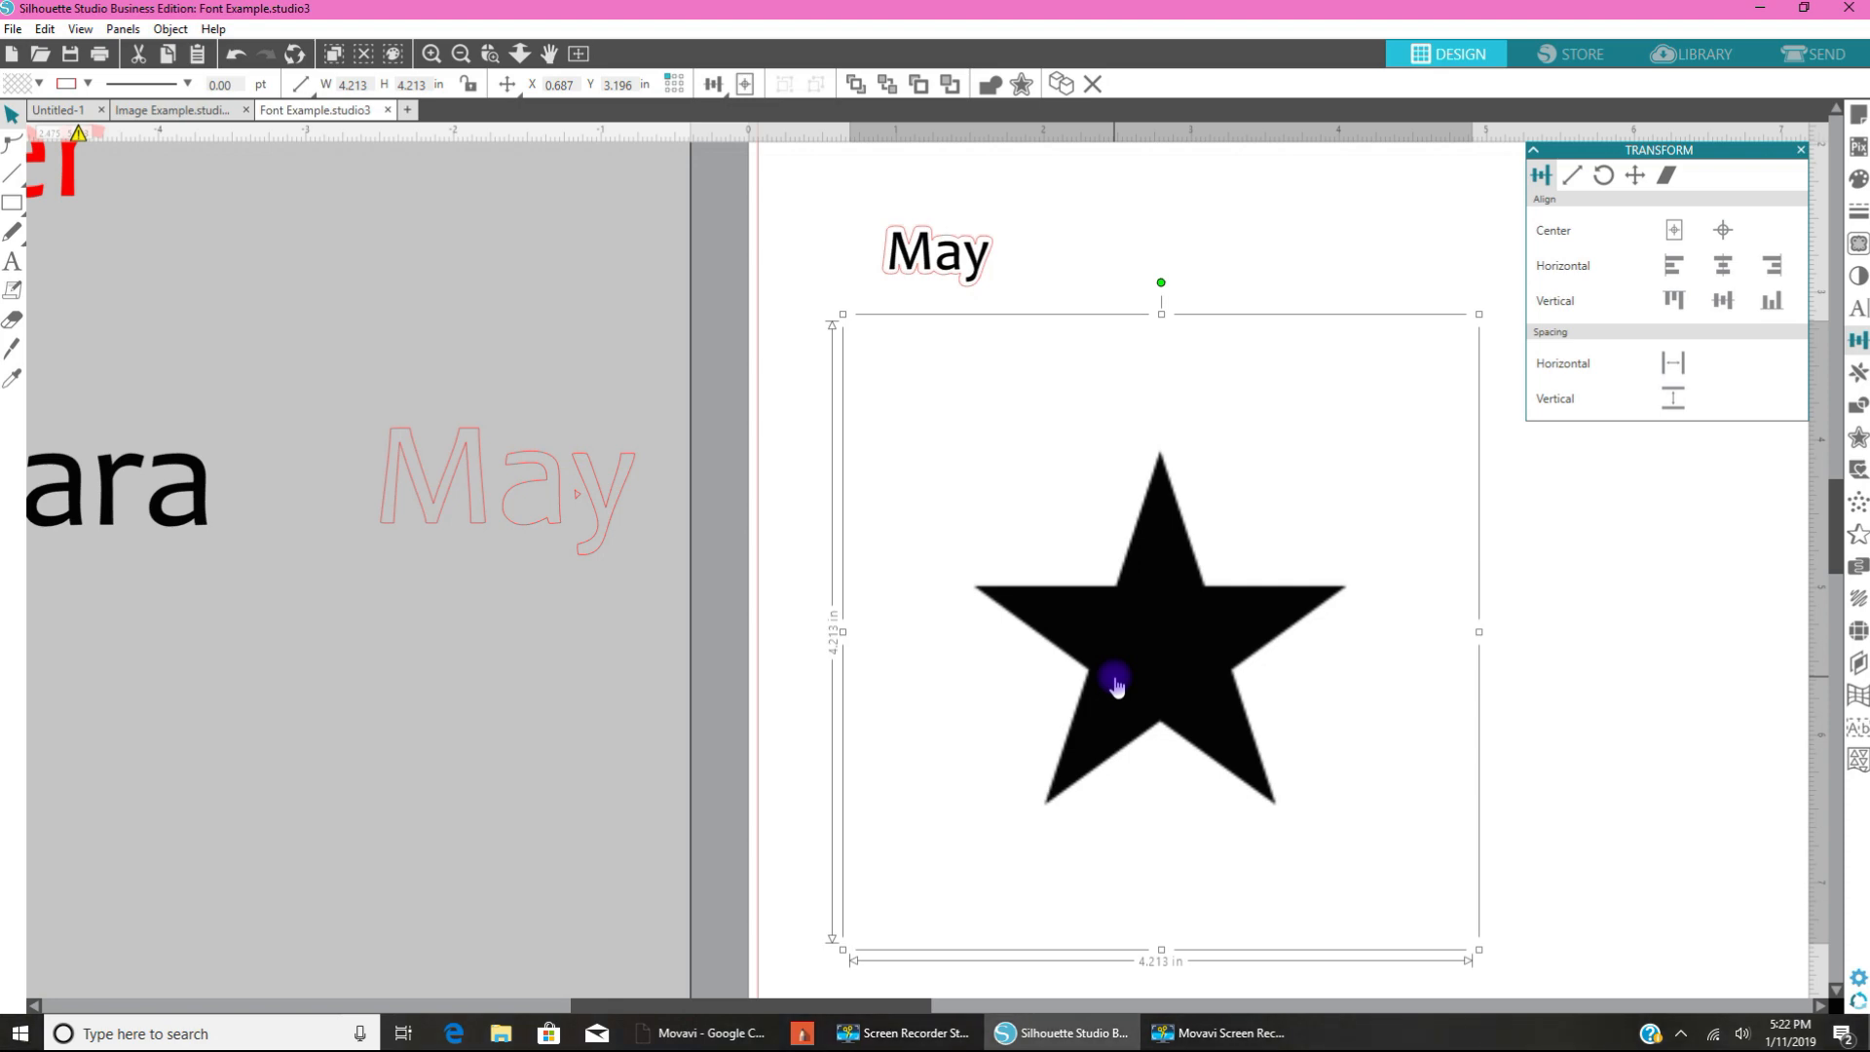
{"action": "mouse_move", "coordinate": [1169, 654]}
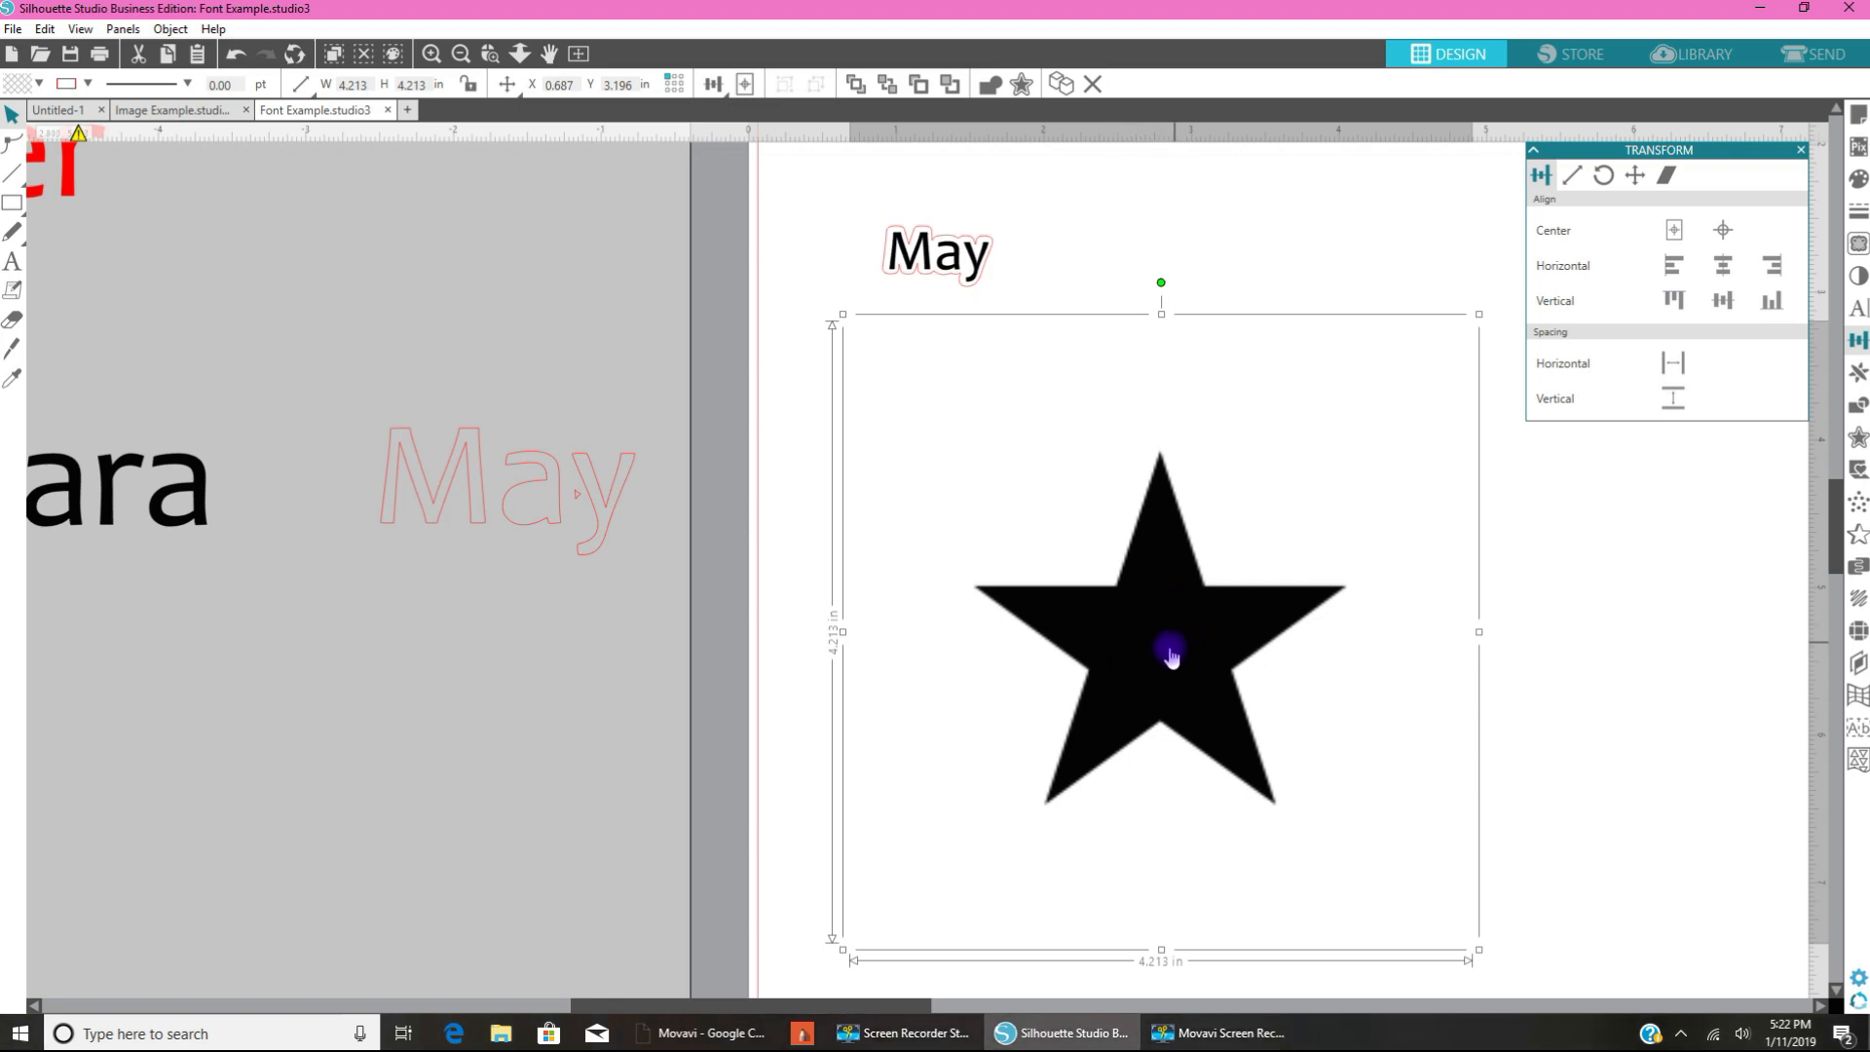
{"action": "mouse_move", "coordinate": [1142, 648]}
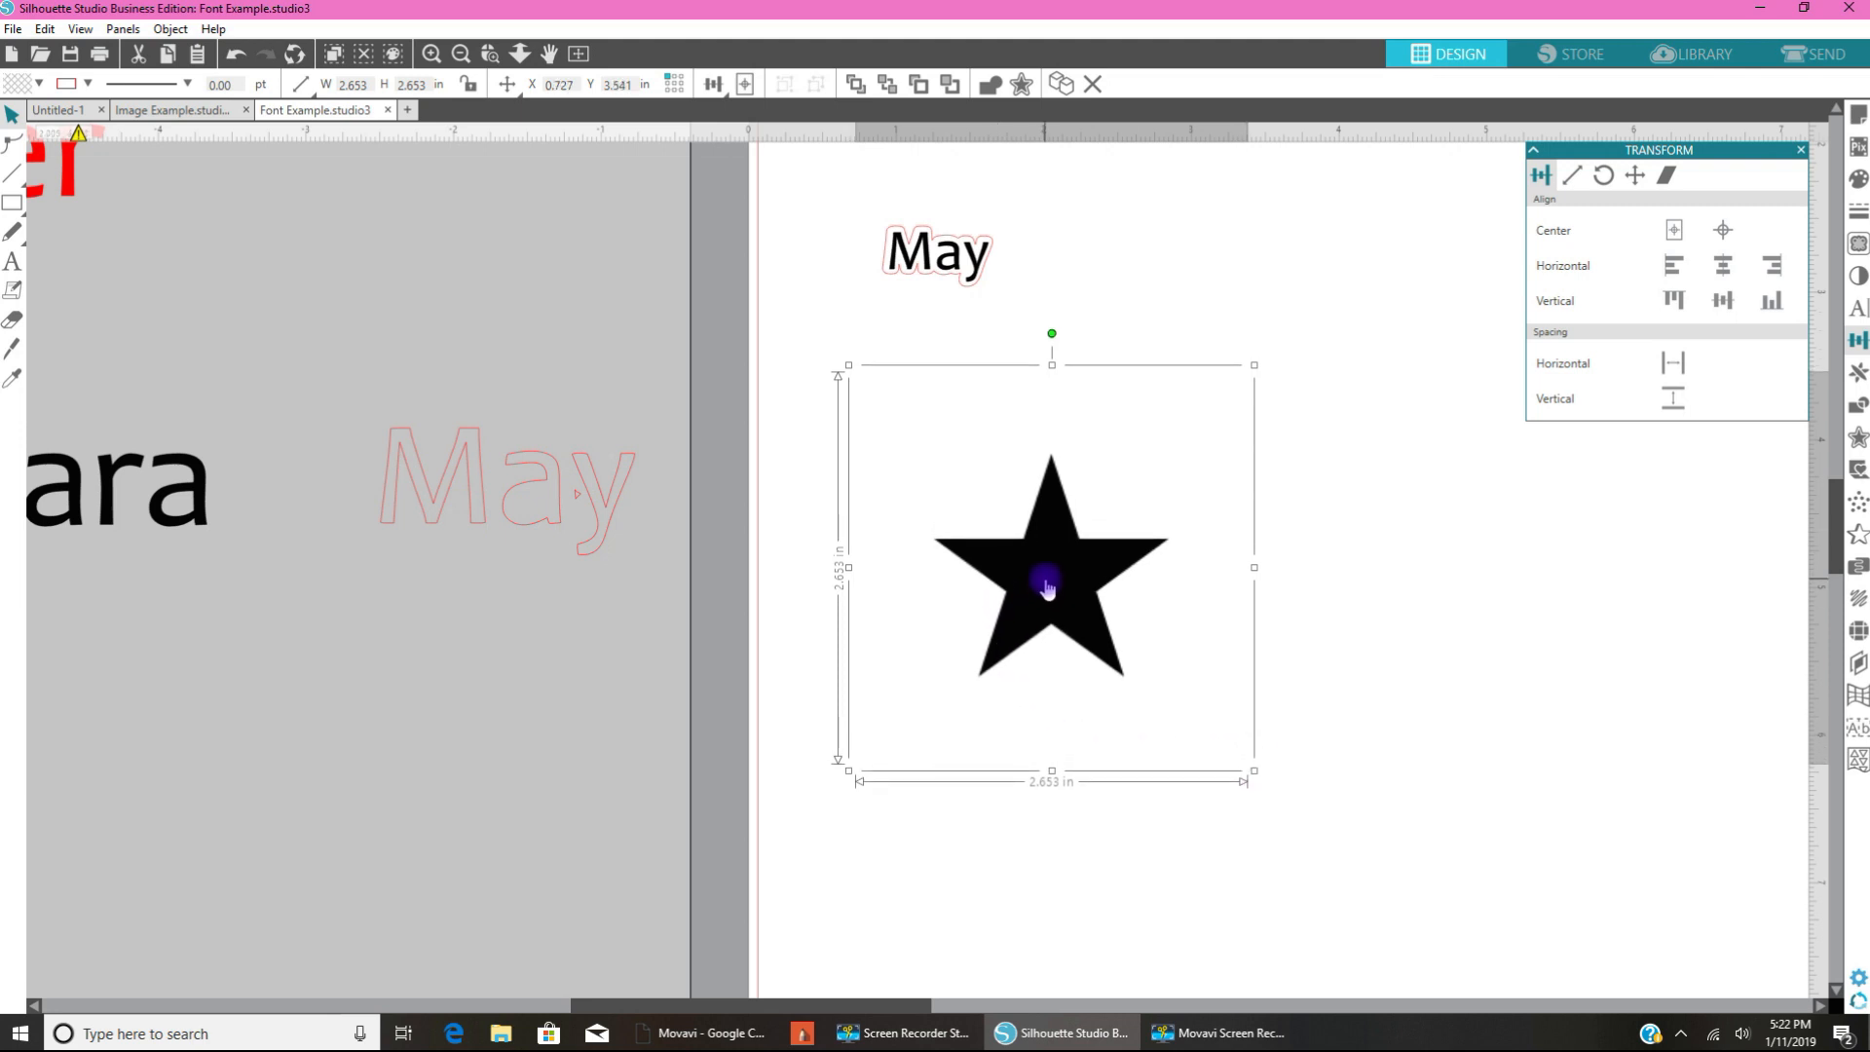
{"action": "mouse_move", "coordinate": [1799, 155]}
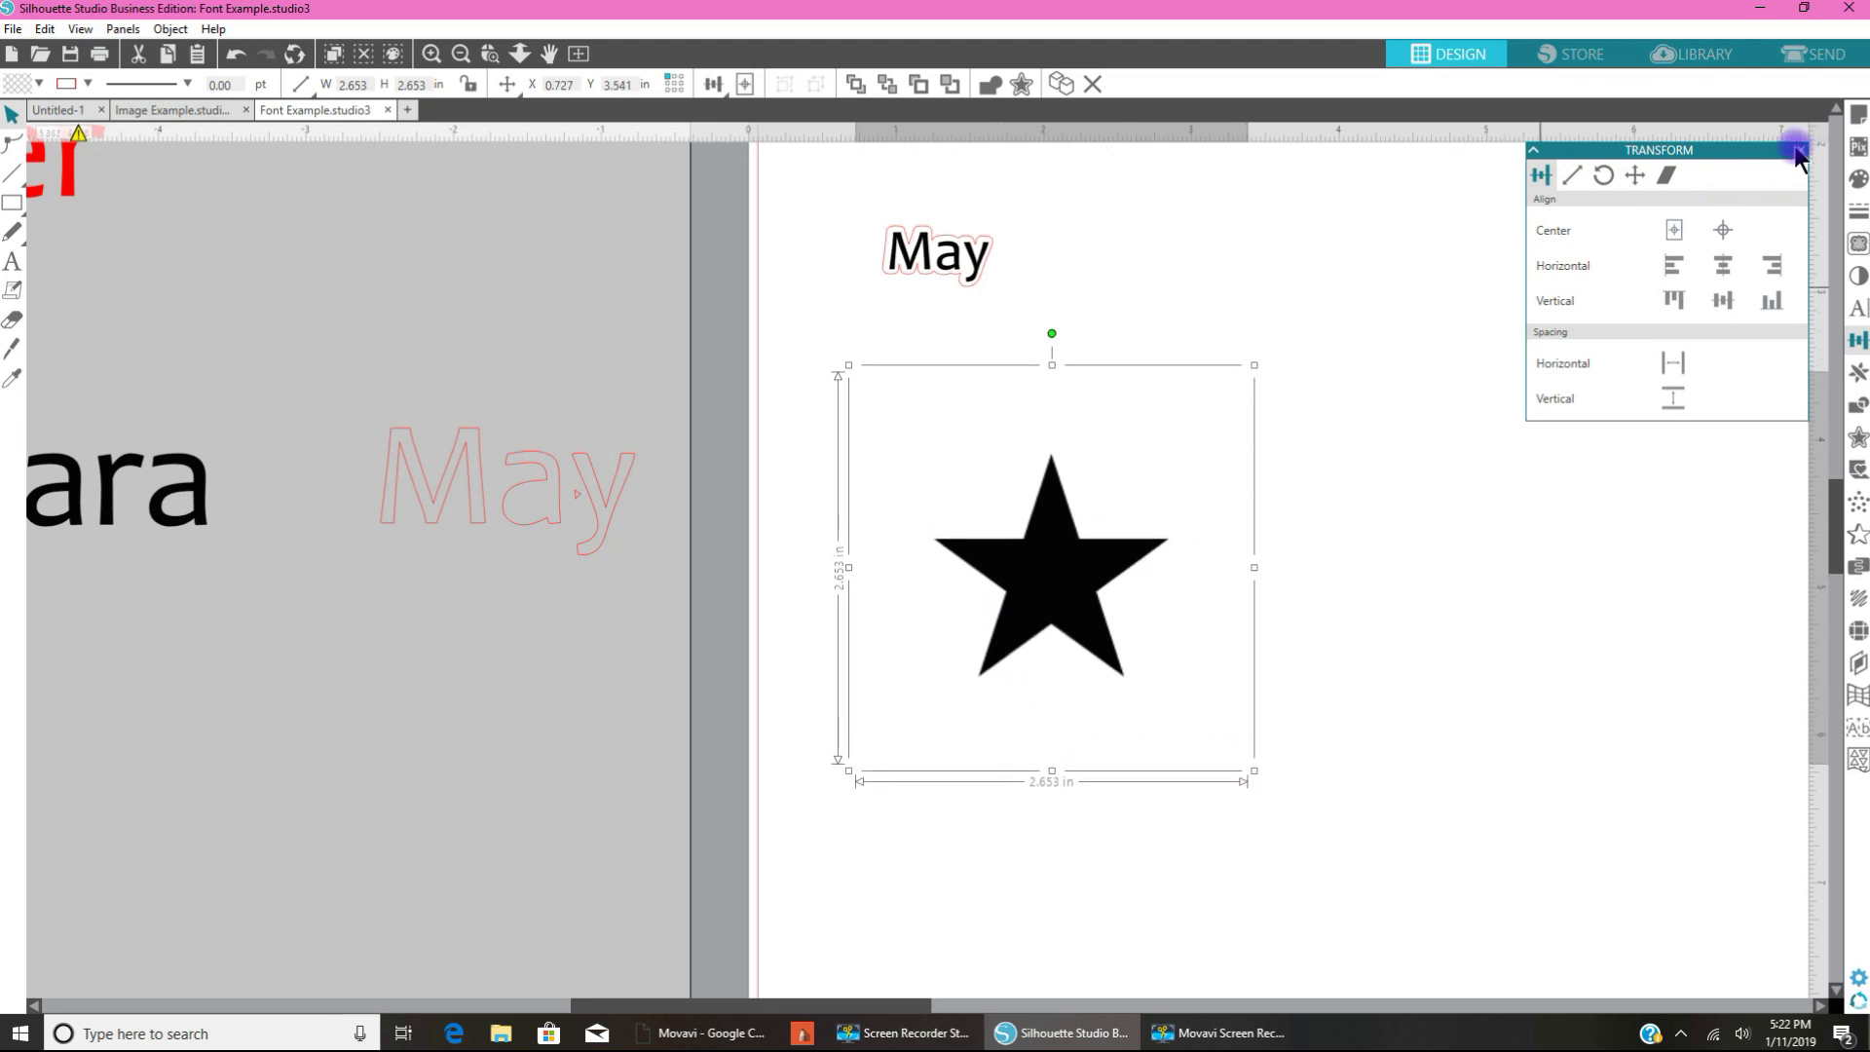
{"action": "left_click", "coordinate": [1797, 156]}
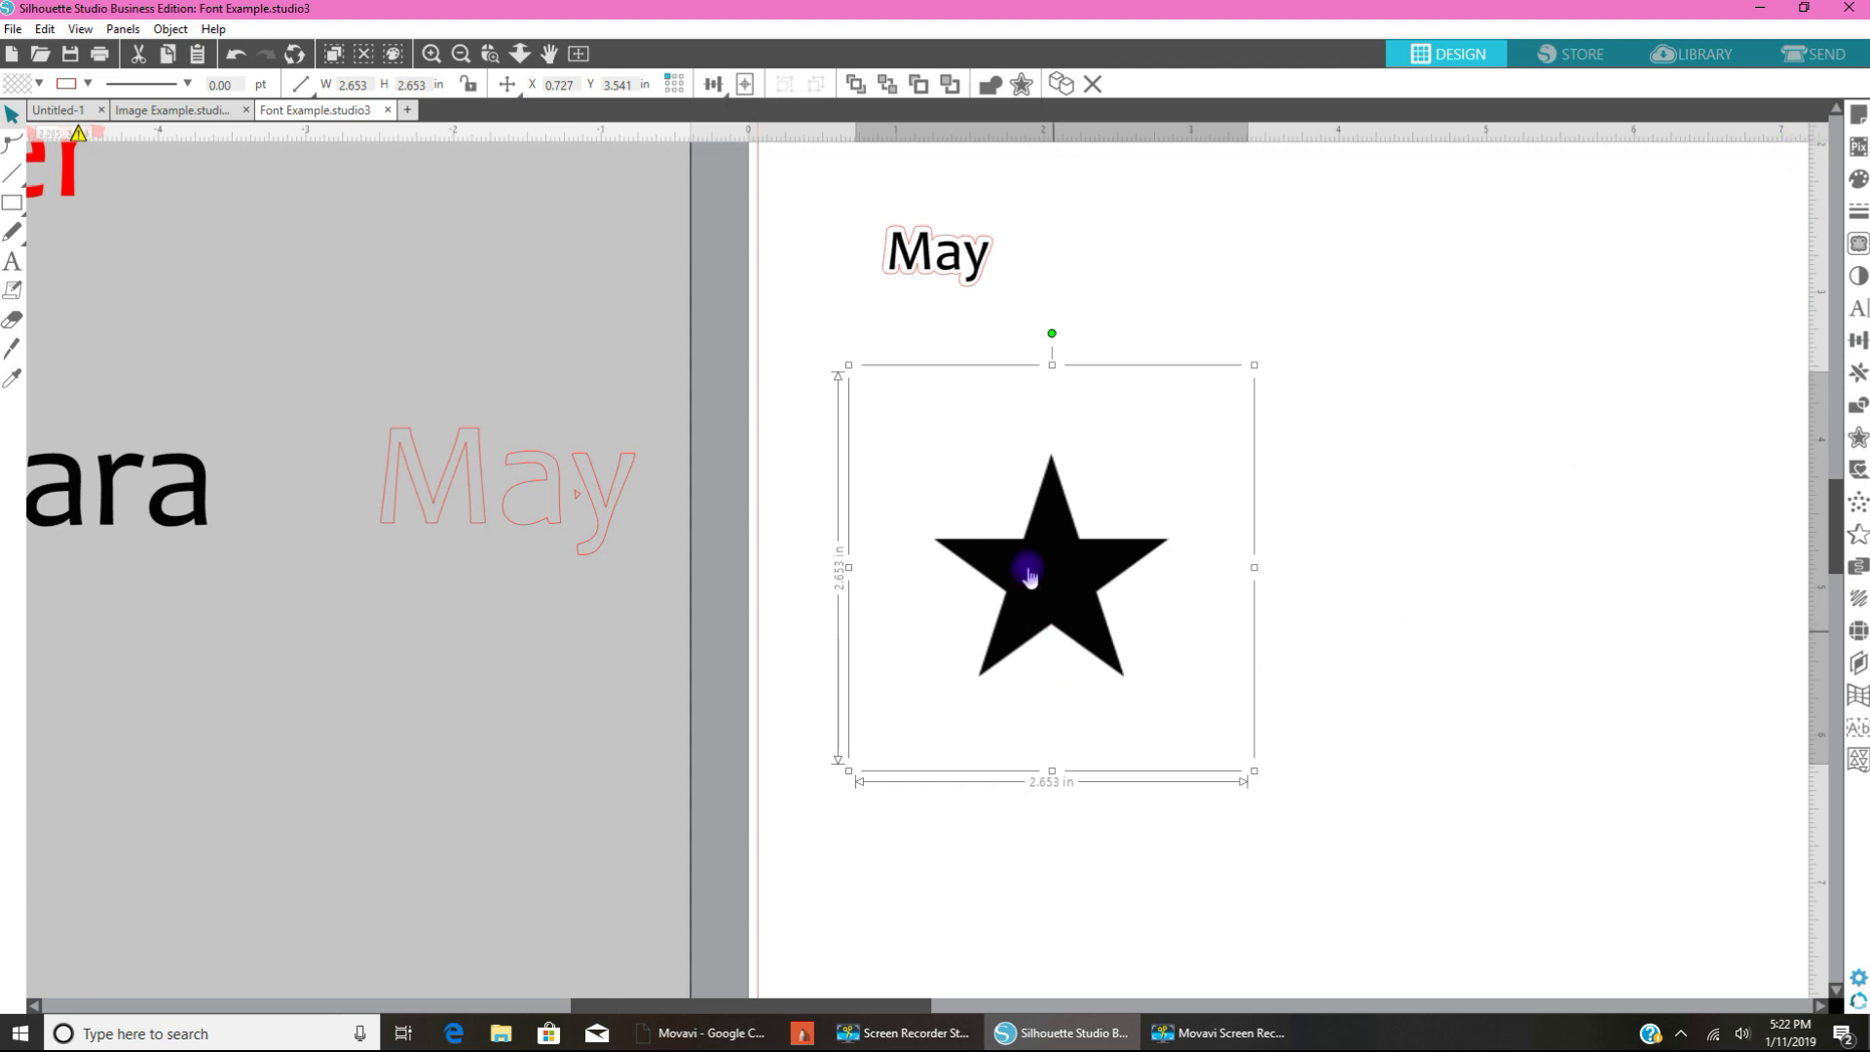
{"action": "mouse_move", "coordinate": [1854, 244]}
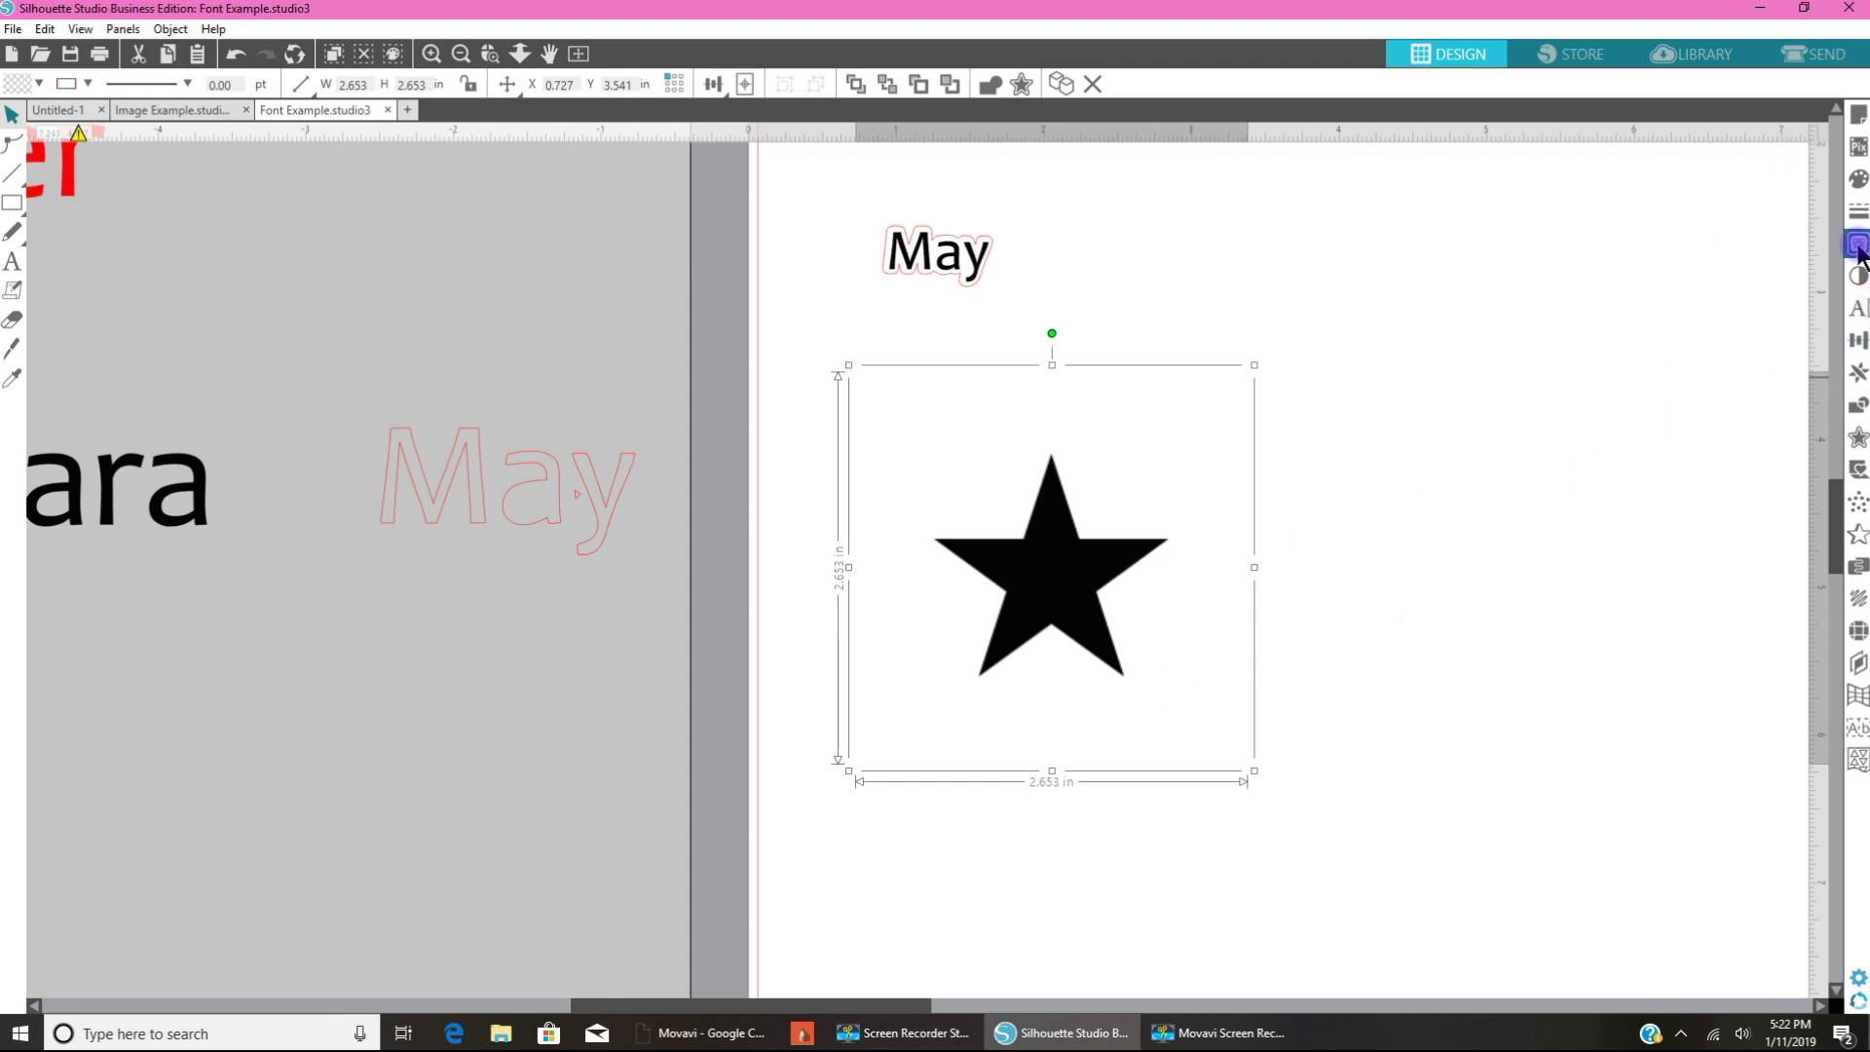
Step: Open the trace options and start marking the star picture's trace area
{"action": "left_click", "coordinate": [1856, 245]}
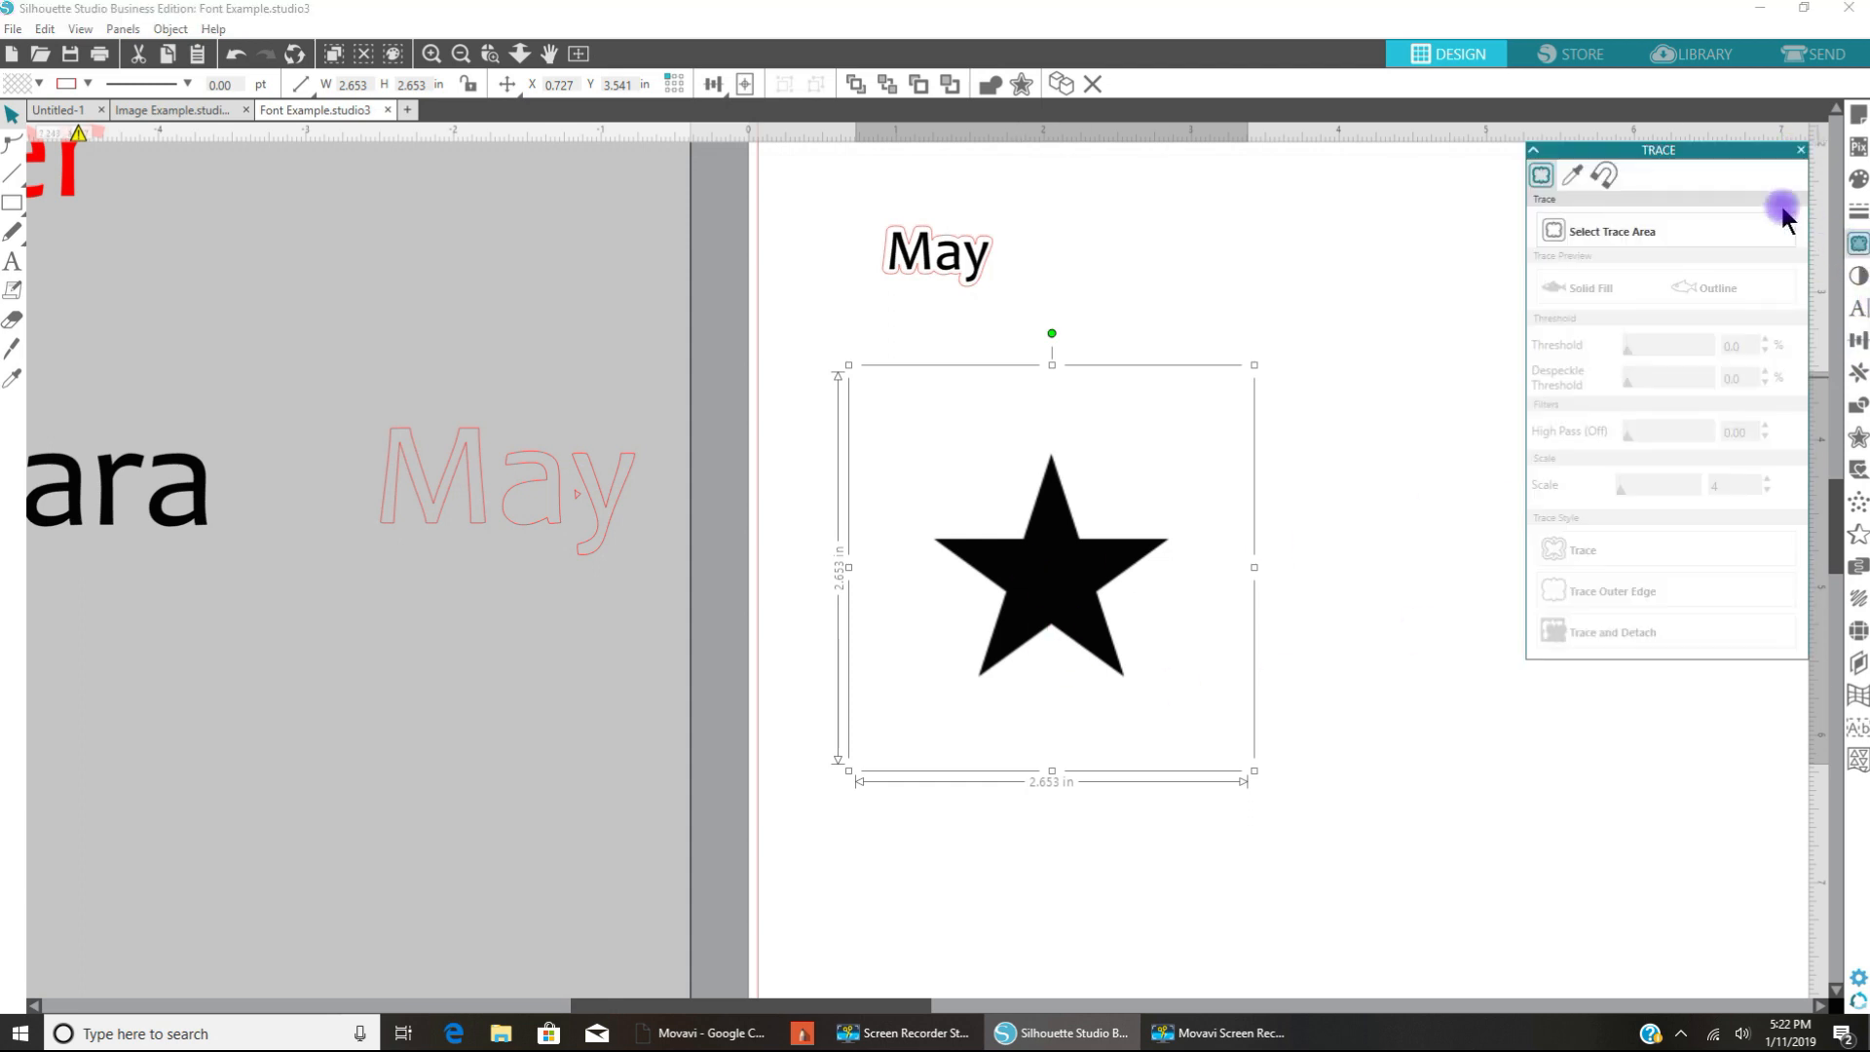
{"action": "left_click", "coordinate": [1611, 230]}
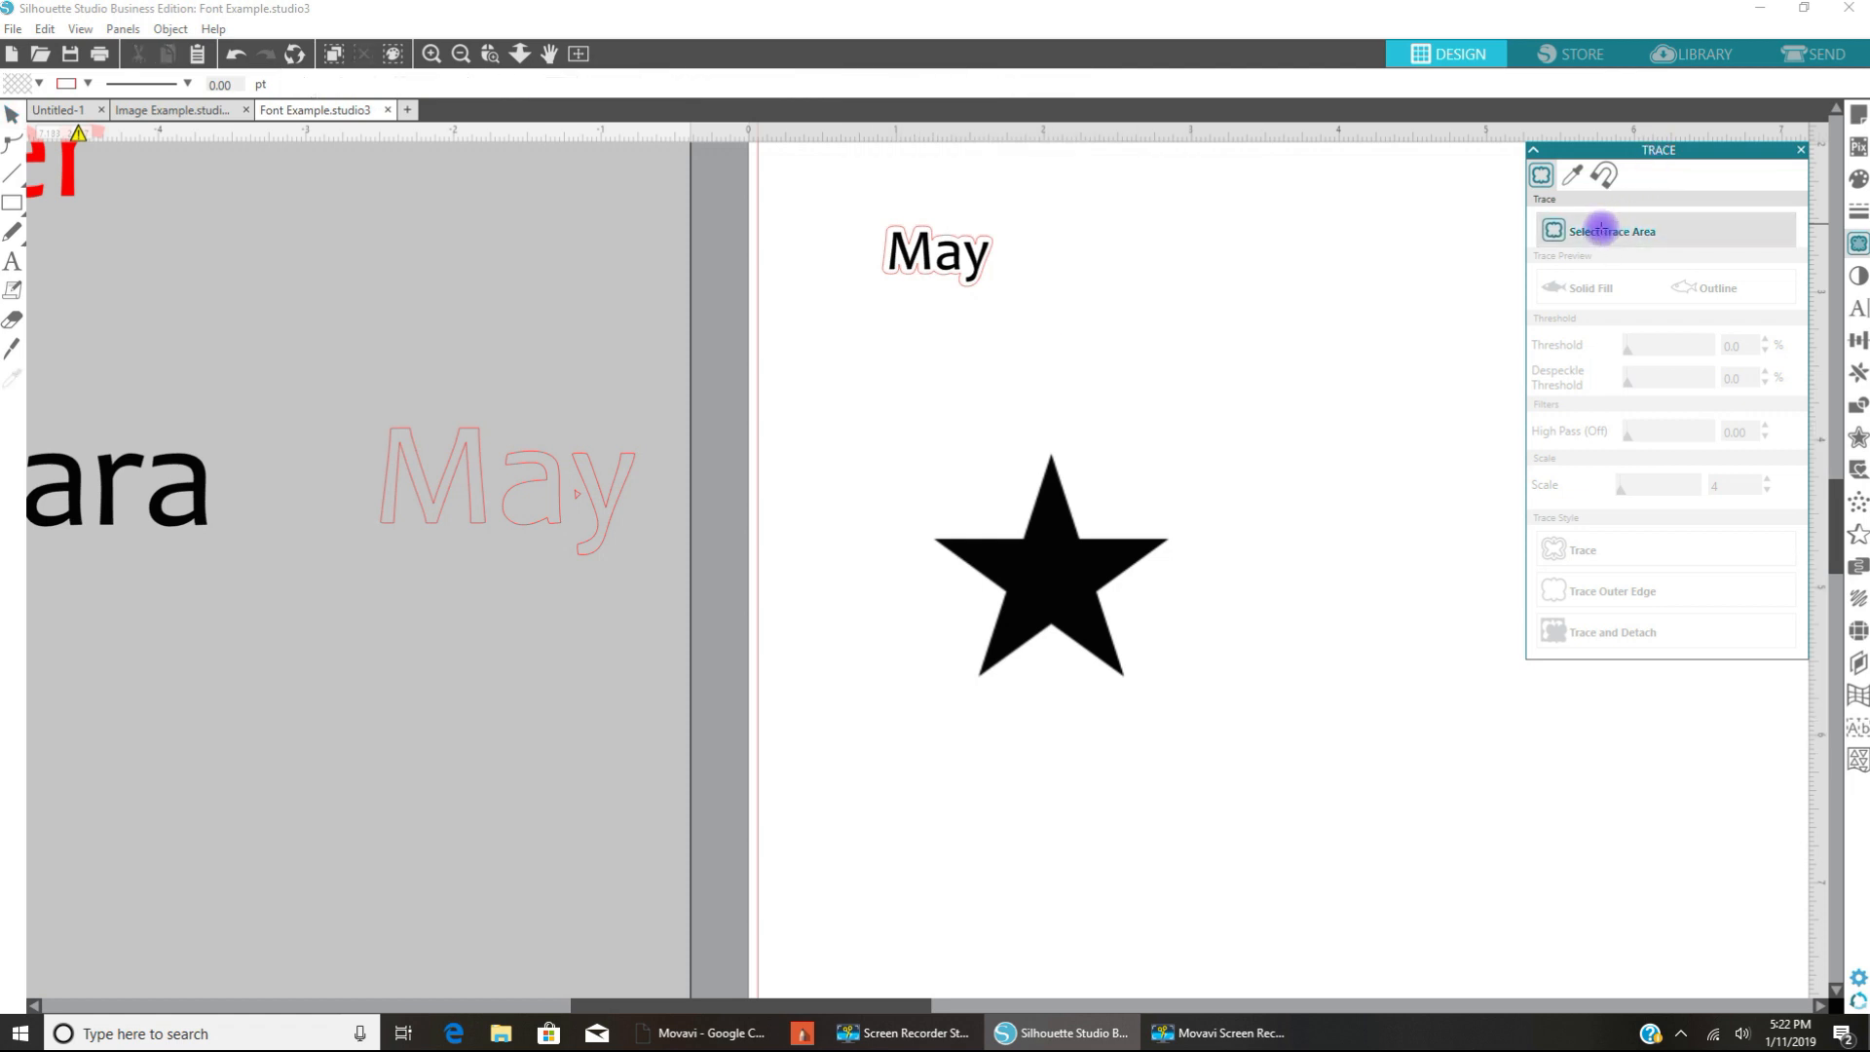
{"action": "mouse_move", "coordinate": [889, 425]}
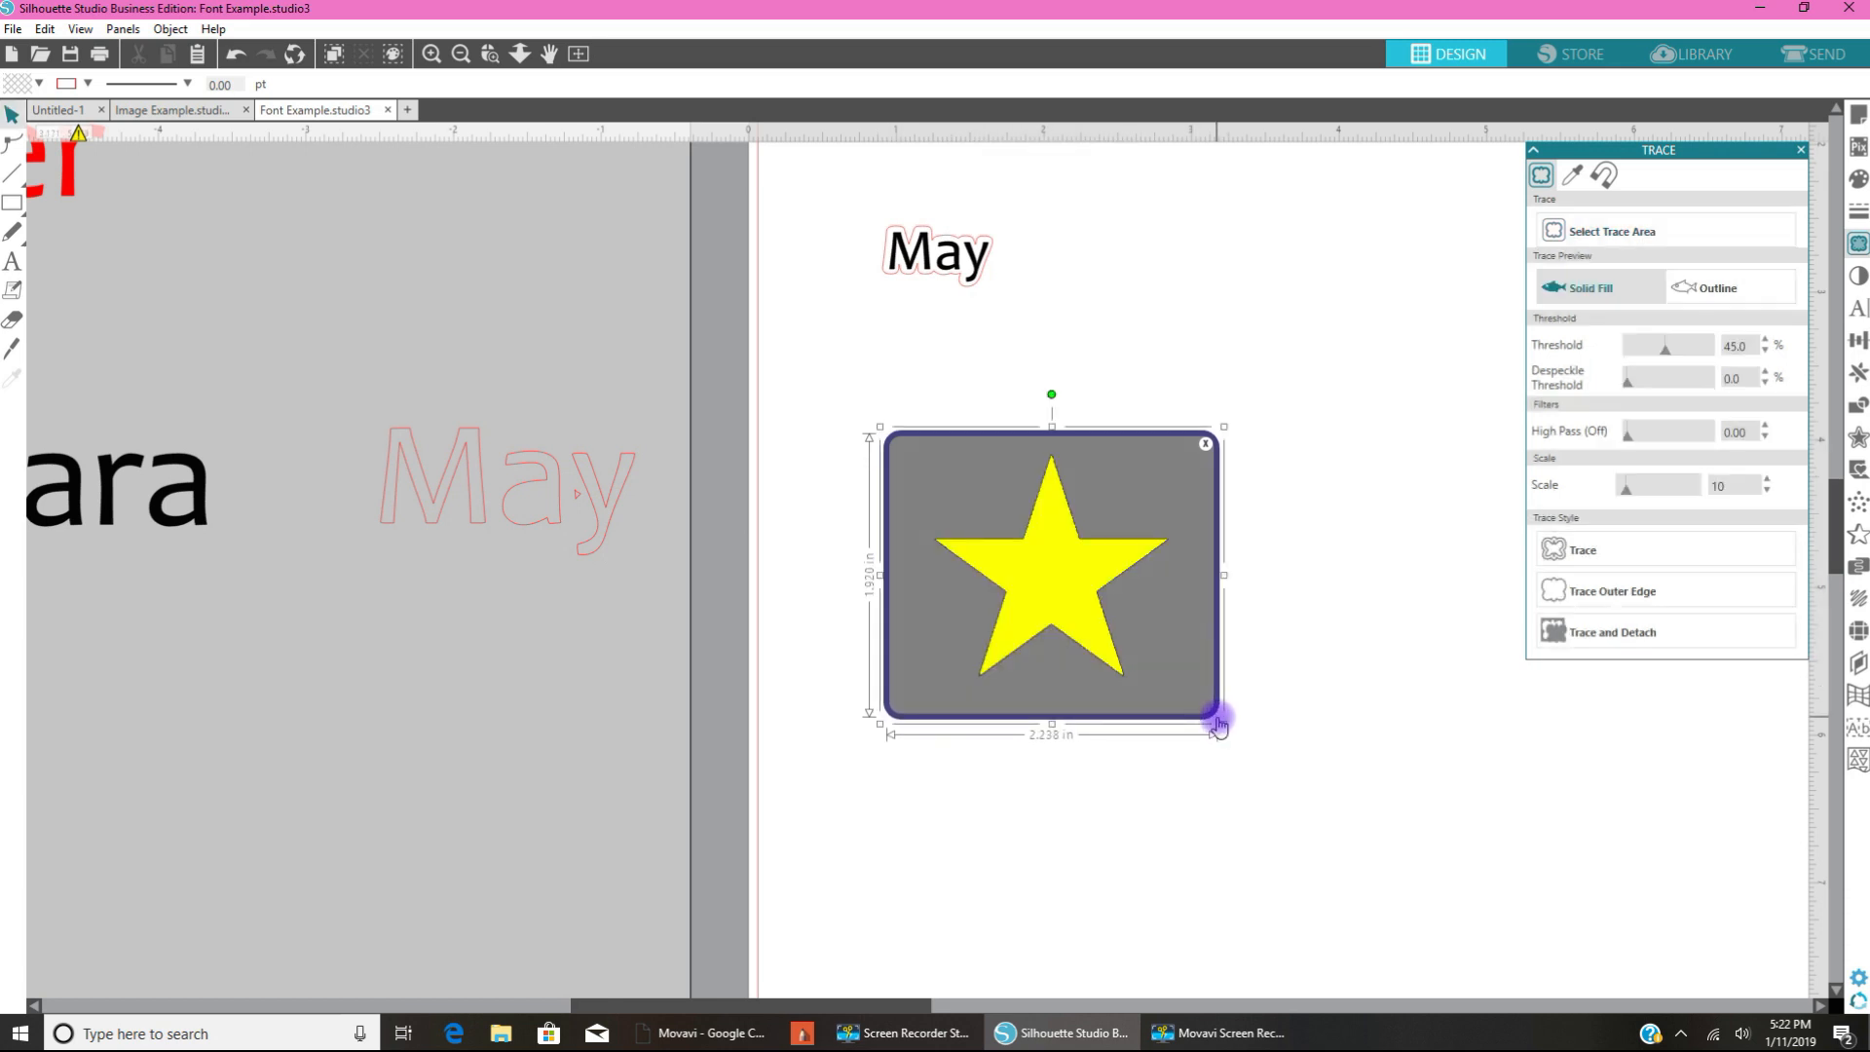
{"action": "mouse_move", "coordinate": [1622, 304]}
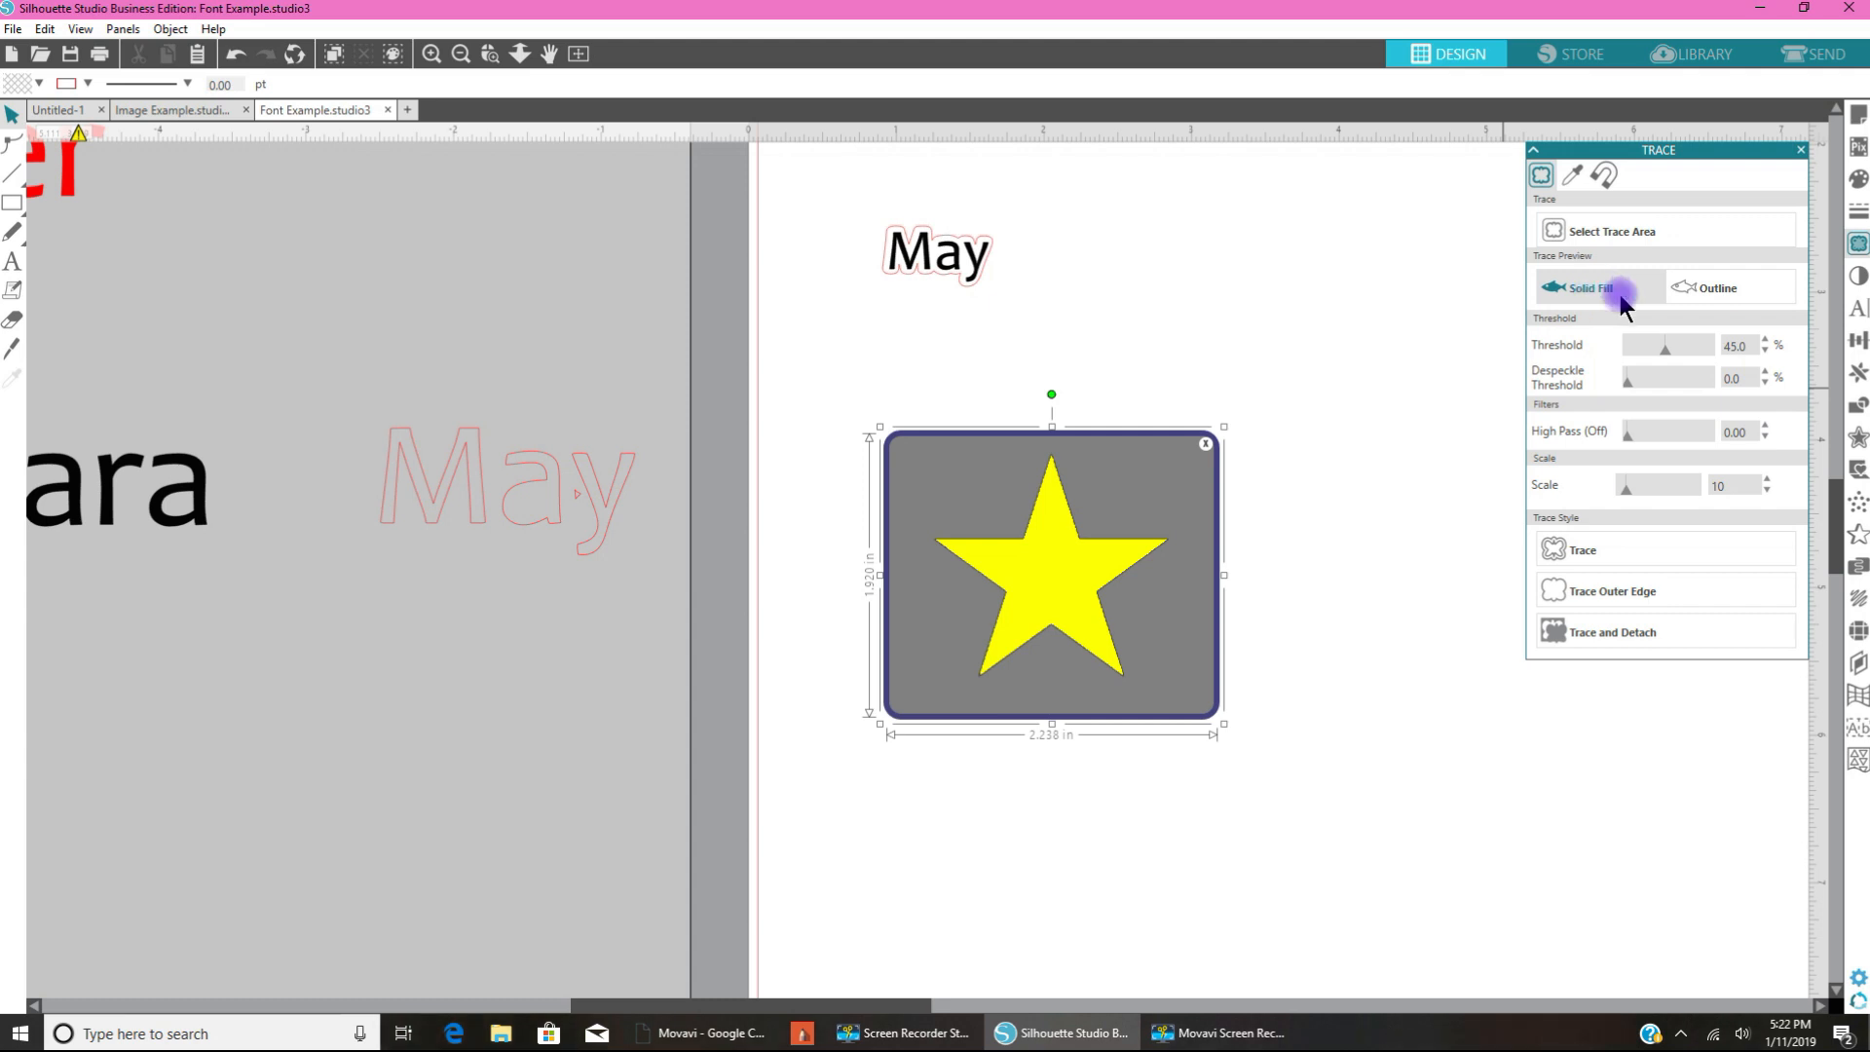
{"action": "mouse_move", "coordinate": [1714, 345]}
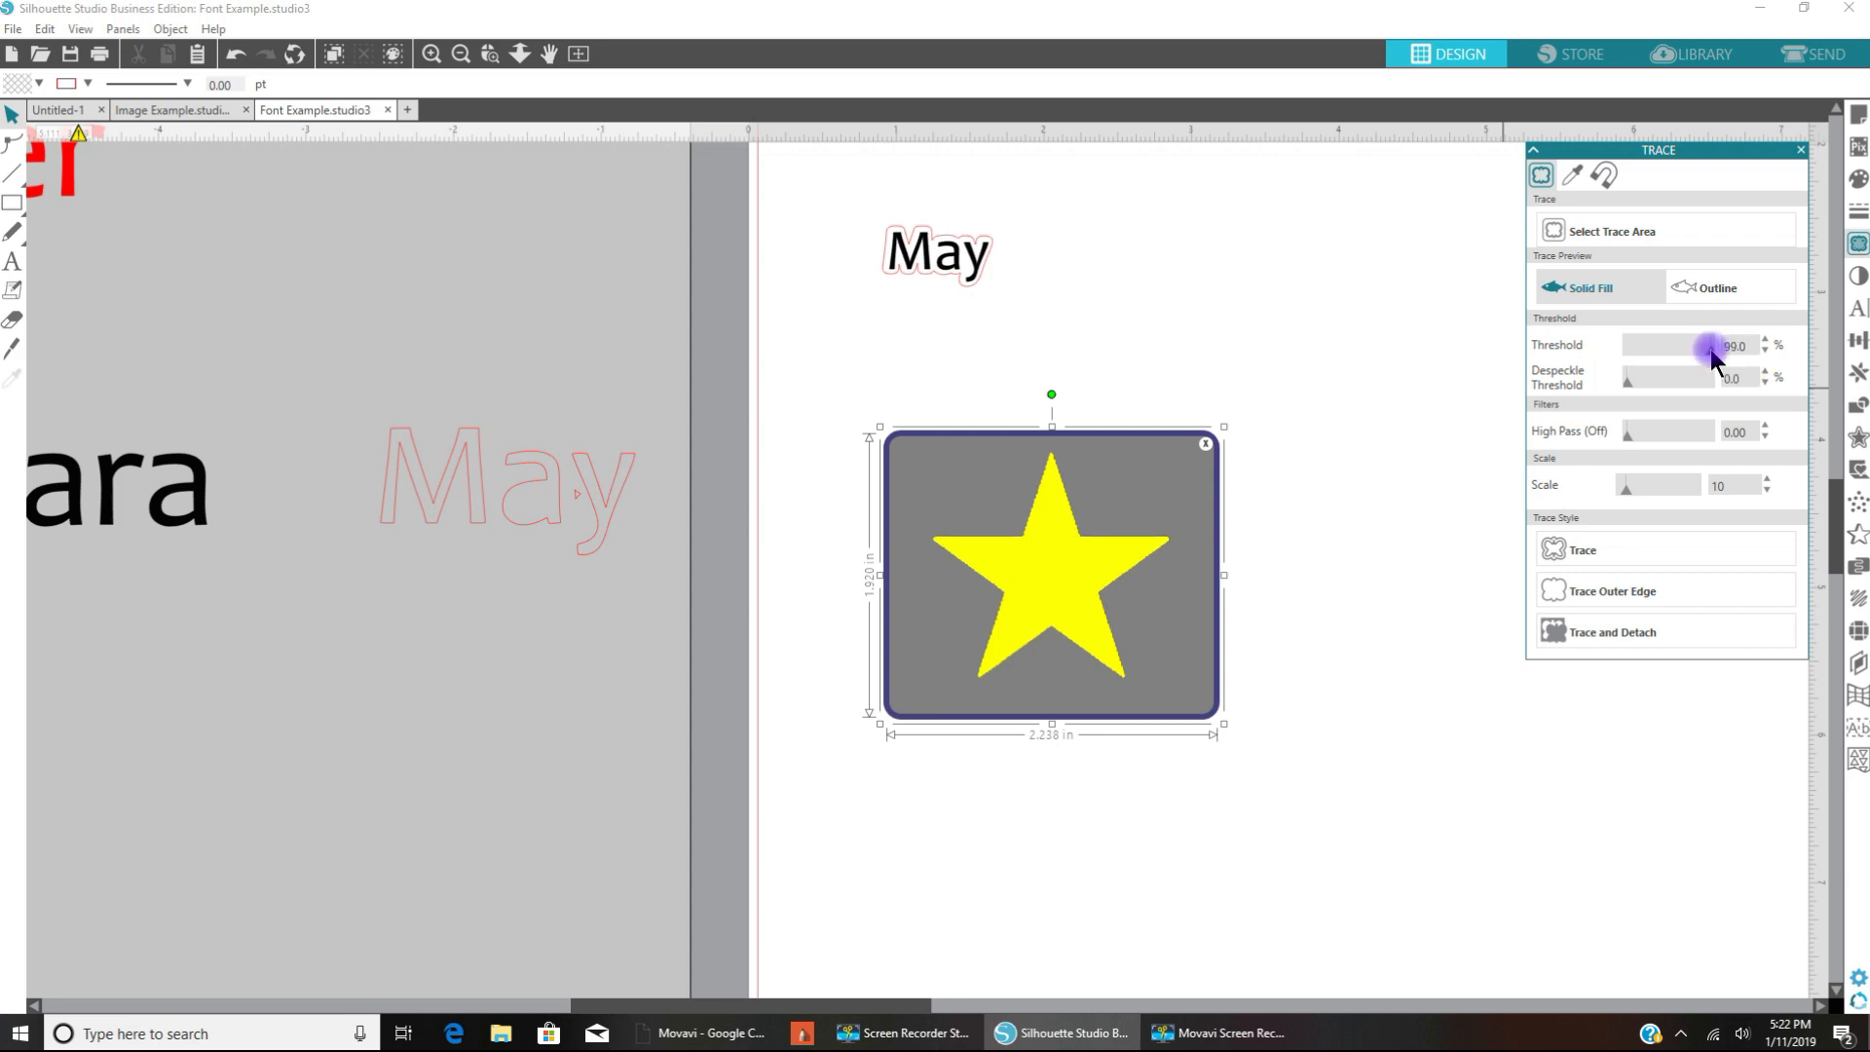
{"action": "mouse_move", "coordinate": [1255, 564]}
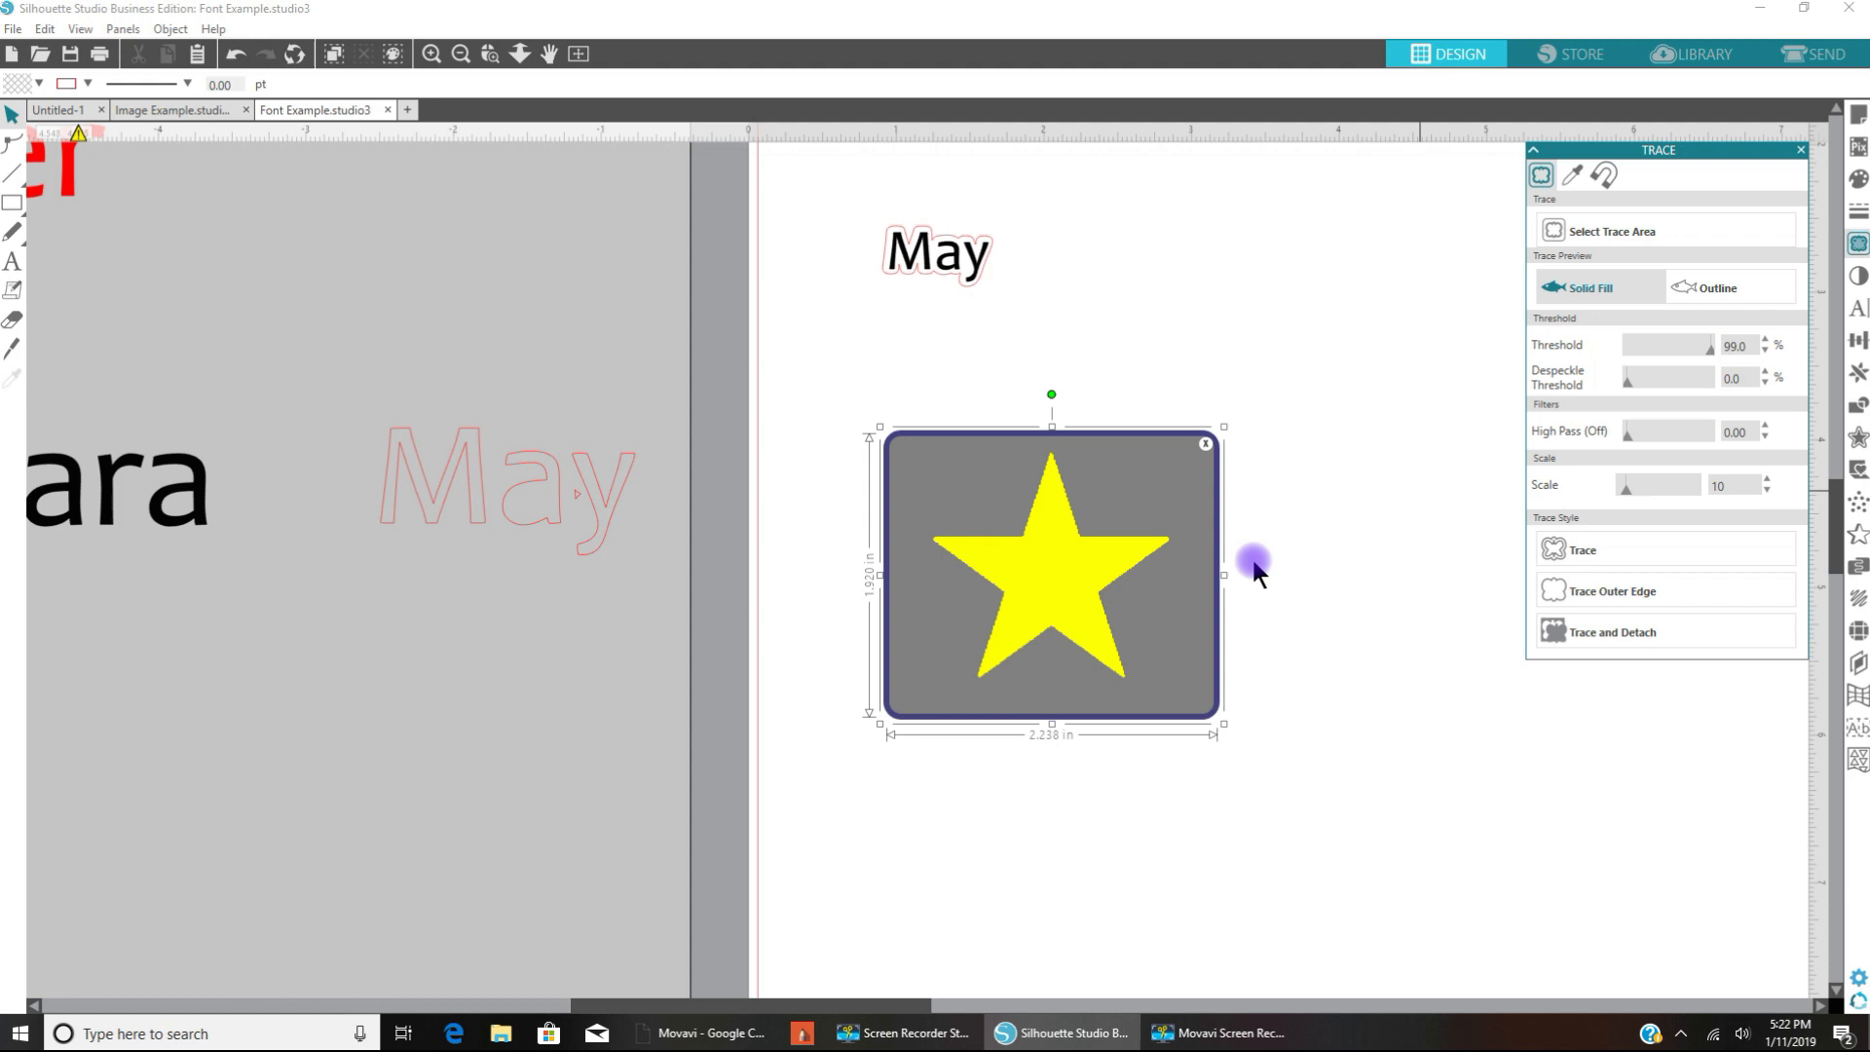
{"action": "mouse_move", "coordinate": [1038, 668]}
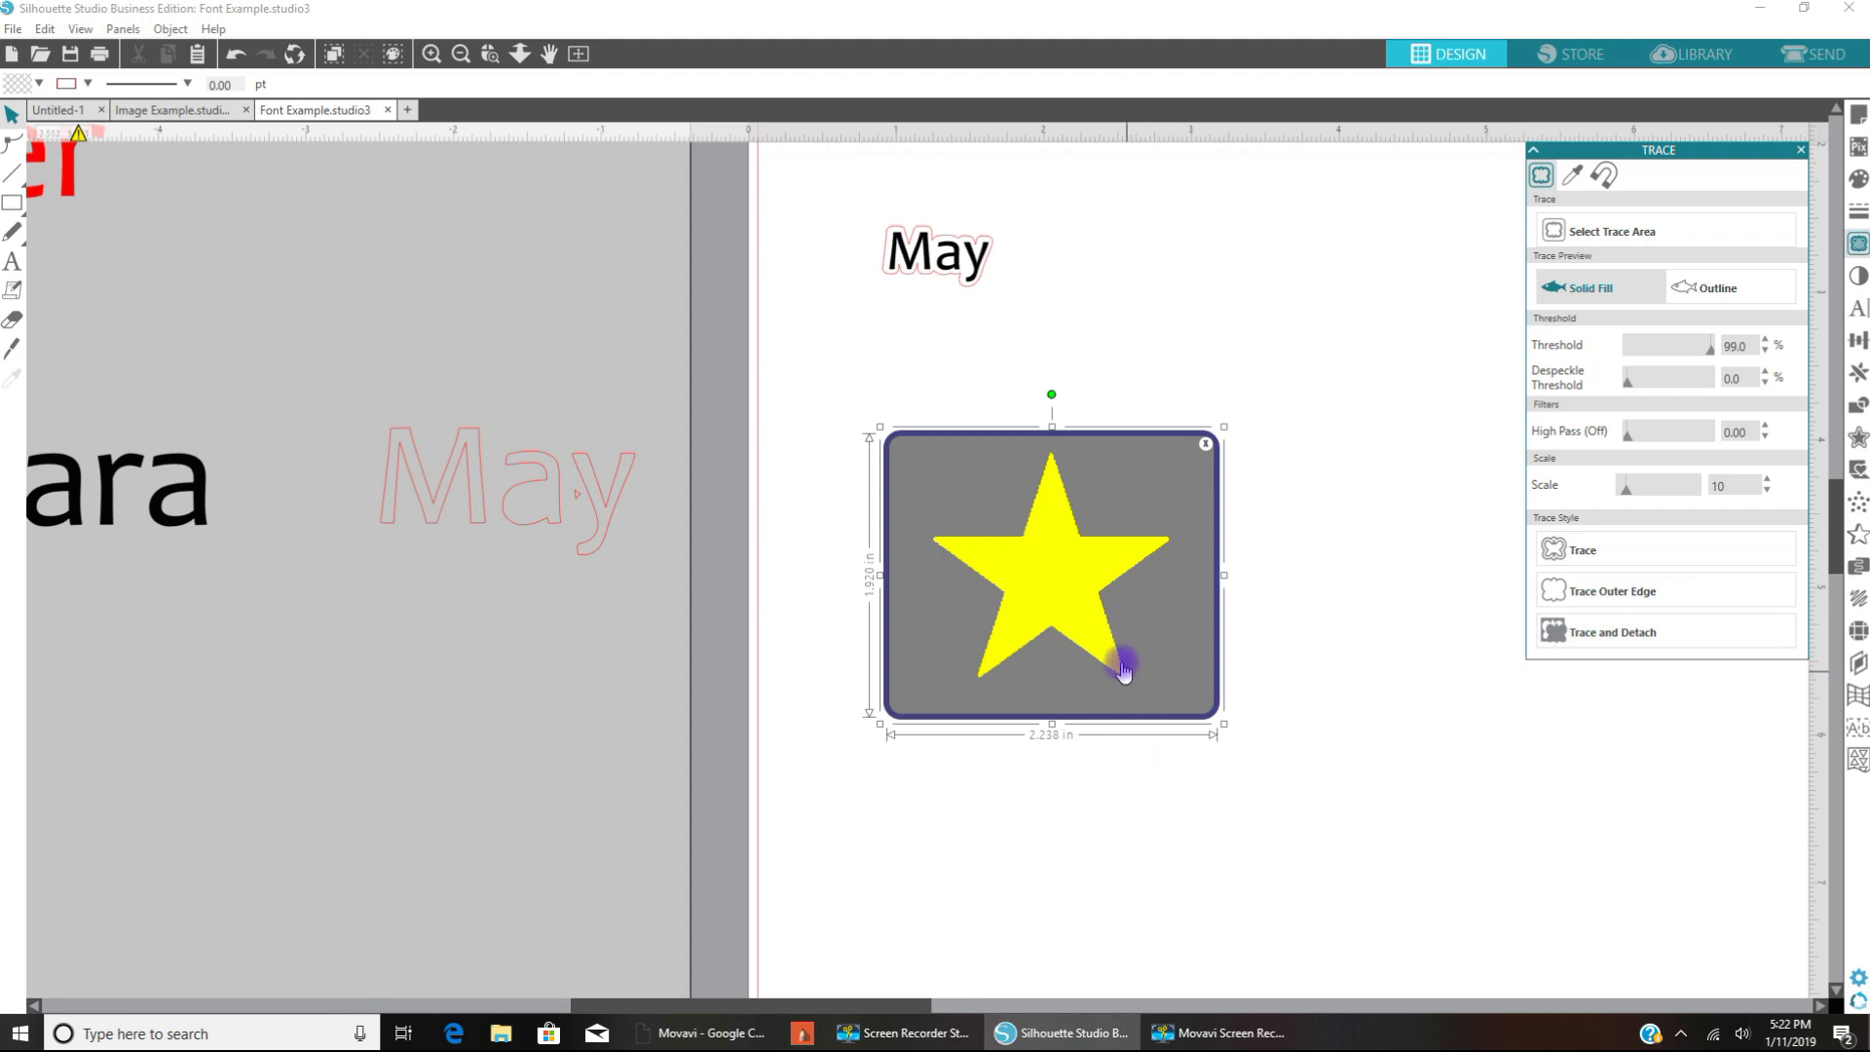
{"action": "mouse_move", "coordinate": [1167, 547]}
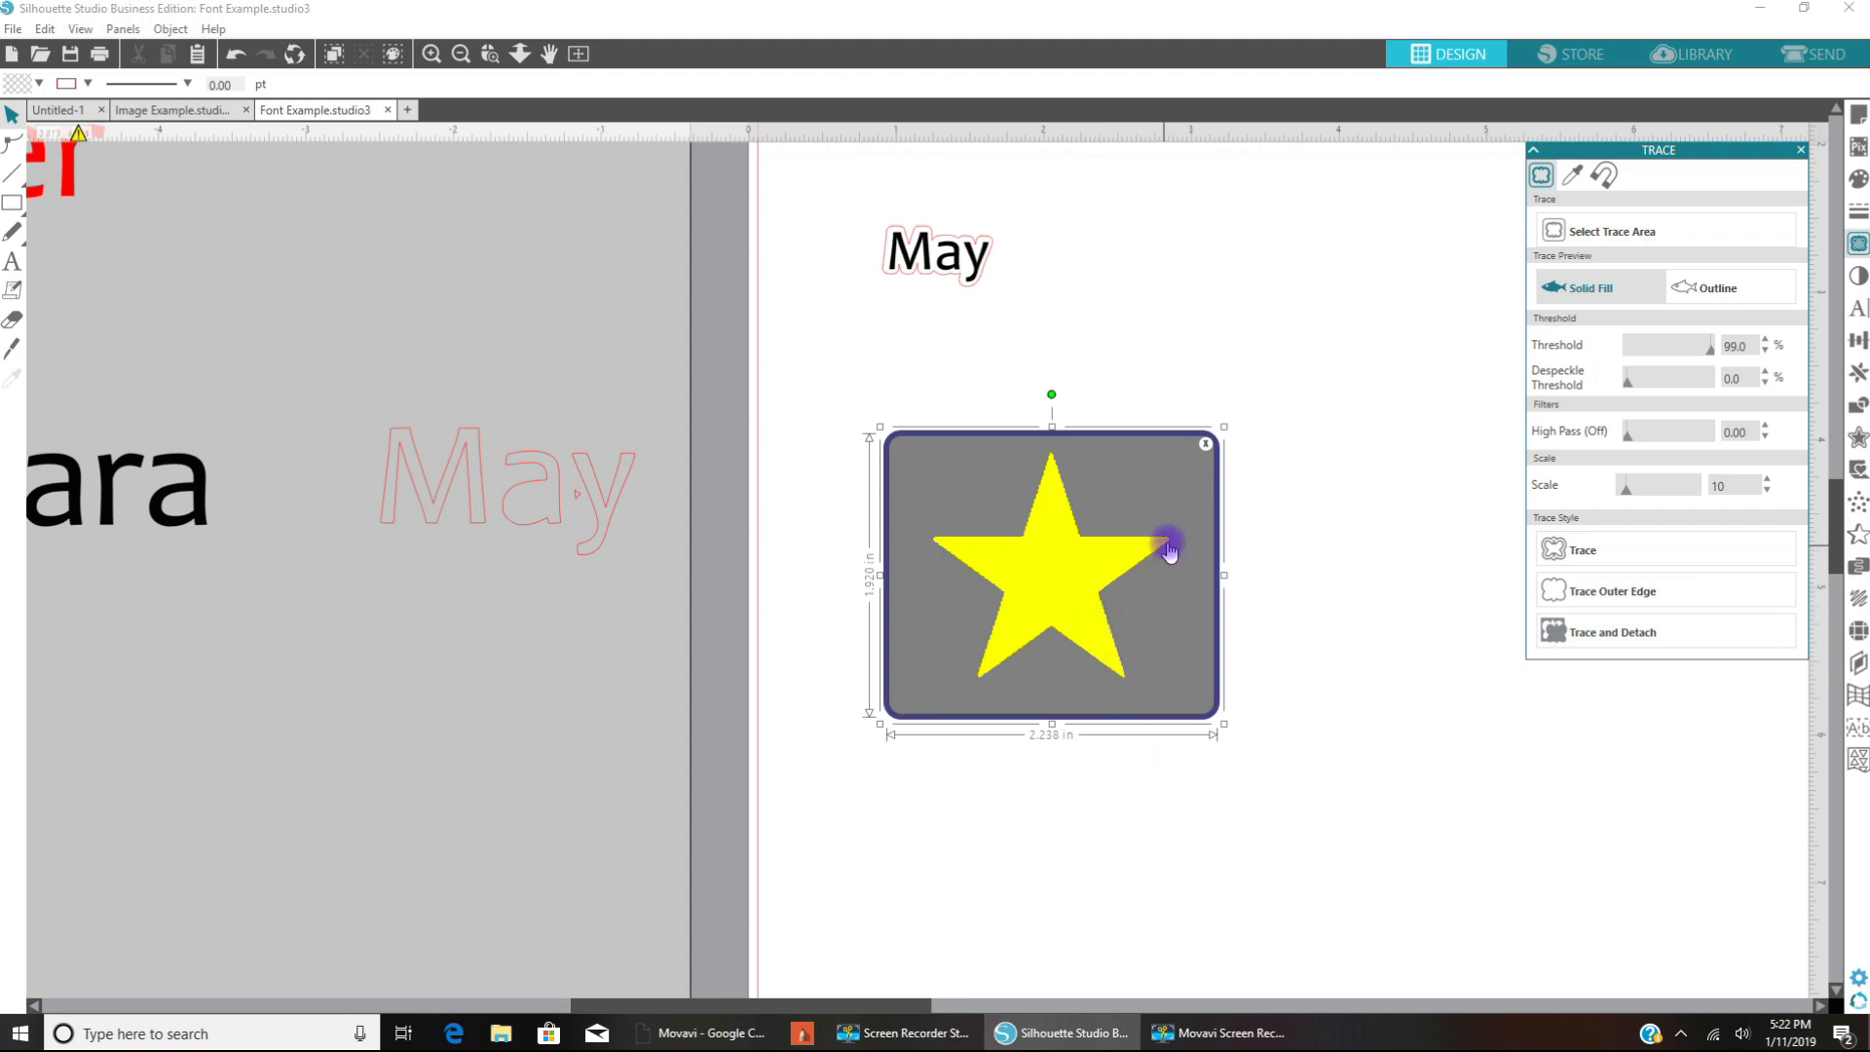
{"action": "mouse_move", "coordinate": [1047, 459]}
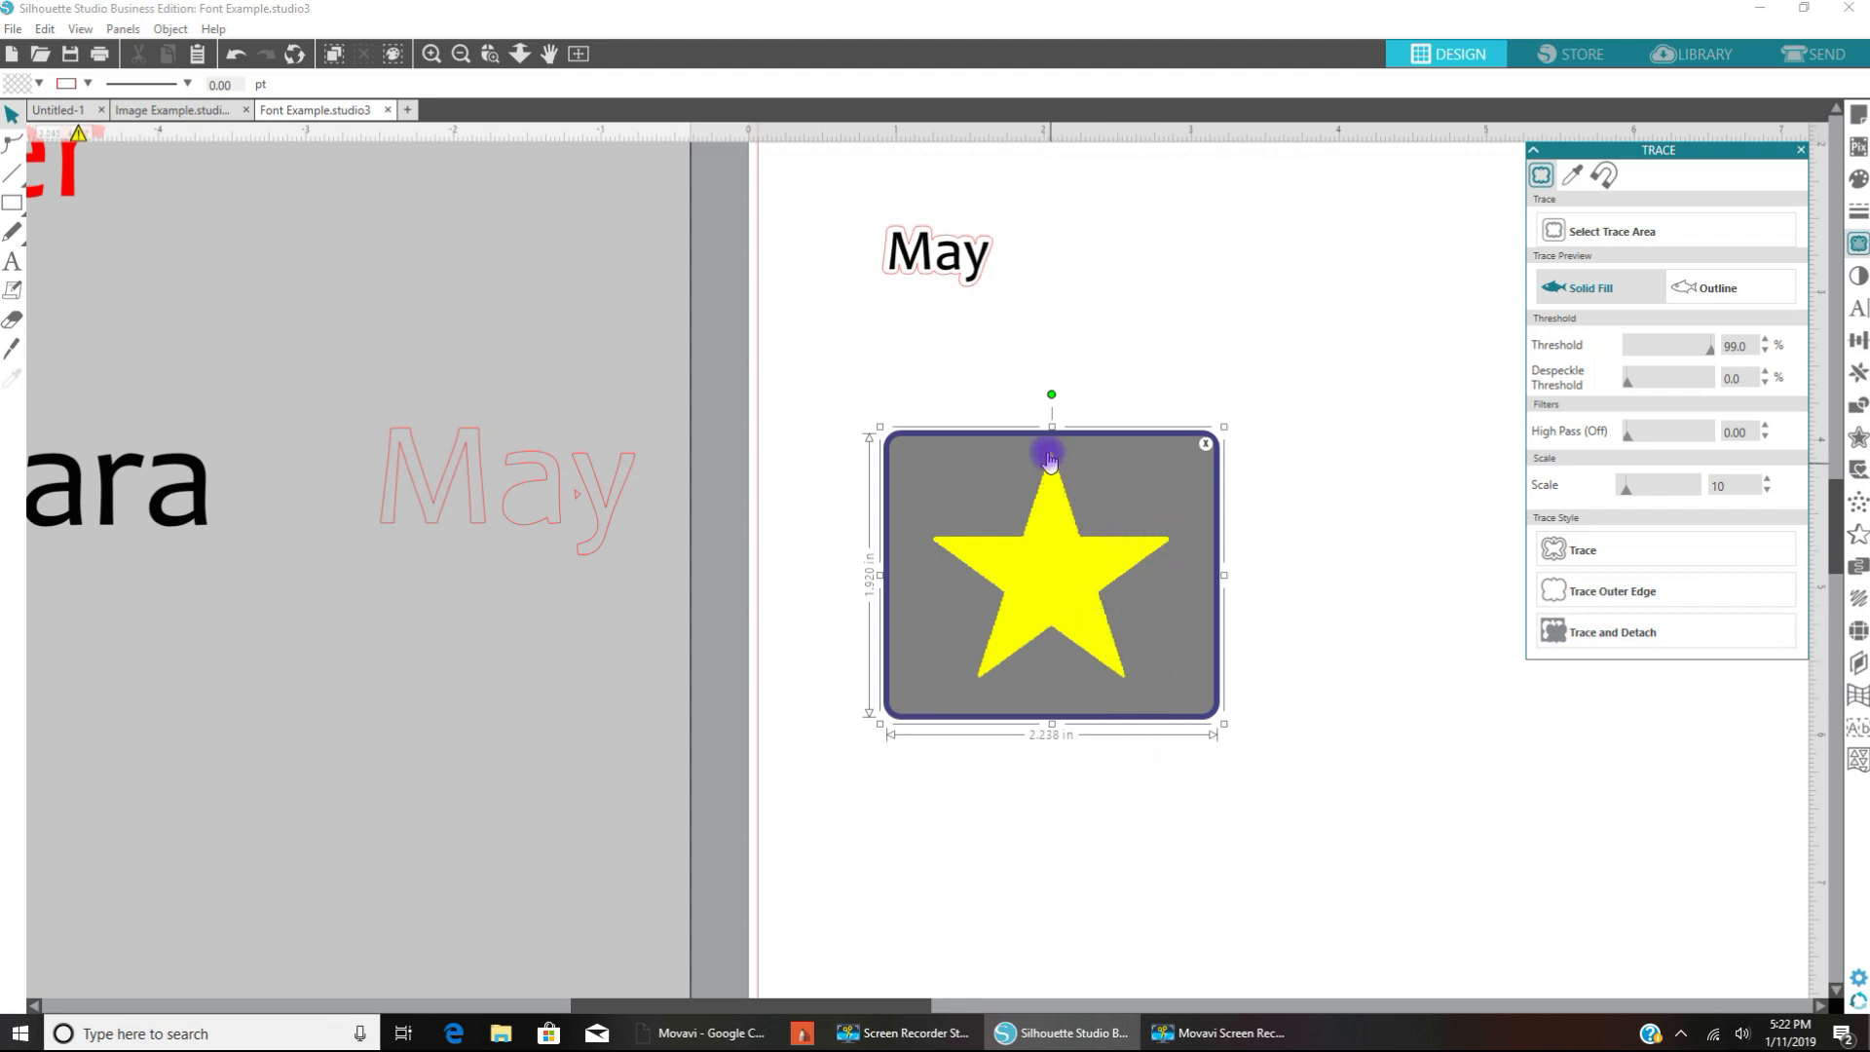
{"action": "mouse_move", "coordinate": [978, 590]}
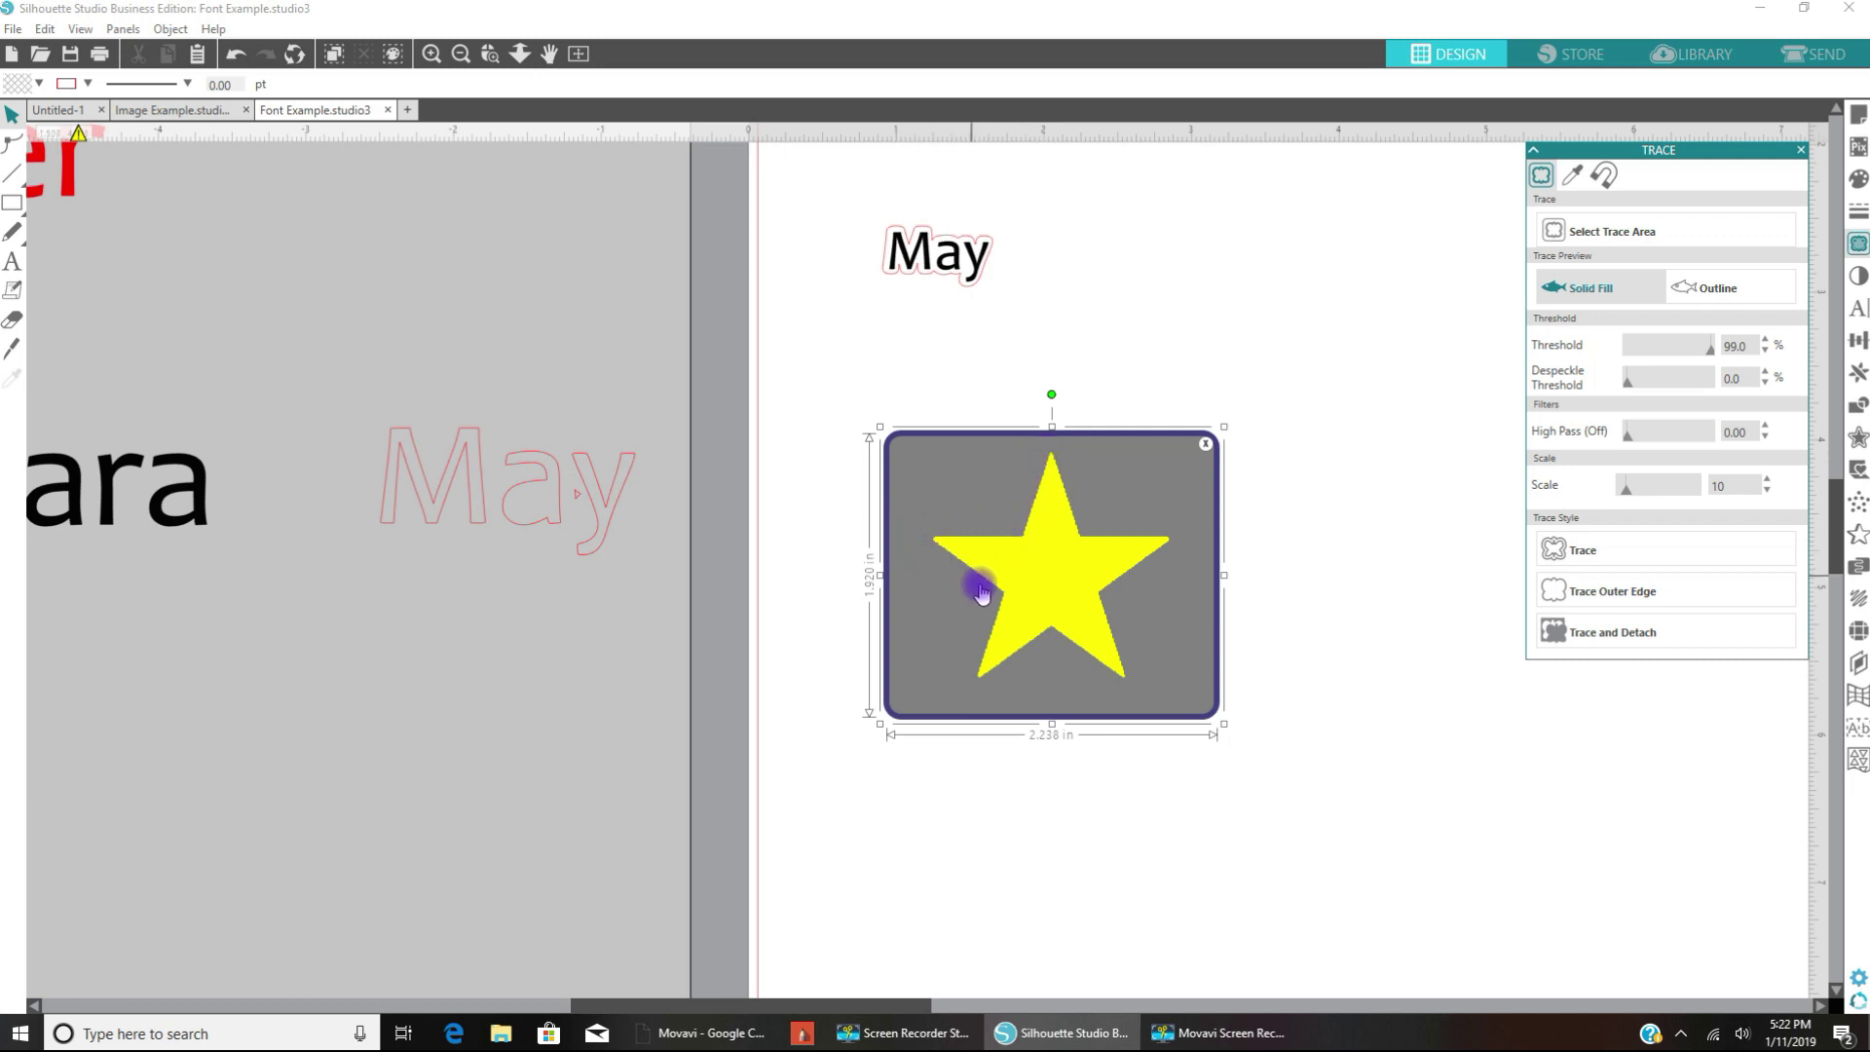
{"action": "mouse_move", "coordinate": [918, 617]}
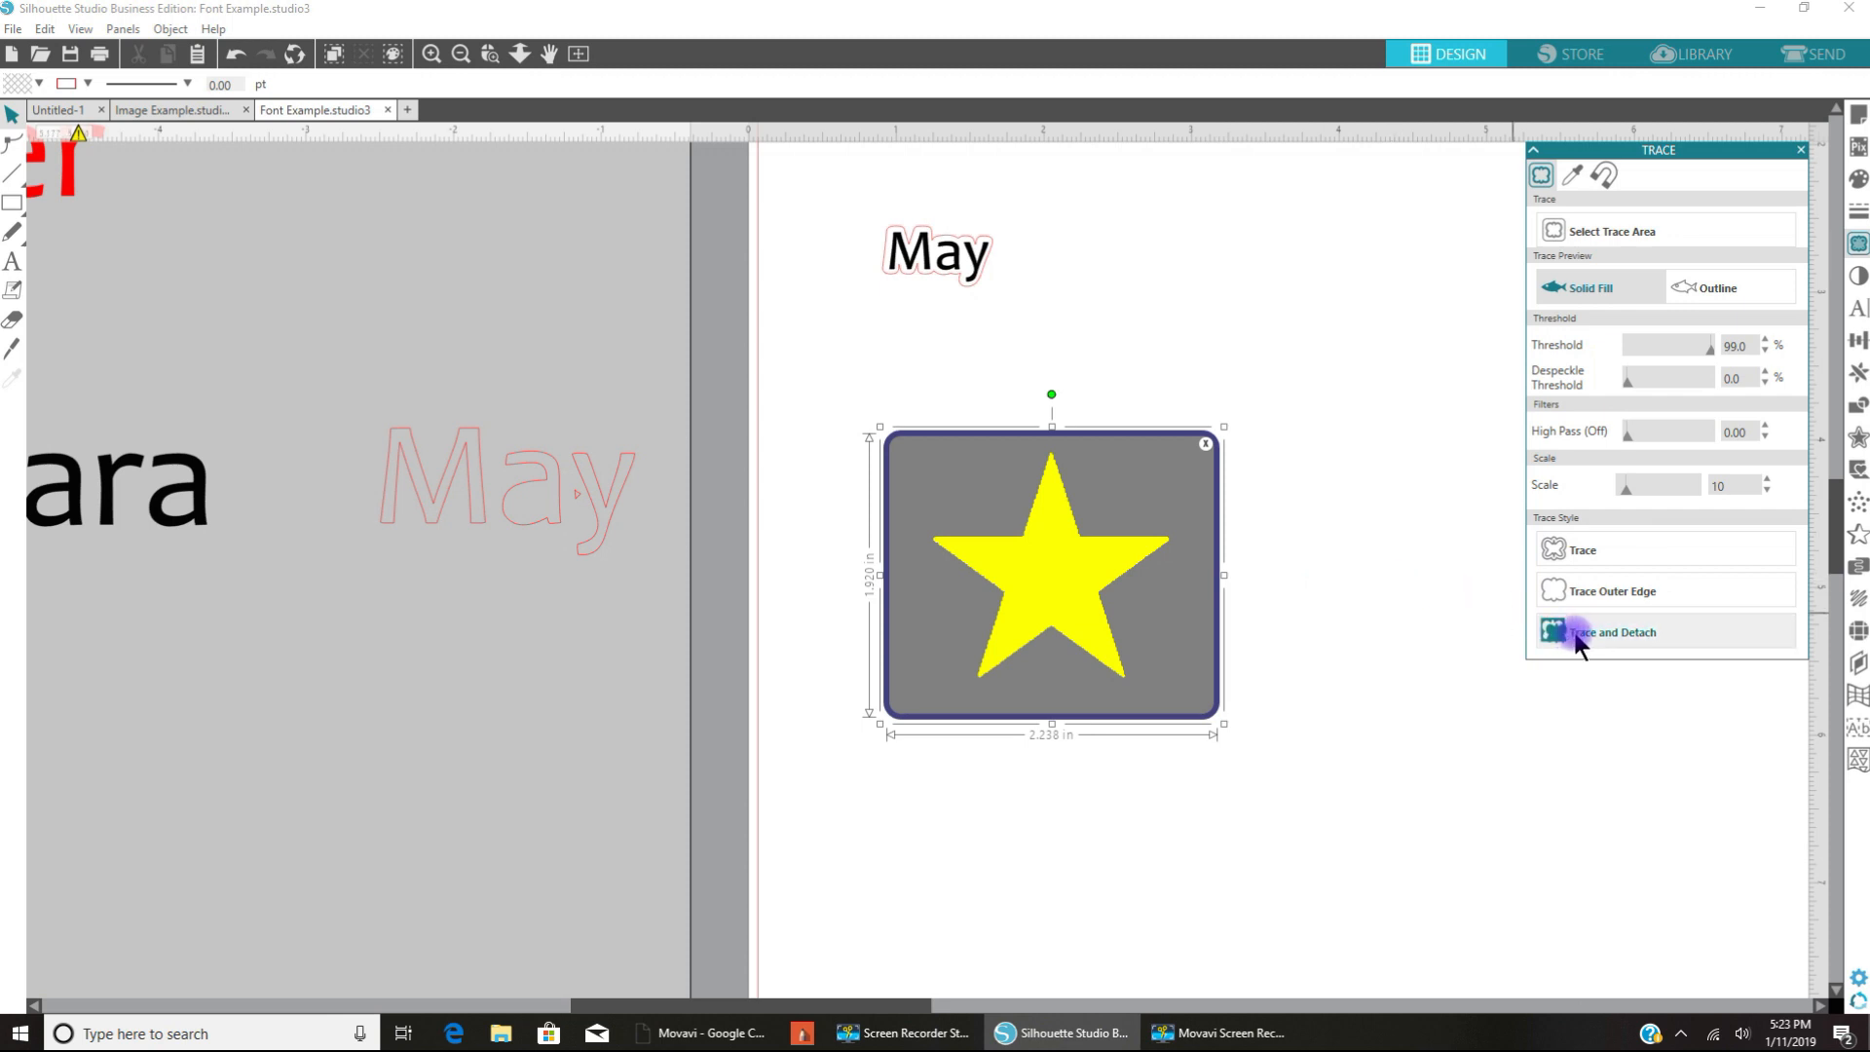
Step: Trace and detach the star, delete the leftover image, and move the black star below May
{"action": "left_click", "coordinate": [1613, 631]}
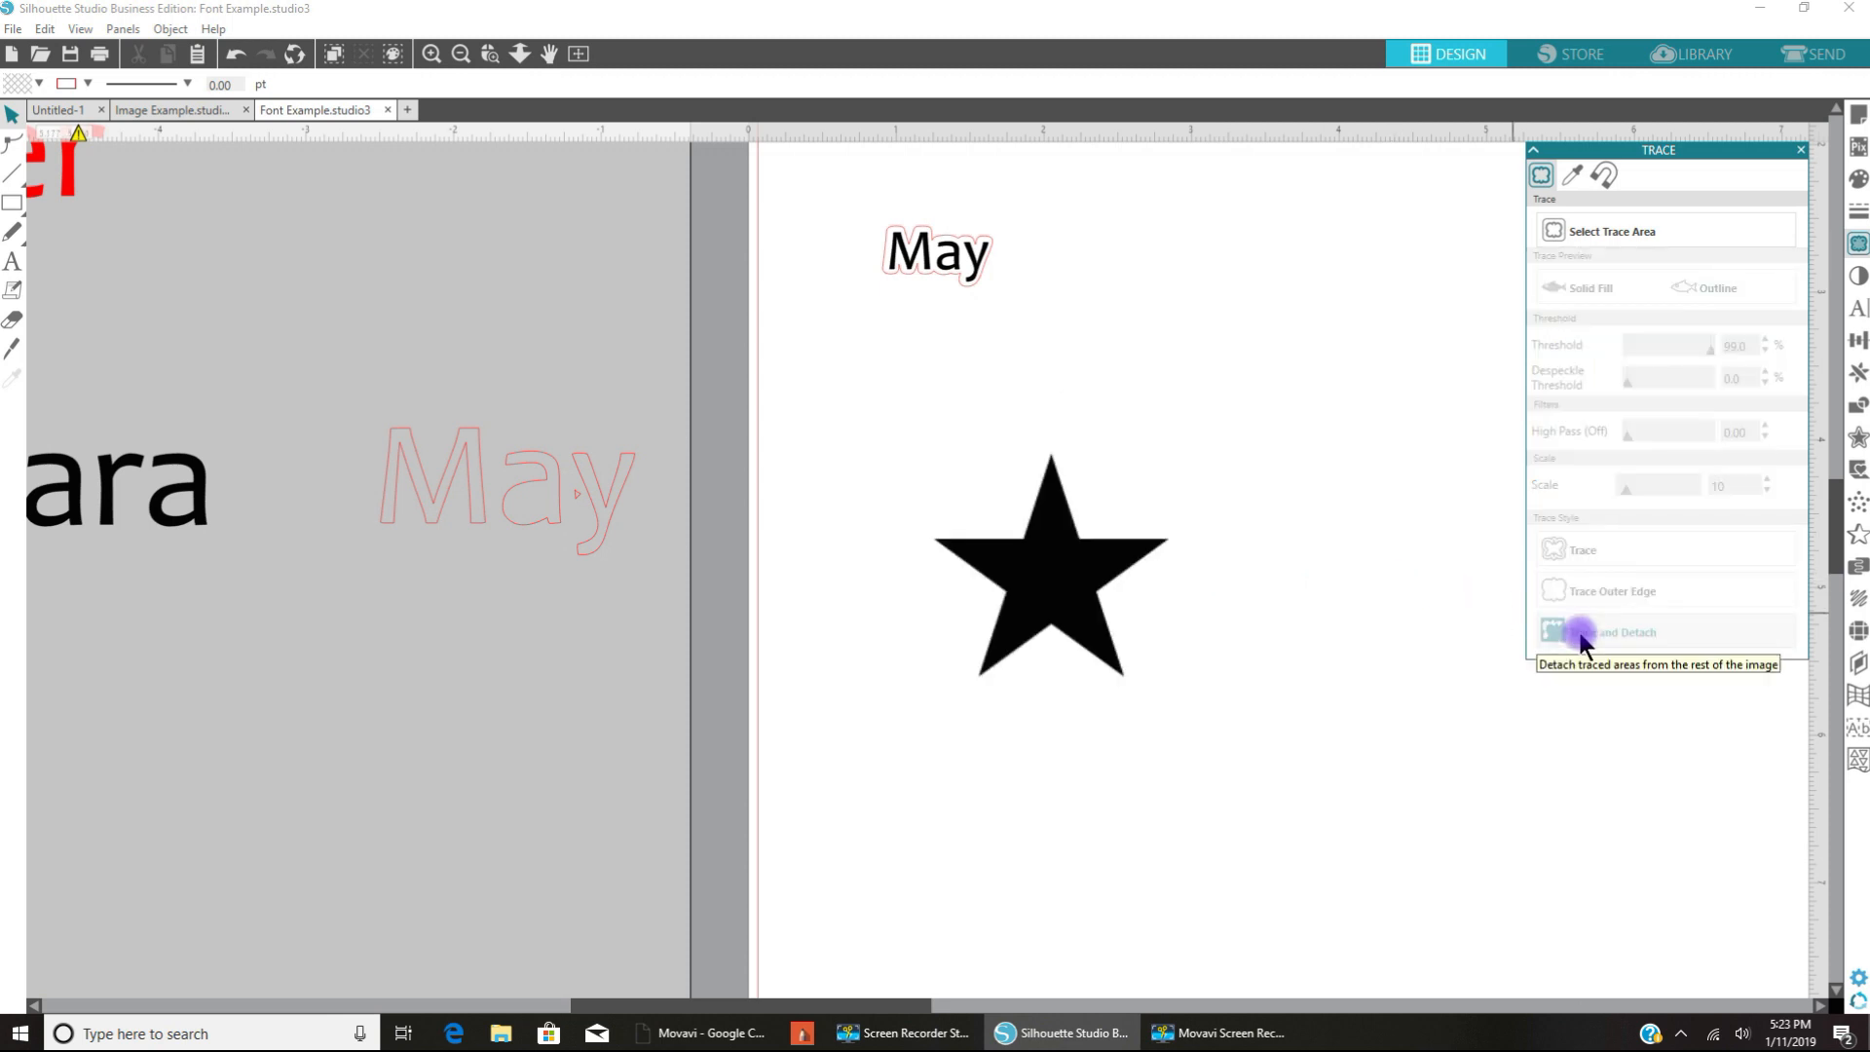
{"action": "mouse_move", "coordinate": [1054, 573]}
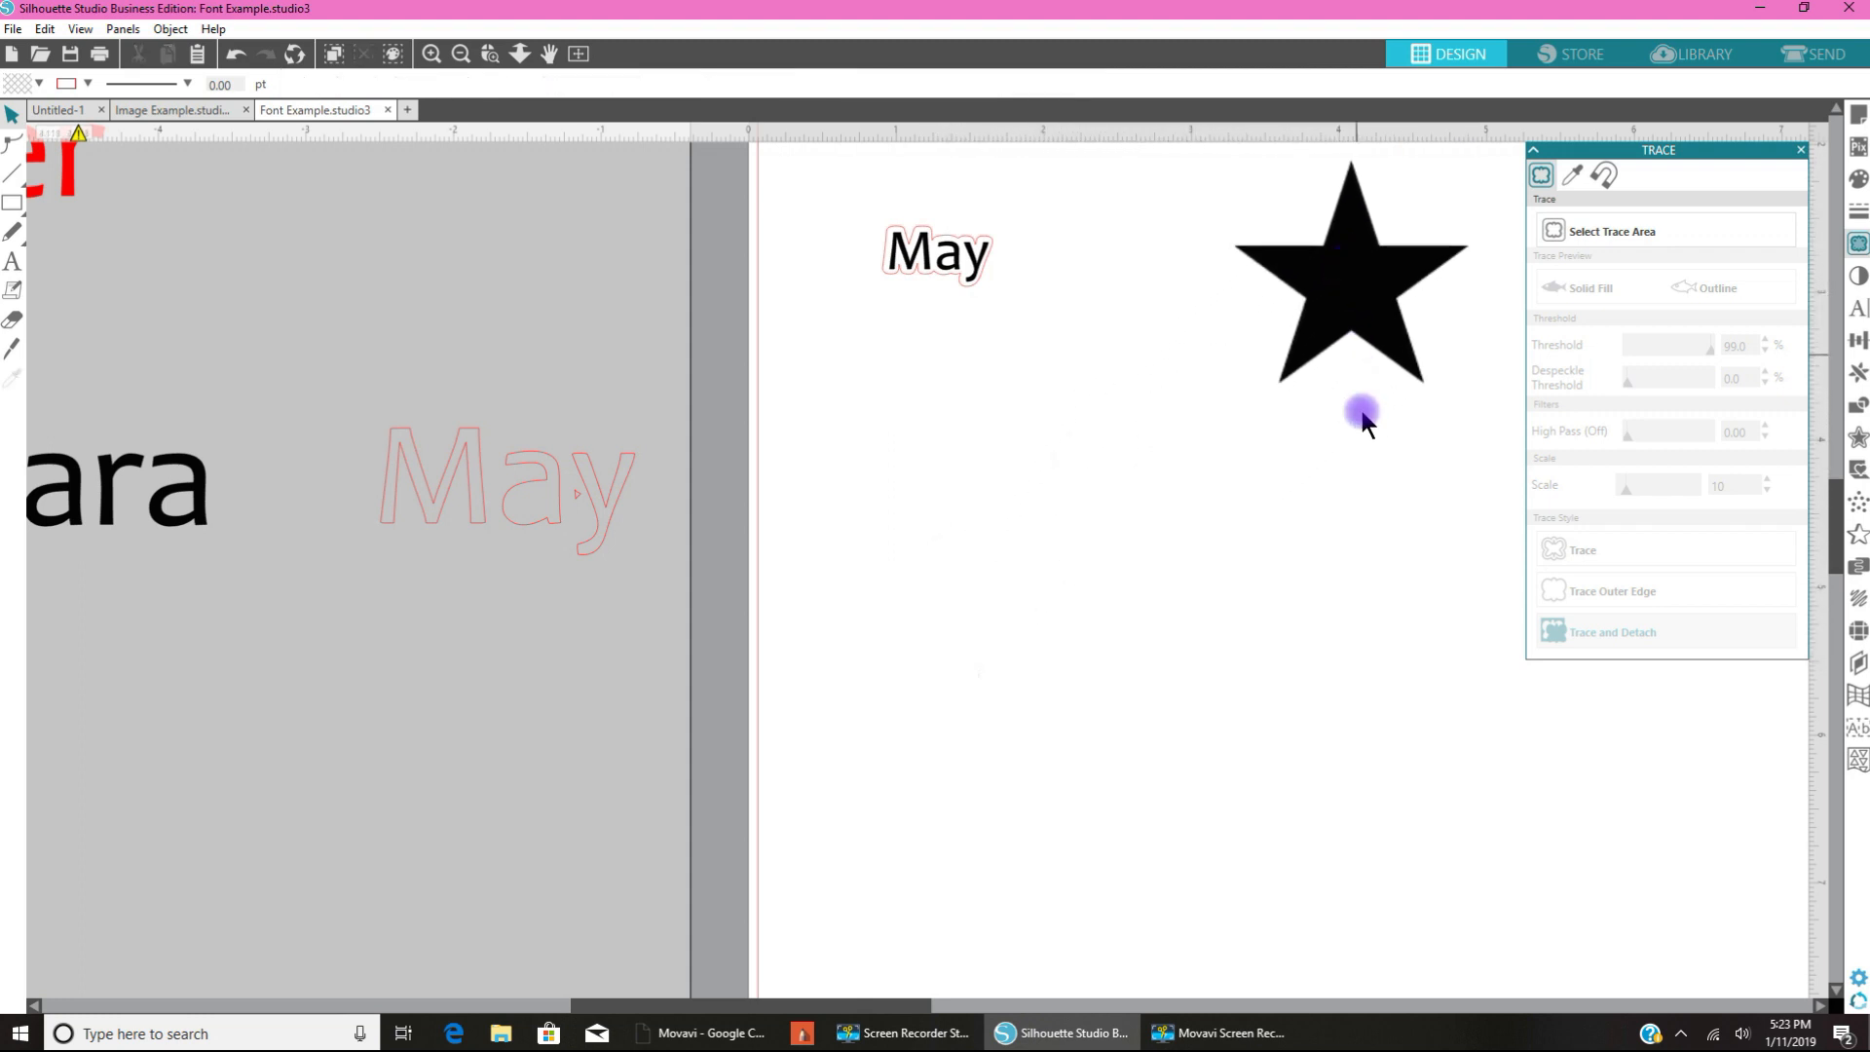
{"action": "mouse_move", "coordinate": [977, 694]}
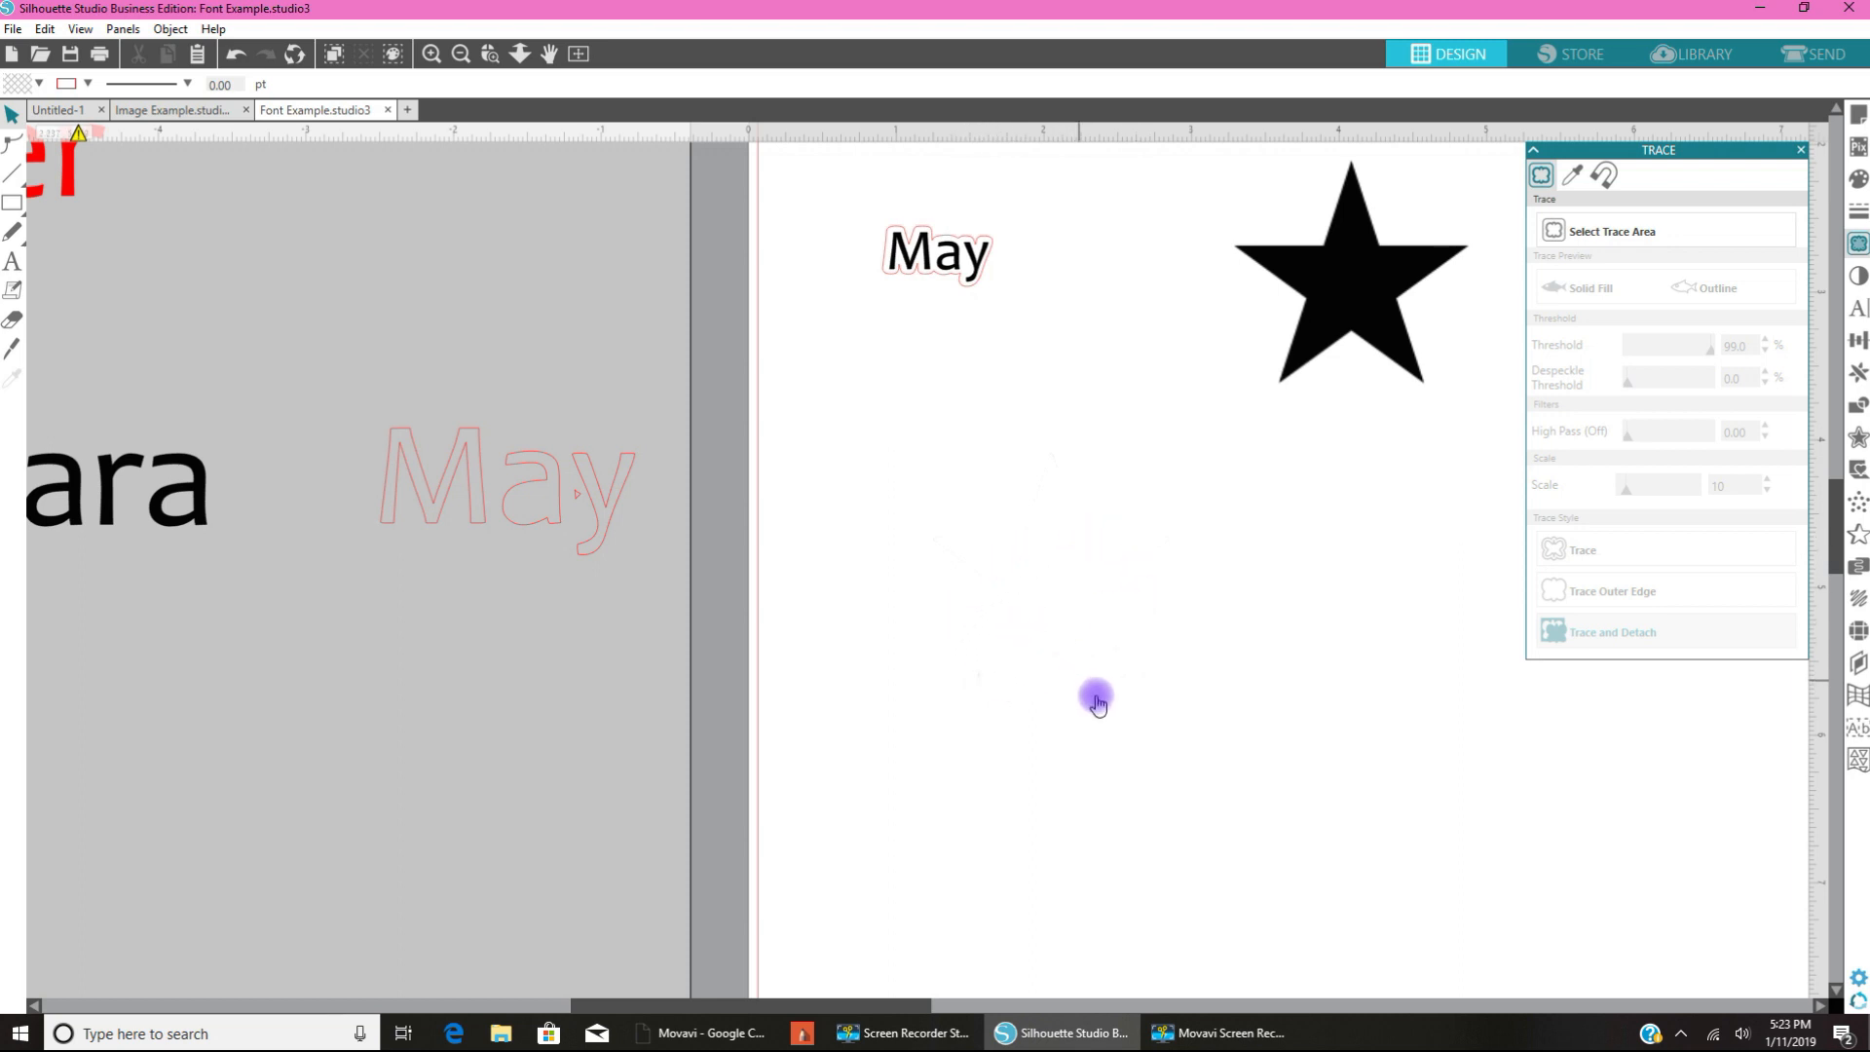
{"action": "mouse_move", "coordinate": [909, 554]}
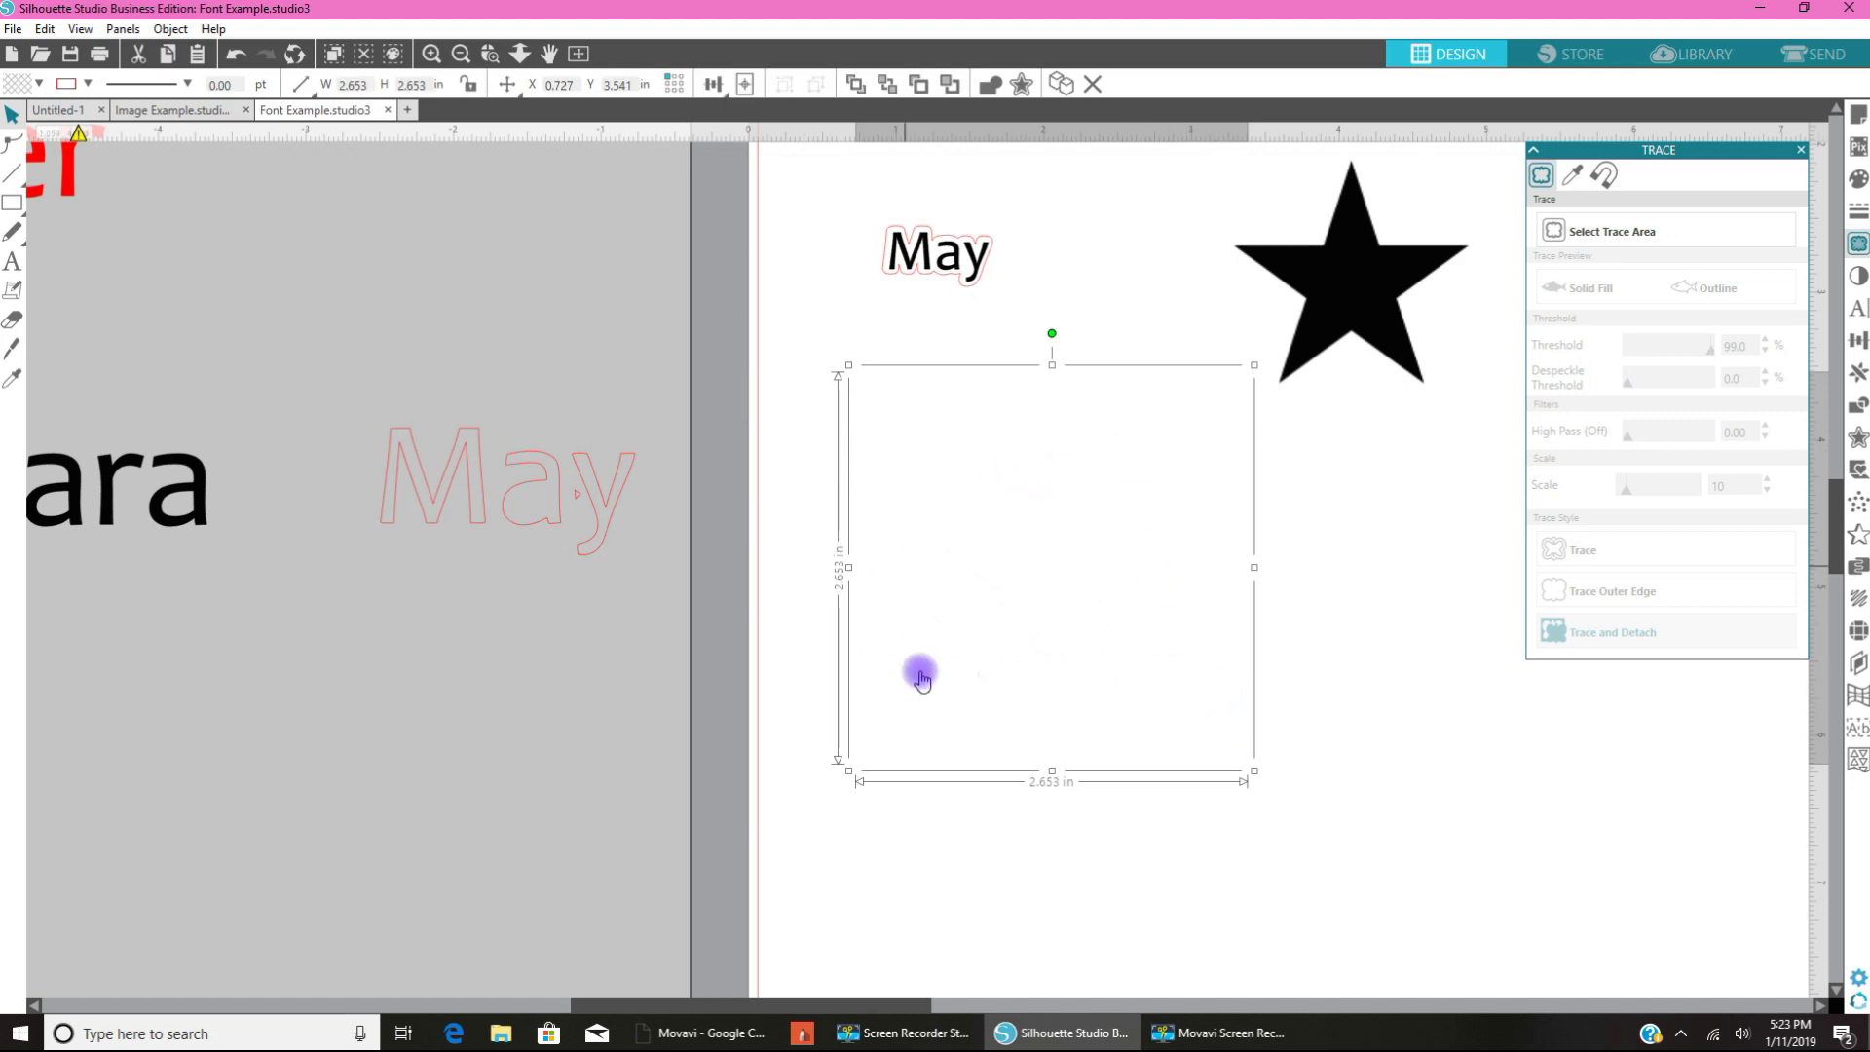
{"action": "mouse_move", "coordinate": [833, 463]}
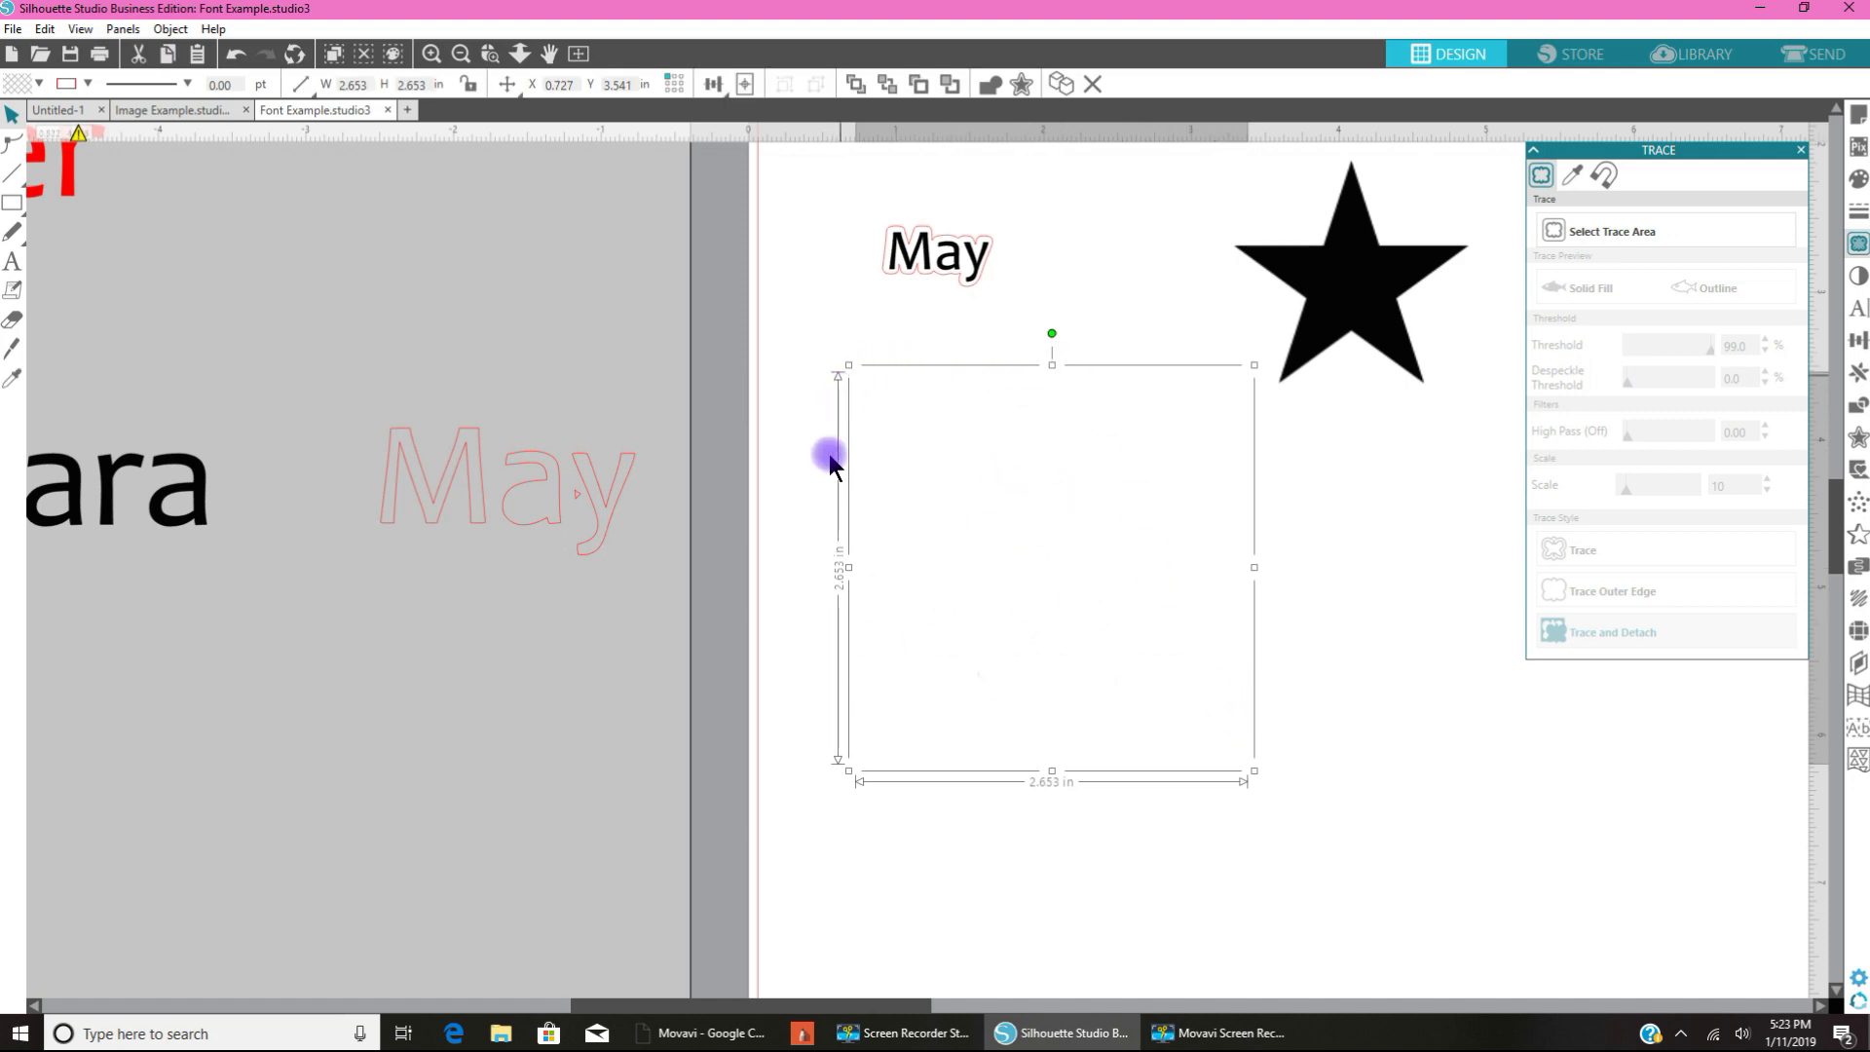
{"action": "mouse_move", "coordinate": [1247, 403]}
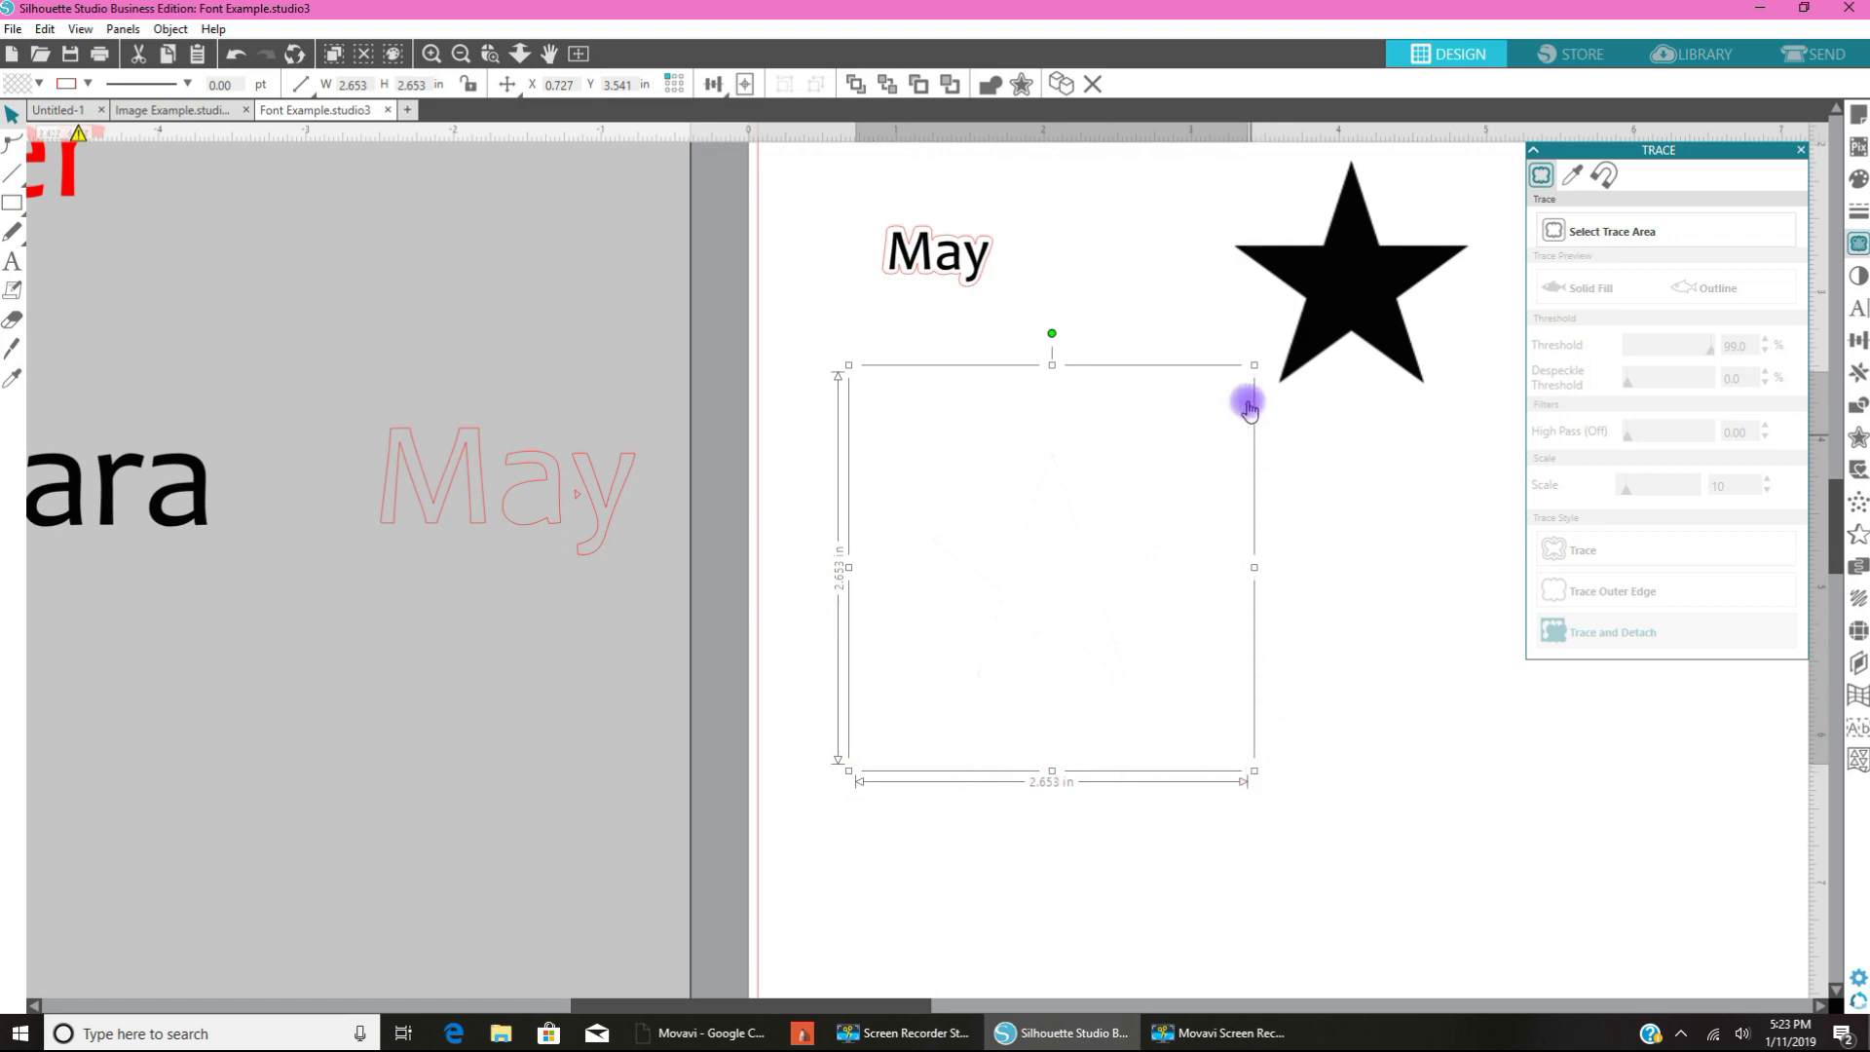
{"action": "mouse_move", "coordinate": [1014, 593]}
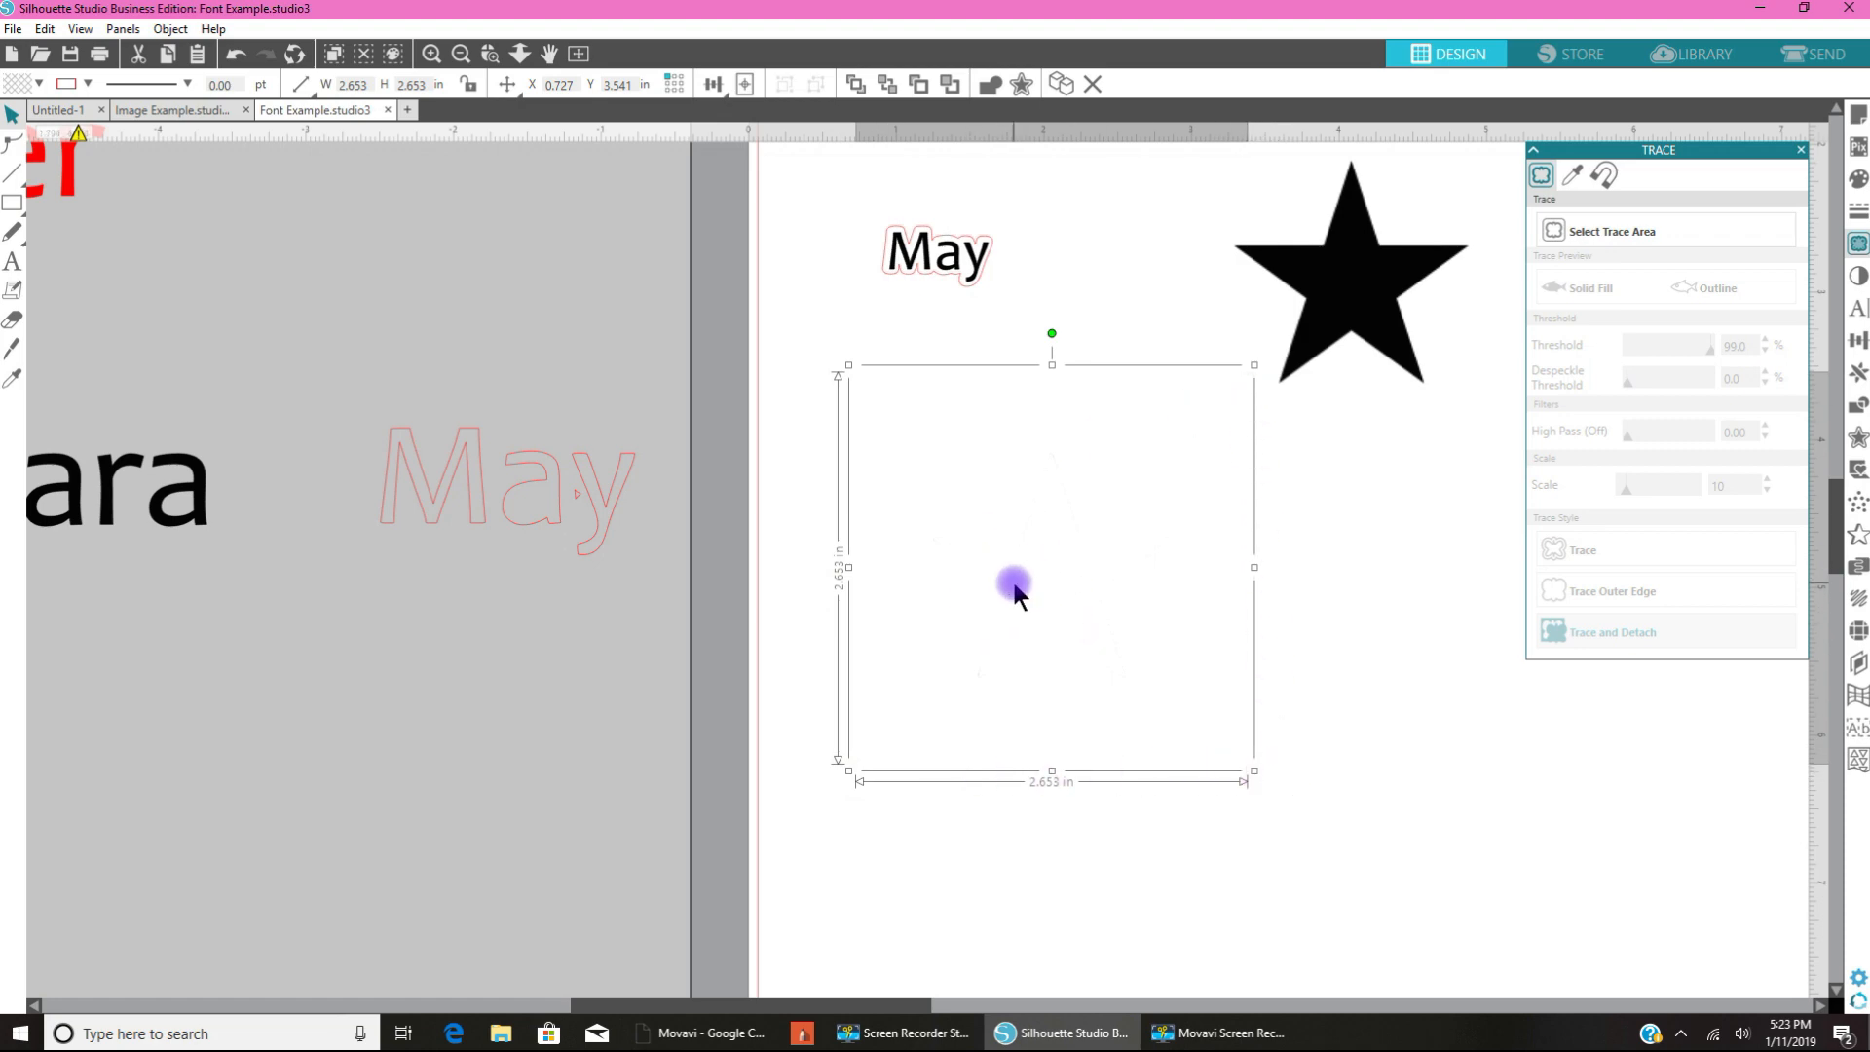
{"action": "mouse_move", "coordinate": [1253, 823]}
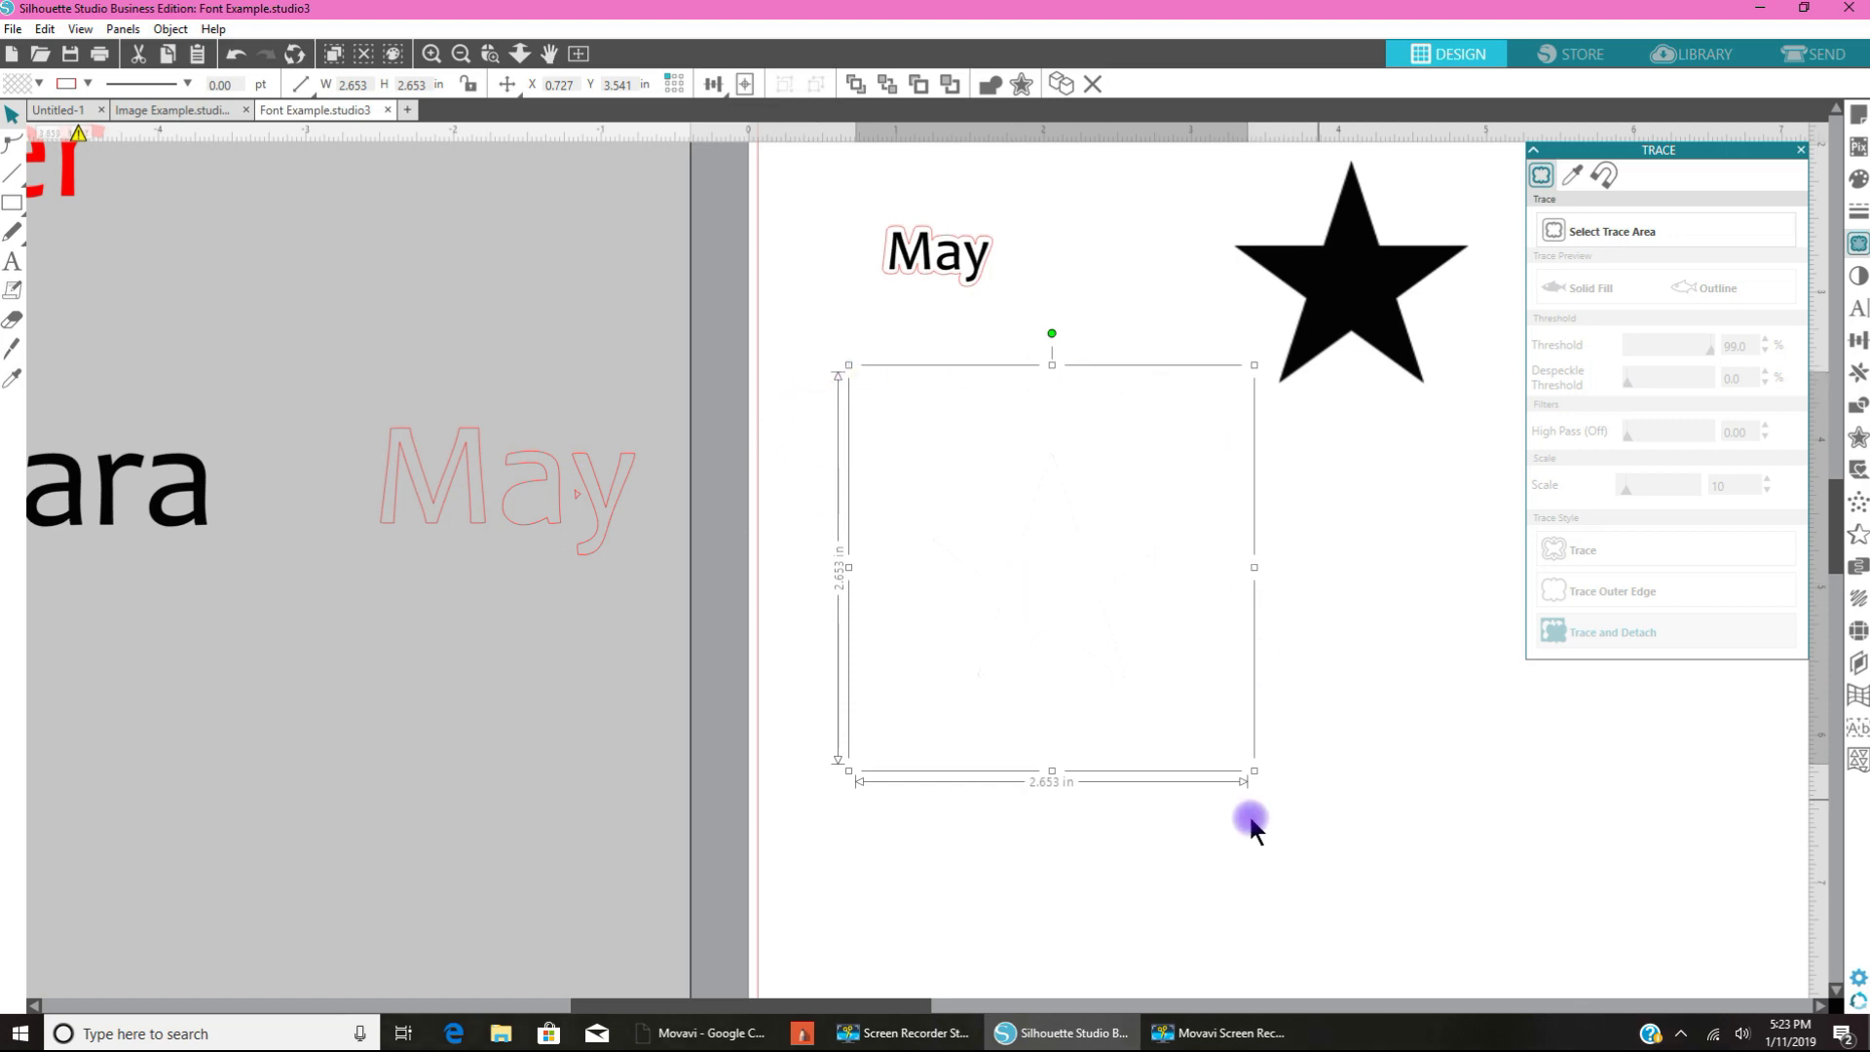
{"action": "mouse_move", "coordinate": [1052, 632]}
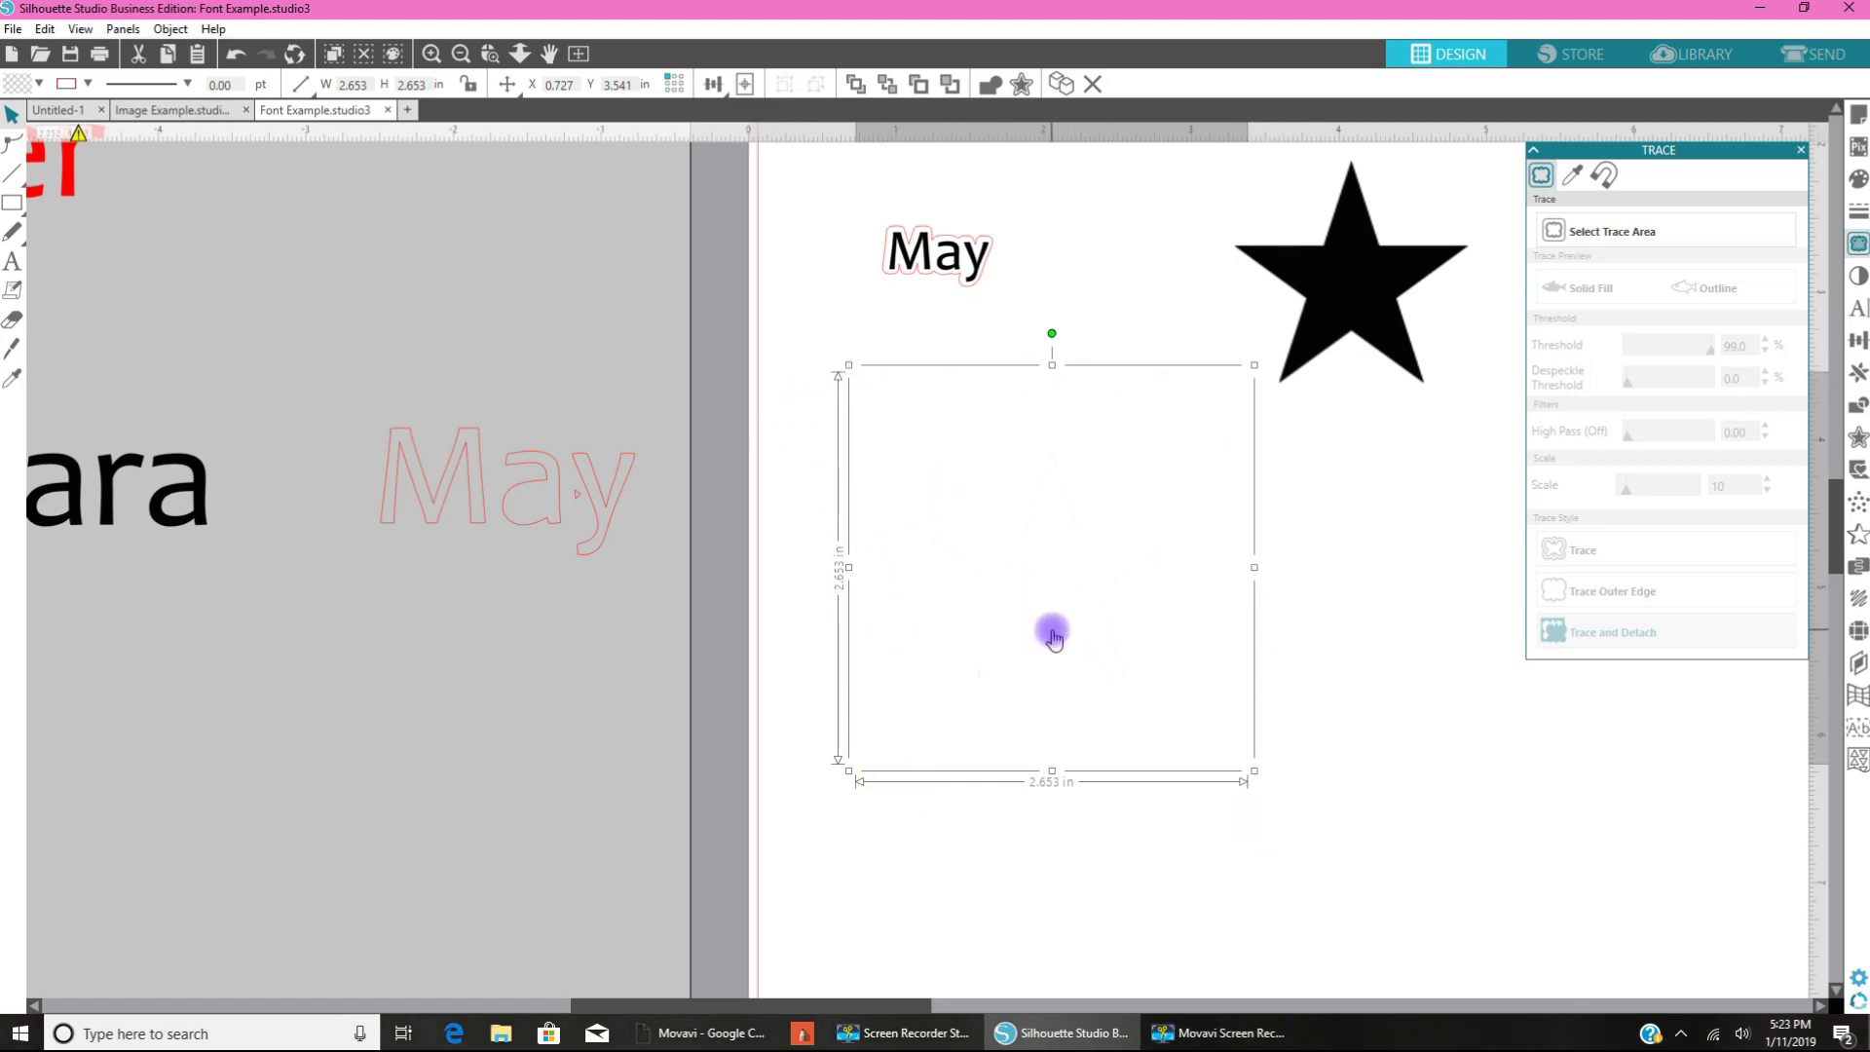
{"action": "mouse_move", "coordinate": [1020, 617]}
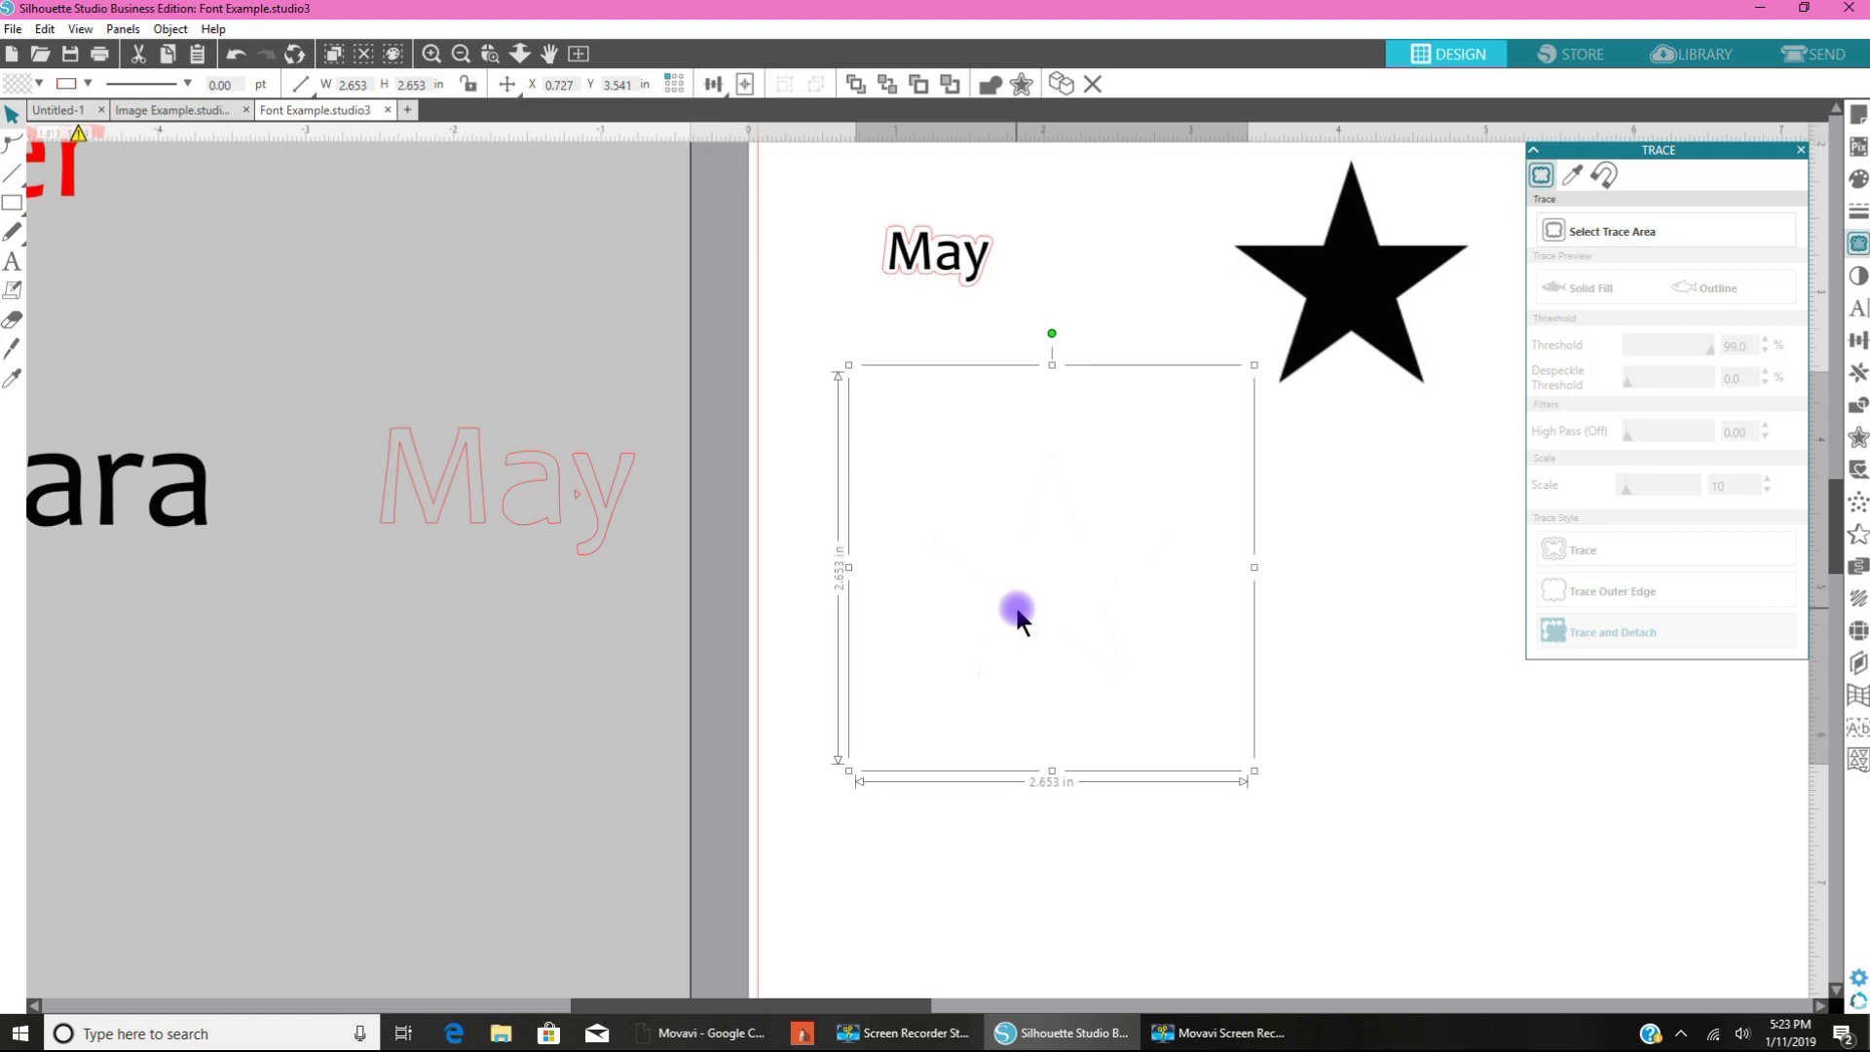
{"action": "mouse_move", "coordinate": [1040, 664]}
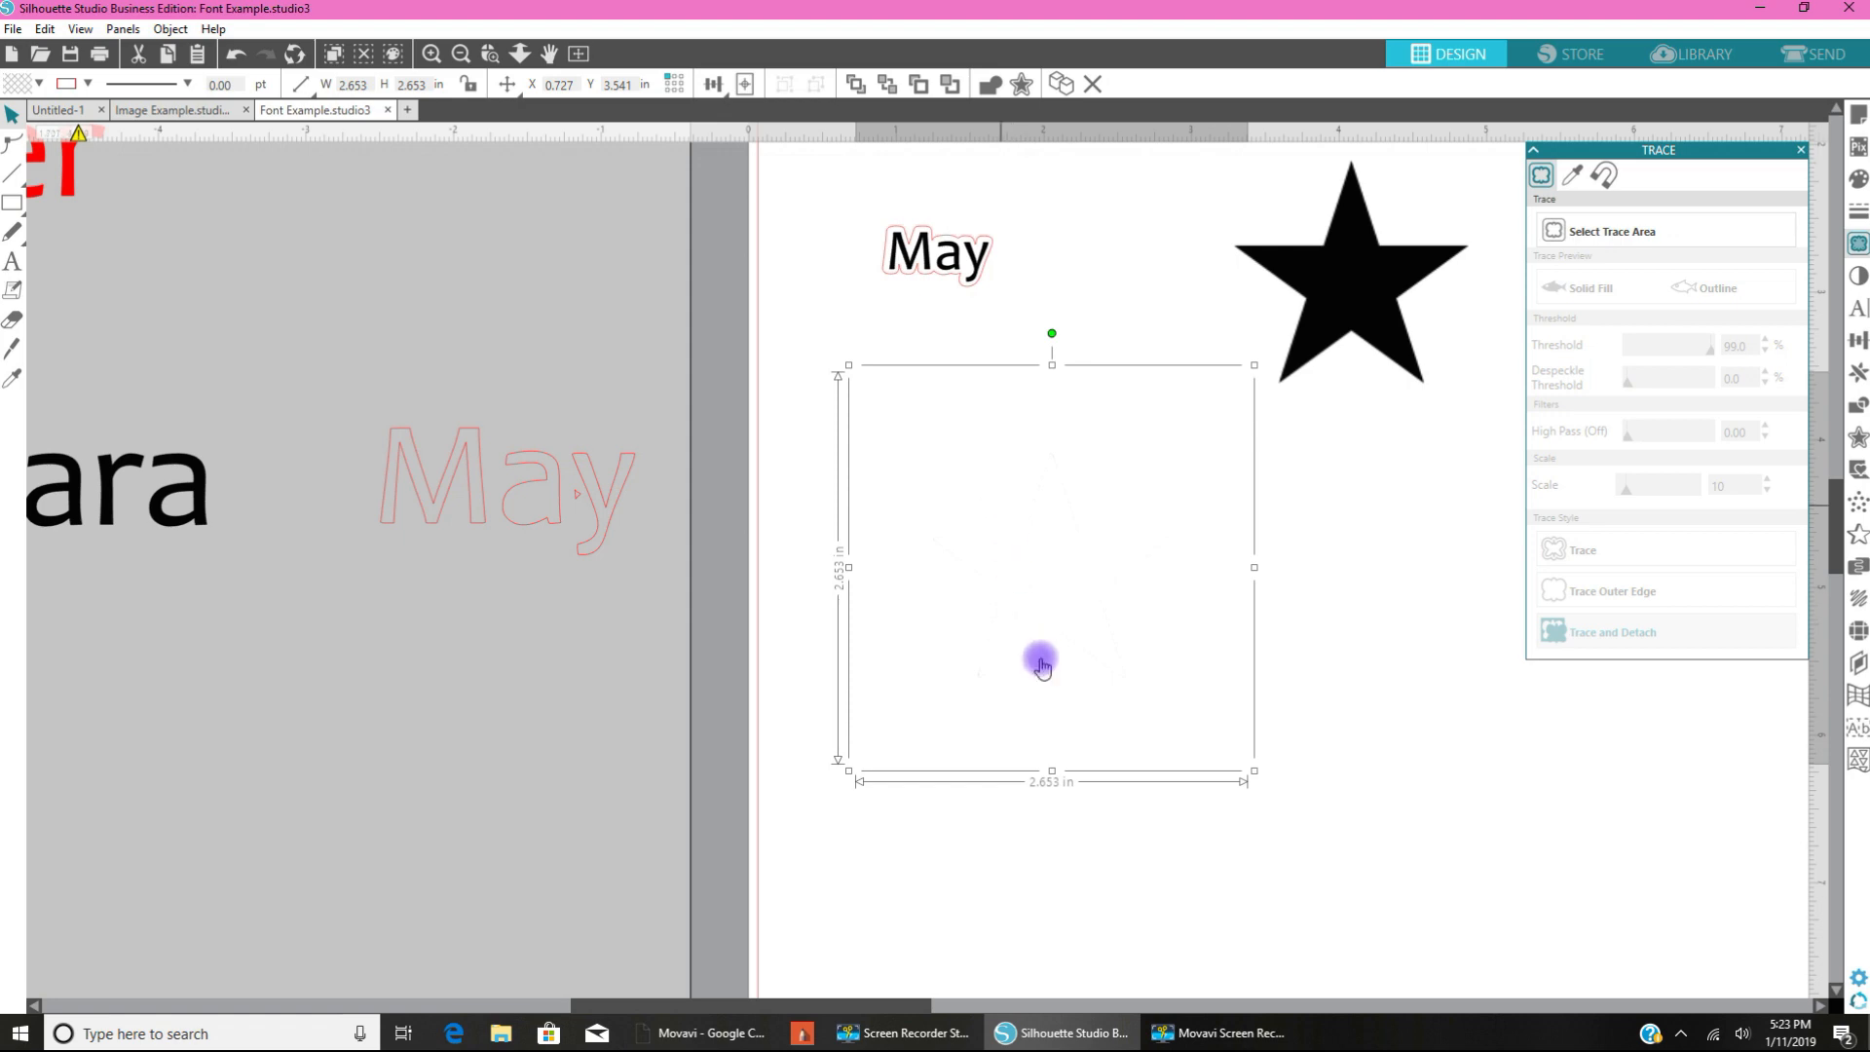
{"action": "right_click", "coordinate": [1040, 664]}
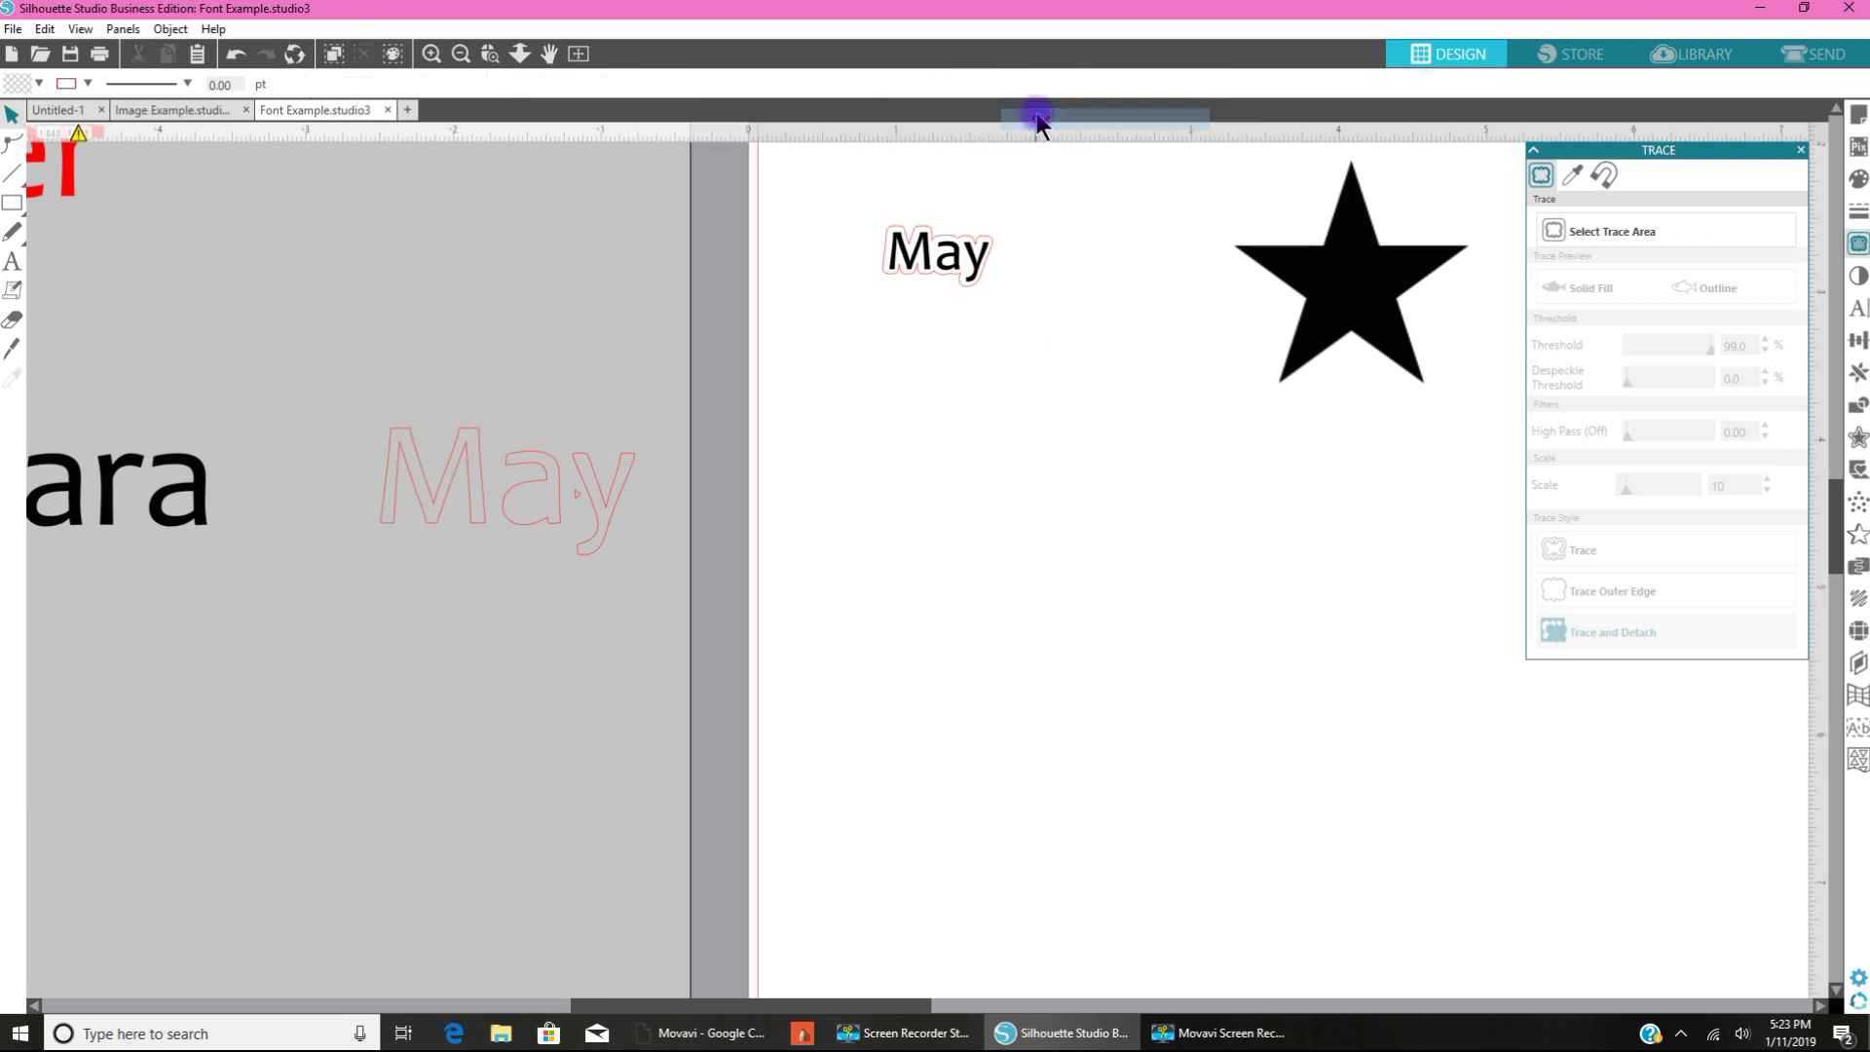
{"action": "mouse_move", "coordinate": [1312, 573]}
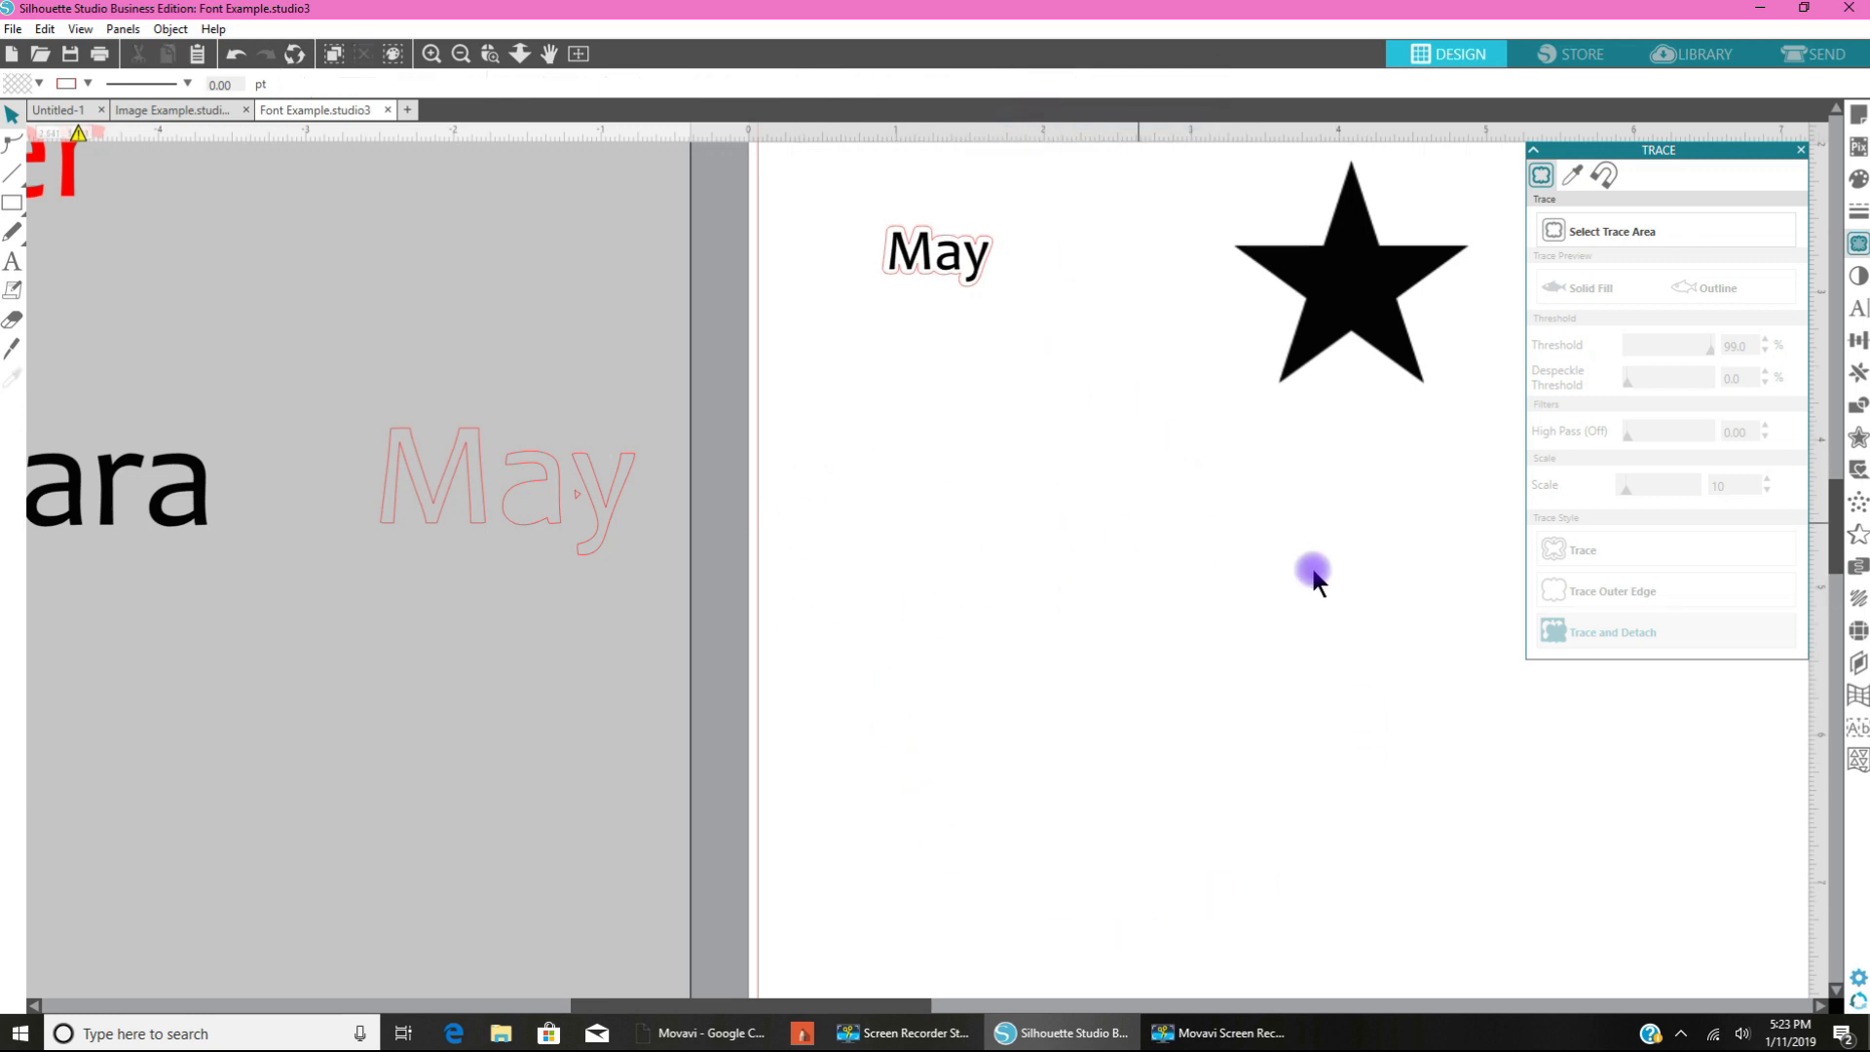
{"action": "mouse_move", "coordinate": [1139, 770]}
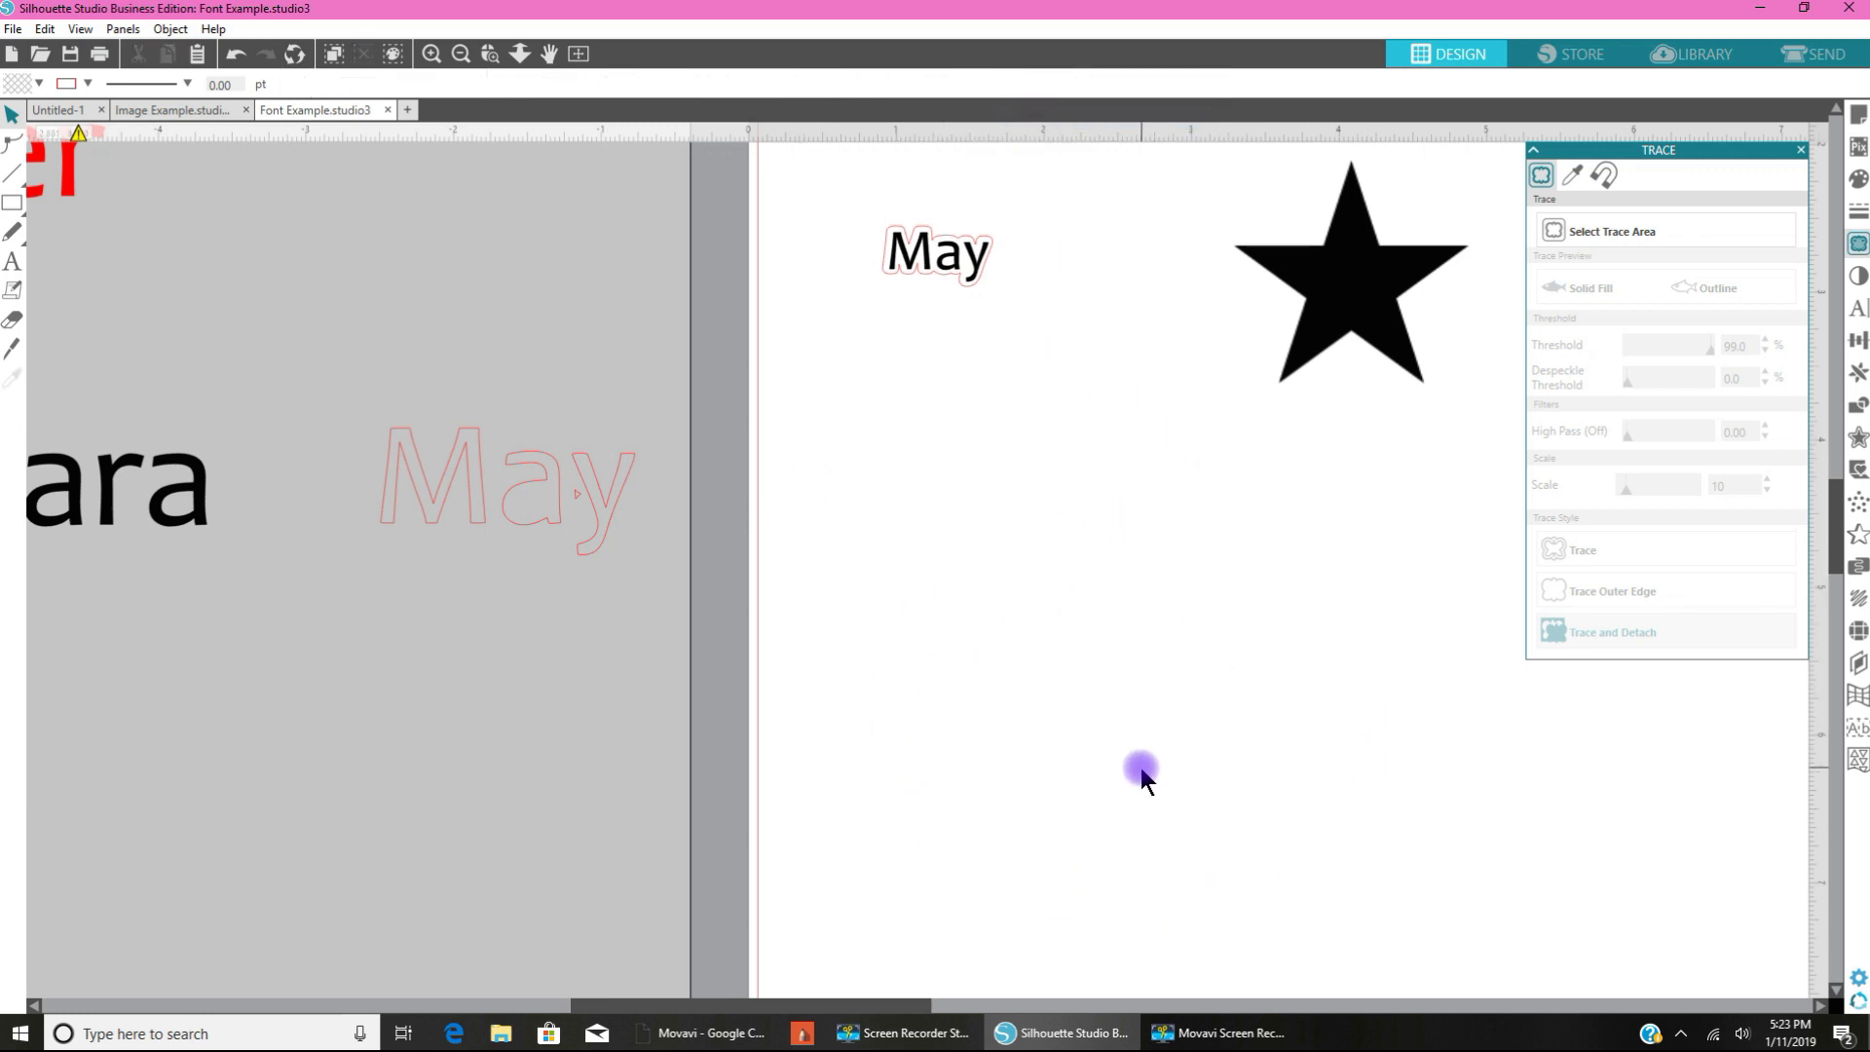
{"action": "mouse_move", "coordinate": [1133, 668]}
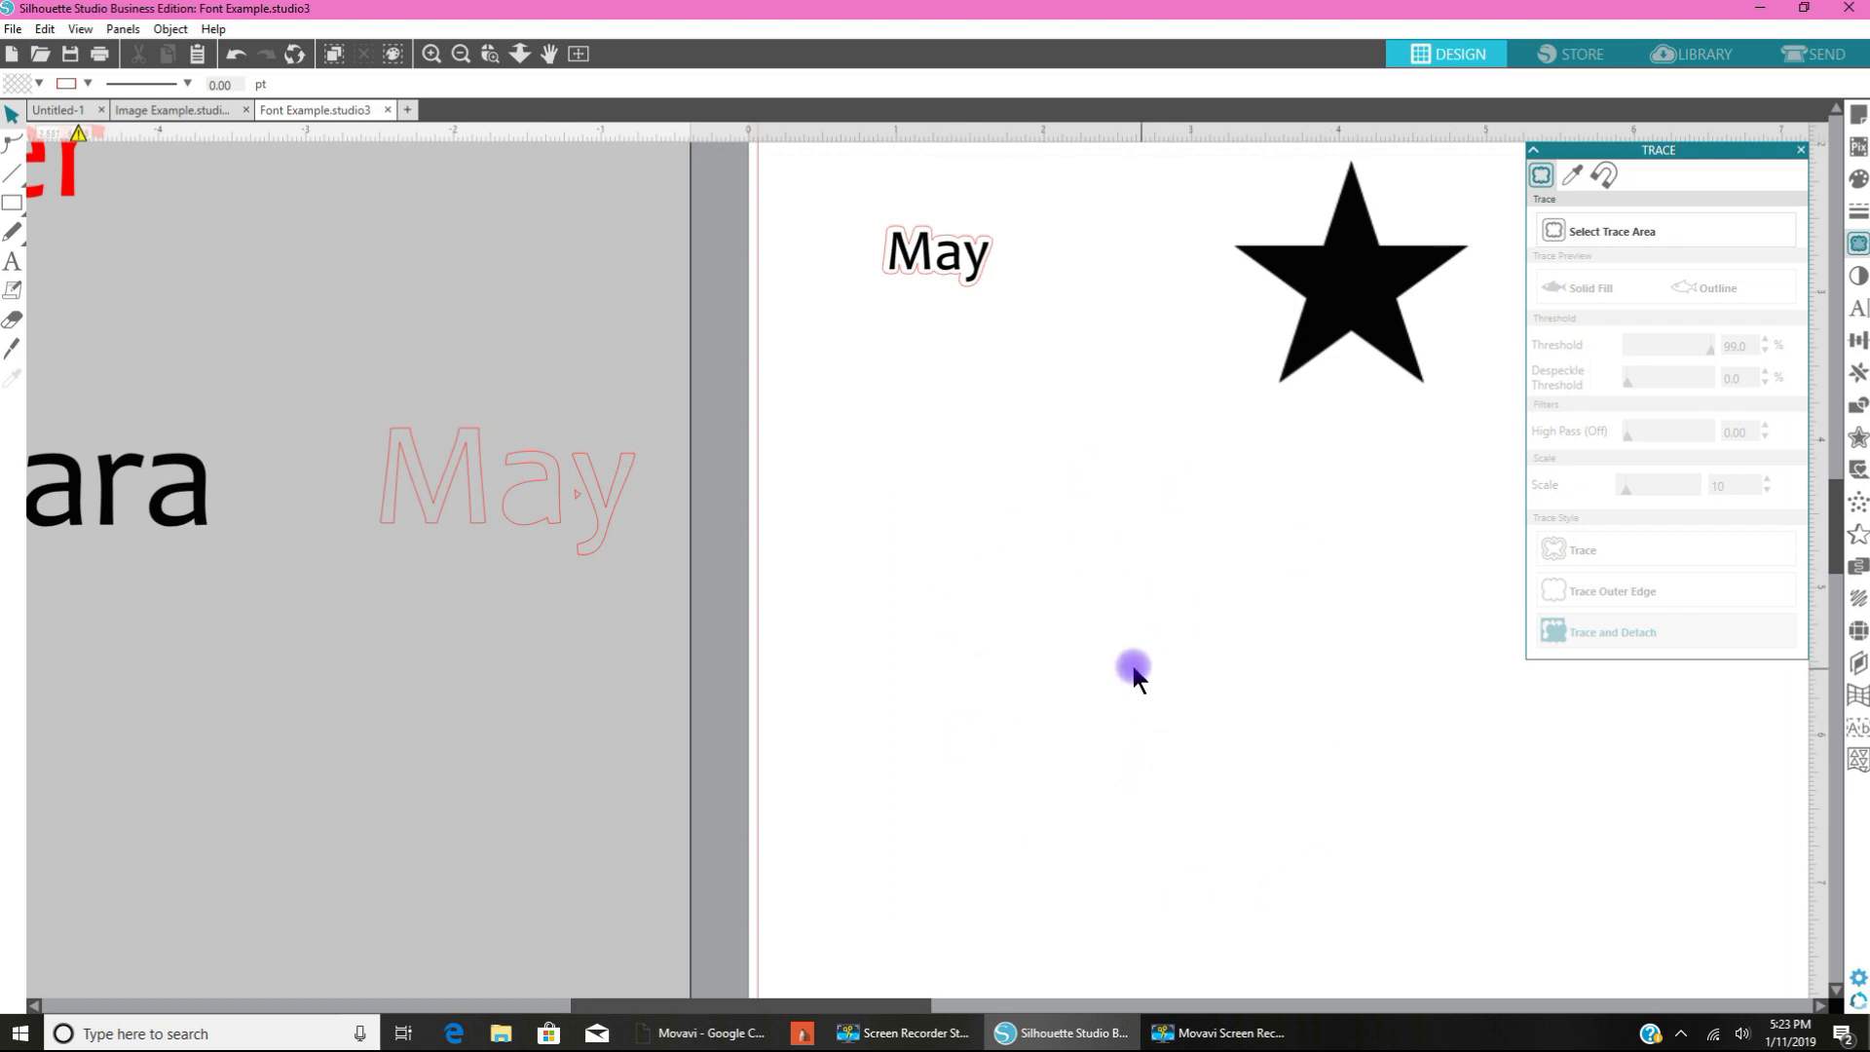
{"action": "mouse_move", "coordinate": [1059, 676]}
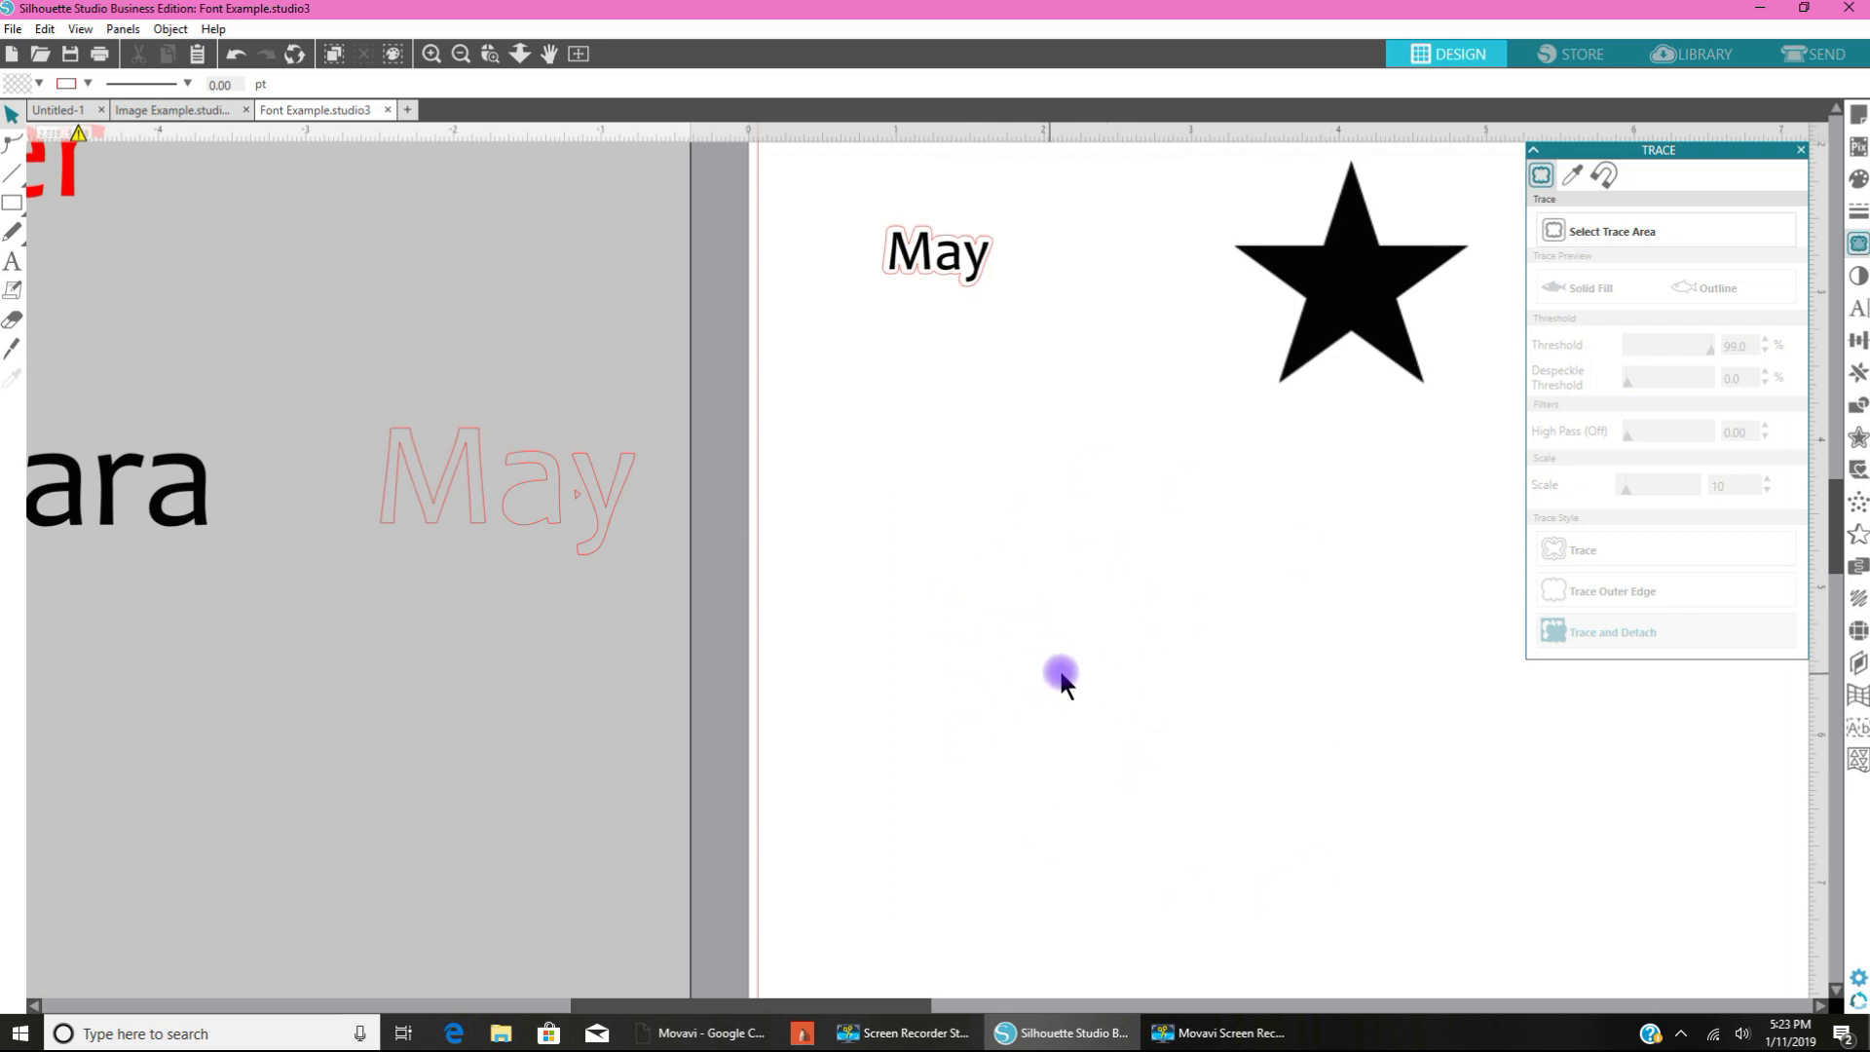
{"action": "left_click", "coordinate": [1349, 286]}
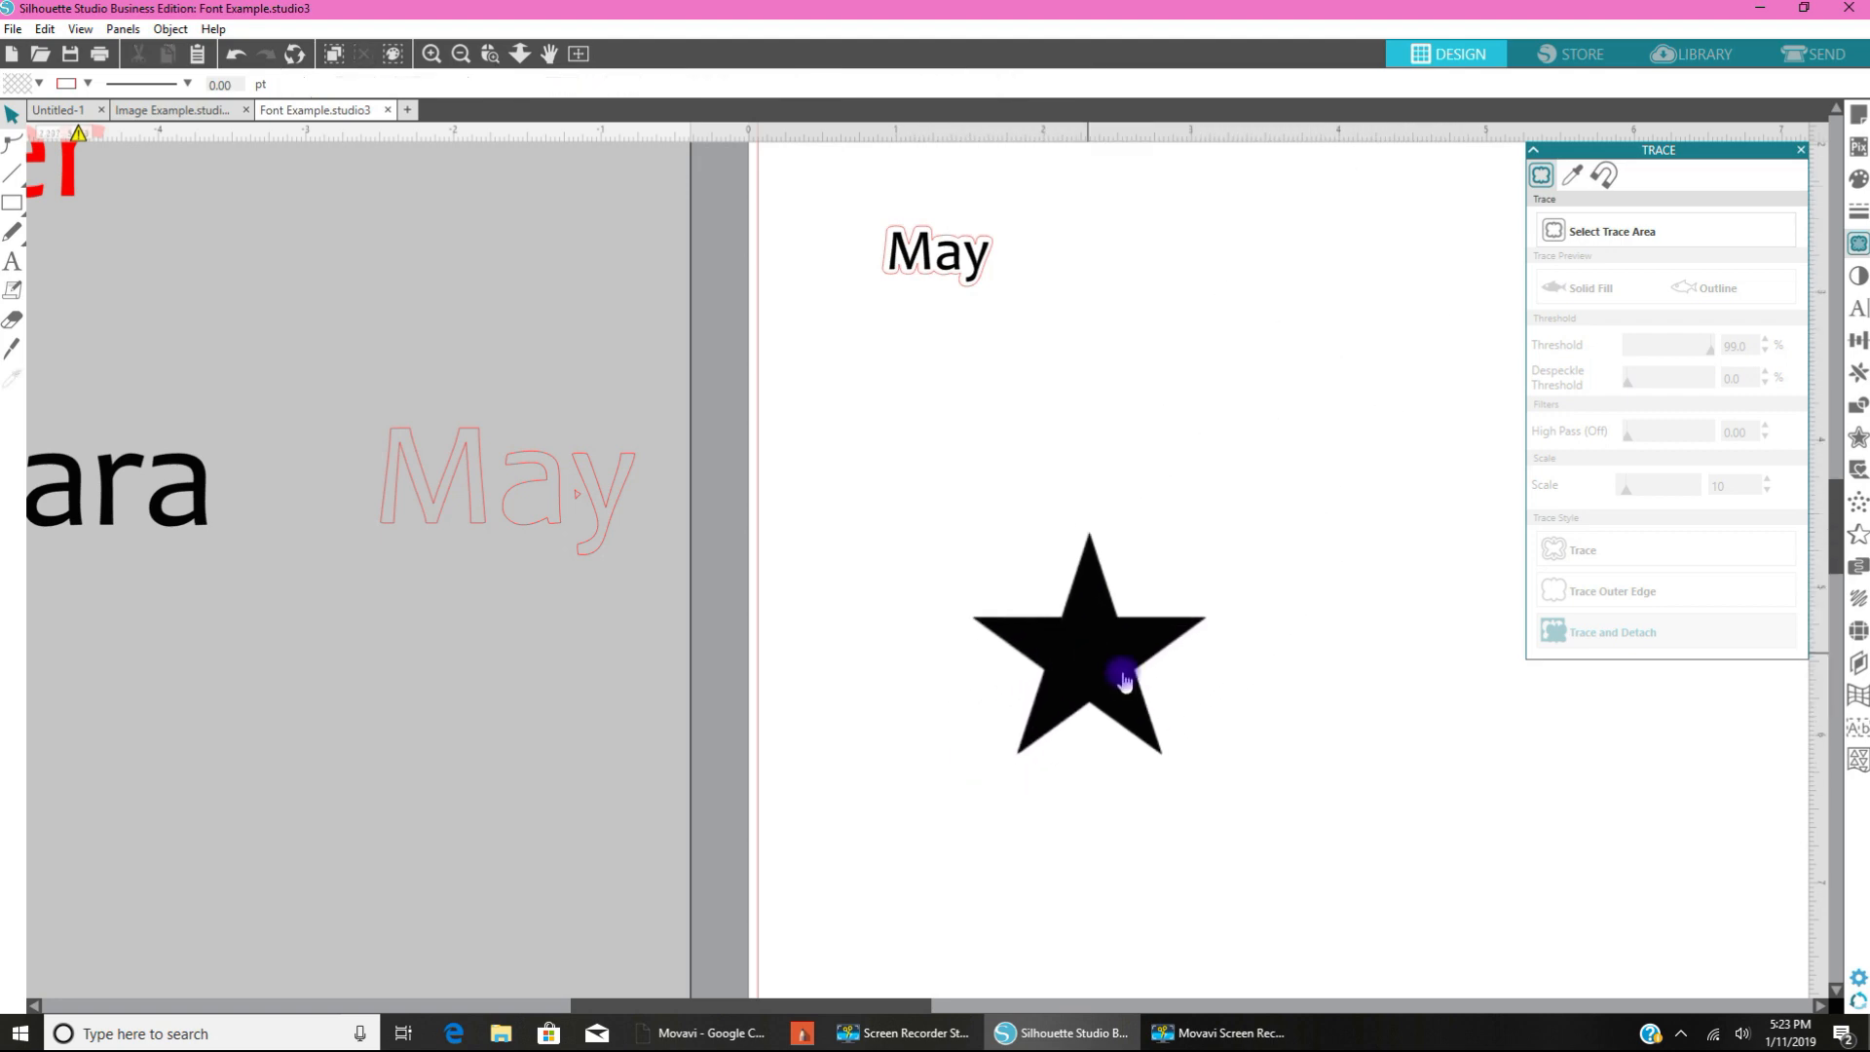
Step: Add an outer offset to the black star with Distance lowered to 0.070 in
{"action": "left_click", "coordinate": [1085, 644]}
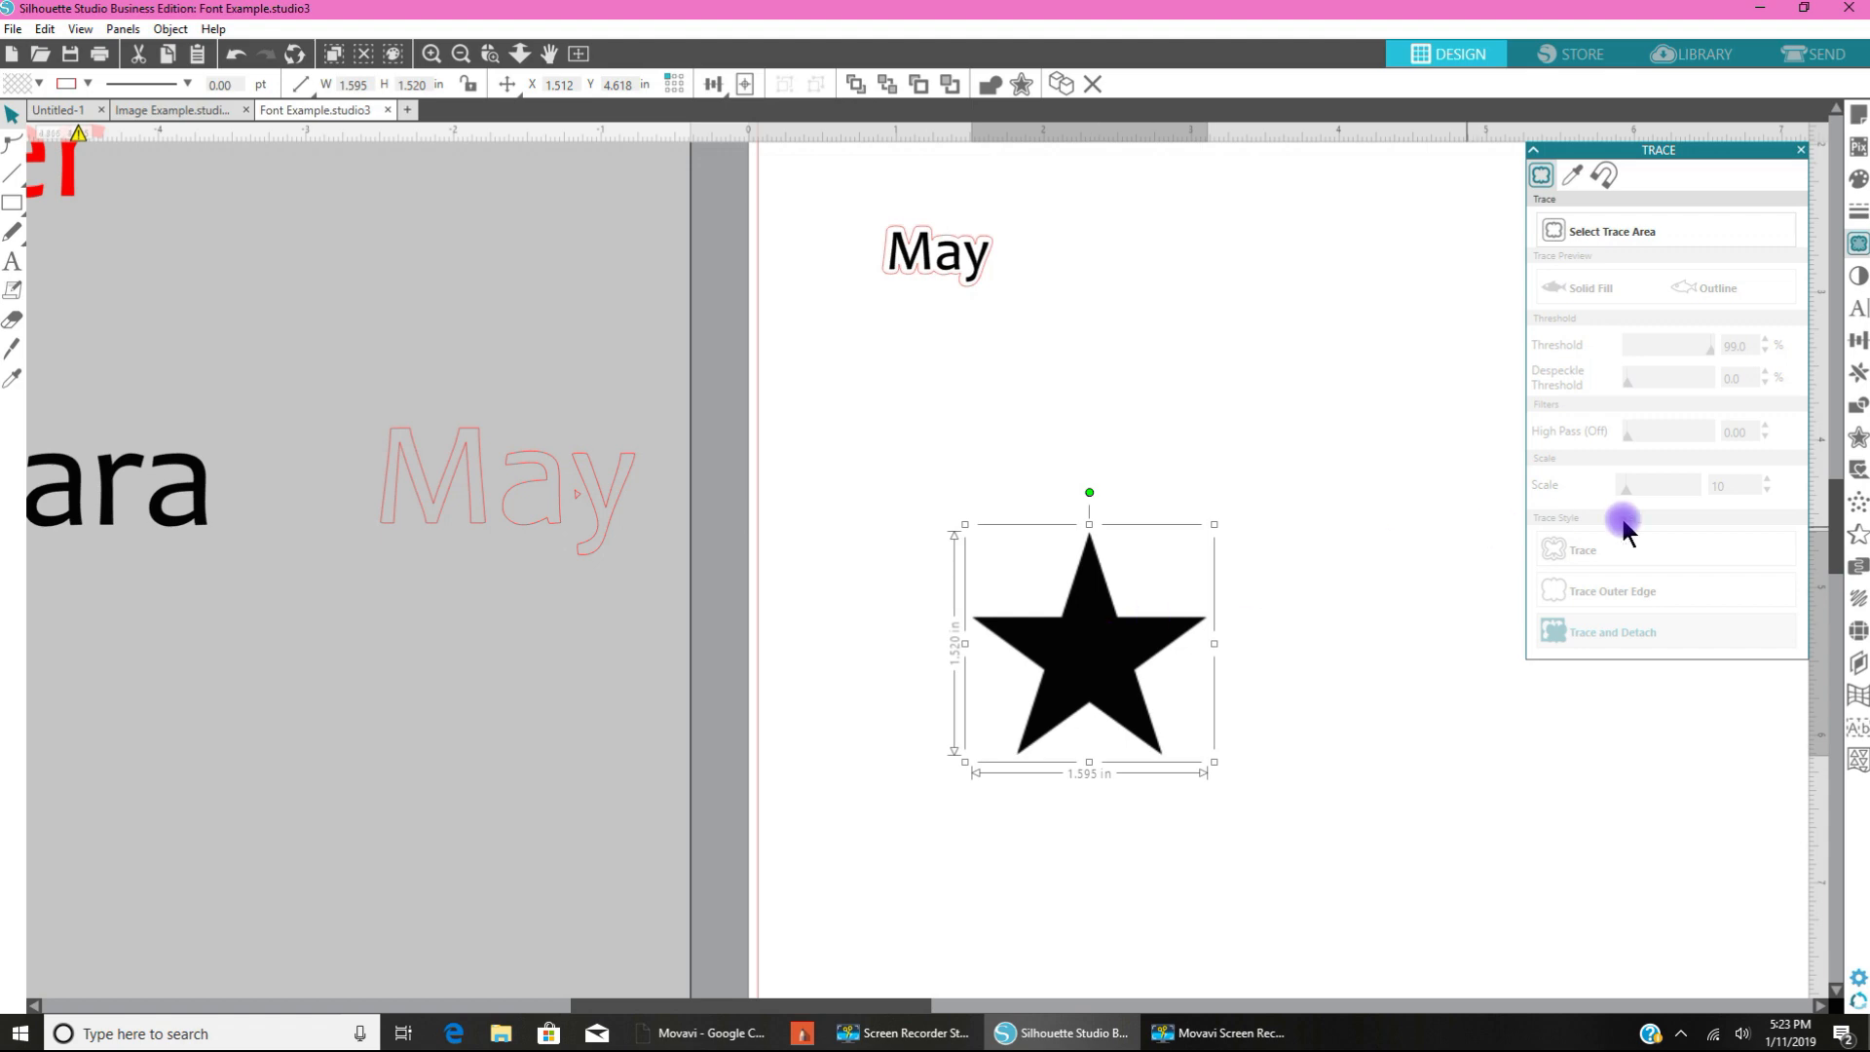
{"action": "mouse_move", "coordinate": [1858, 438]}
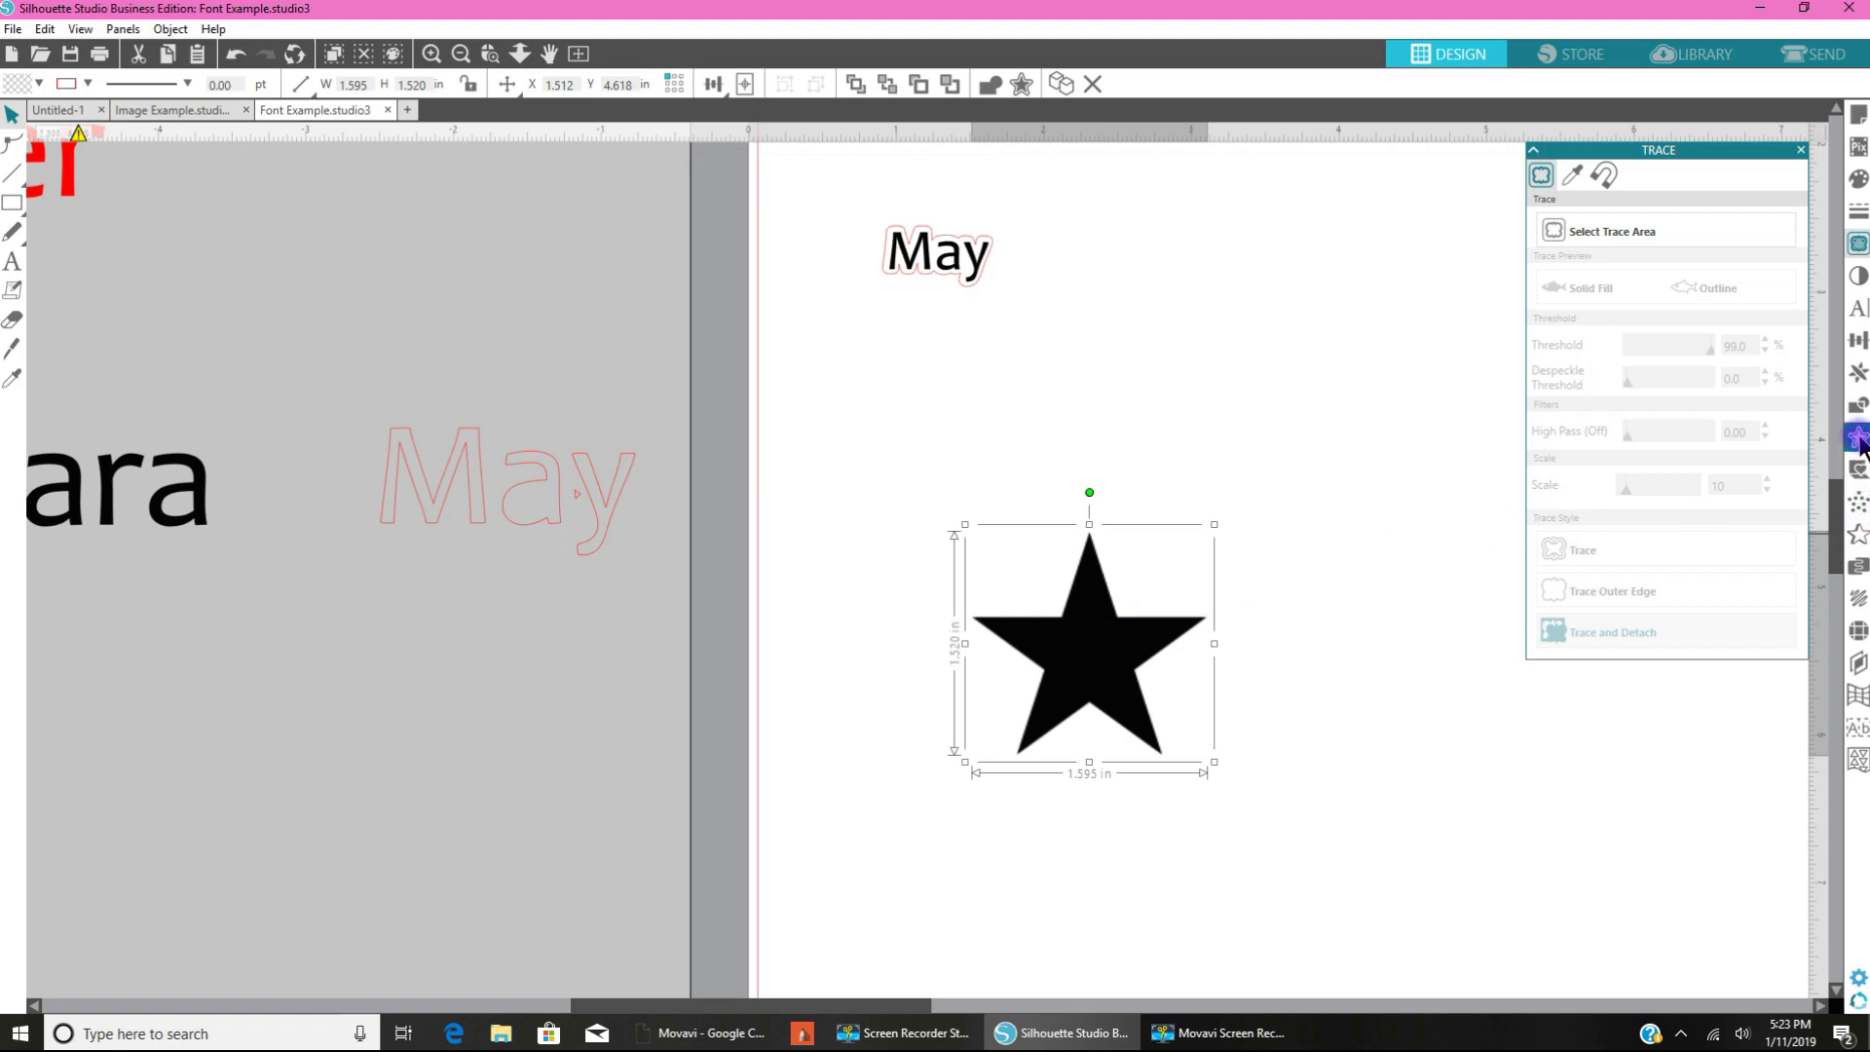
{"action": "left_click", "coordinate": [1855, 435]}
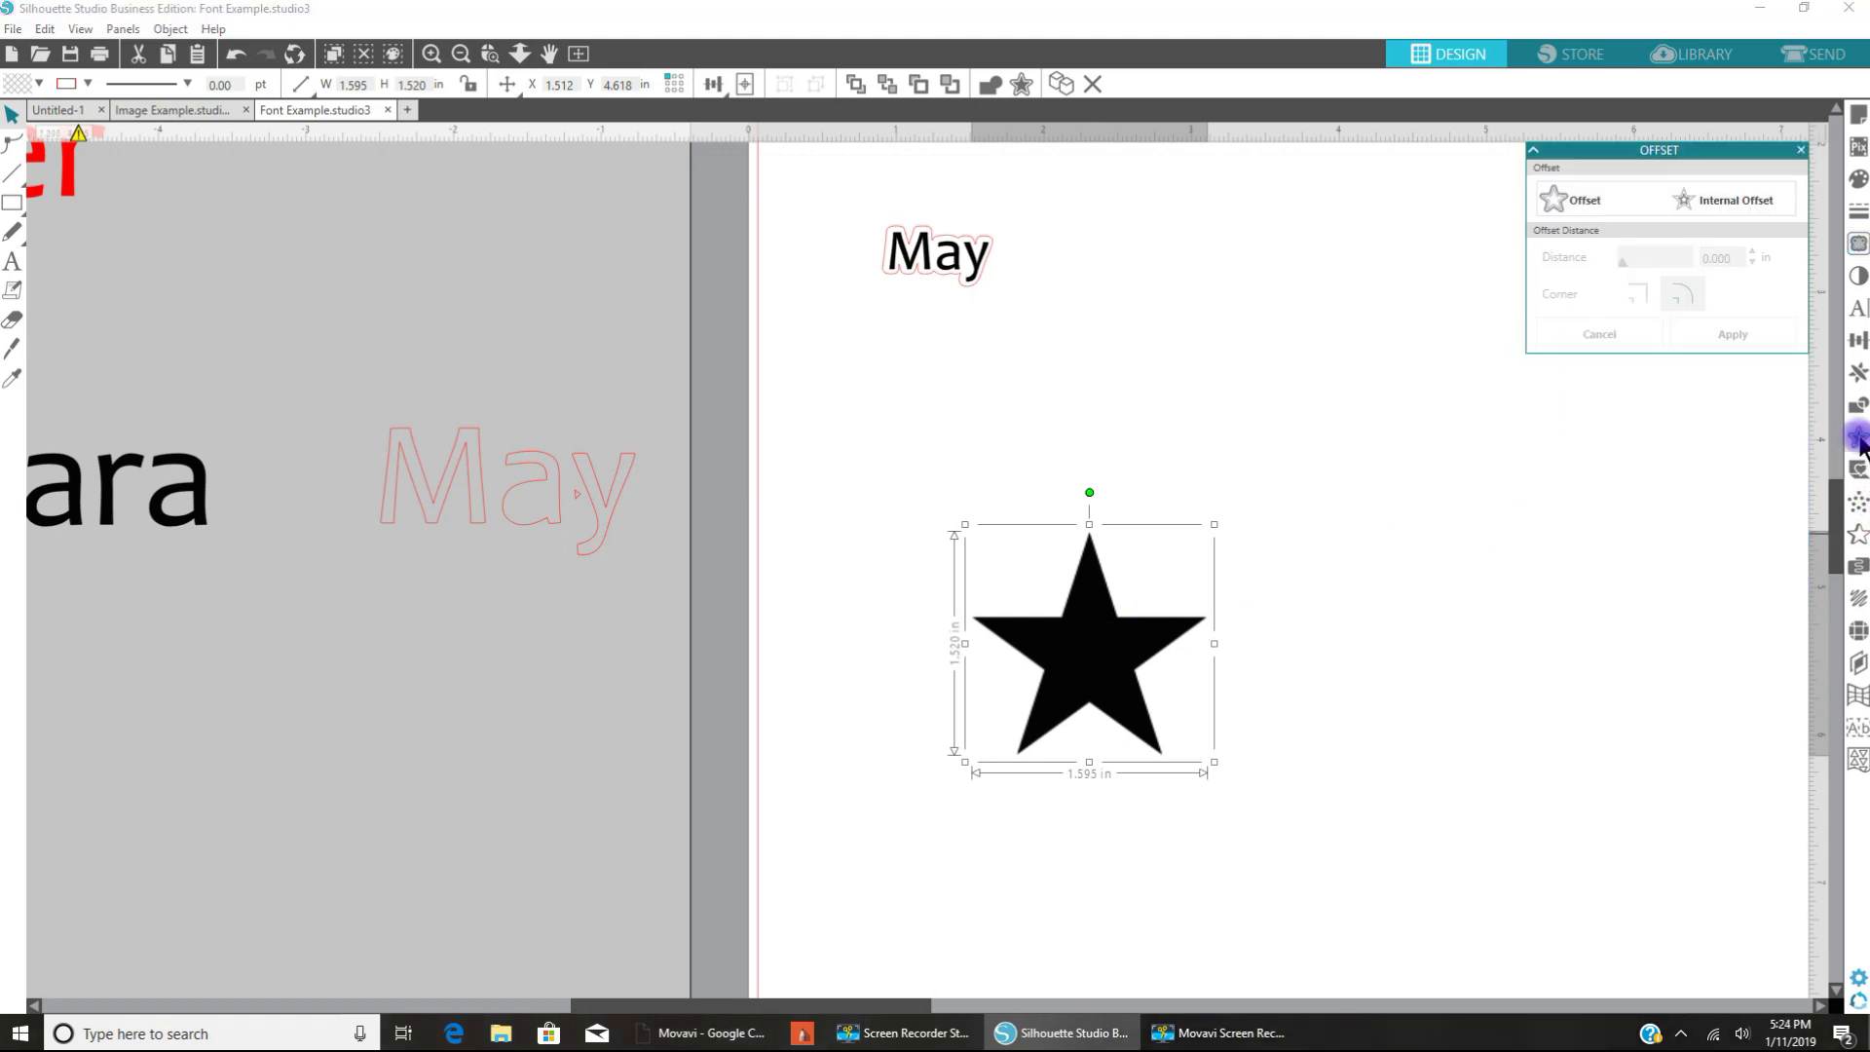
{"action": "mouse_move", "coordinate": [1133, 602]}
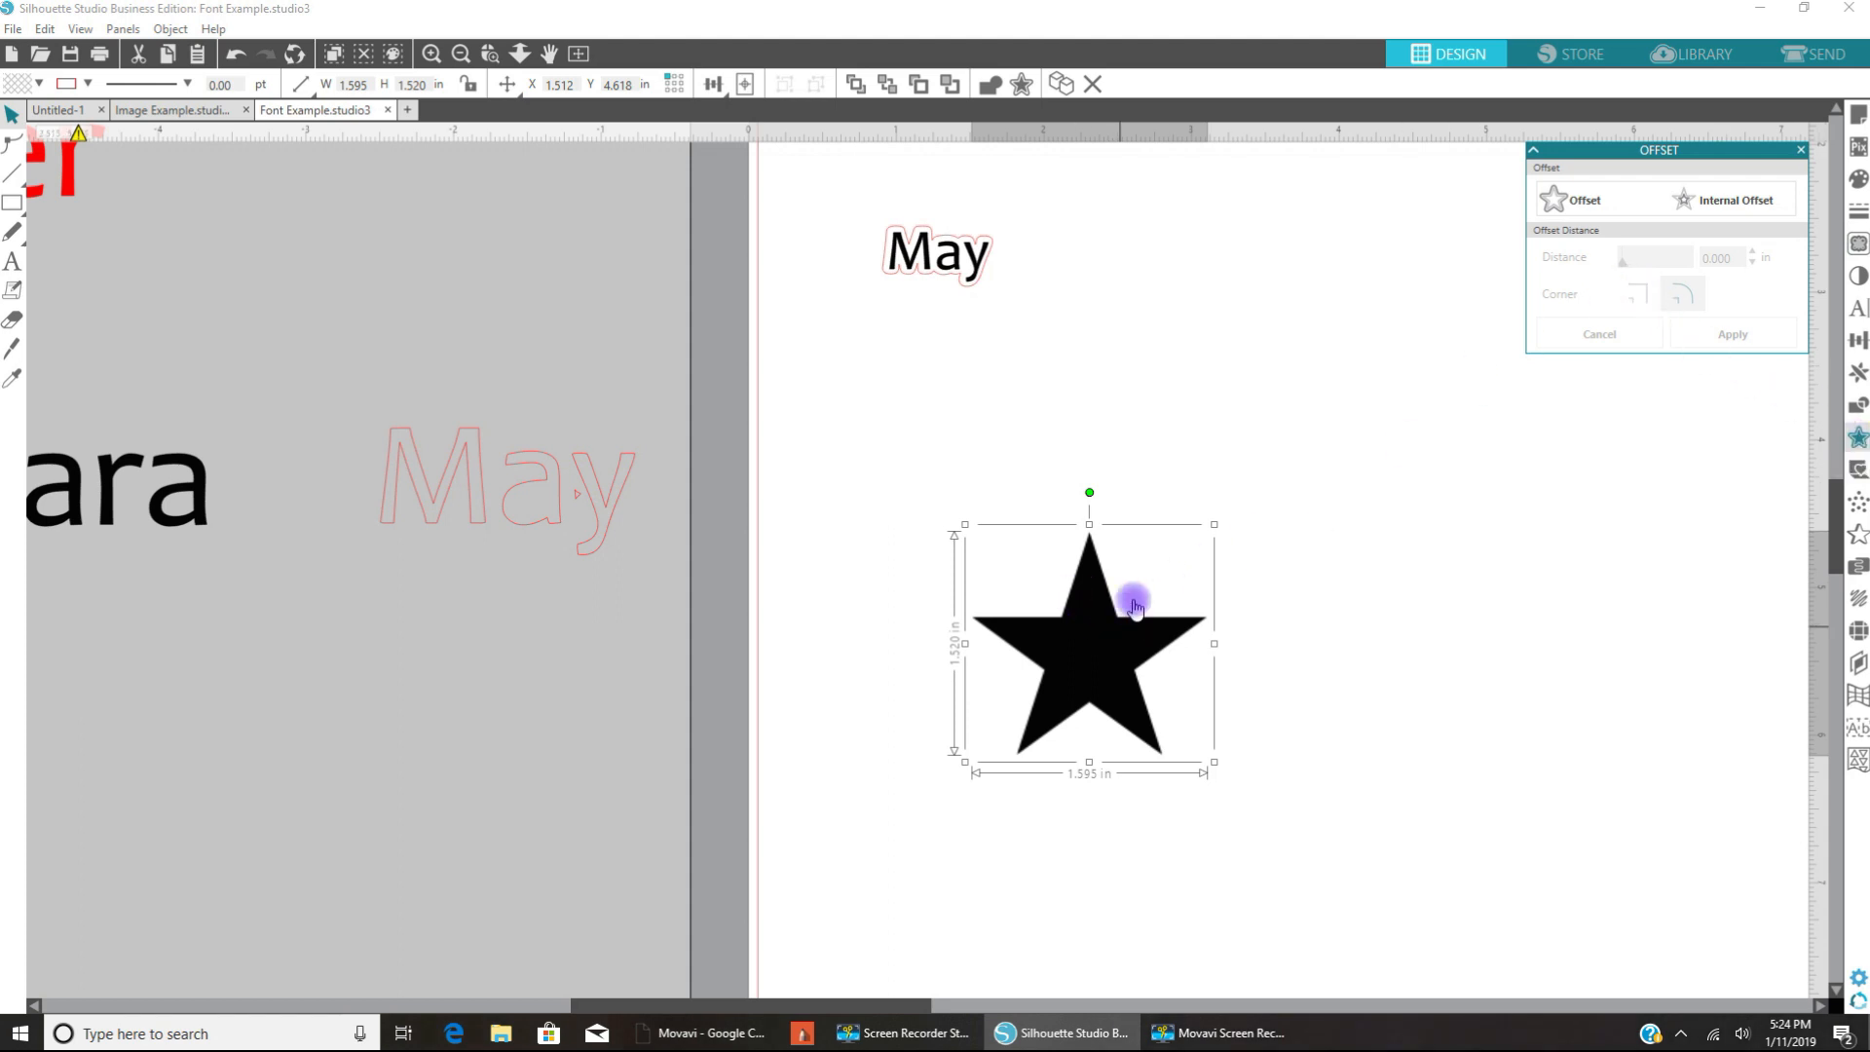
{"action": "mouse_move", "coordinate": [1192, 525]}
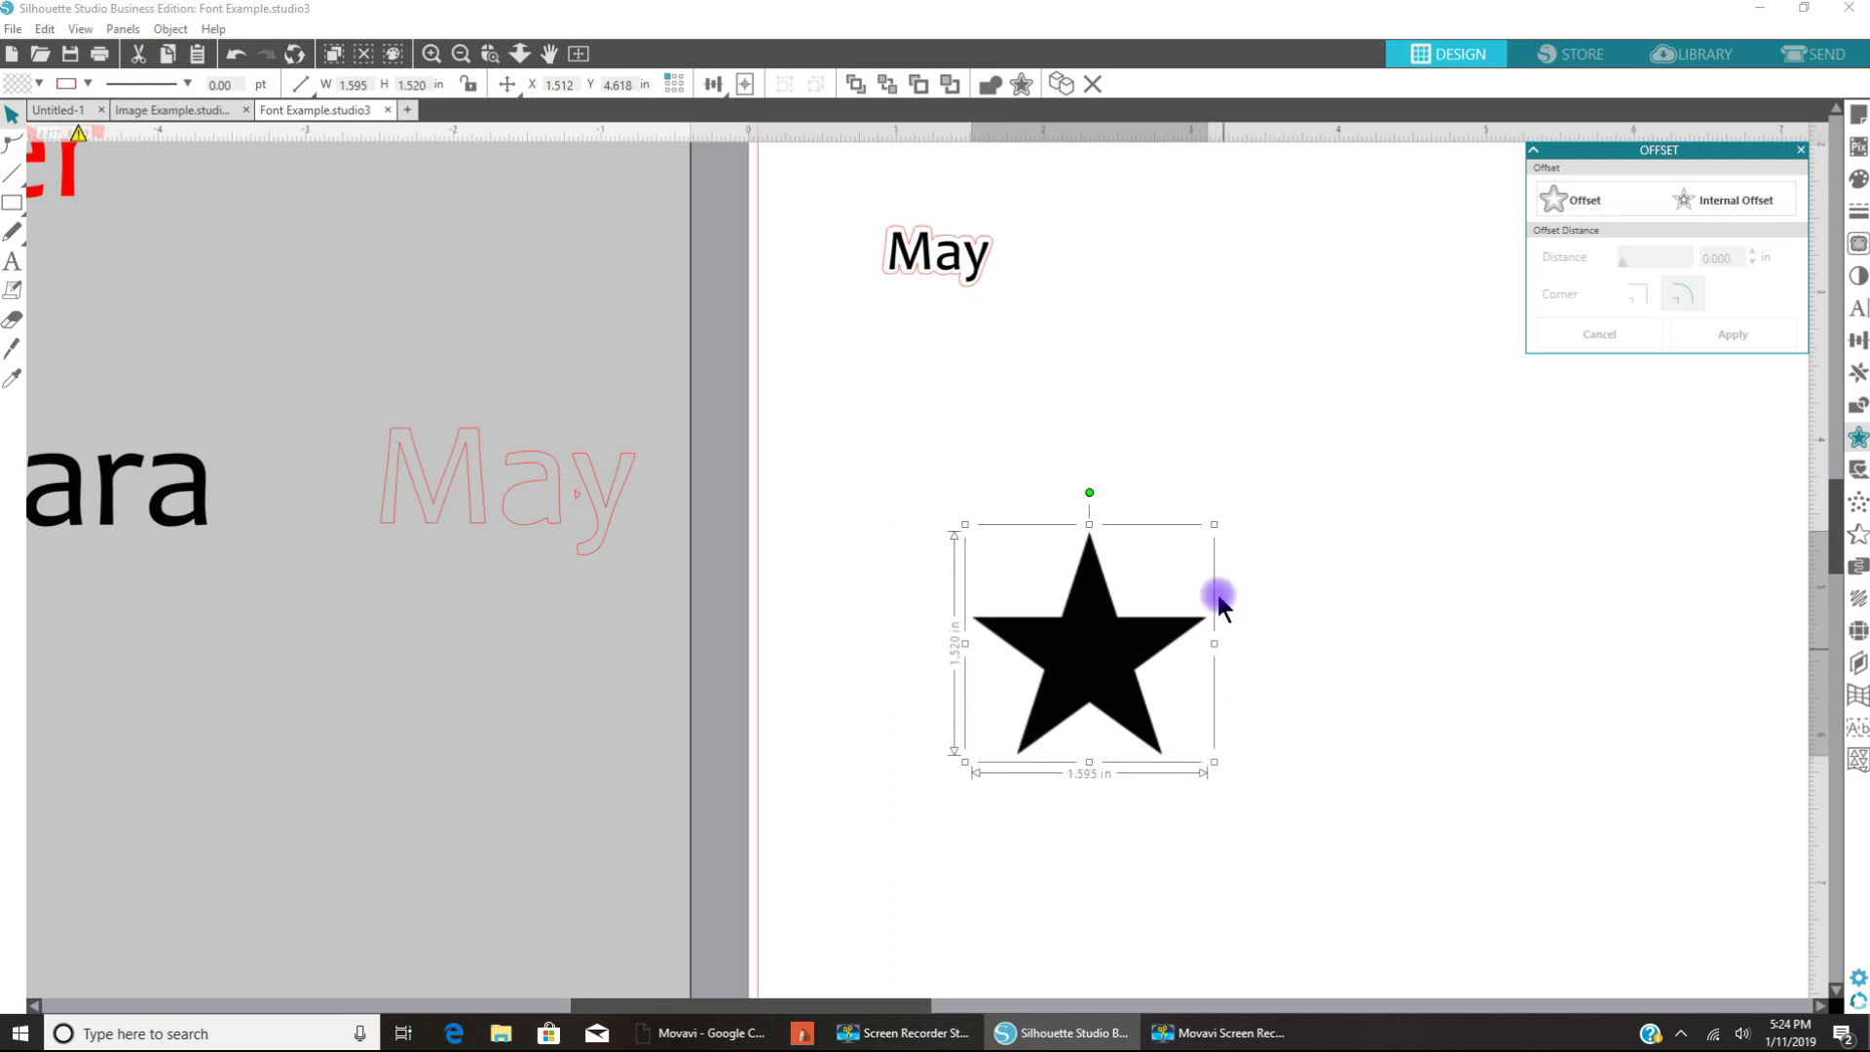
{"action": "left_click", "coordinate": [1577, 198]}
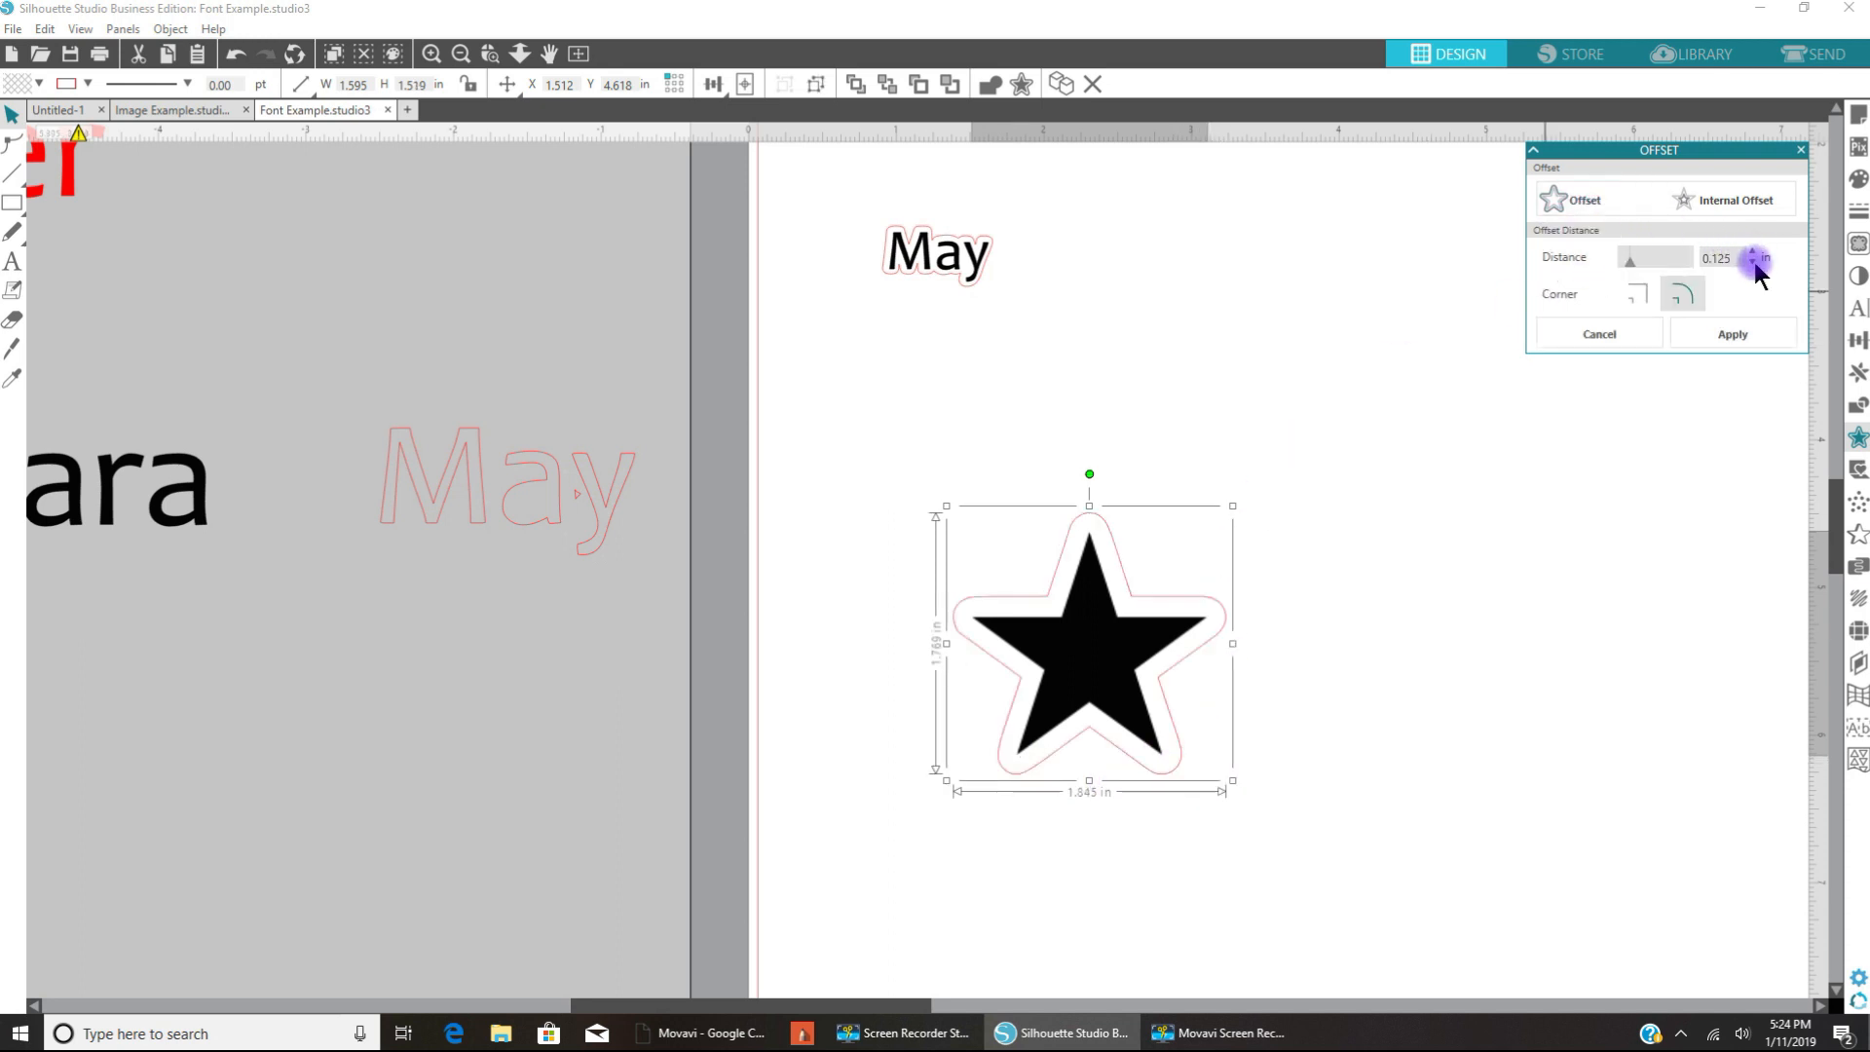
{"action": "left_click", "coordinate": [1754, 262]}
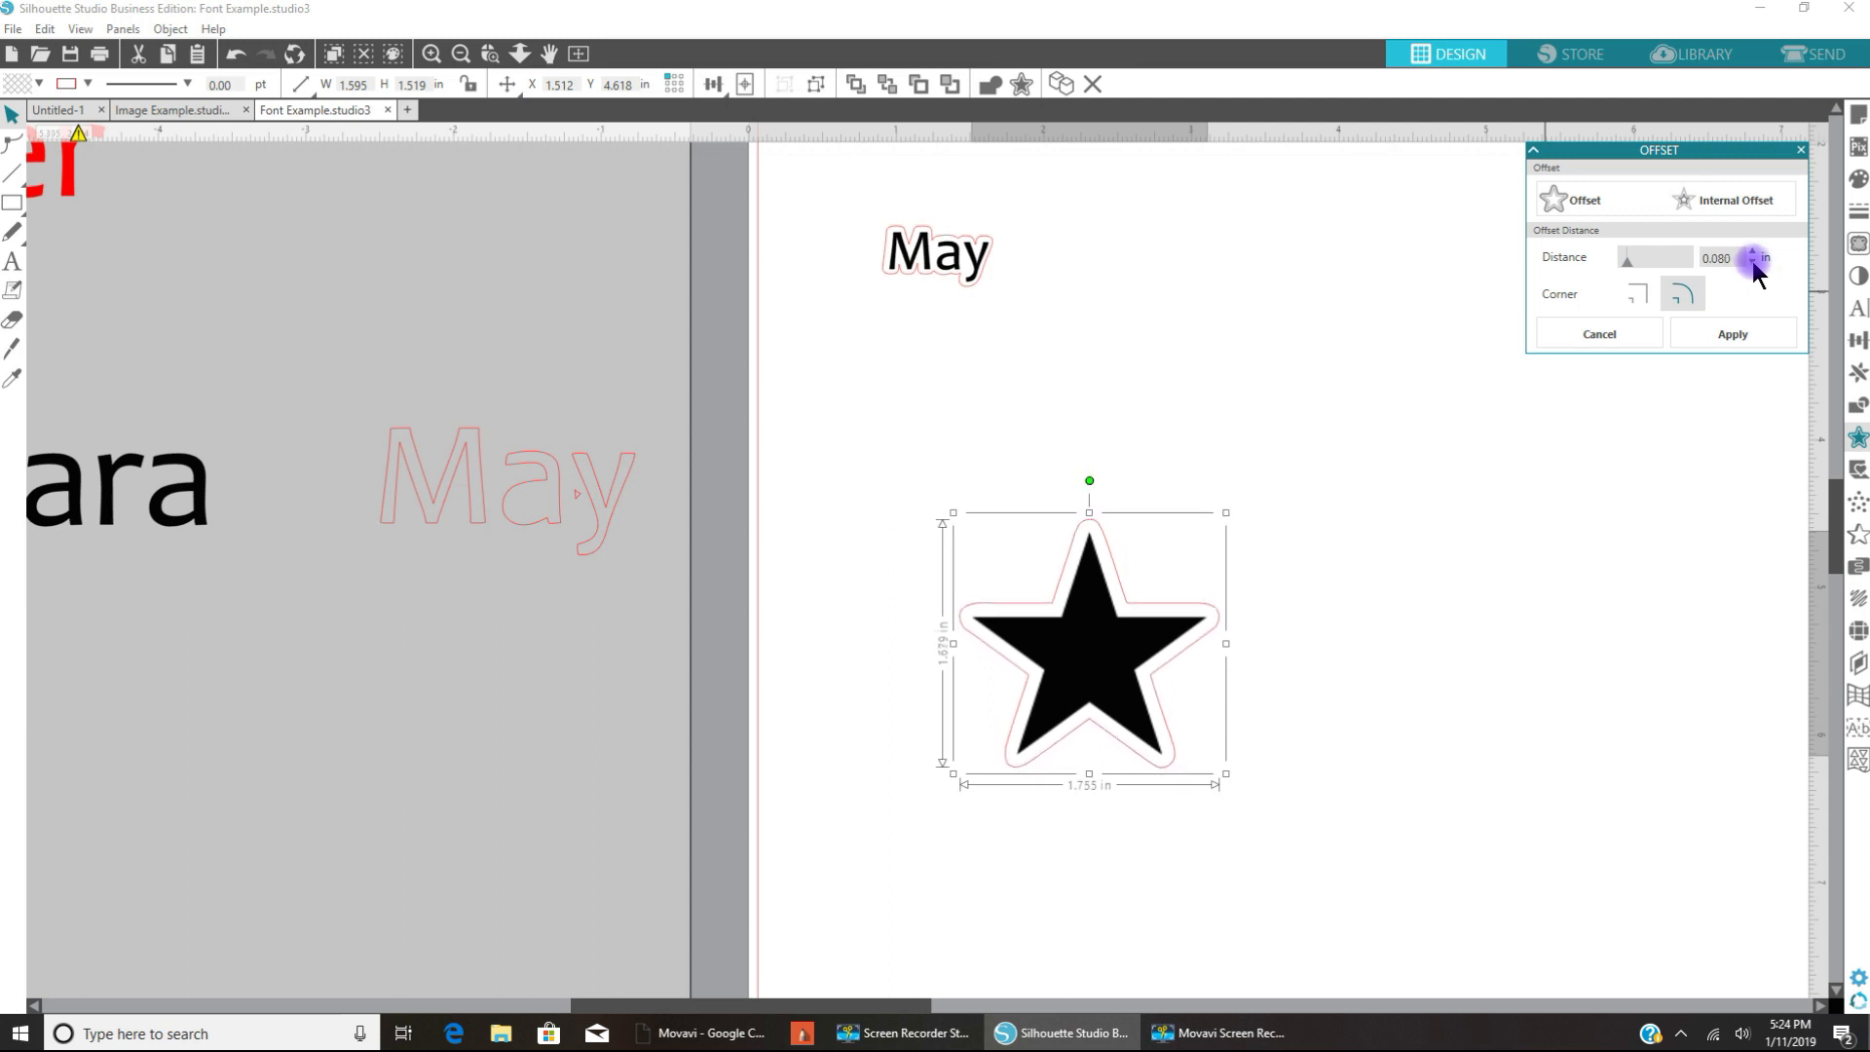
{"action": "left_click", "coordinate": [1754, 261]}
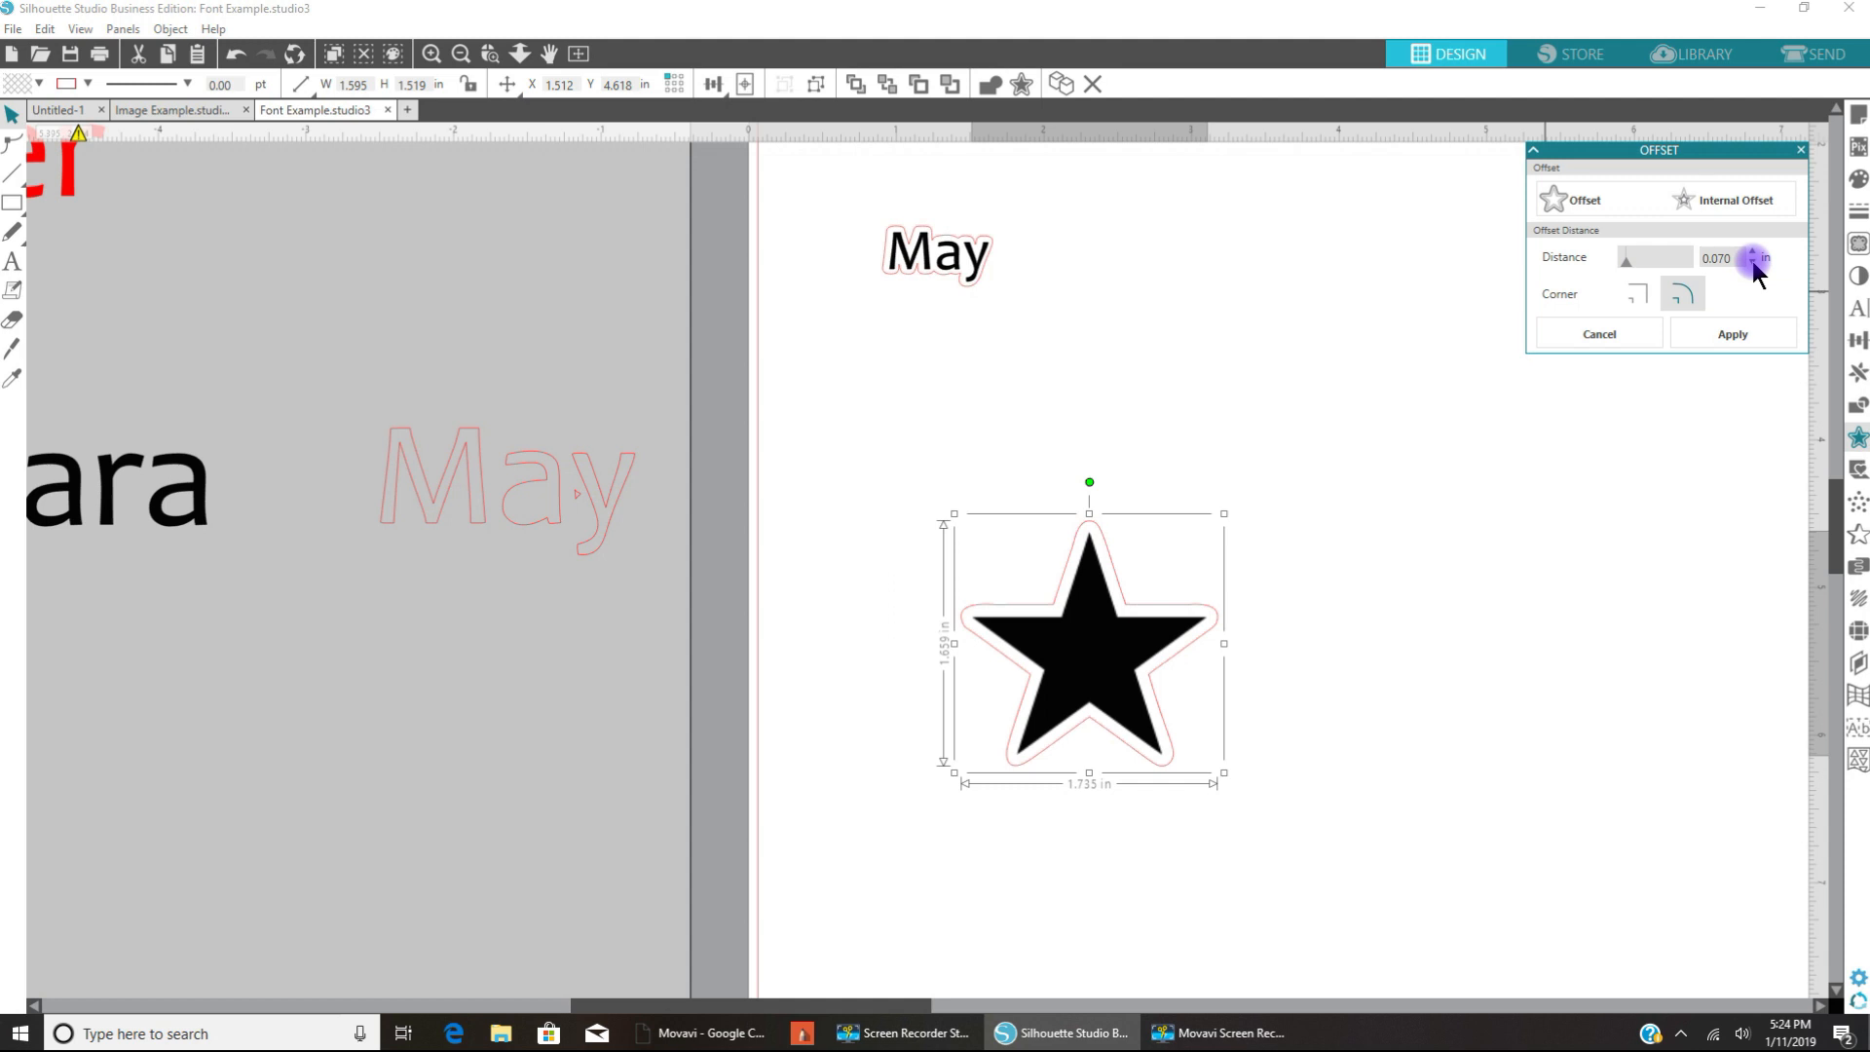
{"action": "mouse_move", "coordinate": [1479, 477]}
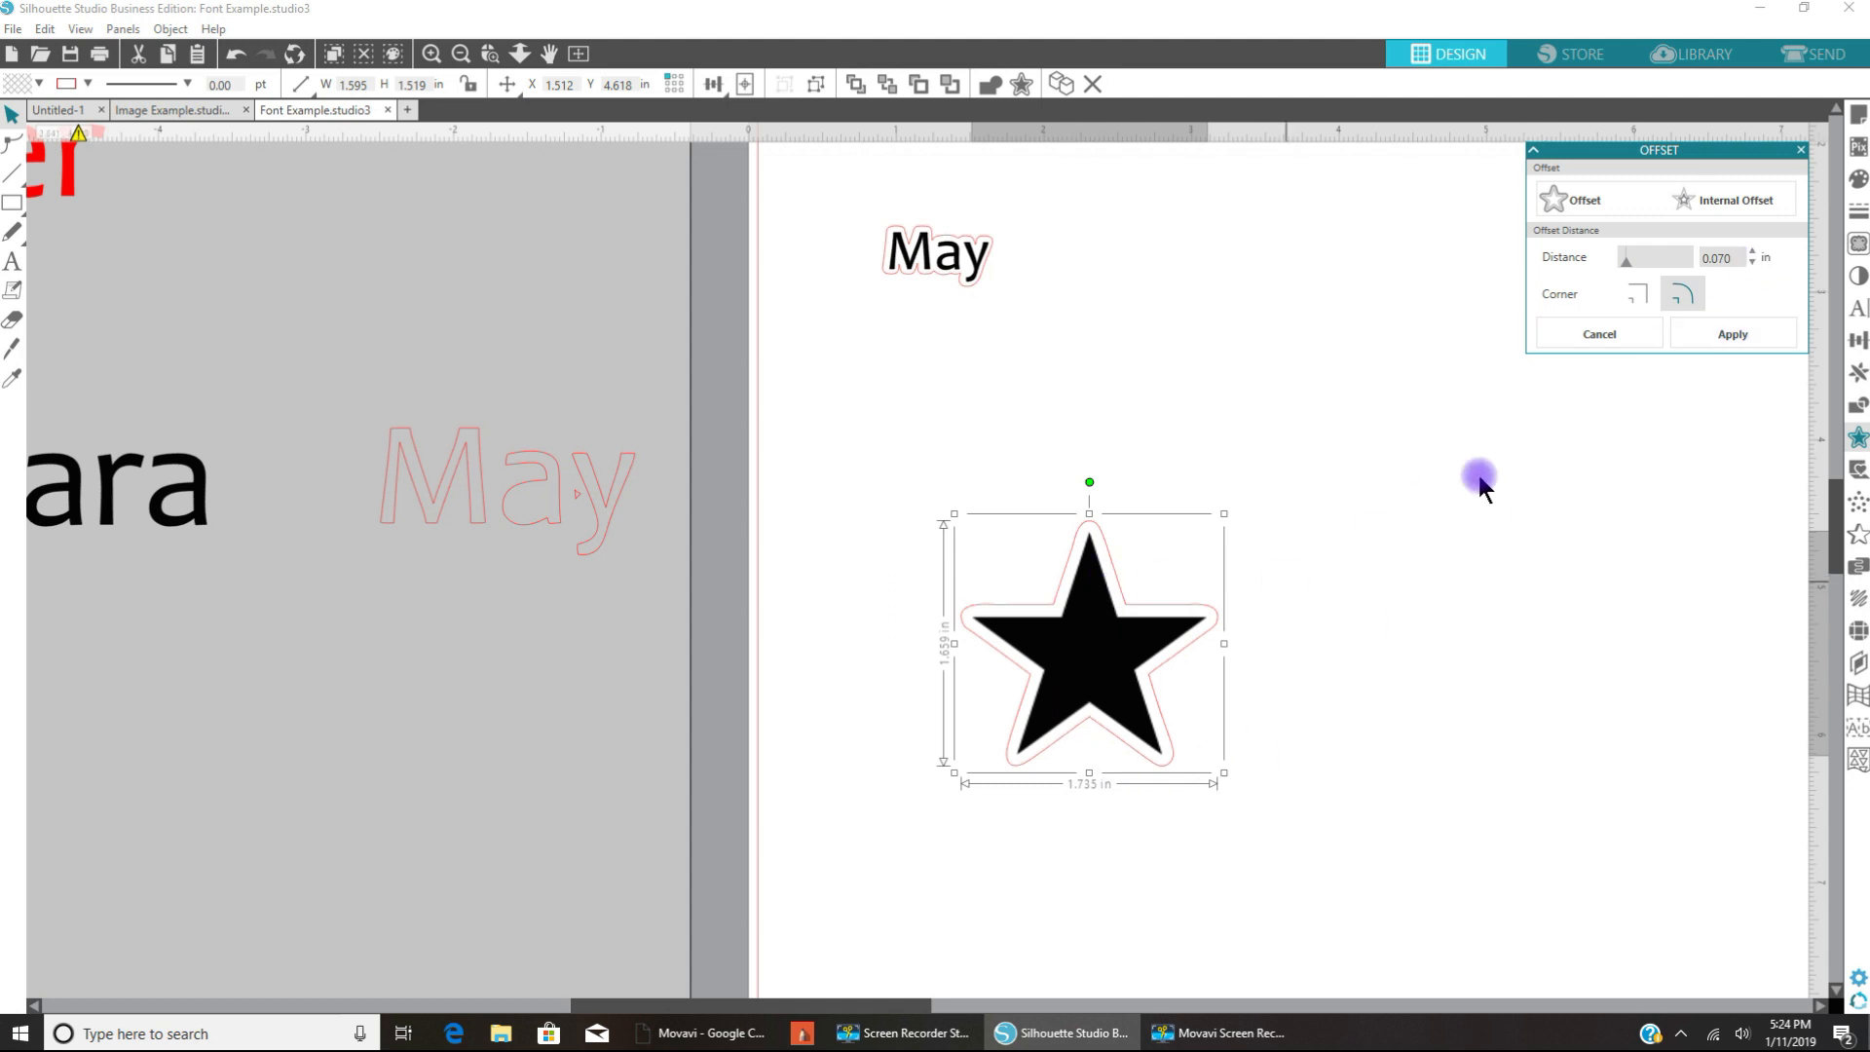
{"action": "left_click", "coordinate": [1731, 334]}
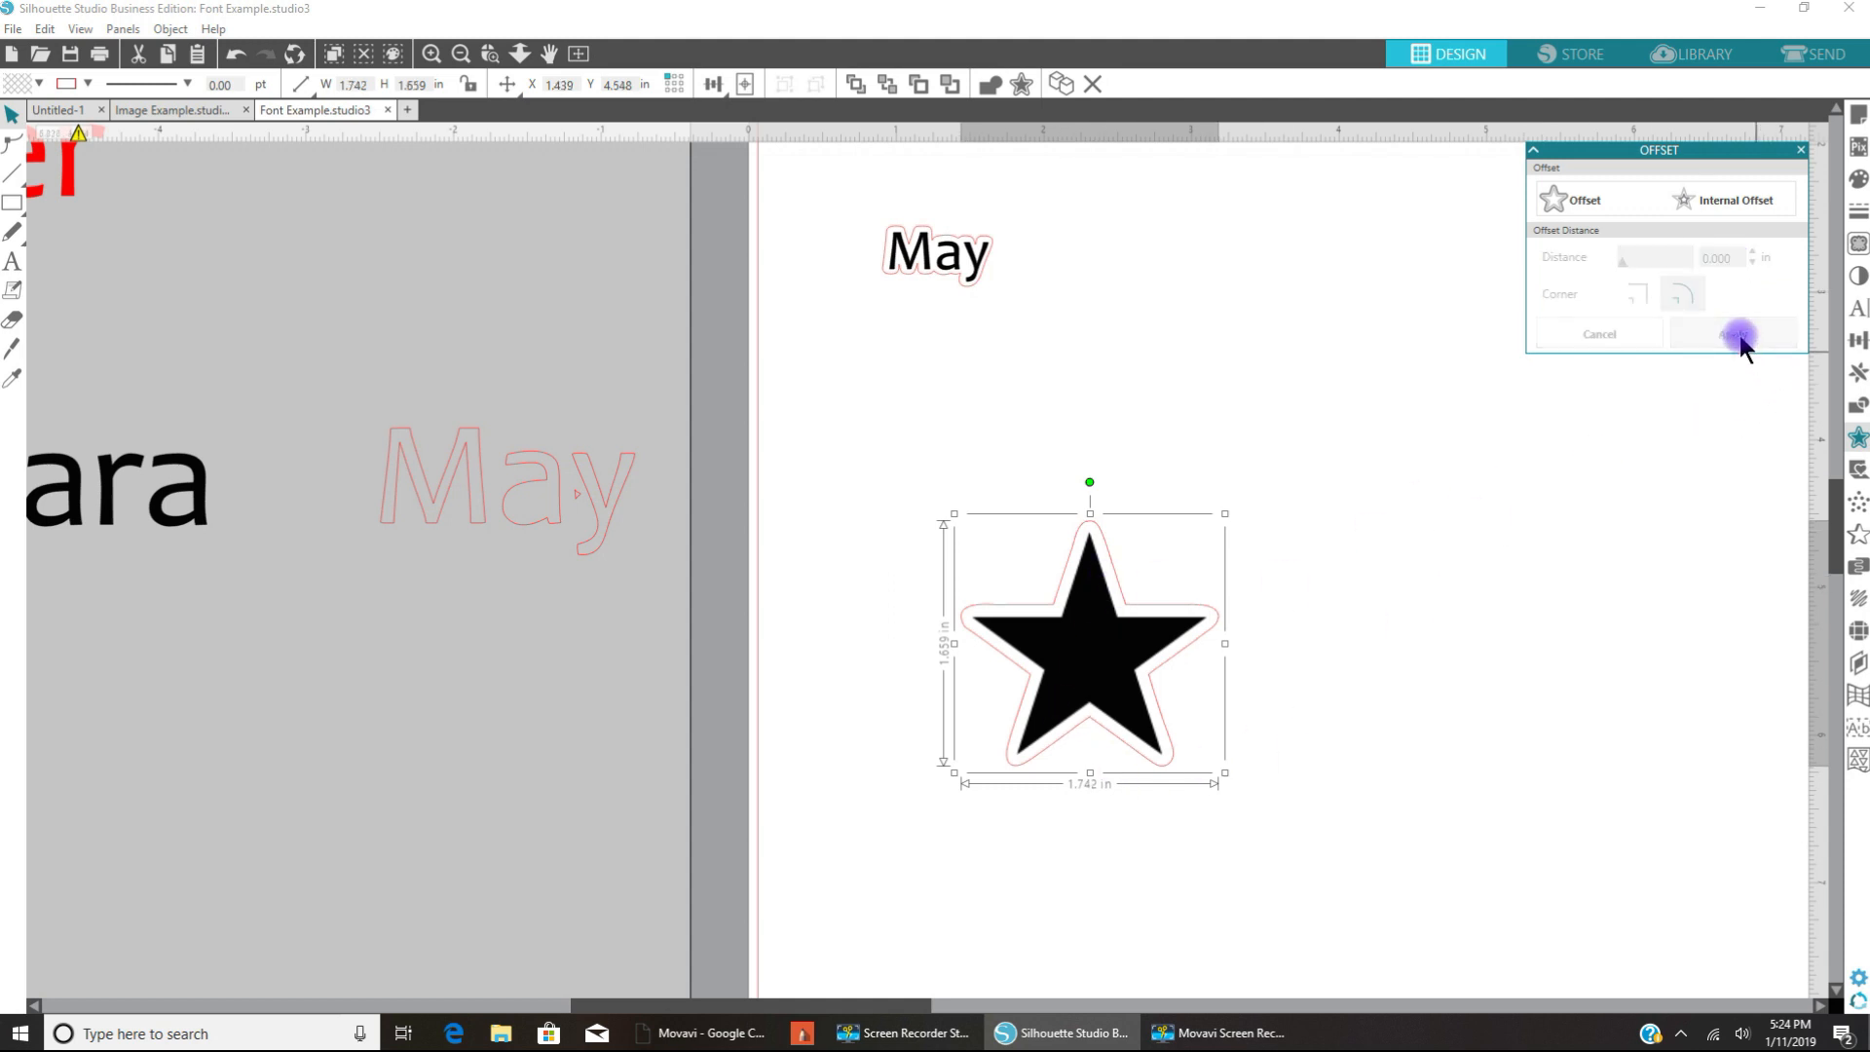
{"action": "mouse_move", "coordinate": [1356, 731]}
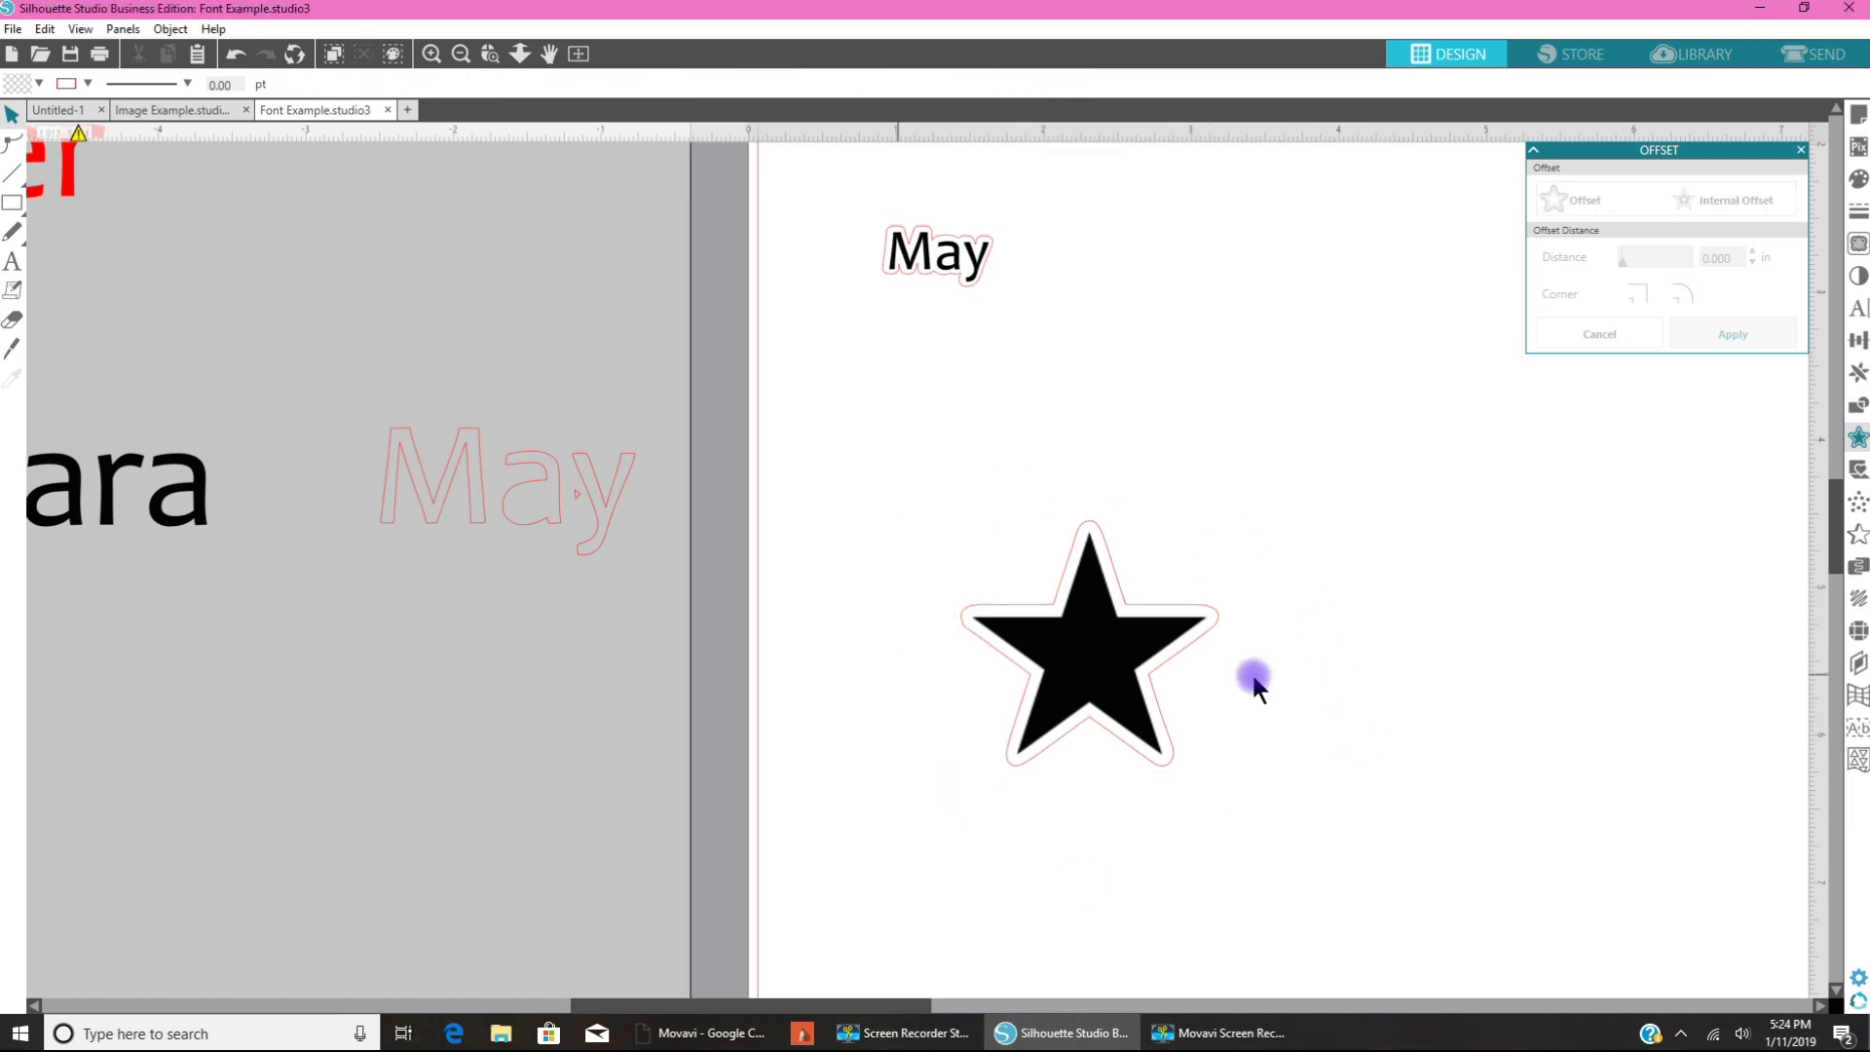
{"action": "mouse_move", "coordinate": [1115, 701]}
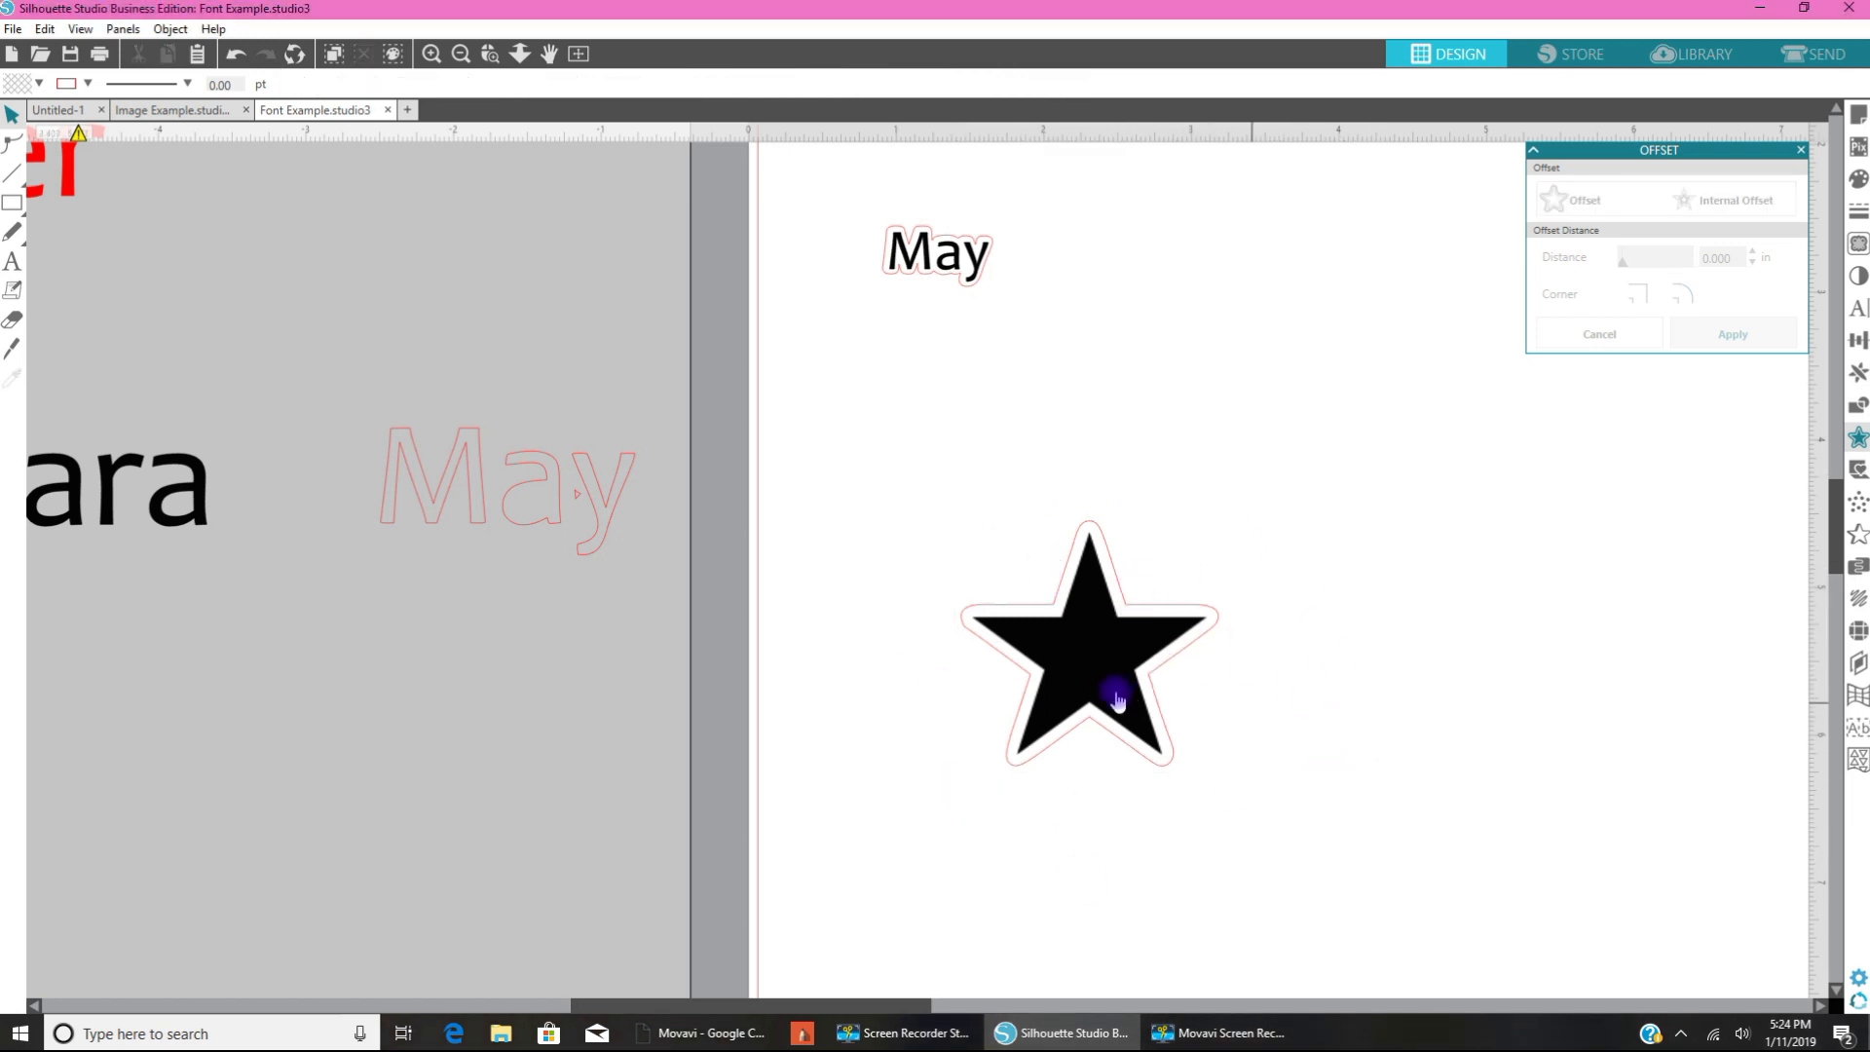
{"action": "mouse_move", "coordinate": [1083, 652]}
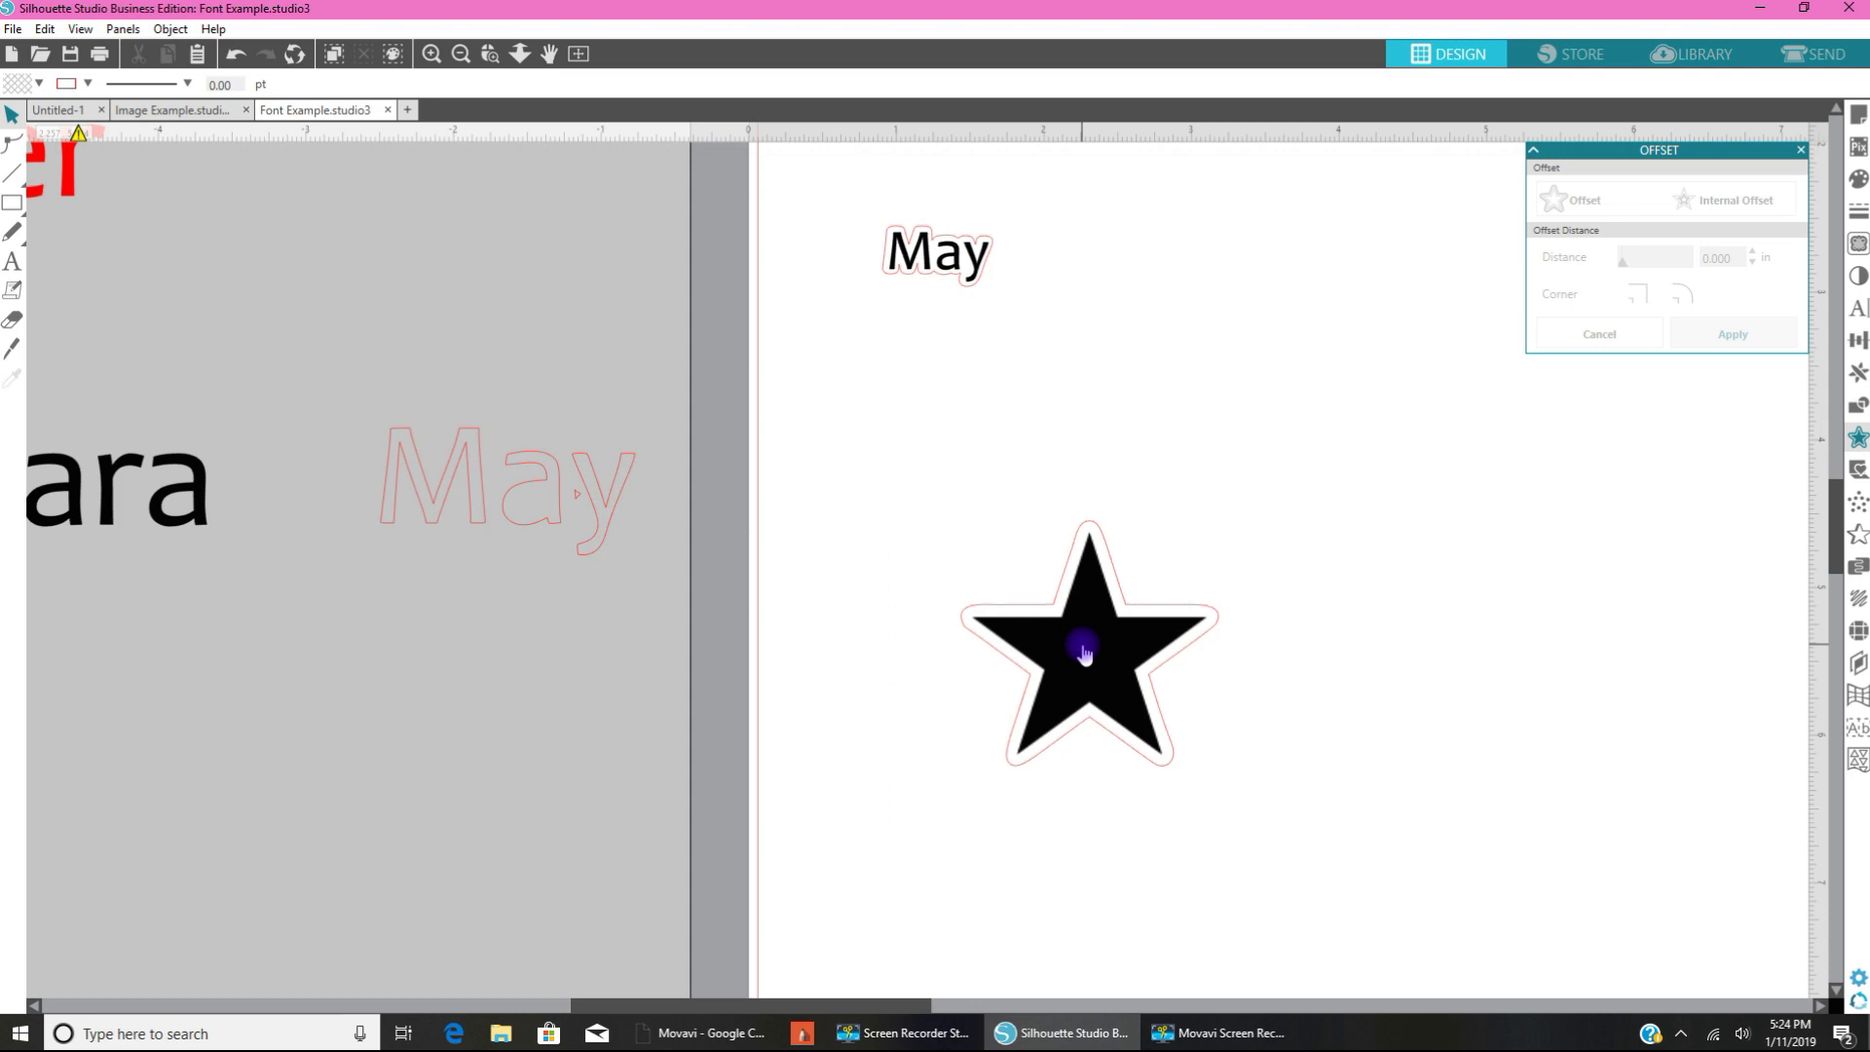
Step: Copy the black star and move the offset star beside May
{"action": "left_click", "coordinate": [1085, 650]}
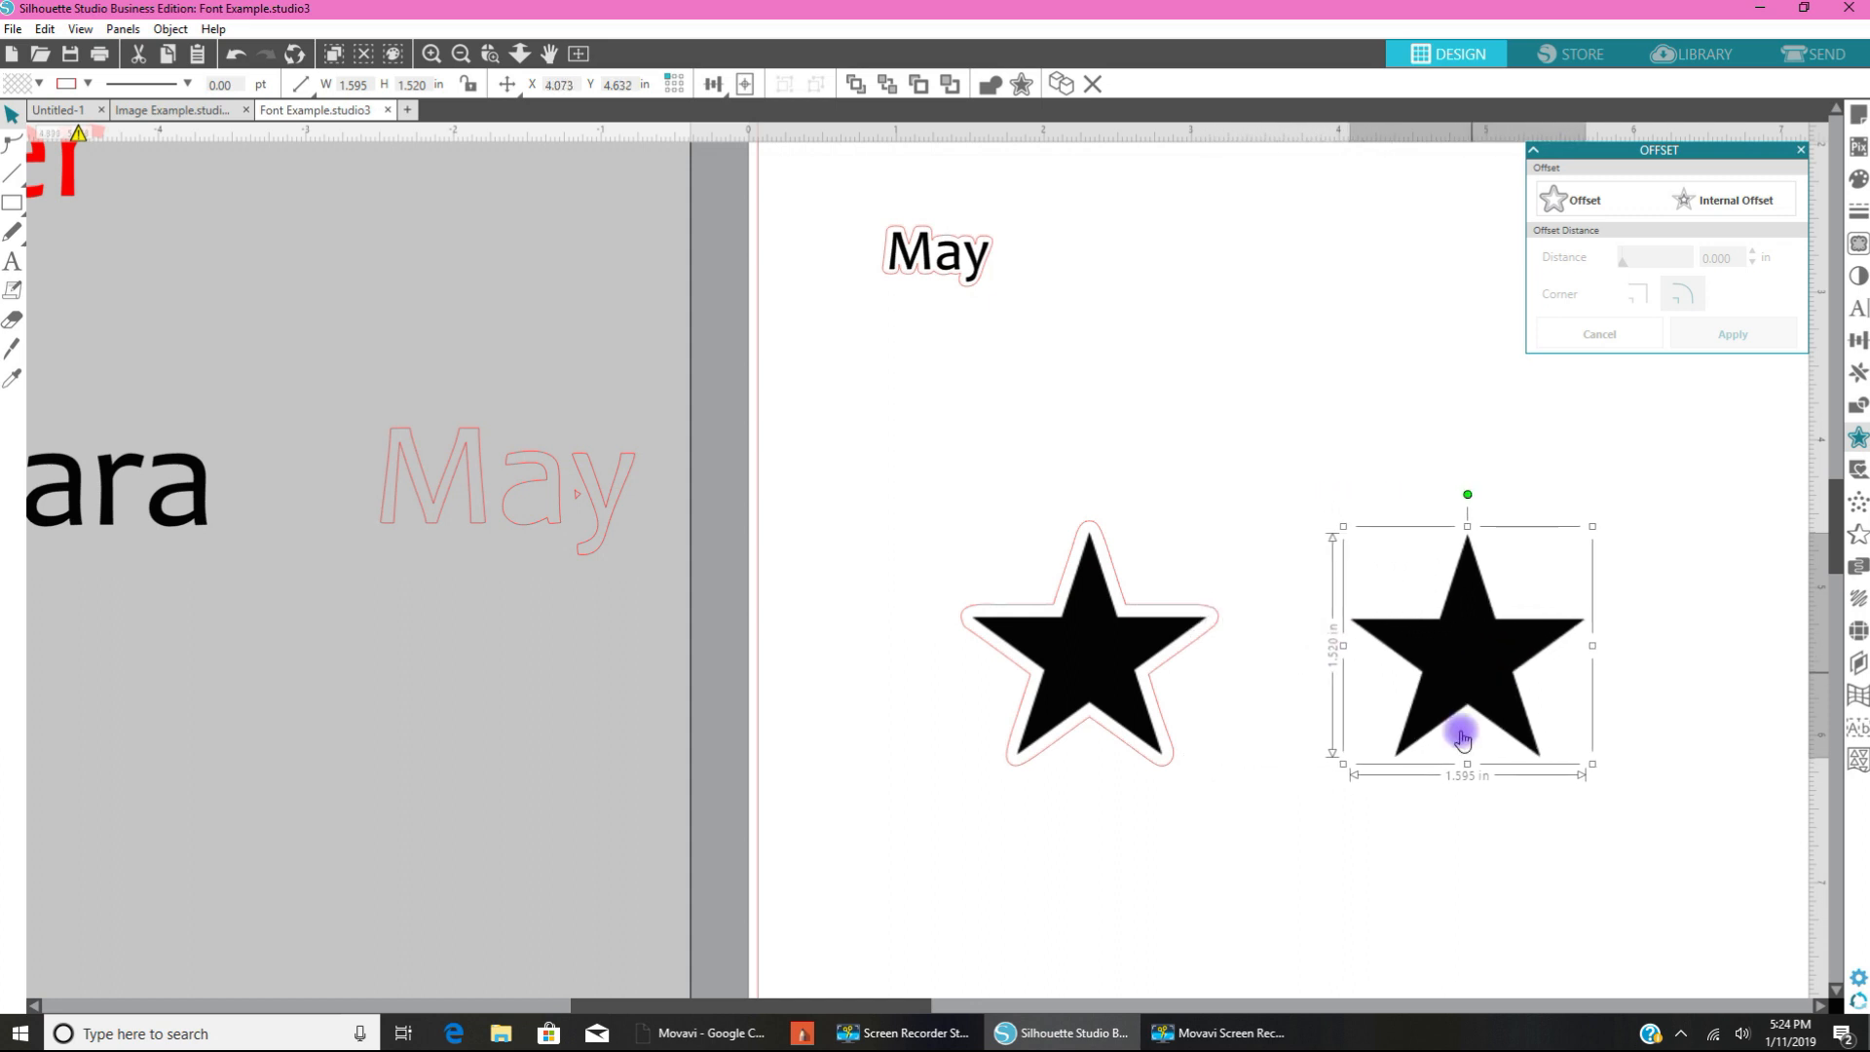
{"action": "left_click", "coordinate": [1088, 637]}
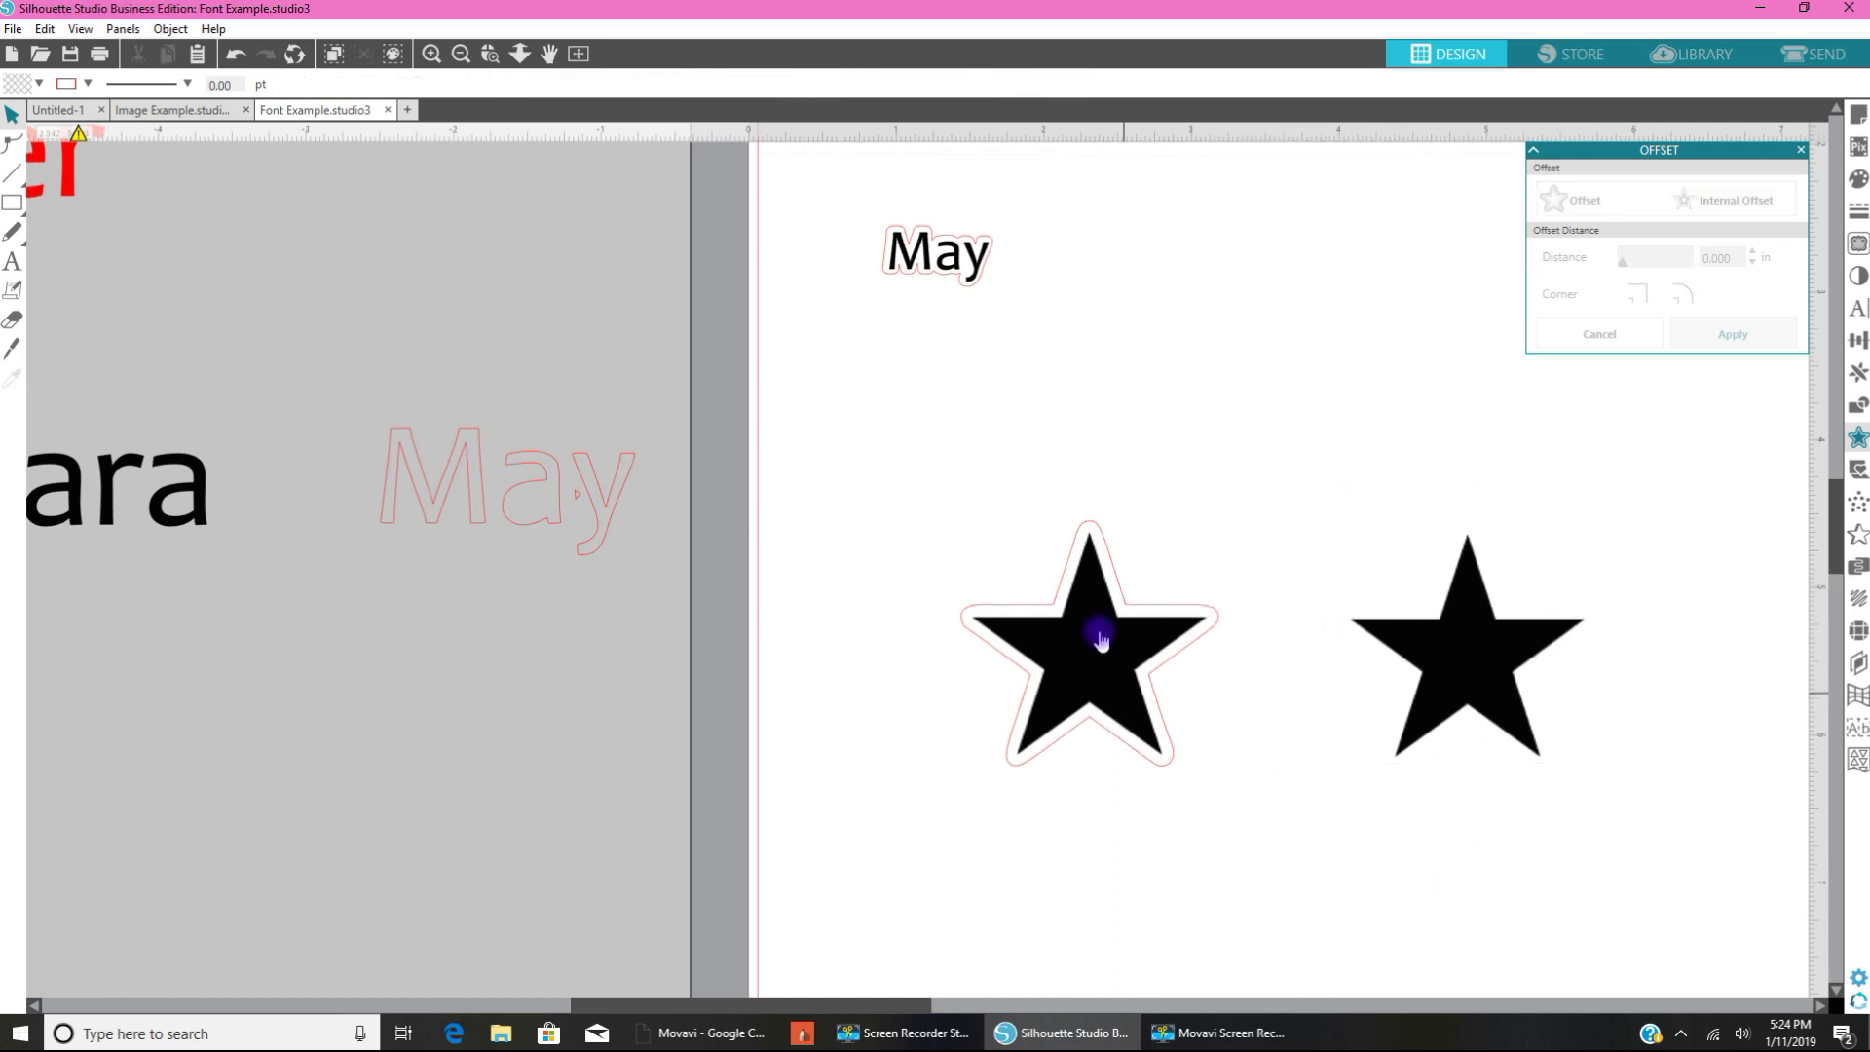
{"action": "mouse_move", "coordinate": [1072, 686]}
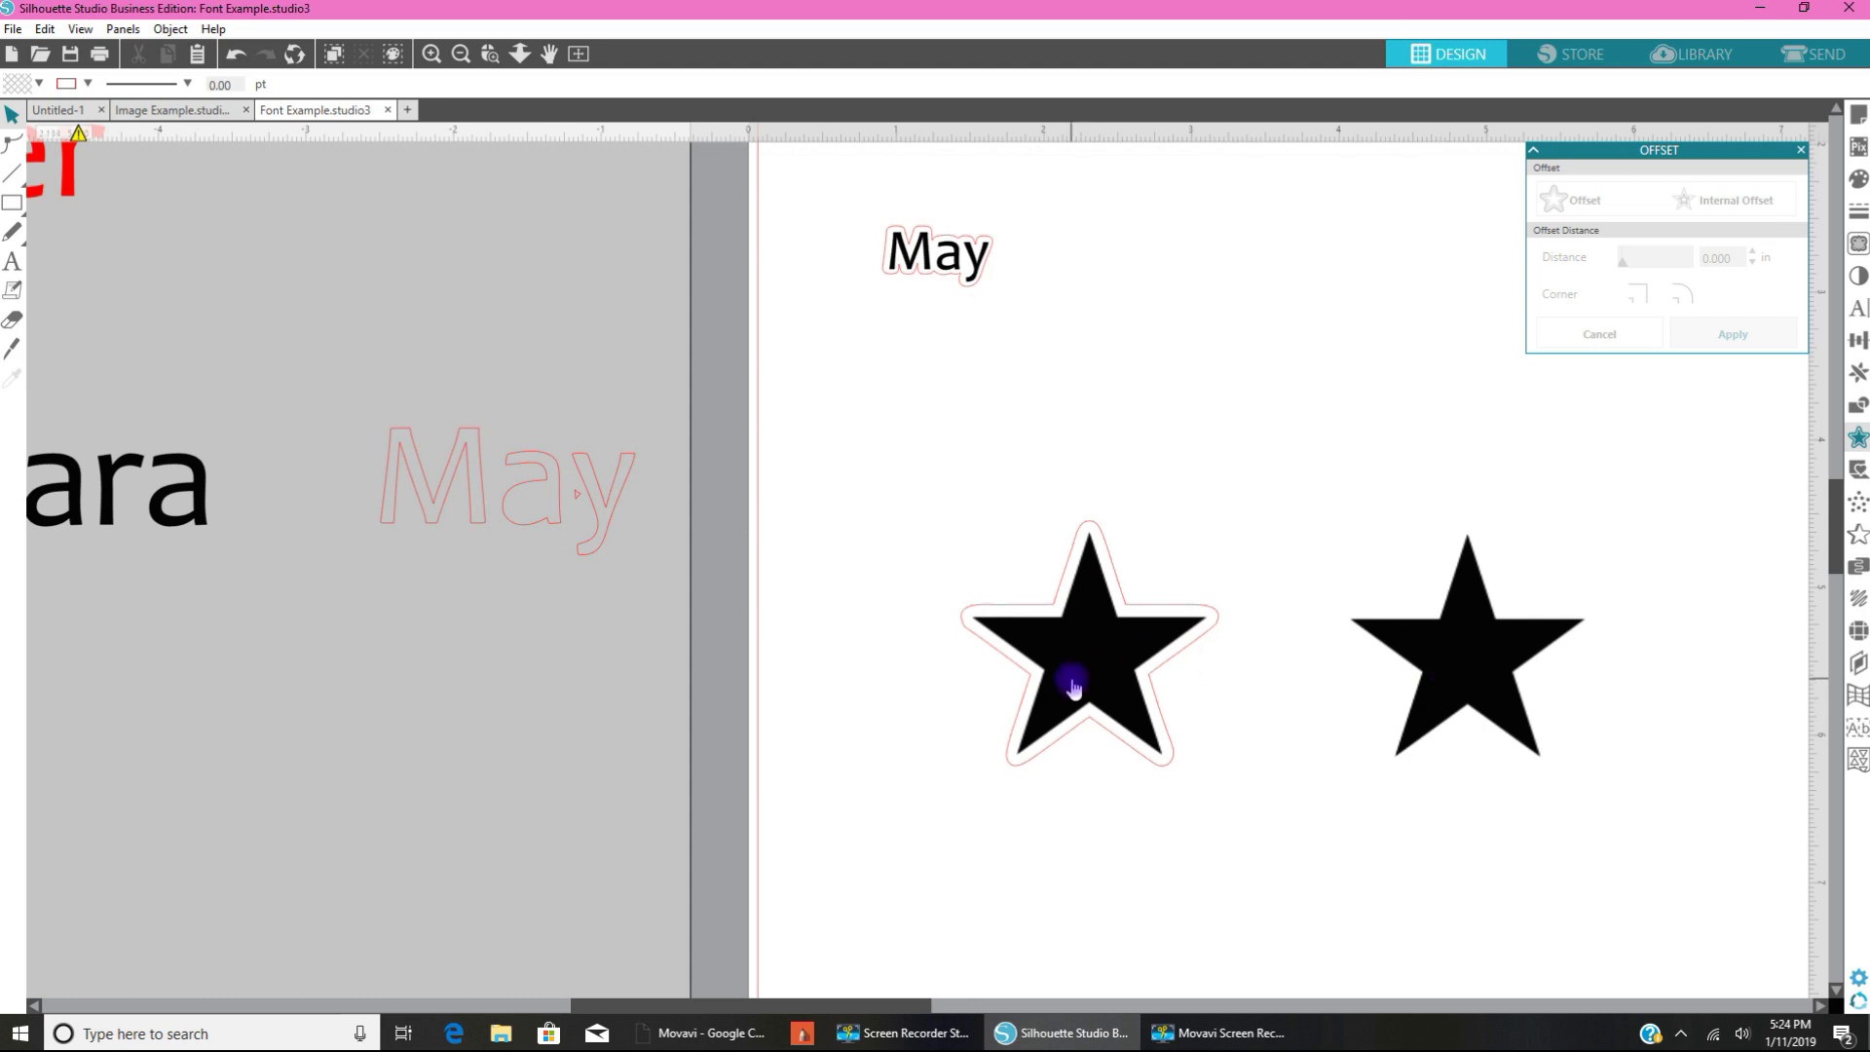
{"action": "left_click", "coordinate": [1072, 689]}
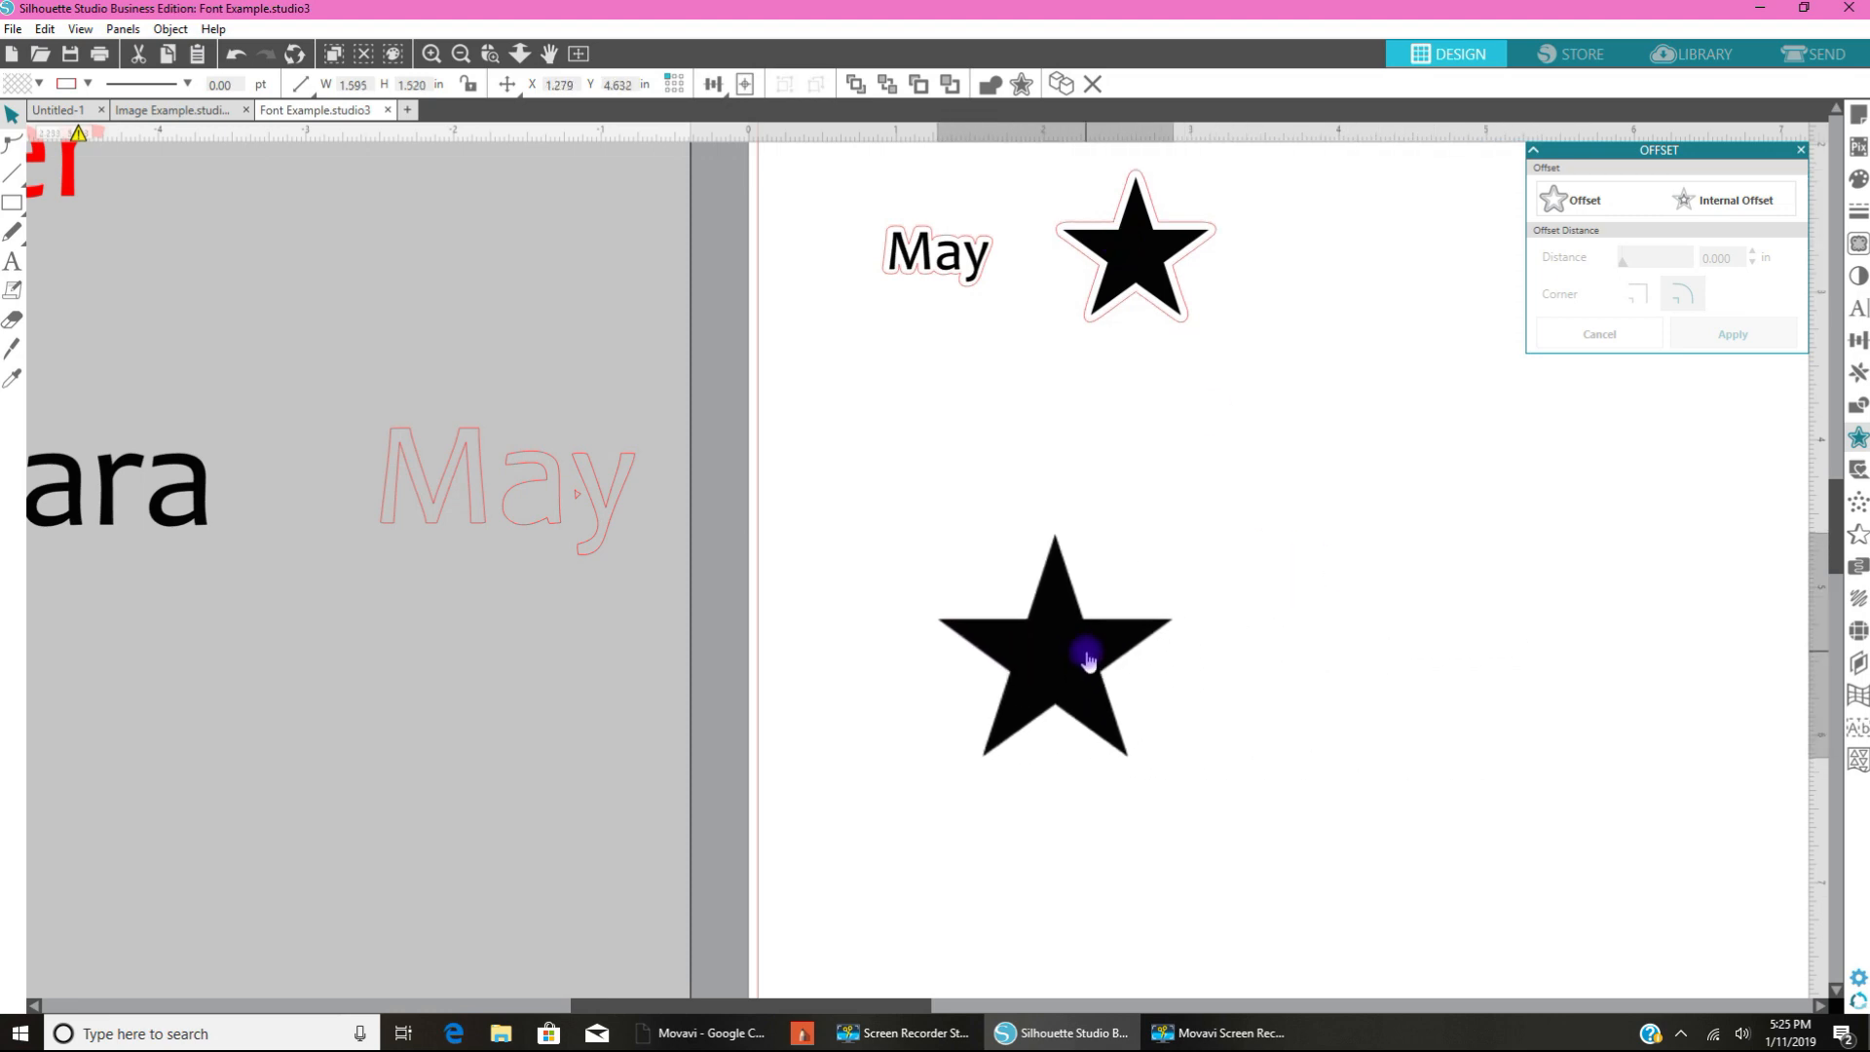
Step: Give the plain black star an internal offset and select its red inner cut line
{"action": "left_click", "coordinate": [1053, 663]}
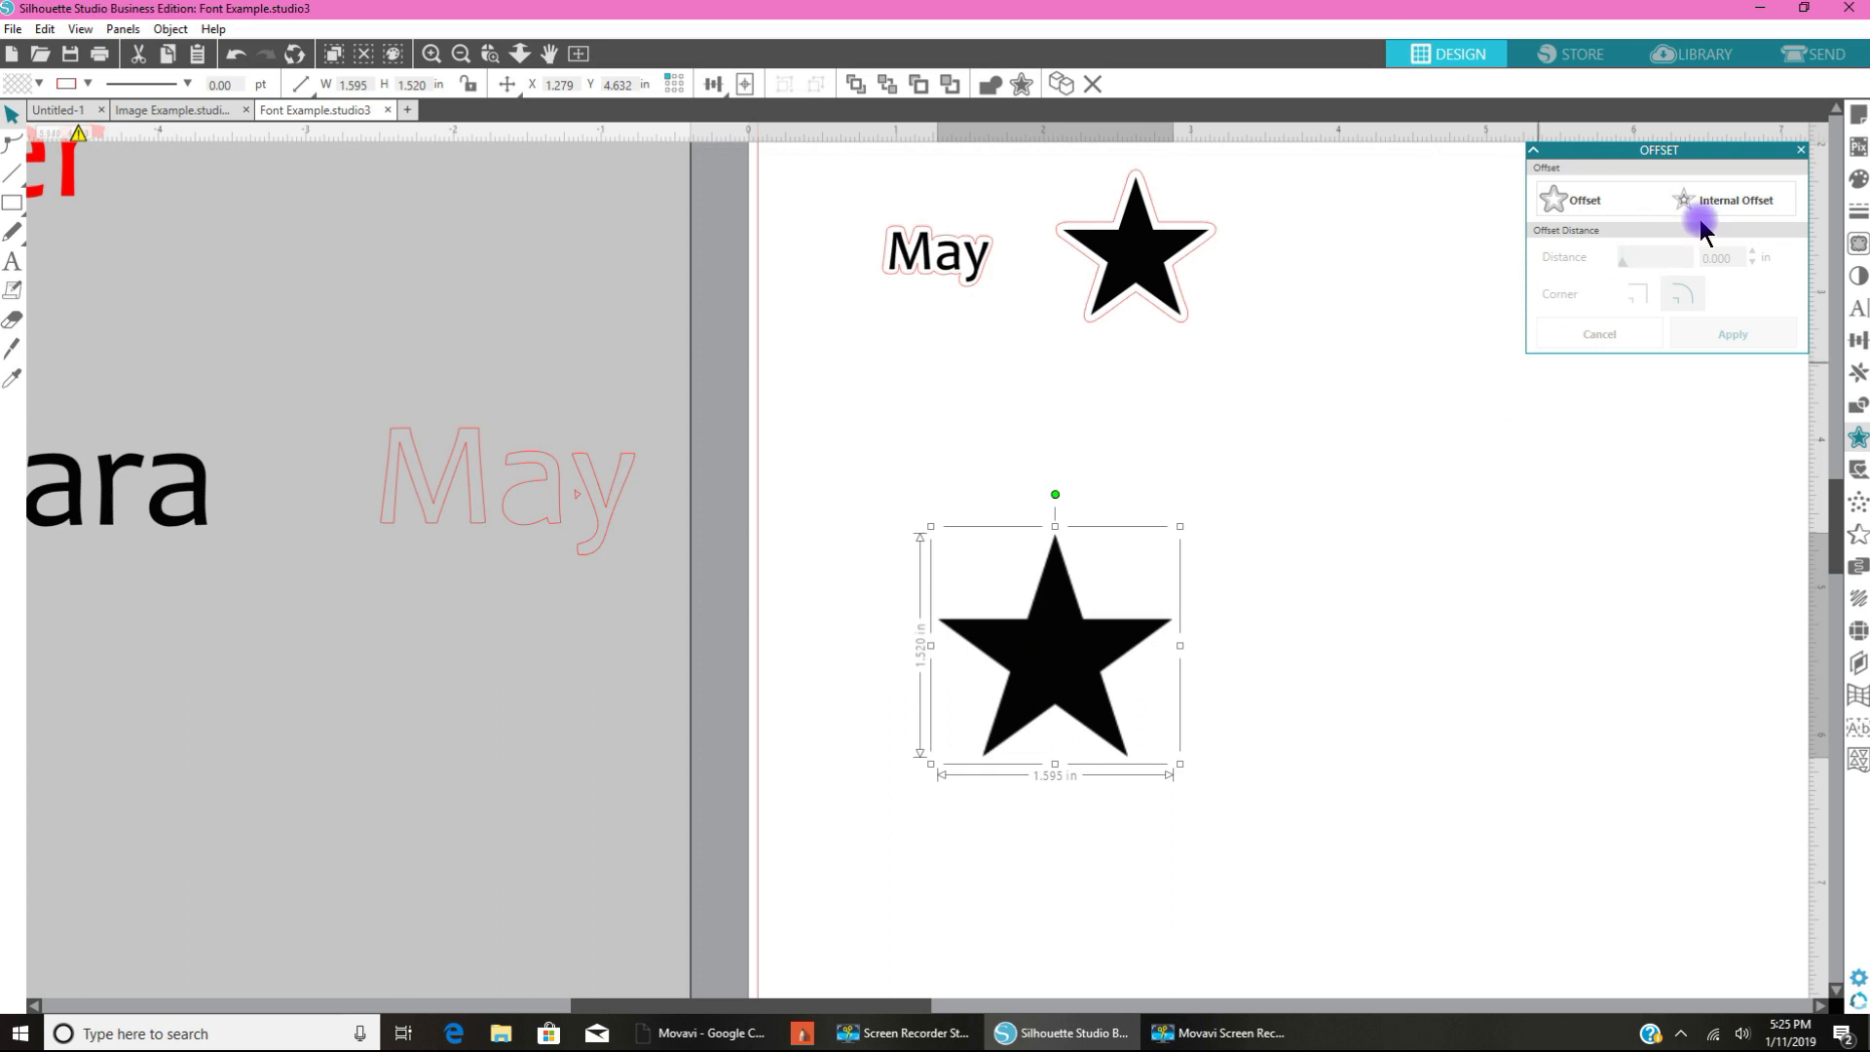
{"action": "left_click", "coordinate": [1735, 198]}
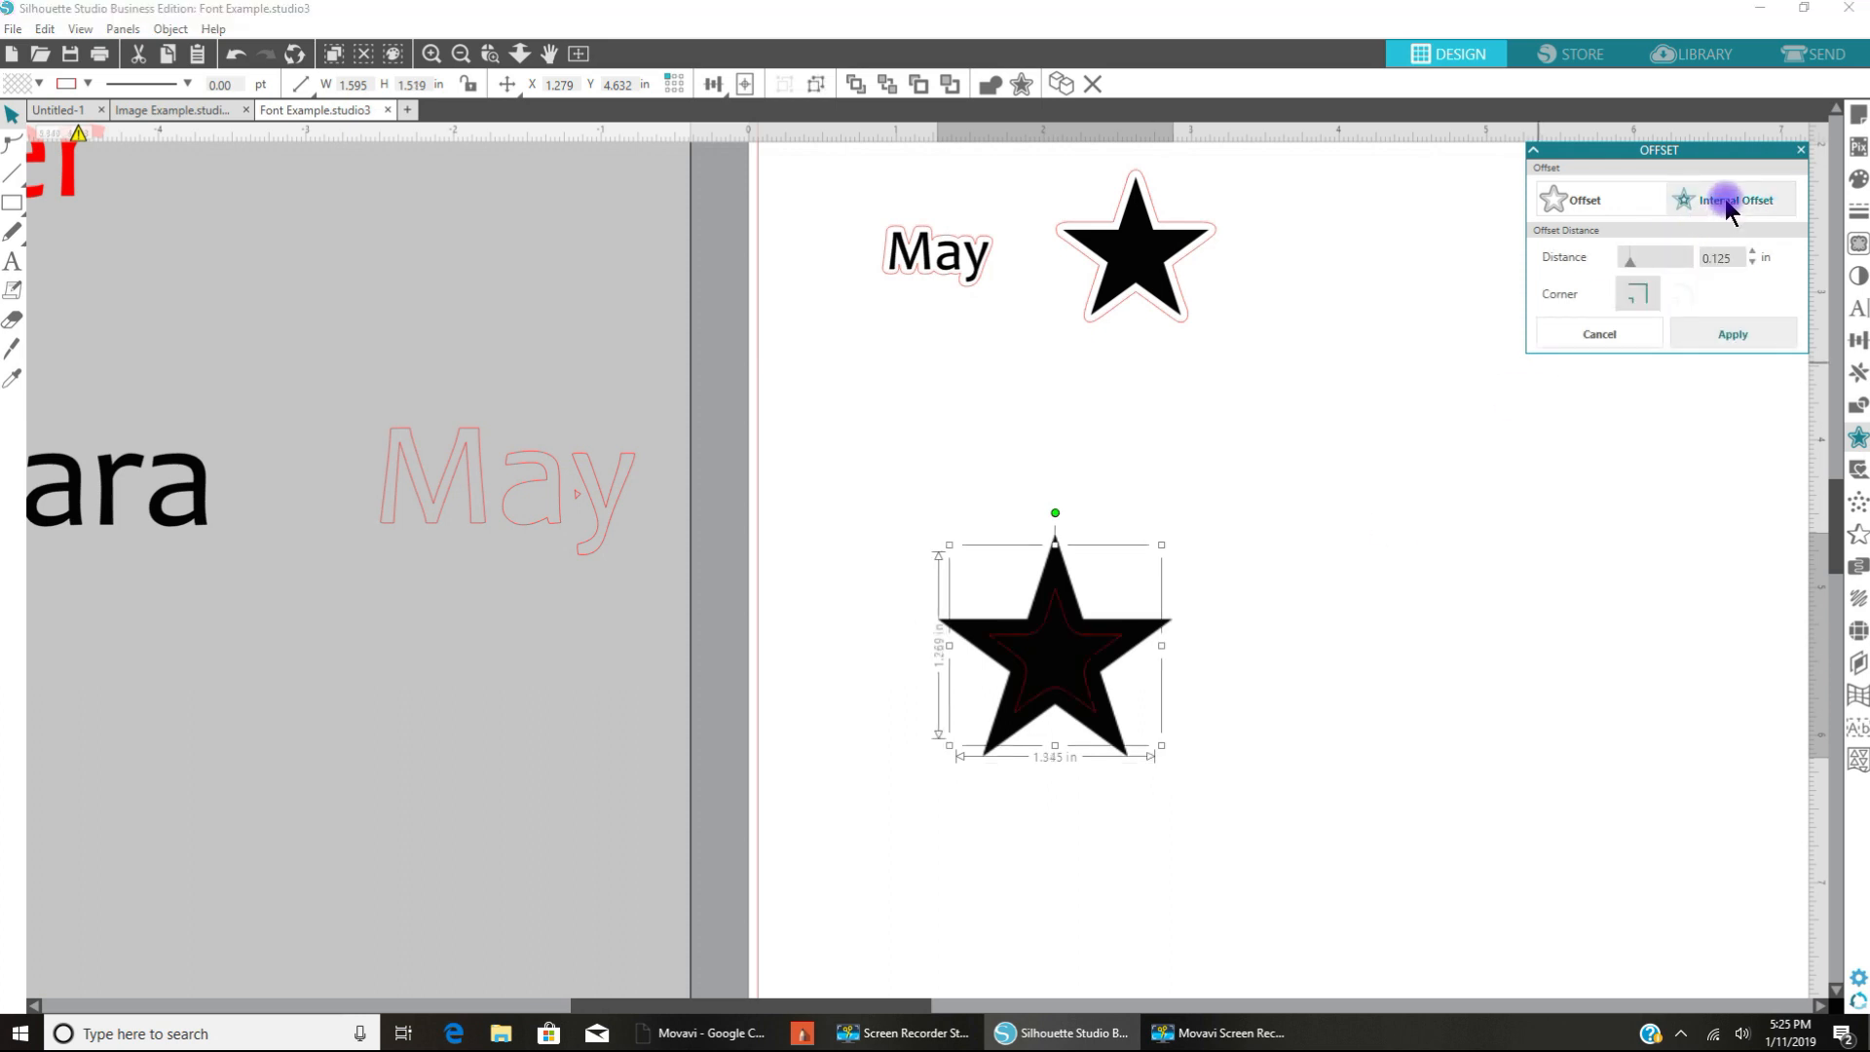
{"action": "mouse_move", "coordinate": [1226, 737]}
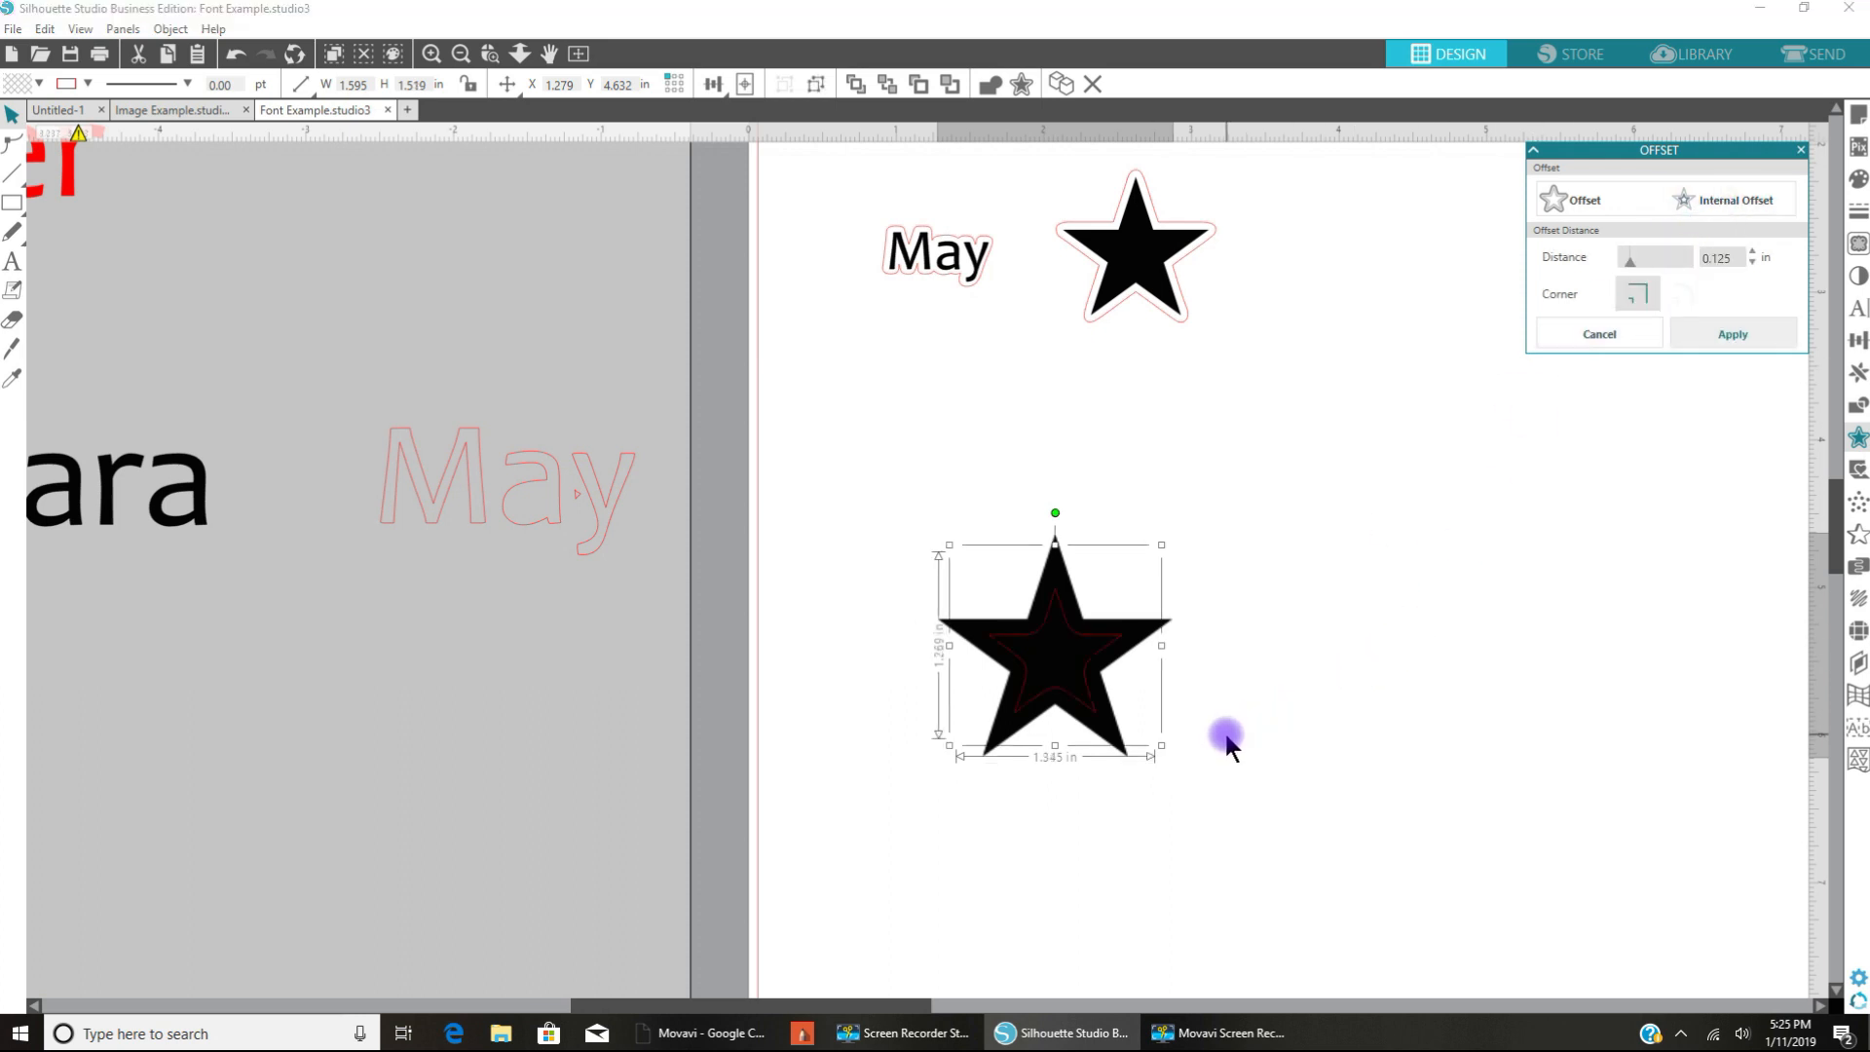
{"action": "mouse_move", "coordinate": [995, 644]}
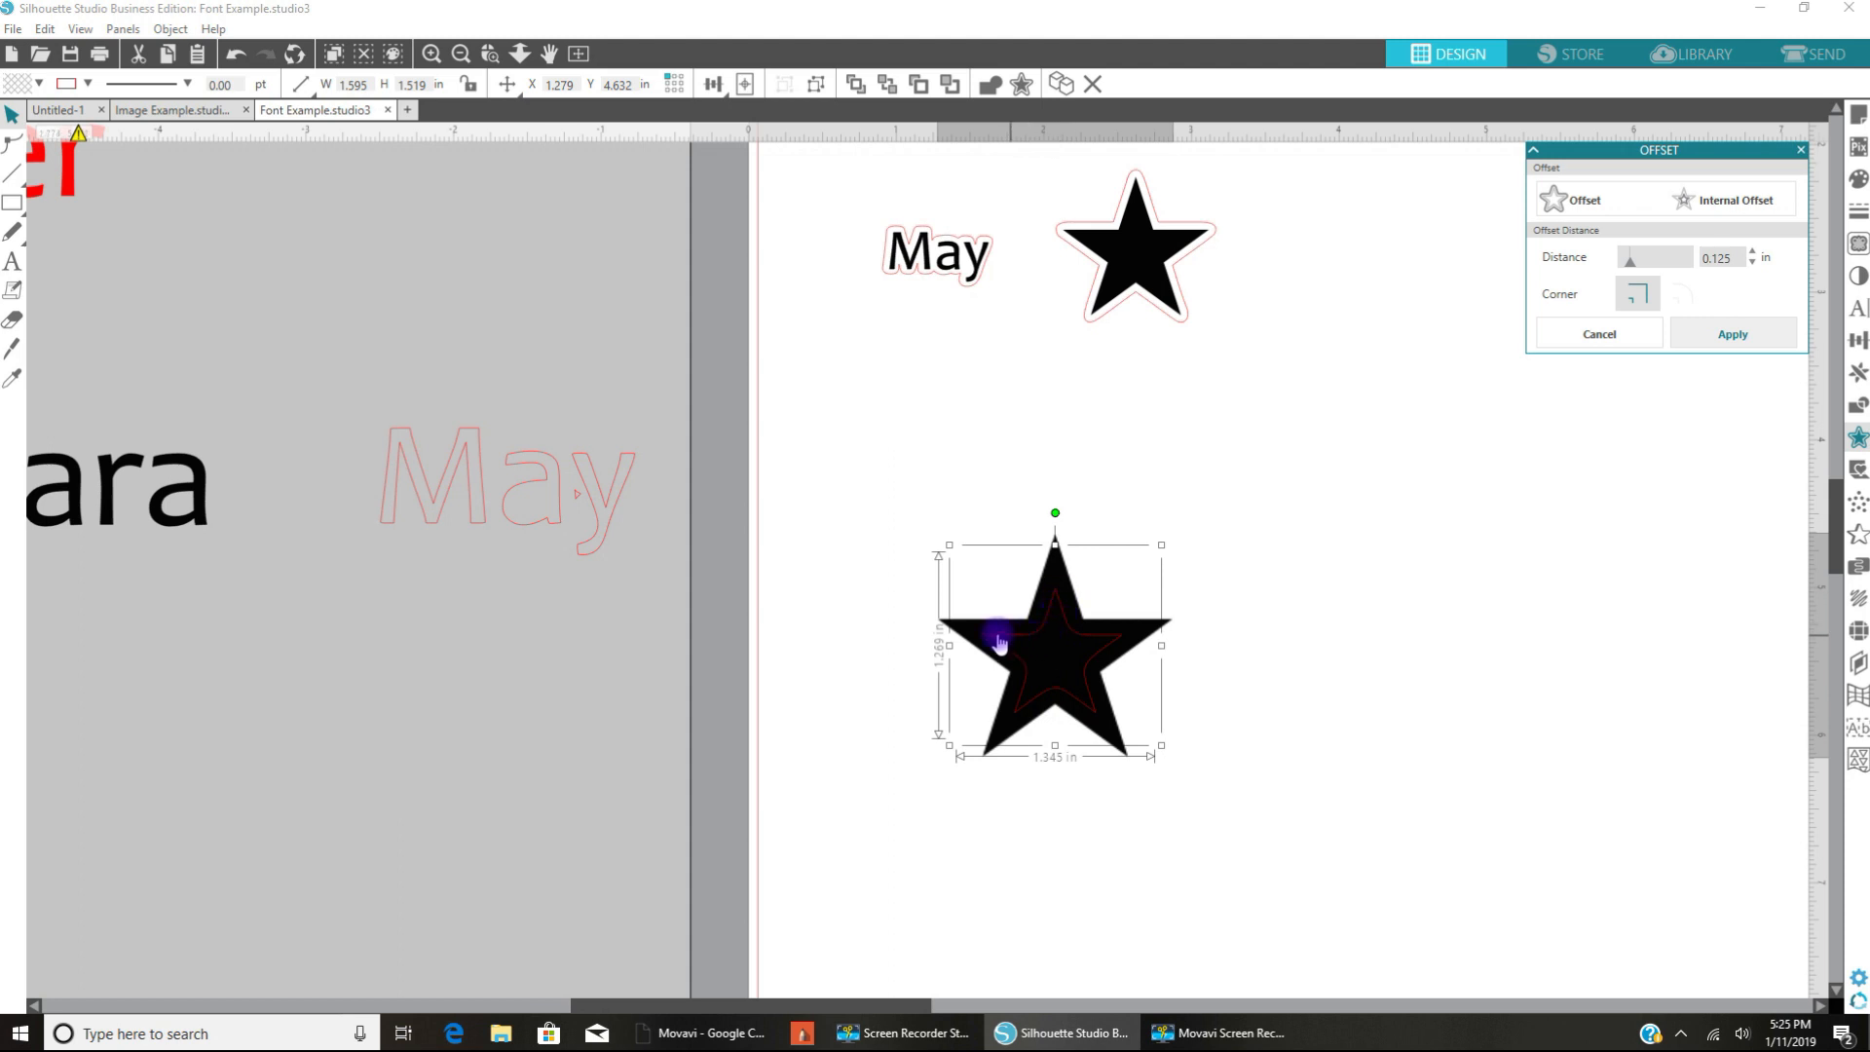
{"action": "mouse_move", "coordinate": [1073, 719]}
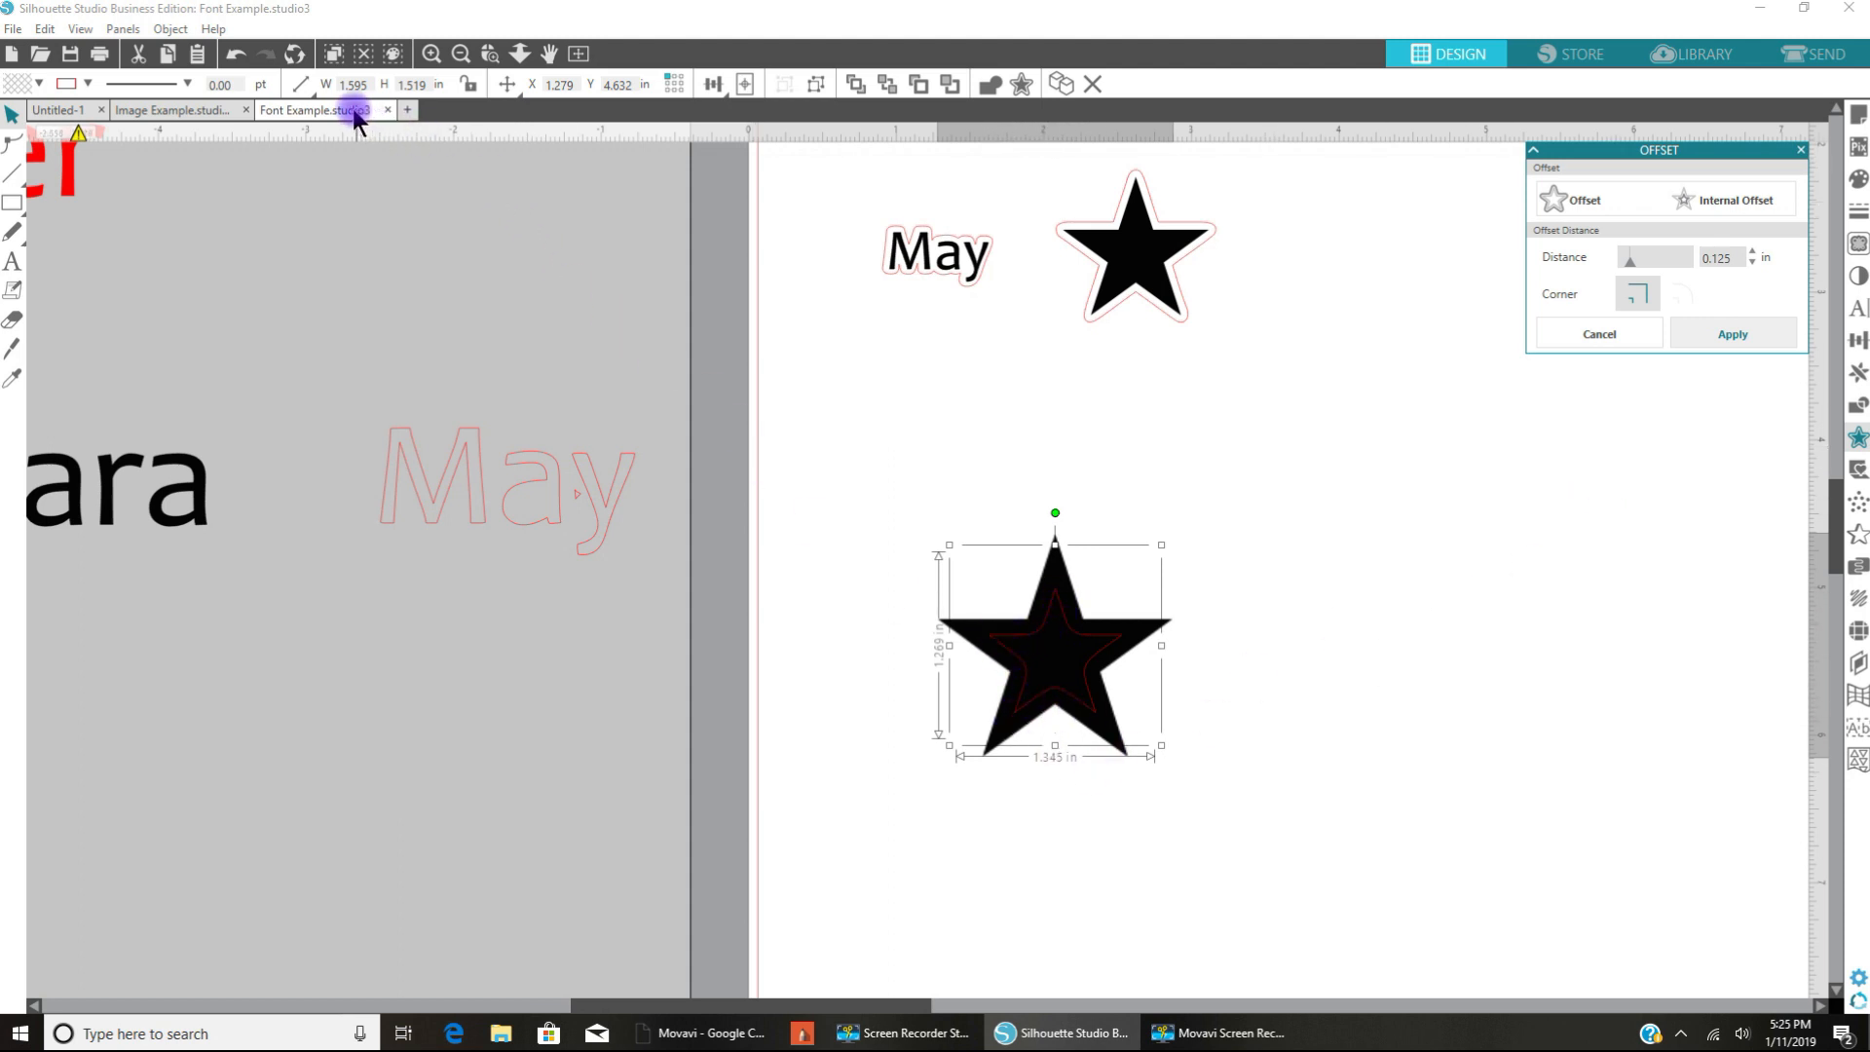
{"action": "left_click", "coordinate": [430, 54]}
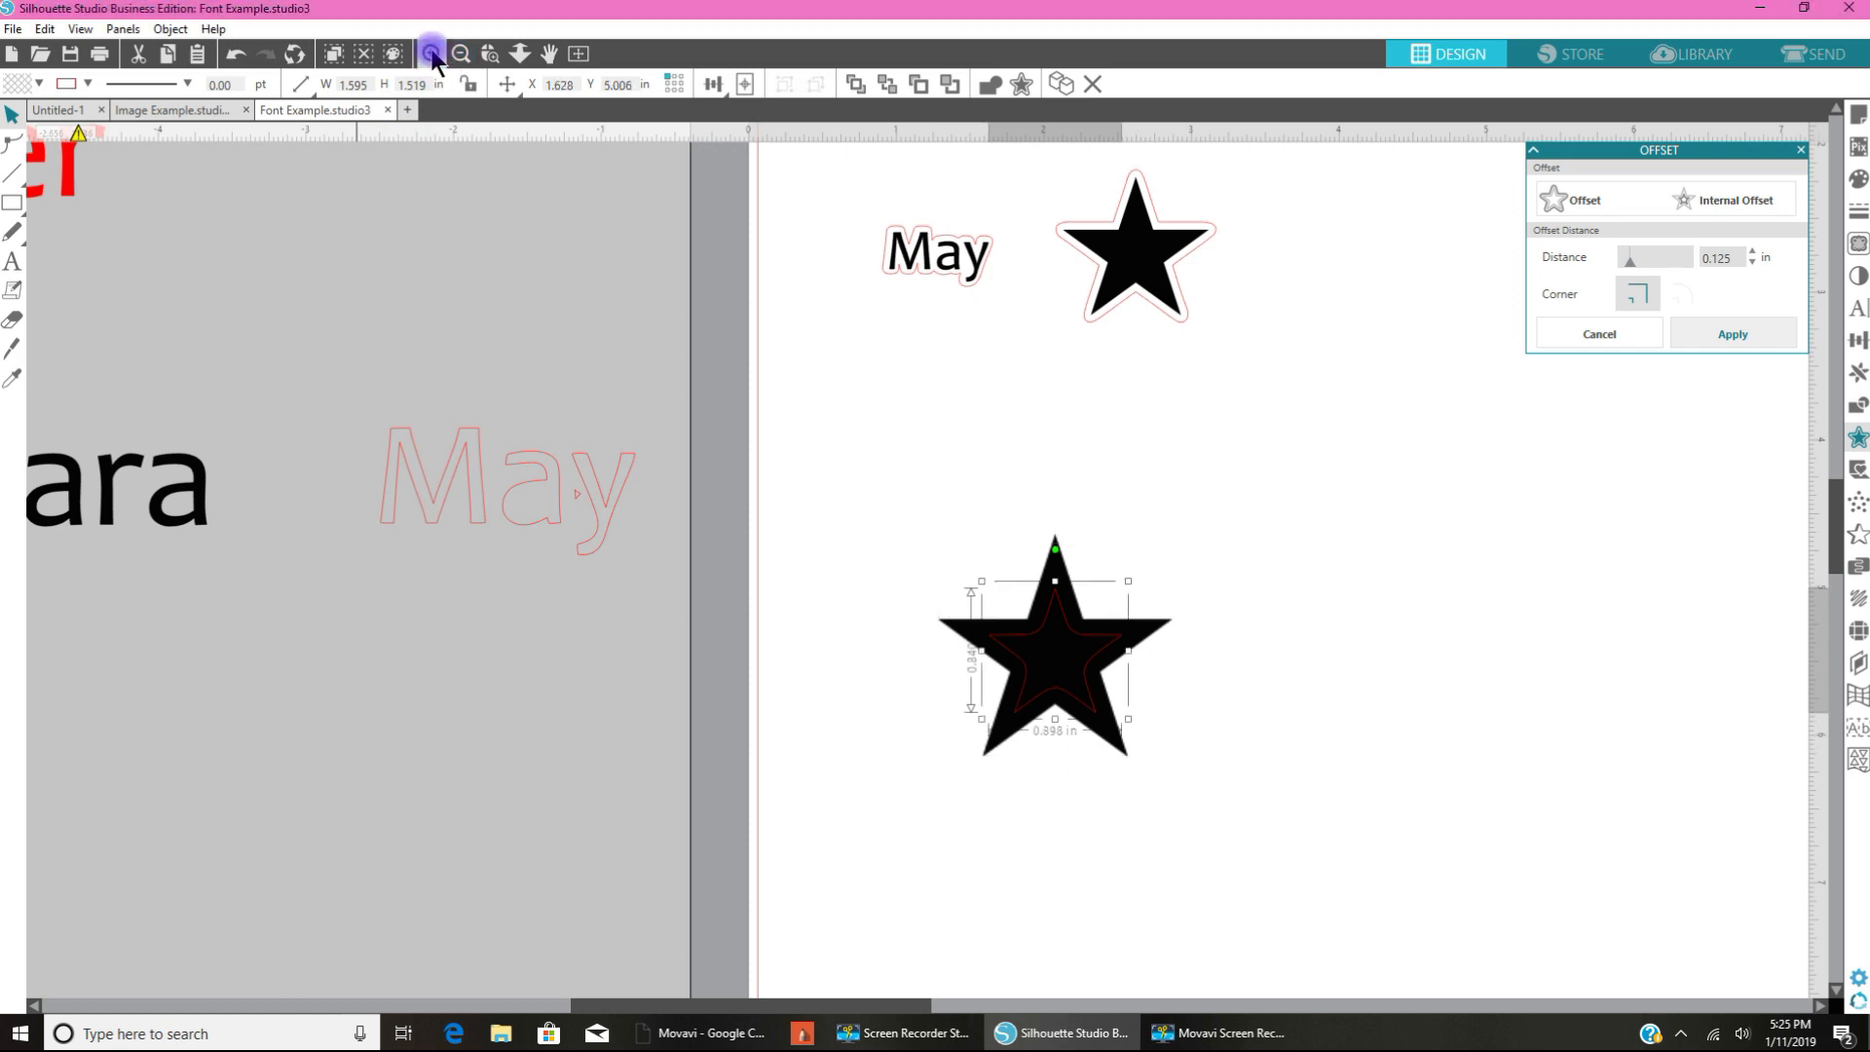
{"action": "left_click", "coordinate": [432, 53]}
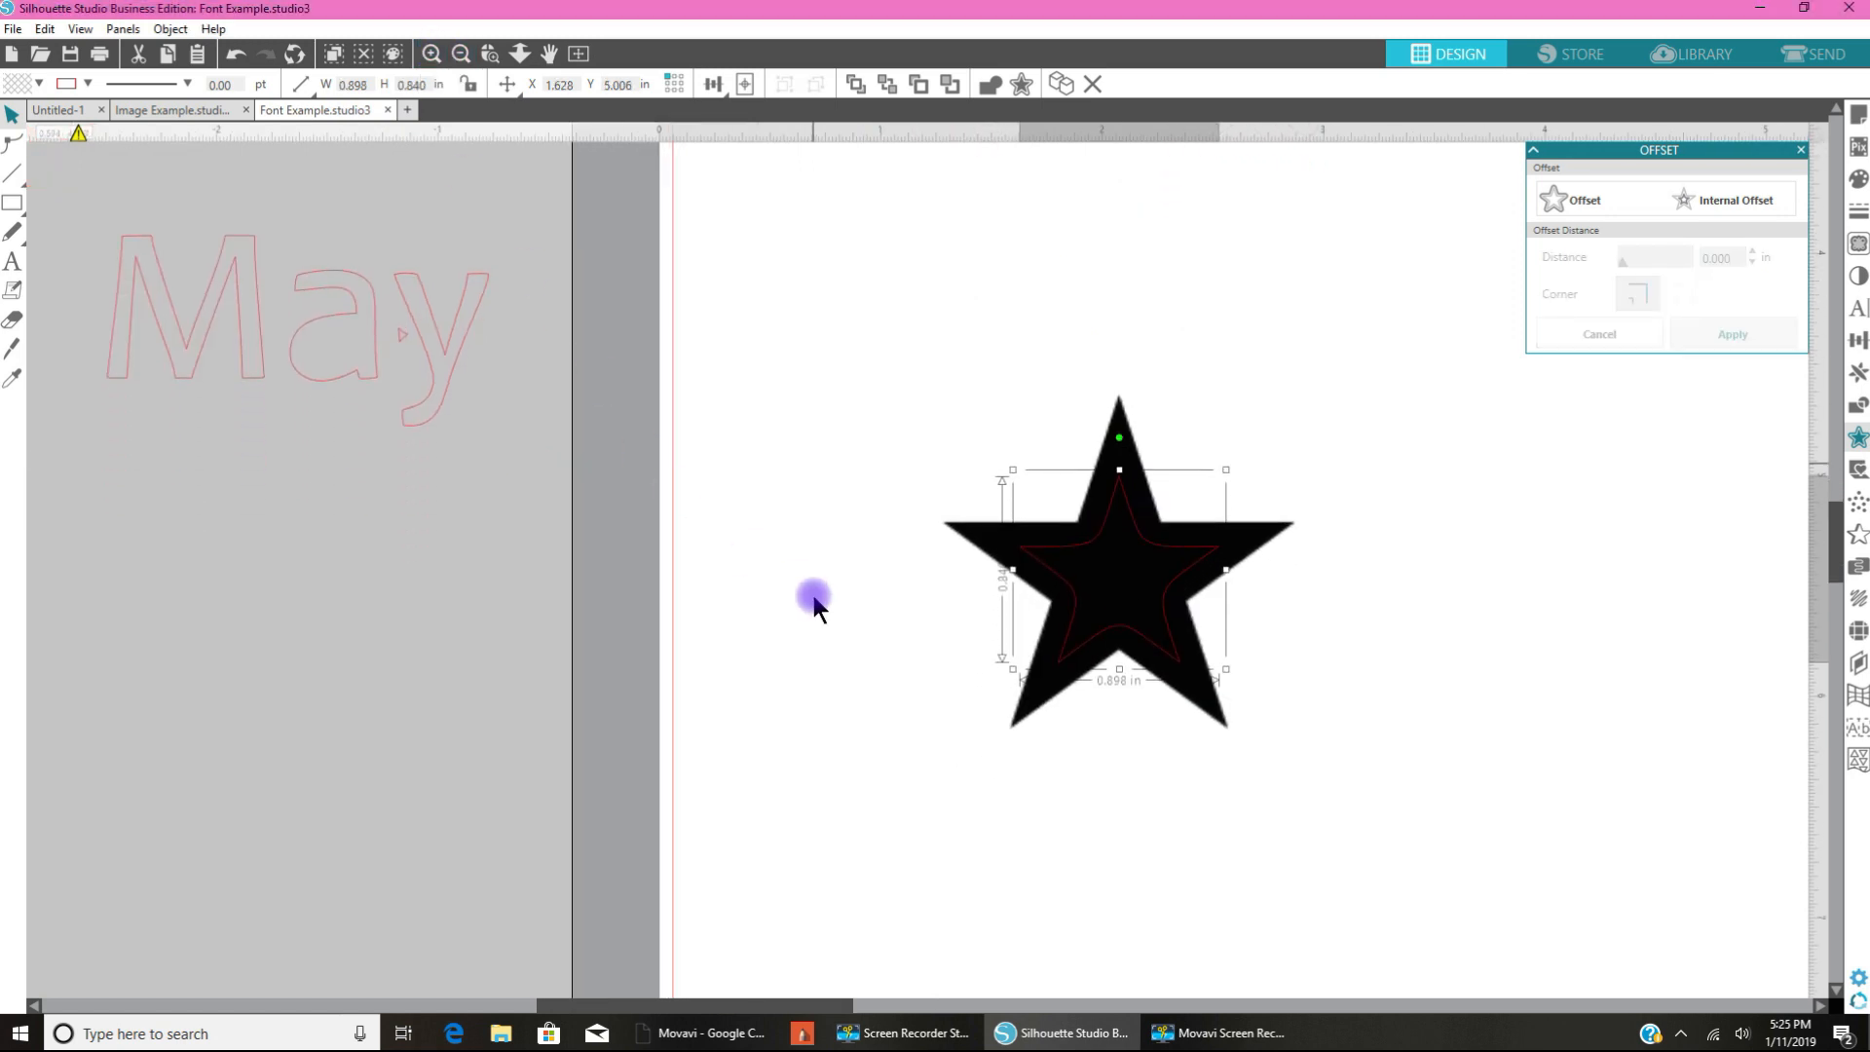
{"action": "mouse_move", "coordinate": [1152, 506]}
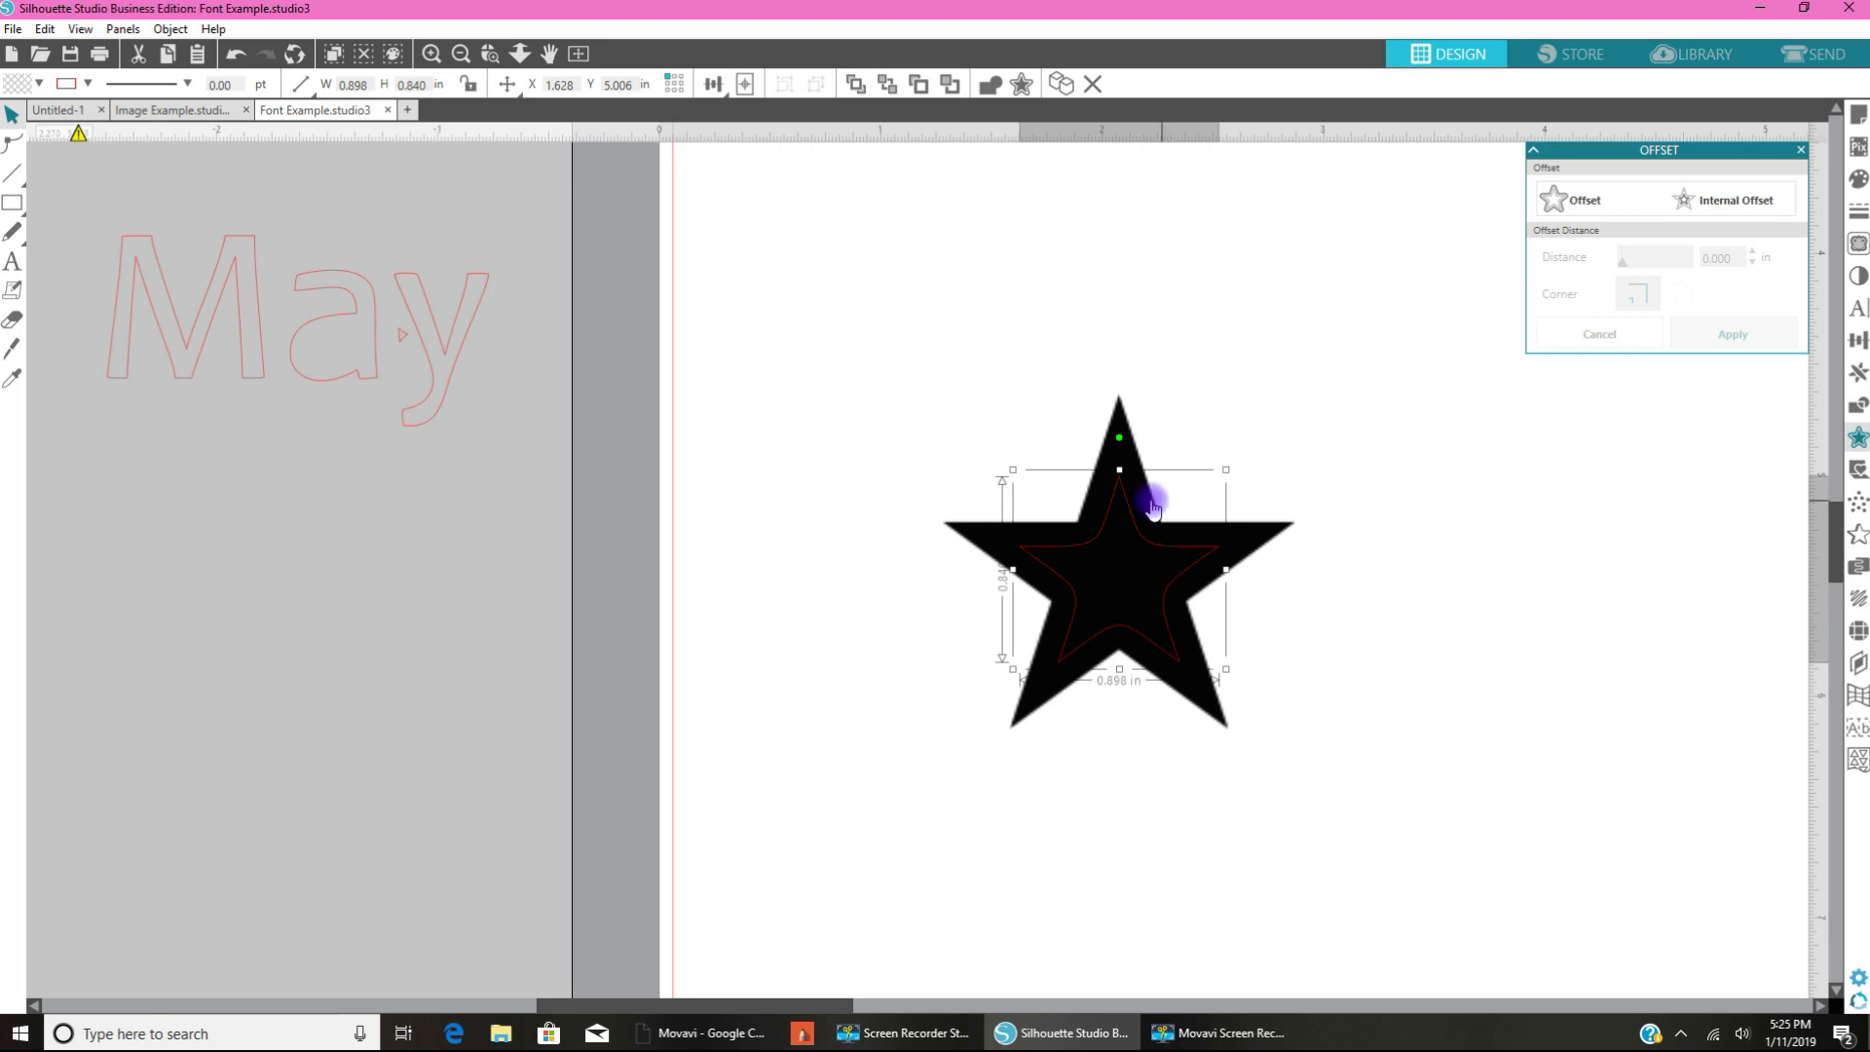
{"action": "mouse_move", "coordinate": [1139, 655]}
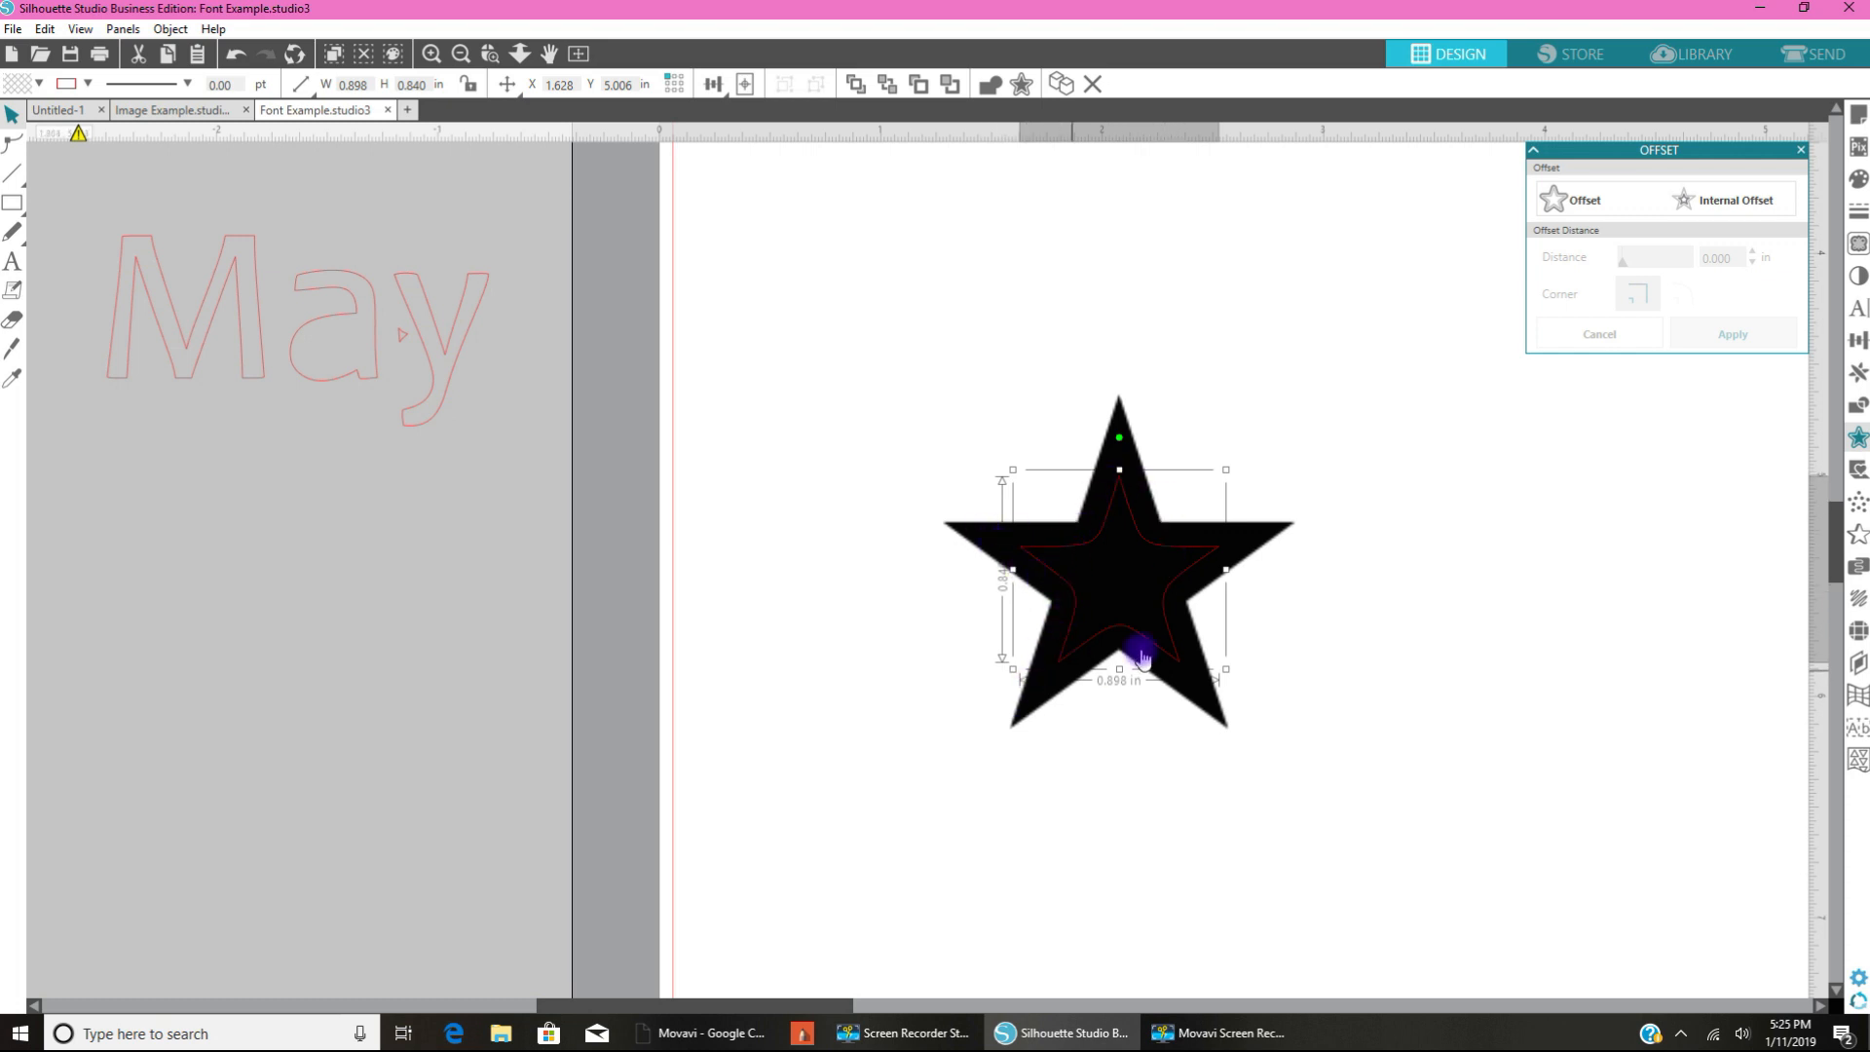
{"action": "mouse_move", "coordinate": [1405, 626]}
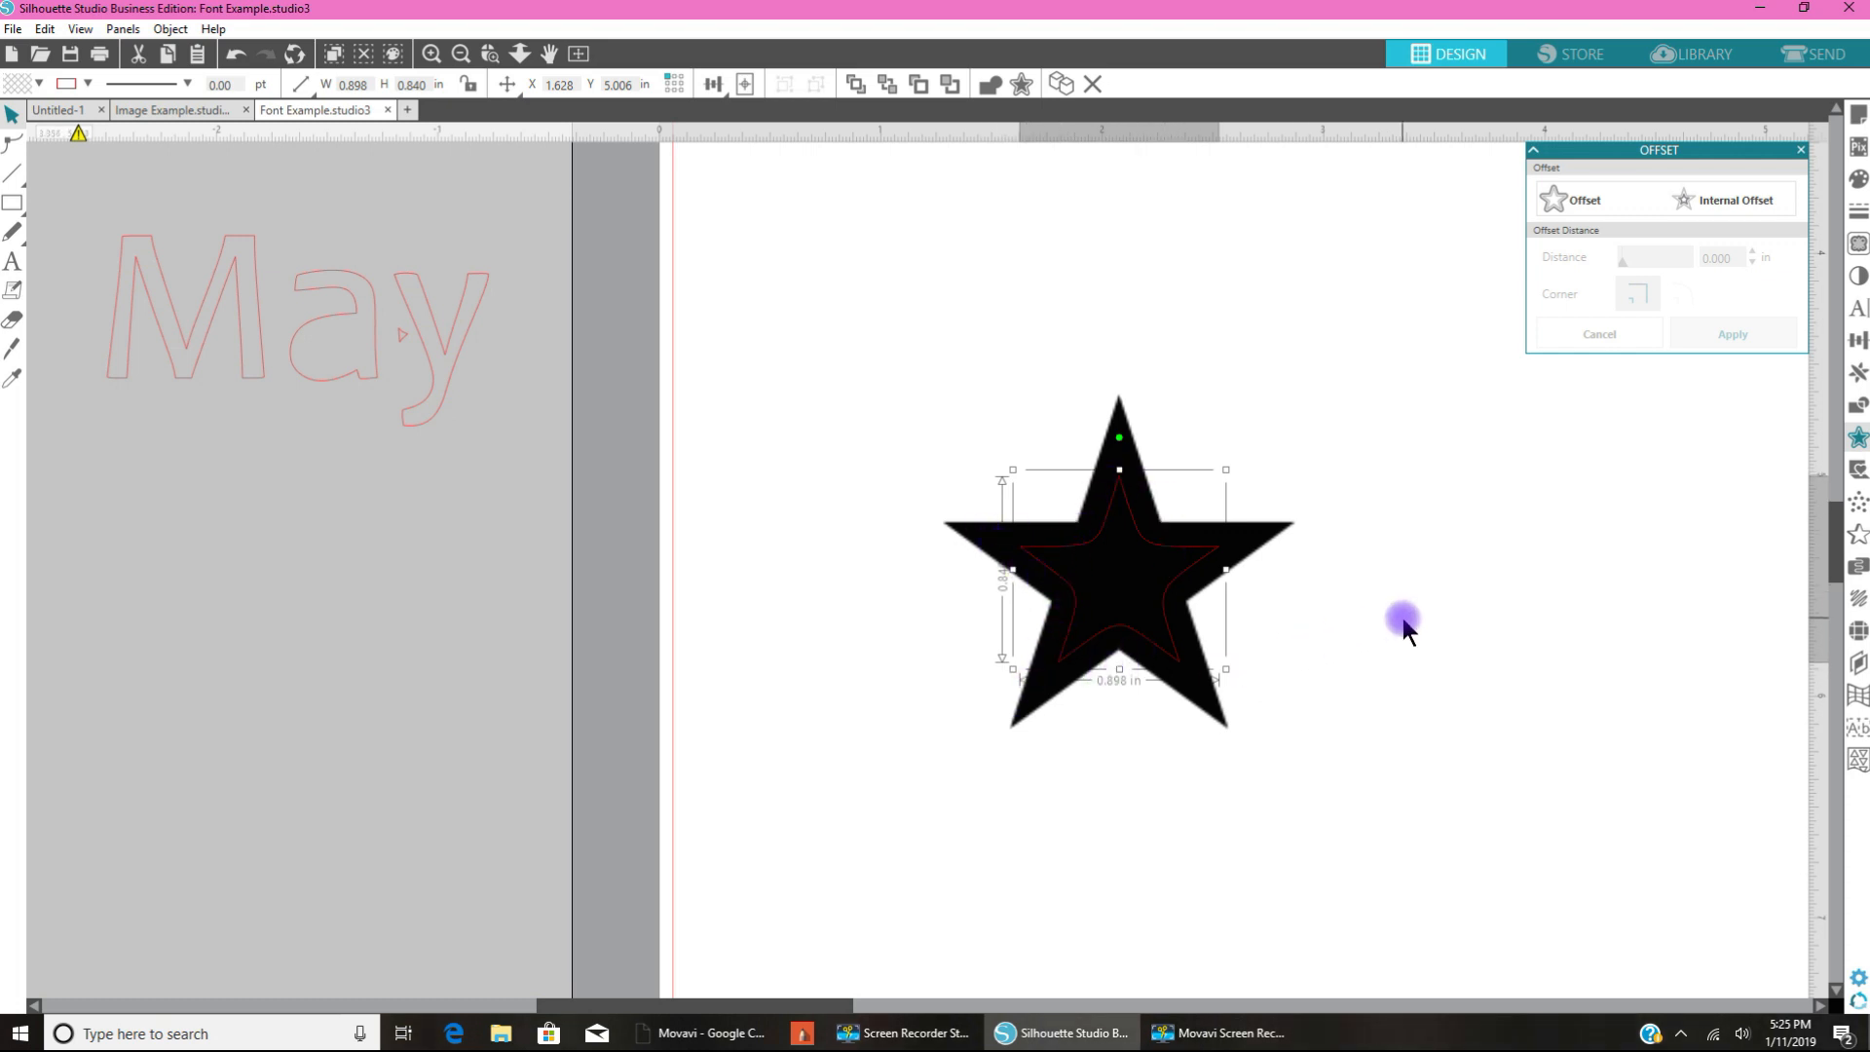
{"action": "left_click", "coordinate": [1143, 555]}
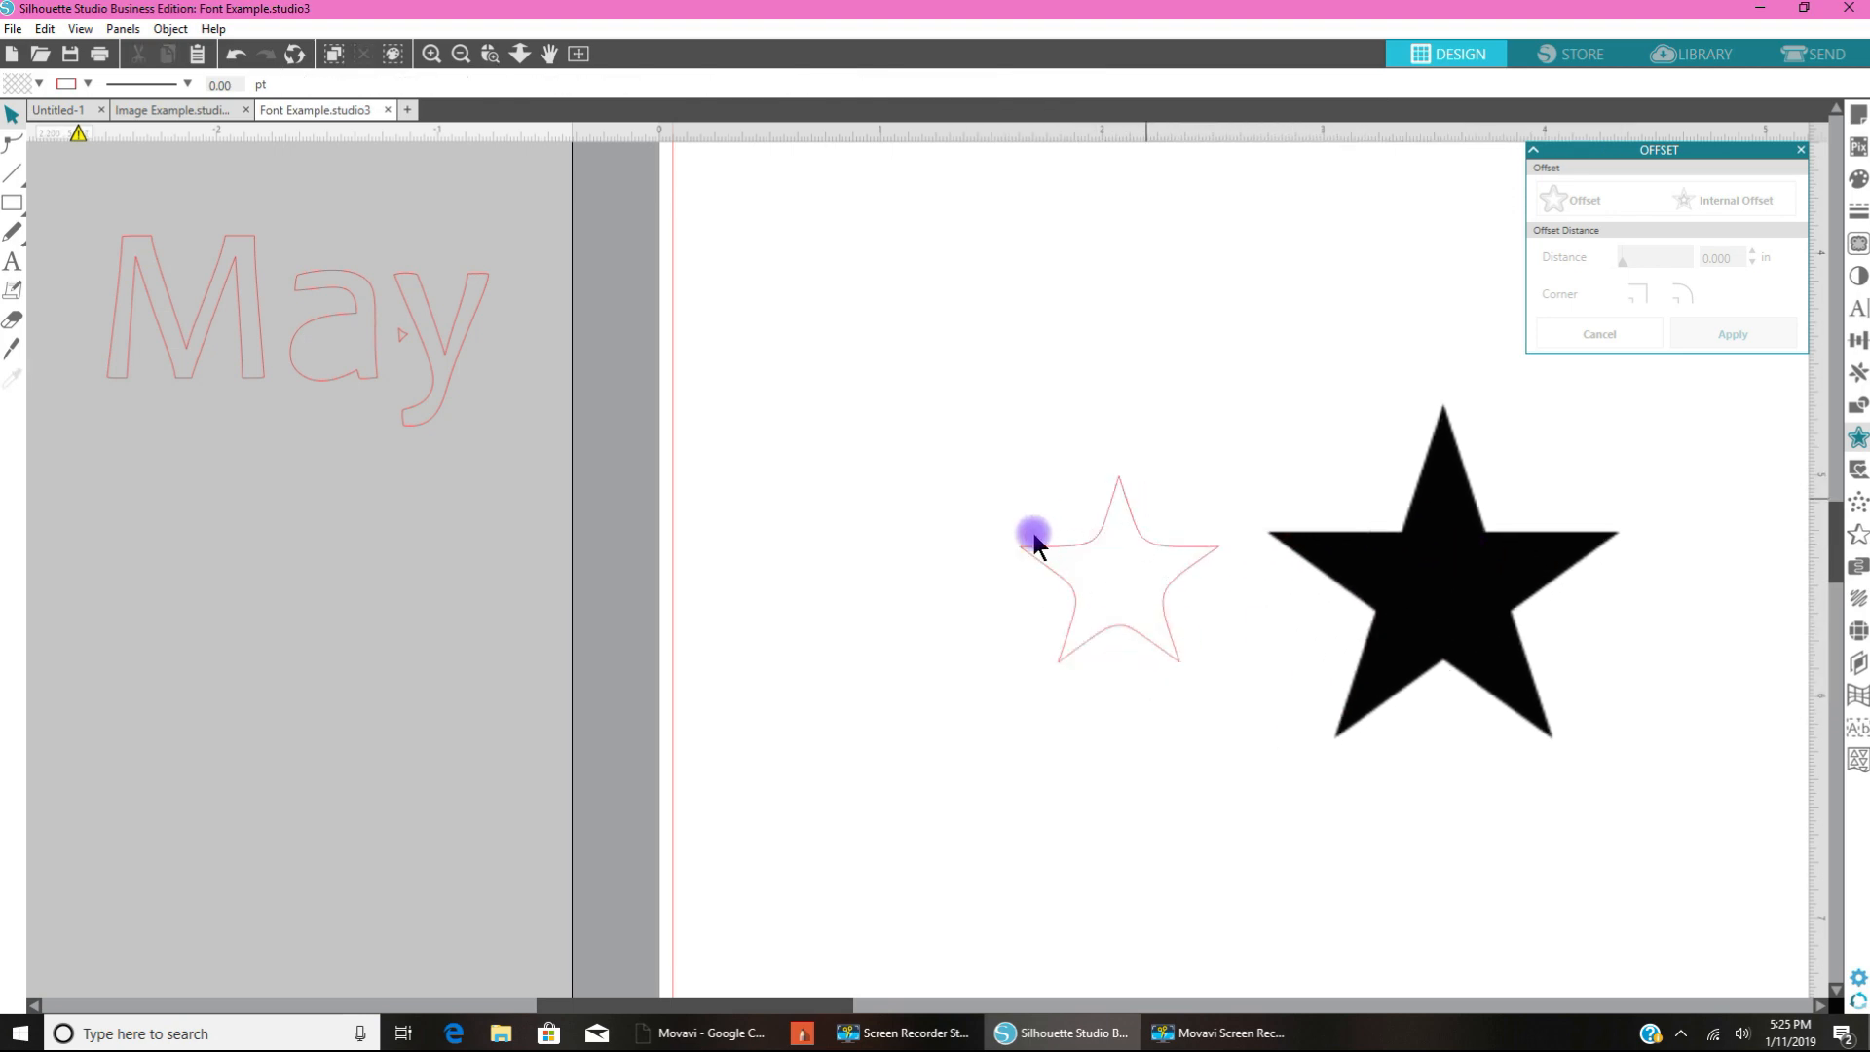
{"action": "mouse_move", "coordinate": [1117, 633]}
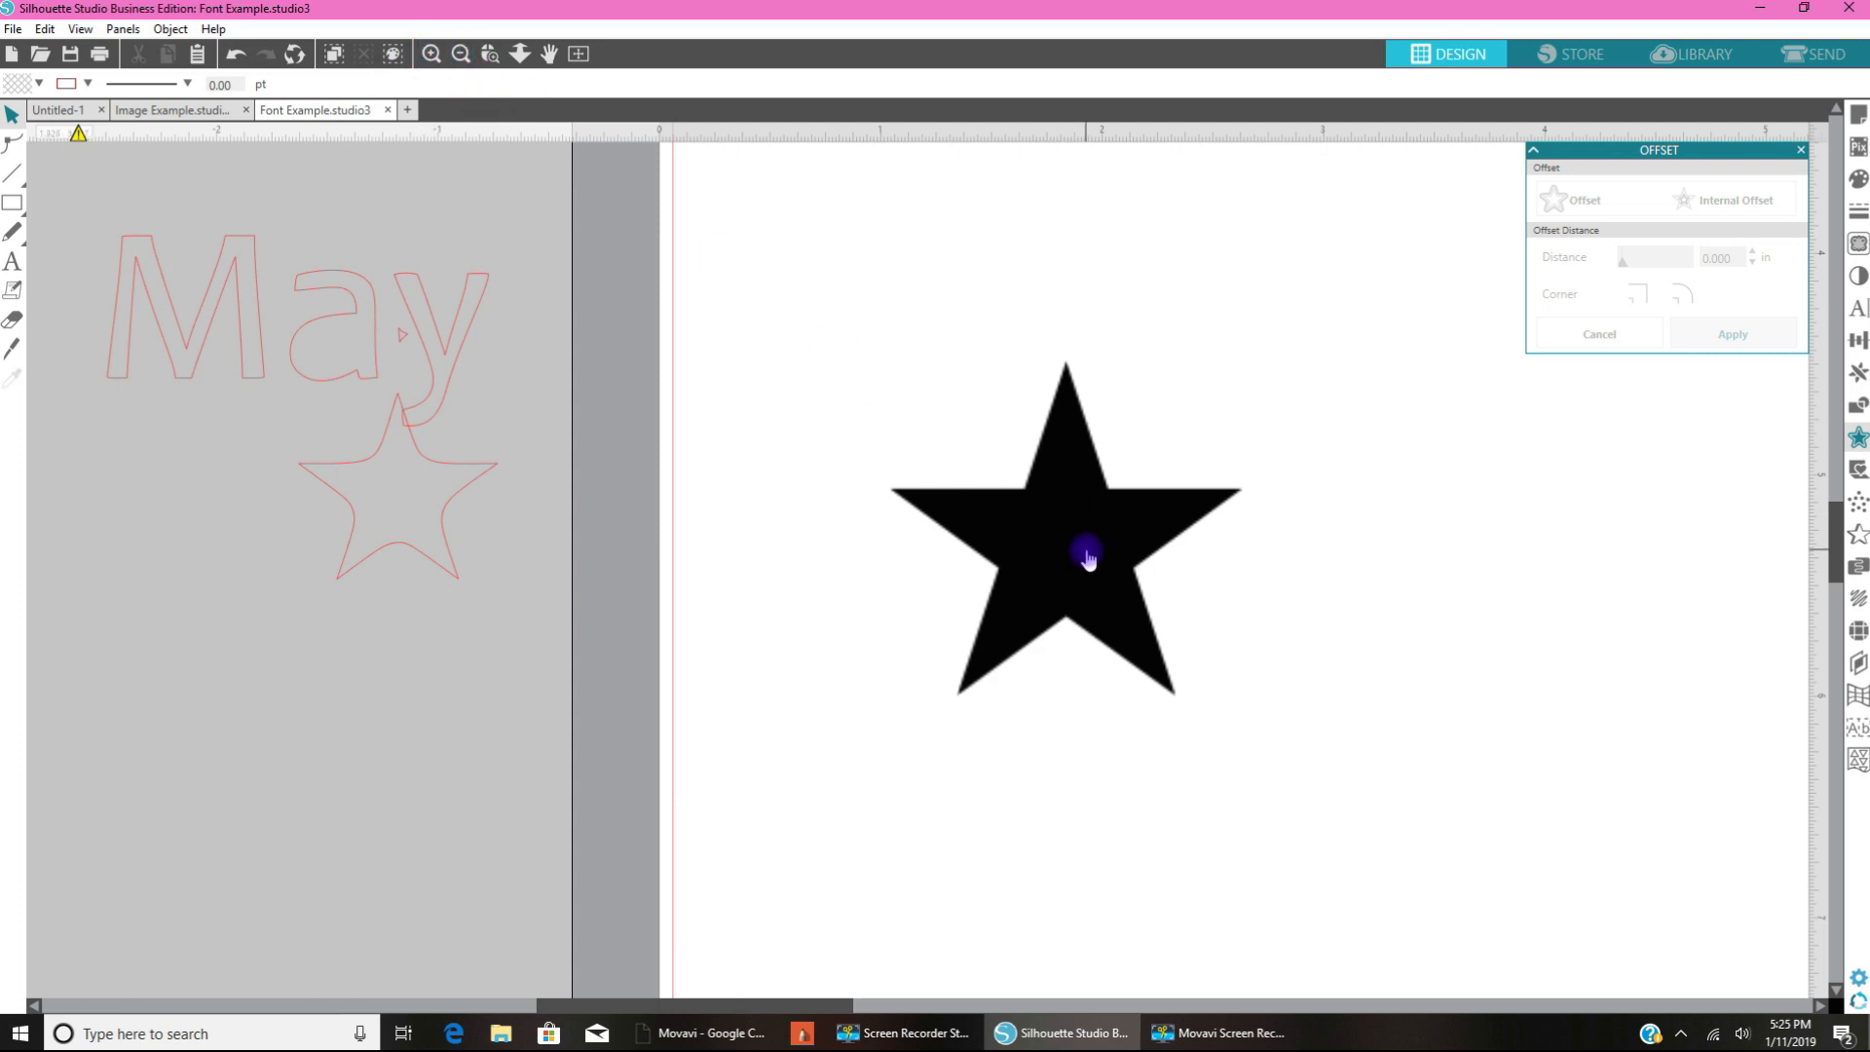
{"action": "mouse_move", "coordinate": [1080, 538]}
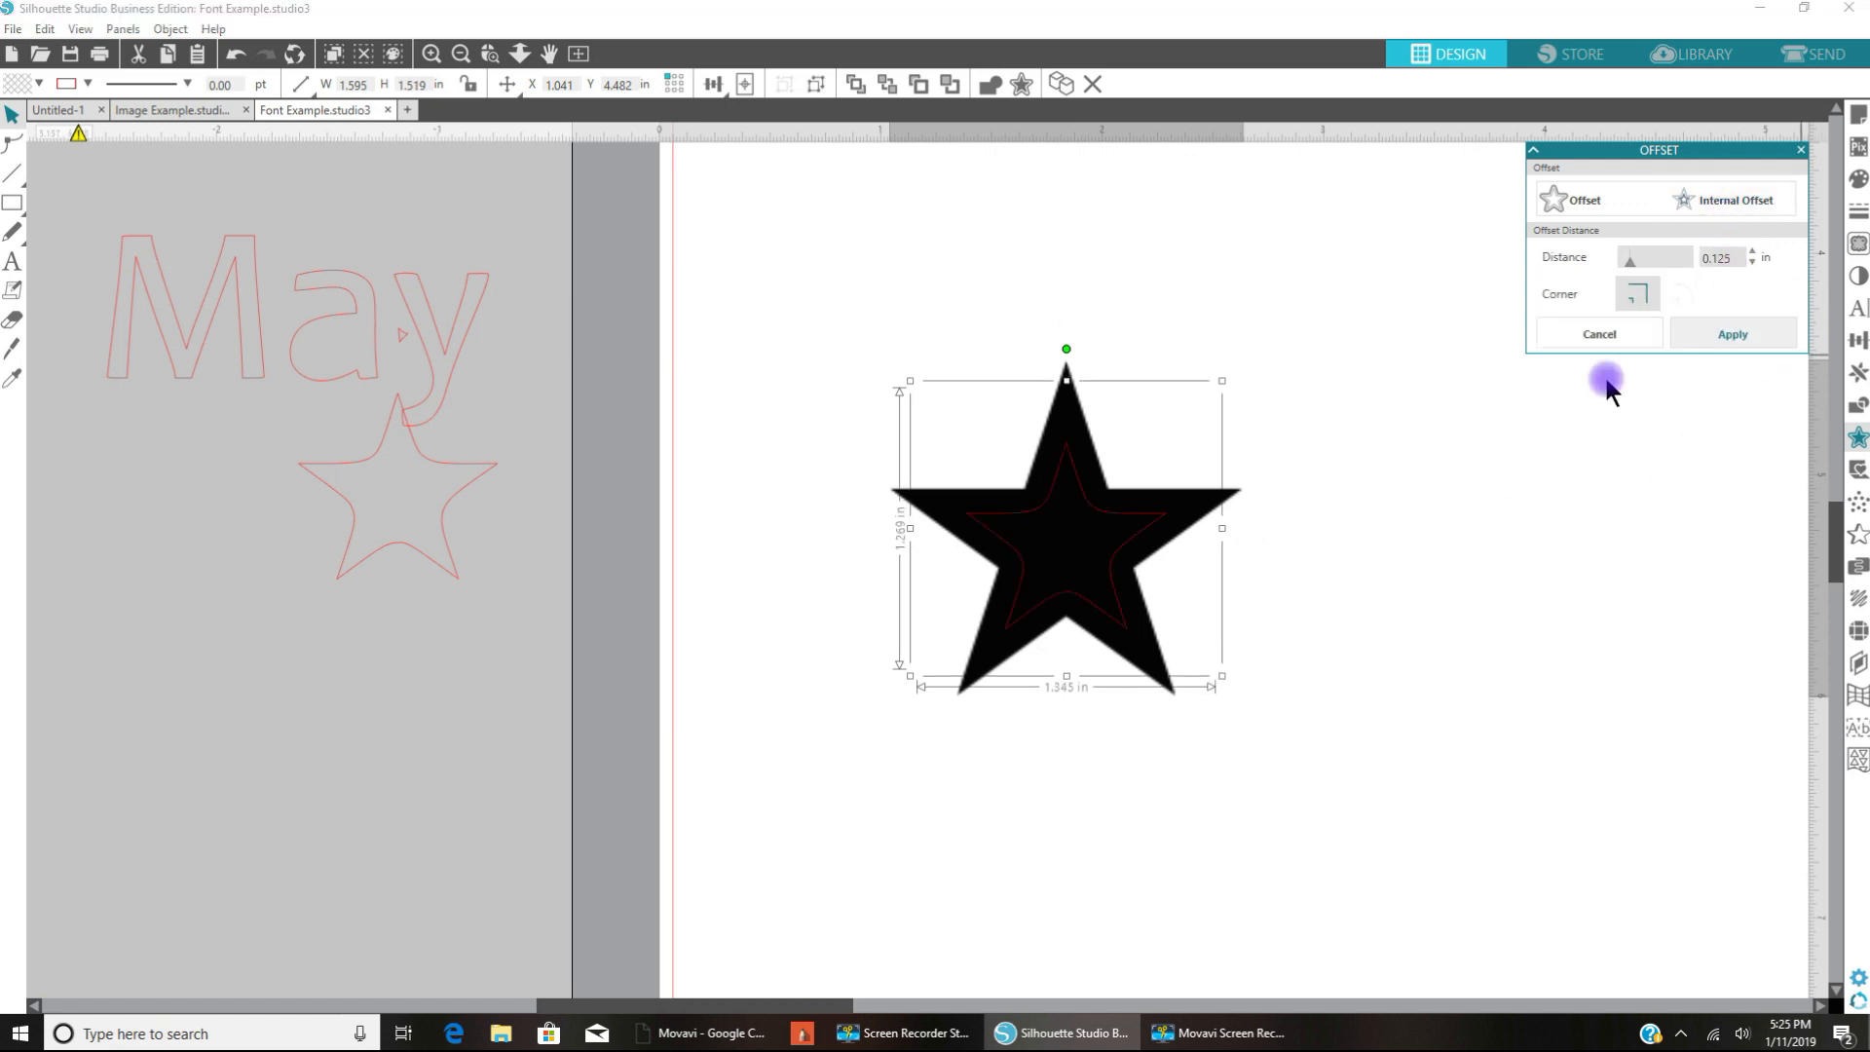
{"action": "mouse_move", "coordinate": [1097, 499]}
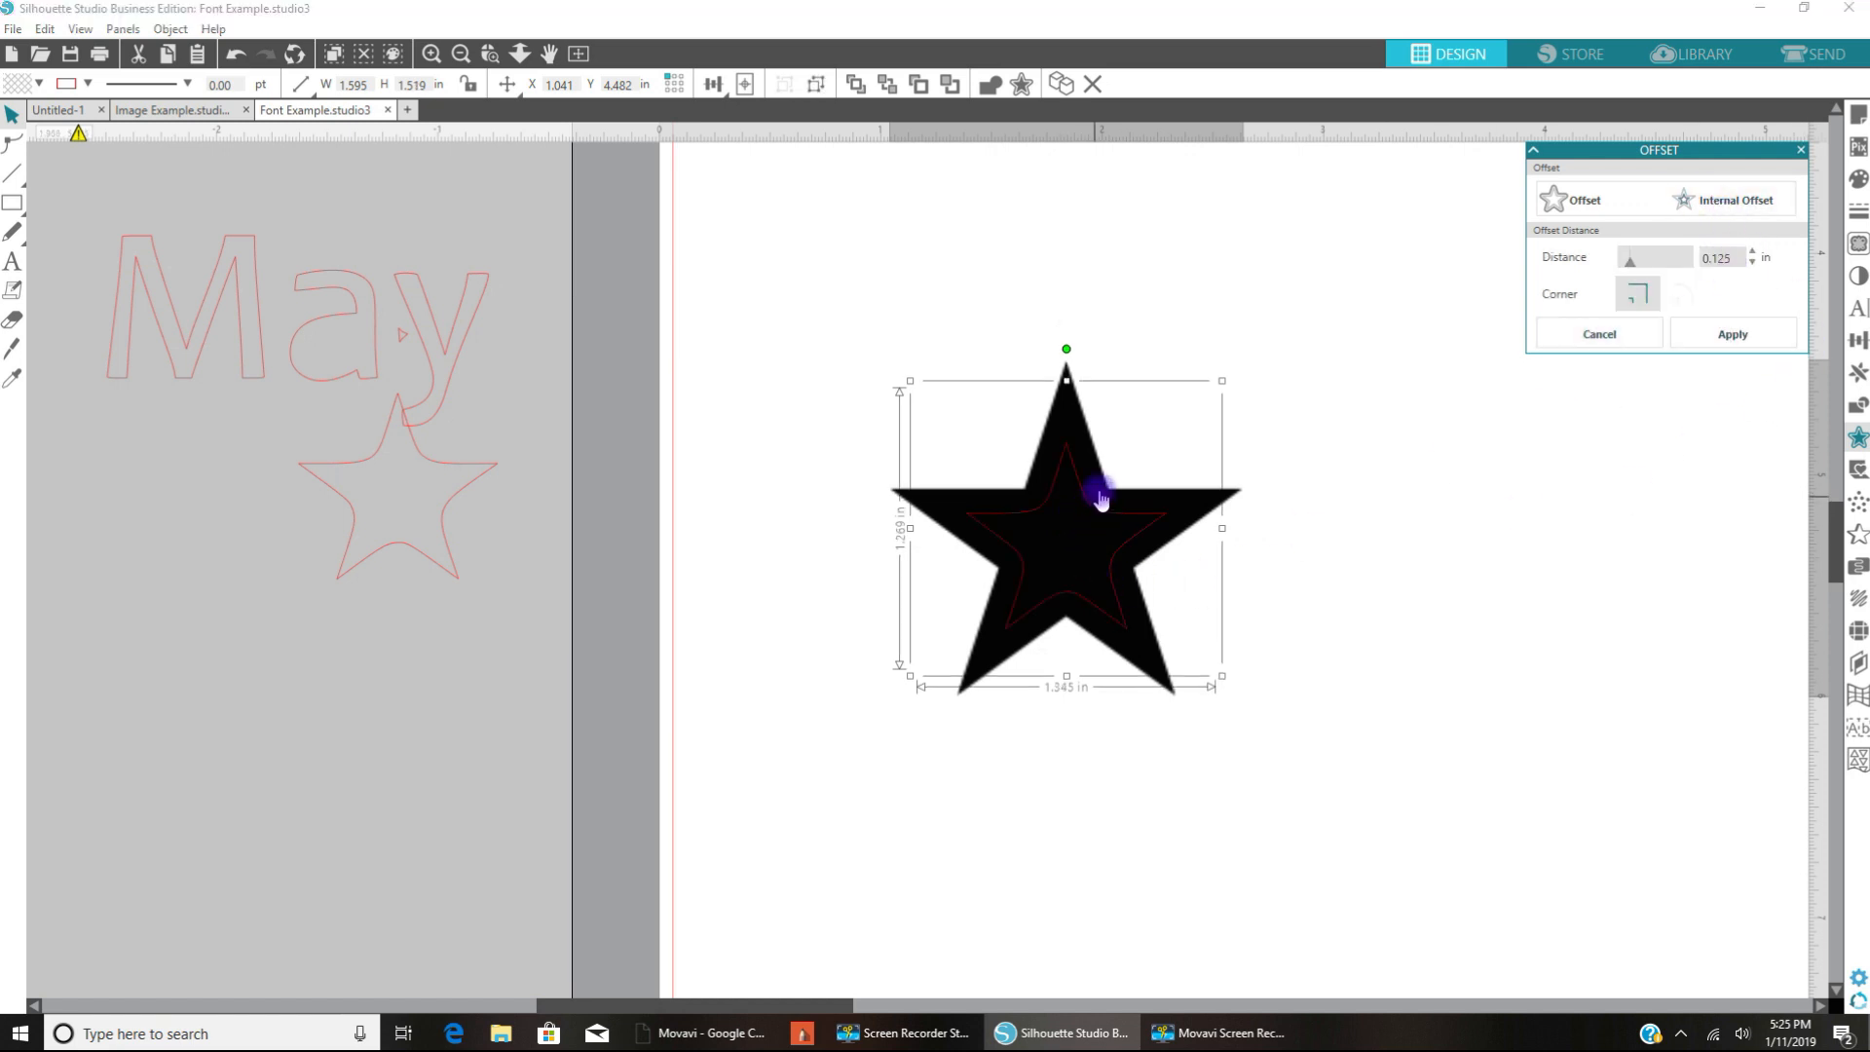
{"action": "mouse_move", "coordinate": [1067, 382]}
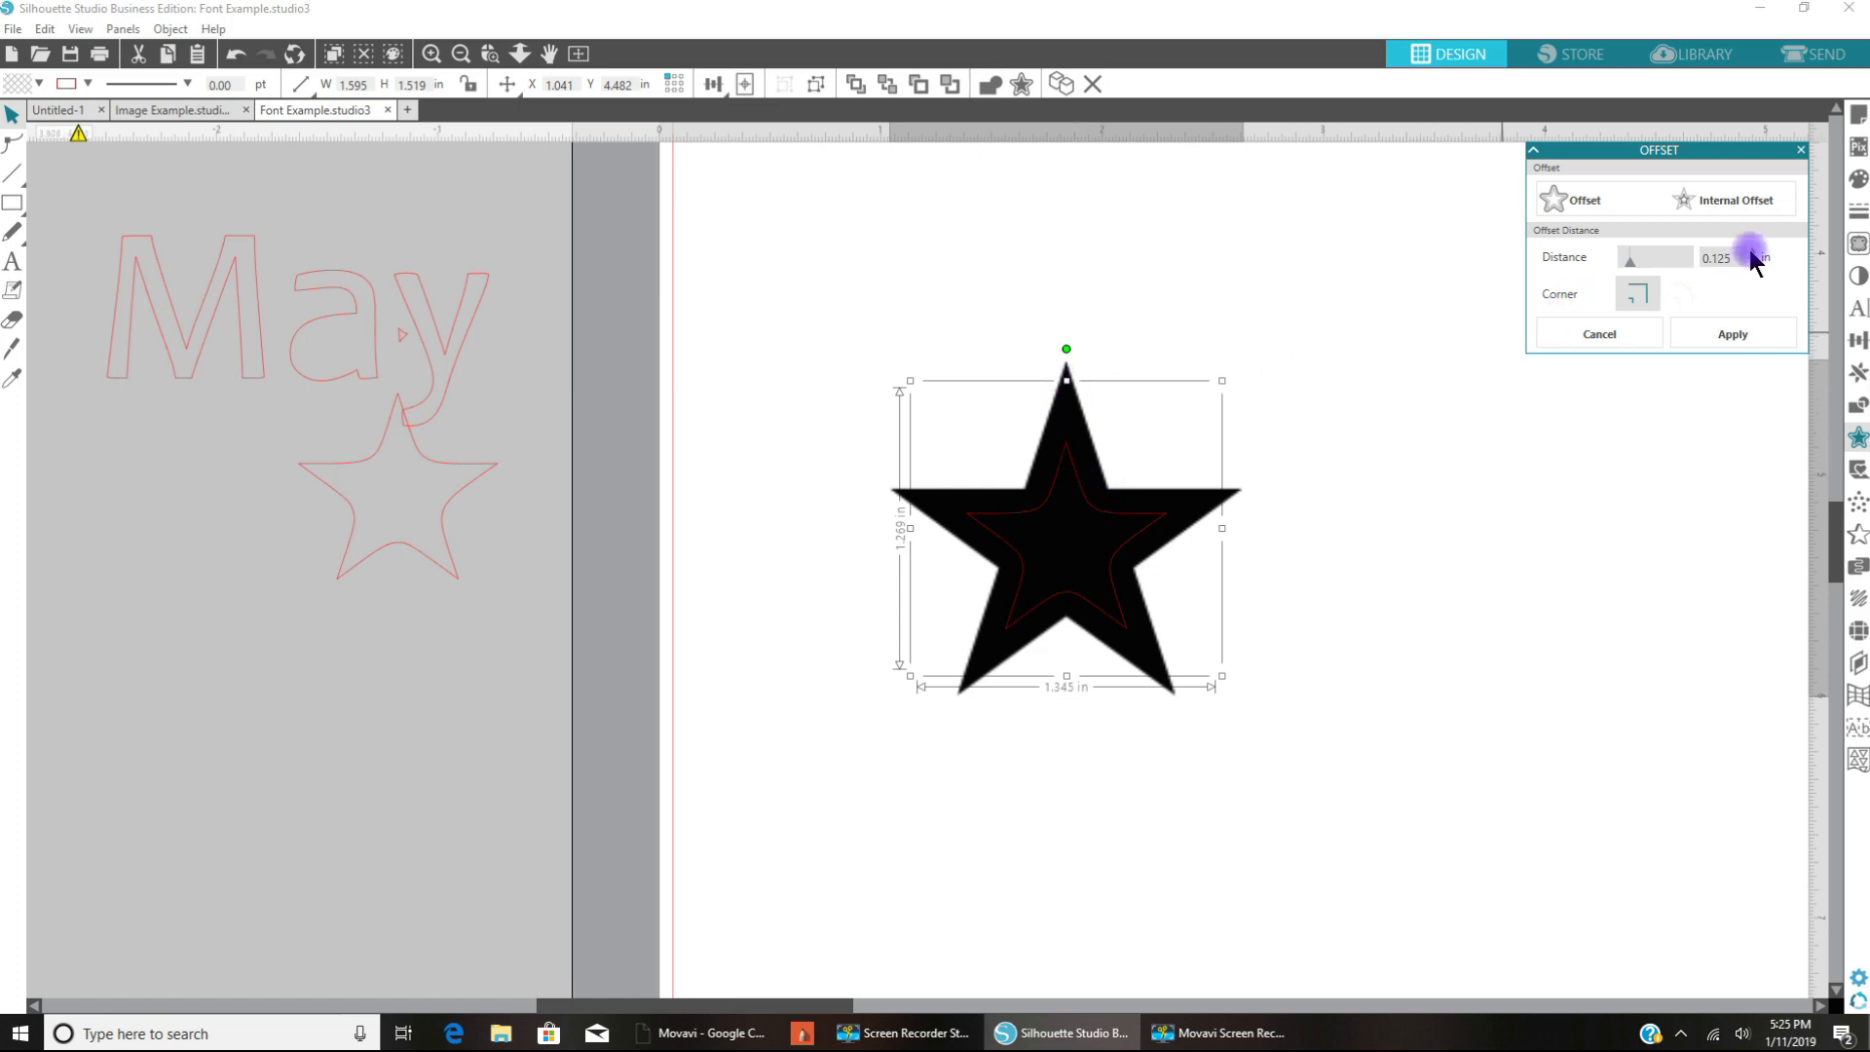
Step: Adjust the internal offset Distance to 0.055 in and apply it to the star
{"action": "left_click", "coordinate": [1756, 250]}
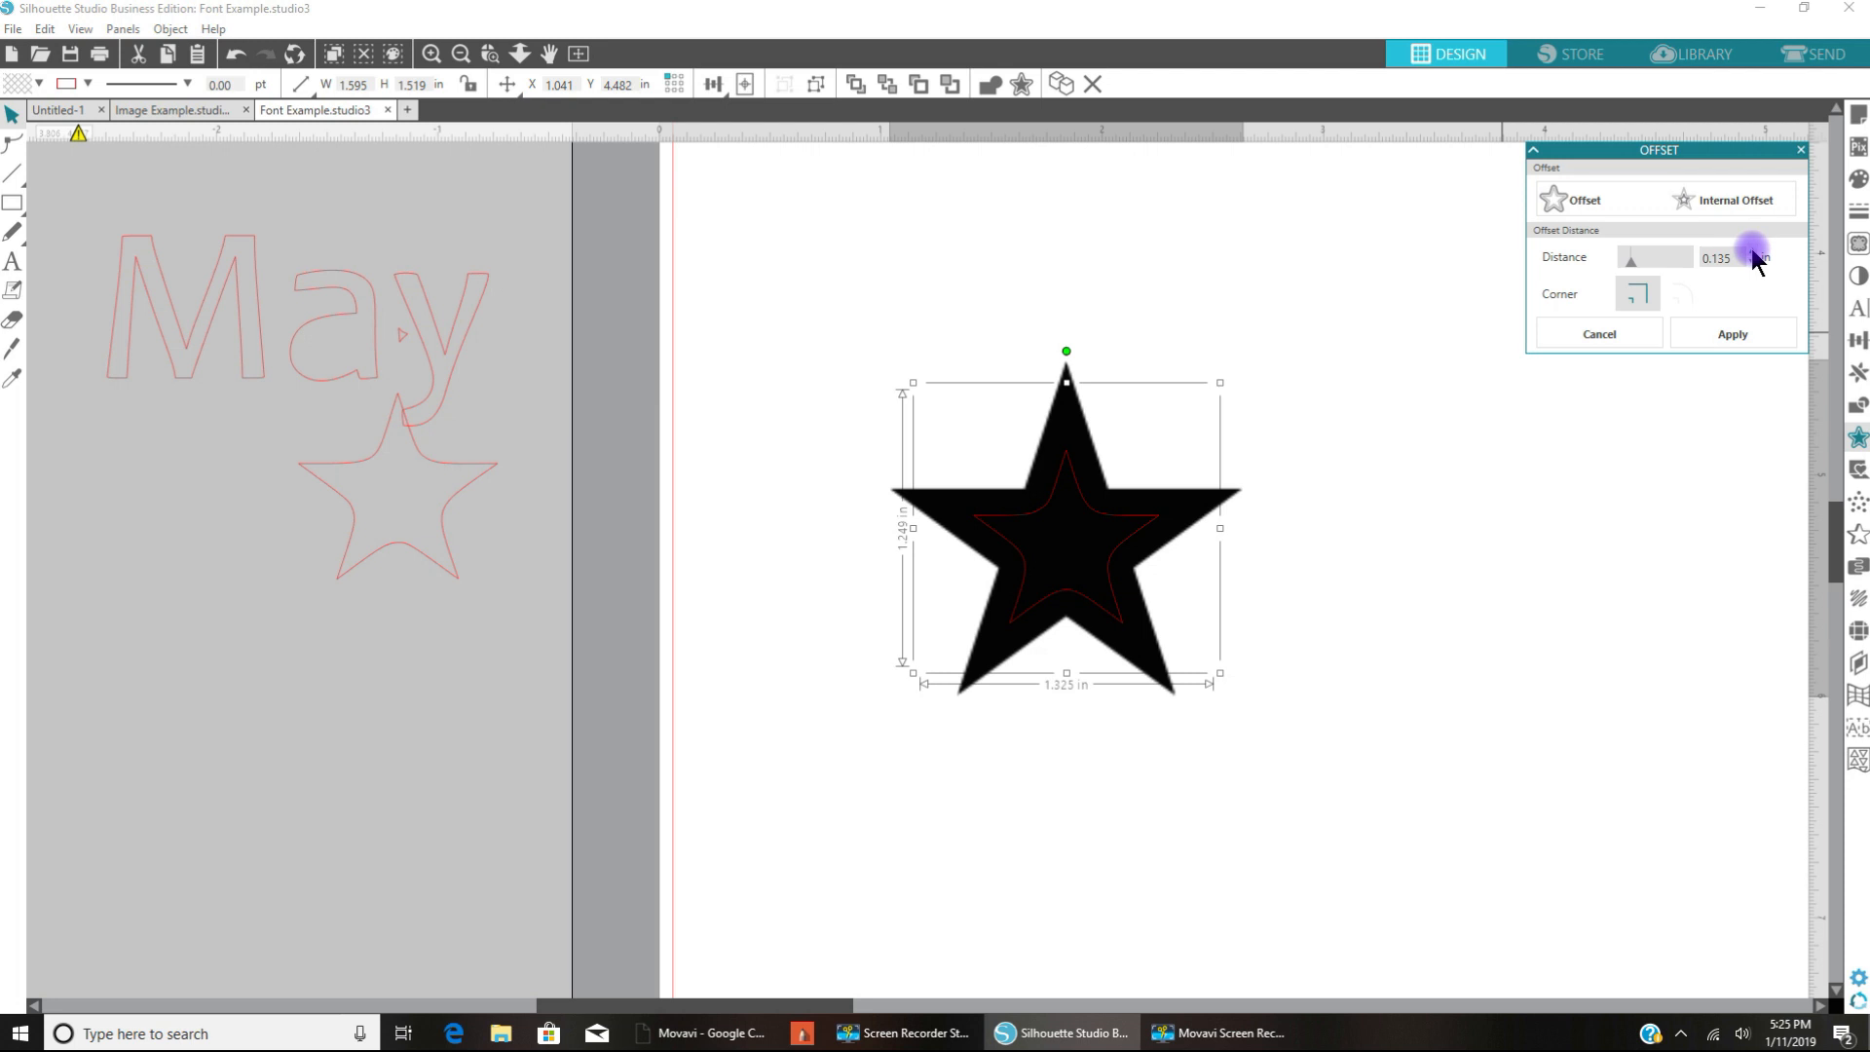
{"action": "left_click", "coordinate": [1754, 262]}
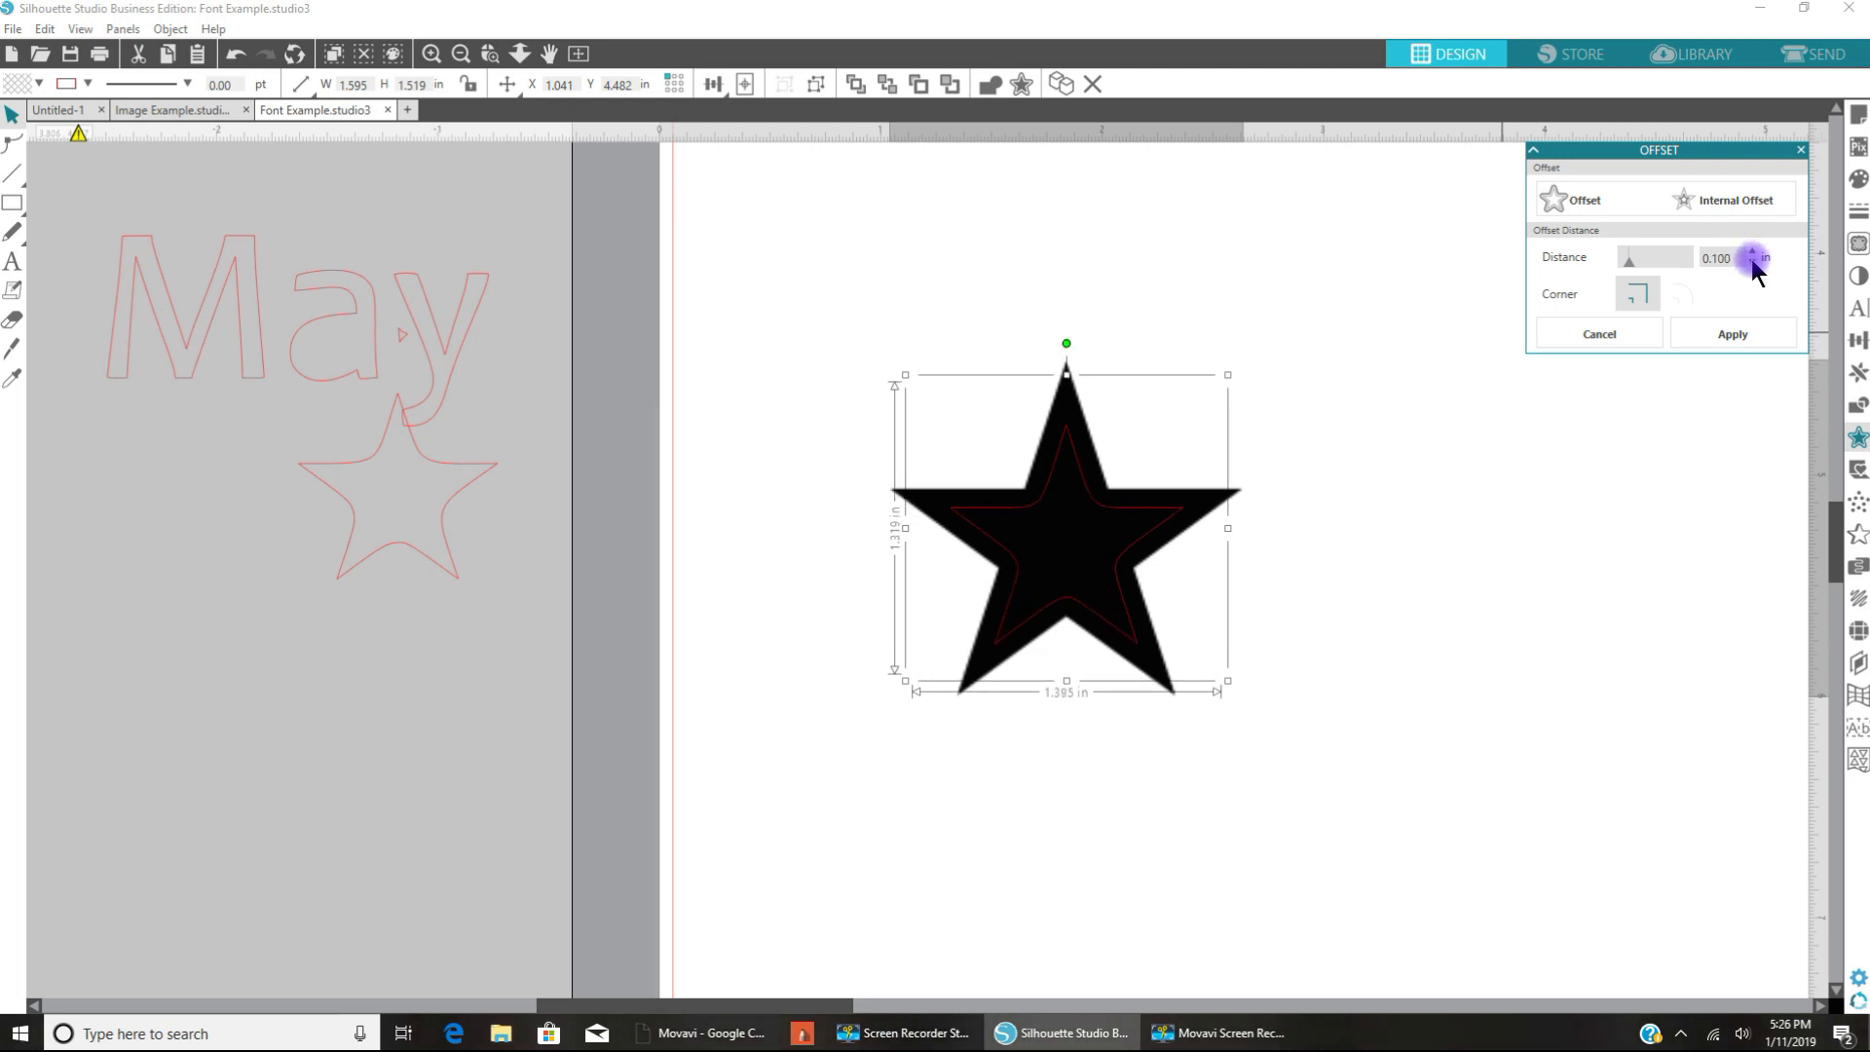
{"action": "left_click", "coordinate": [1753, 259]}
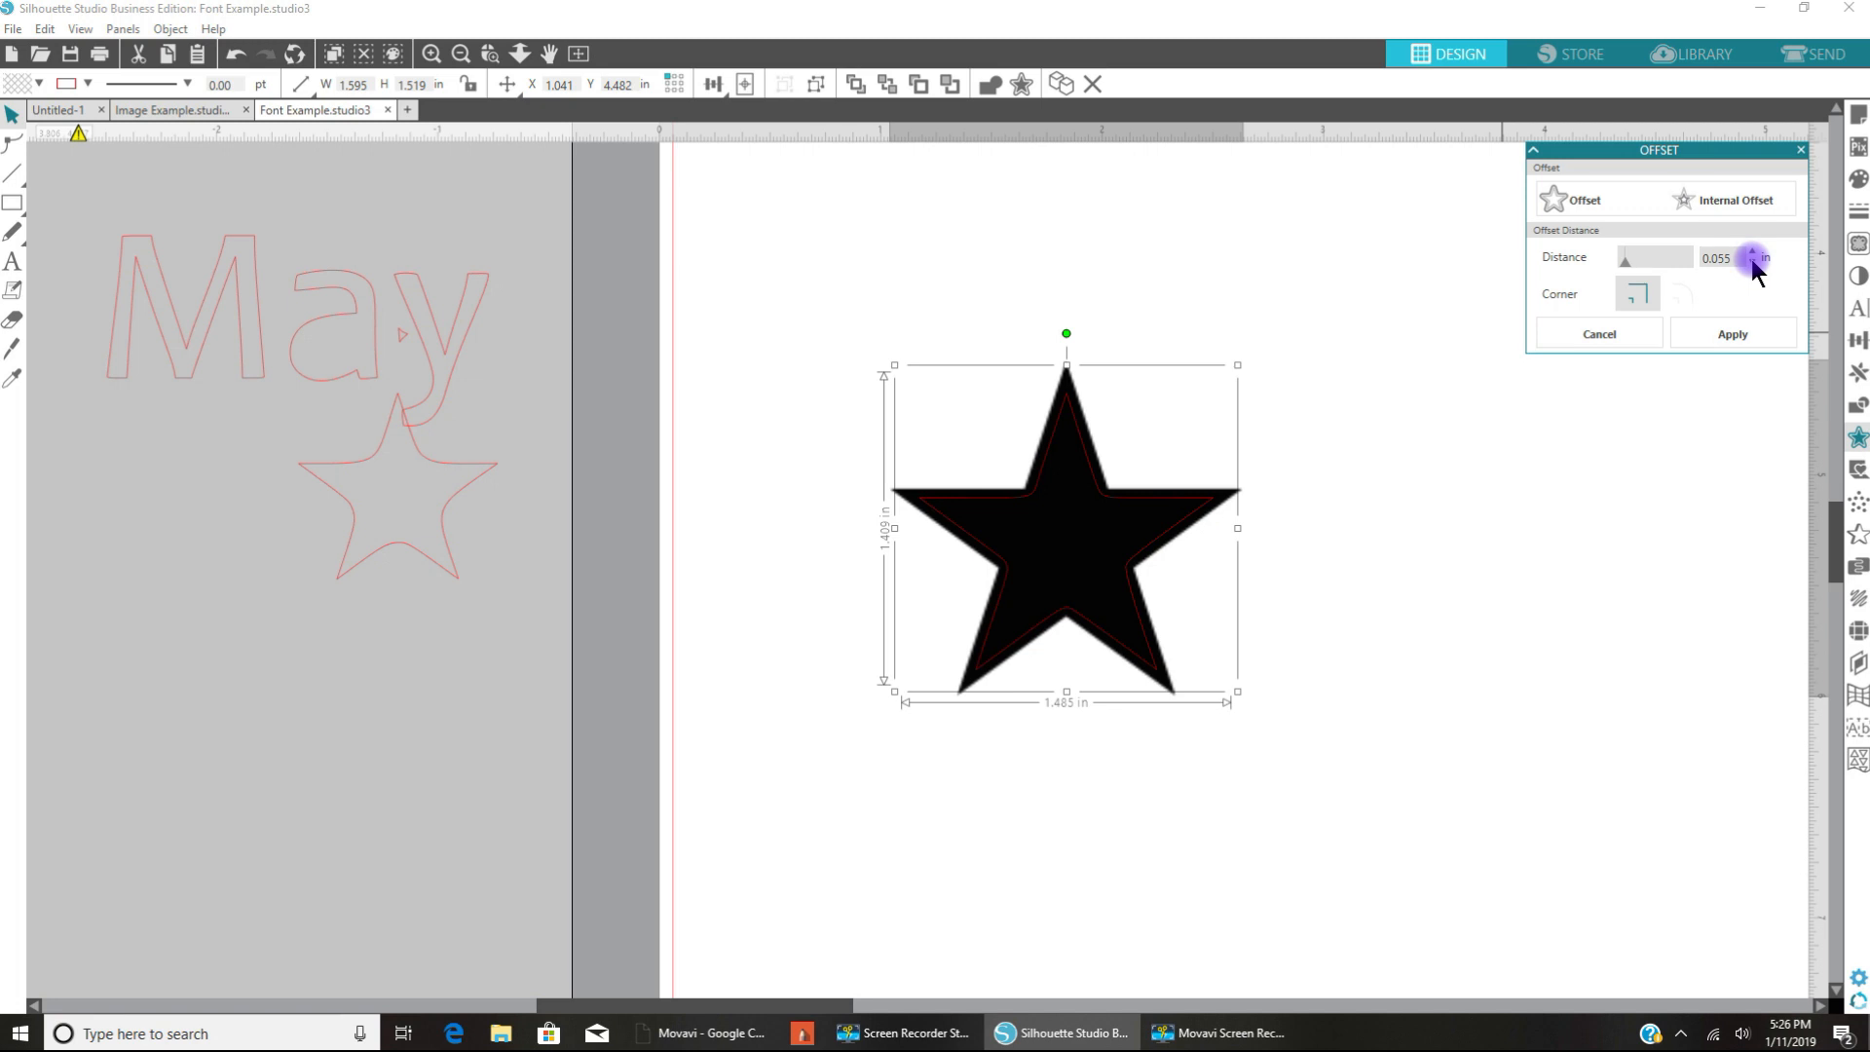
{"action": "mouse_move", "coordinate": [371, 533]}
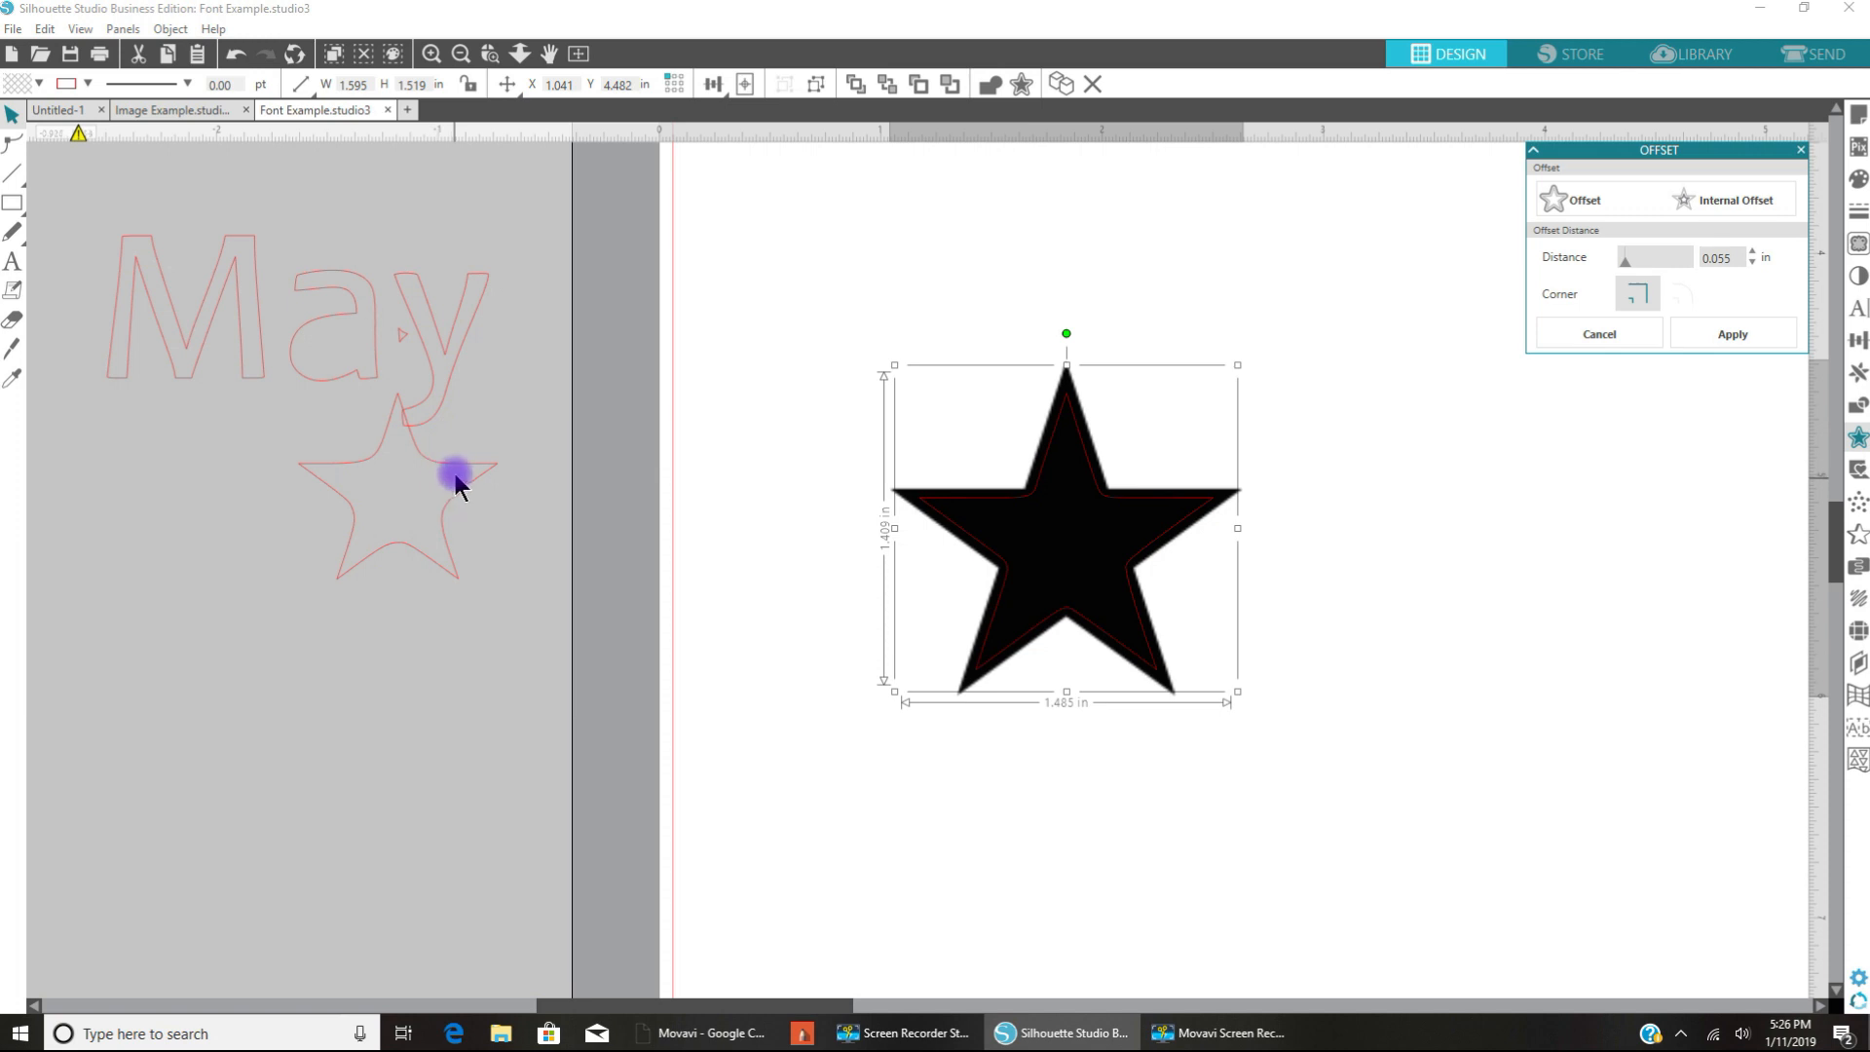
{"action": "mouse_move", "coordinate": [312, 470]}
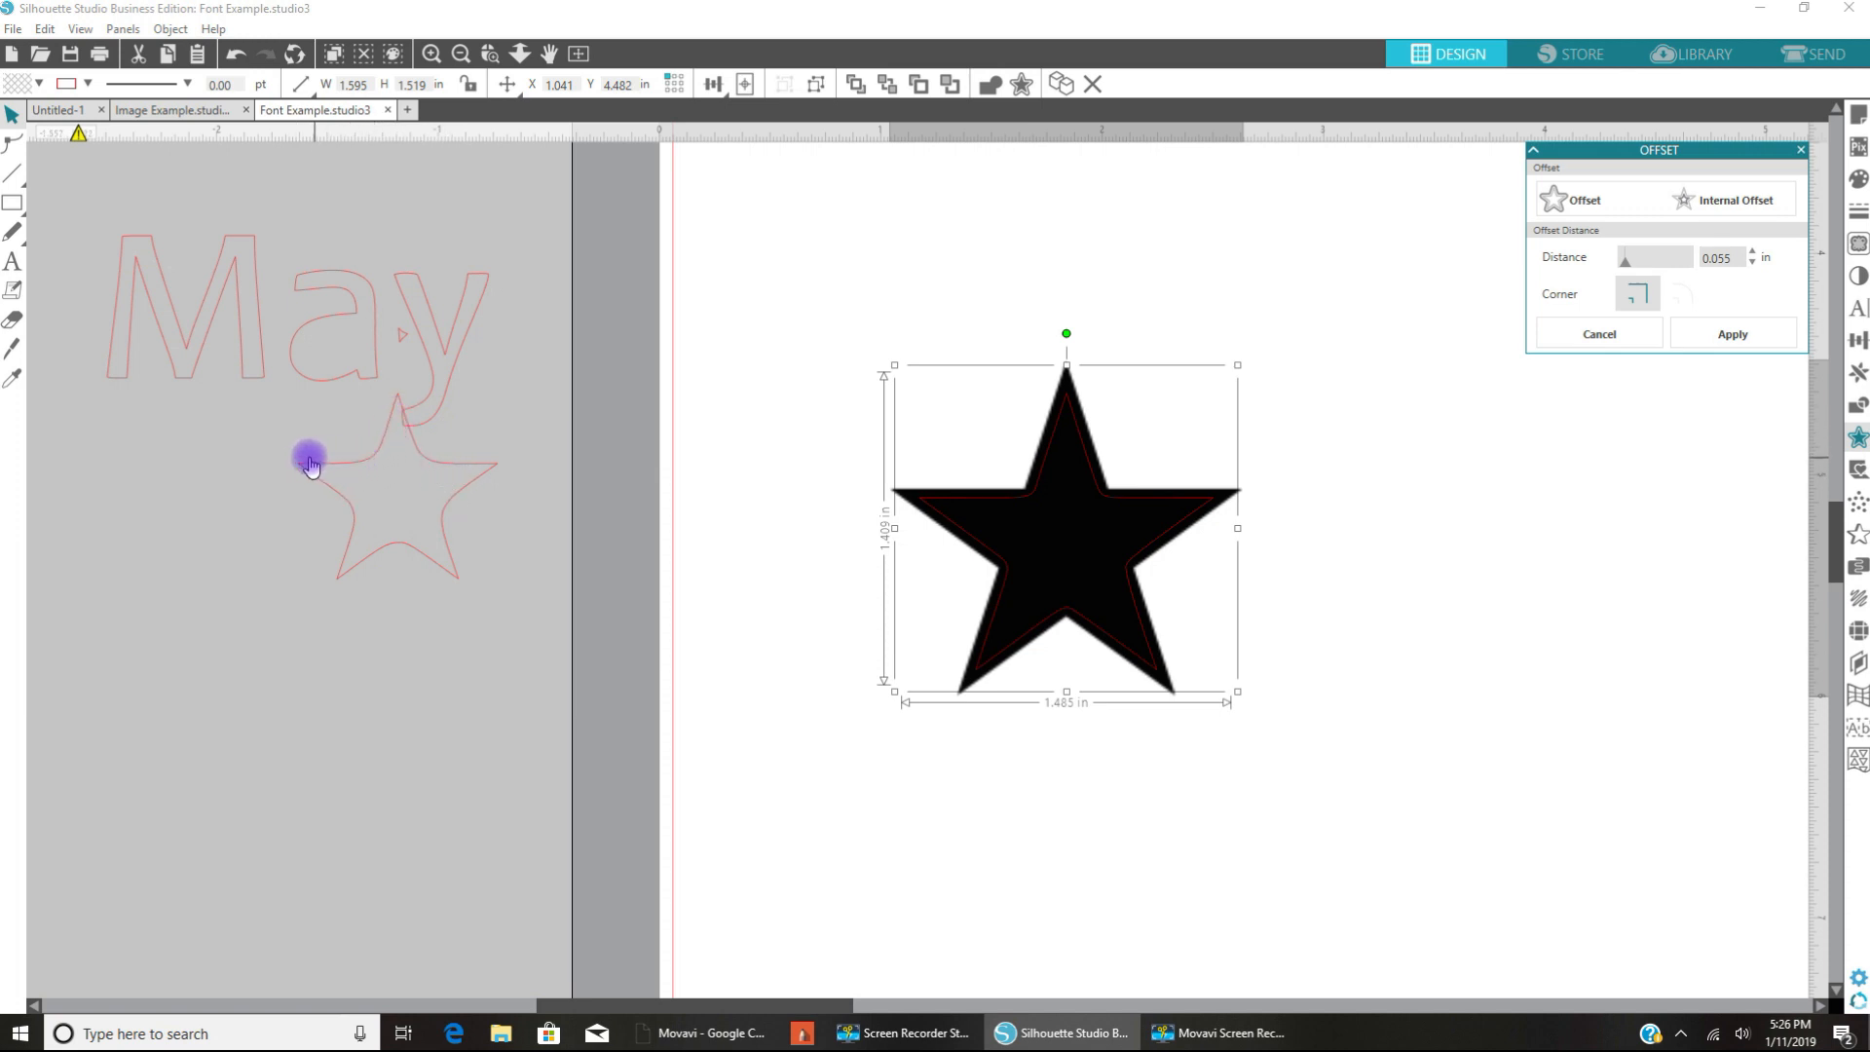
{"action": "mouse_move", "coordinate": [384, 445]}
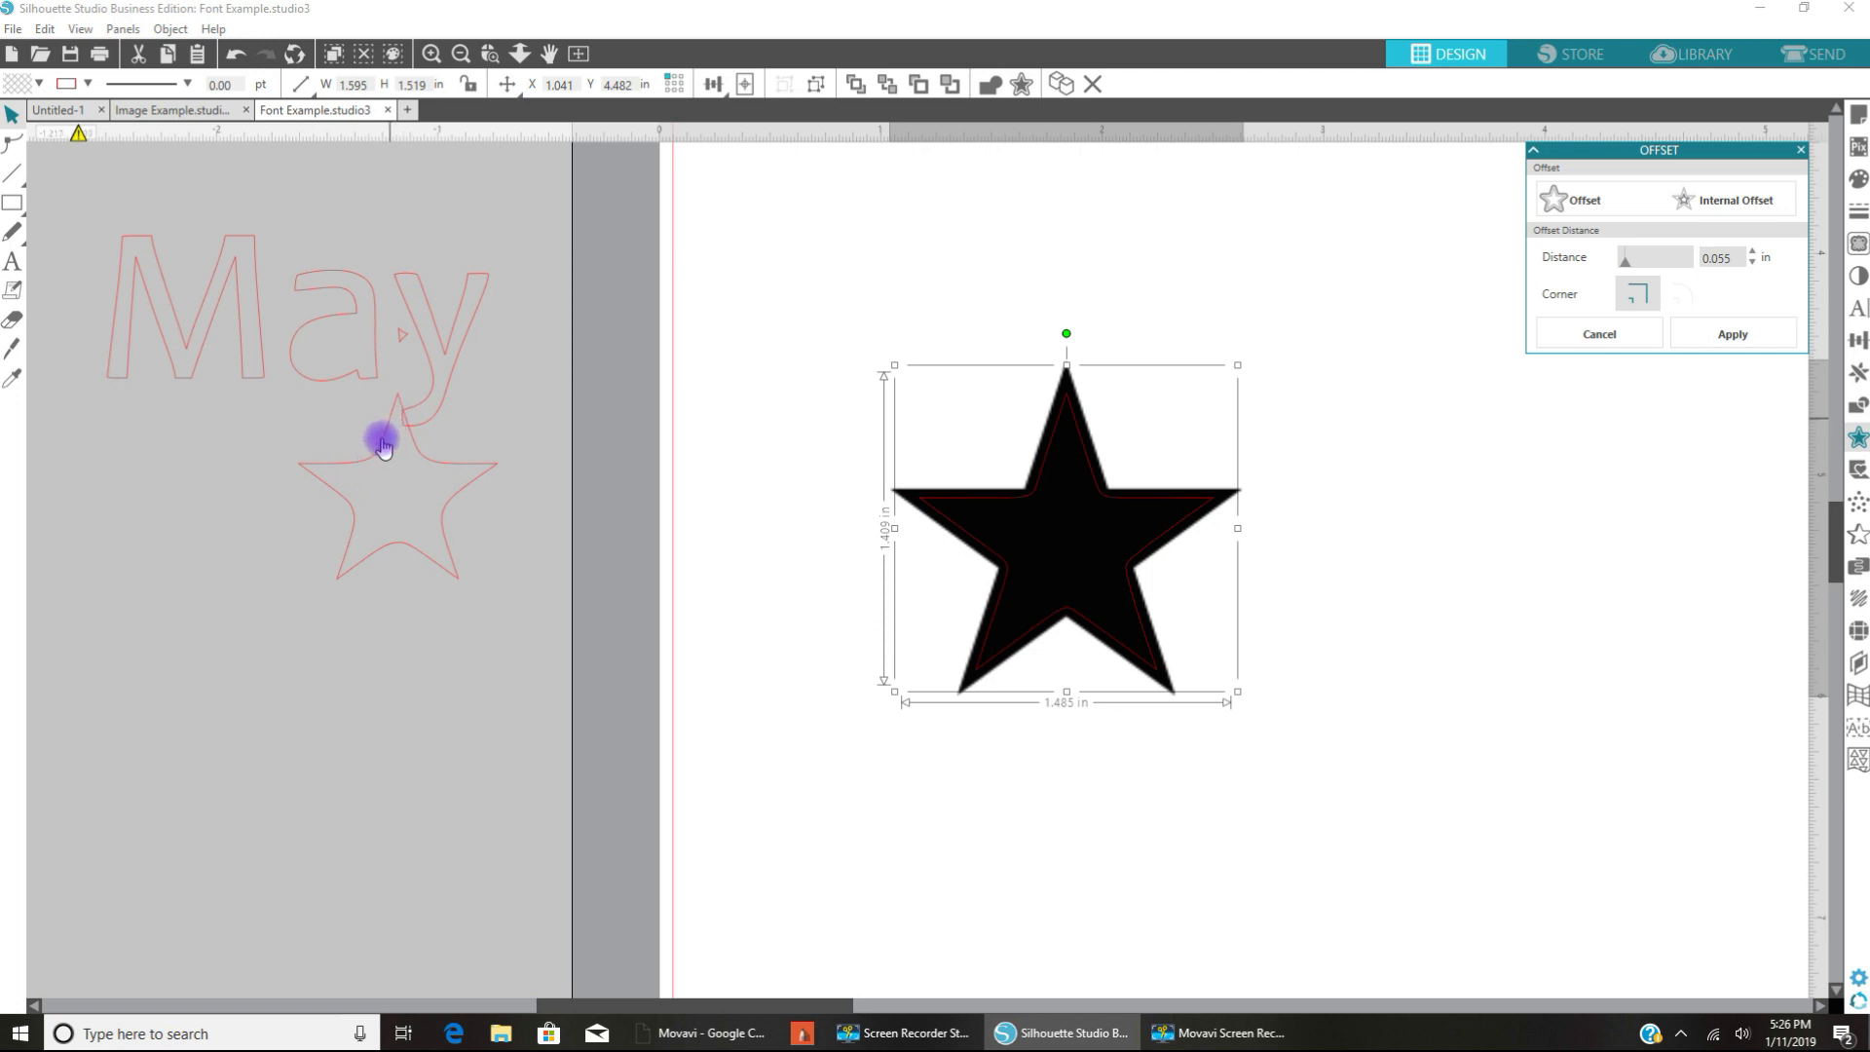
{"action": "mouse_move", "coordinate": [1622, 323]}
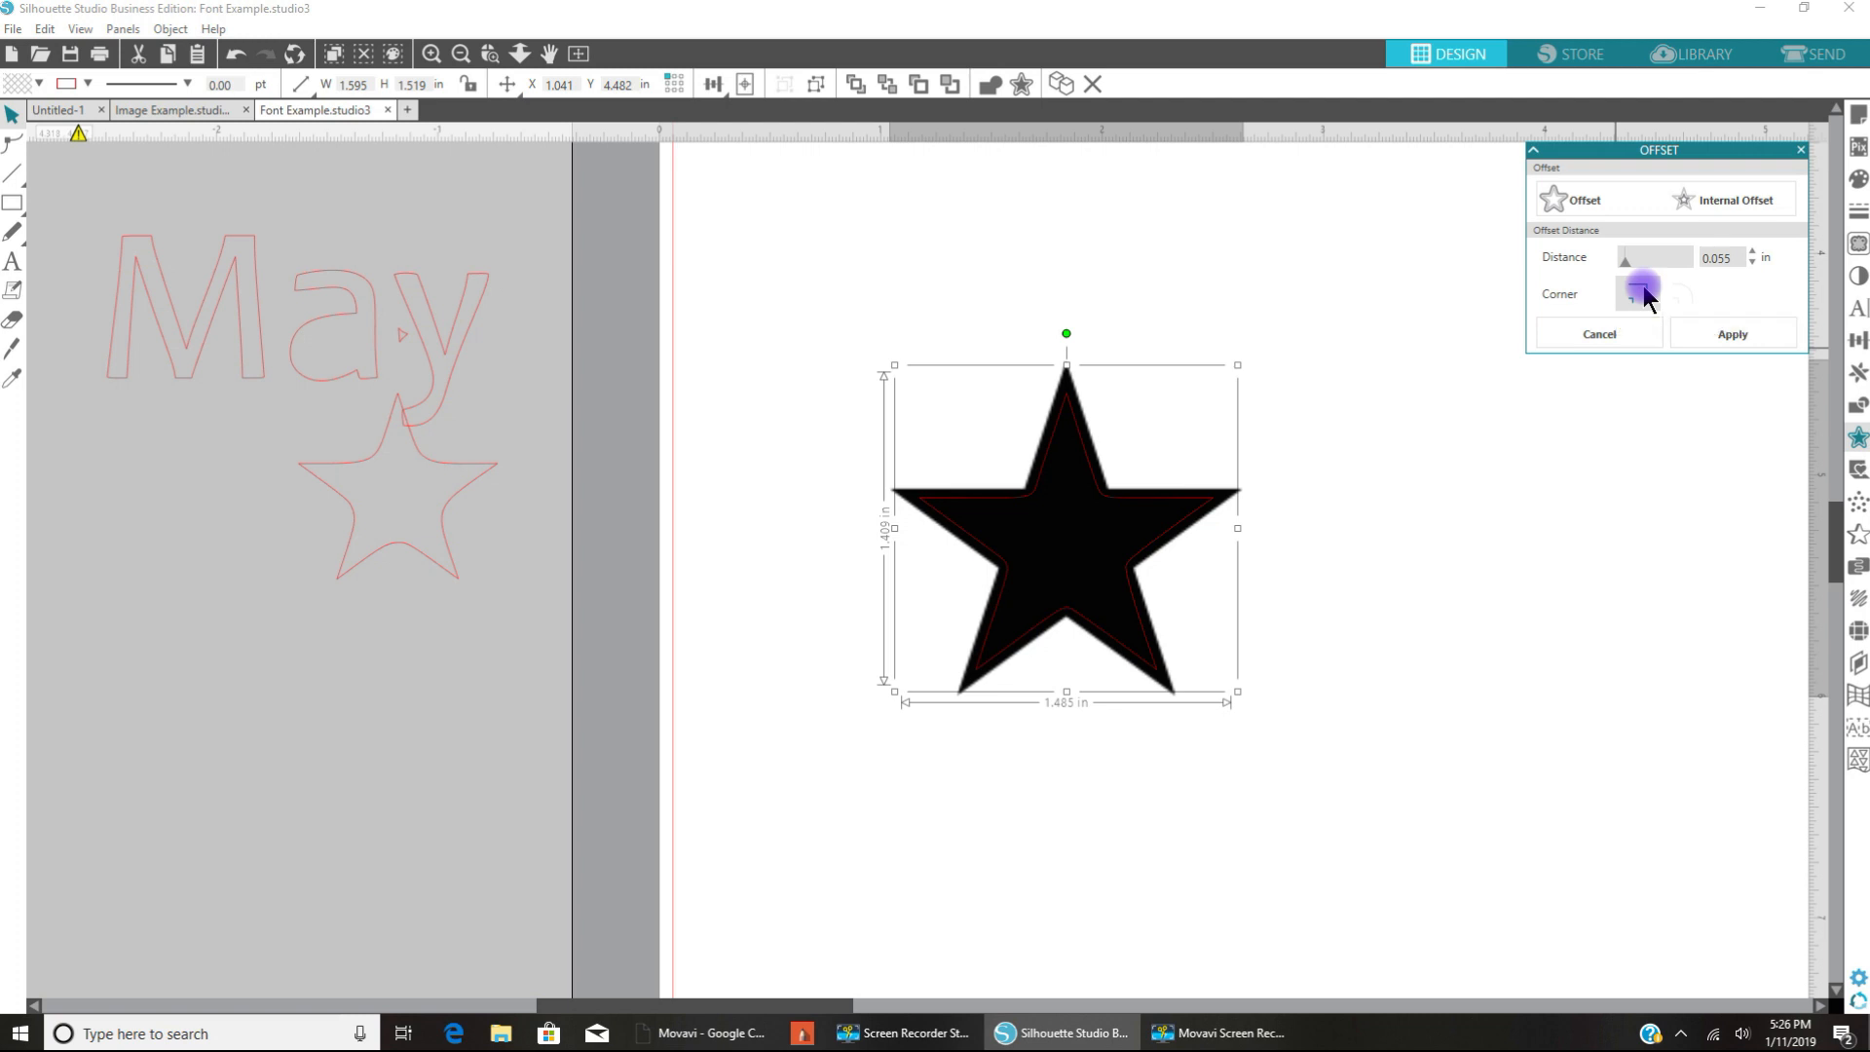
{"action": "mouse_move", "coordinate": [1641, 295]}
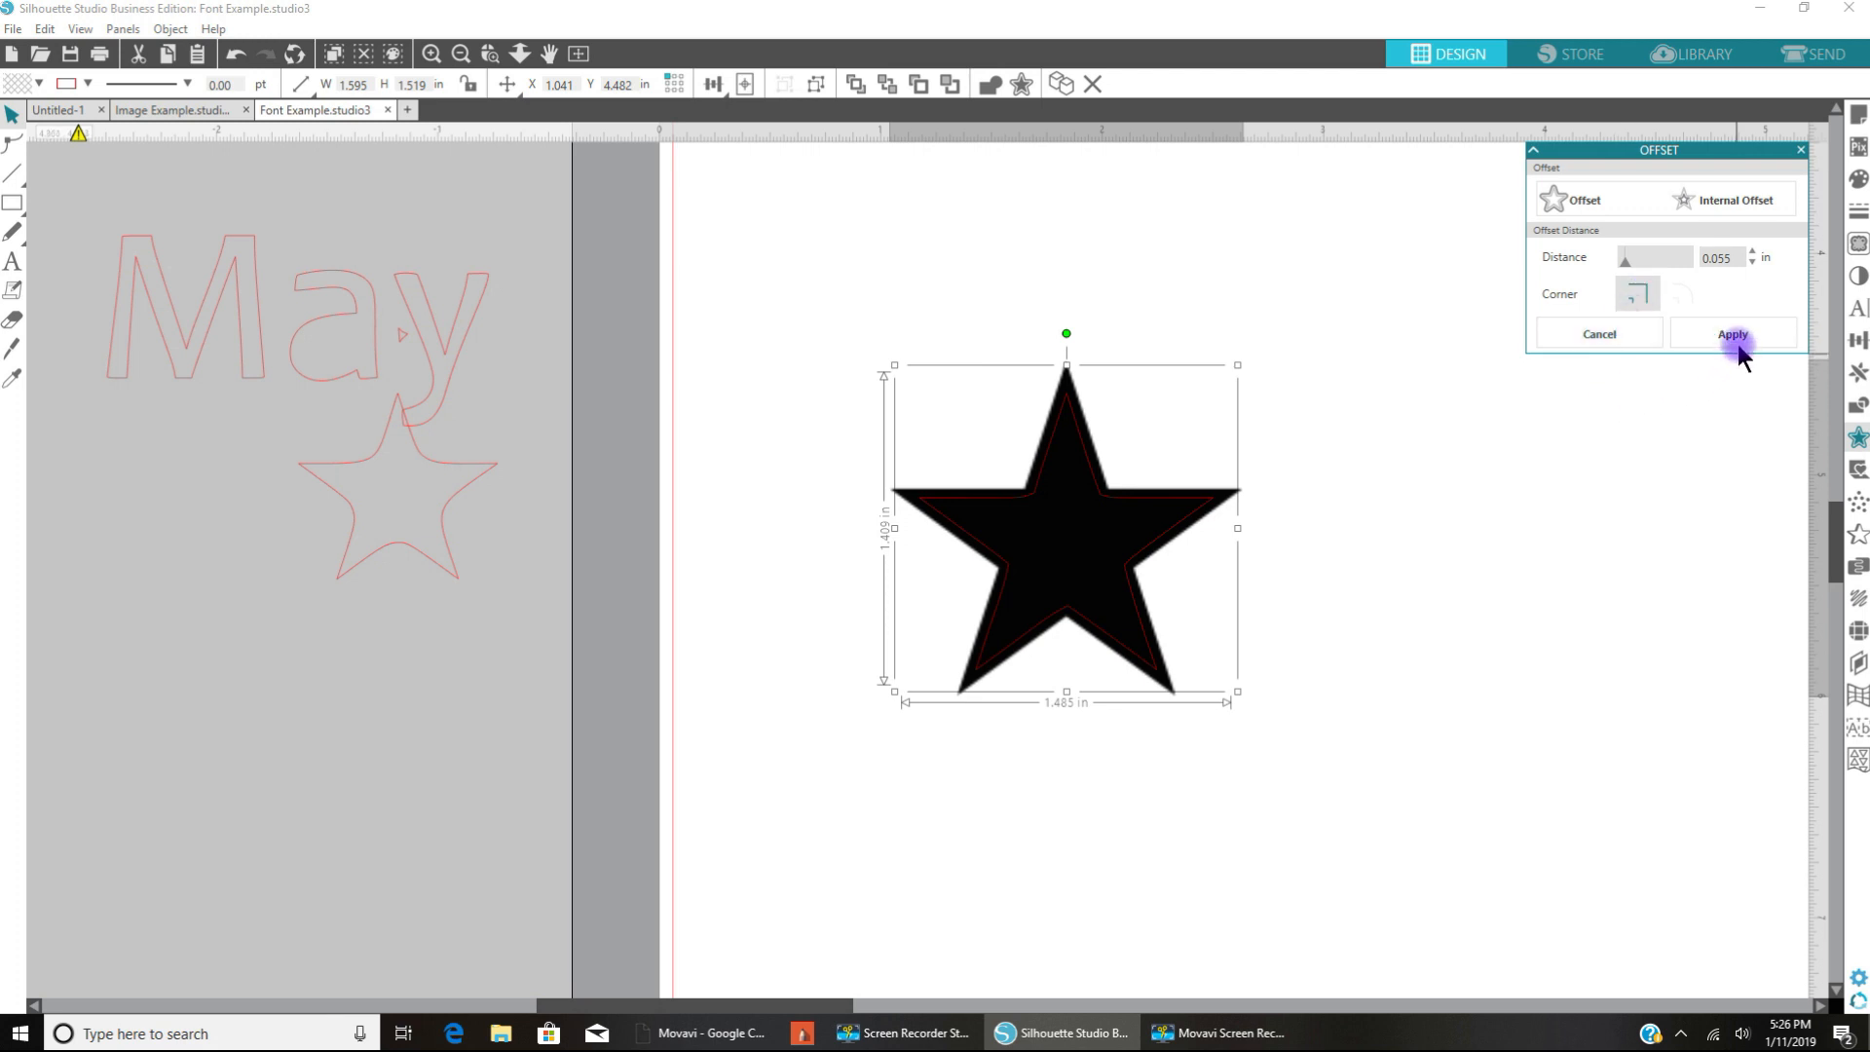
{"action": "left_click", "coordinate": [1733, 333]}
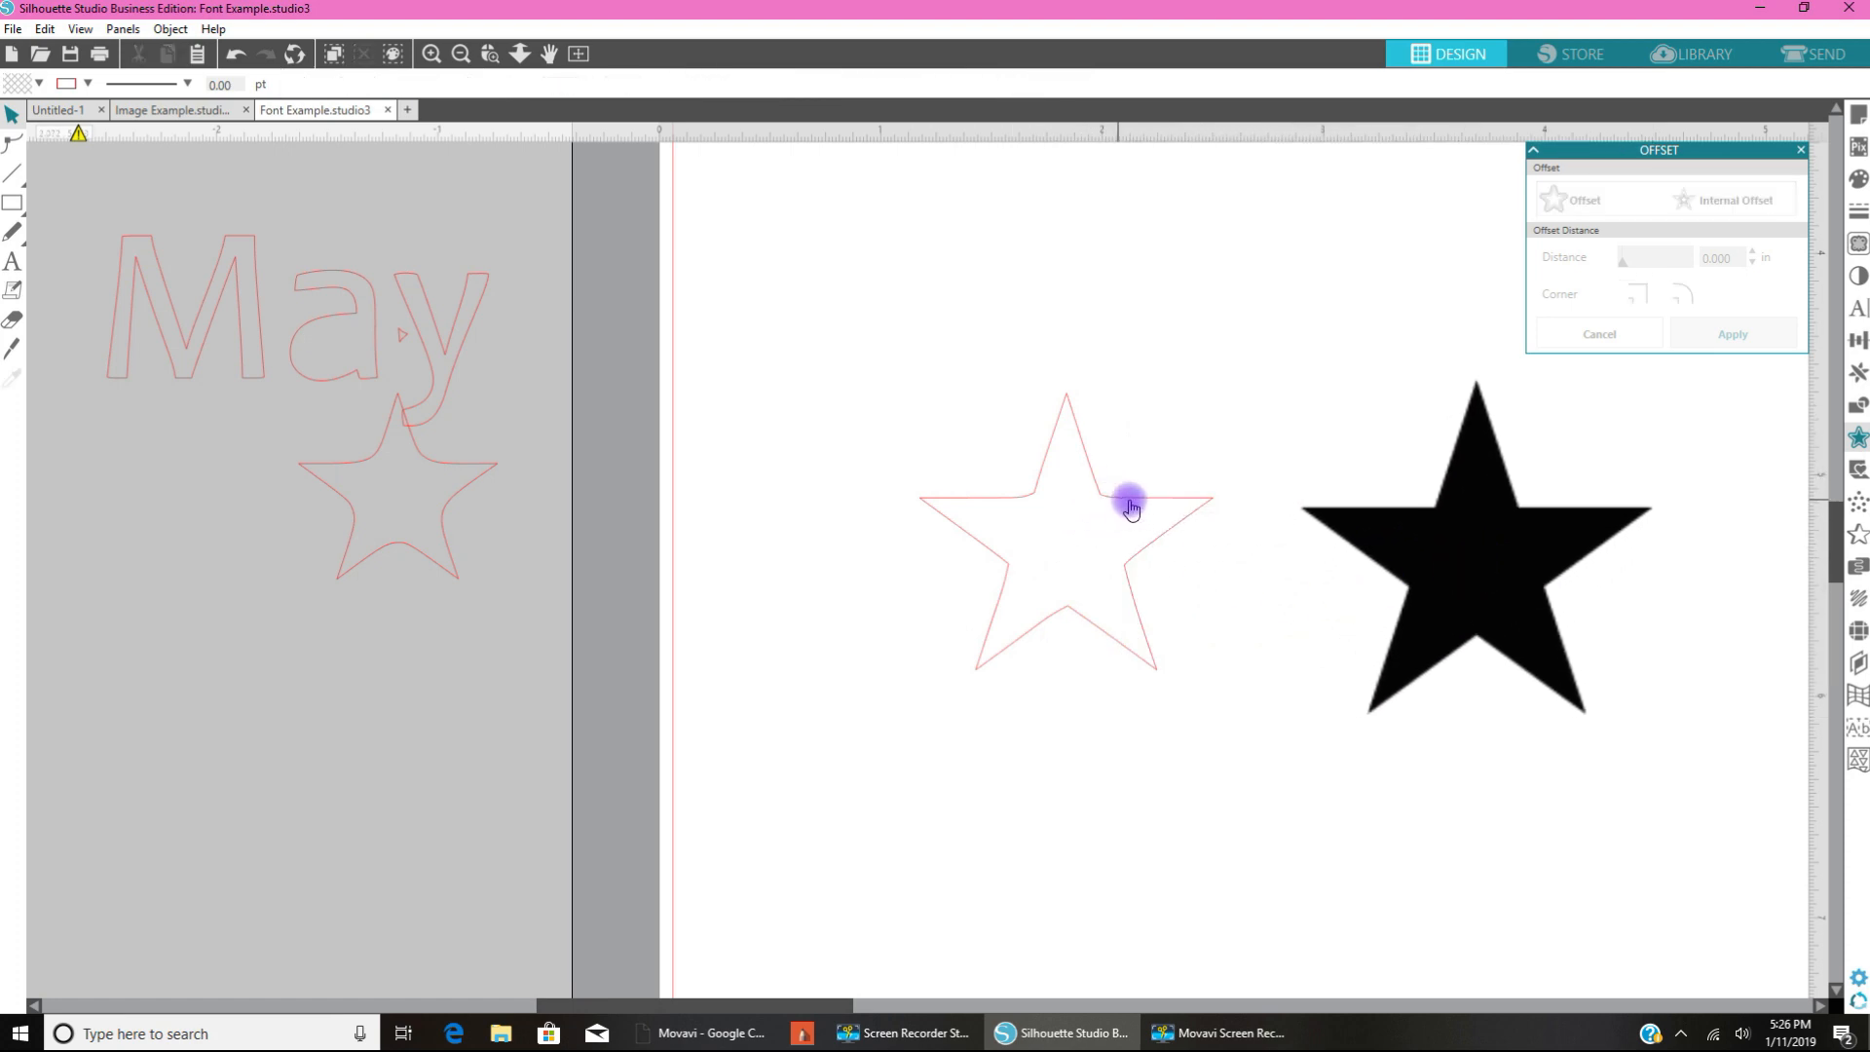
{"action": "mouse_move", "coordinate": [1025, 507]}
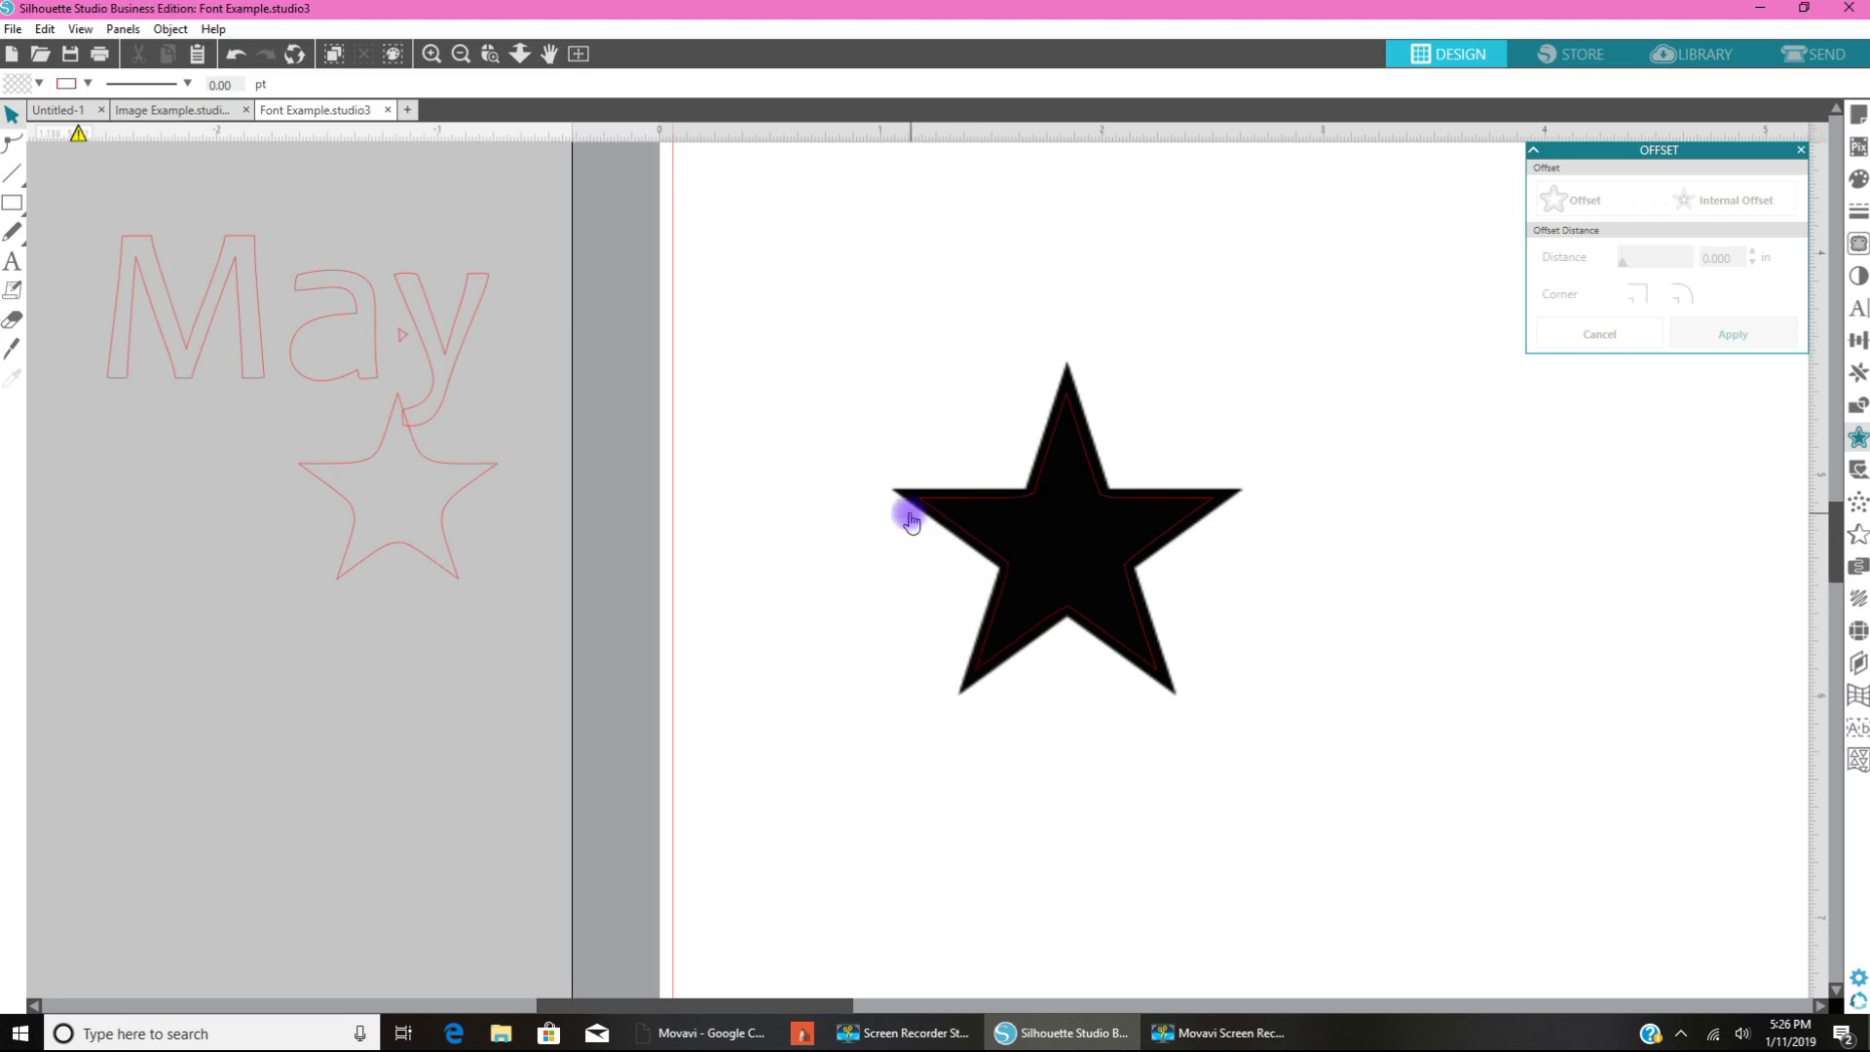
{"action": "mouse_move", "coordinate": [1070, 551]}
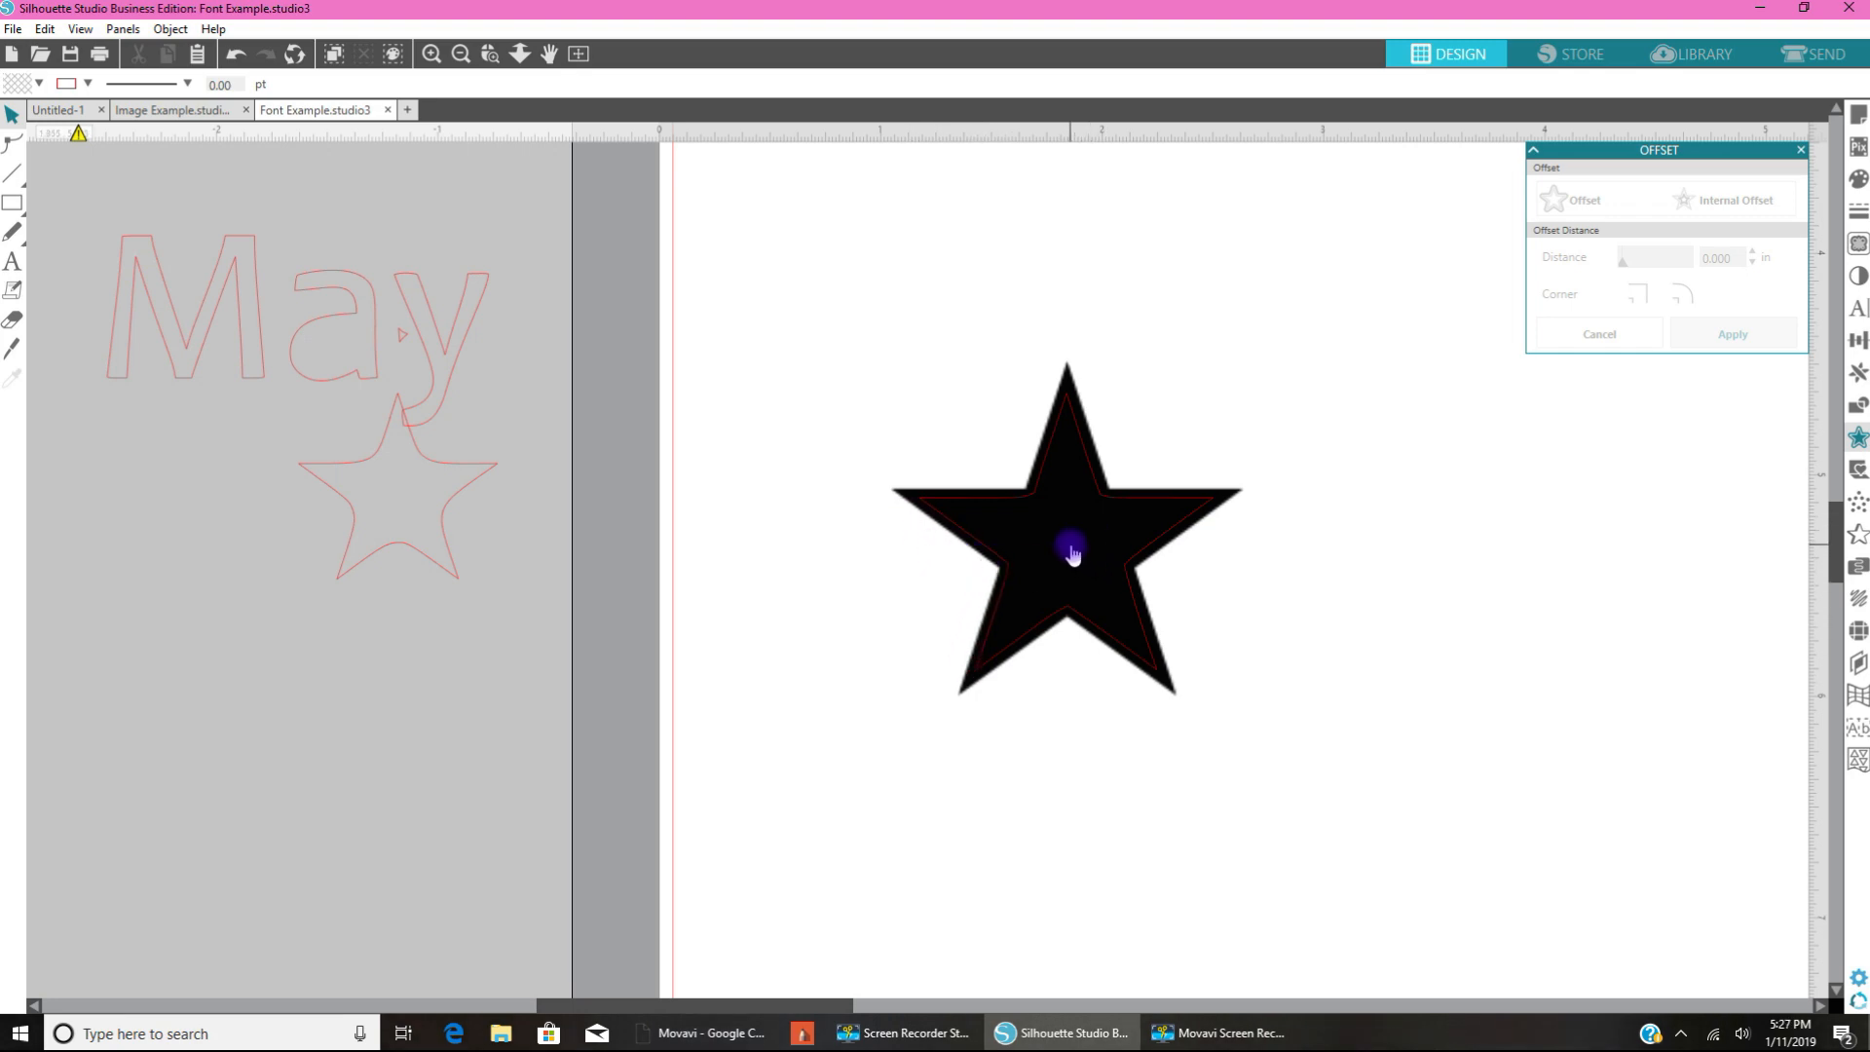
{"action": "mouse_move", "coordinate": [1083, 531]}
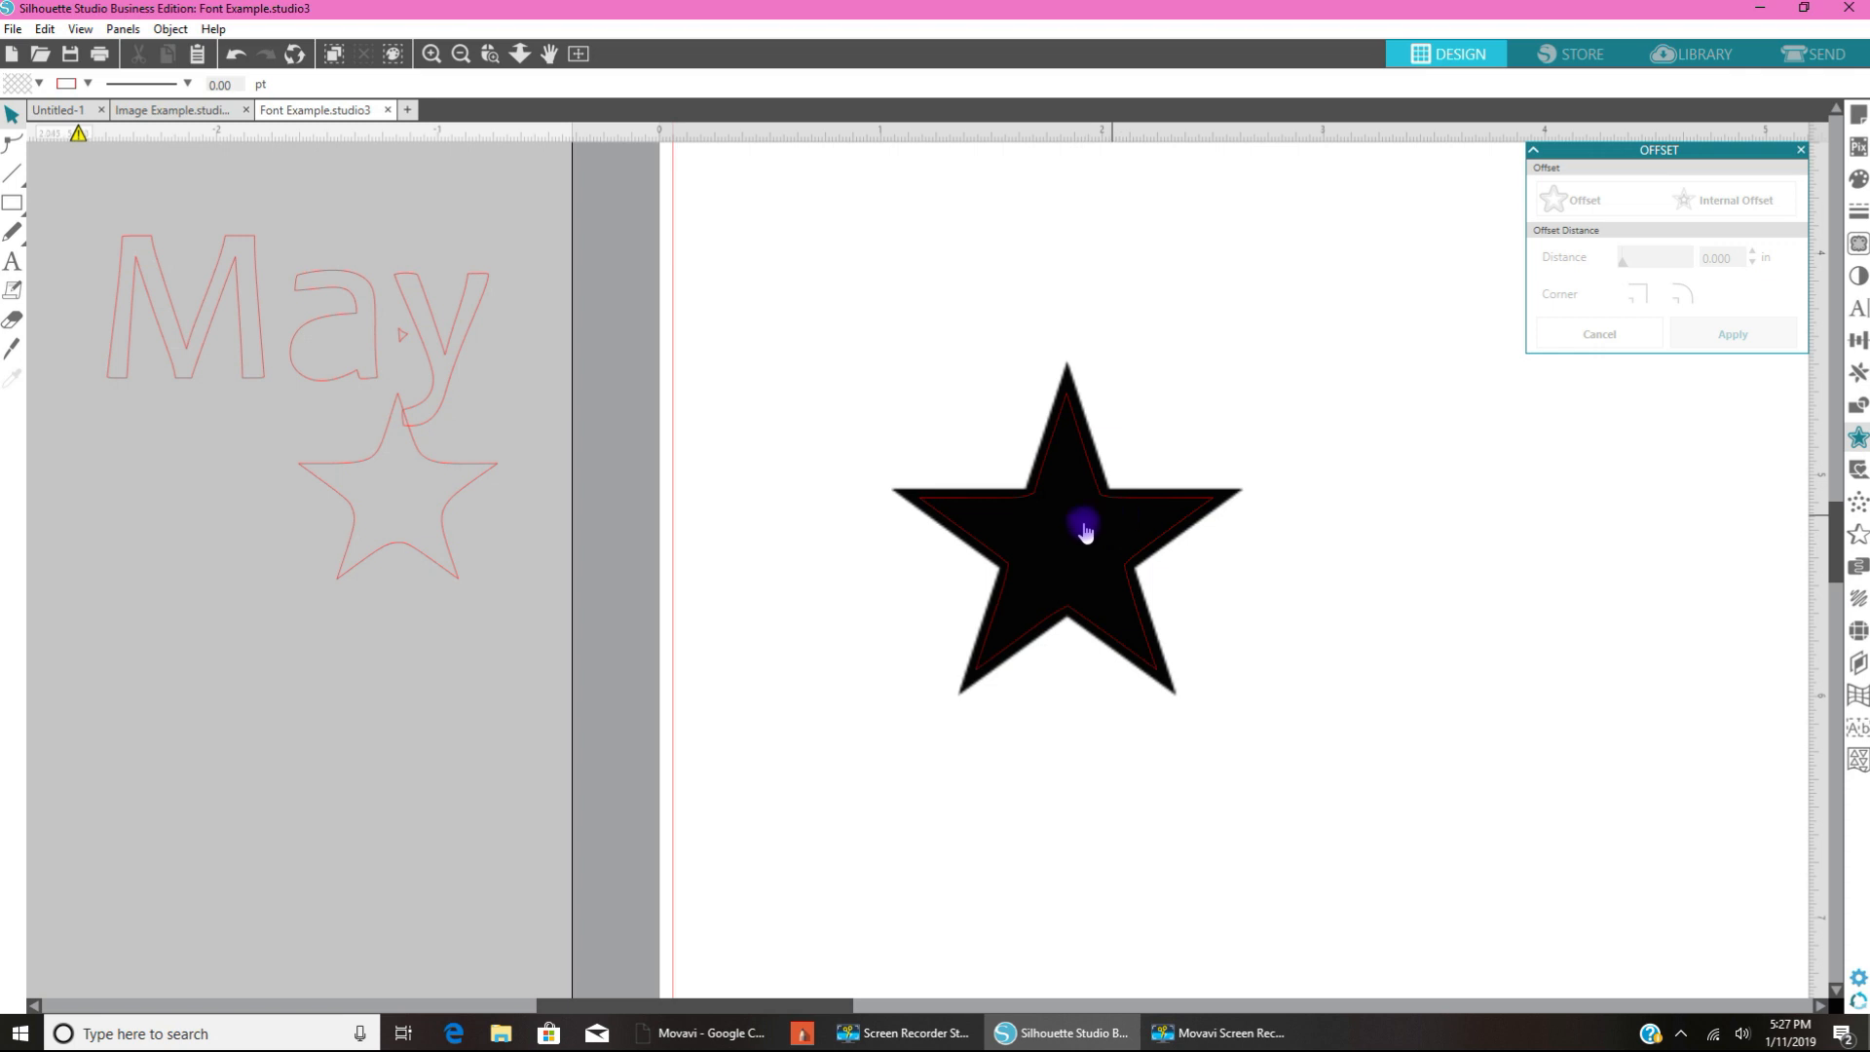
Step: Drag the black star to the right, clear of the red internal offset outline
{"action": "left_click", "coordinate": [1068, 531]}
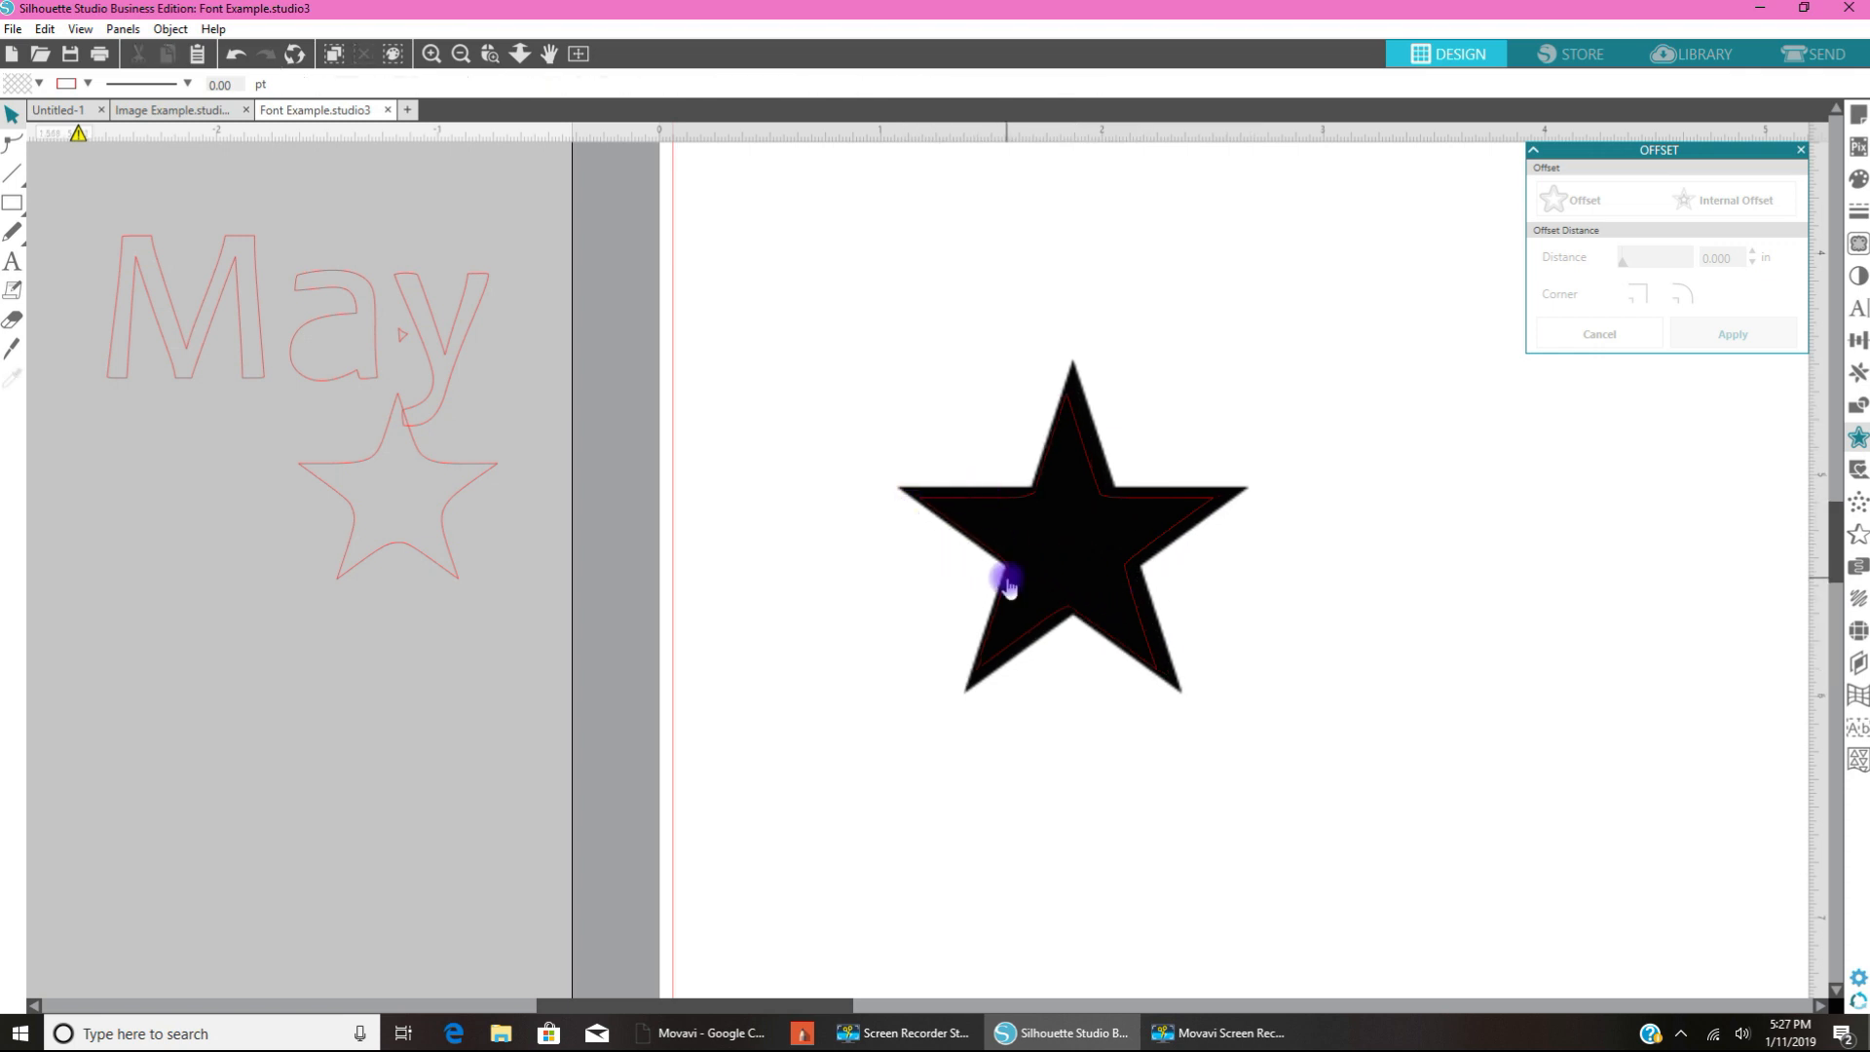
{"action": "mouse_move", "coordinate": [1155, 622]}
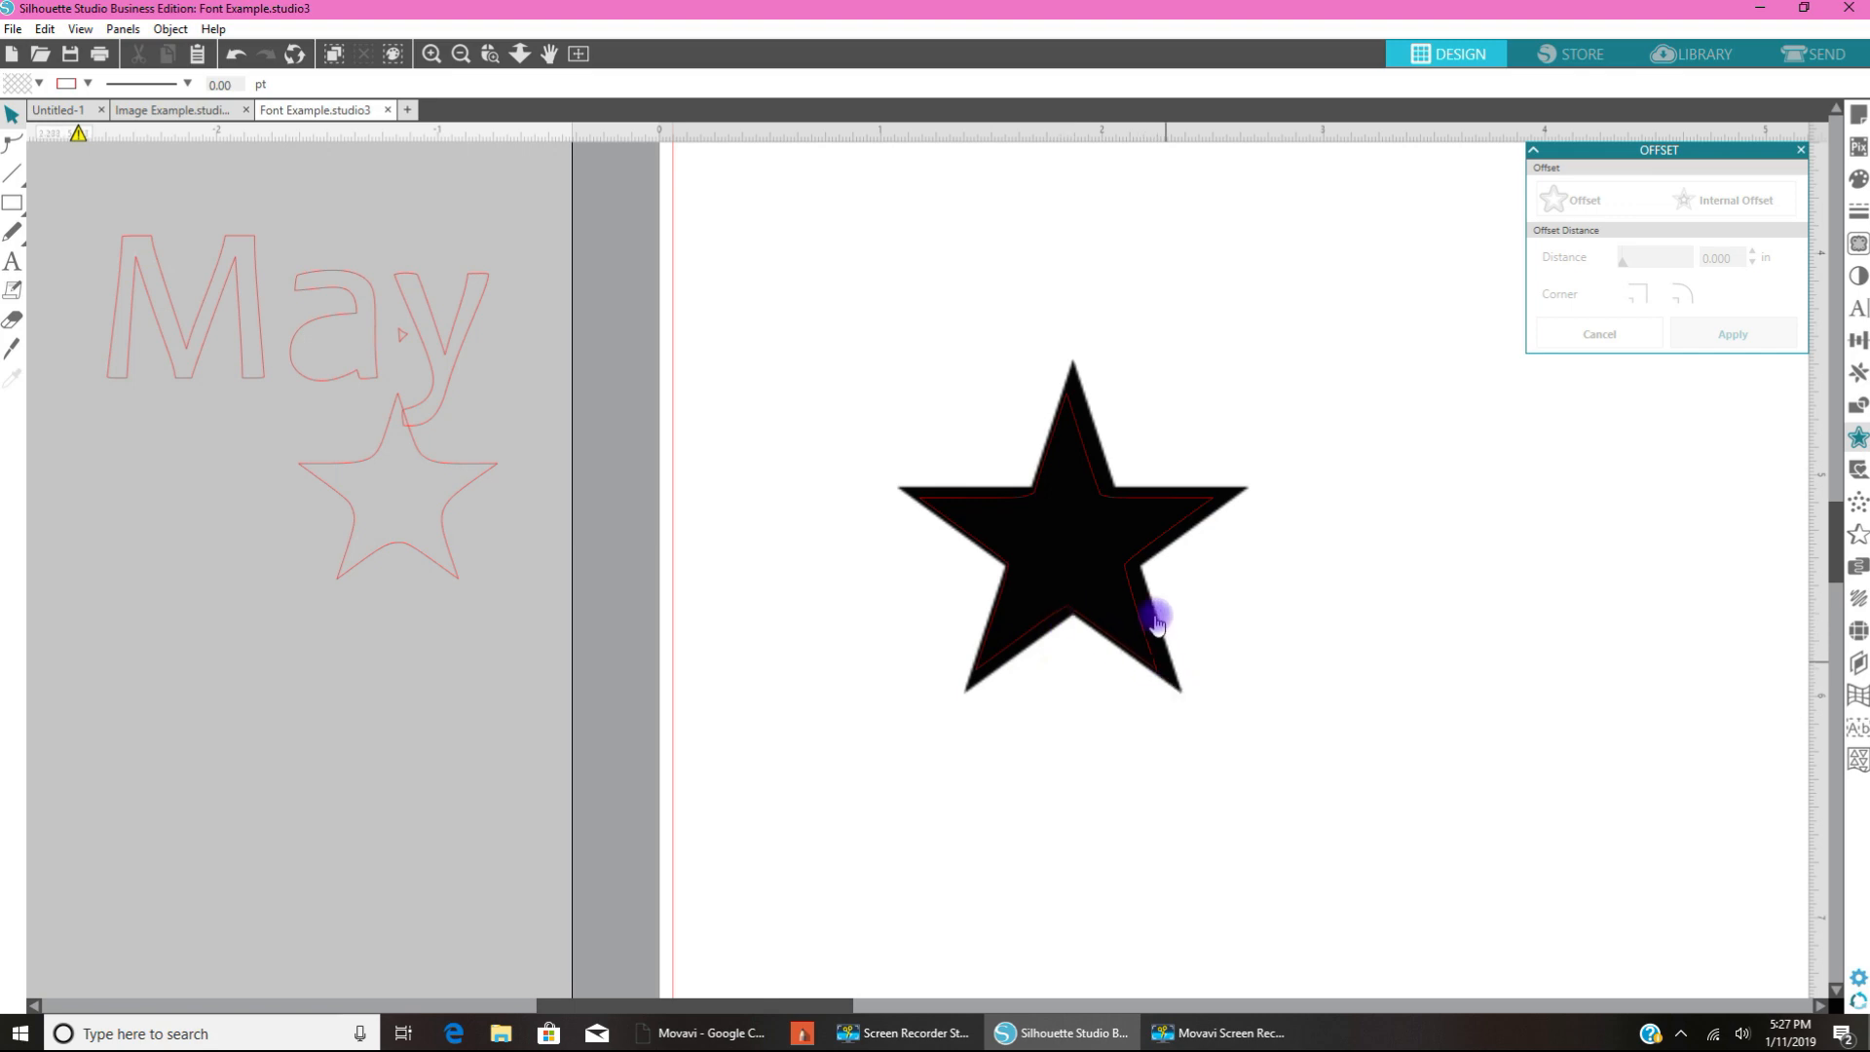
{"action": "mouse_move", "coordinate": [1110, 580]}
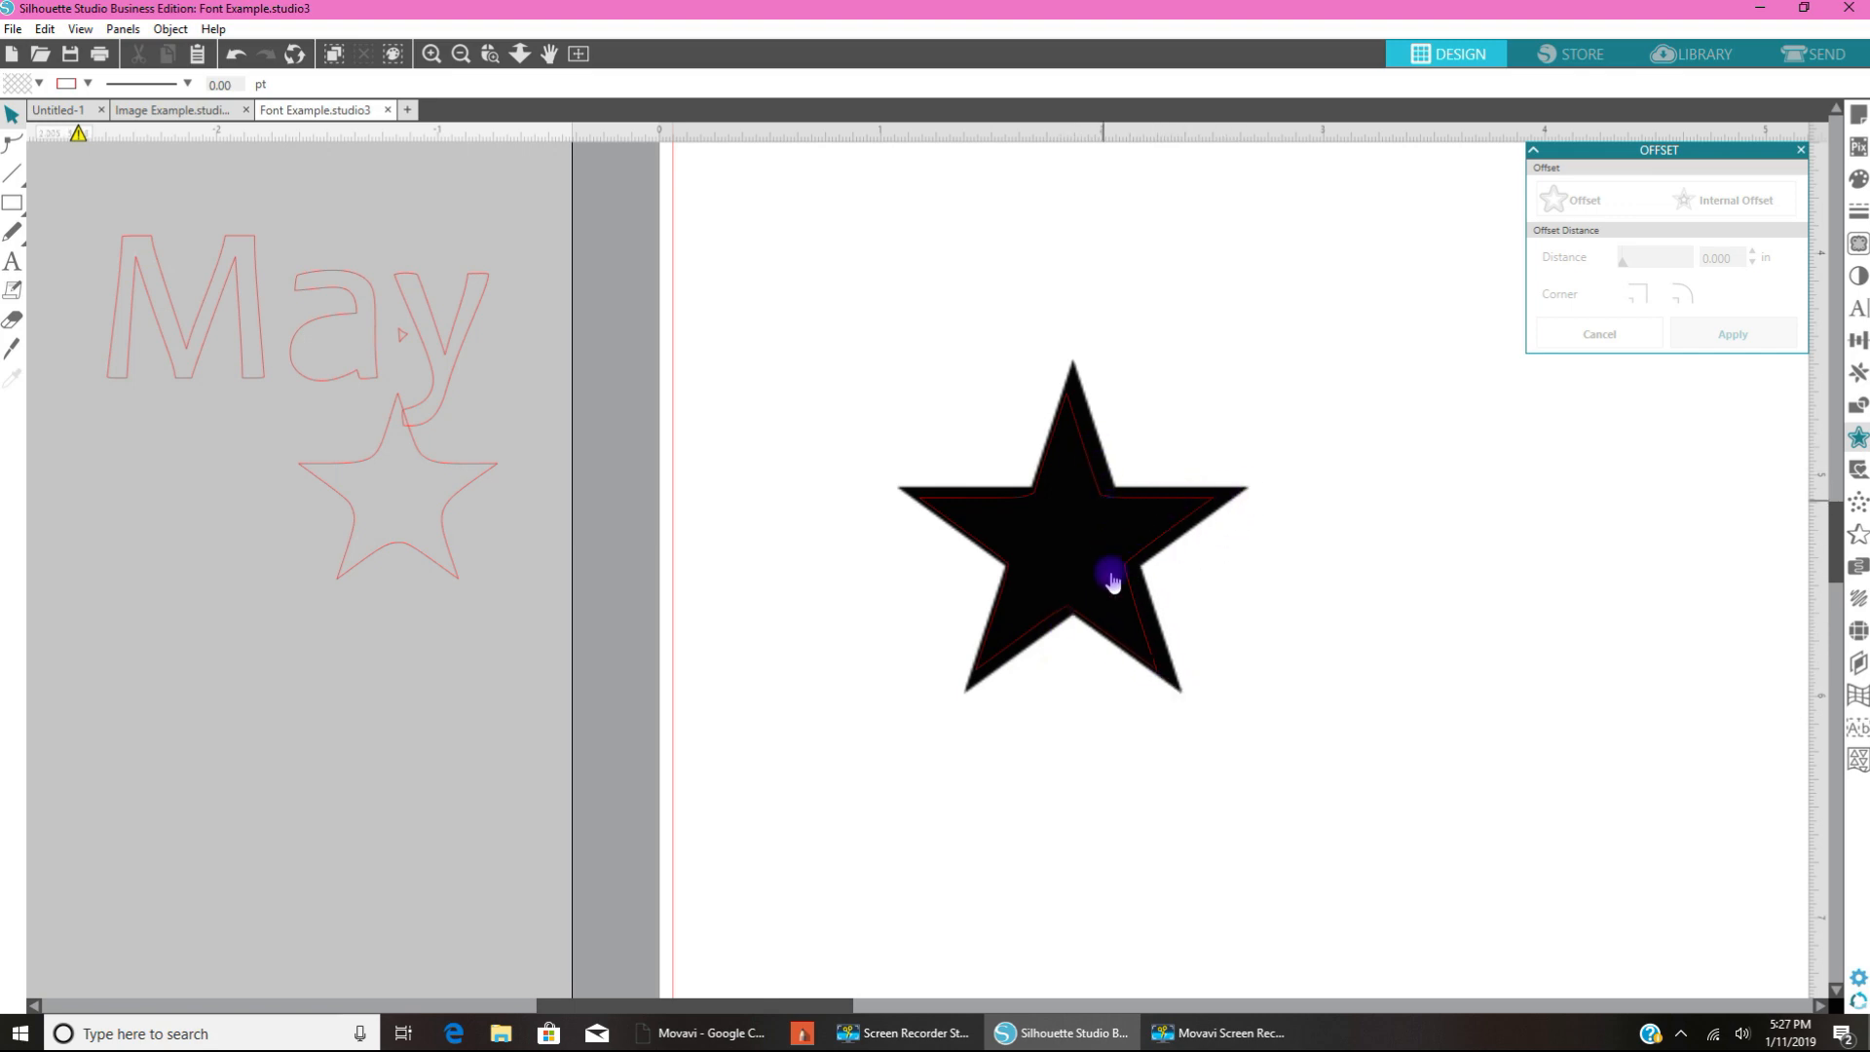
{"action": "left_click", "coordinate": [1111, 579]}
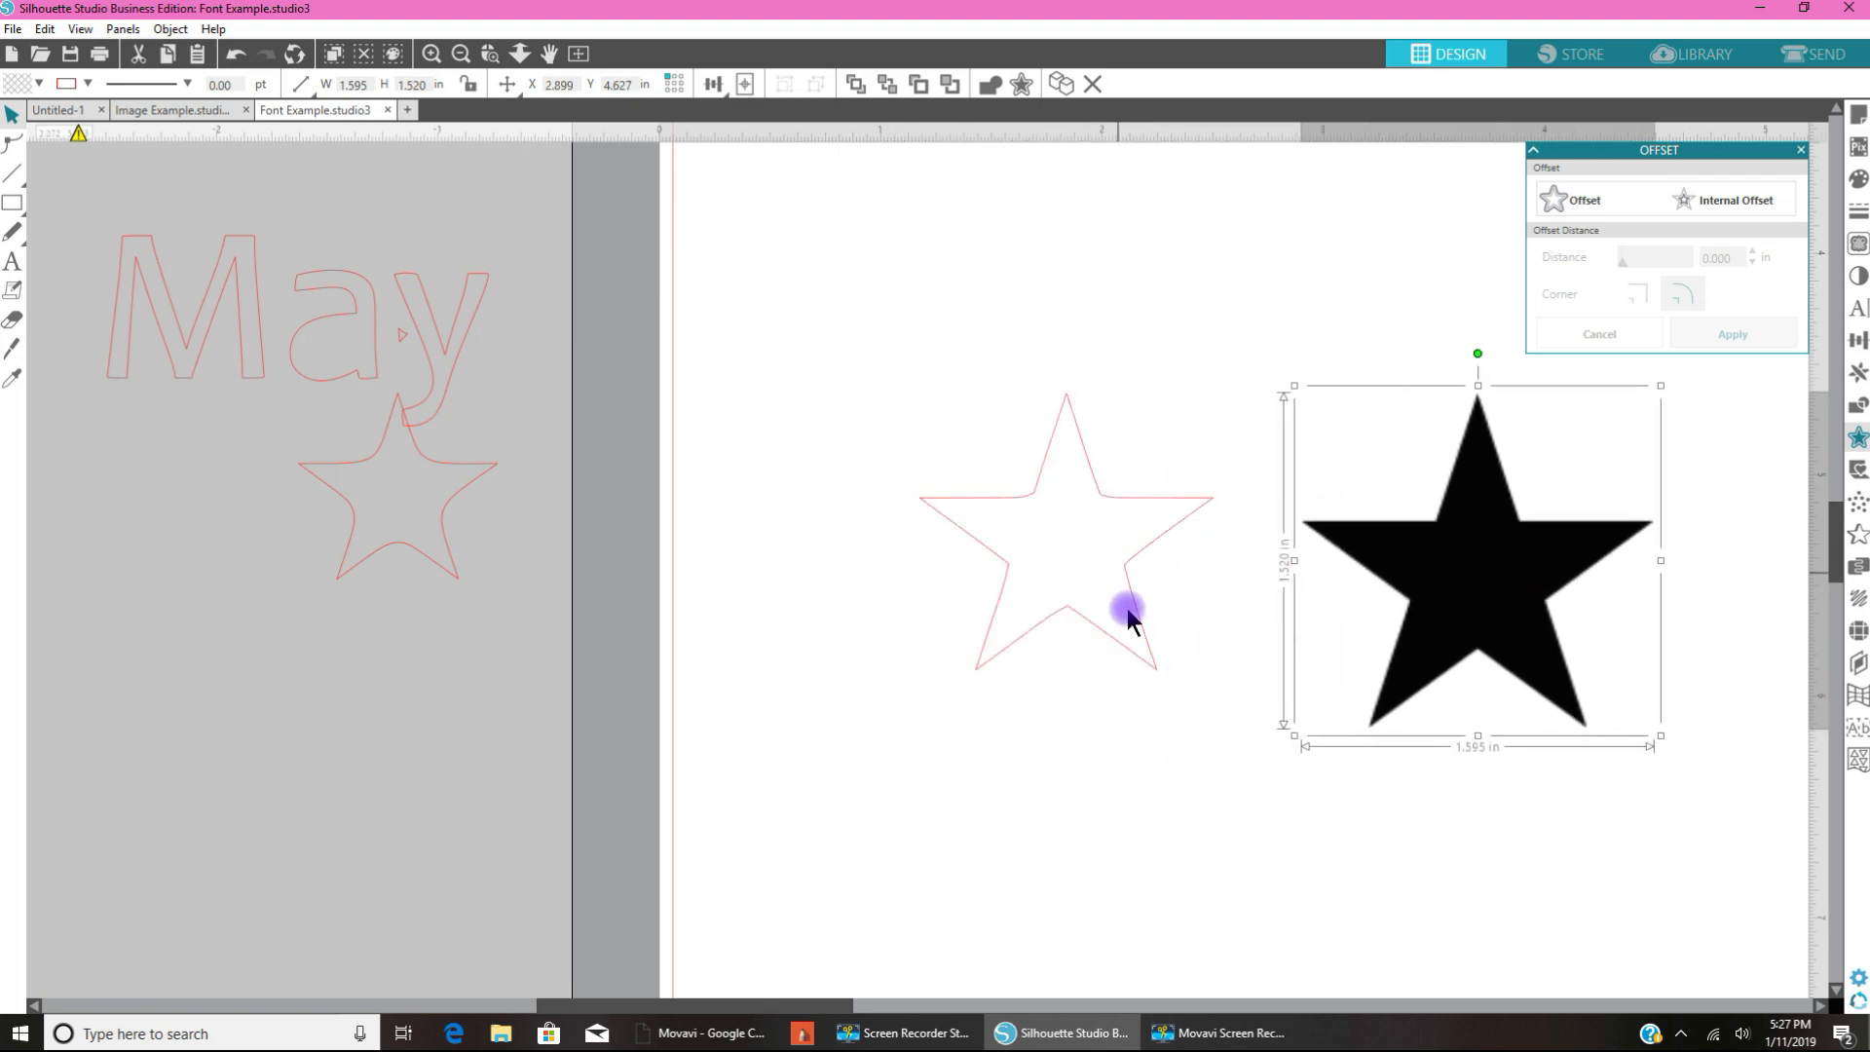
{"action": "mouse_move", "coordinate": [1011, 666]}
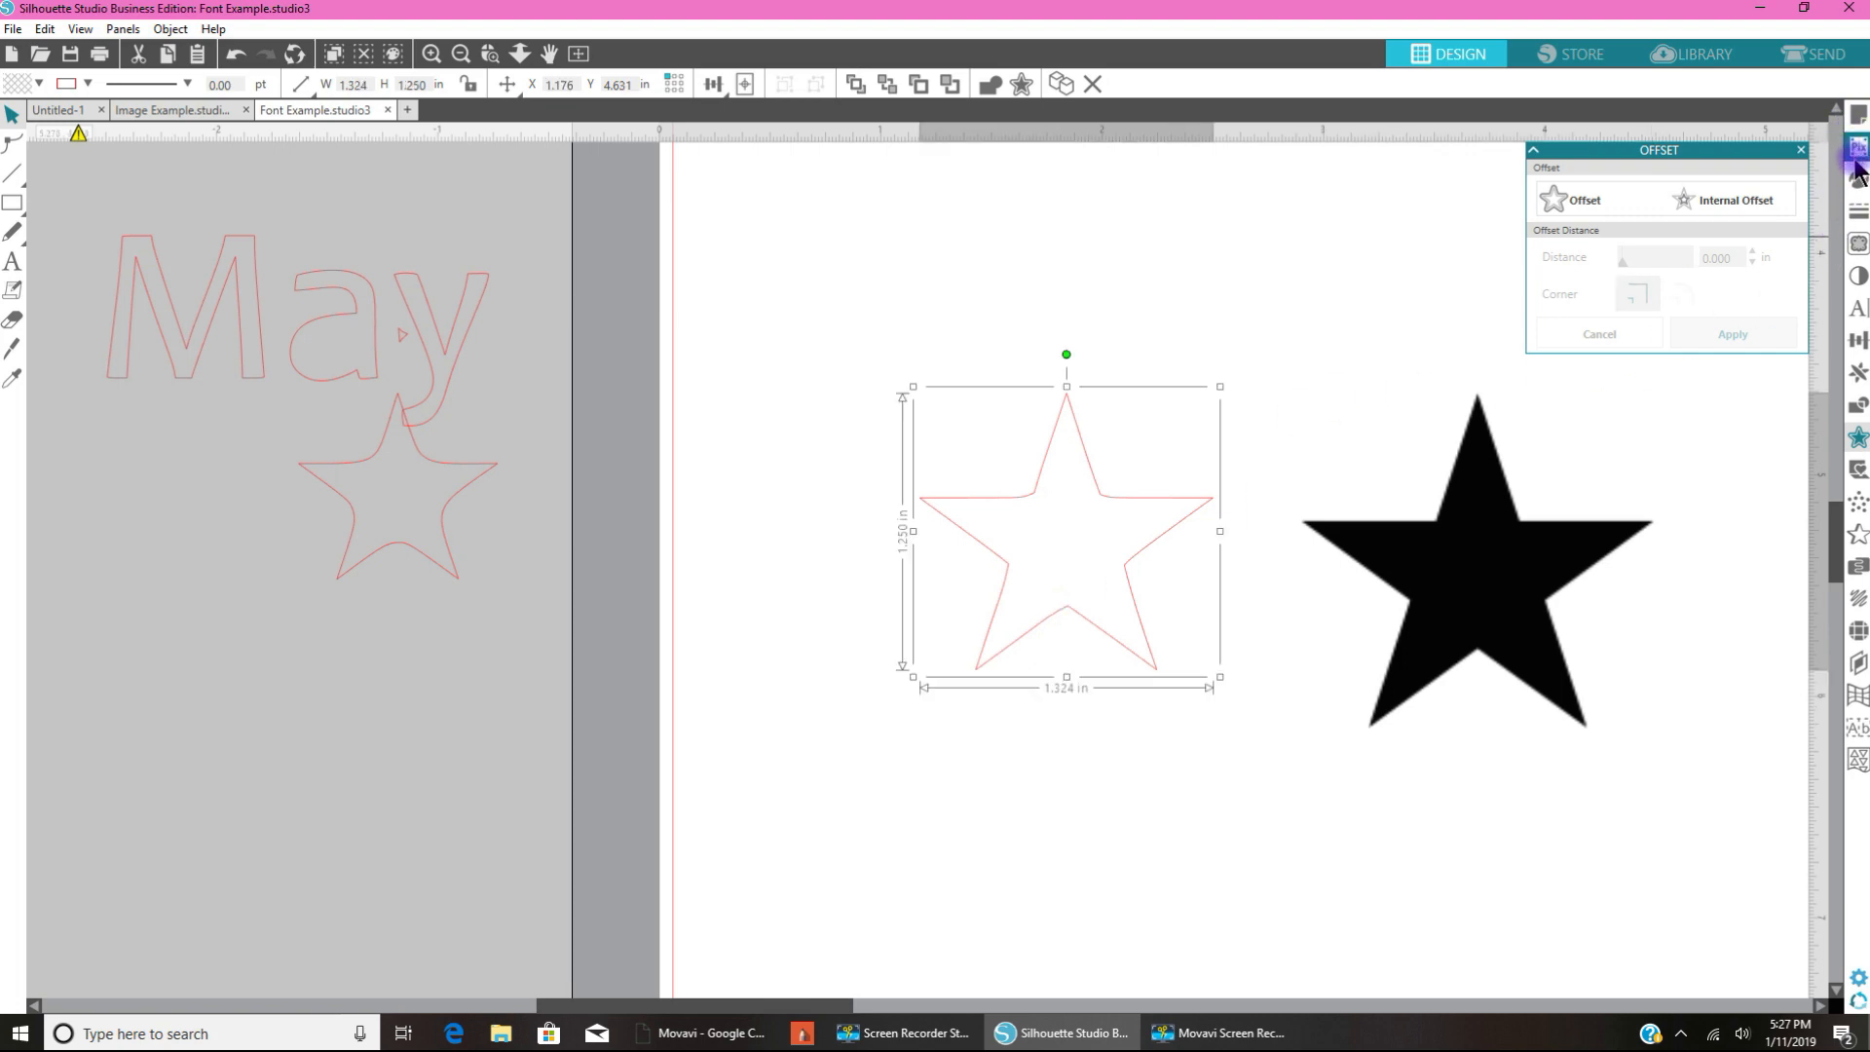
{"action": "mouse_move", "coordinate": [1858, 212]}
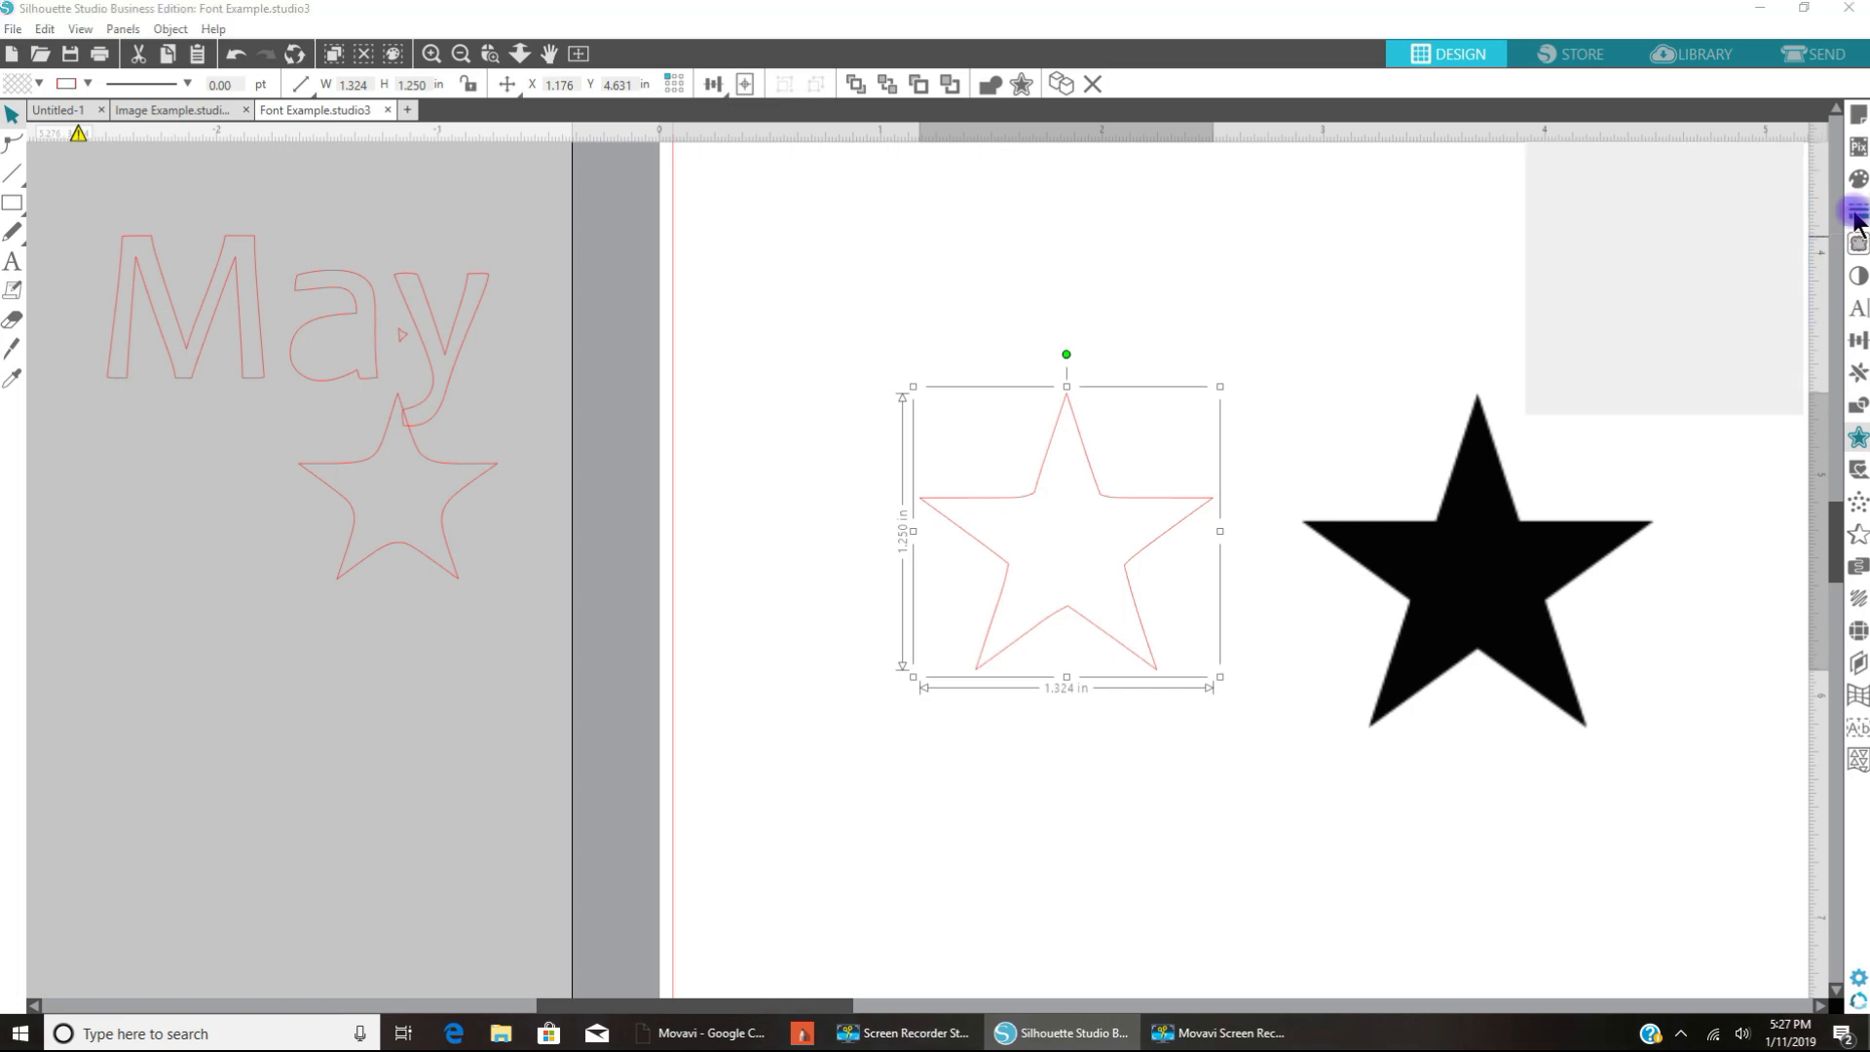
Step: Set the internal offset outline's line thickness to 1.75 pt and place it inside the star
{"action": "left_click", "coordinate": [1856, 212]}
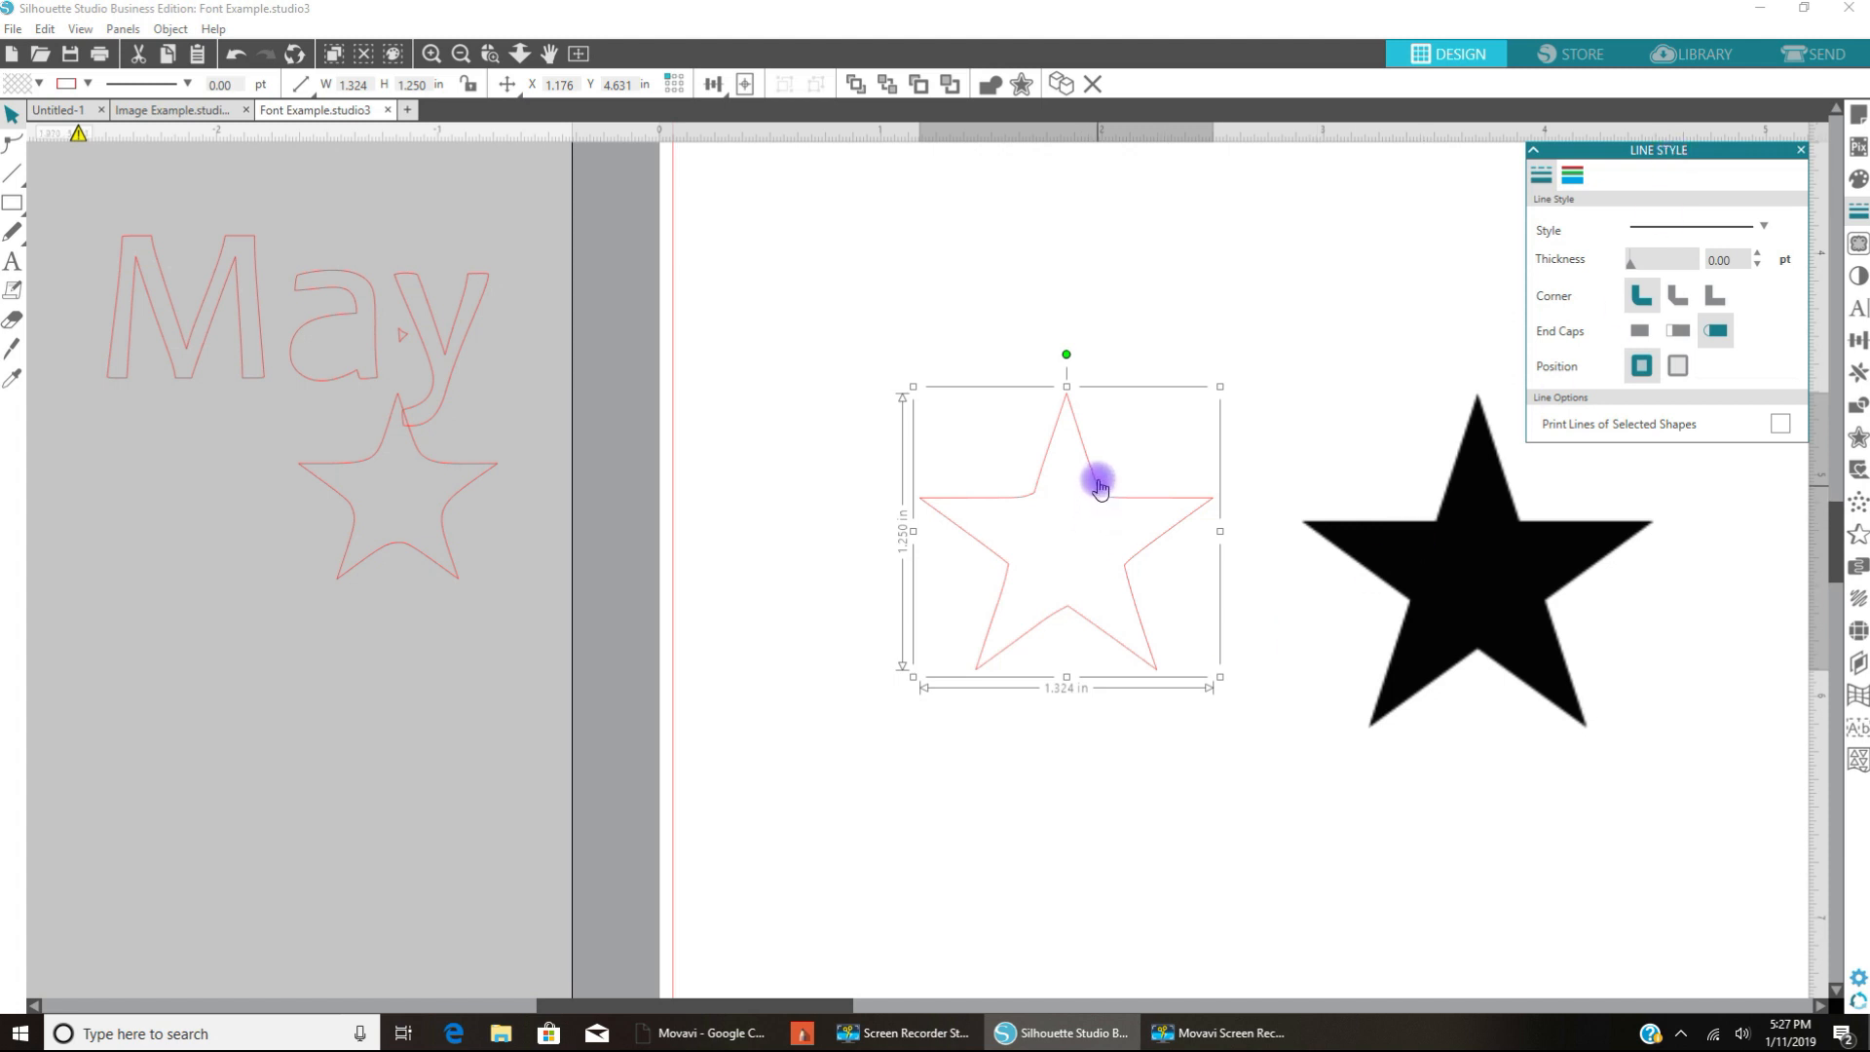
{"action": "mouse_move", "coordinate": [1351, 415]}
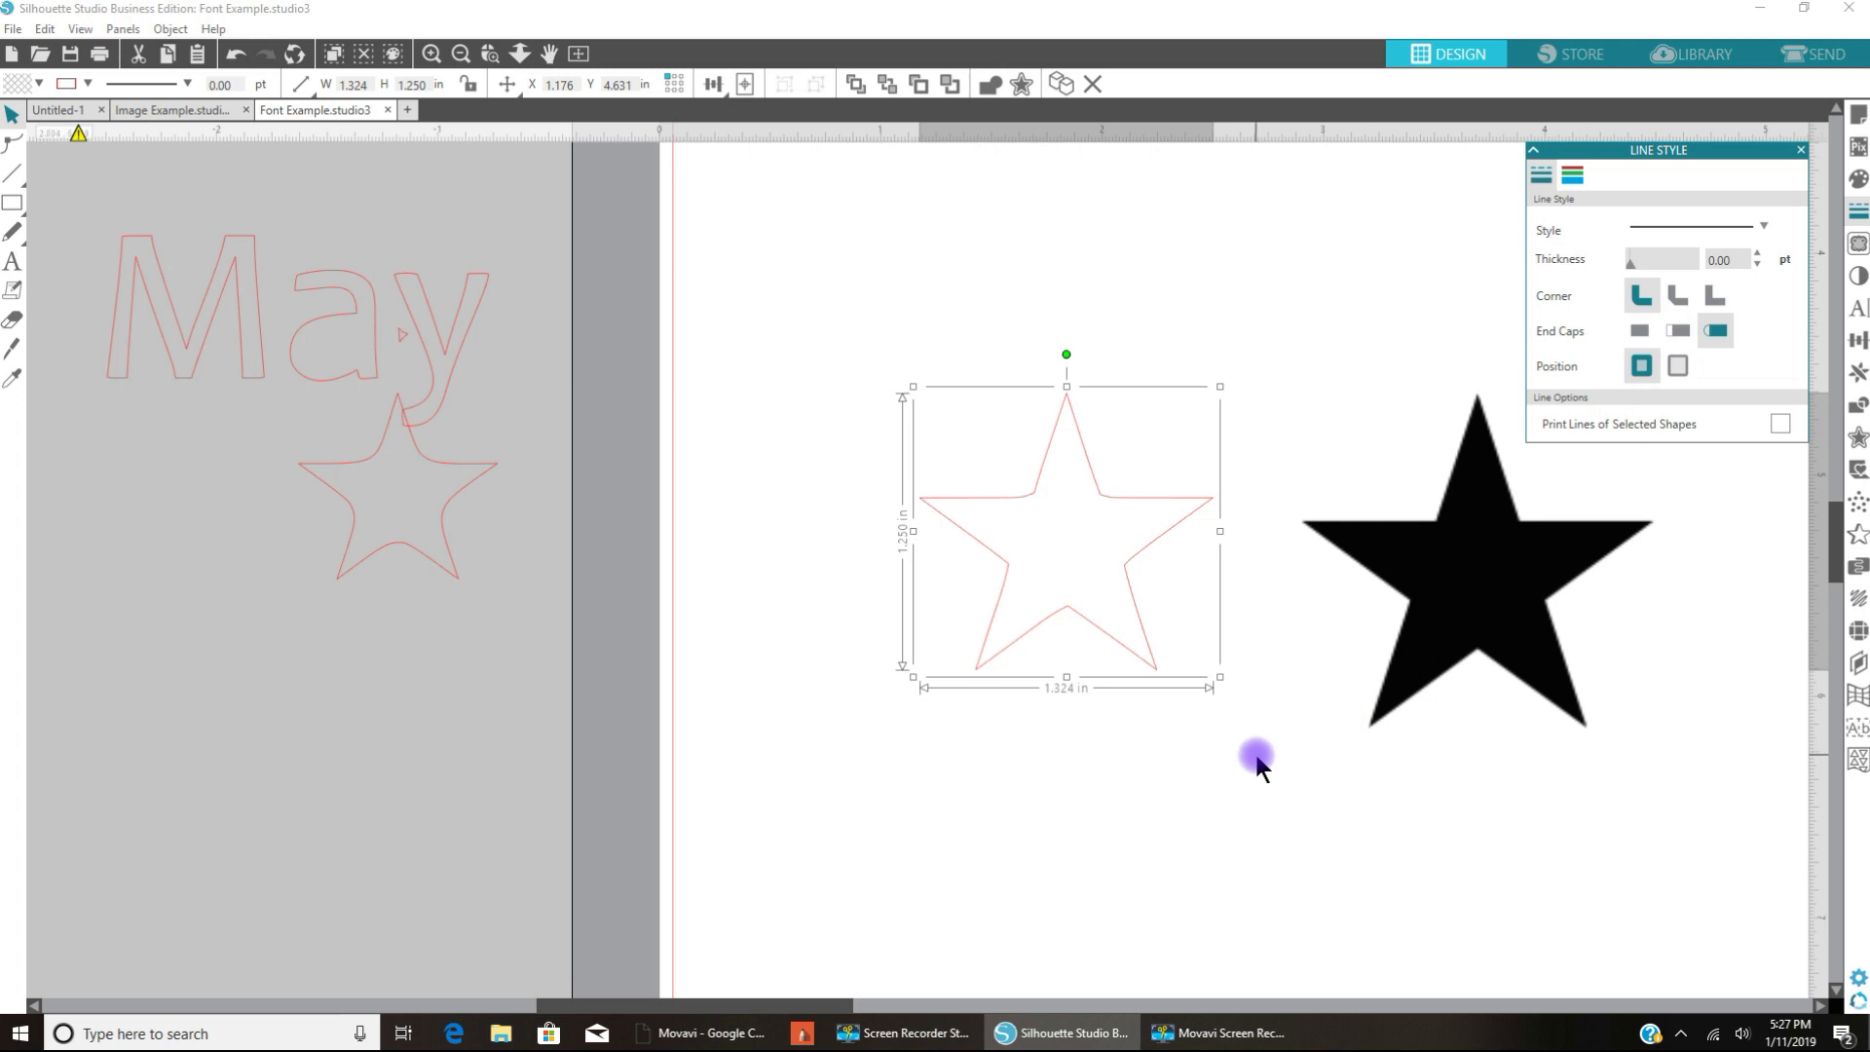
{"action": "mouse_move", "coordinate": [1091, 528]}
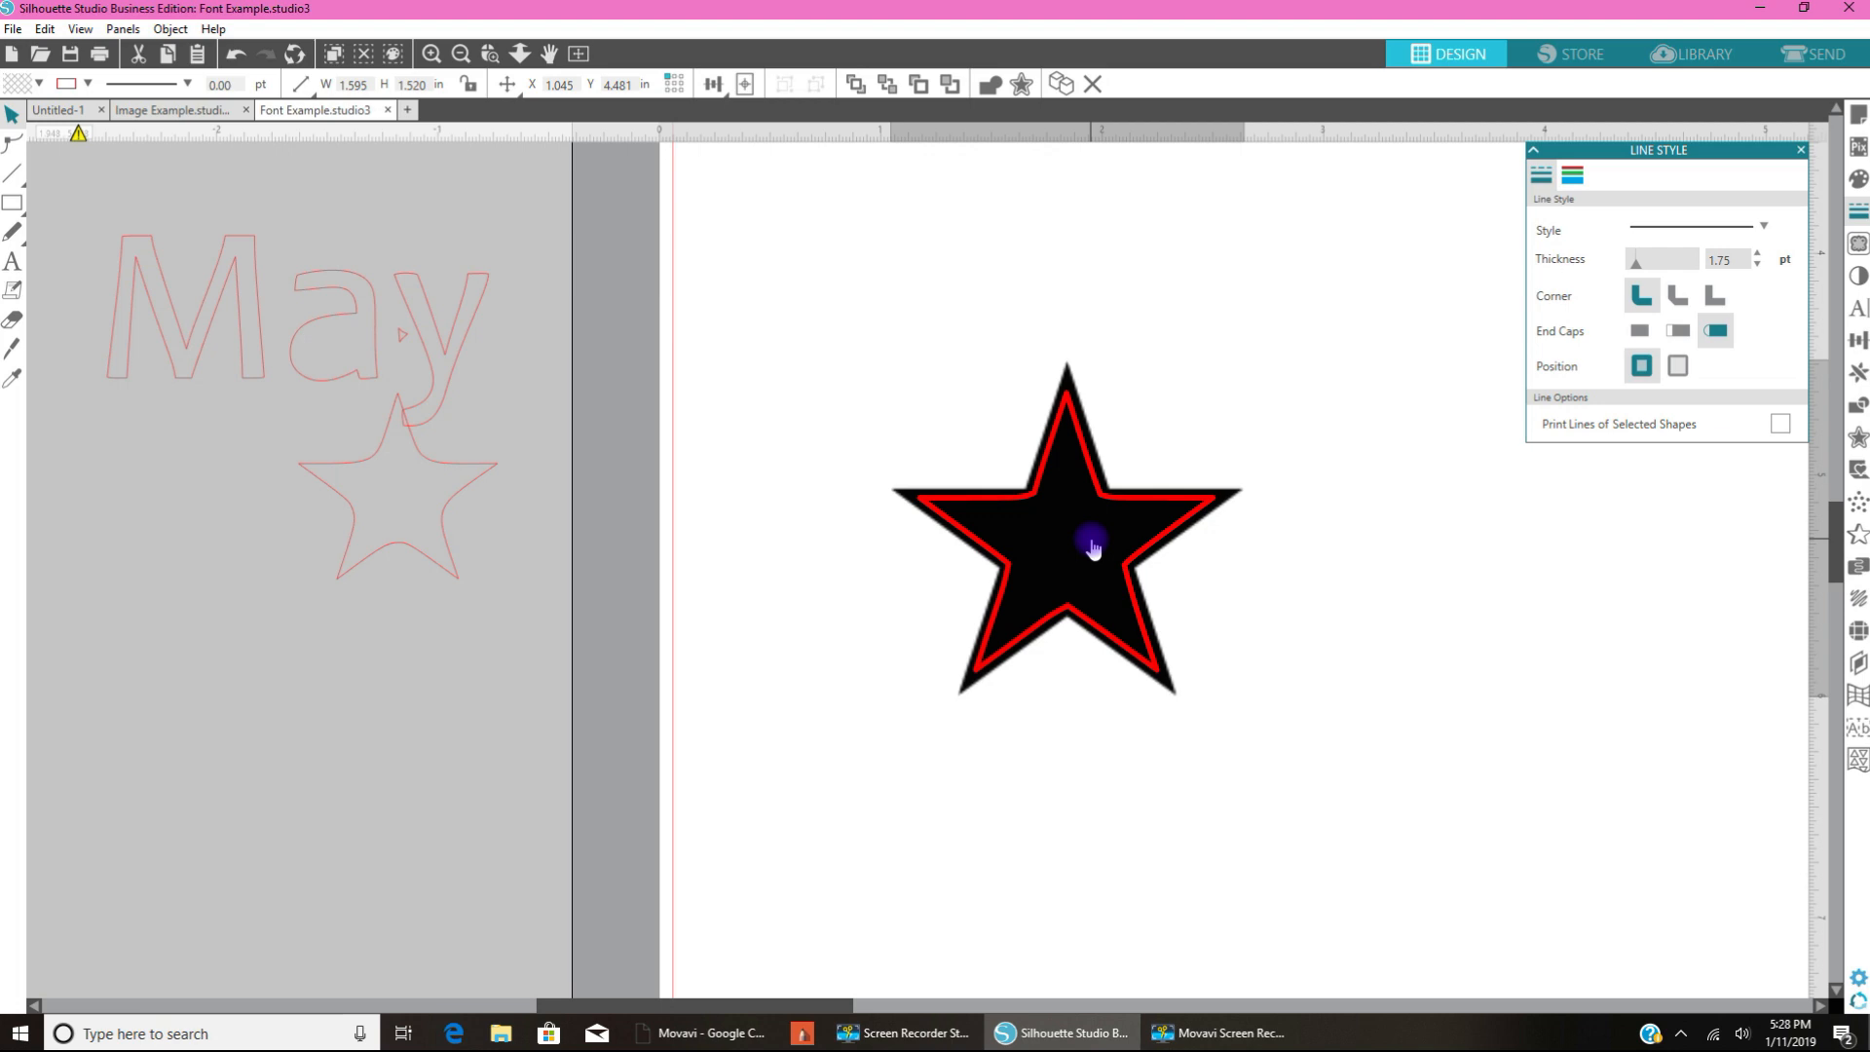
{"action": "right_click", "coordinate": [1089, 547]}
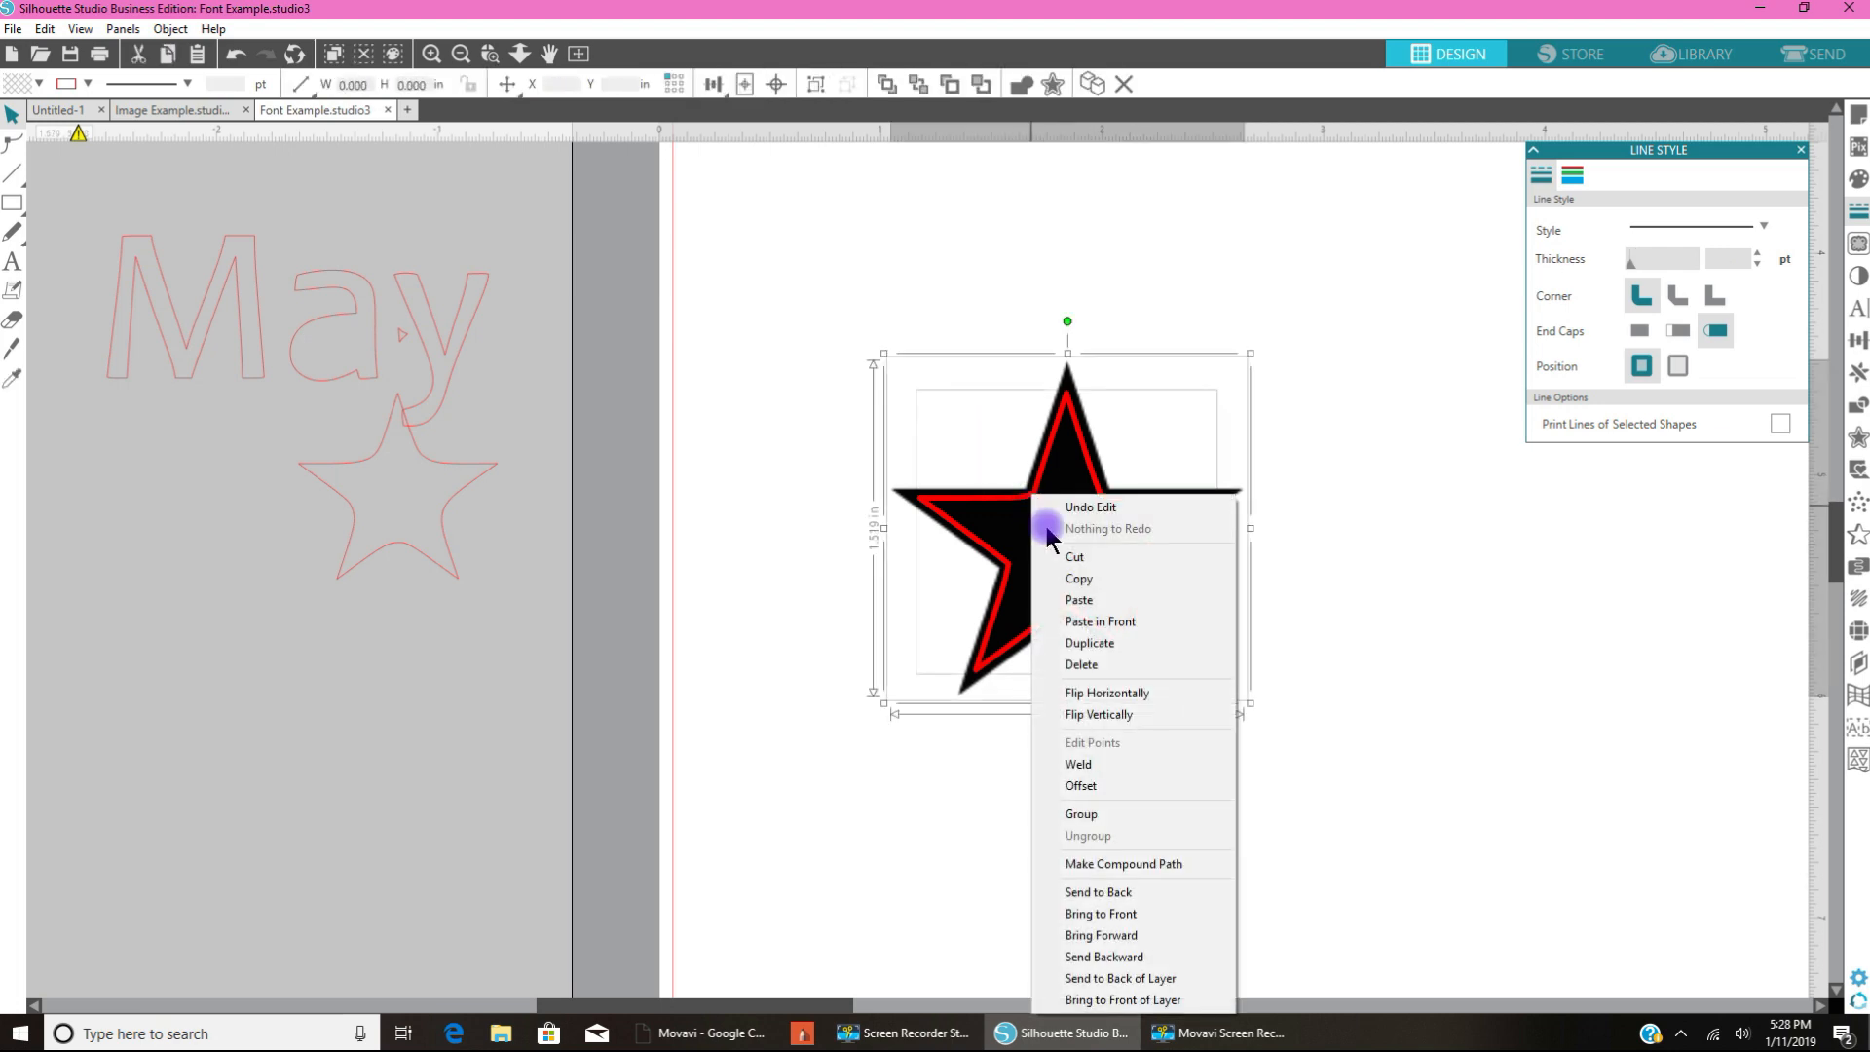
Step: Group the black star with its thick red offset outline, then deselect
{"action": "left_click", "coordinate": [1080, 813]}
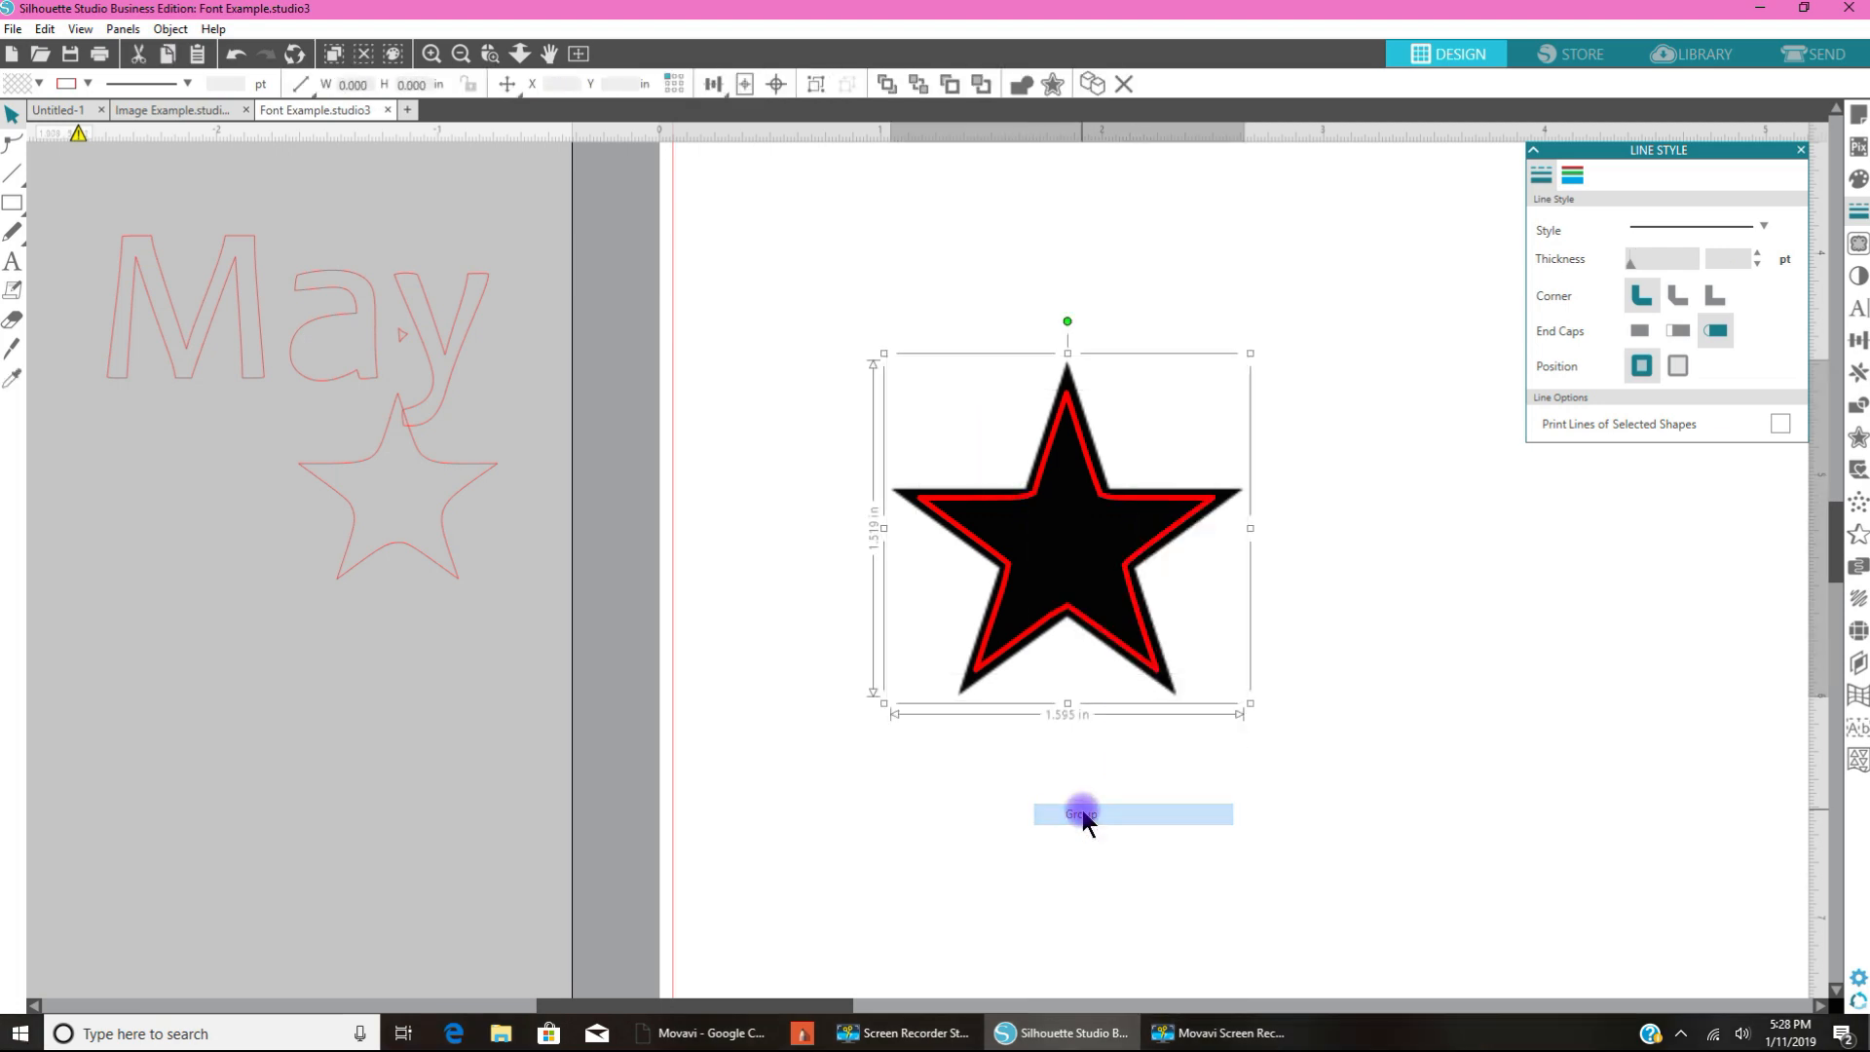
{"action": "left_click", "coordinate": [1079, 814]}
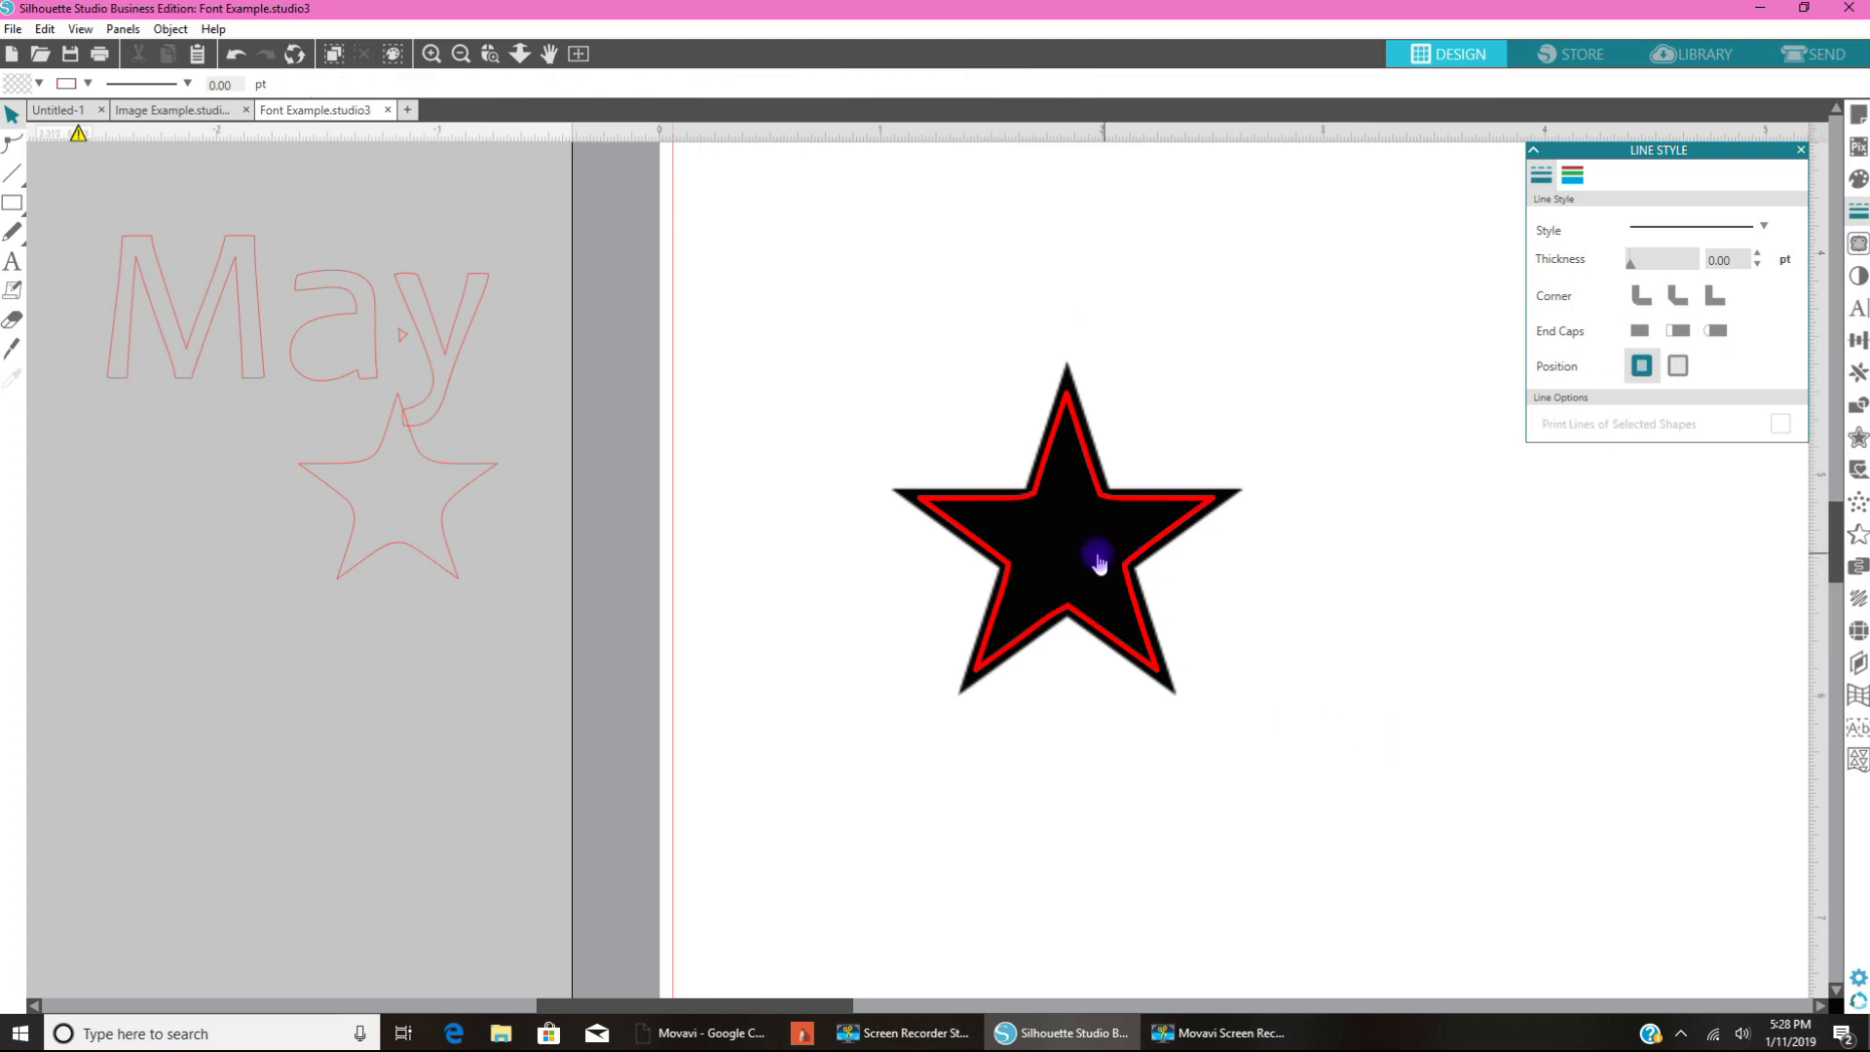
{"action": "mouse_move", "coordinate": [925, 487]}
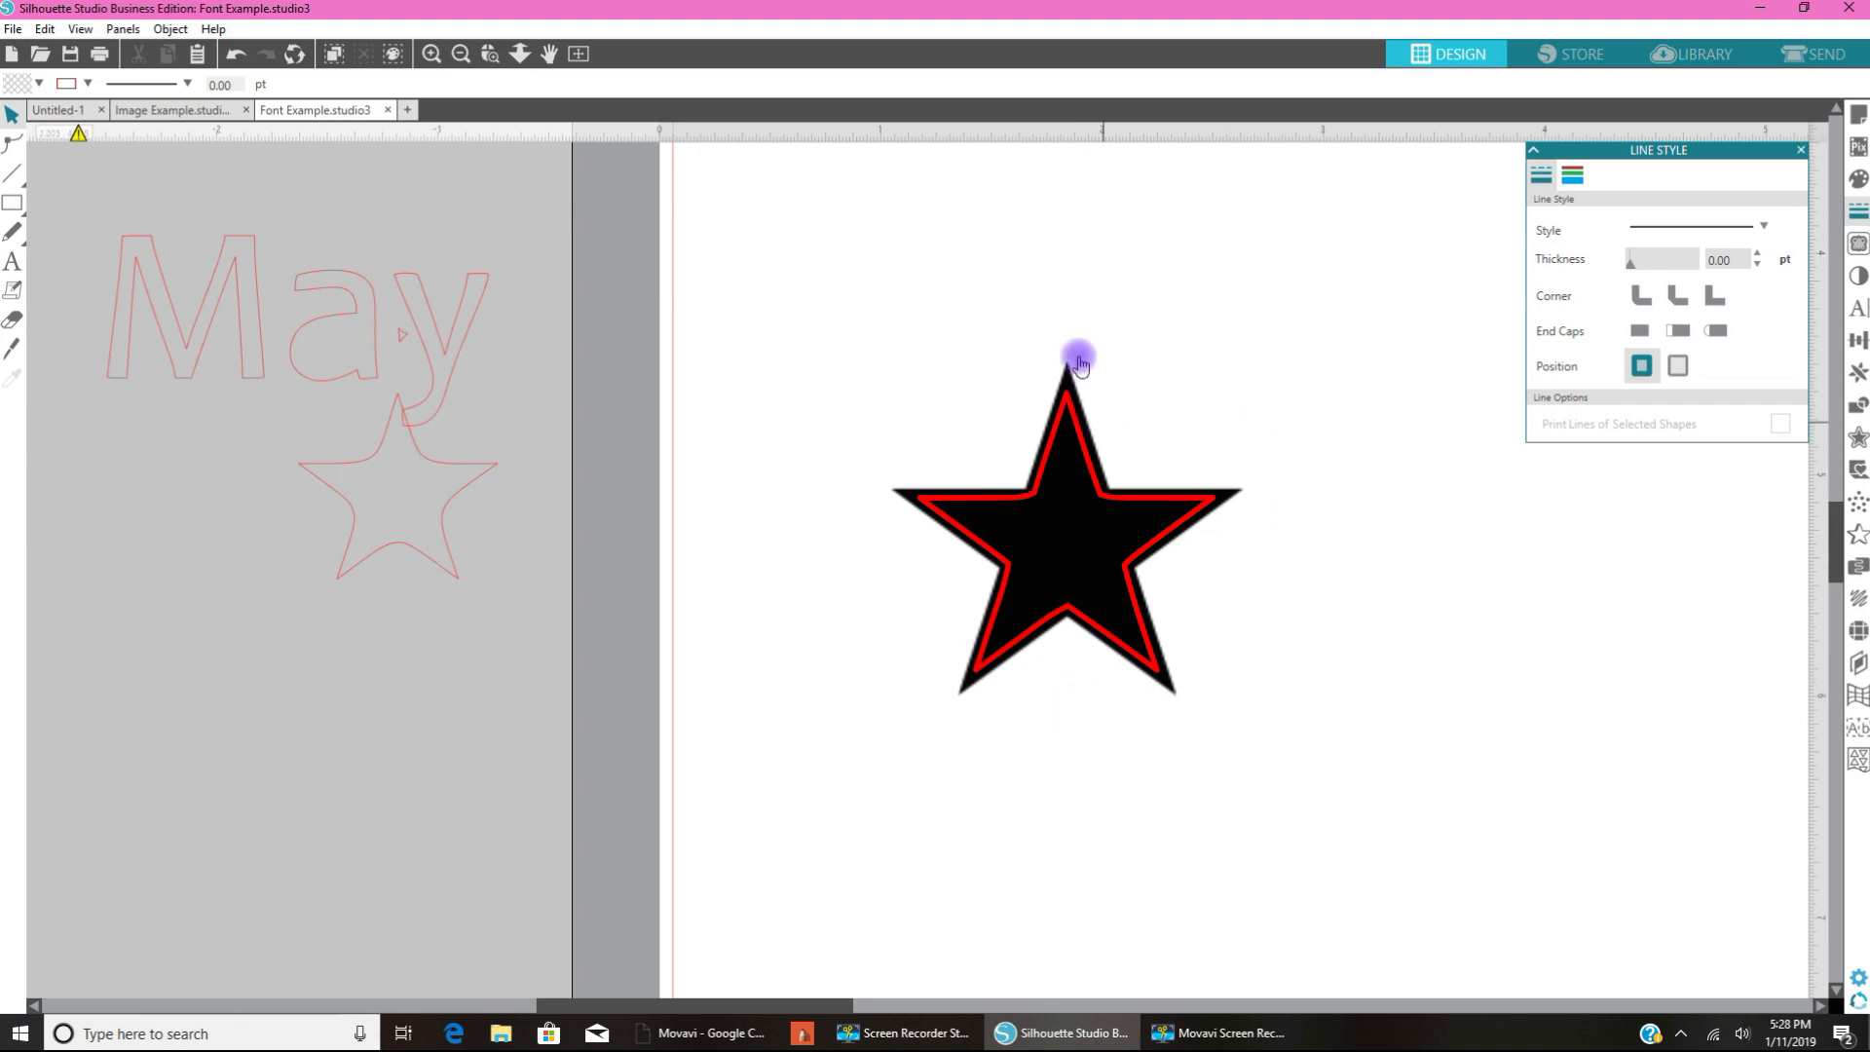
{"action": "mouse_move", "coordinate": [1169, 727]}
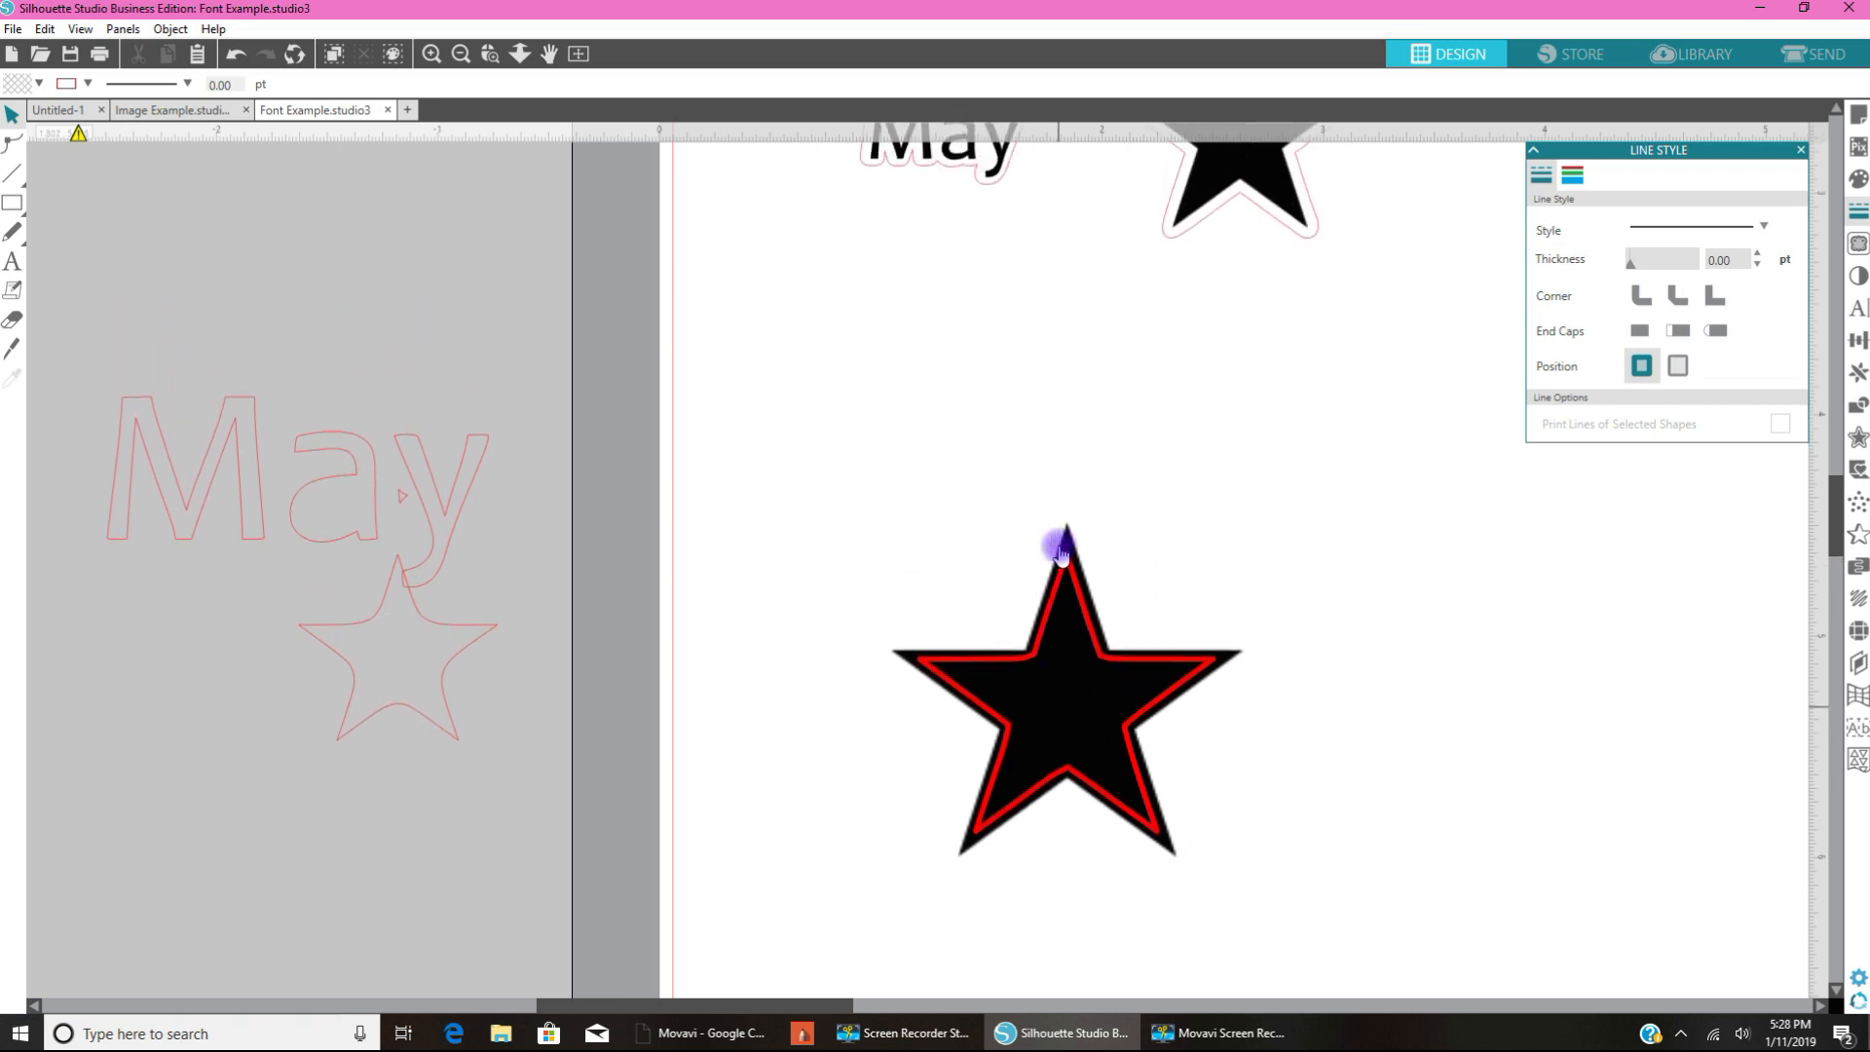
Step: Zoom out twice to show the full mat, then select and deselect the May star
{"action": "left_click", "coordinate": [461, 53]}
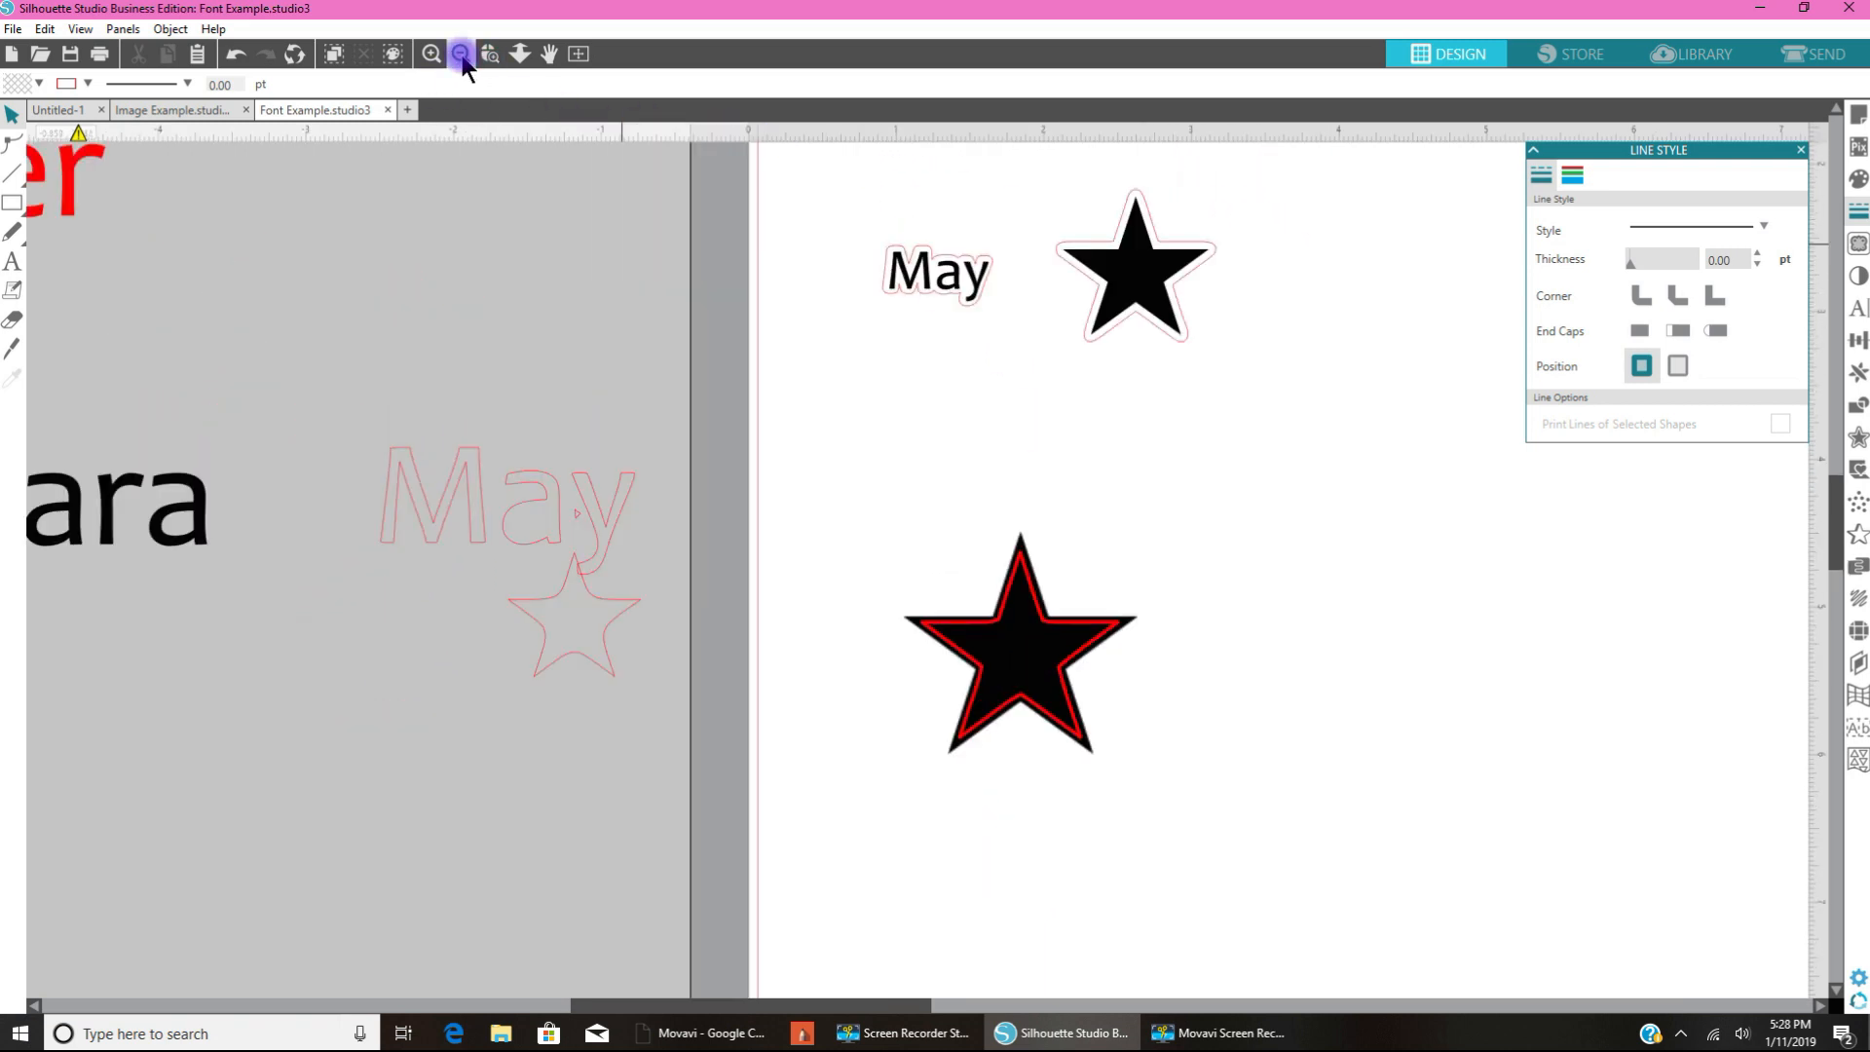
{"action": "left_click", "coordinate": [461, 54]}
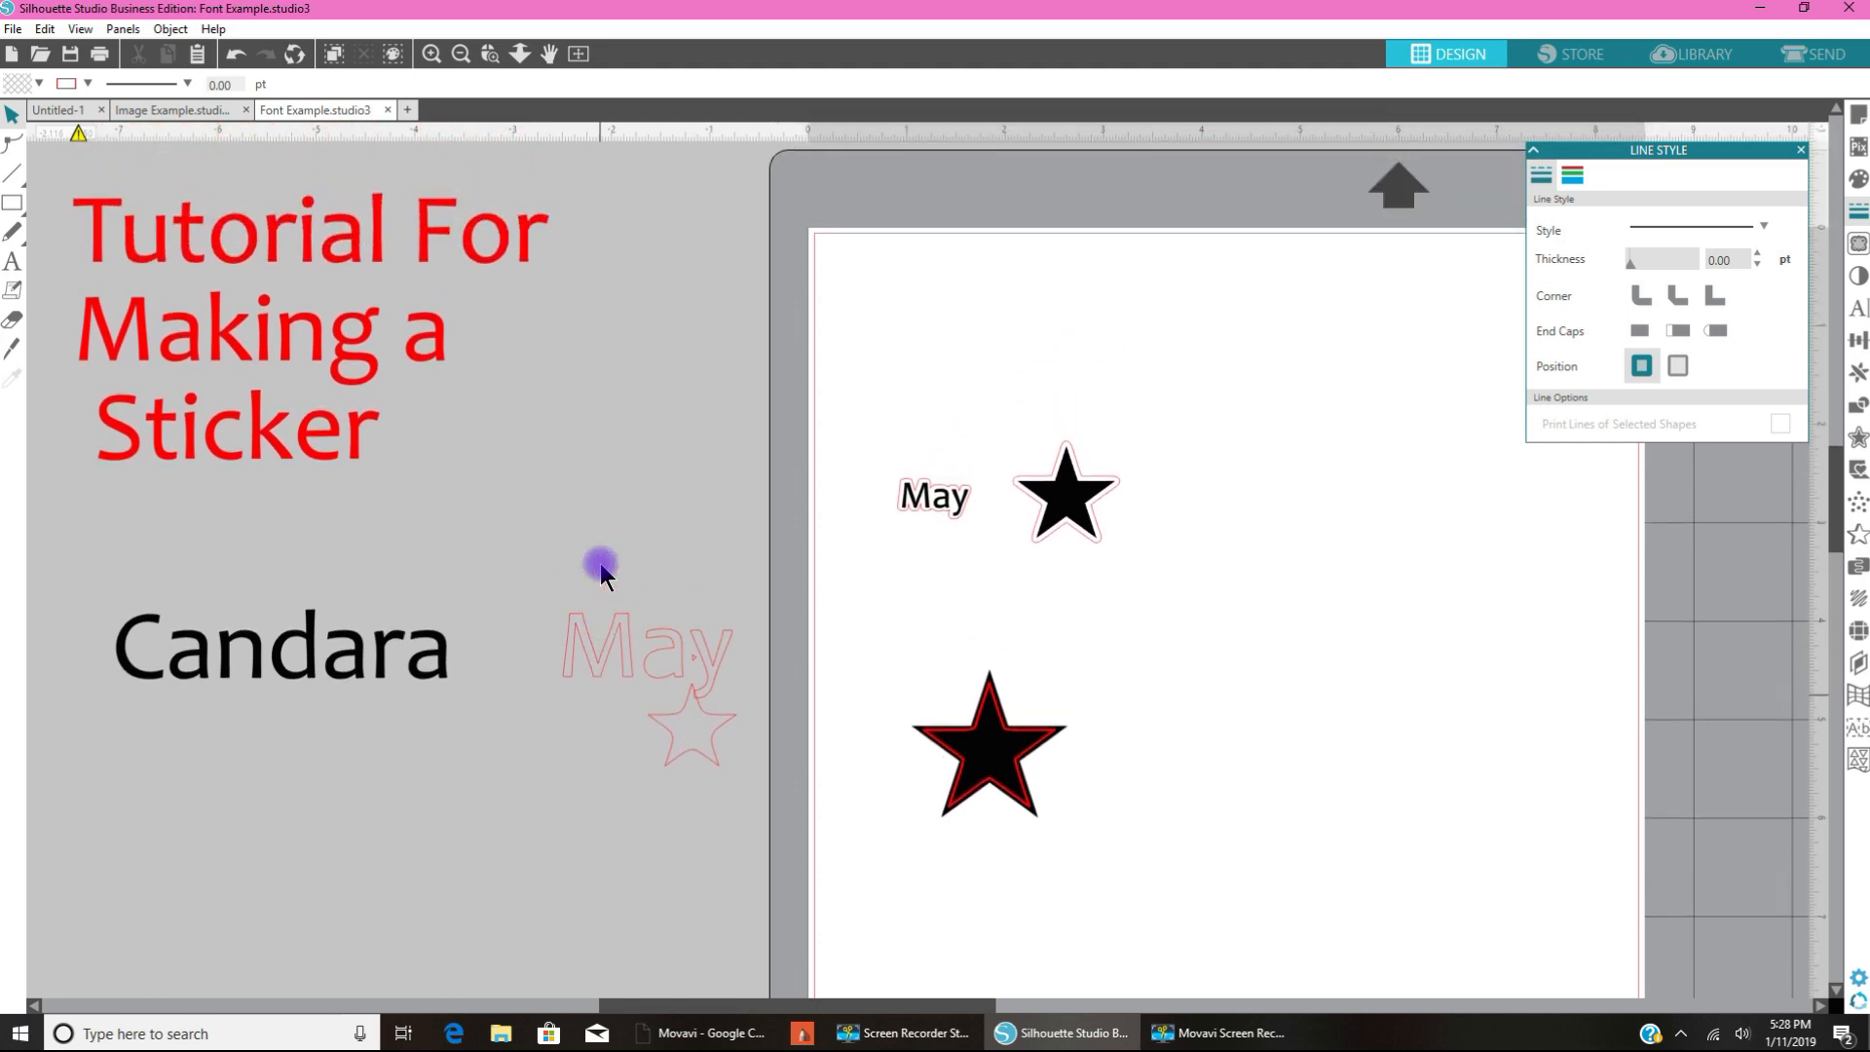
{"action": "left_click", "coordinate": [934, 494]}
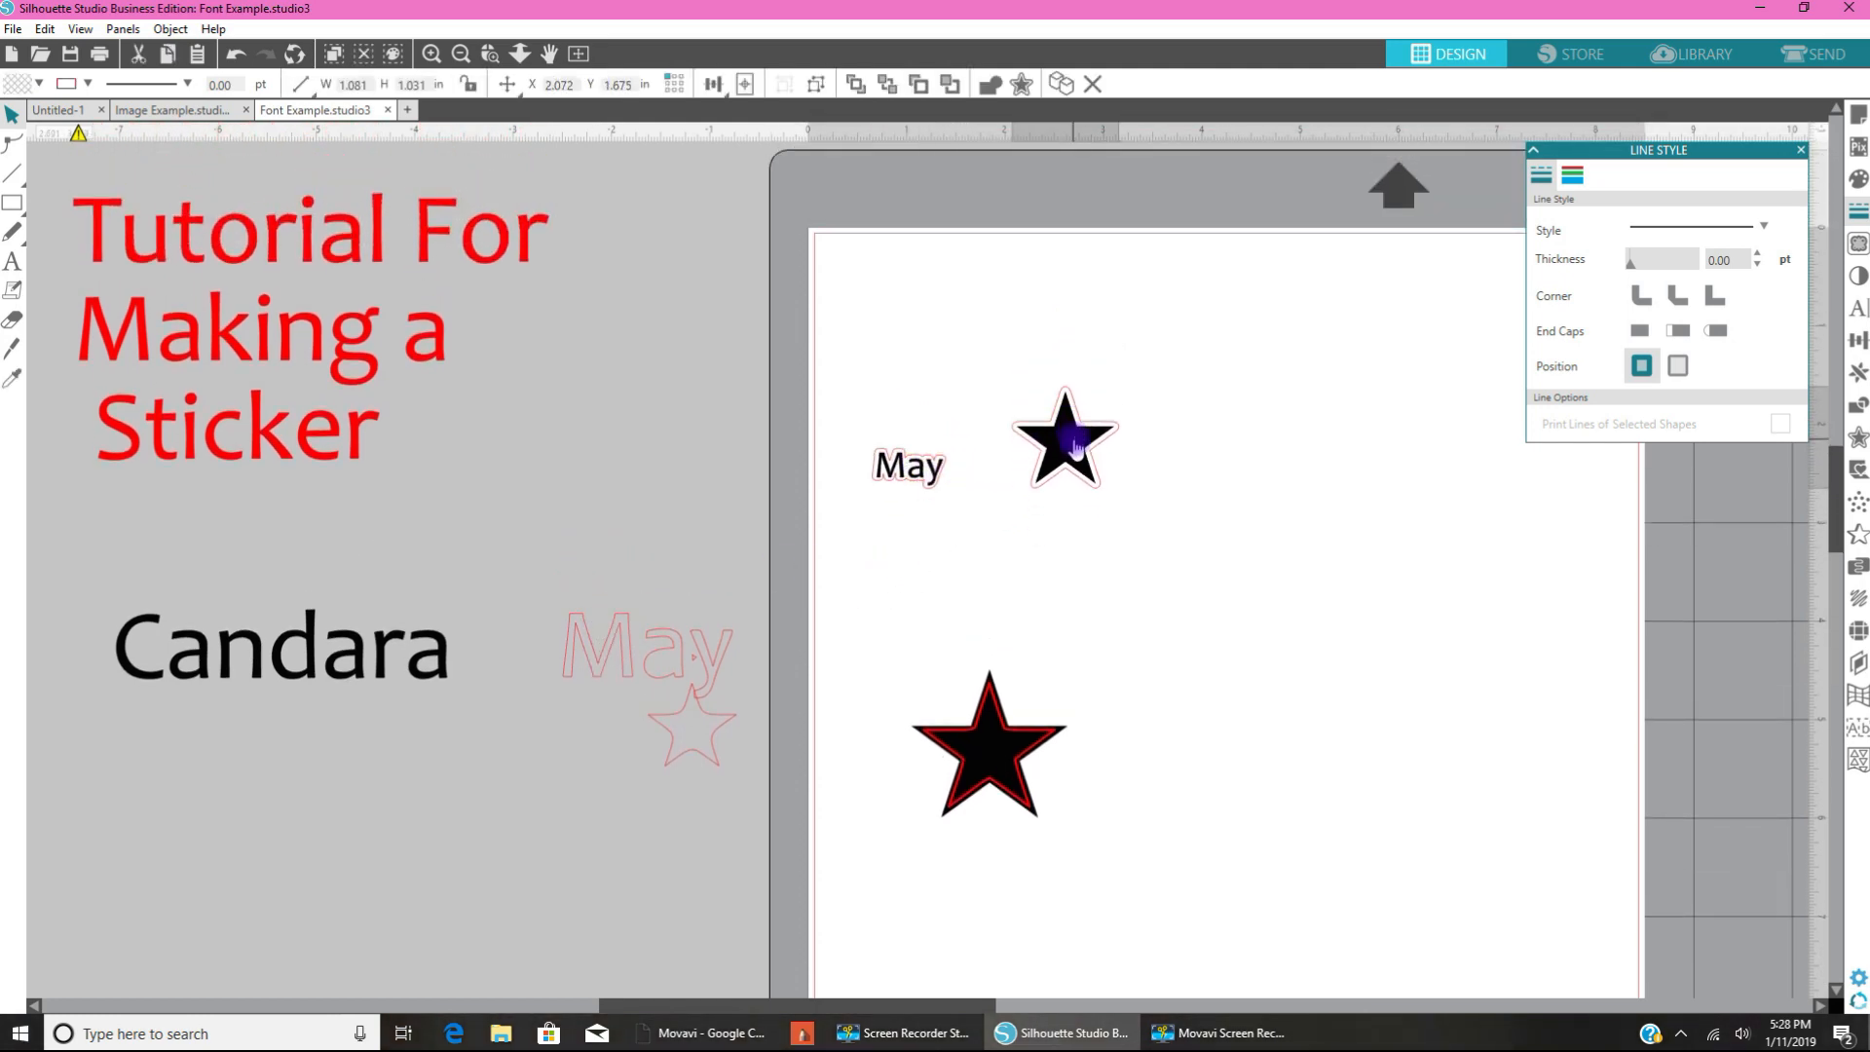
{"action": "left_click", "coordinate": [1292, 668]}
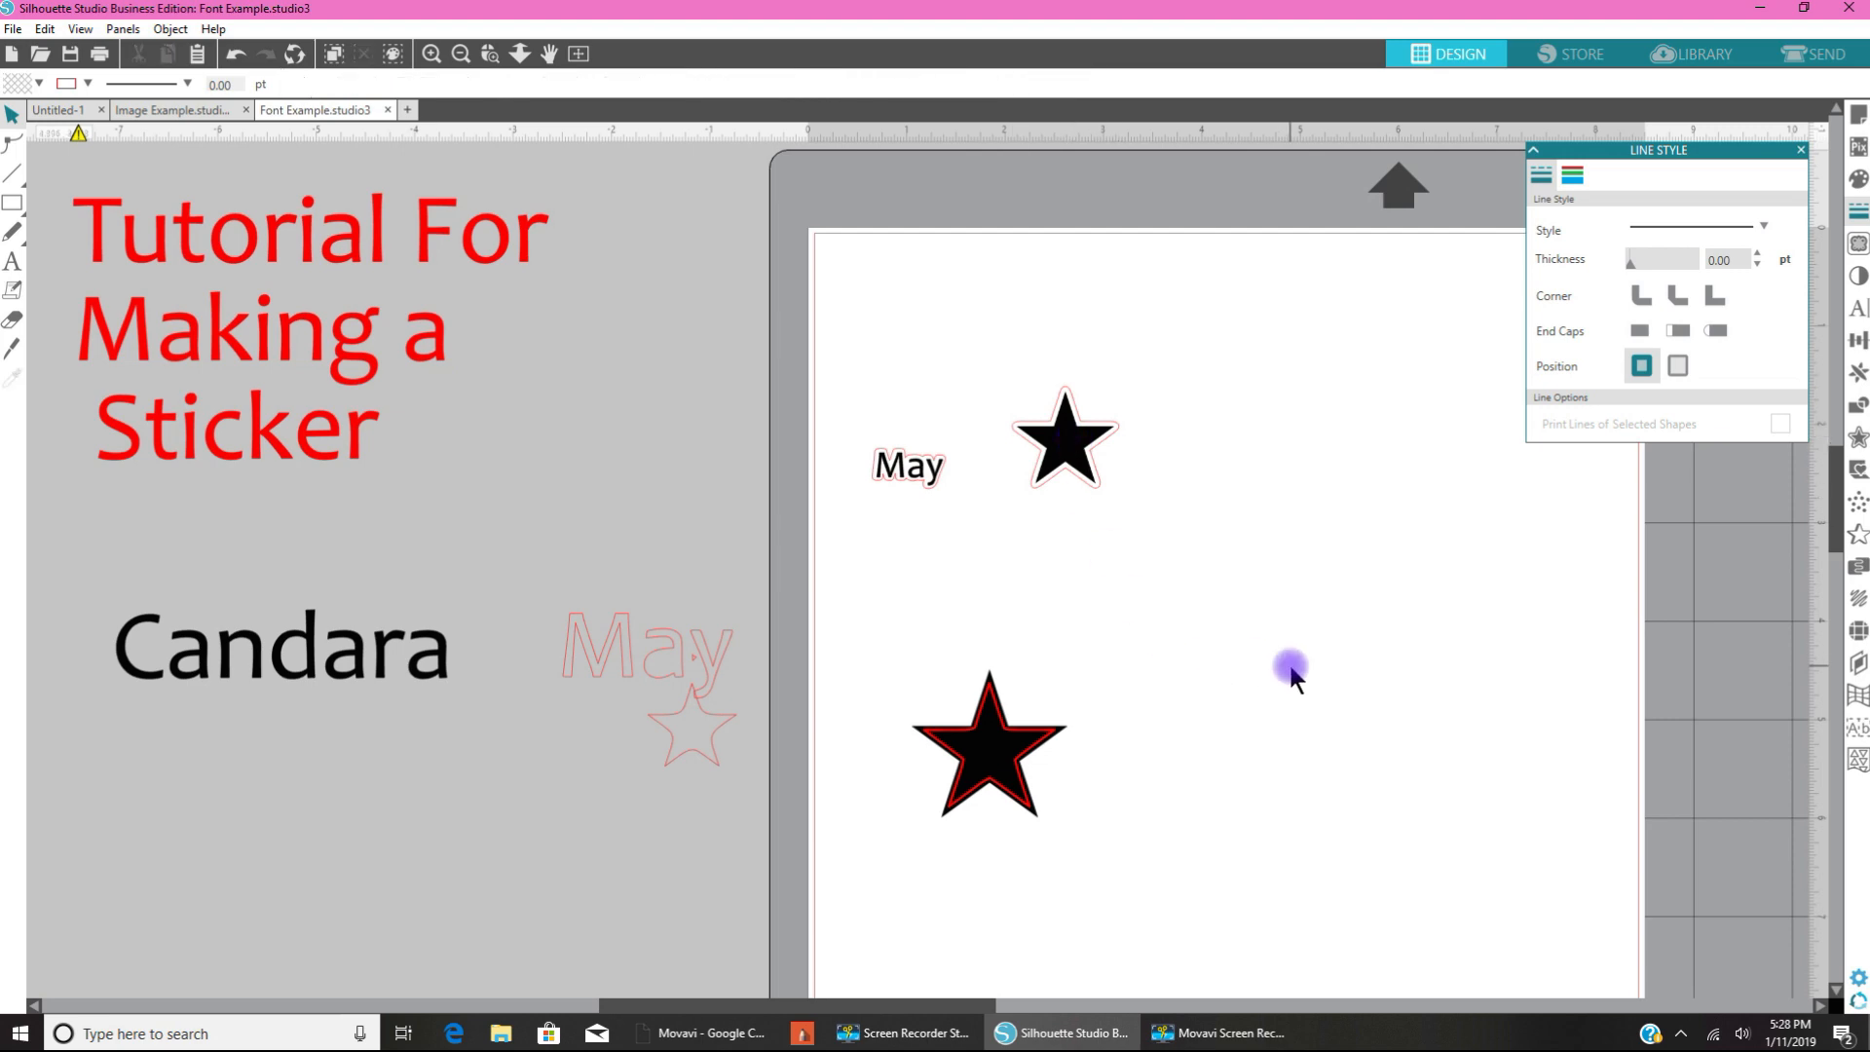